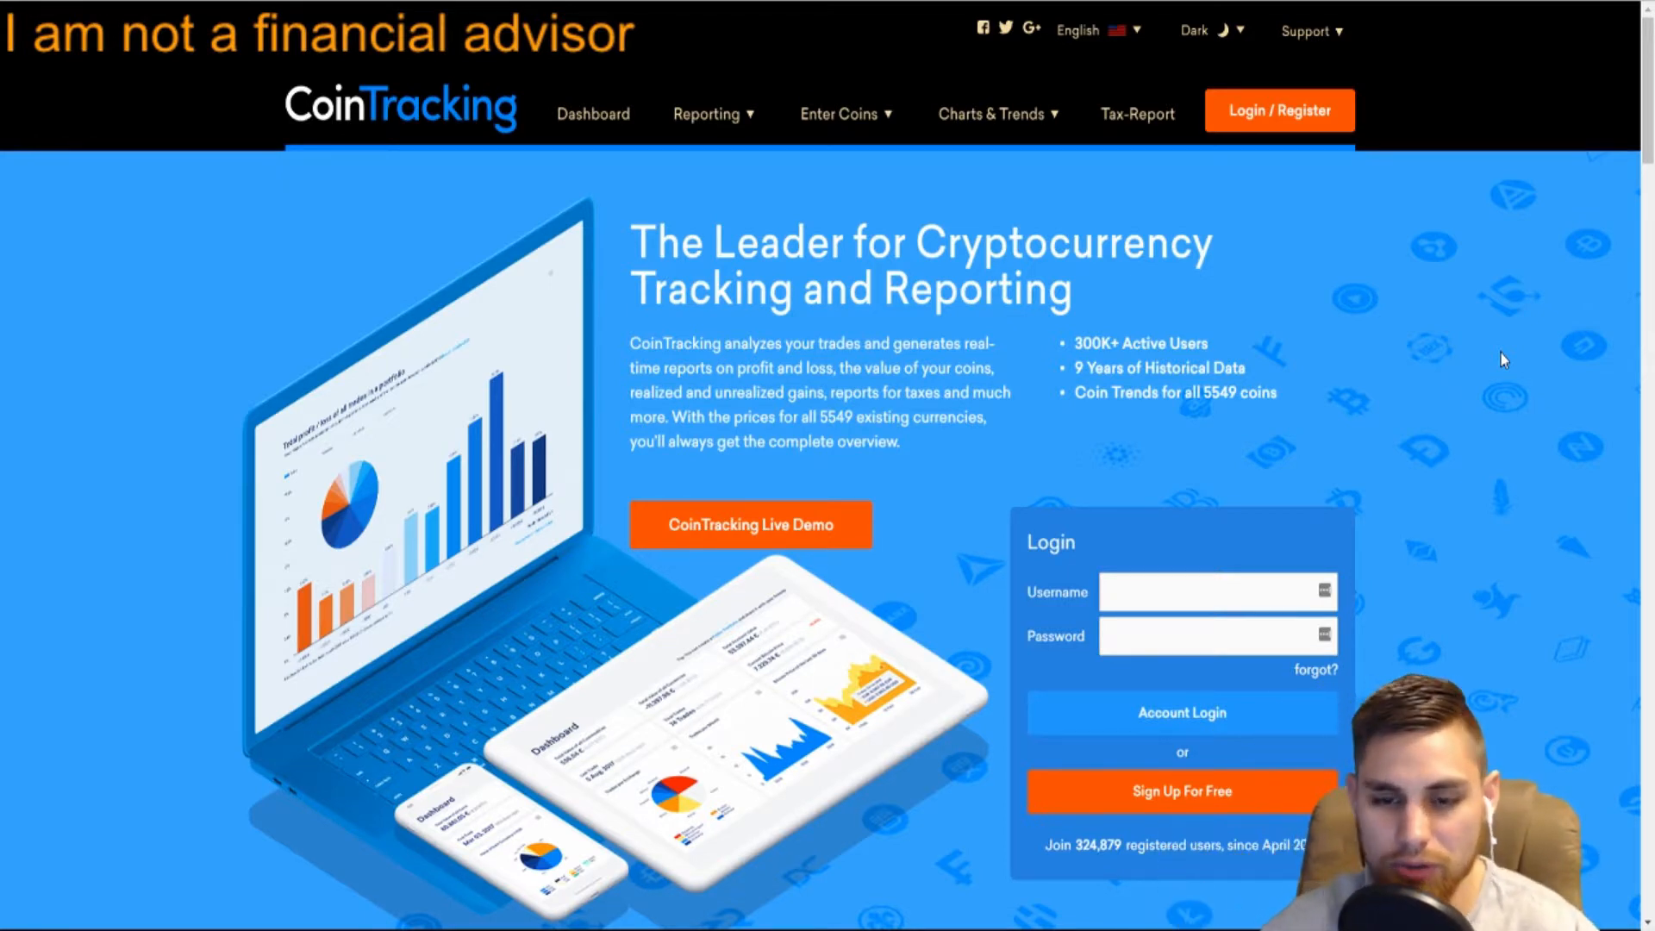
pyautogui.moveTo(388, 514)
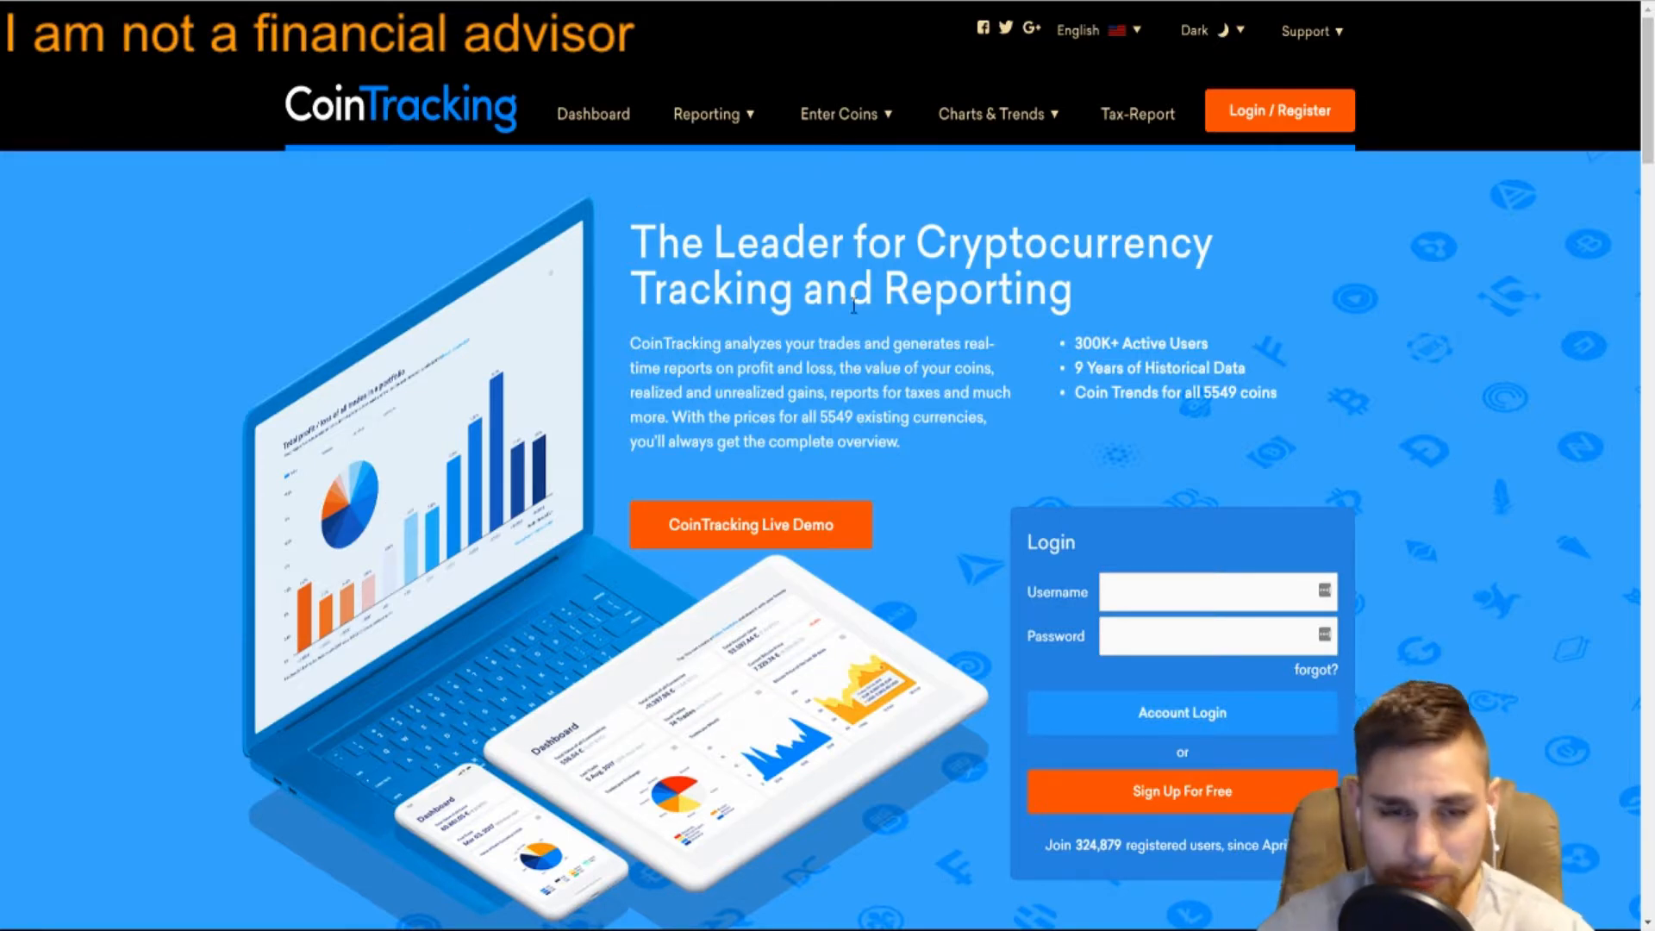
# Scroll to the homepage footer showing services, resources, support and social links.
pyautogui.click(990, 114)
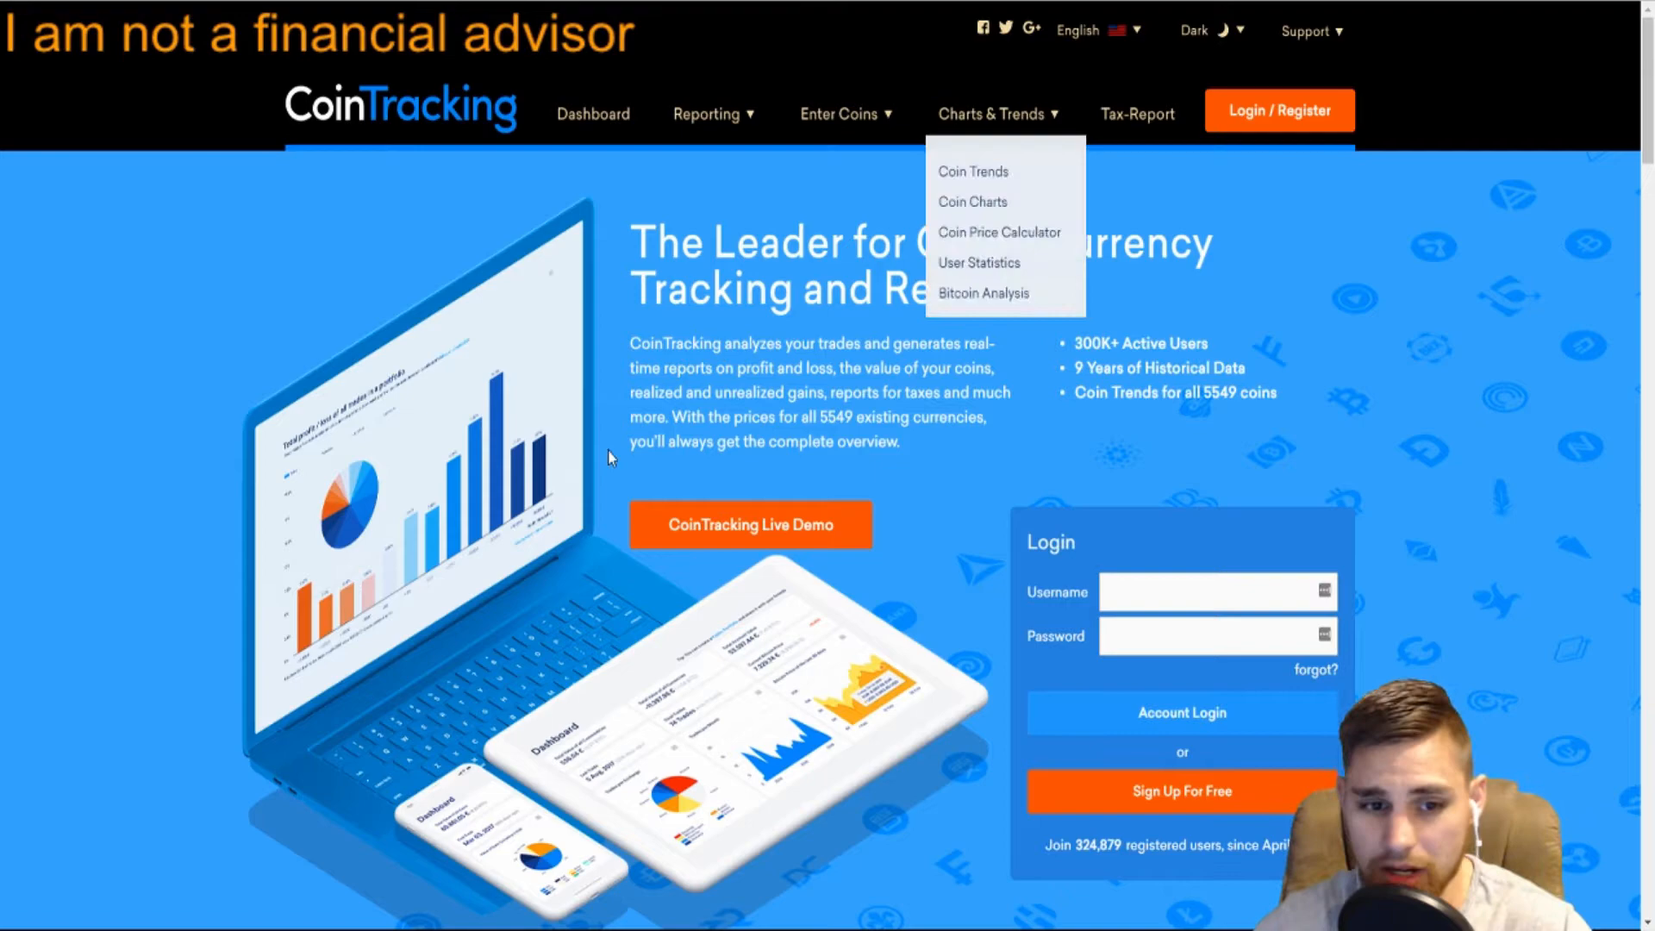
pyautogui.scroll(-3)
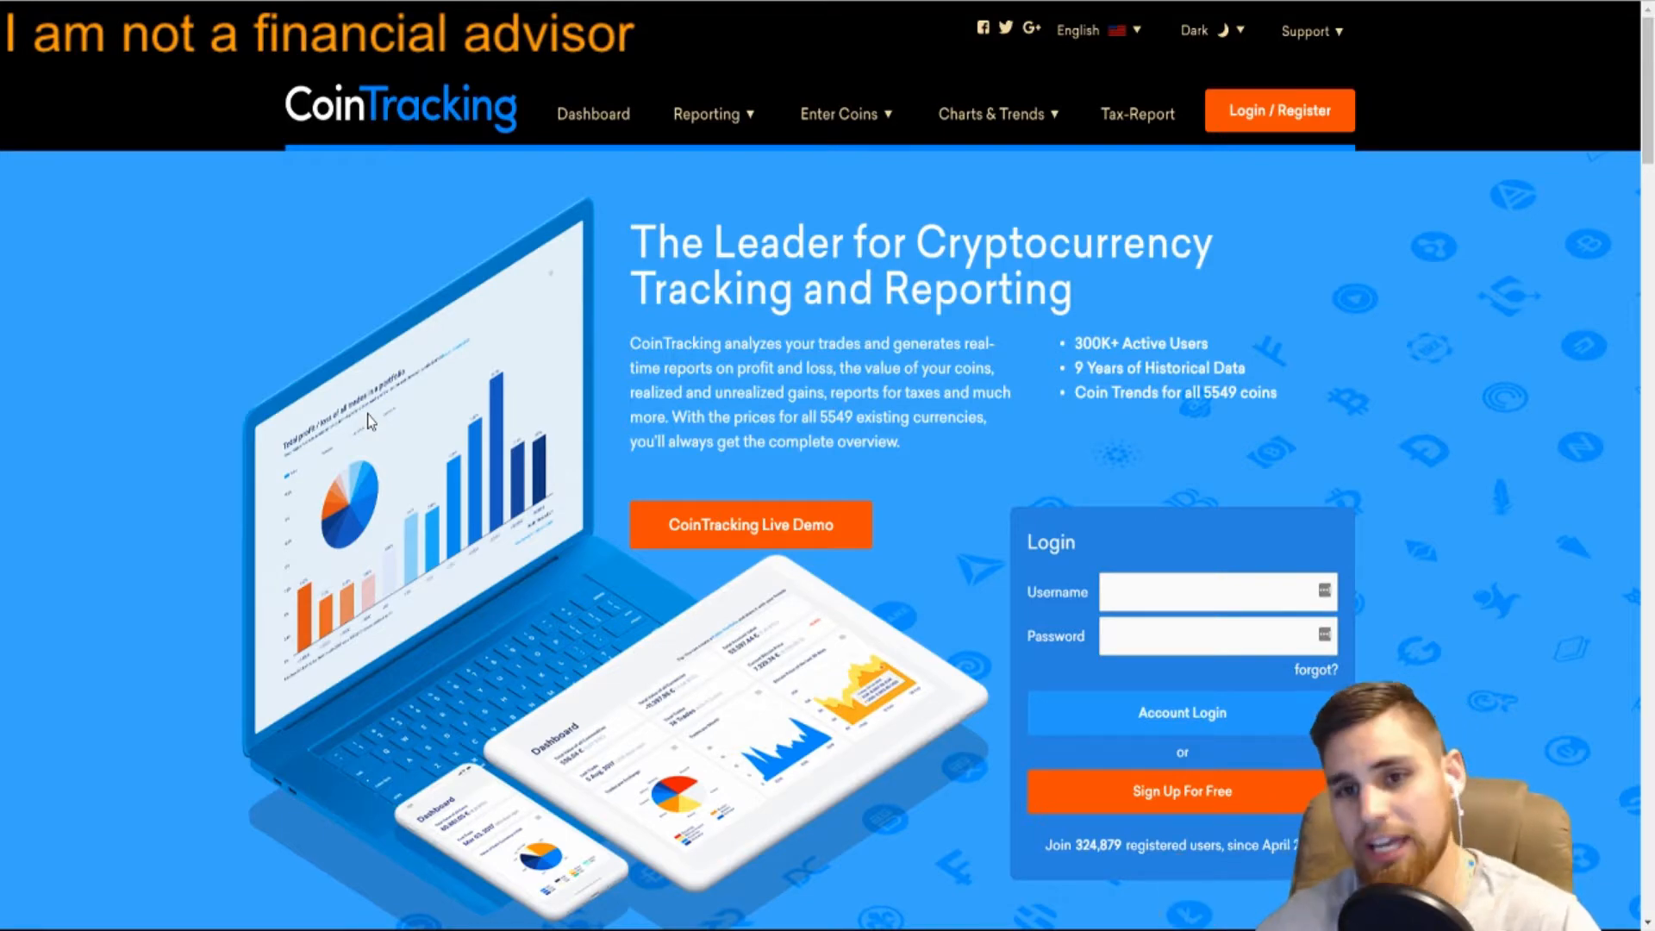
pyautogui.moveTo(1150, 177)
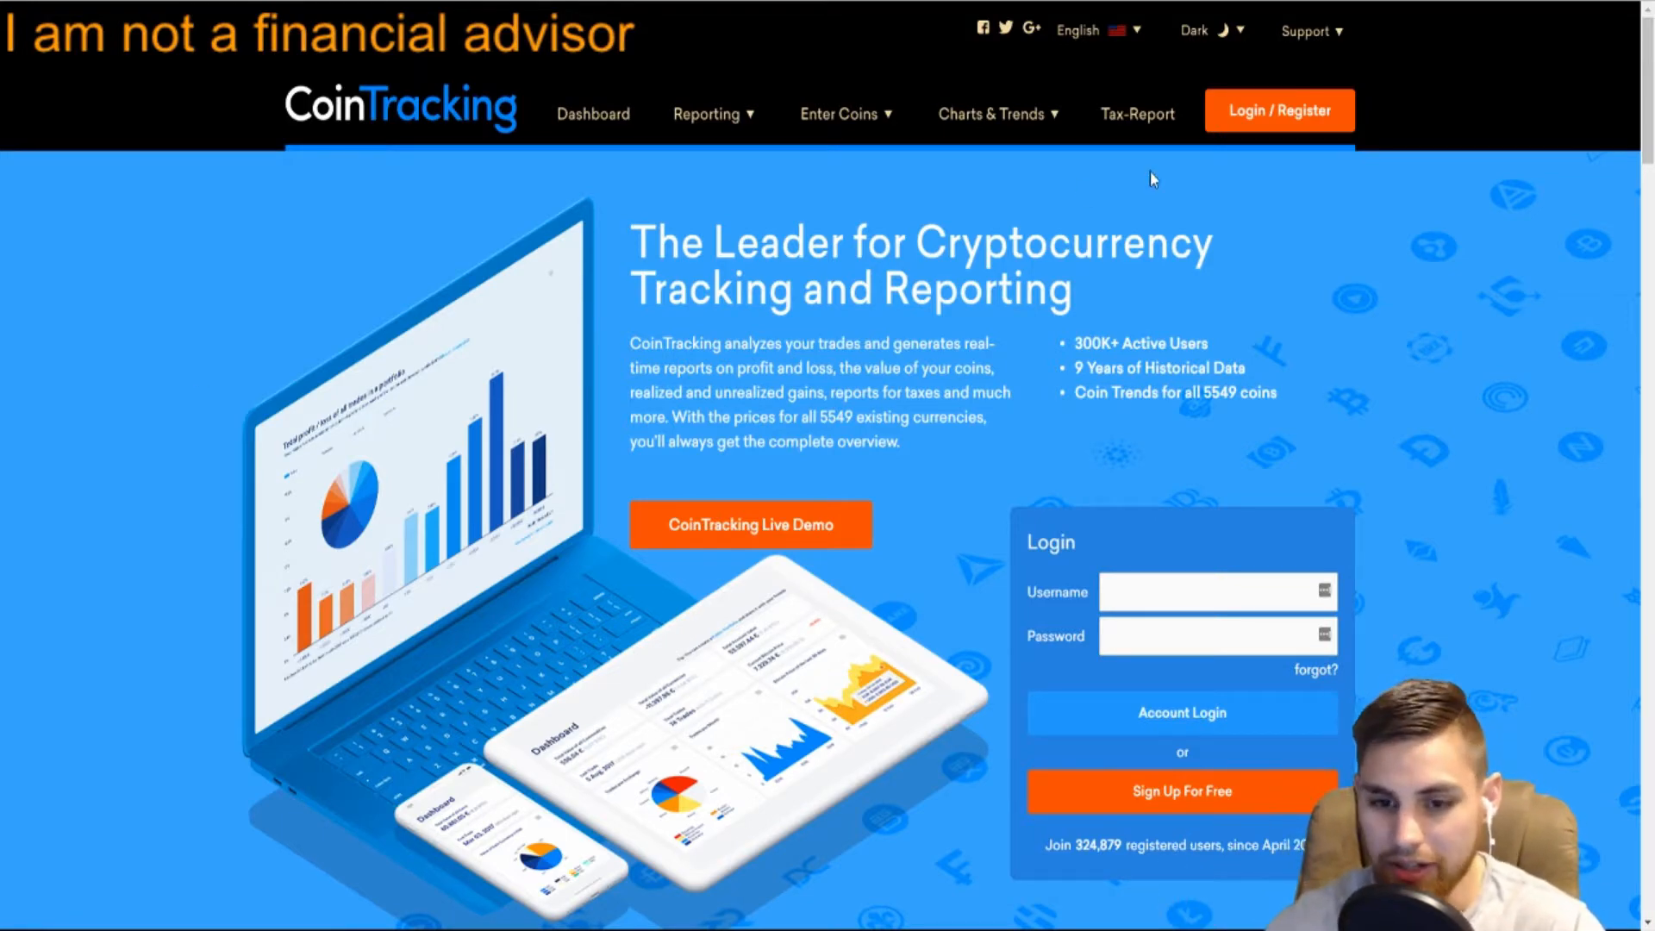
pyautogui.scroll(-3)
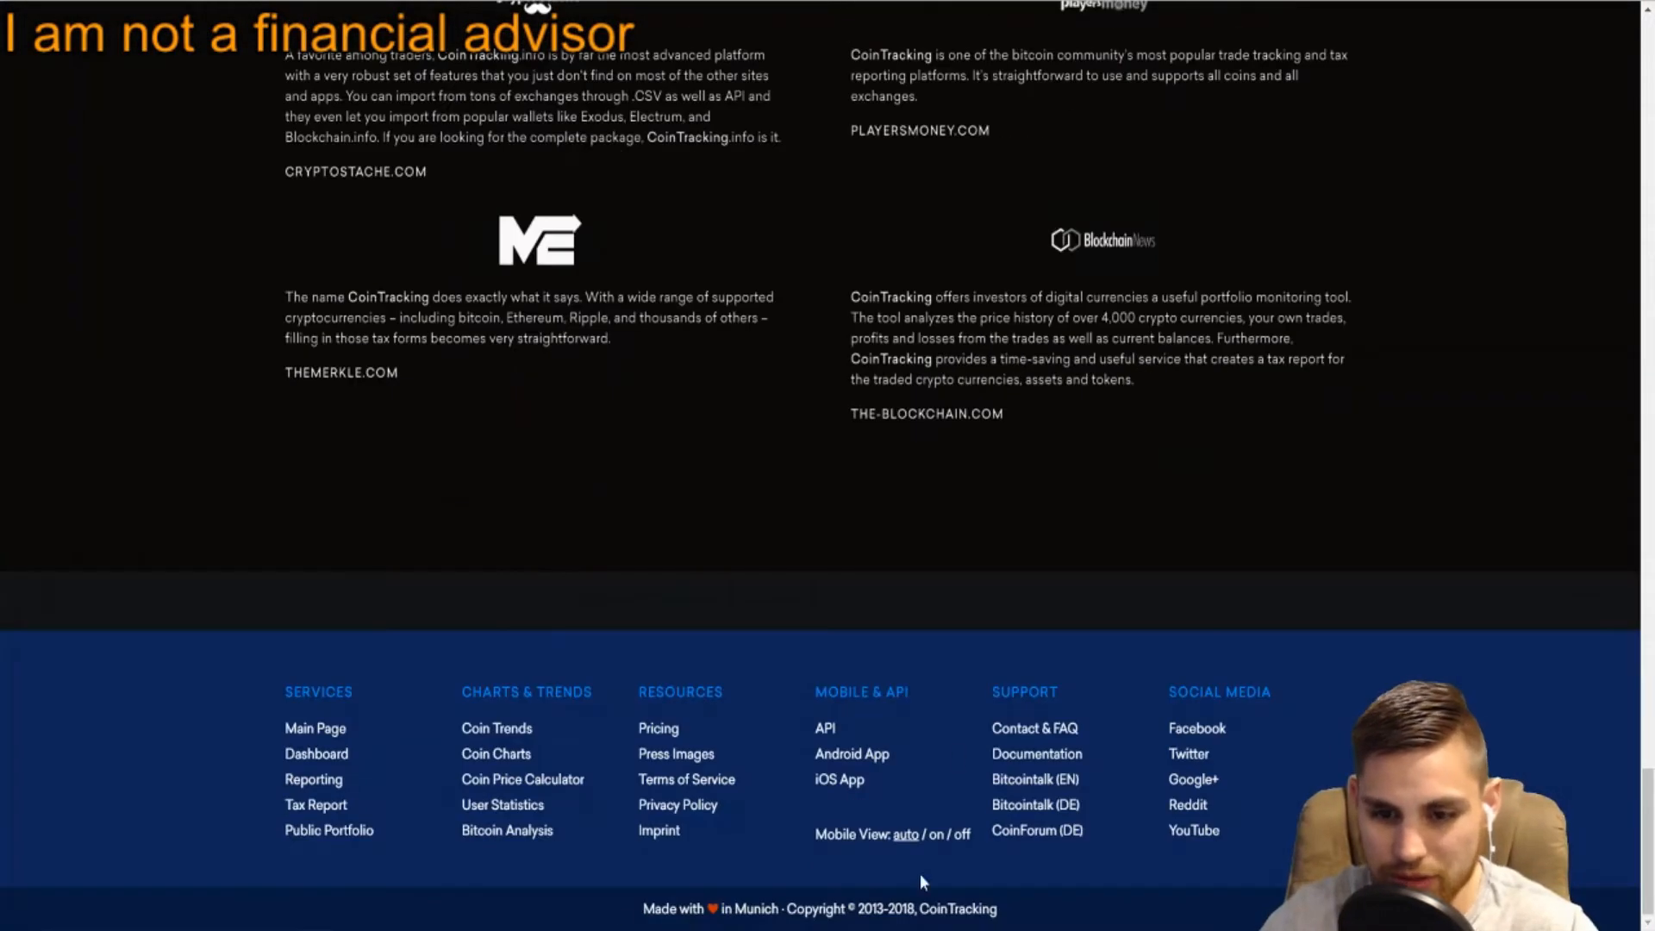
pyautogui.moveTo(1036, 754)
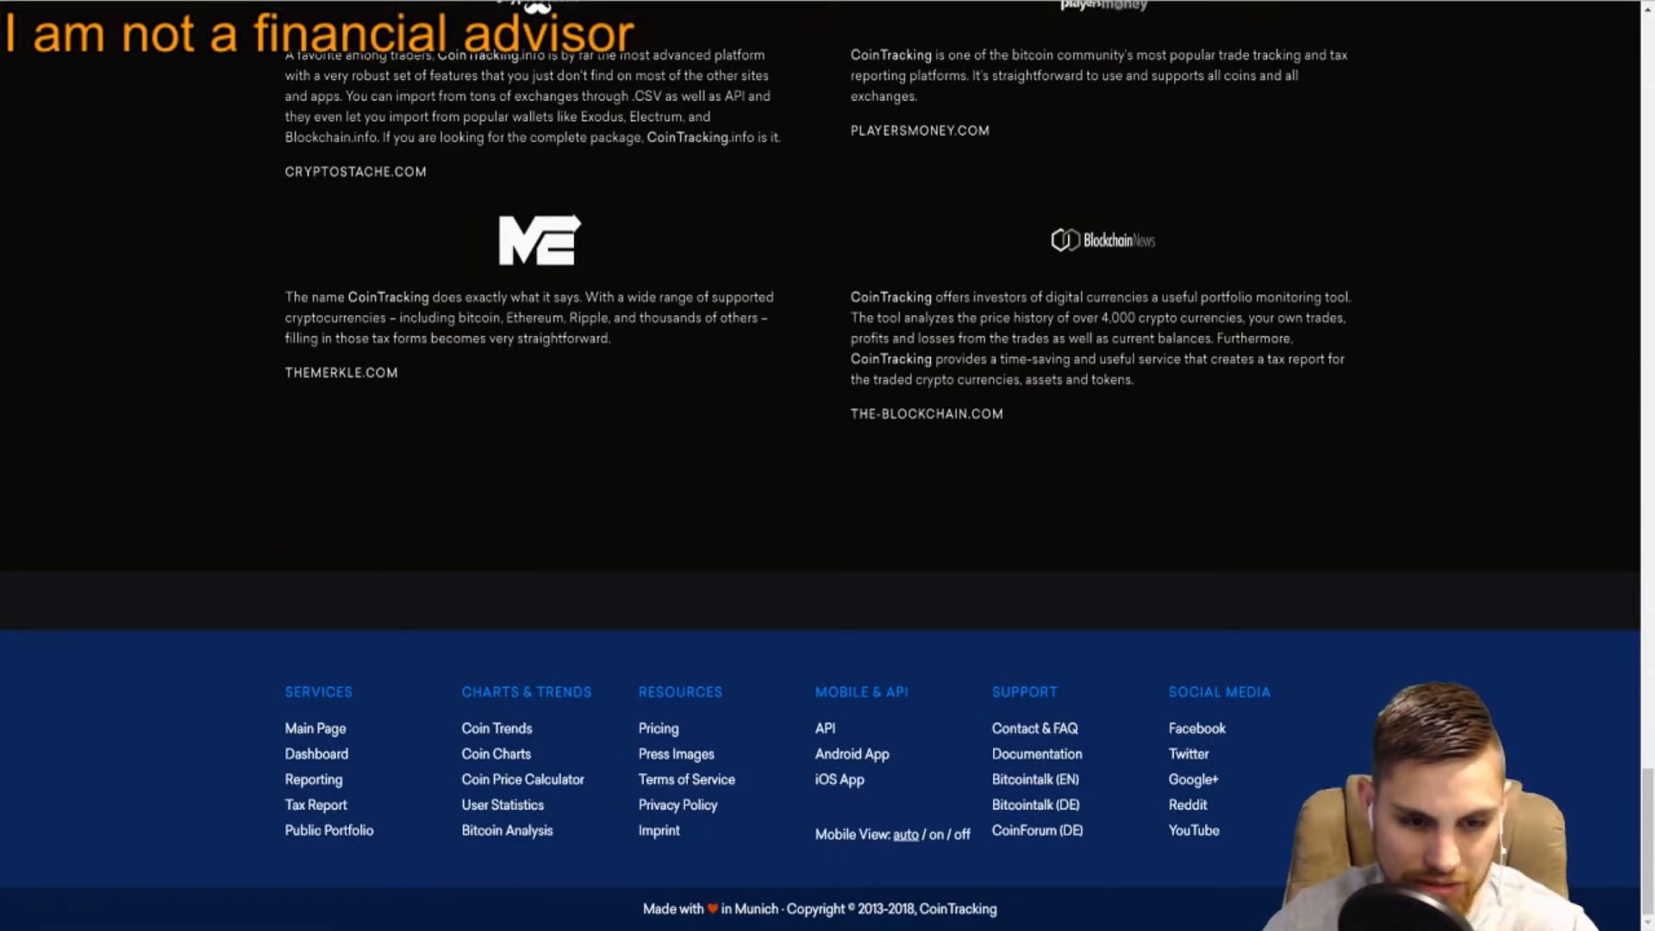
pyautogui.moveTo(312, 779)
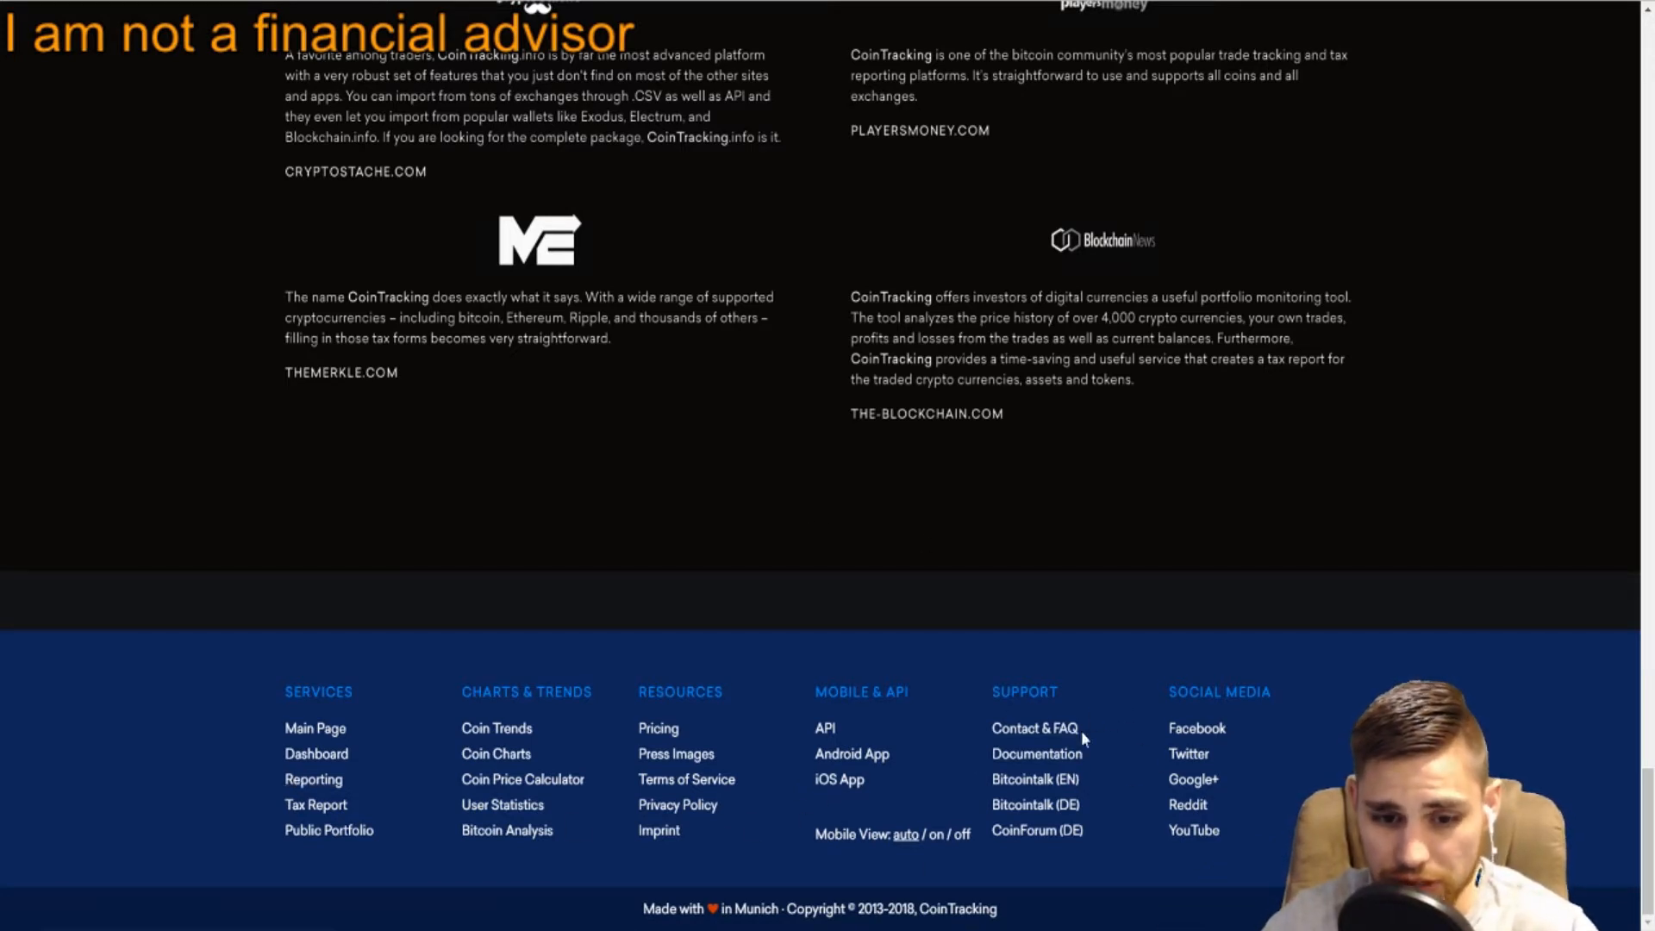
pyautogui.moveTo(755, 835)
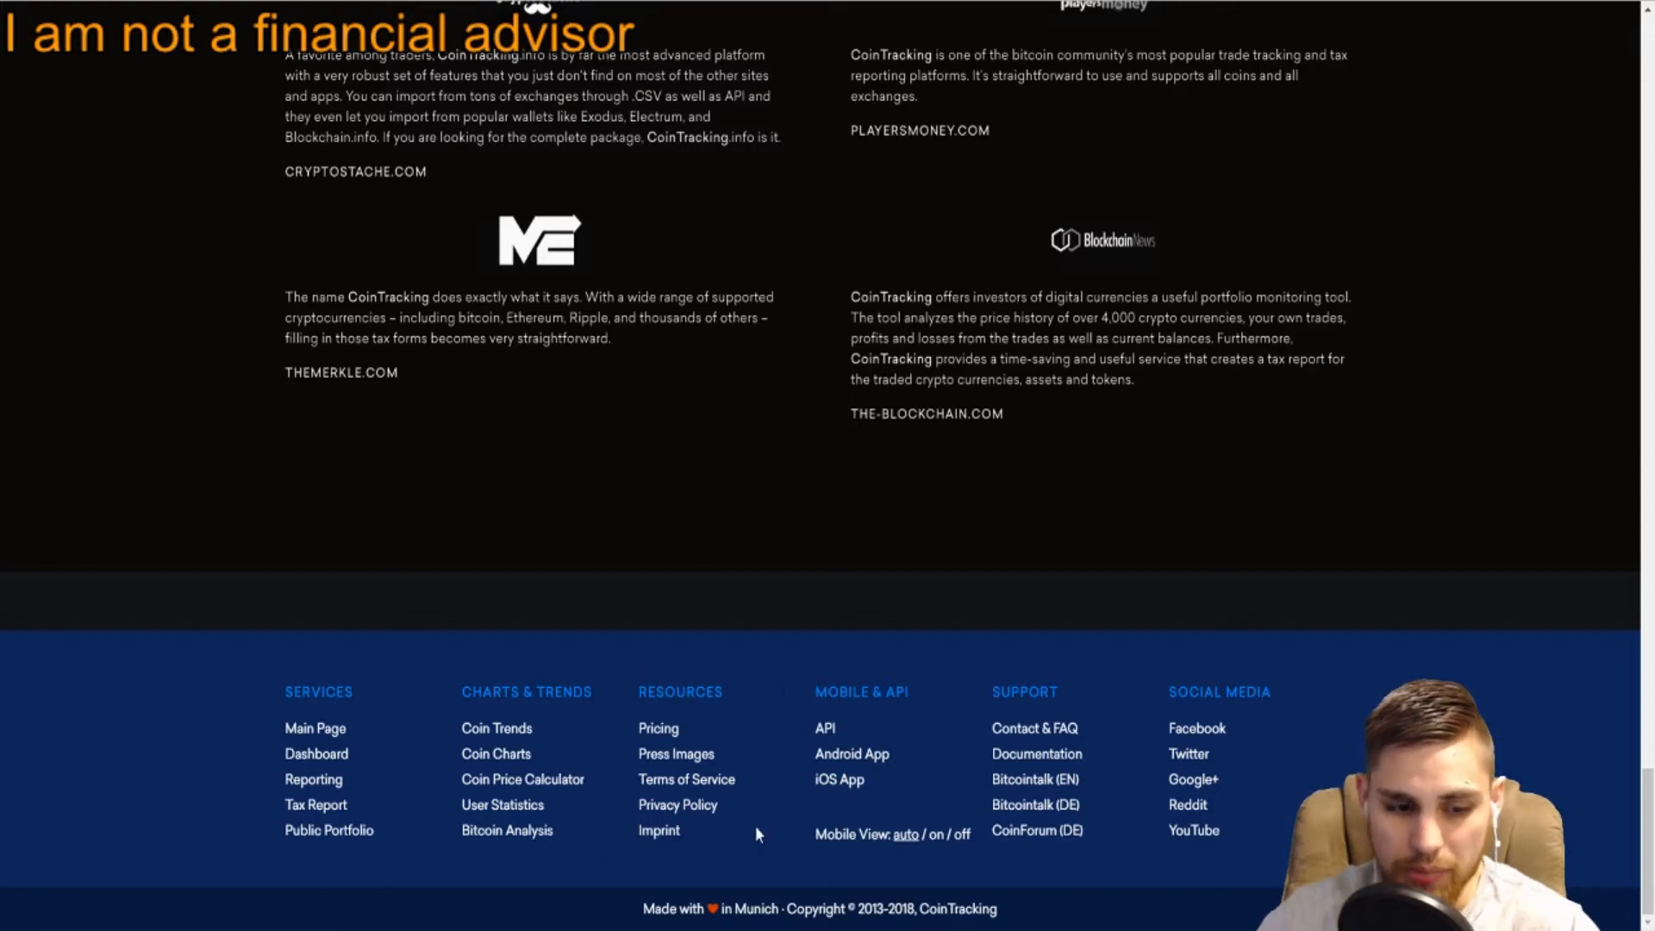
# Return to the top and show the Reporting menu with trades, balance and gains reports.
pyautogui.scroll(3)
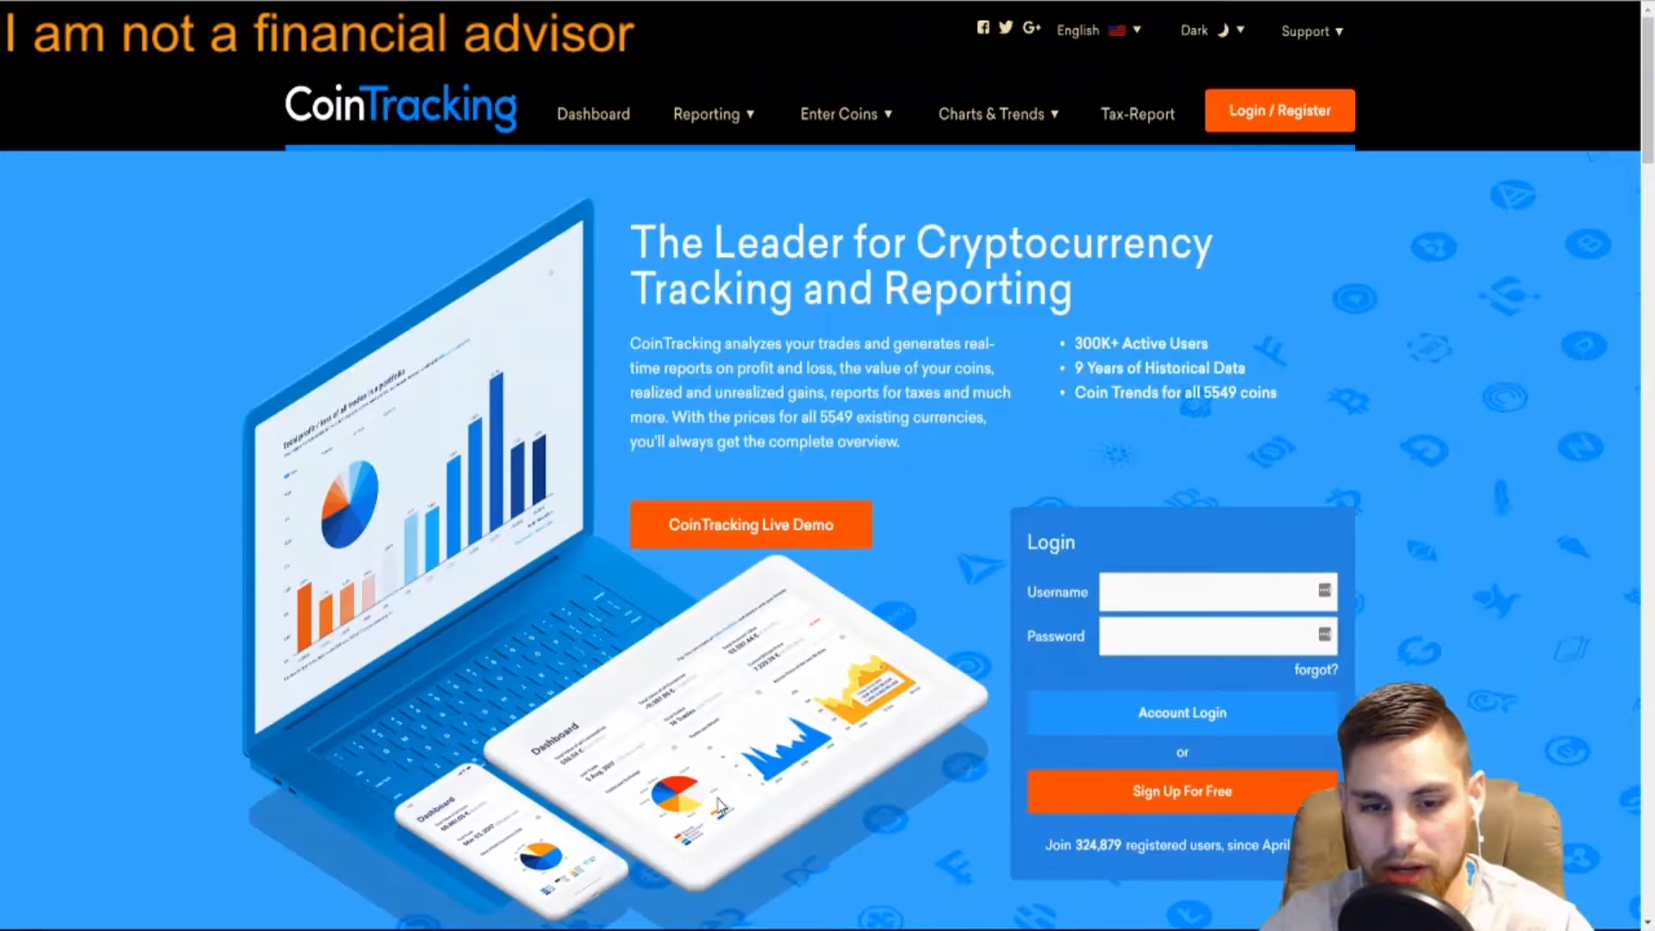
pyautogui.moveTo(612, 355)
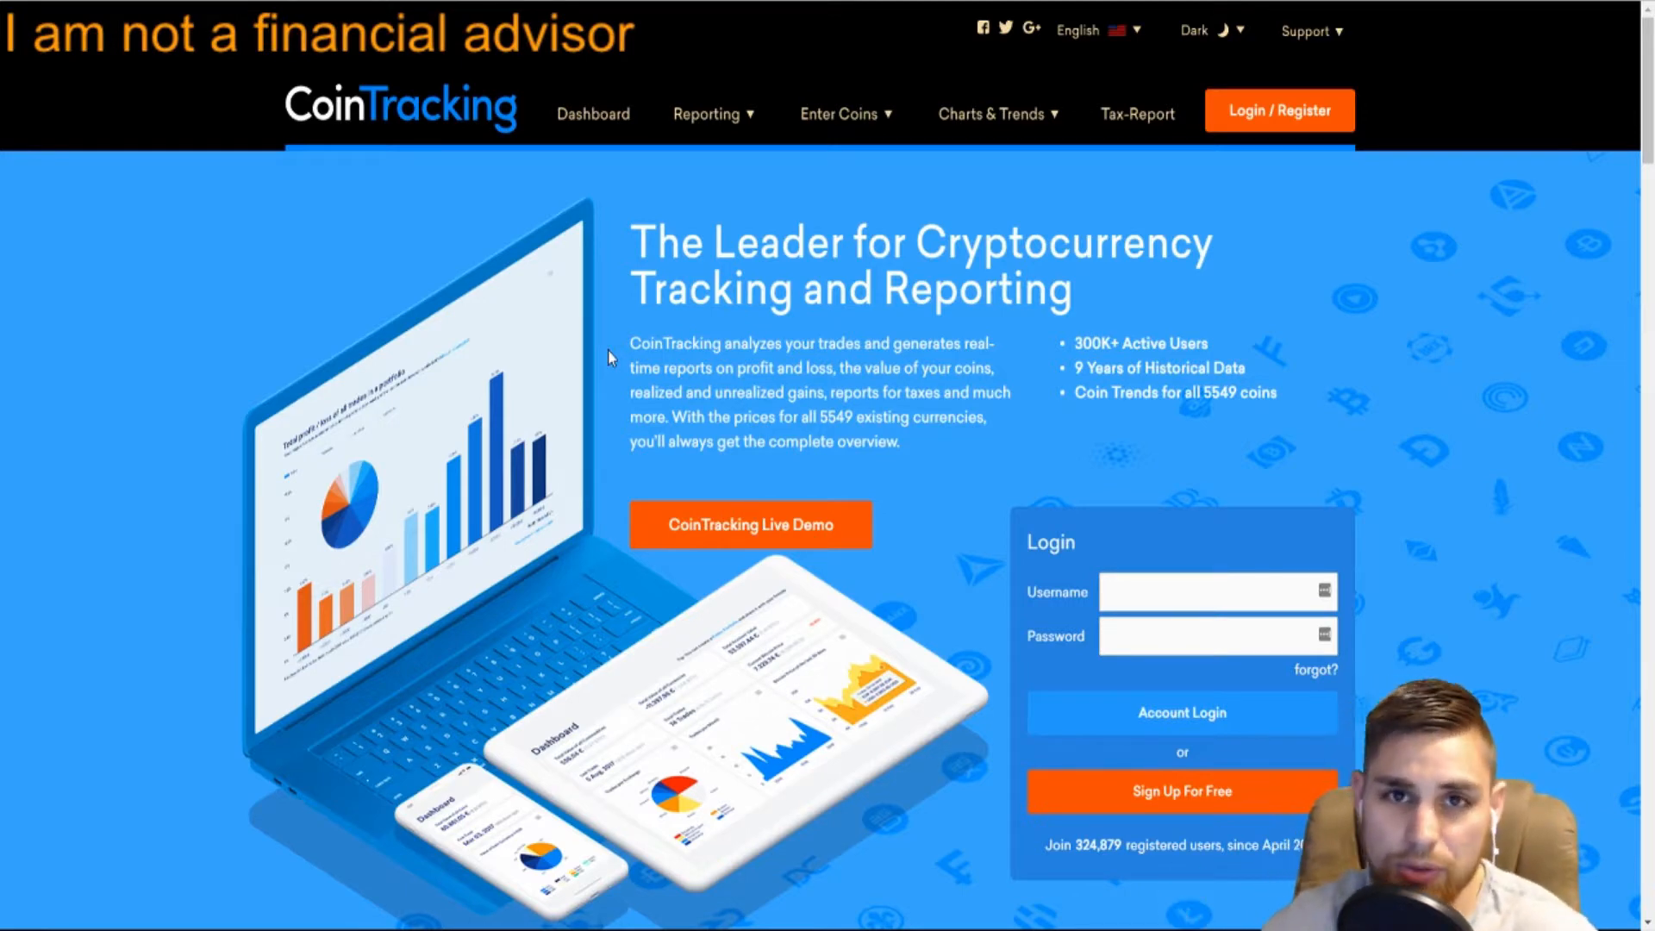
pyautogui.click(840, 114)
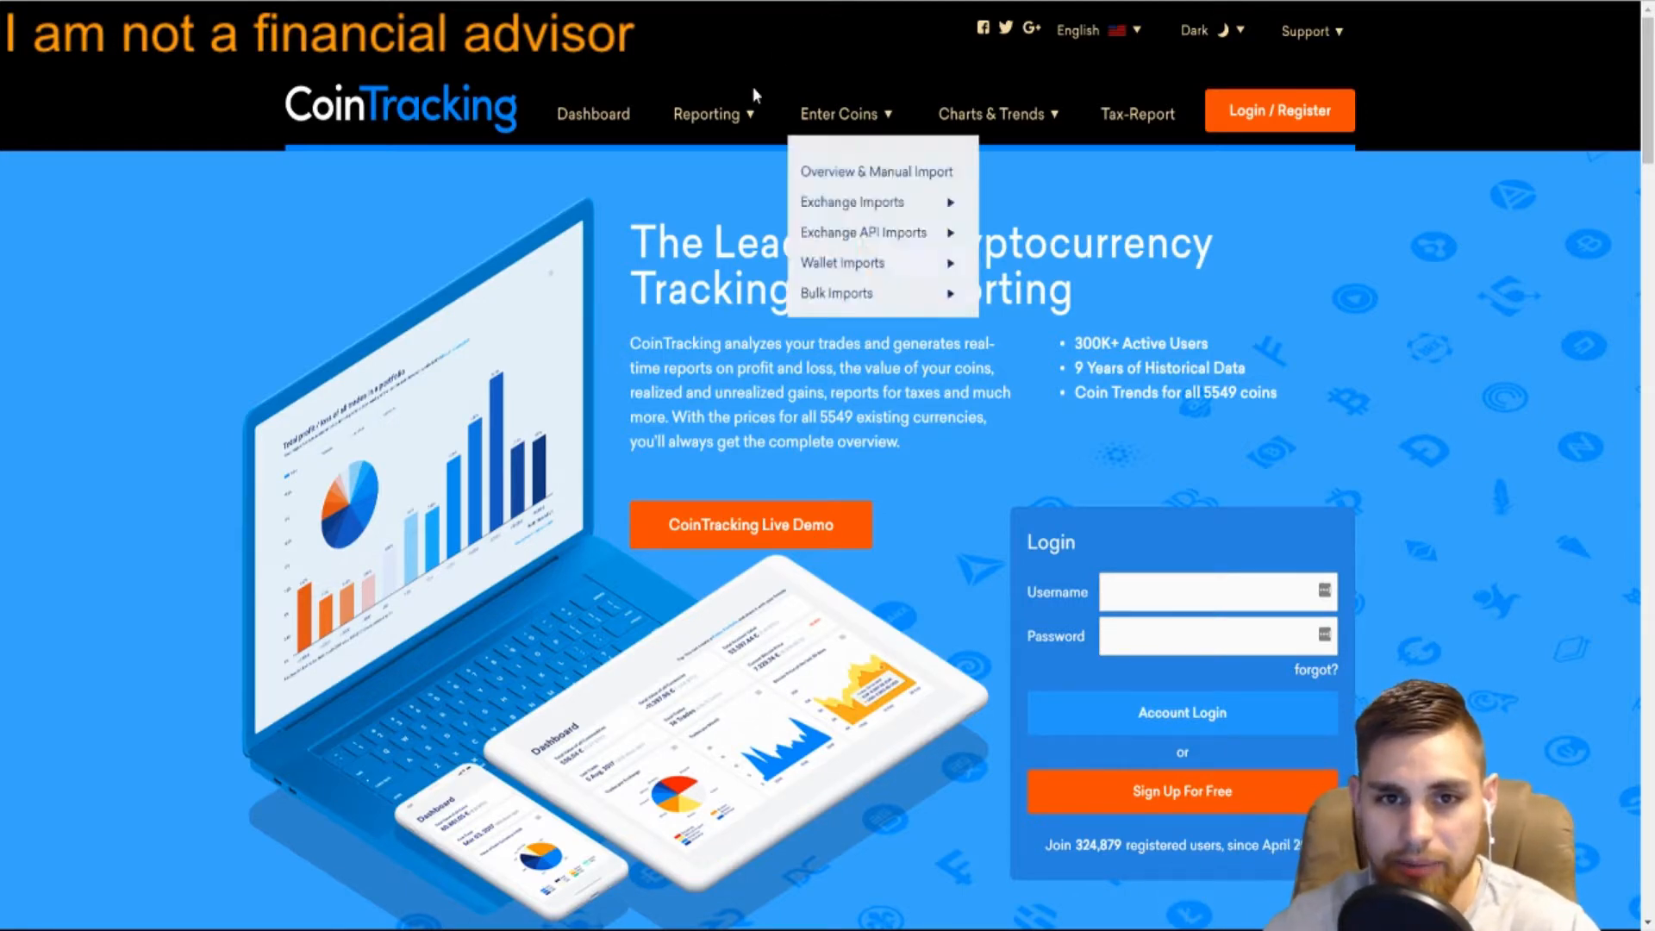
pyautogui.click(707, 114)
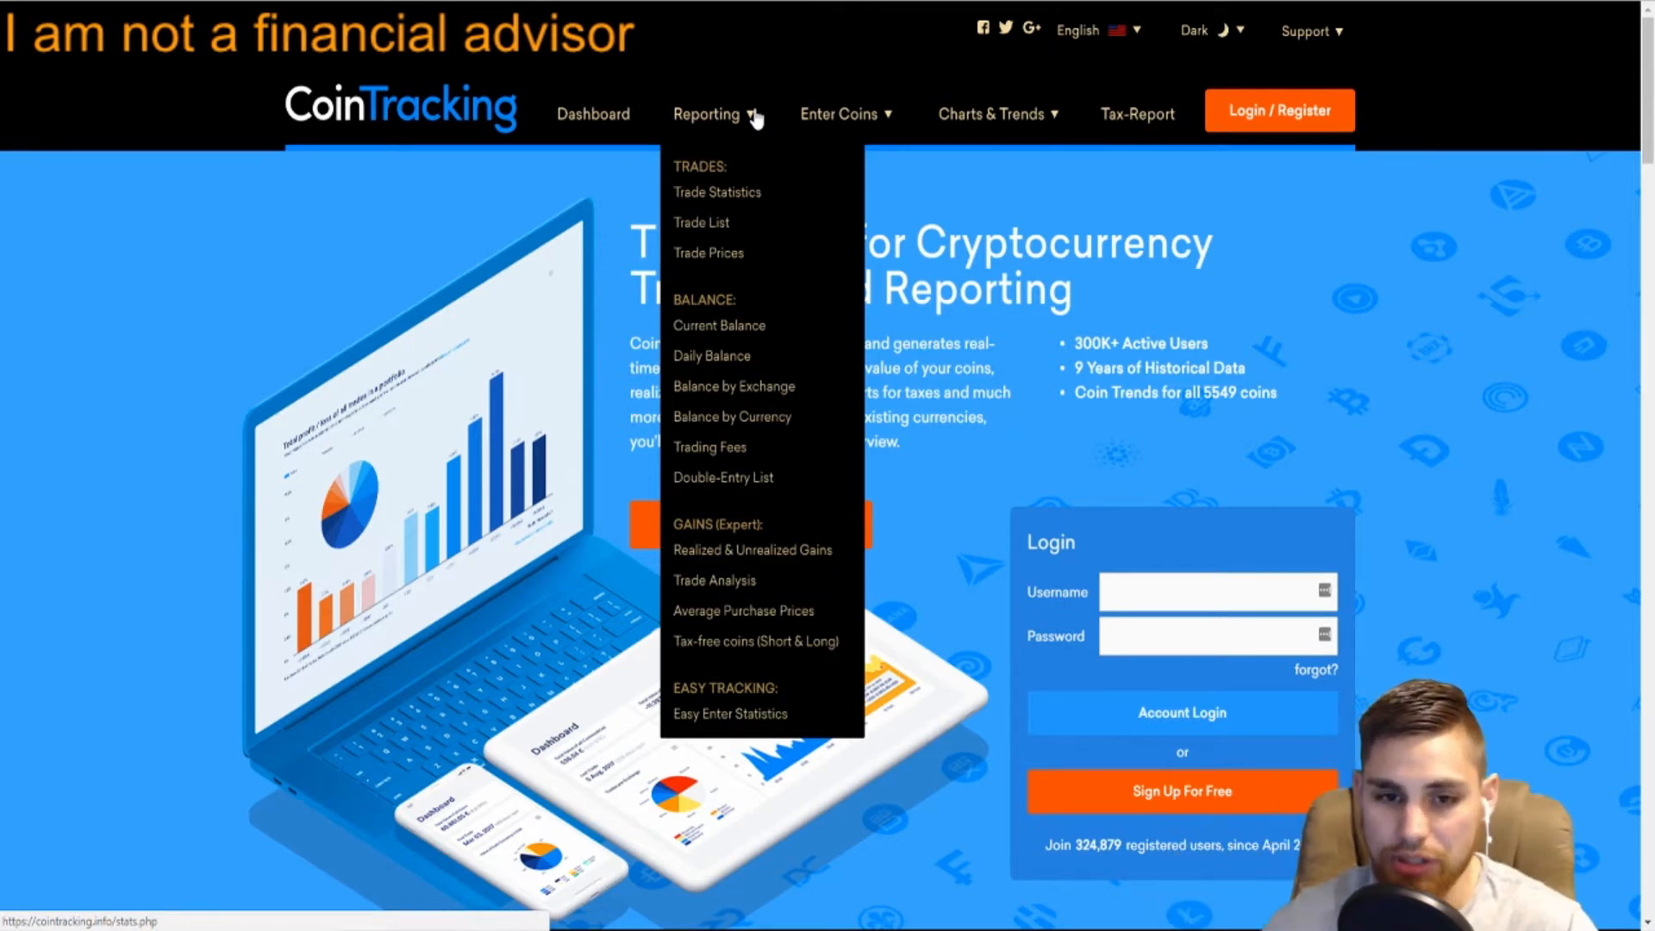
pyautogui.moveTo(719, 326)
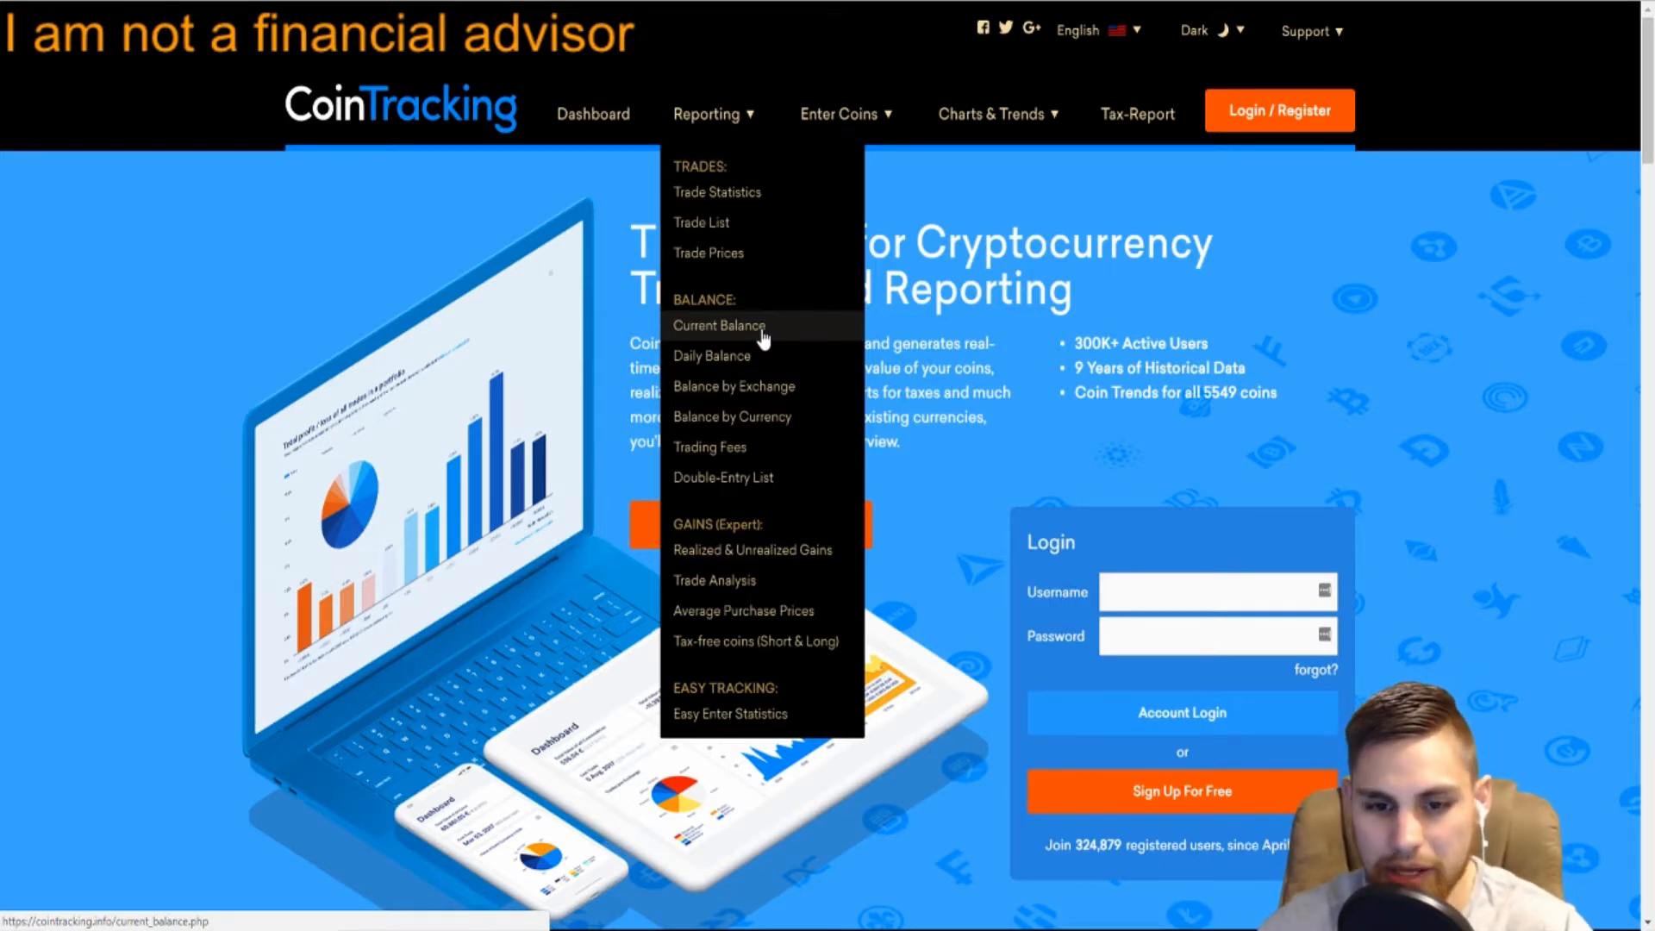
pyautogui.moveTo(779, 339)
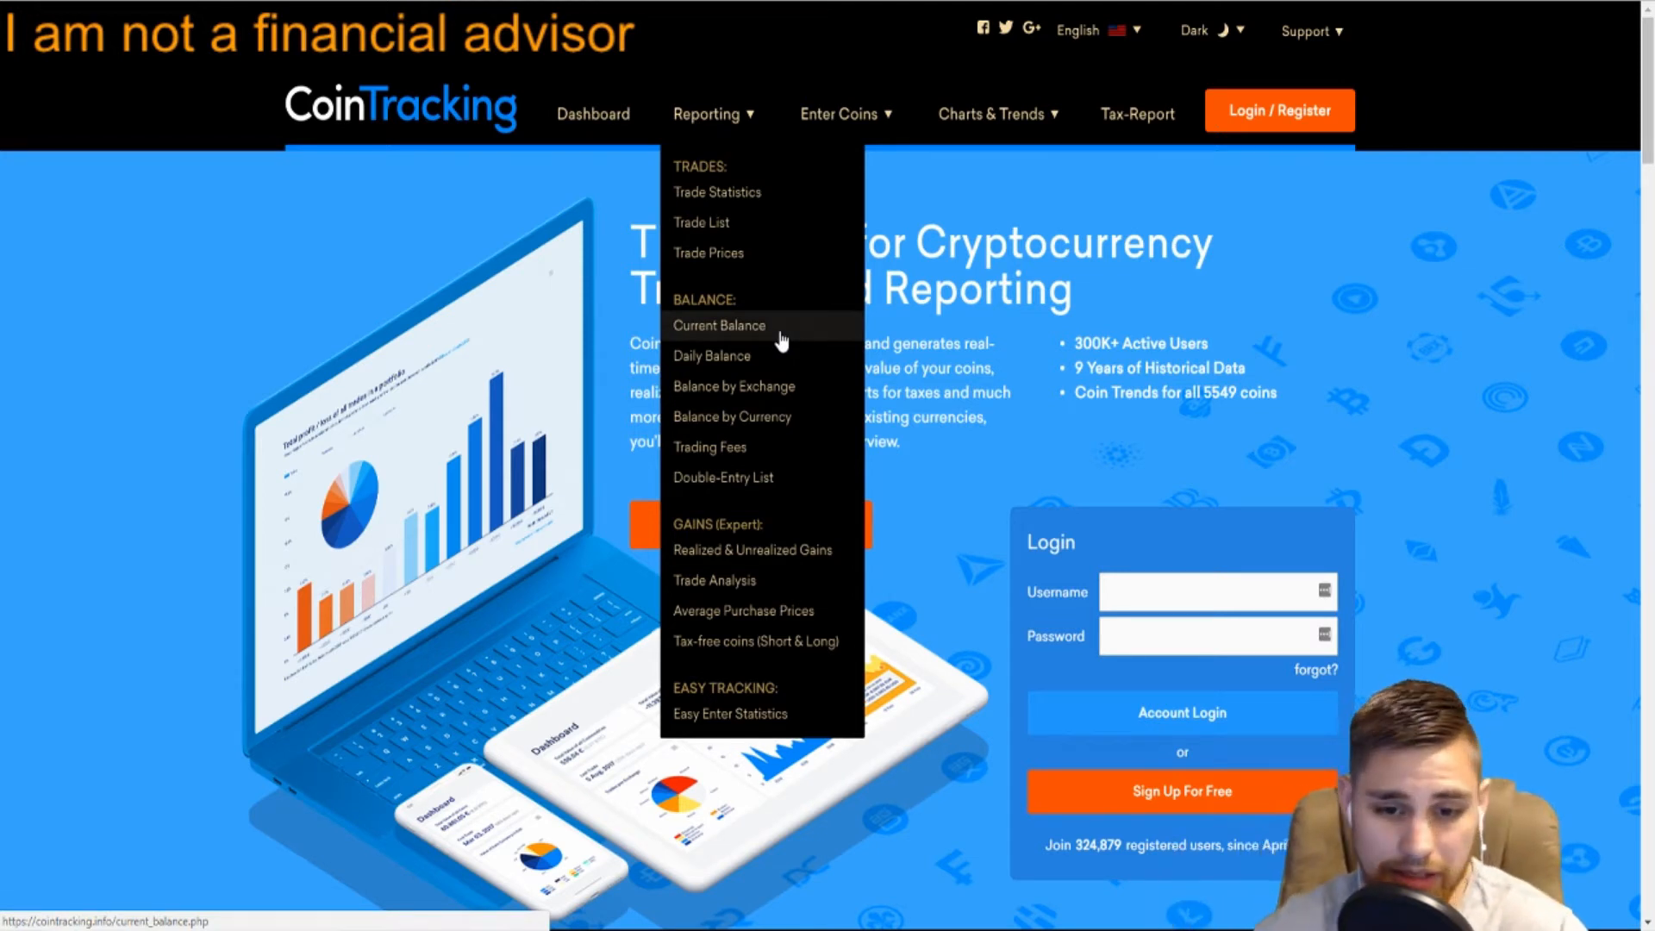
pyautogui.moveTo(834, 675)
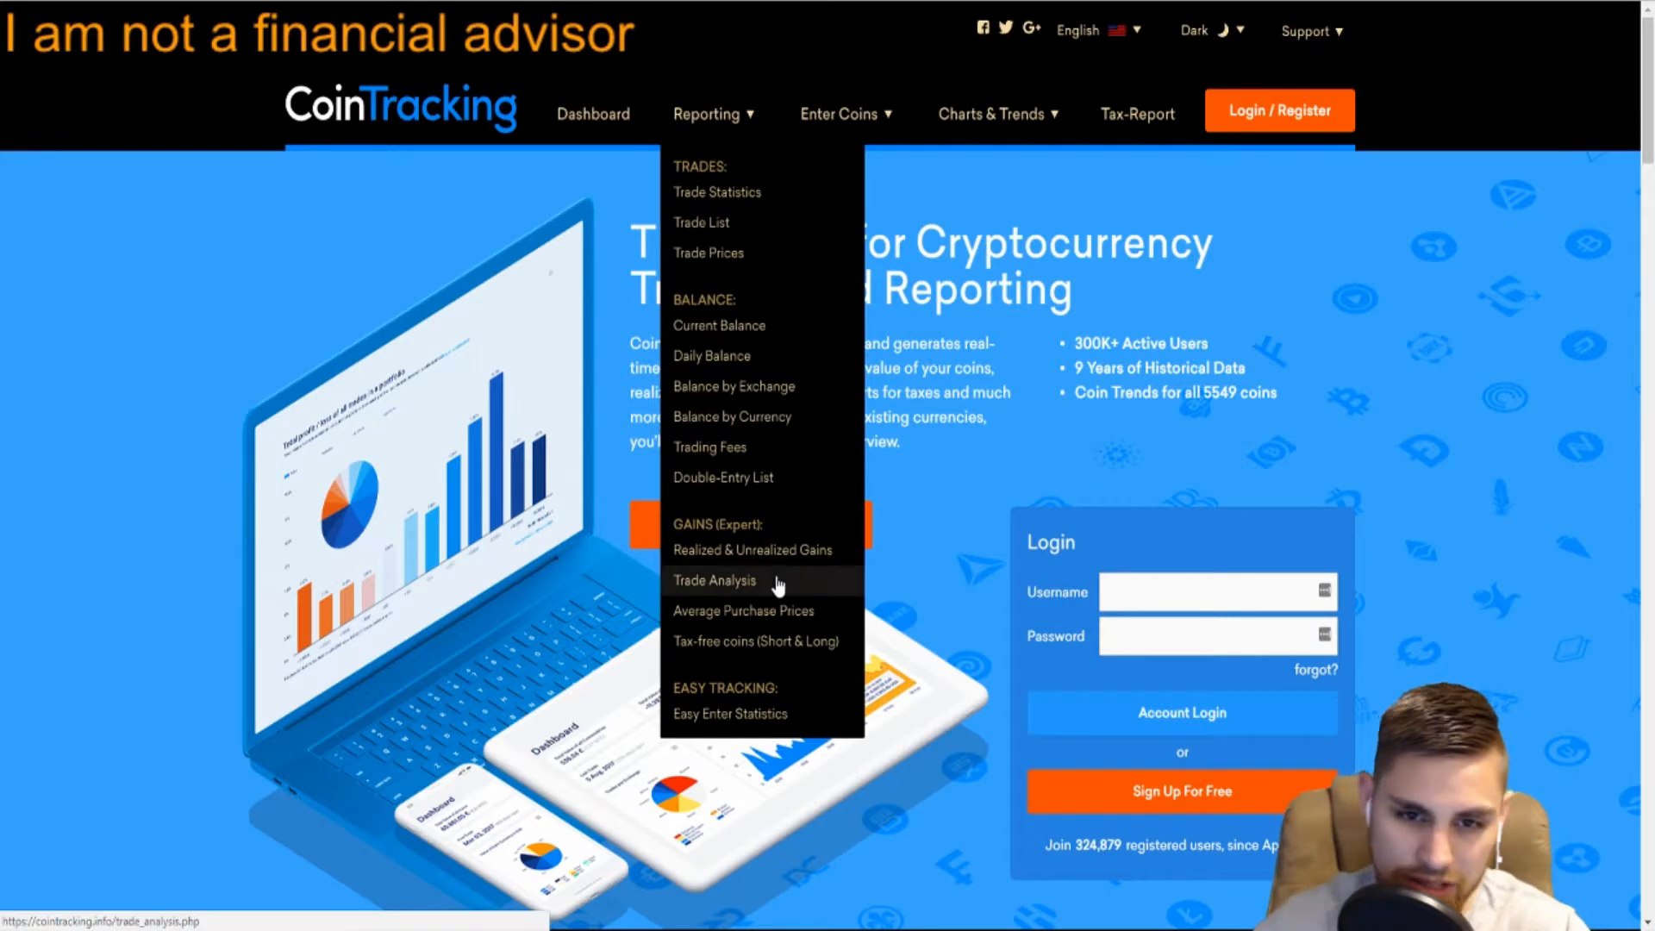
pyautogui.moveTo(917, 614)
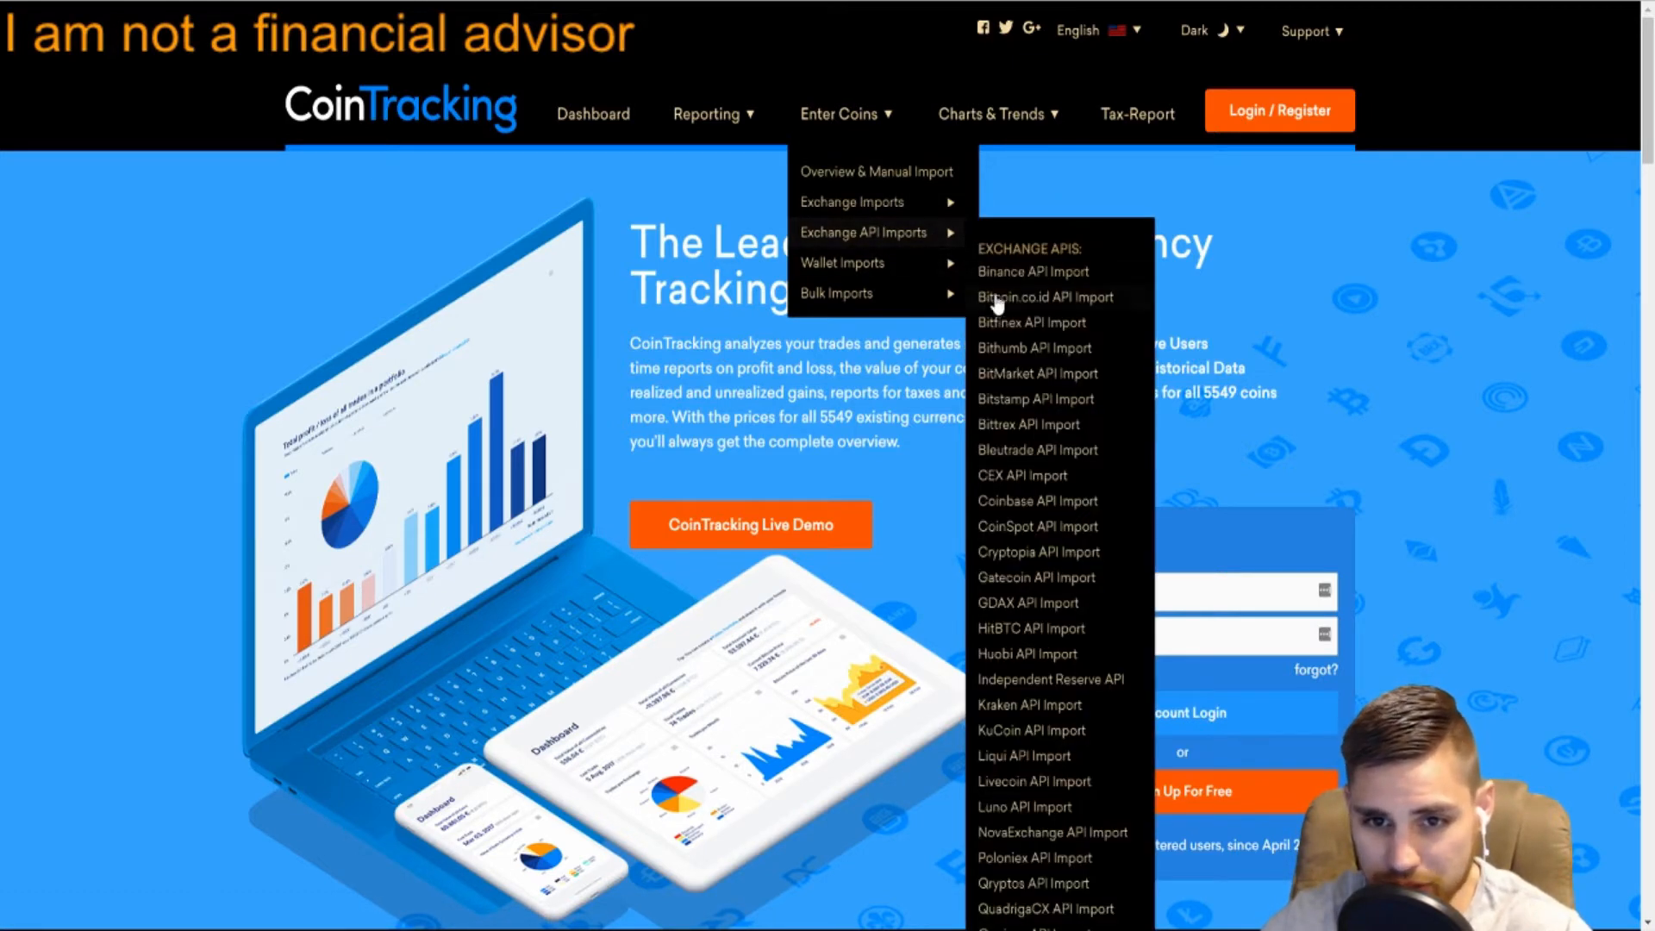
pyautogui.moveTo(1035, 285)
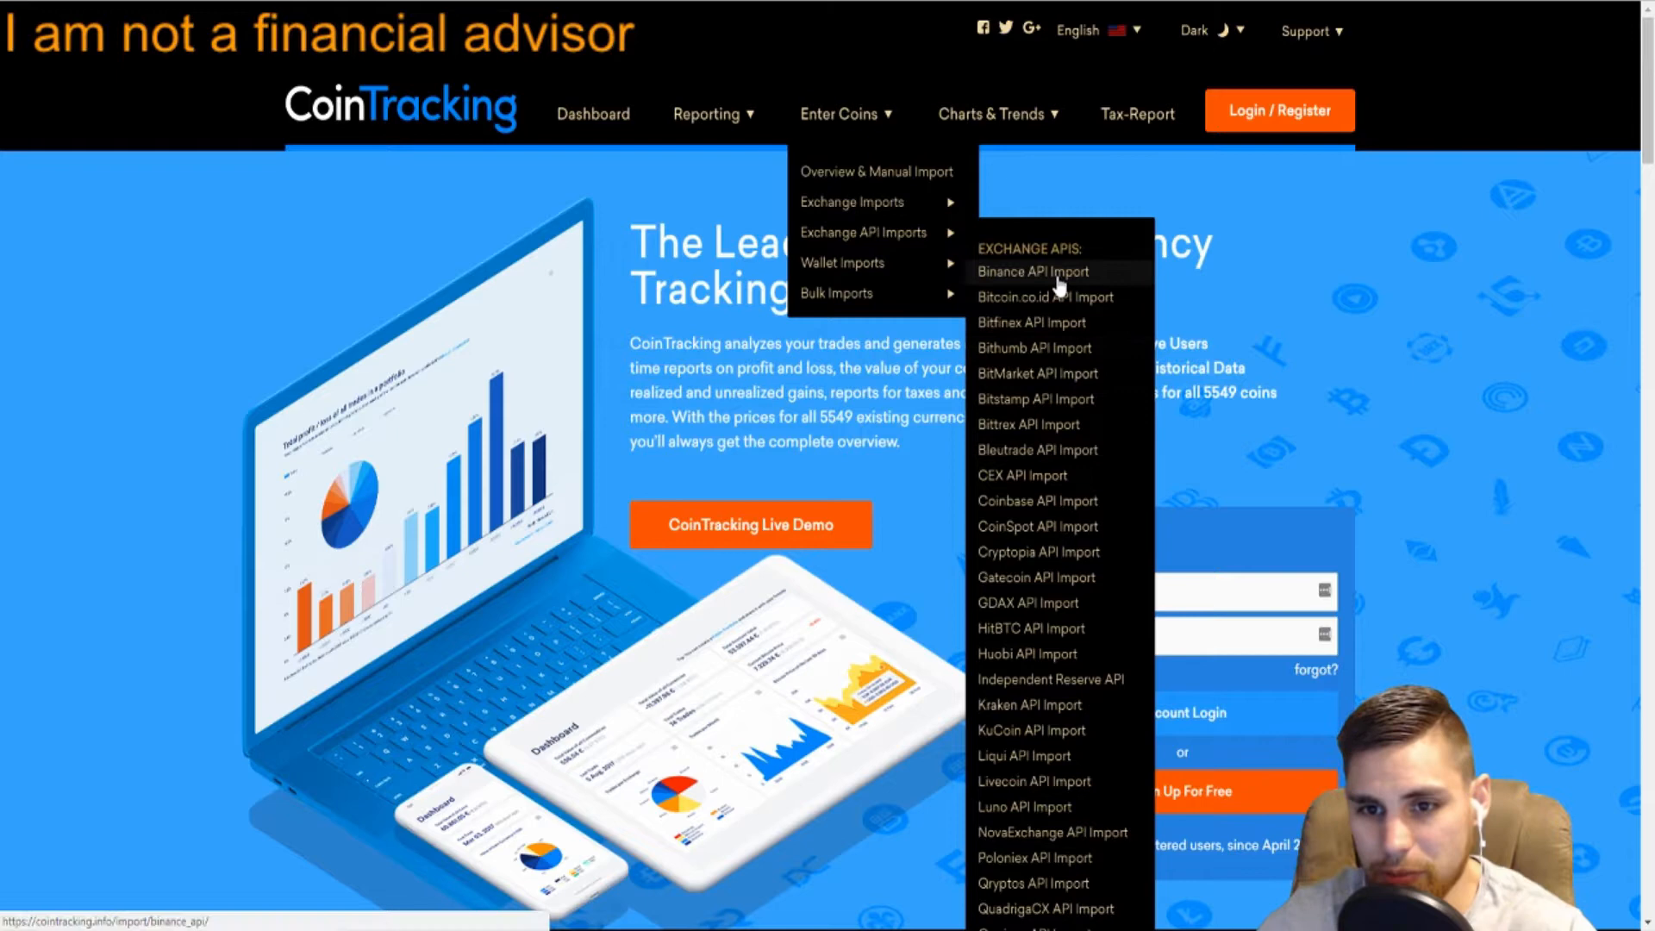
pyautogui.moveTo(843, 262)
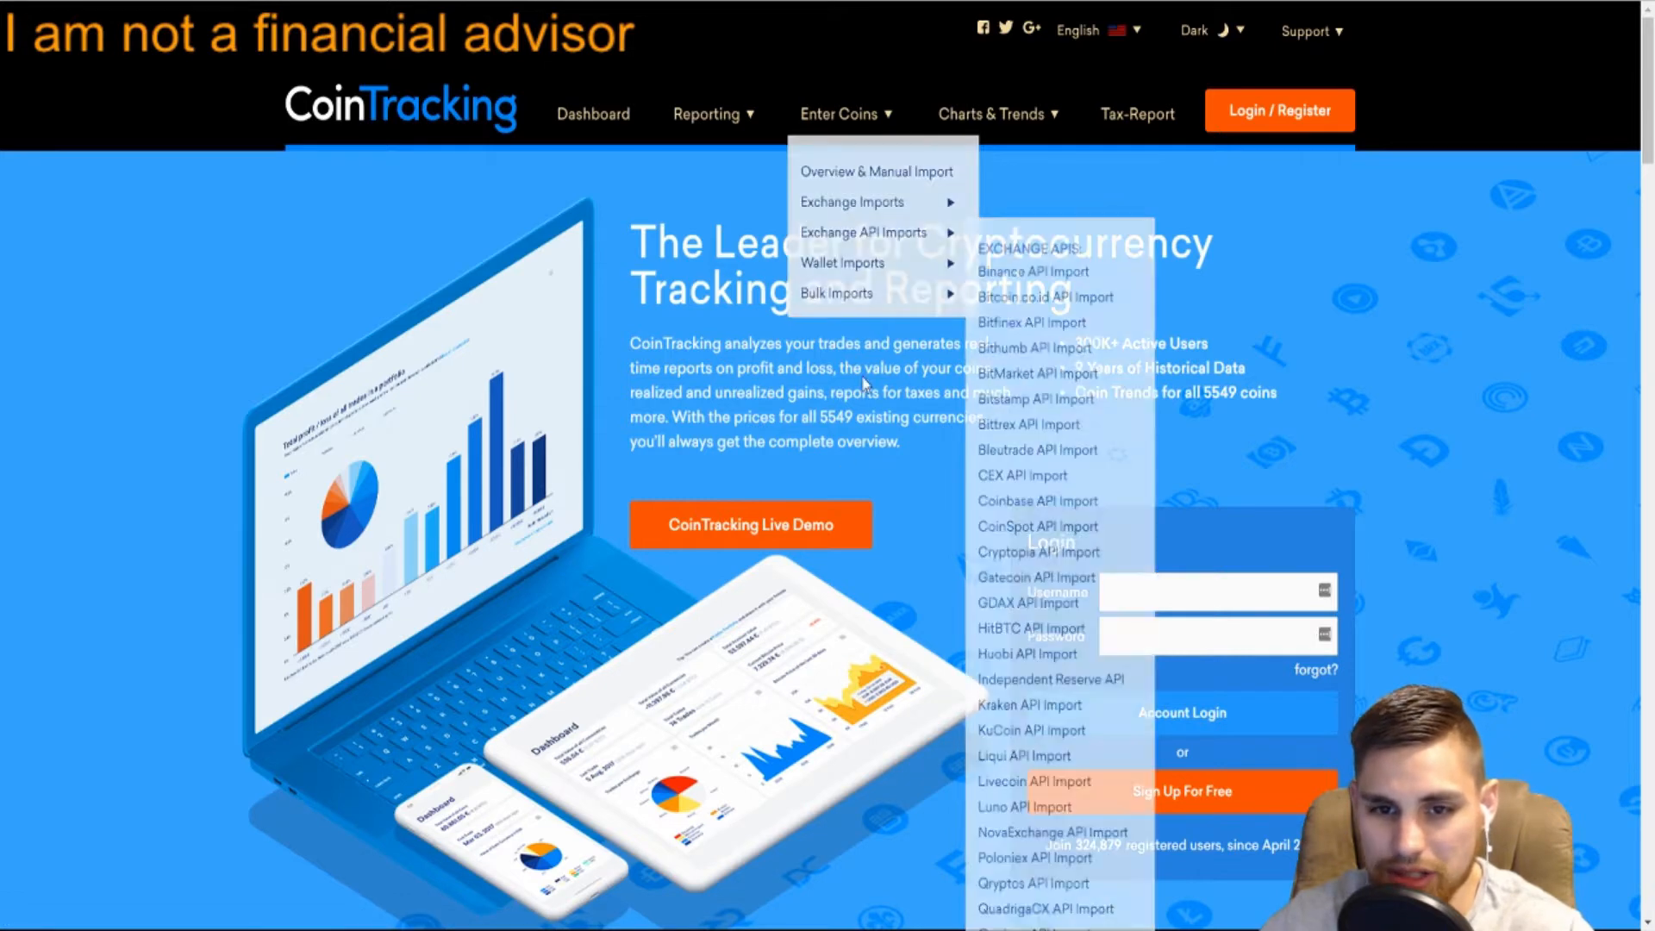
pyautogui.moveTo(843, 262)
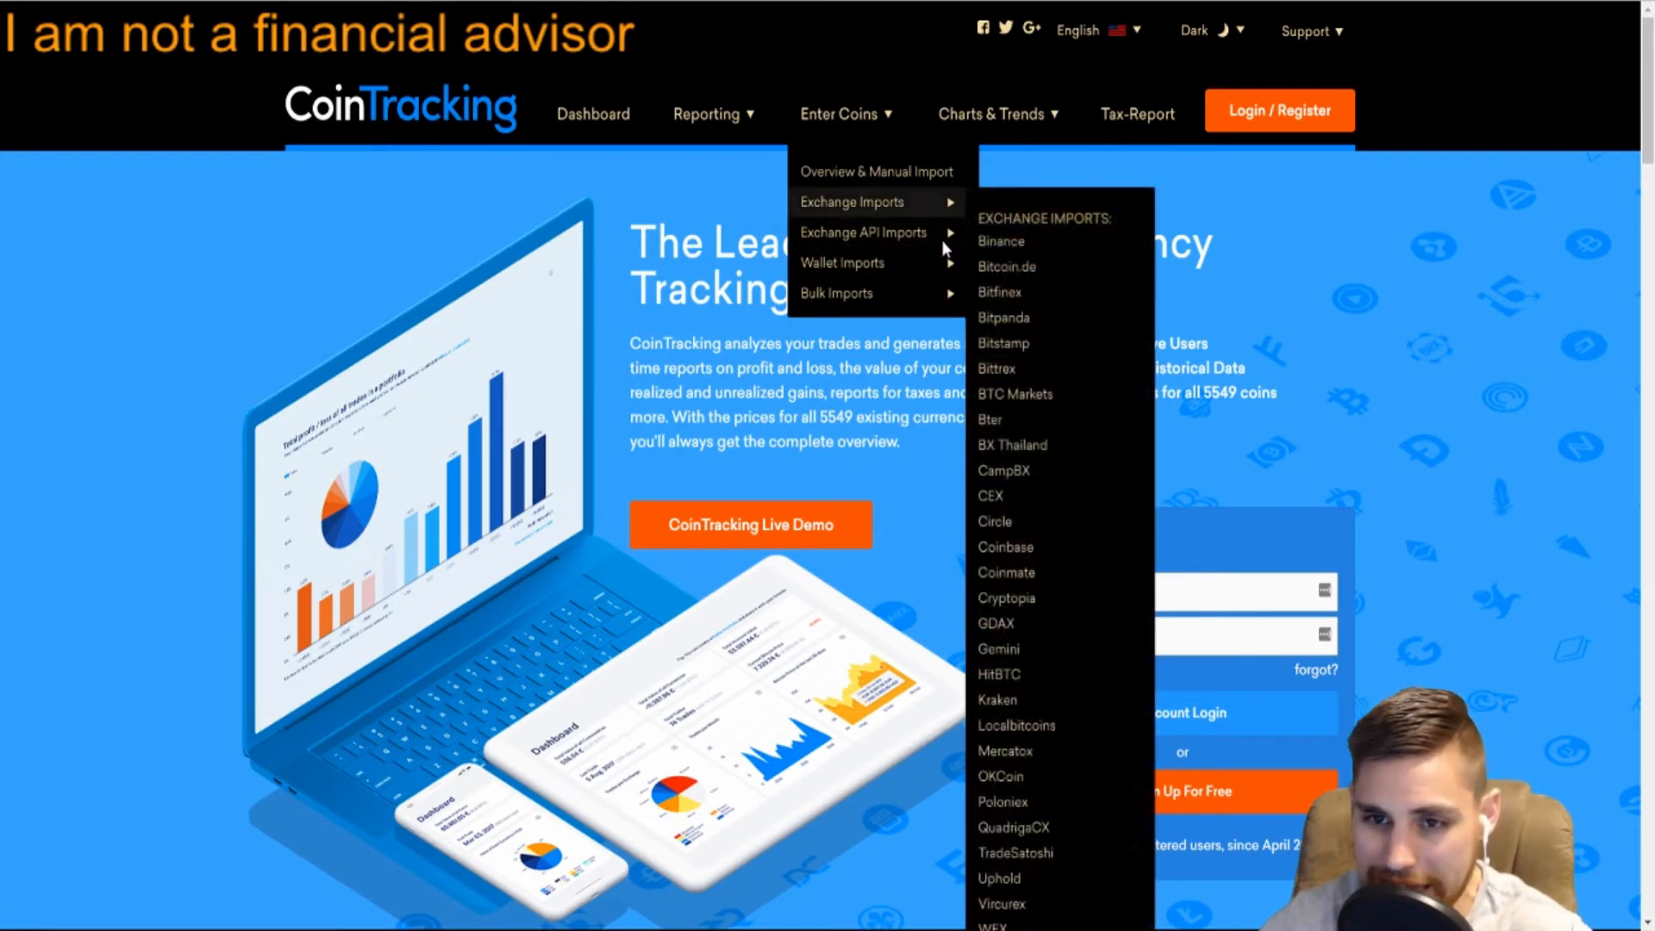
pyautogui.moveTo(843, 262)
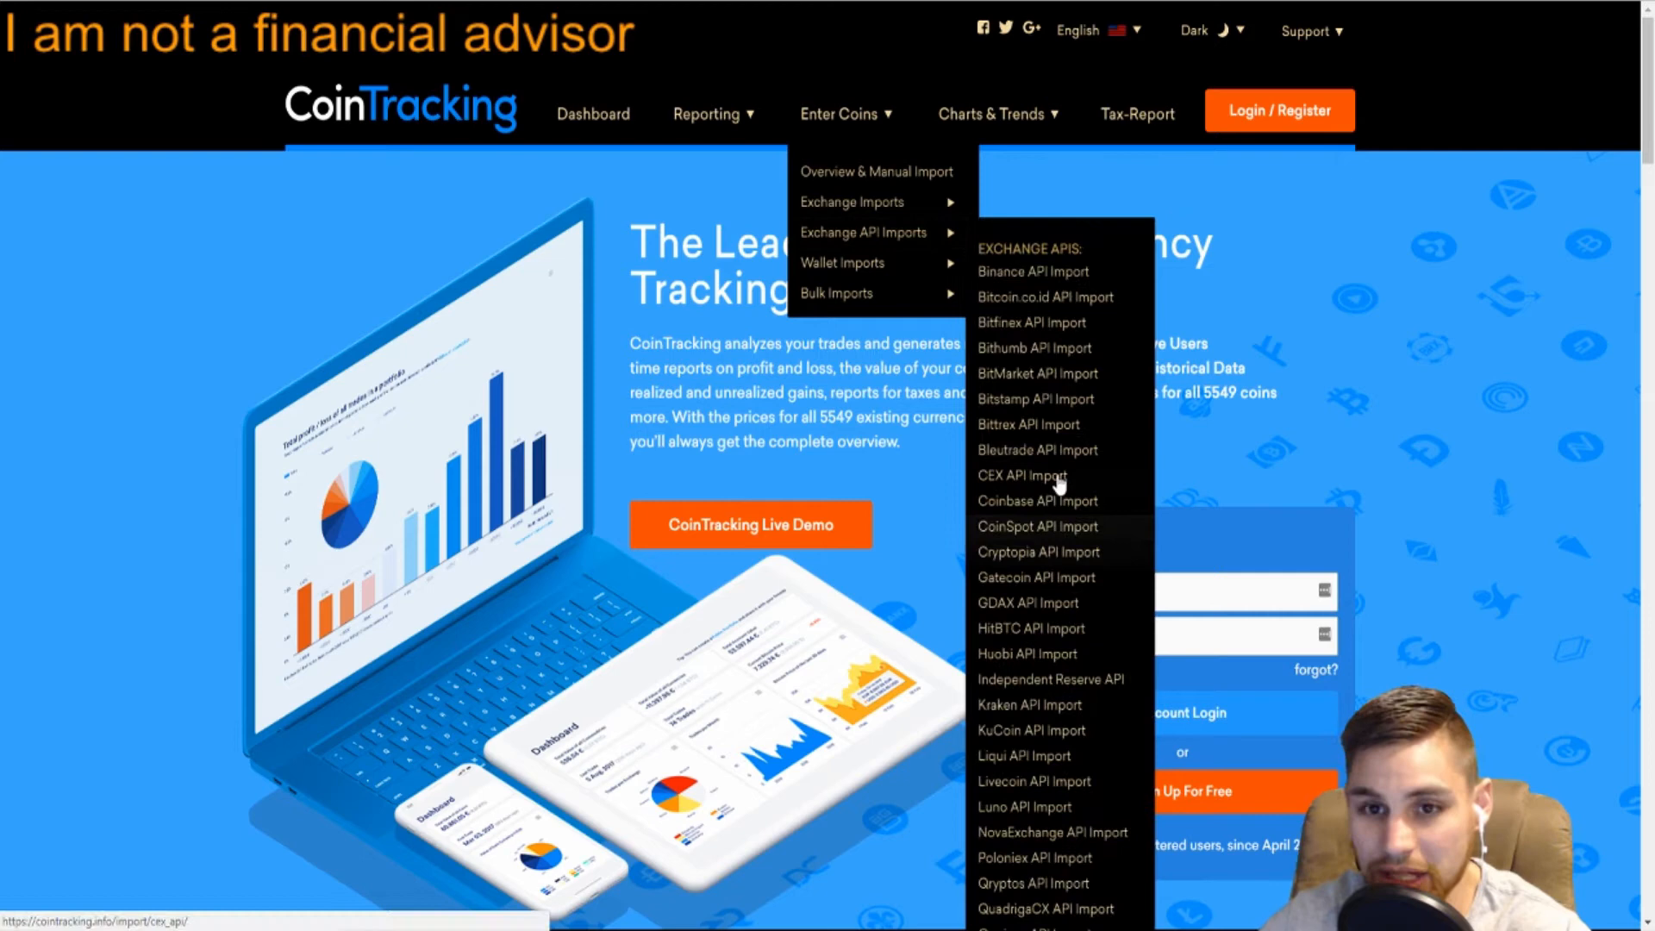
pyautogui.moveTo(876, 171)
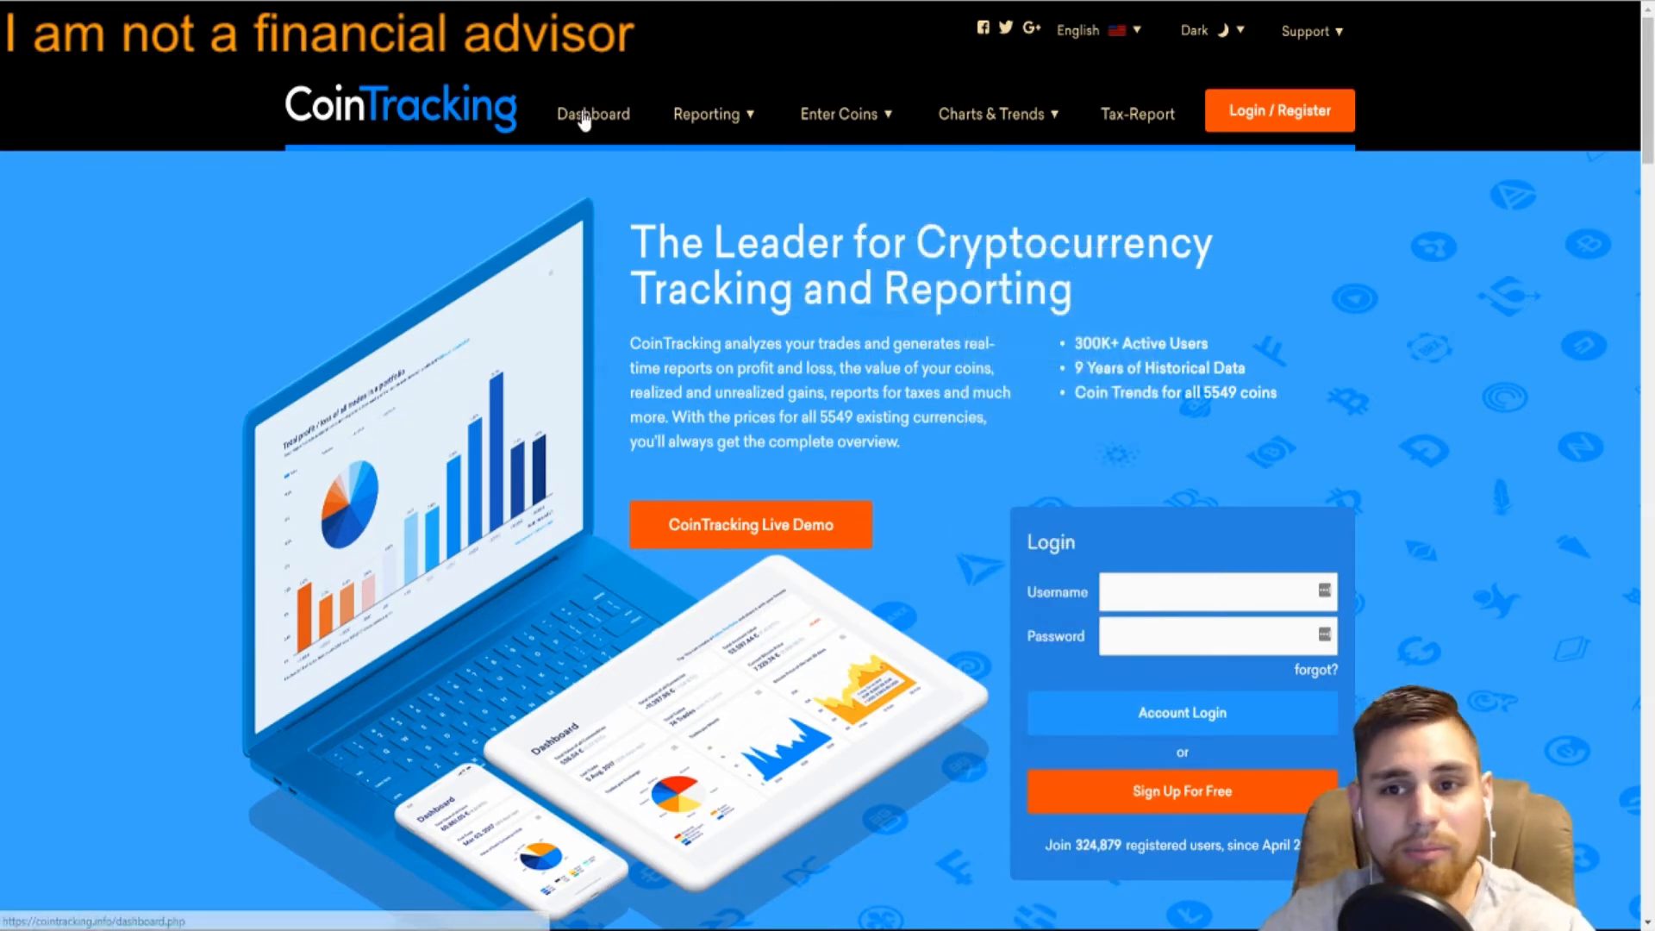
pyautogui.moveTo(105, 600)
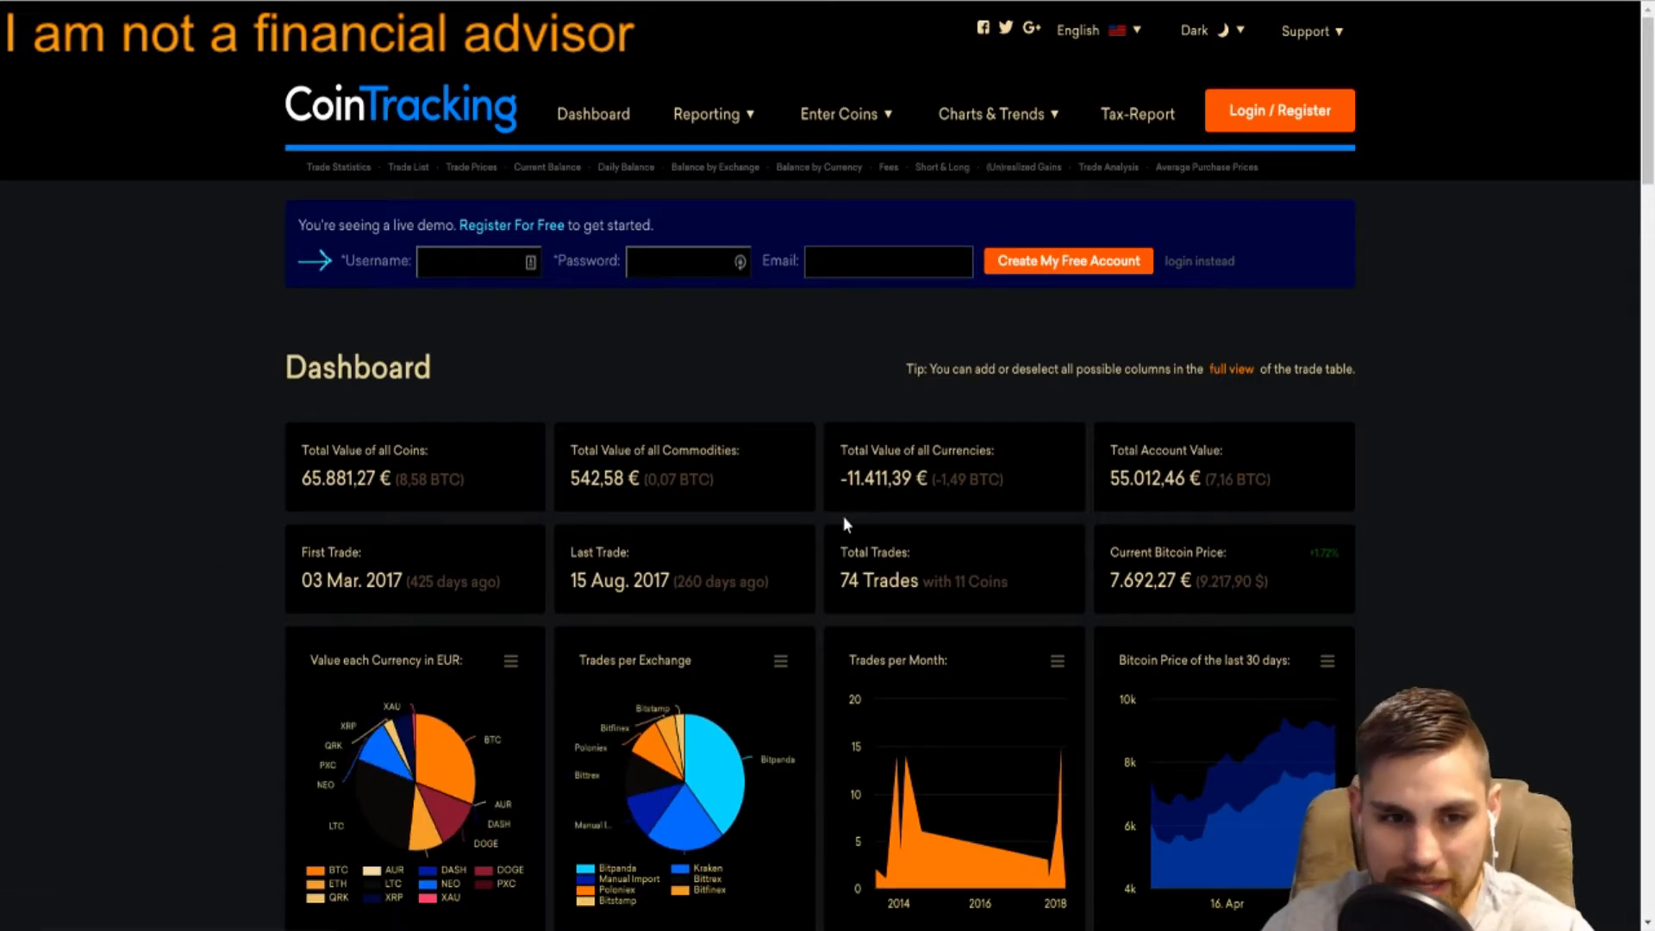
# Scroll through the demo dashboard's totals, charts and balance table and back up.
pyautogui.scroll(-3)
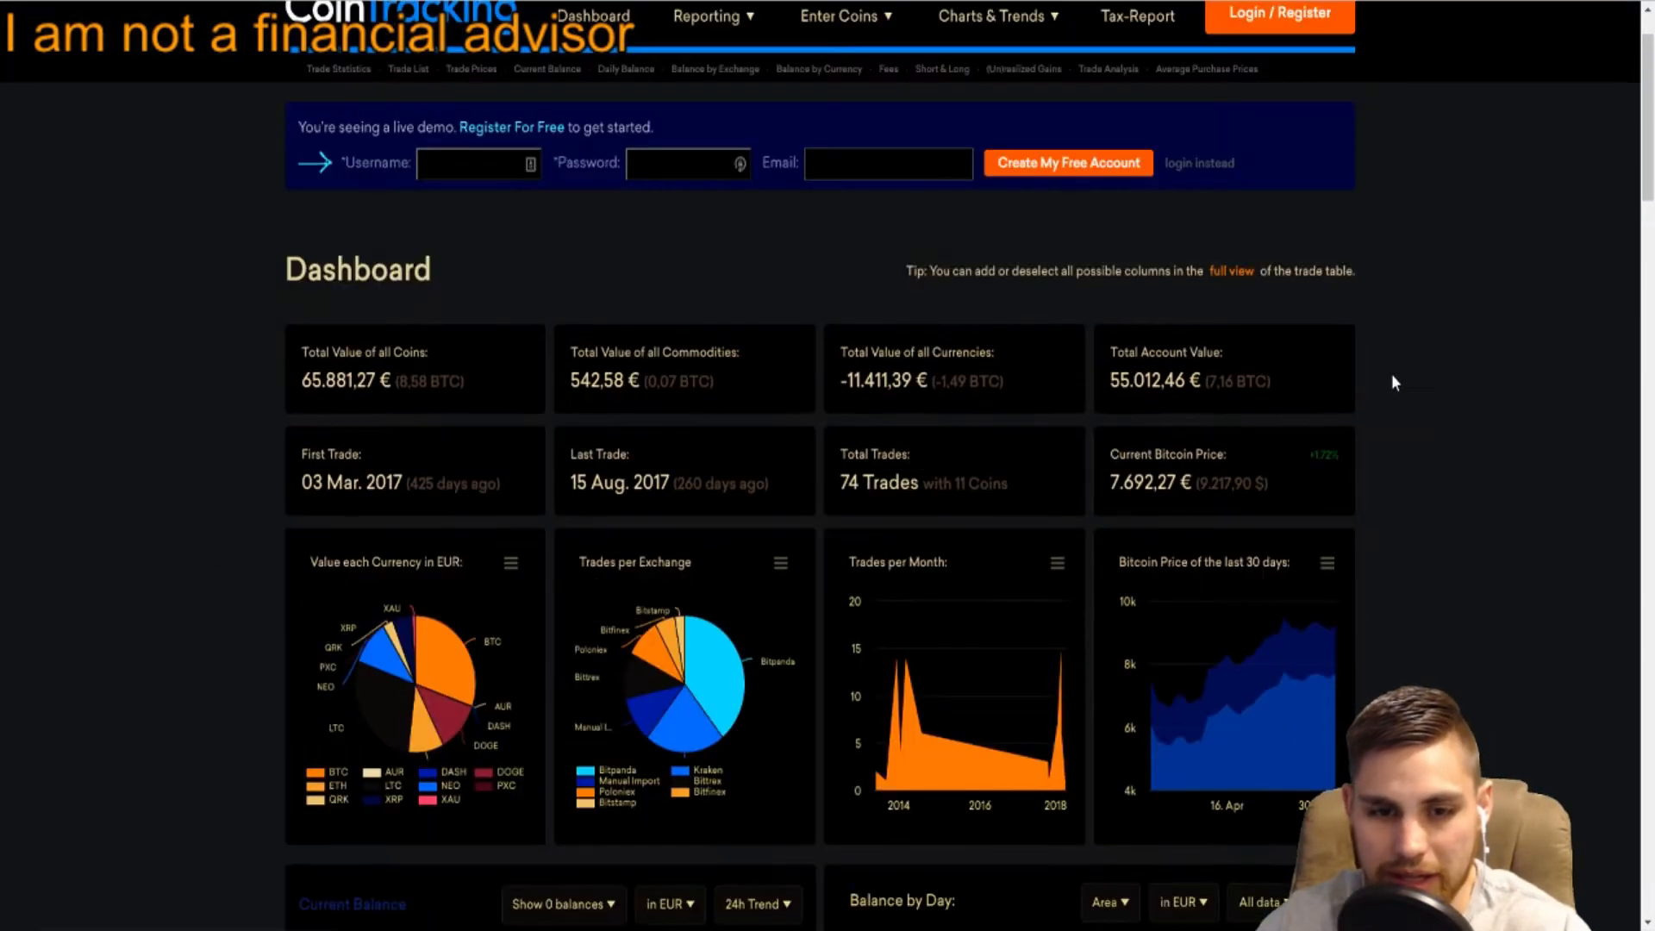
pyautogui.scroll(-3)
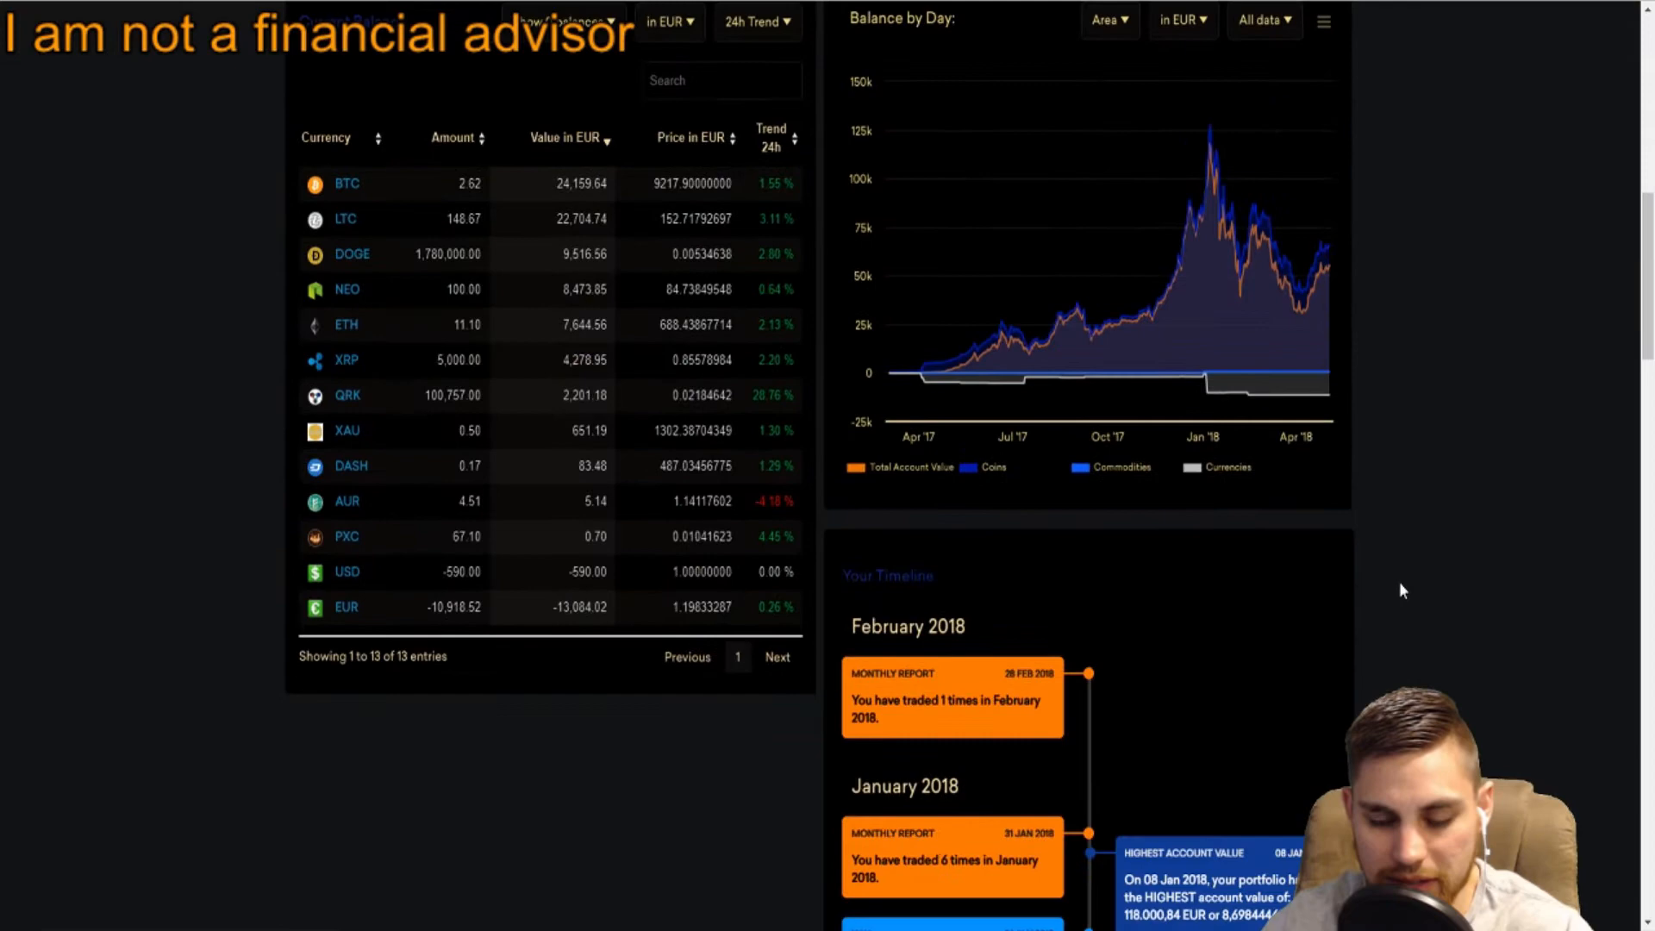
pyautogui.scroll(3)
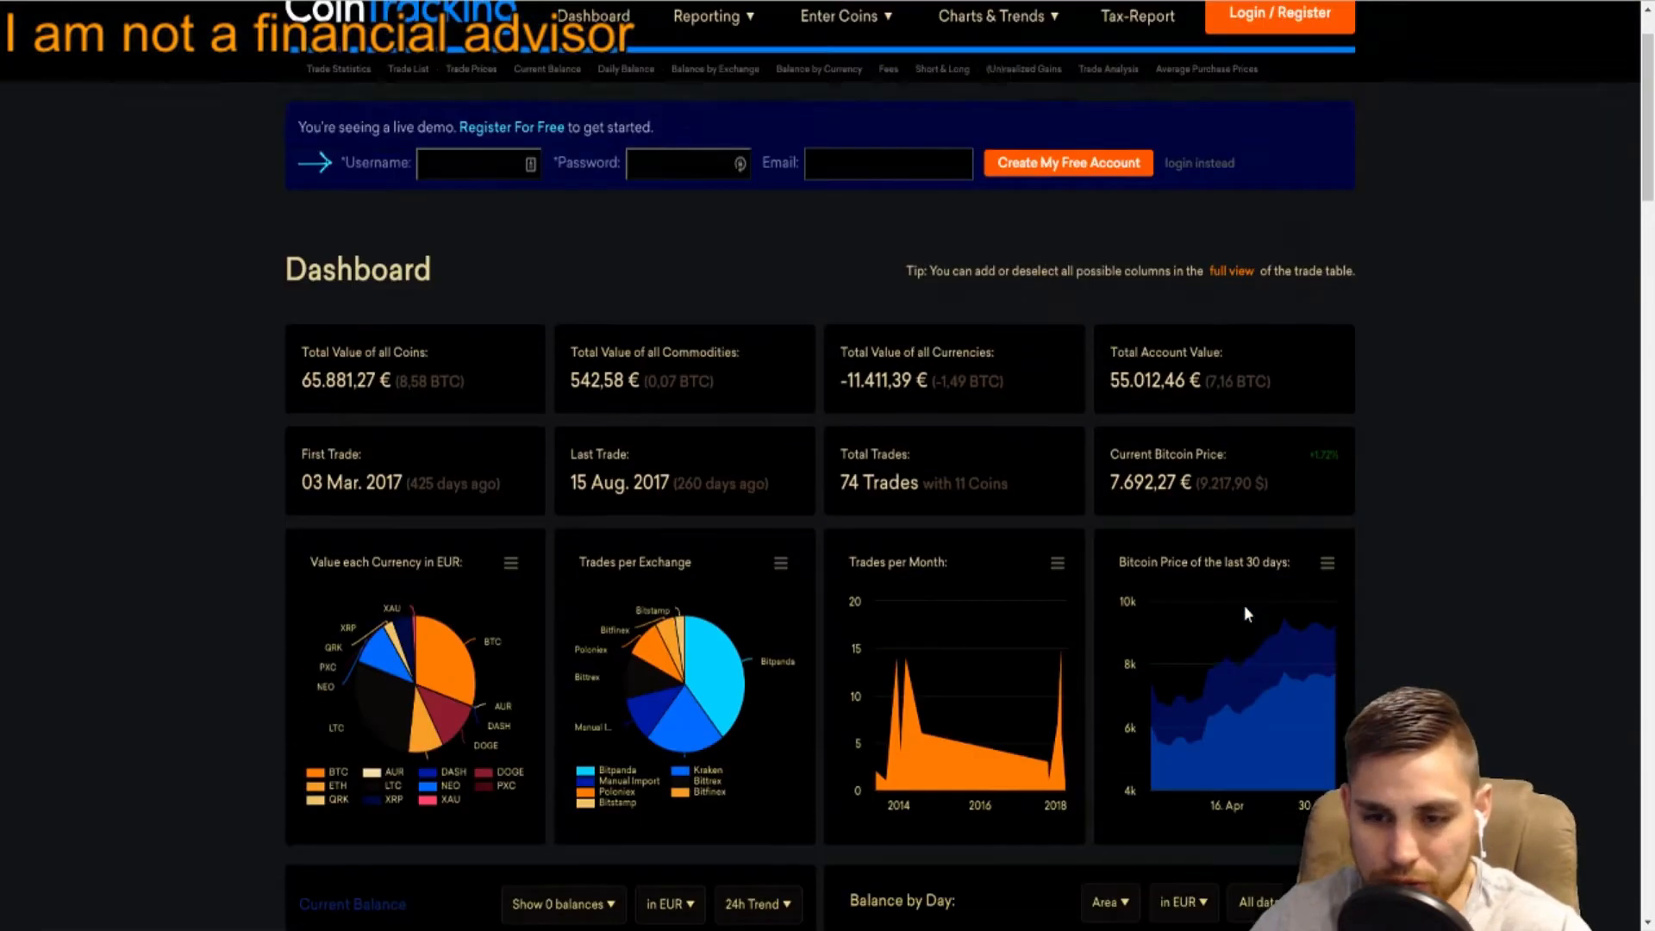
pyautogui.scroll(3)
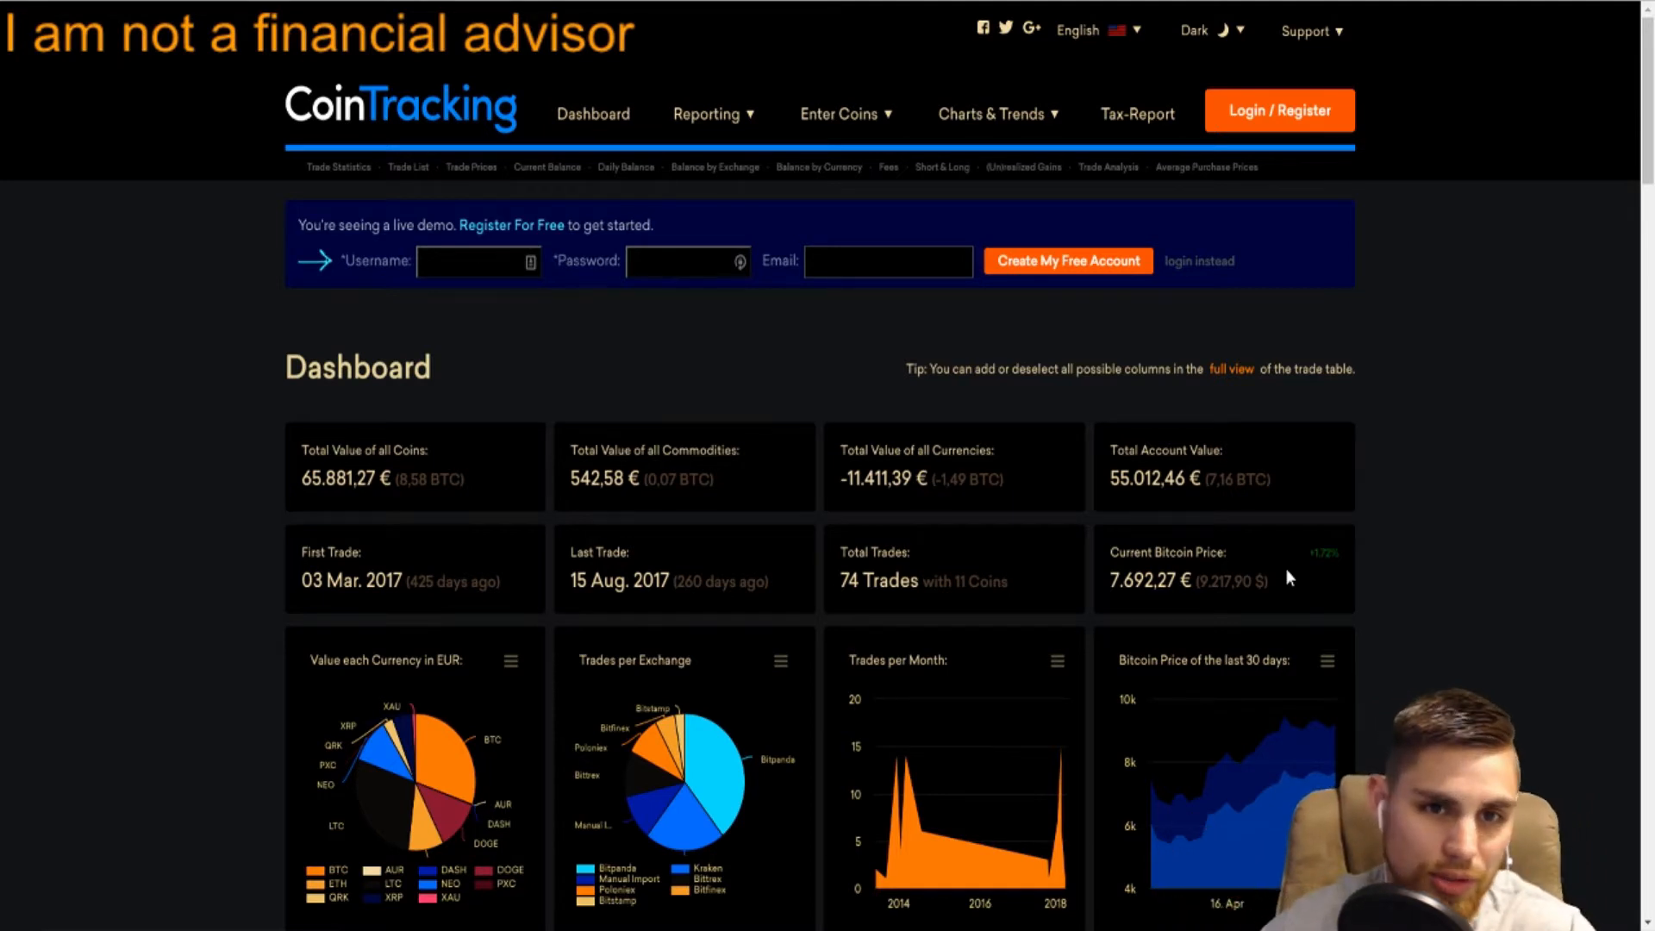
pyautogui.moveTo(1042, 407)
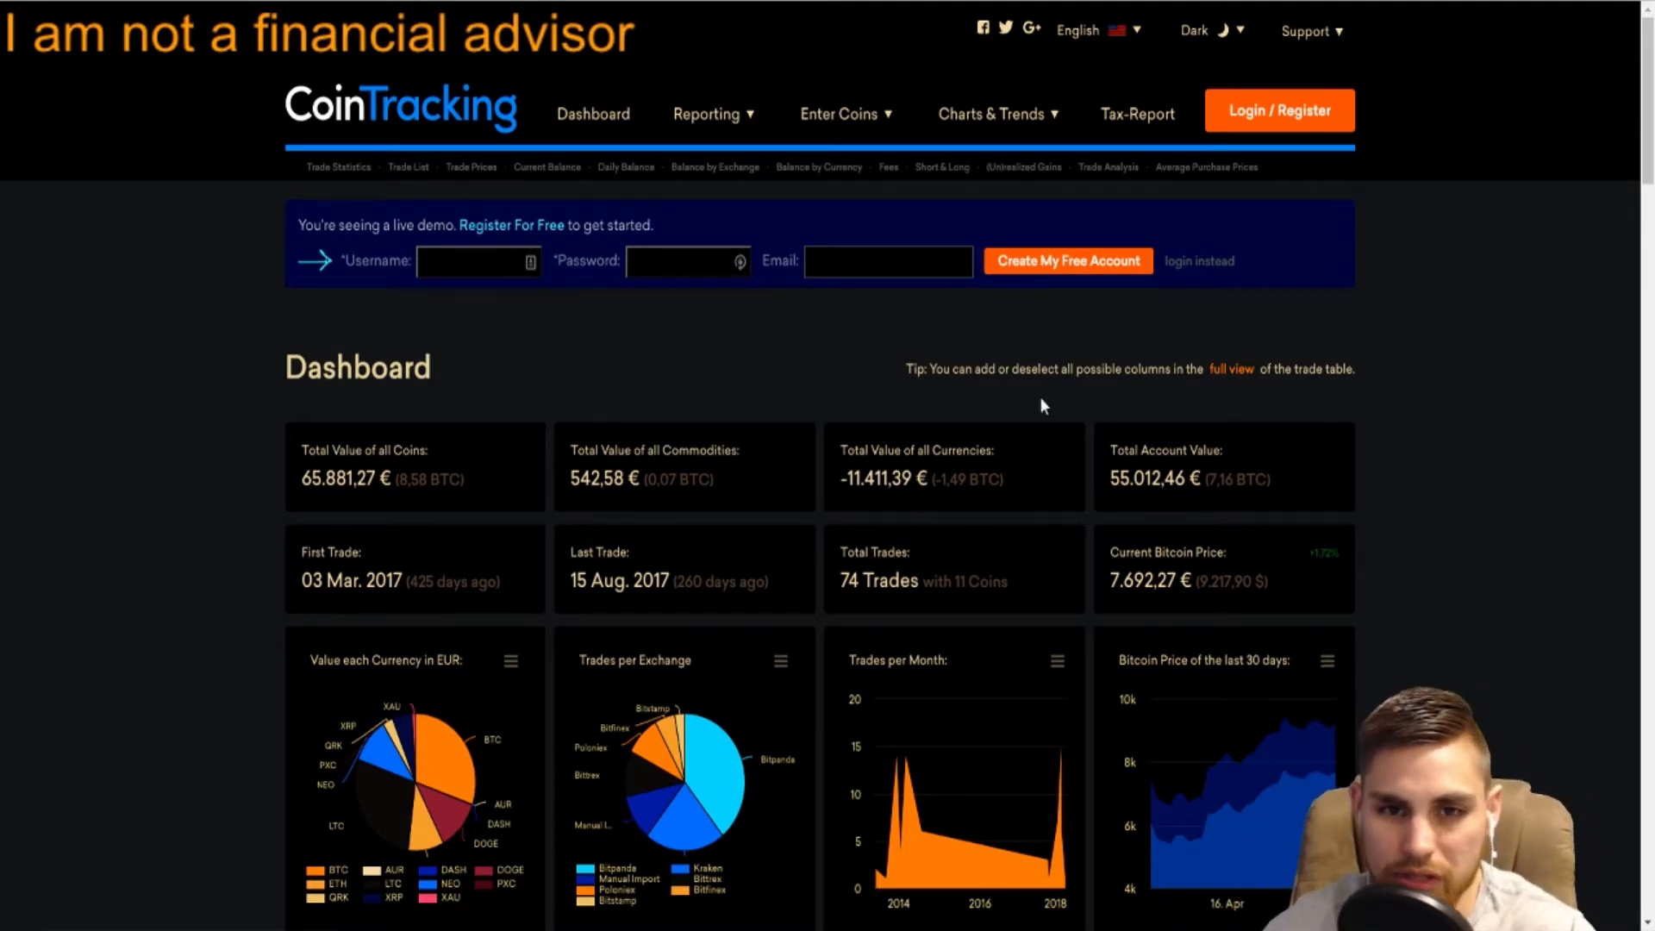
pyautogui.click(714, 114)
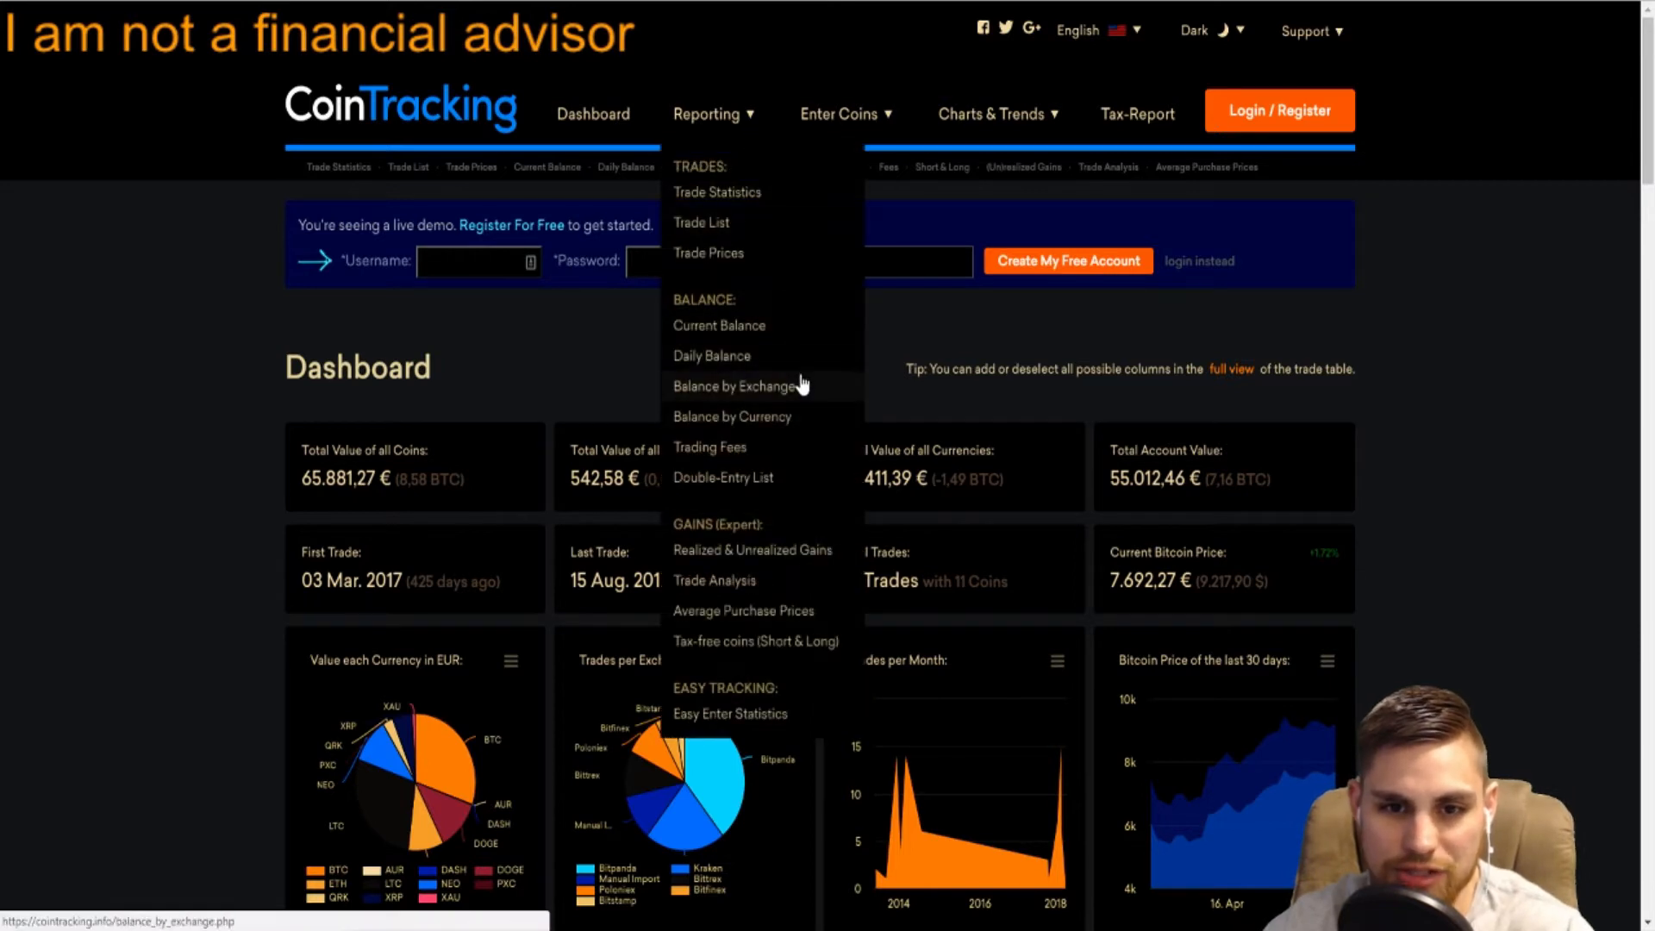
pyautogui.click(839, 114)
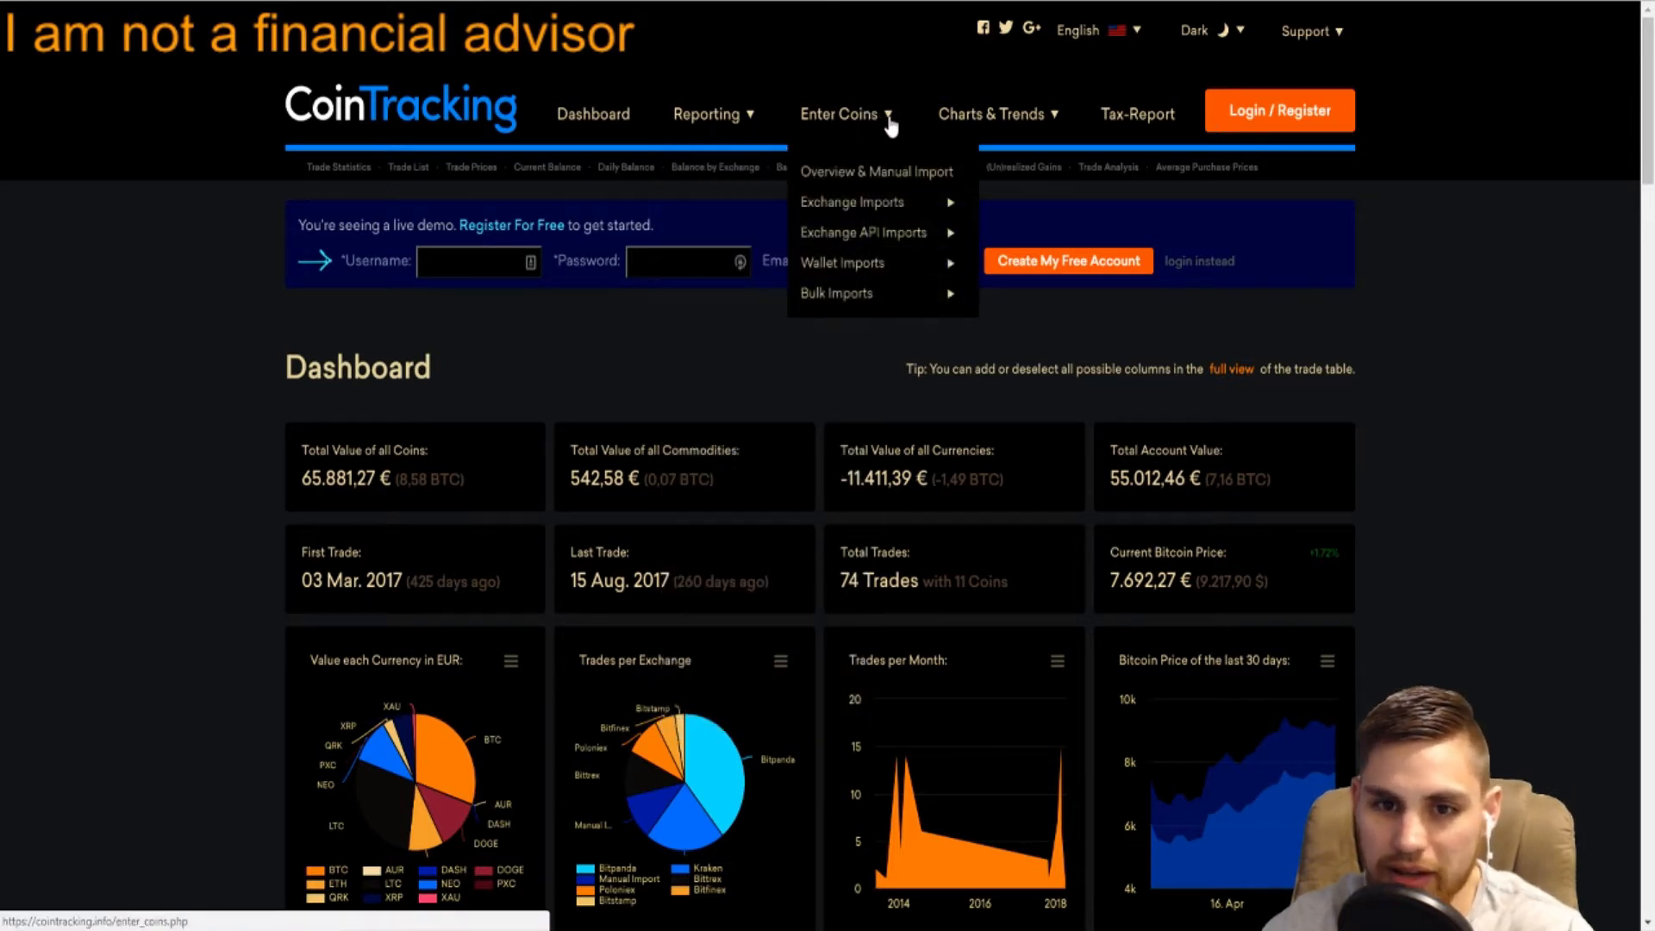
pyautogui.moveTo(843, 262)
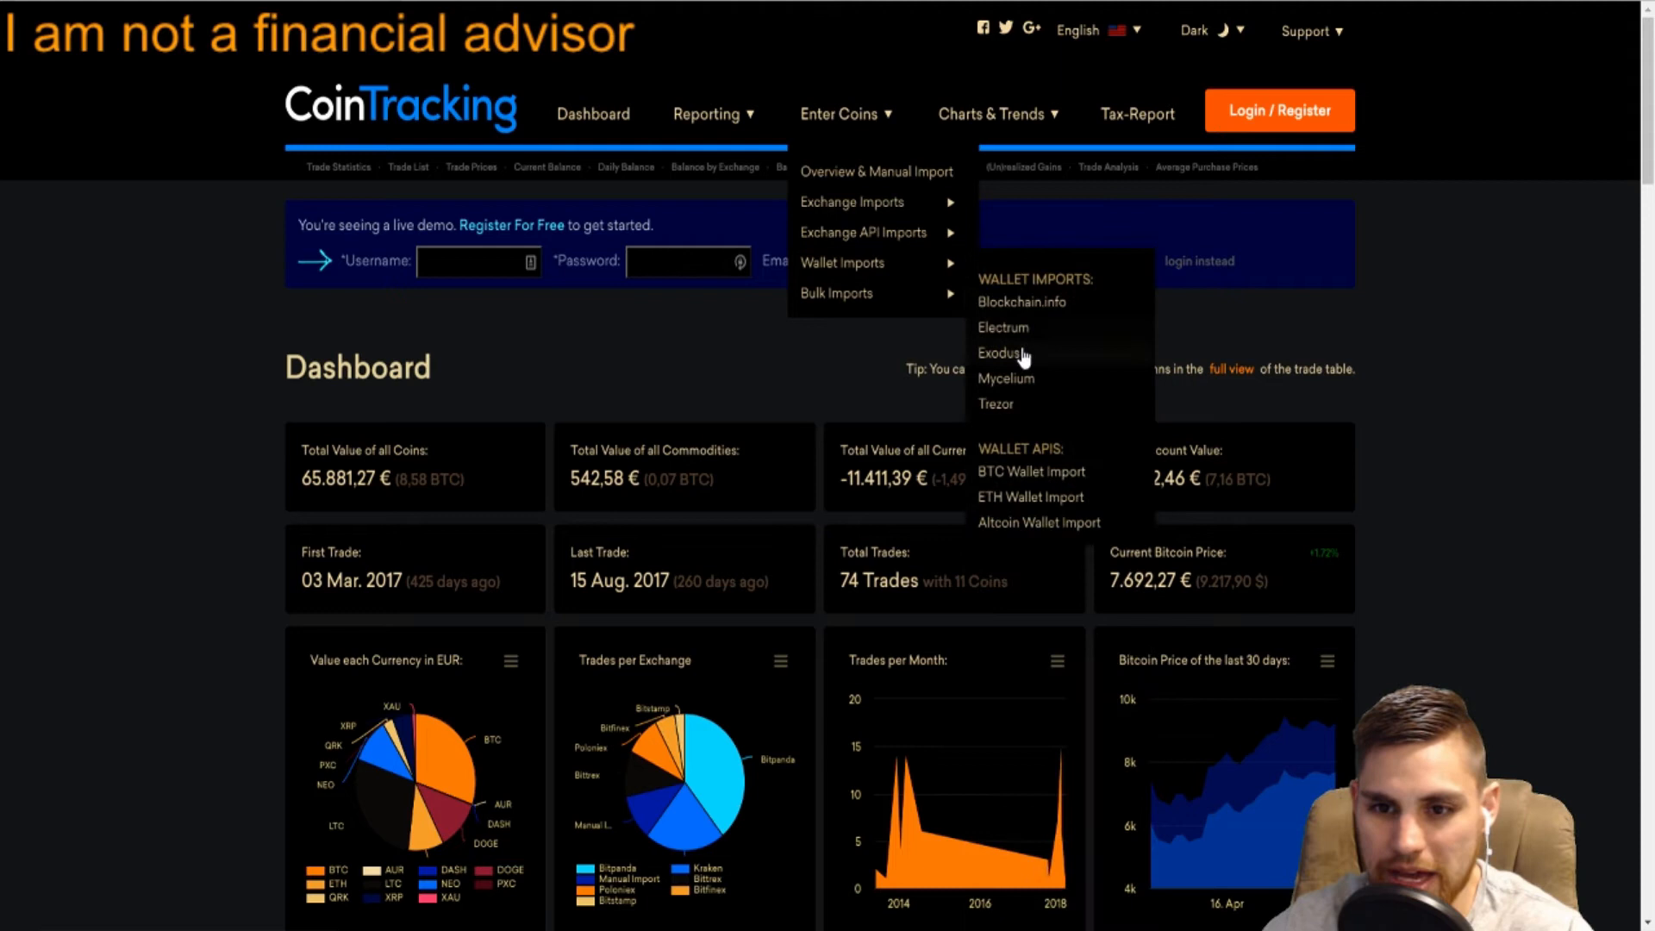
pyautogui.moveTo(1036, 312)
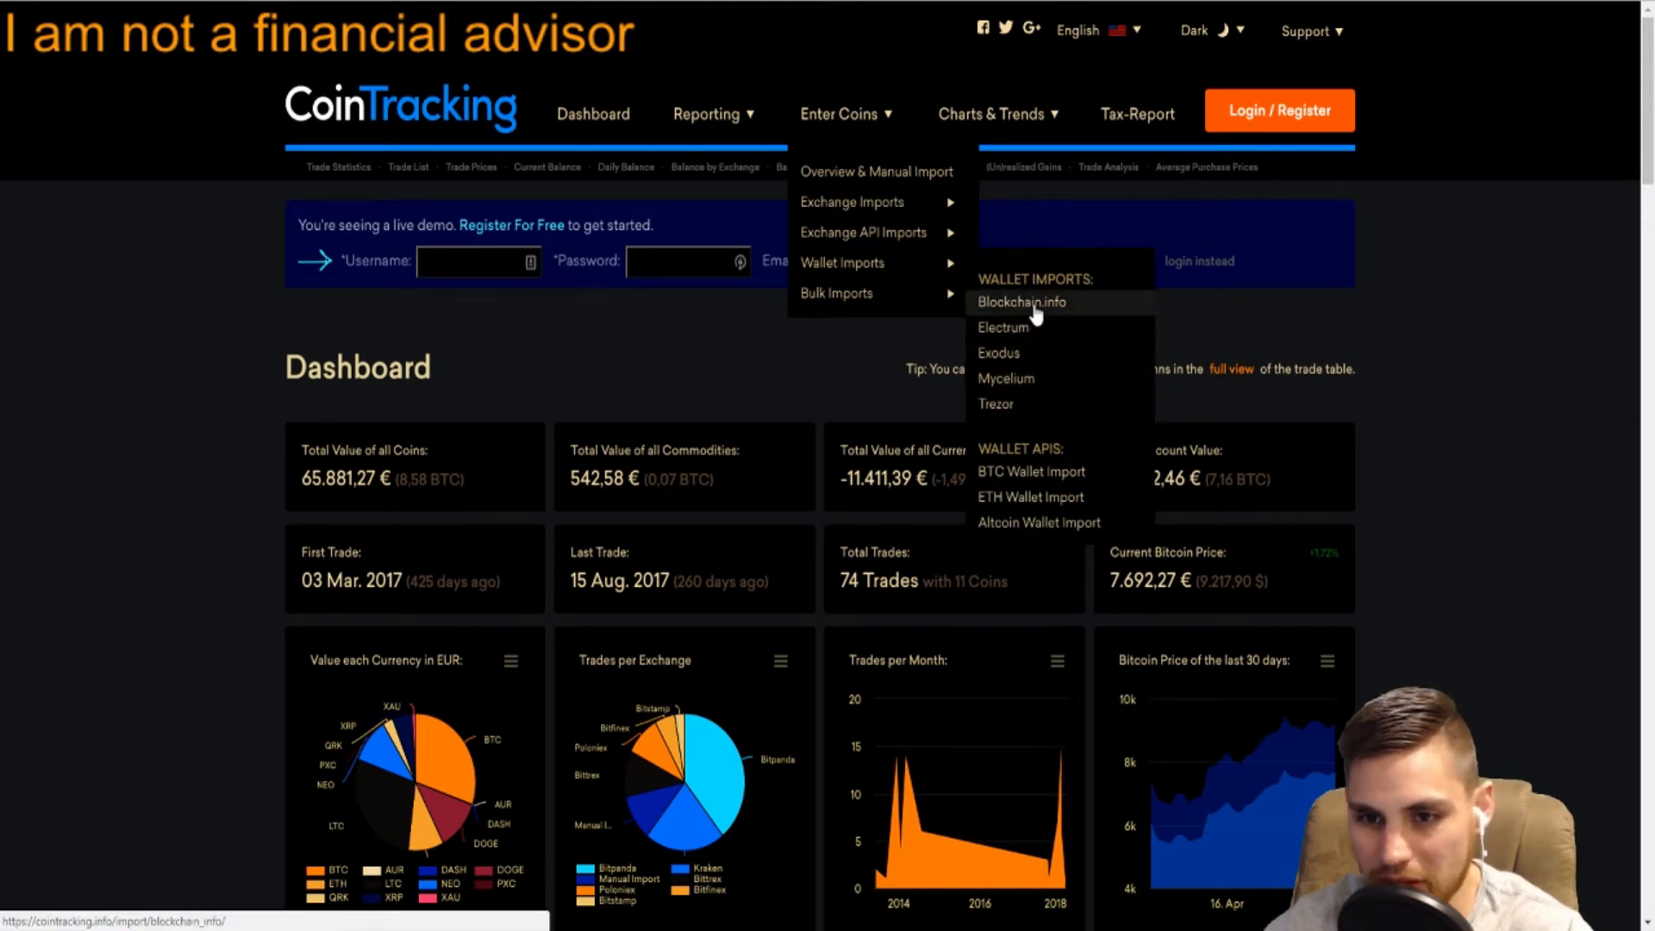
pyautogui.moveTo(1058, 497)
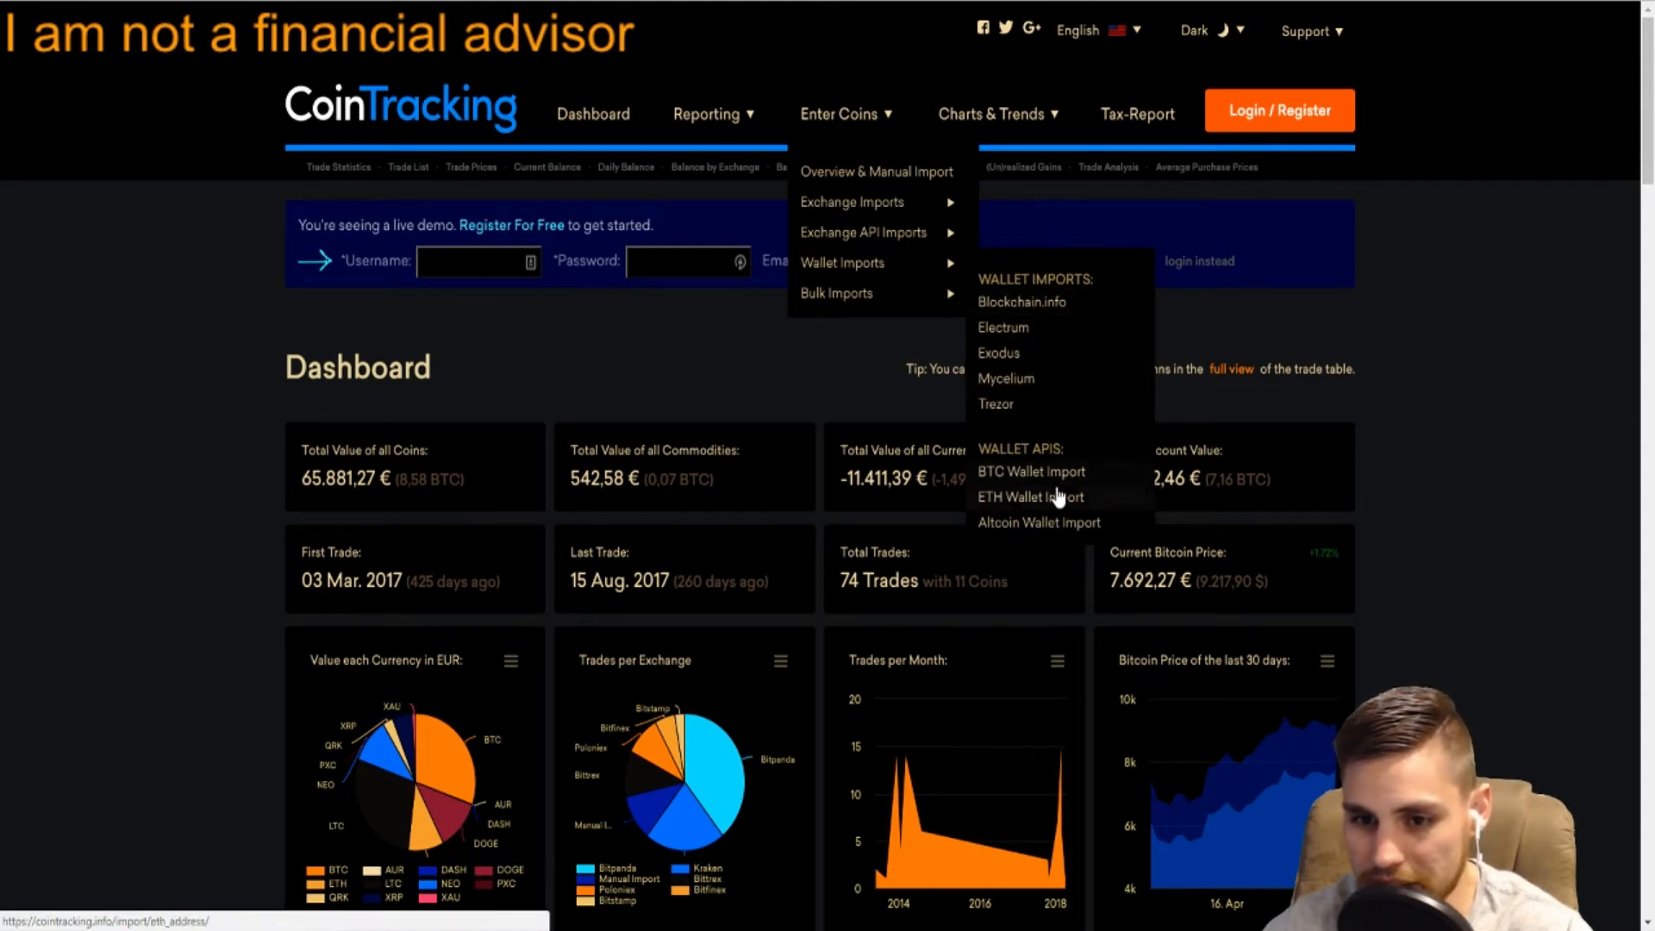
pyautogui.moveTo(1054, 508)
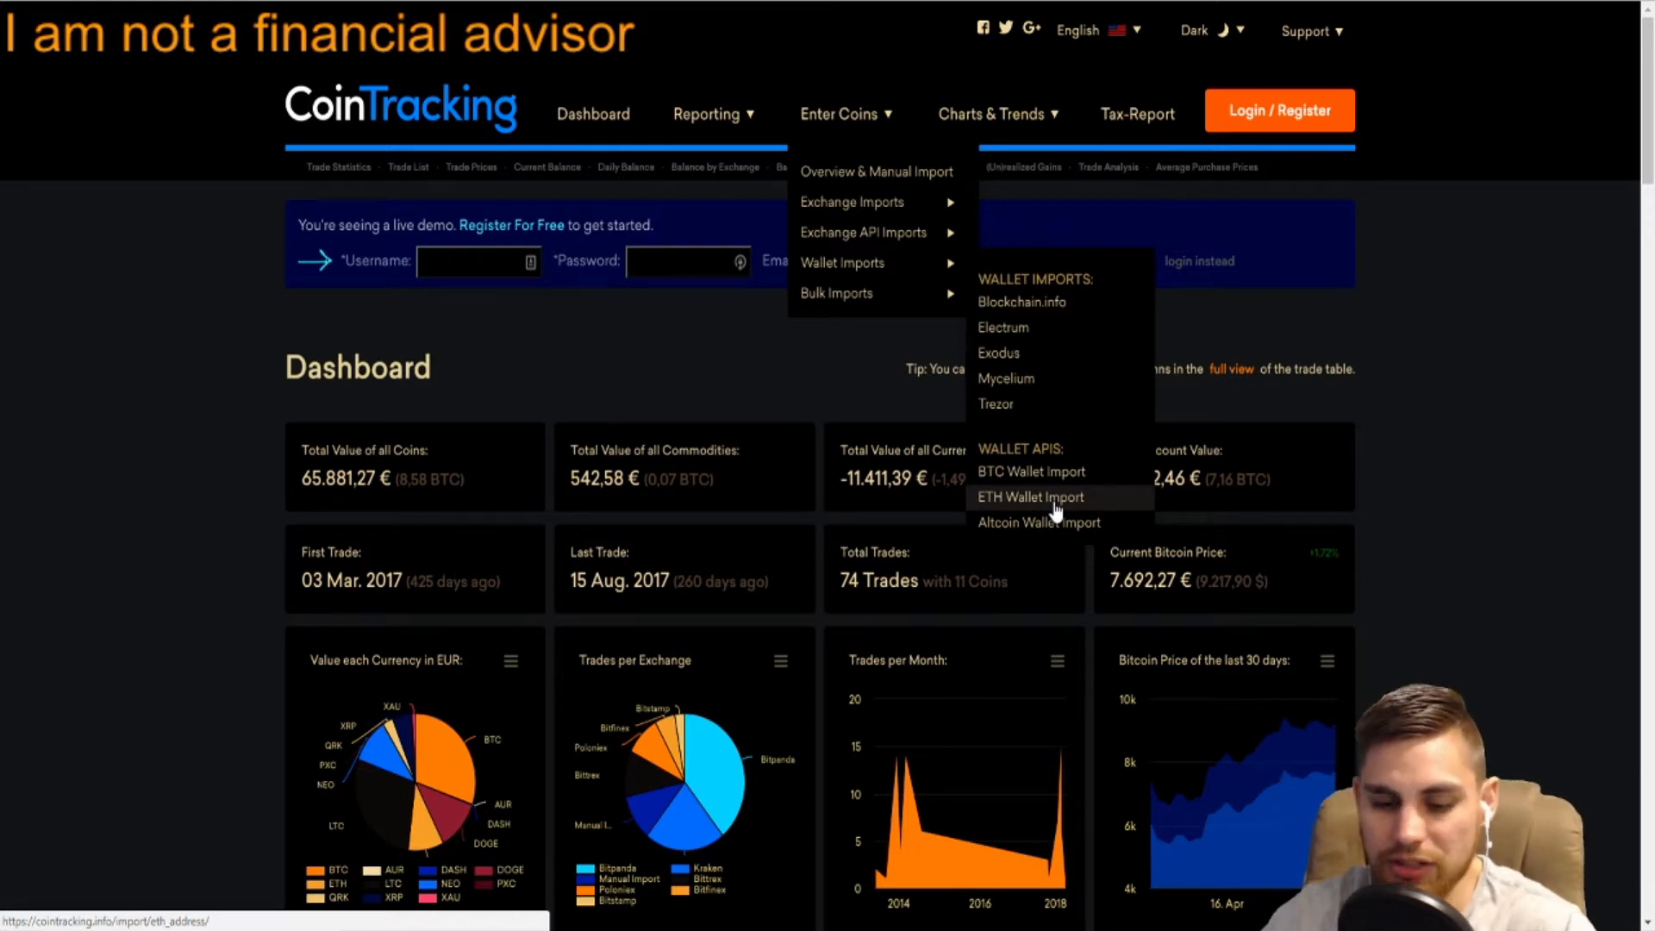
pyautogui.moveTo(1040, 523)
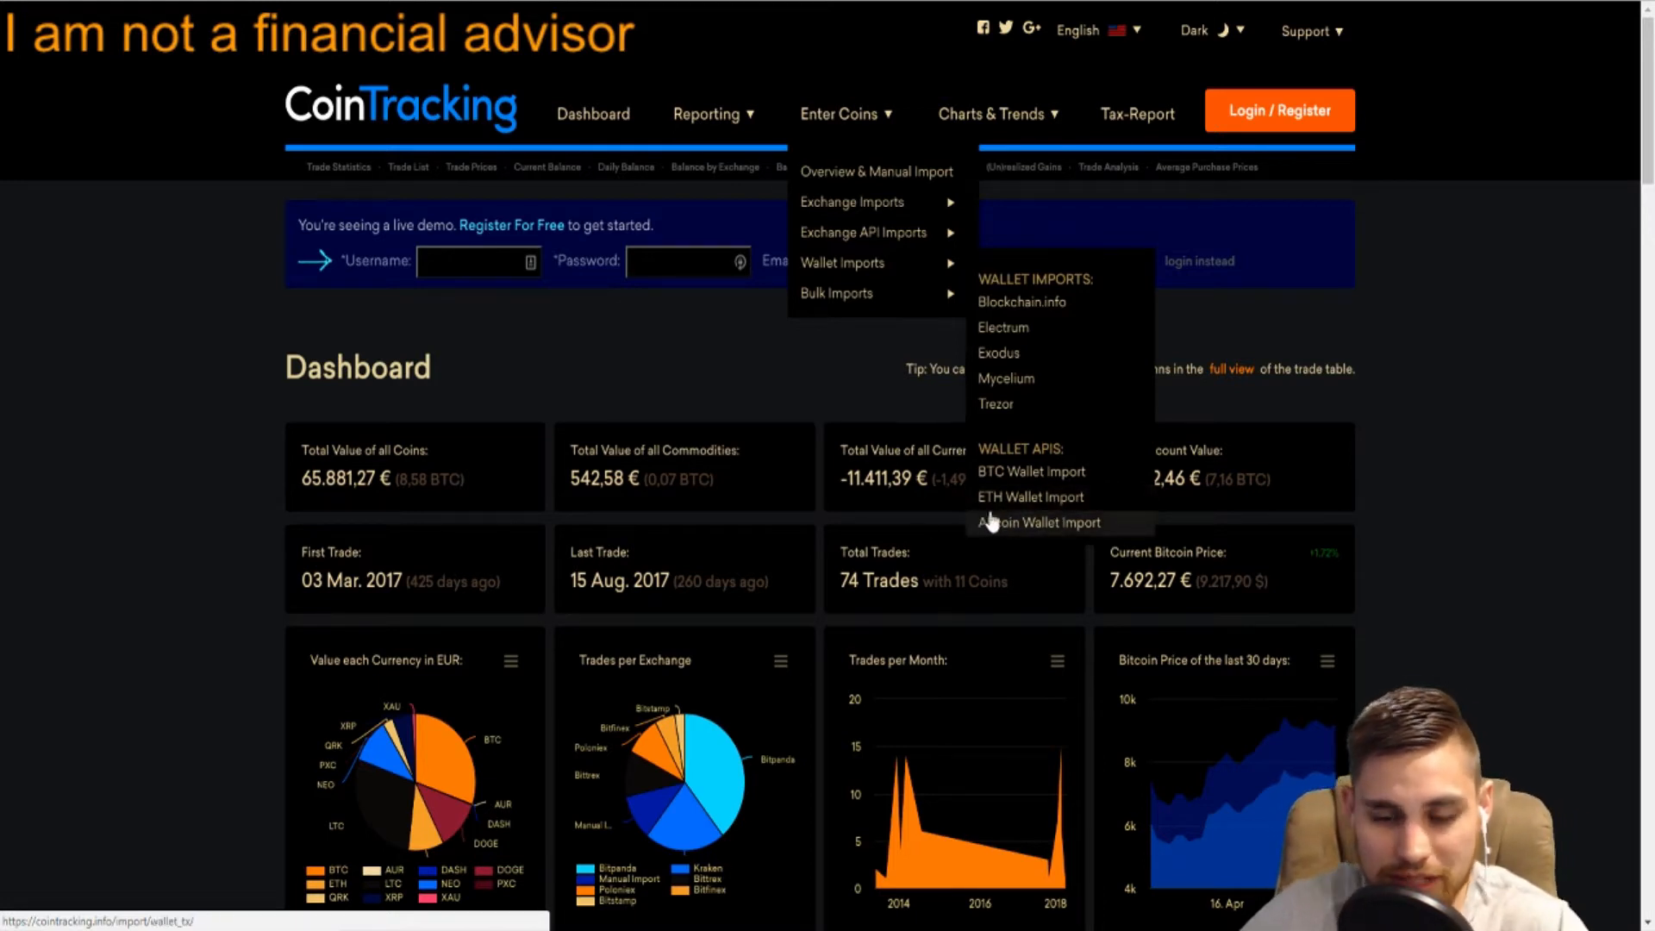
pyautogui.moveTo(1031, 496)
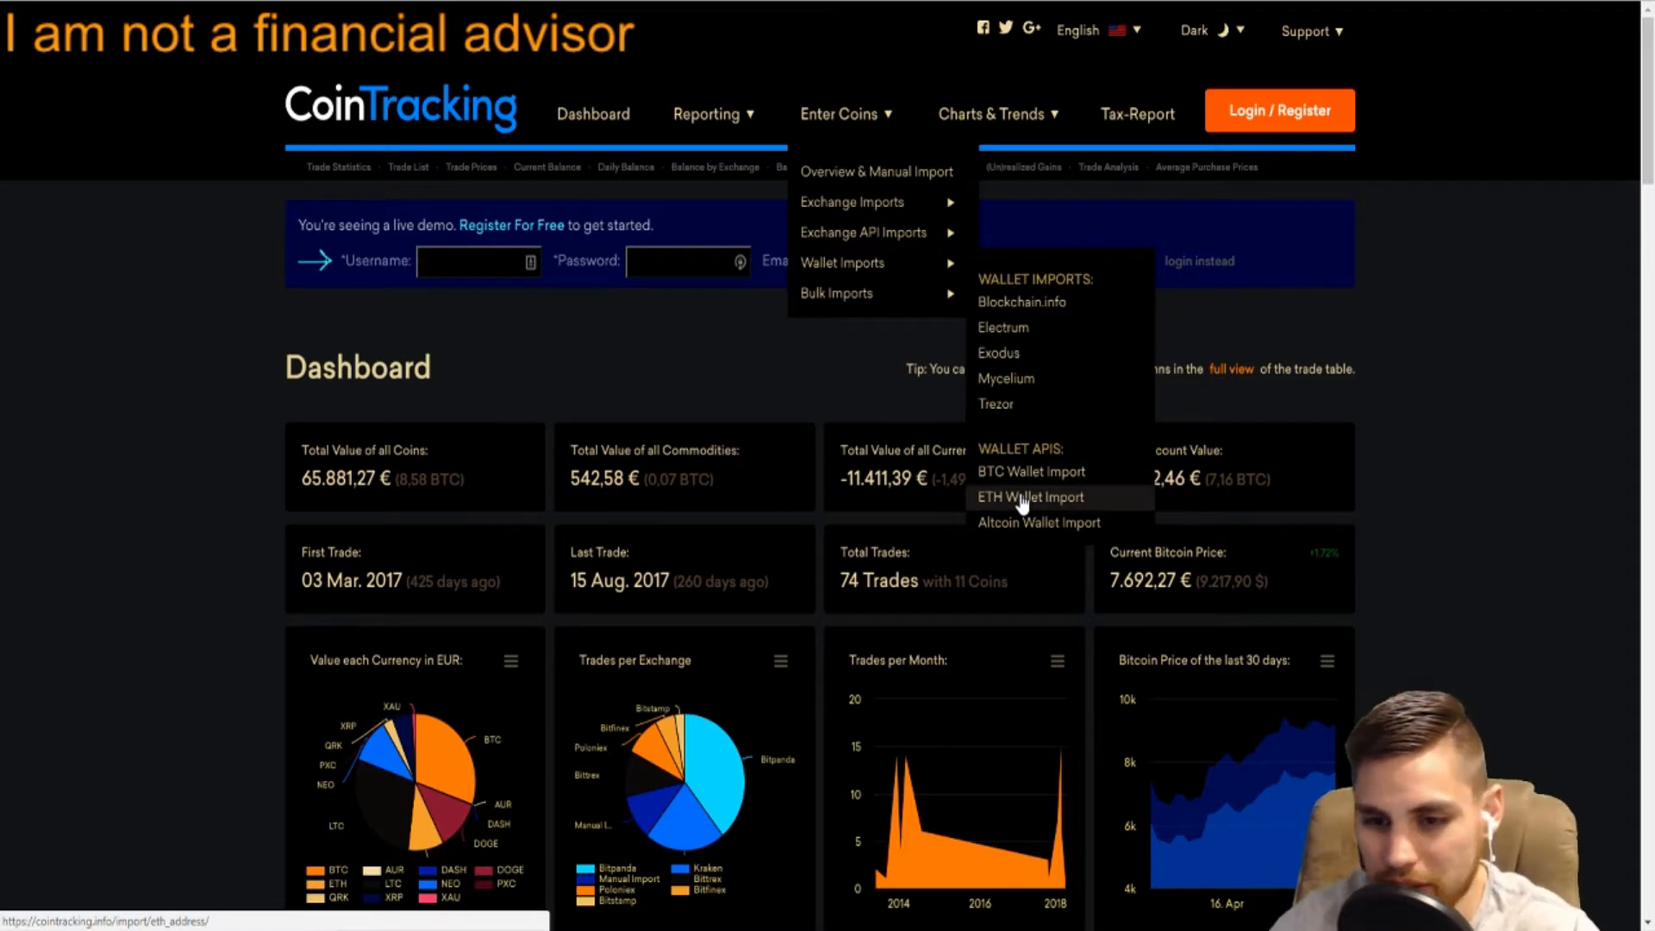
pyautogui.moveTo(1029, 512)
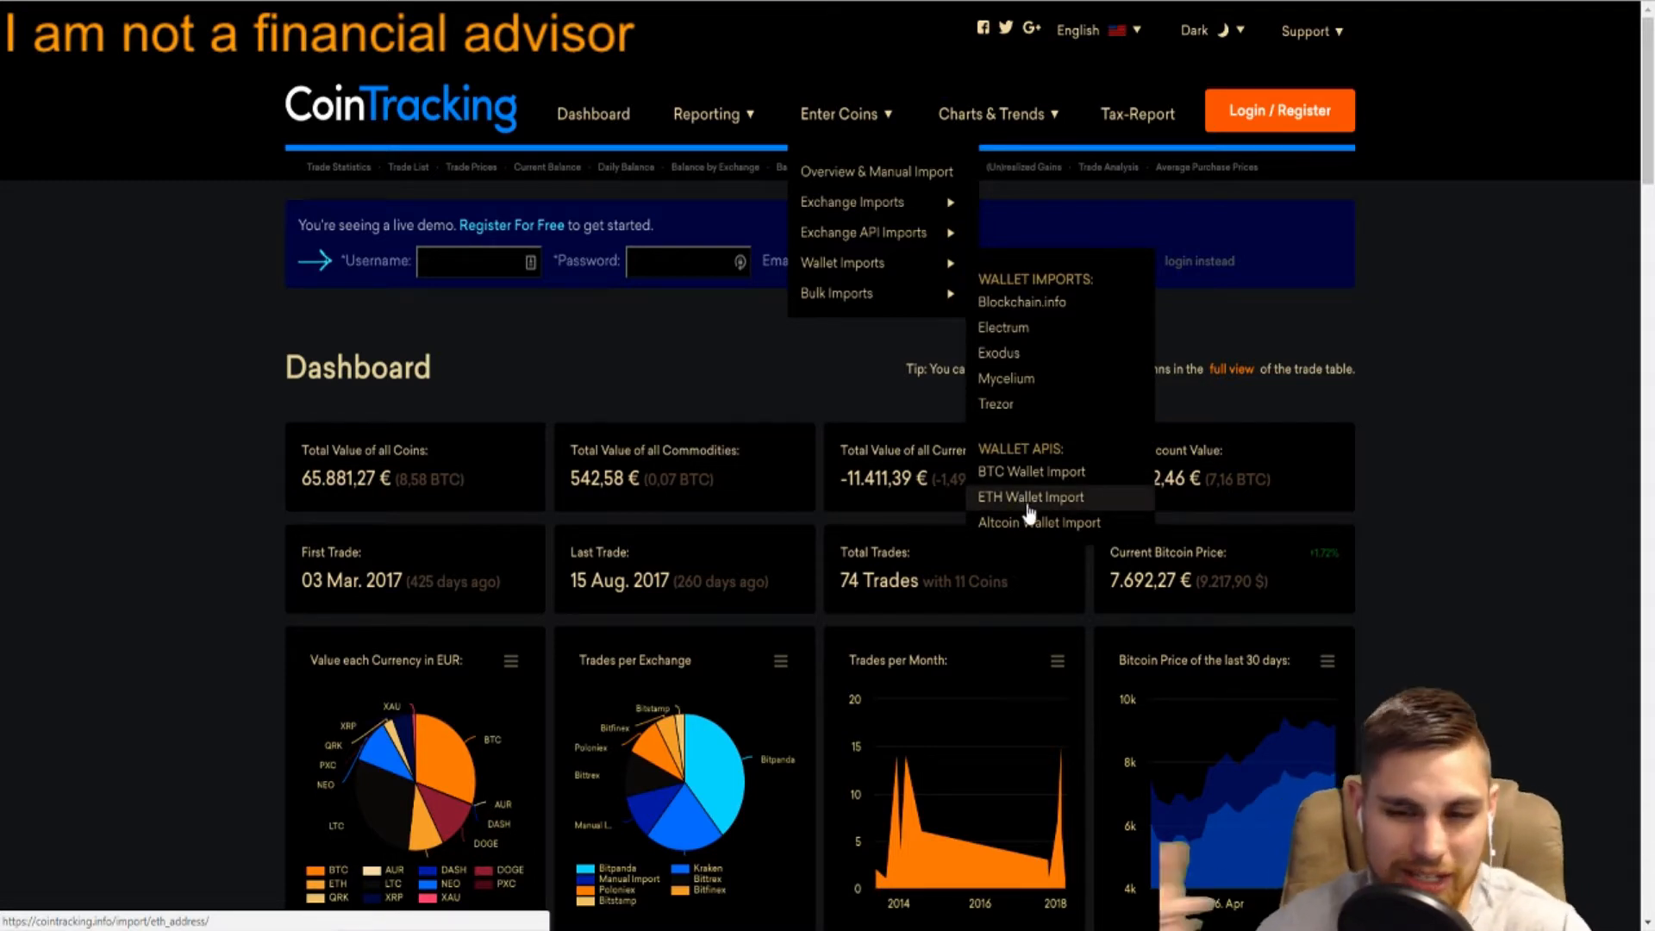
pyautogui.moveTo(971, 531)
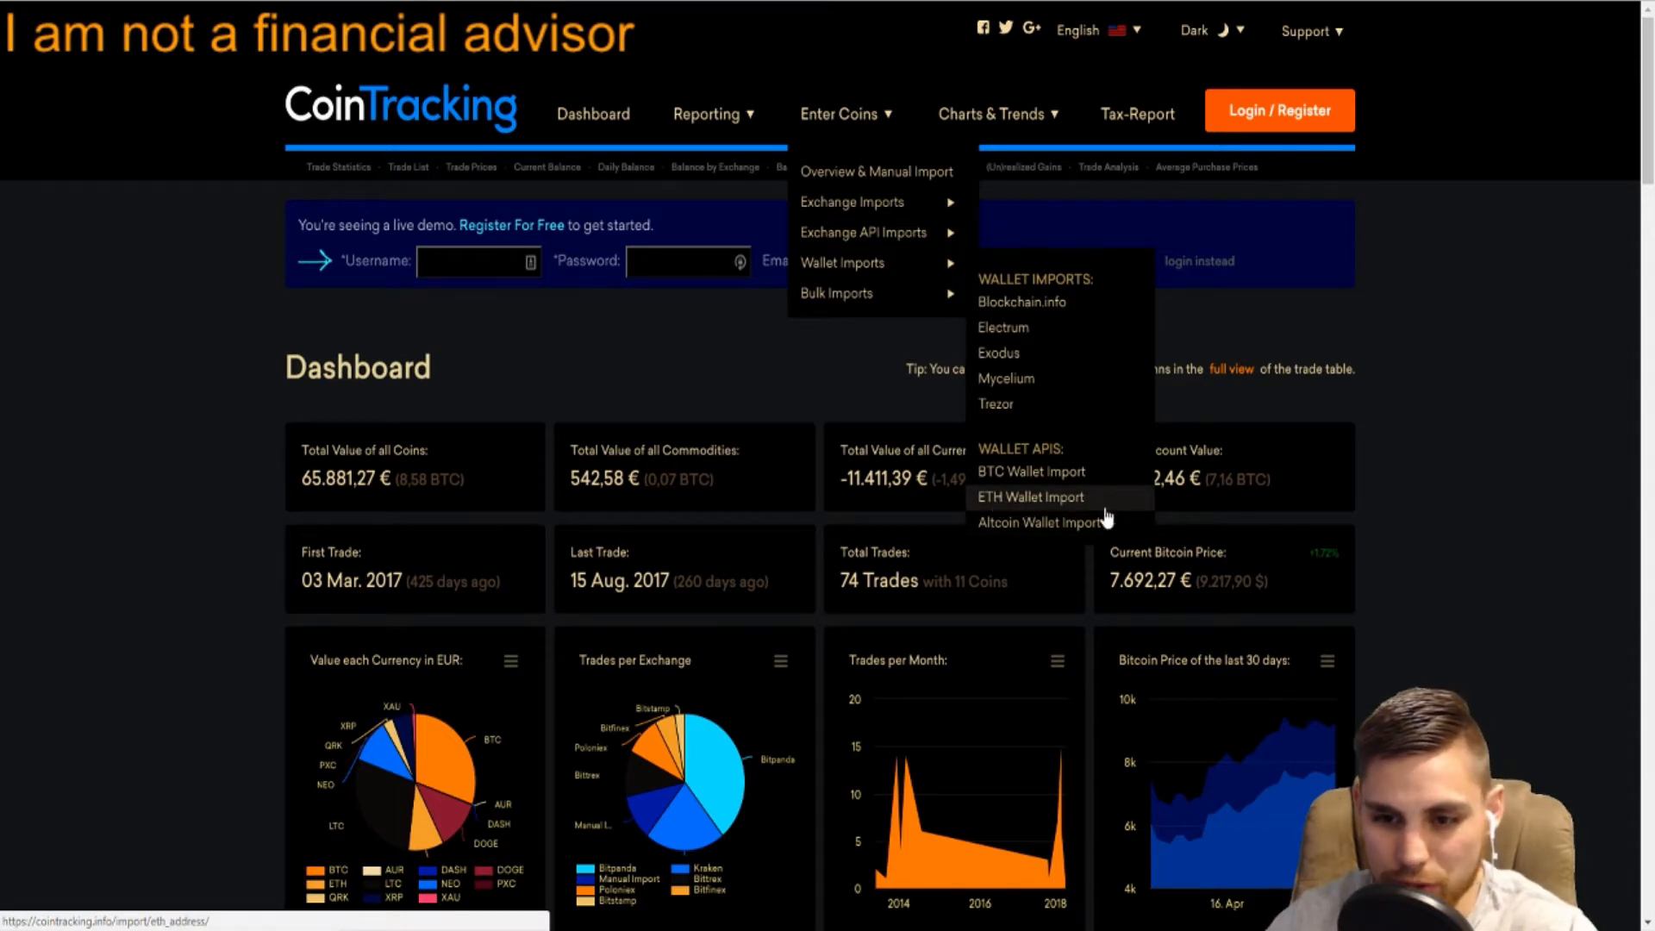
pyautogui.moveTo(1024, 512)
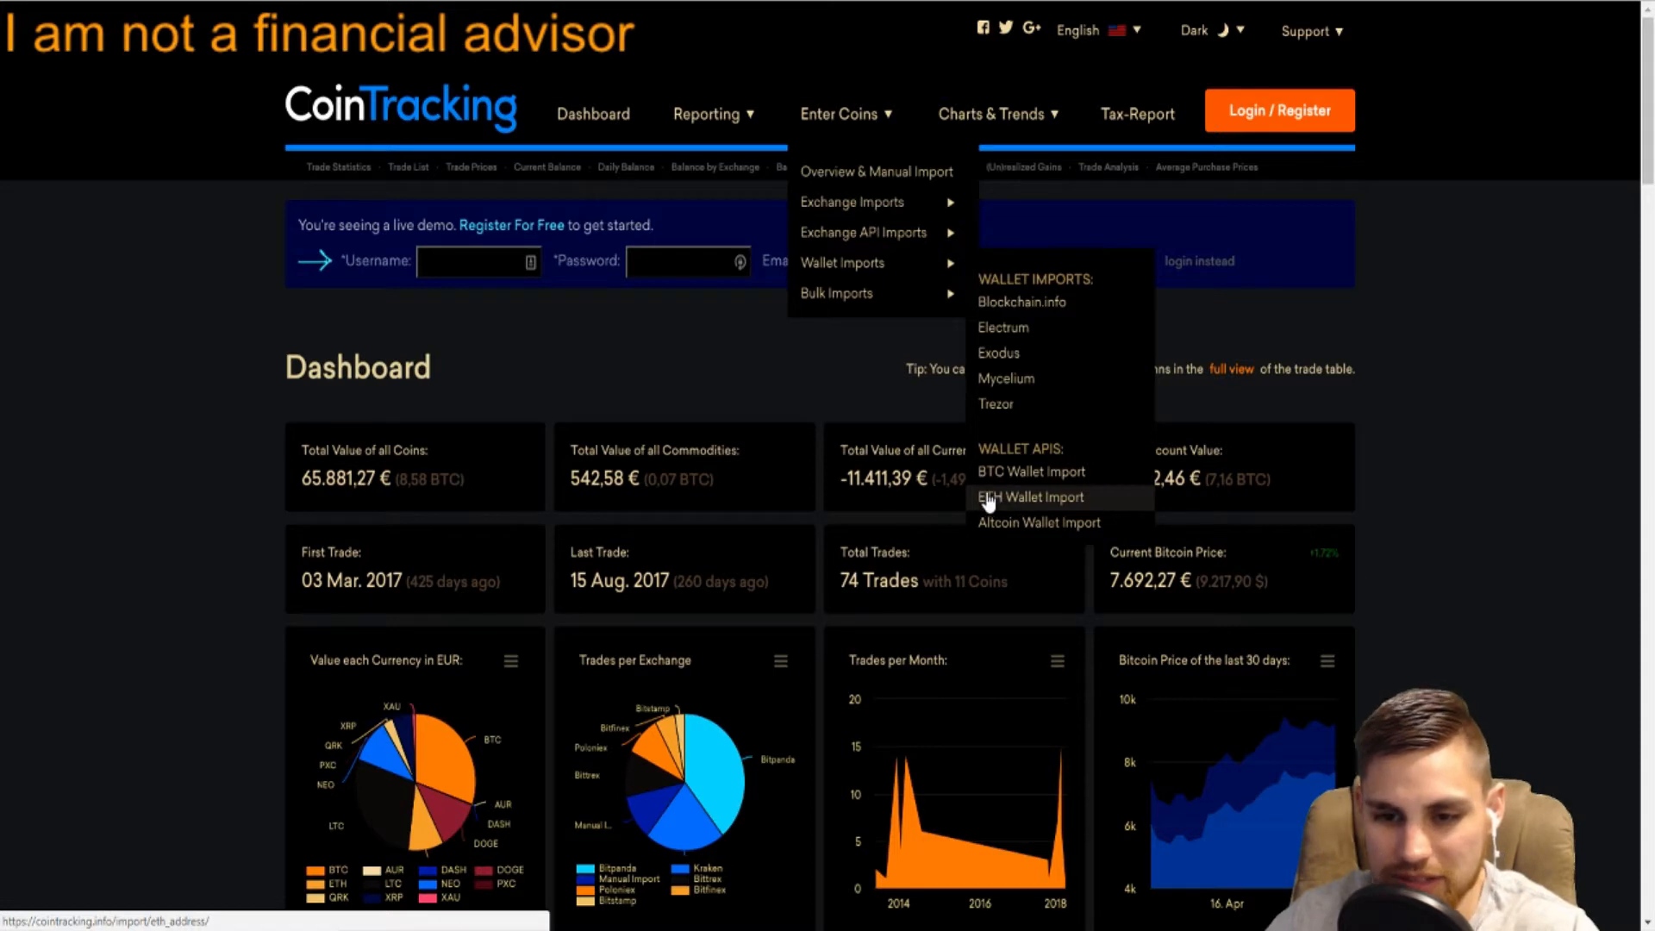
pyautogui.moveTo(1032, 472)
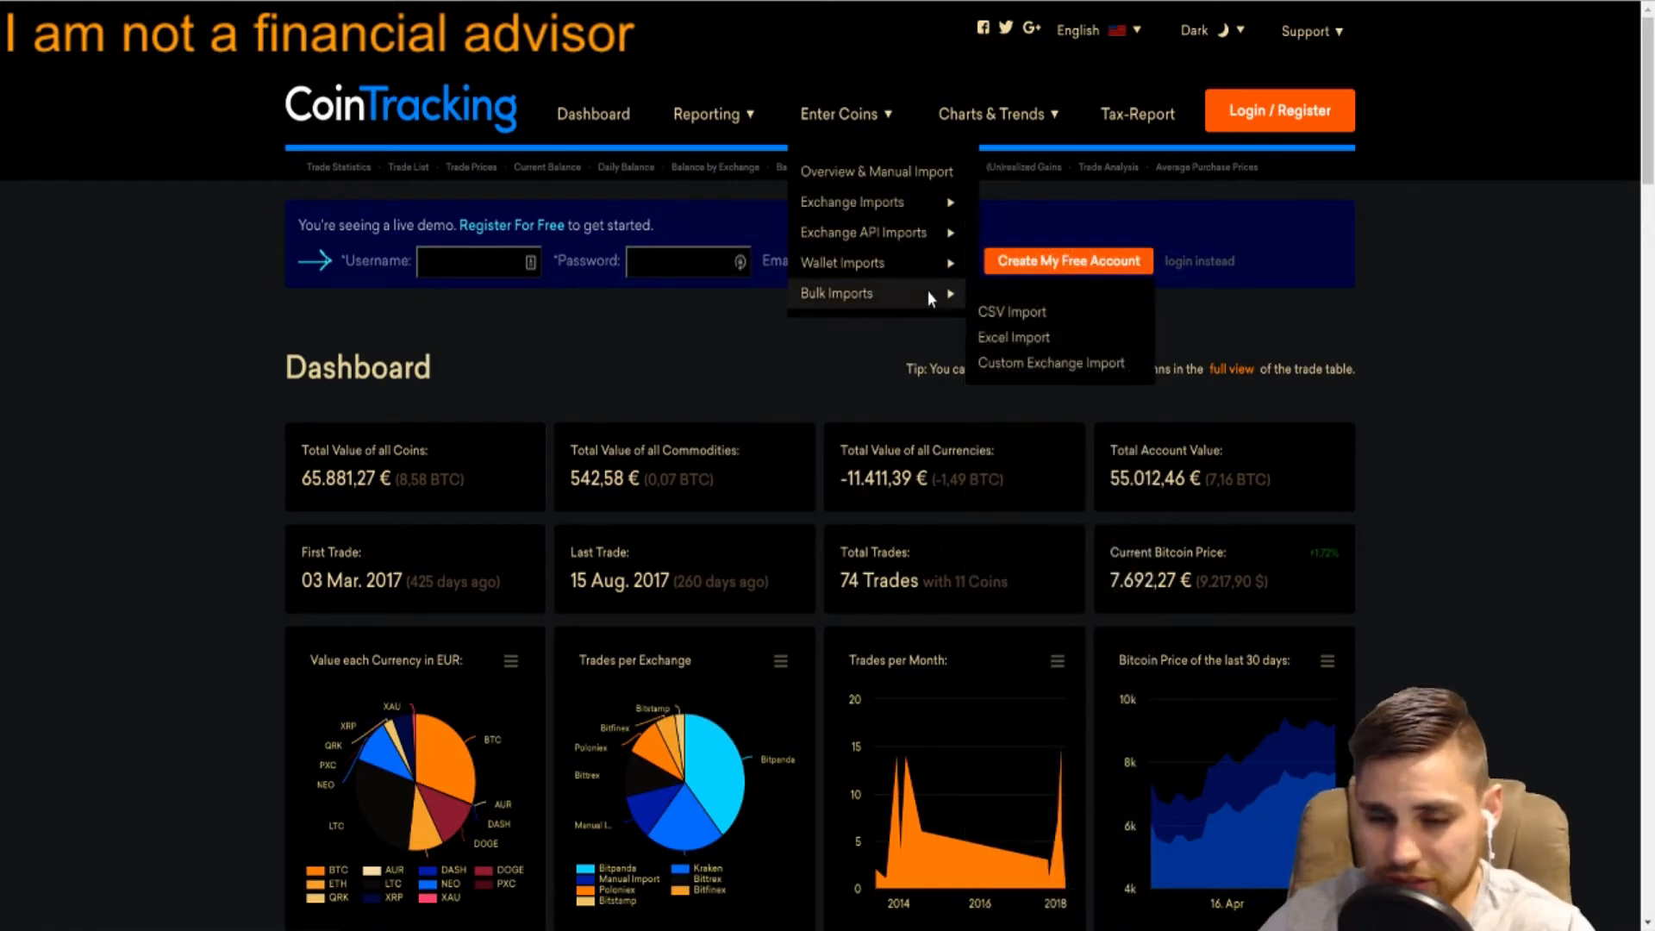
pyautogui.moveTo(843, 262)
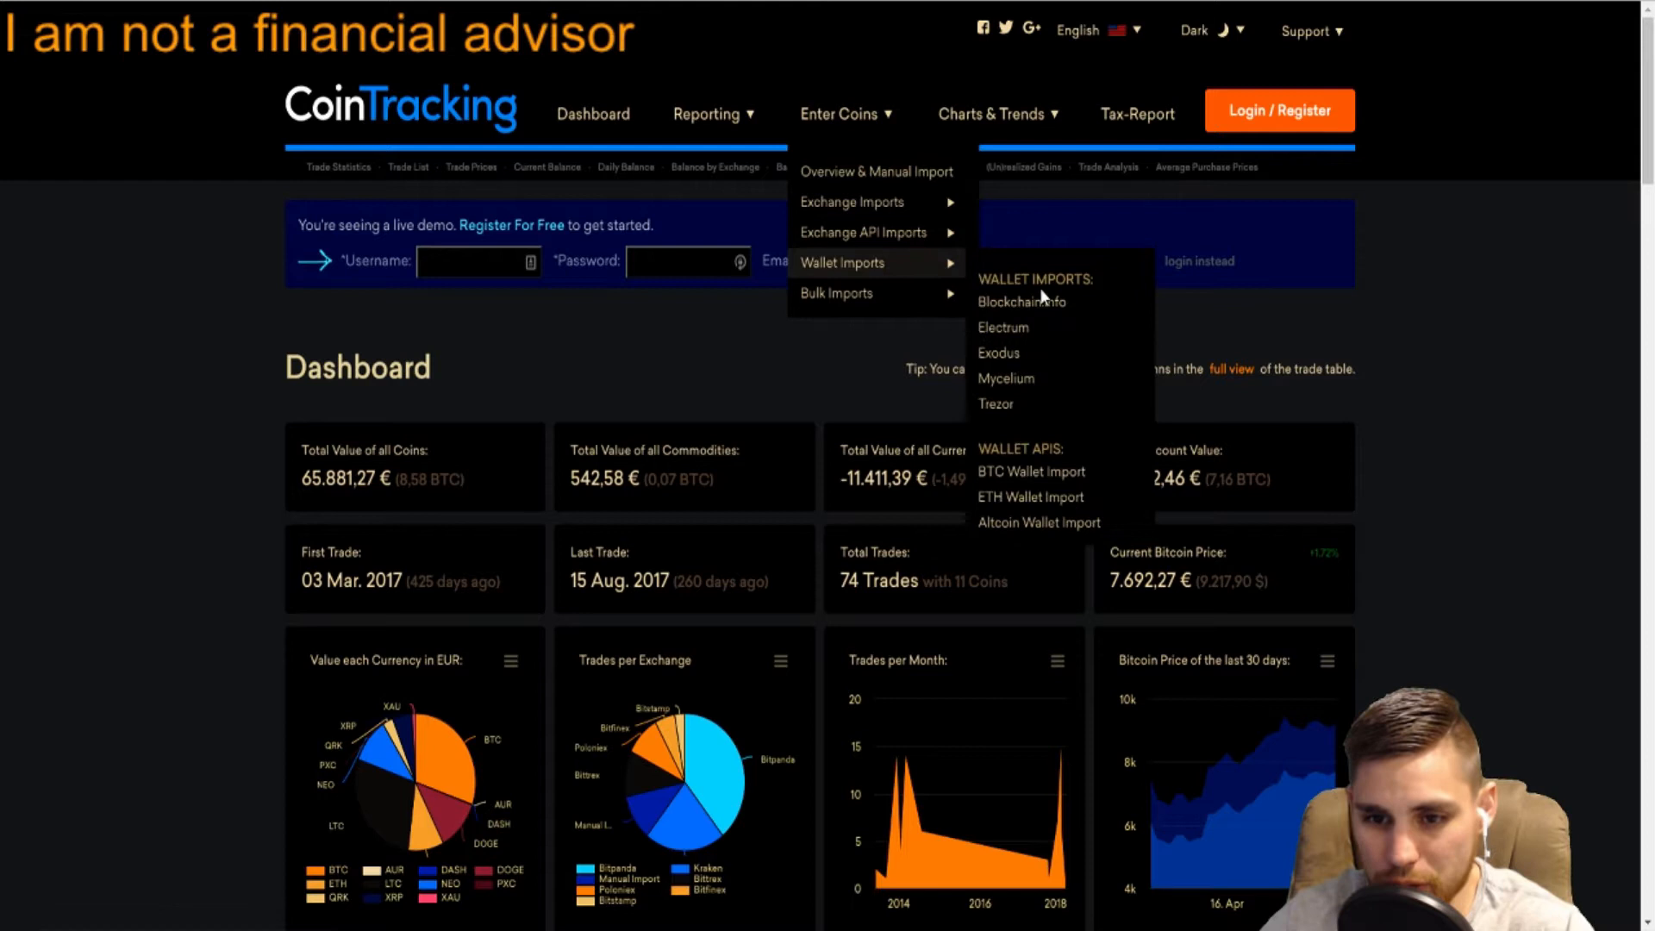
pyautogui.moveTo(1031, 472)
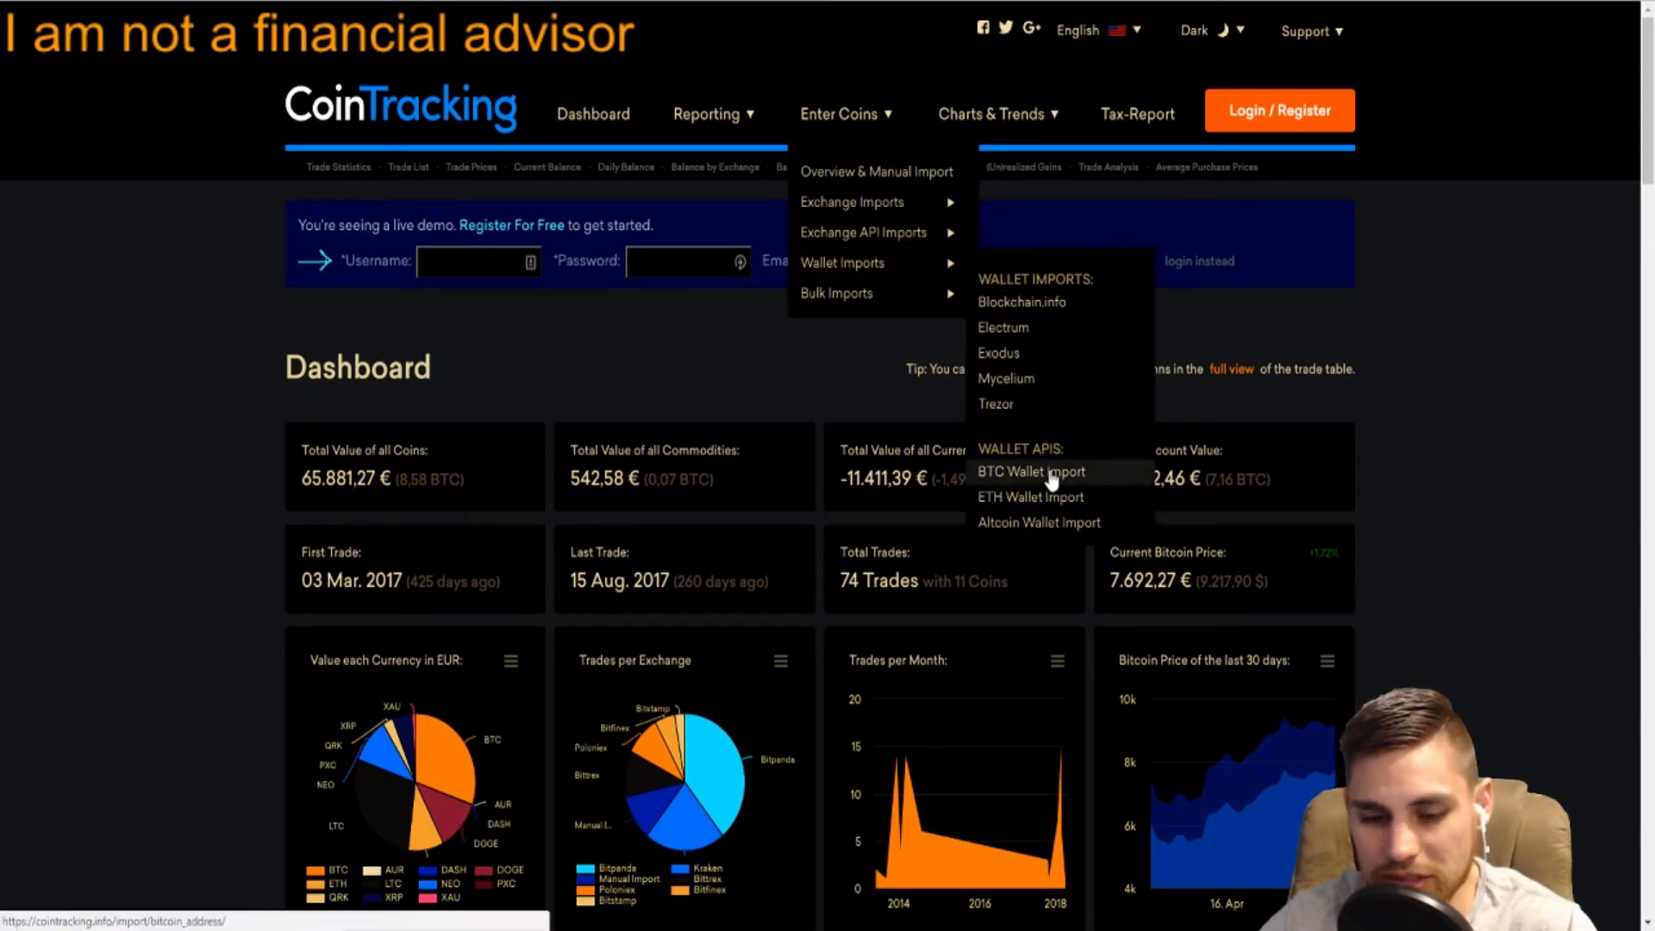
pyautogui.moveTo(1008, 492)
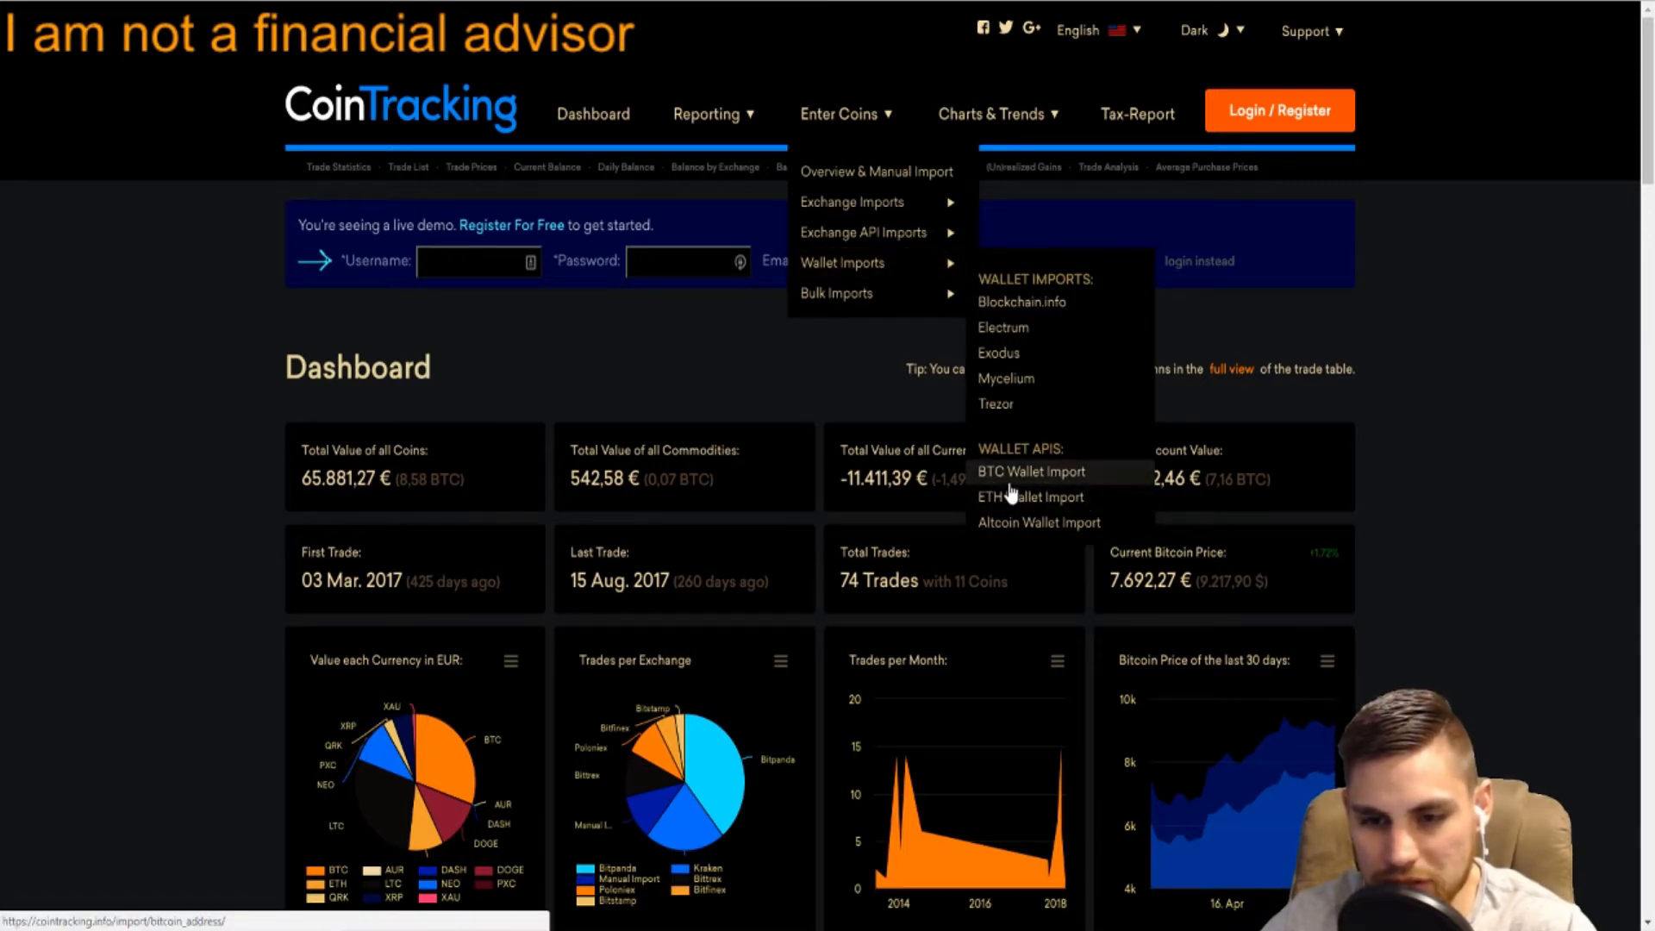
pyautogui.moveTo(1038, 521)
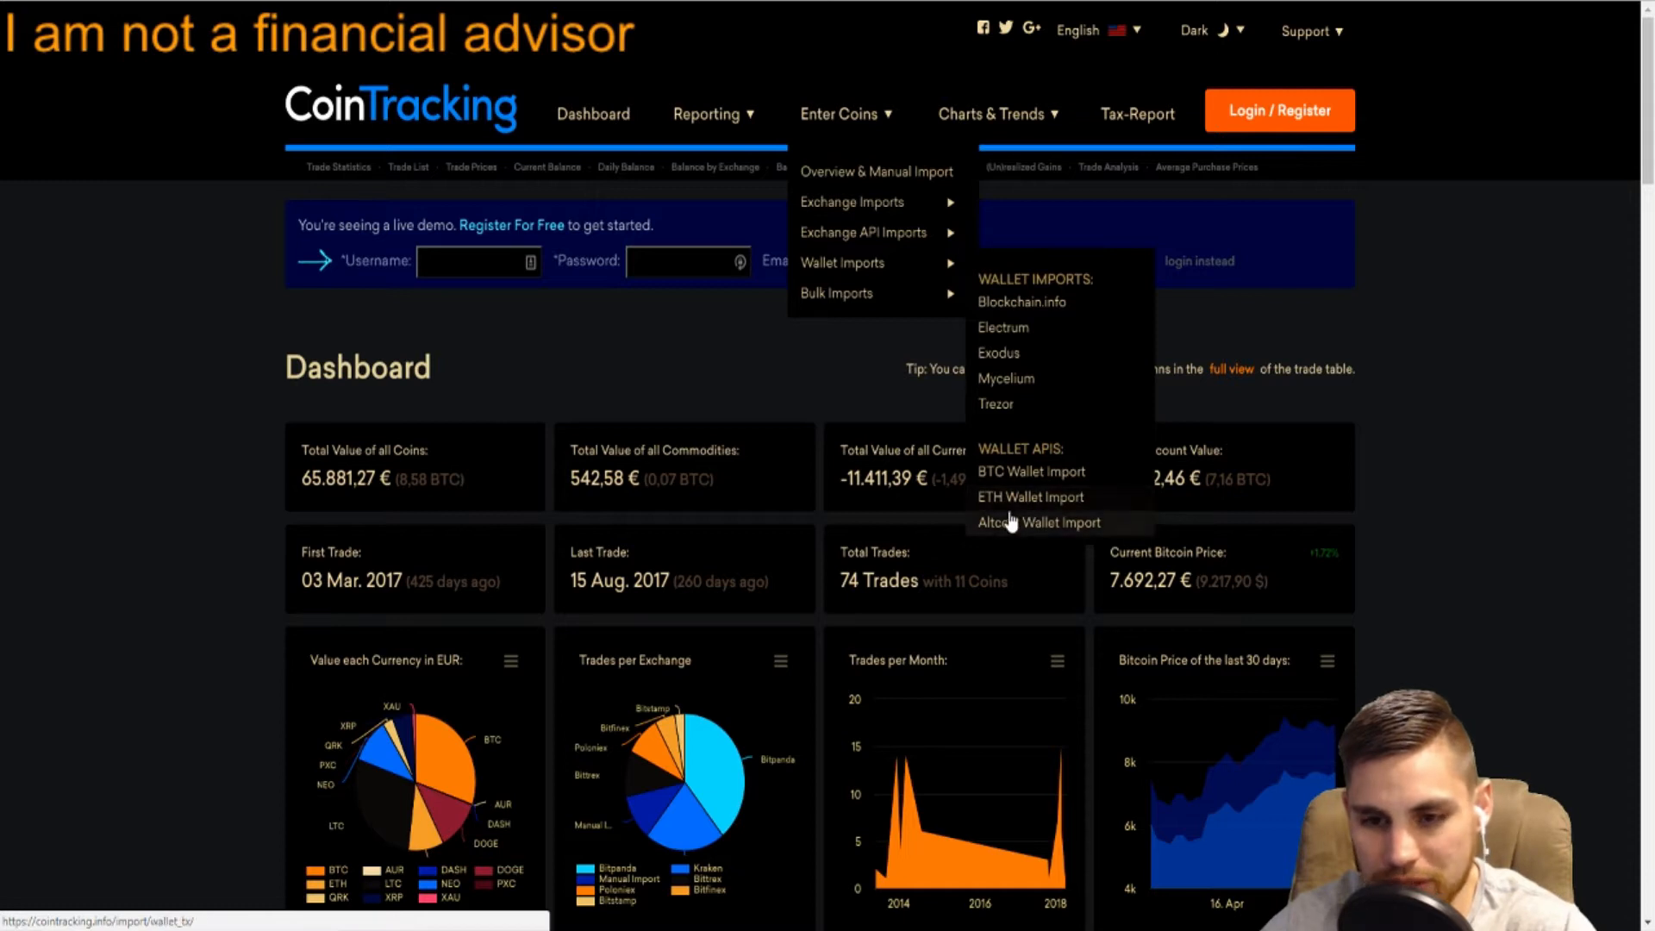
pyautogui.moveTo(1031, 496)
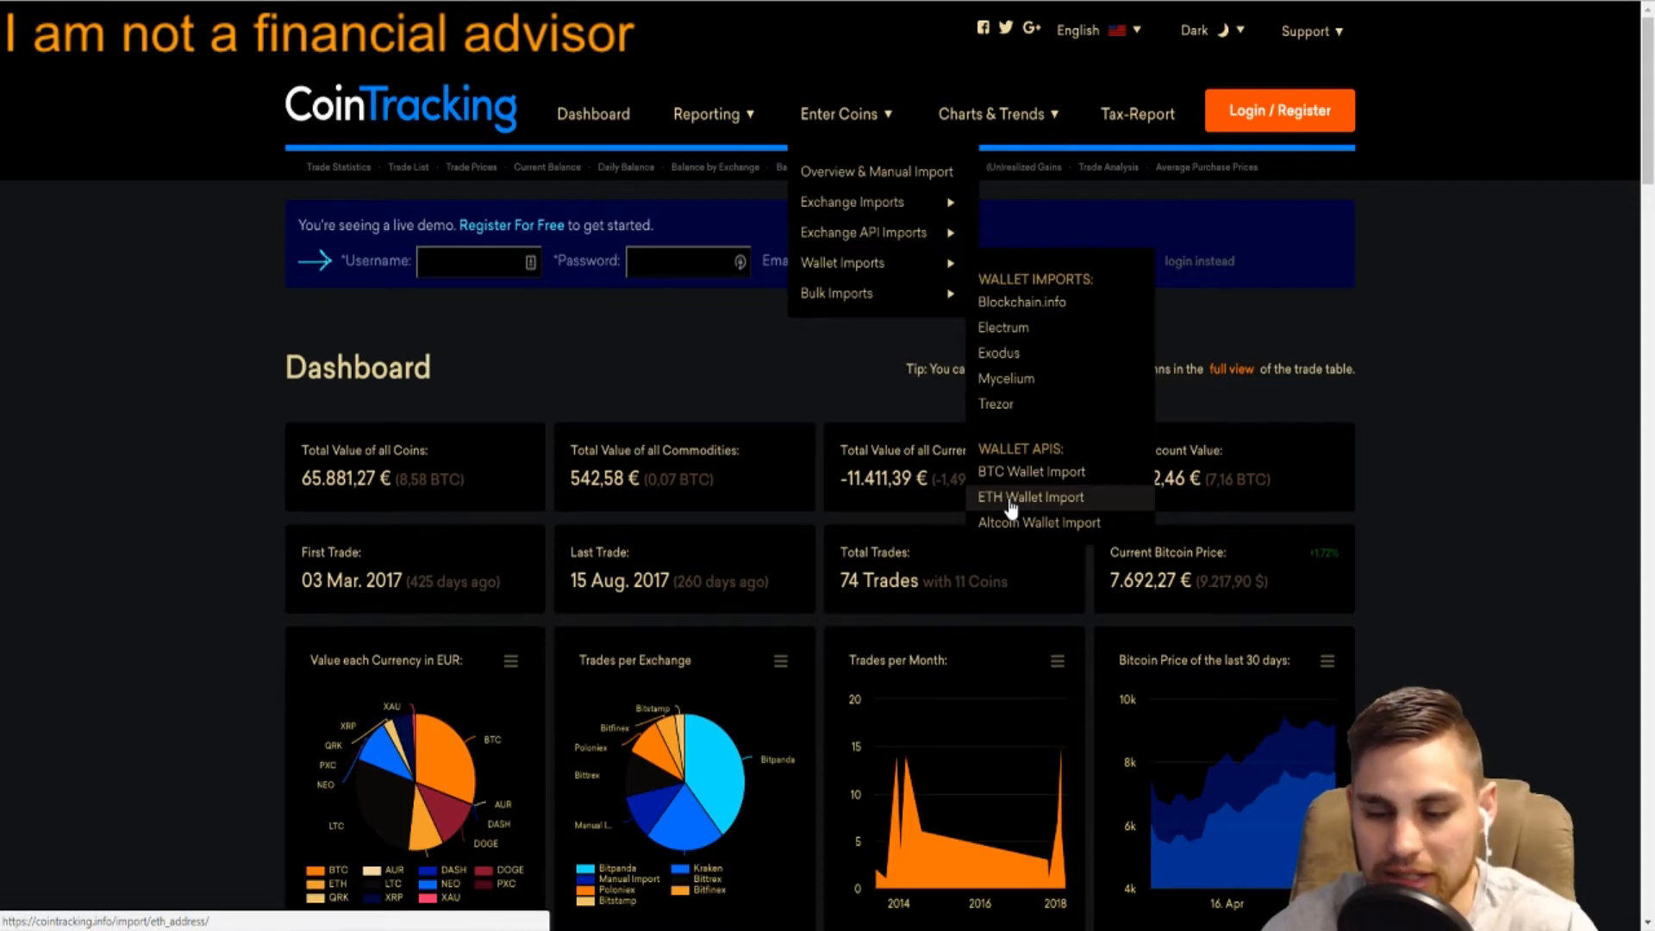
pyautogui.moveTo(1031, 472)
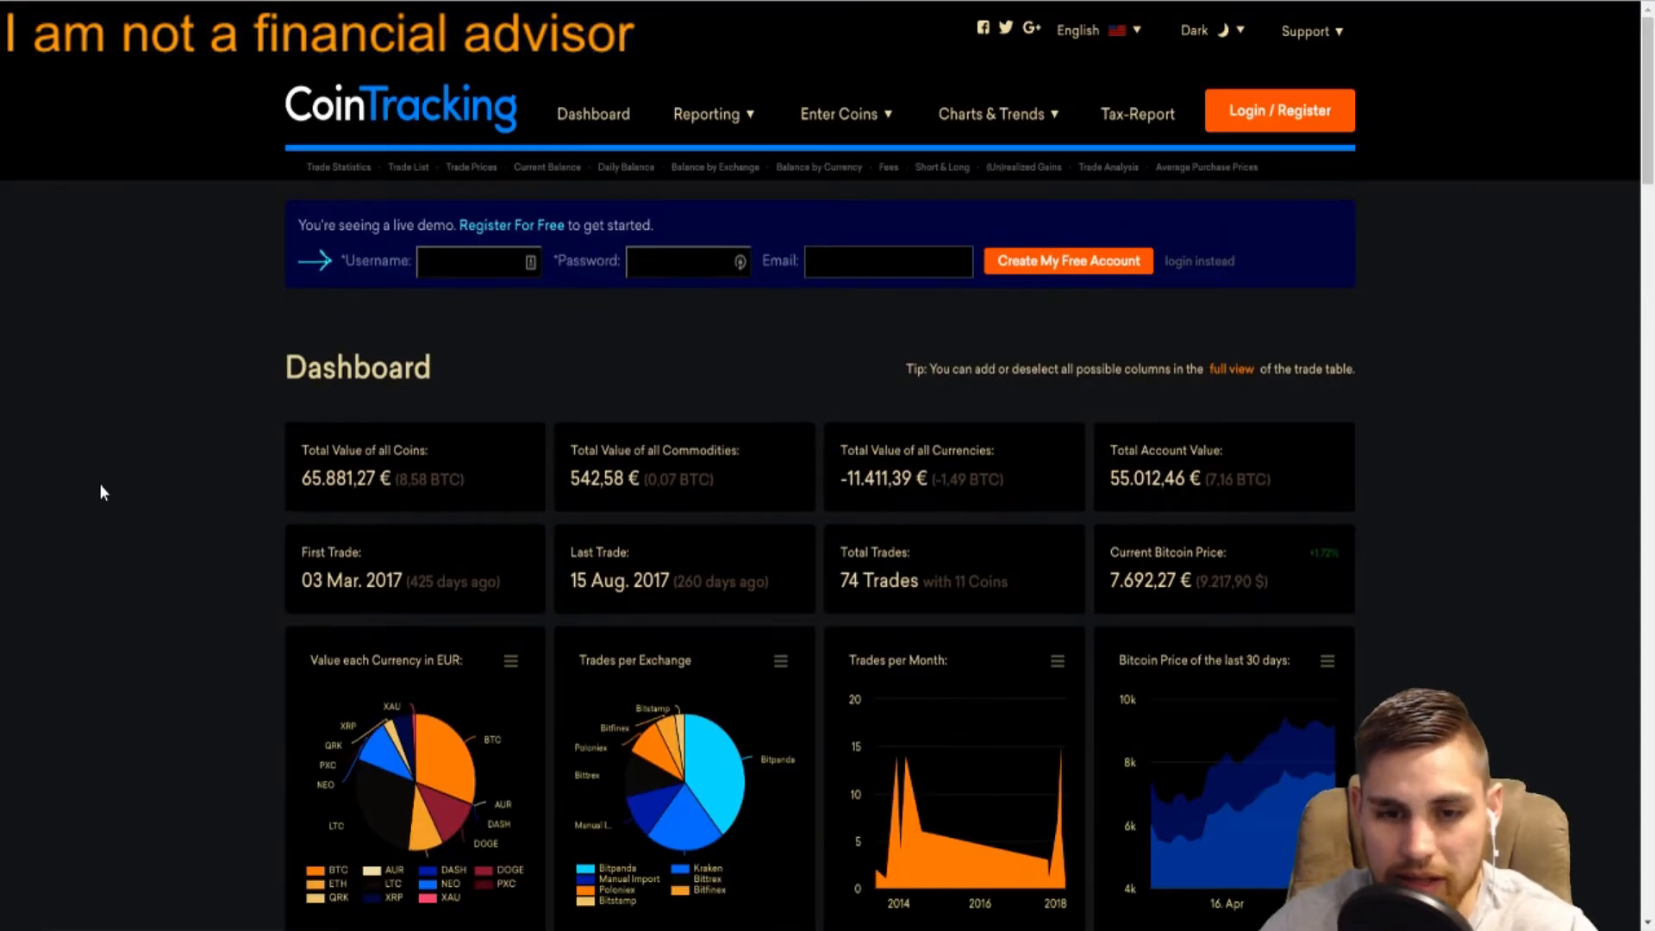
pyautogui.scroll(-3)
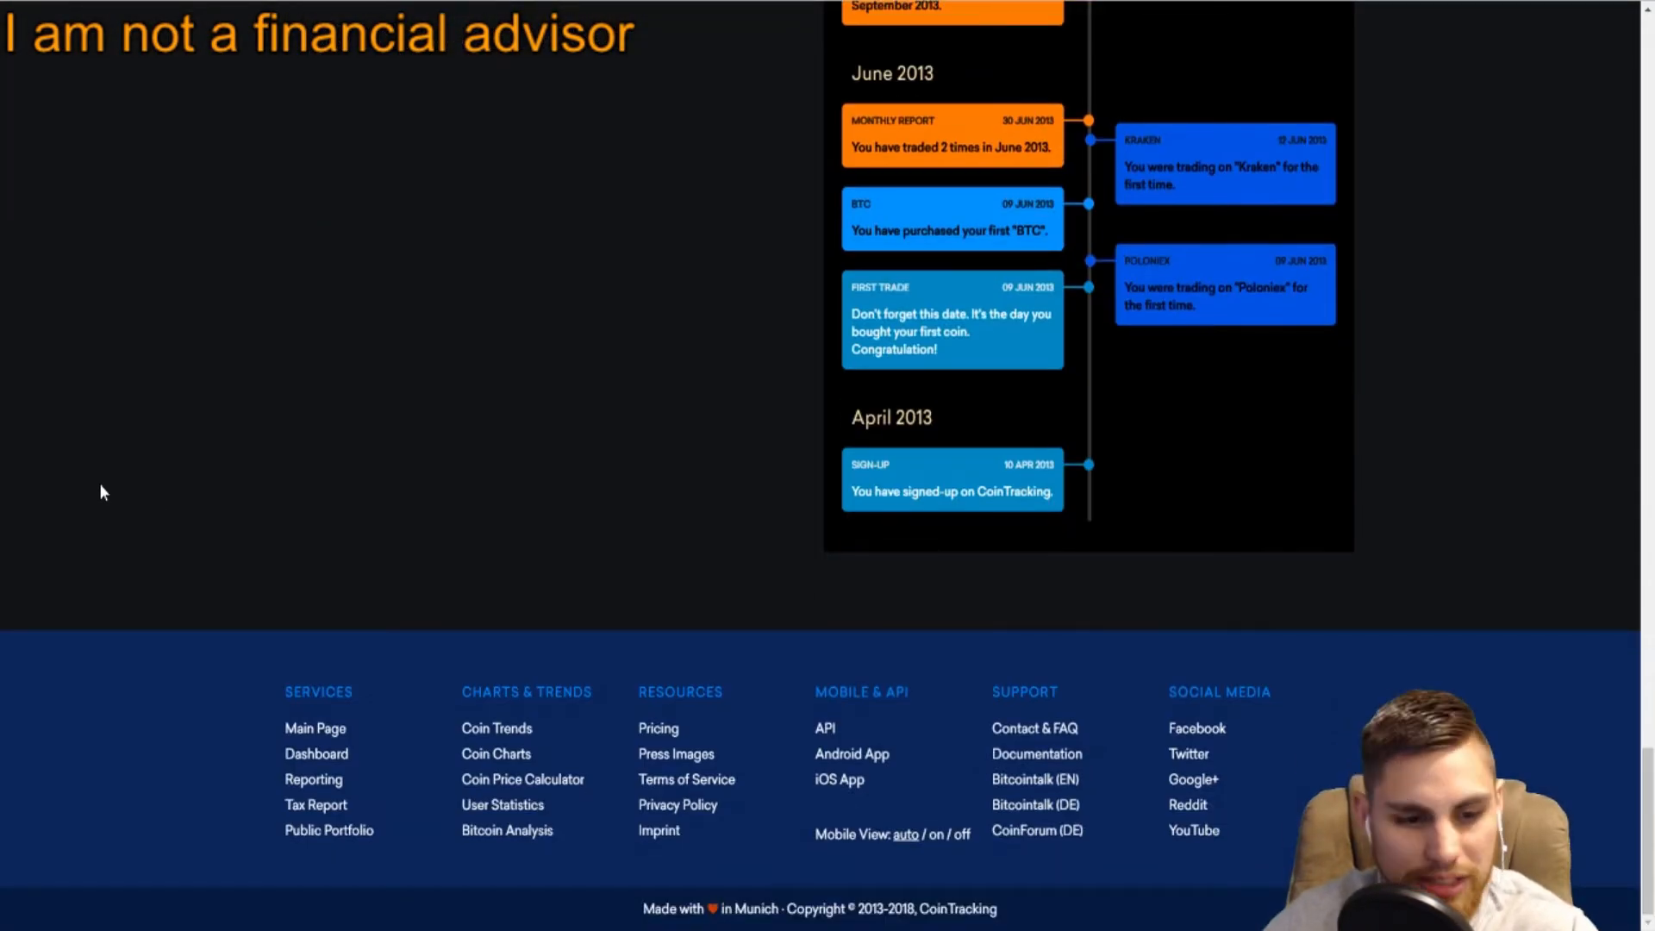
pyautogui.scroll(3)
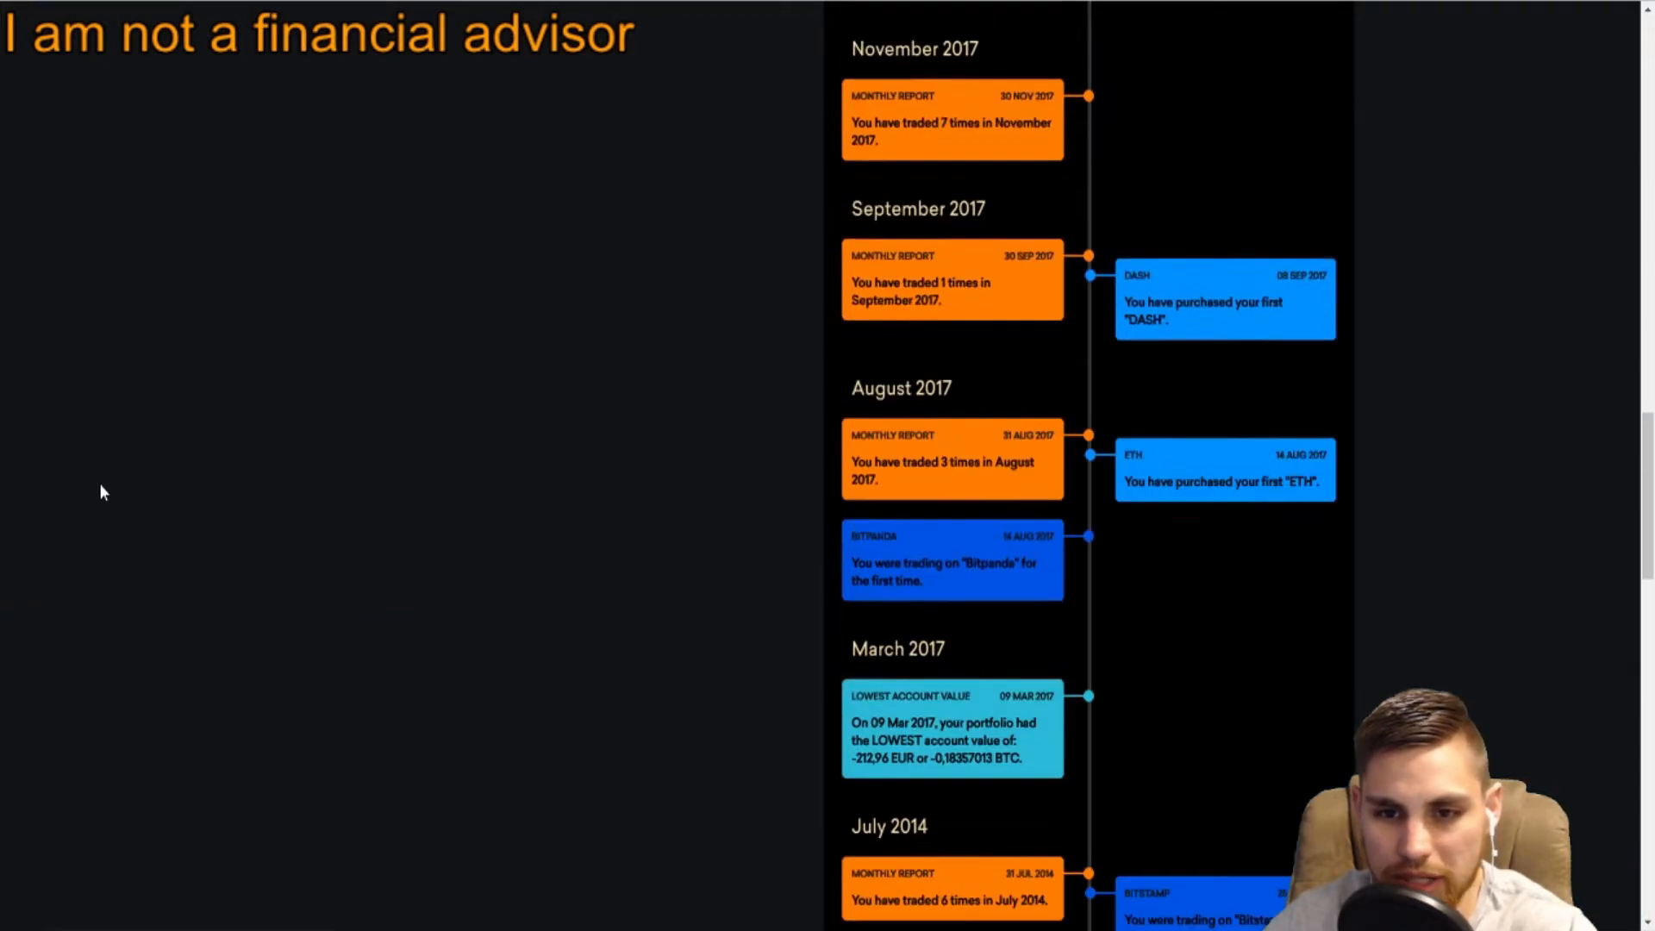
pyautogui.scroll(3)
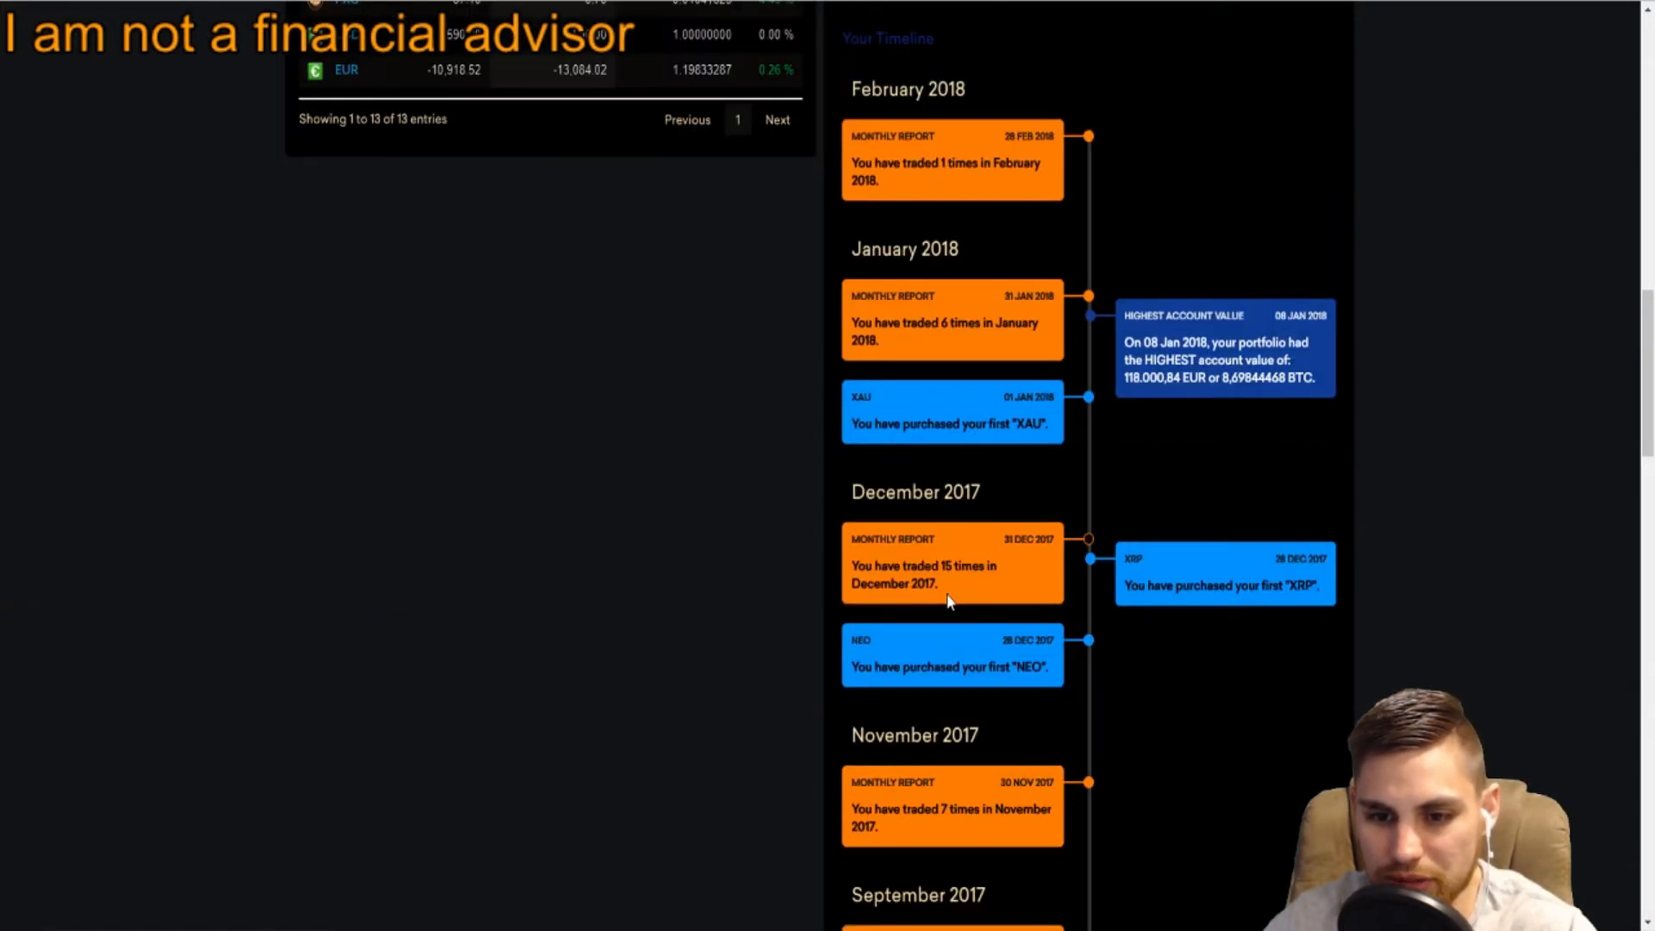
pyautogui.scroll(-3)
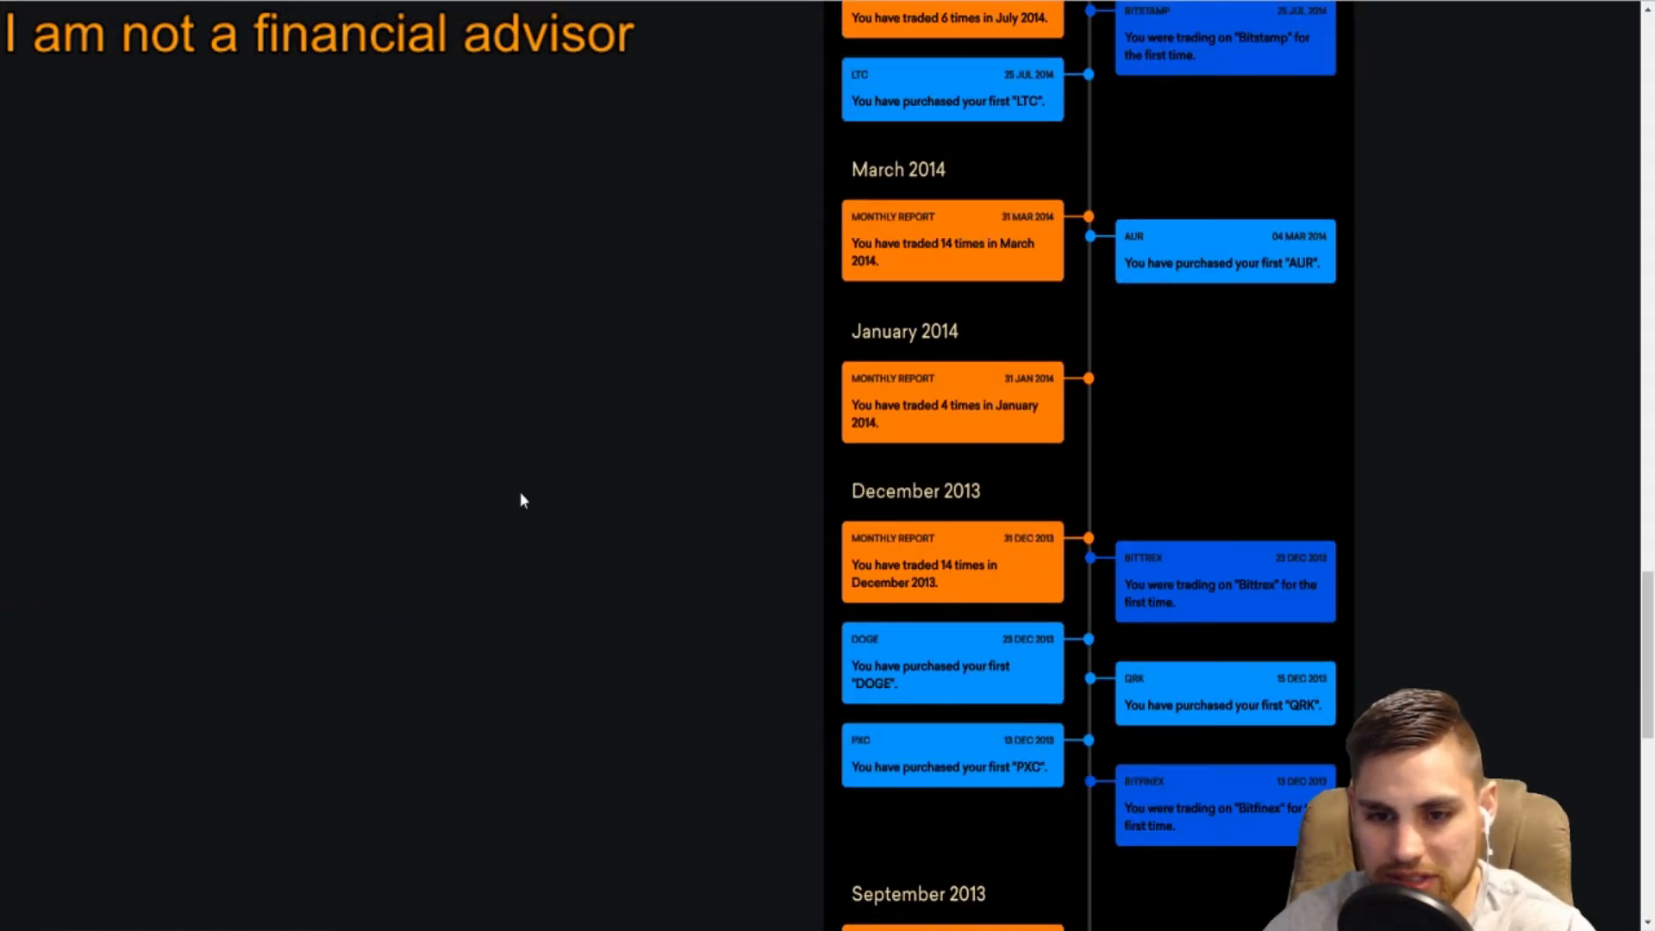
pyautogui.scroll(-3)
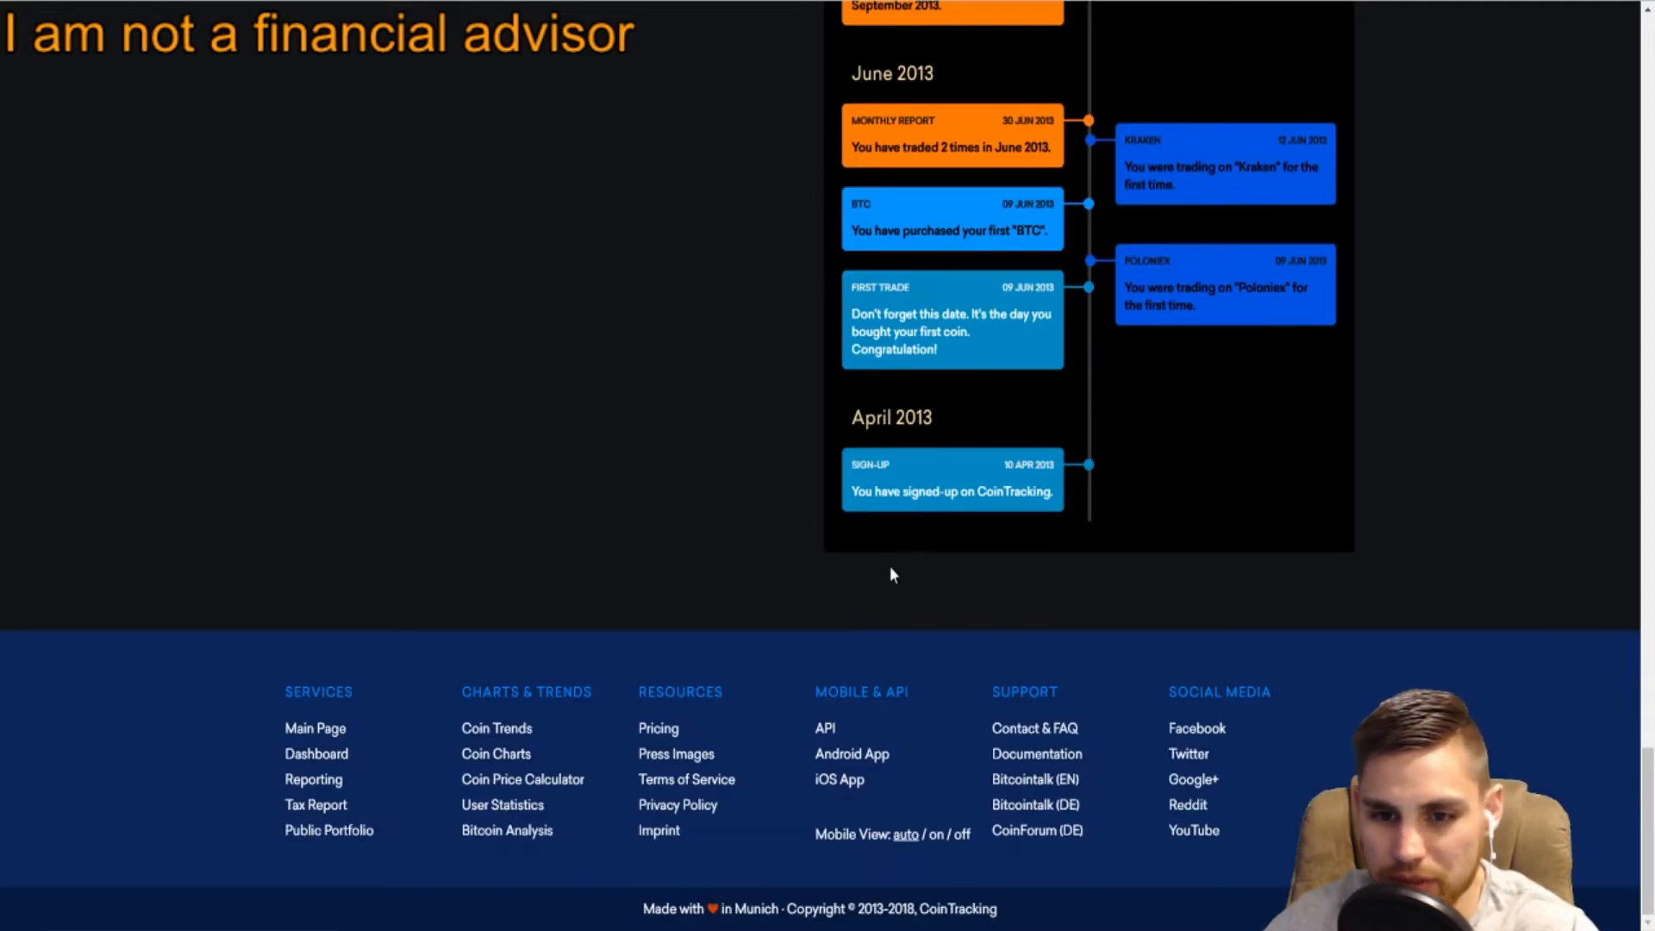
pyautogui.moveTo(973, 467)
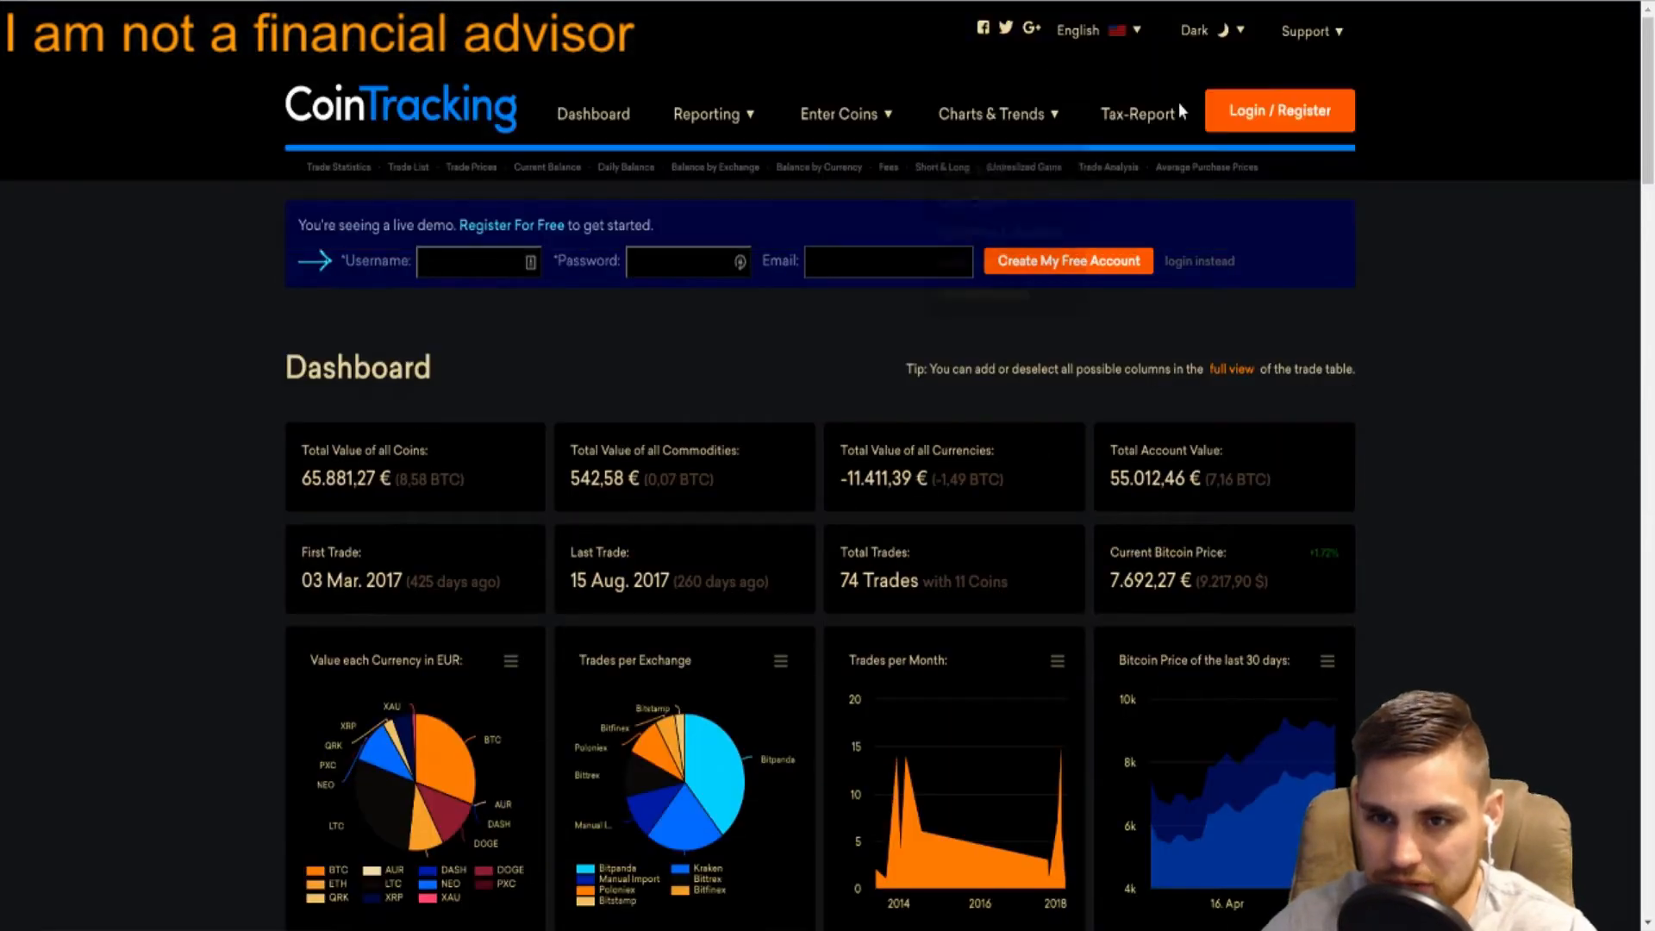
# Change the site colour theme from Dark to Dimmed.
pyautogui.click(1210, 29)
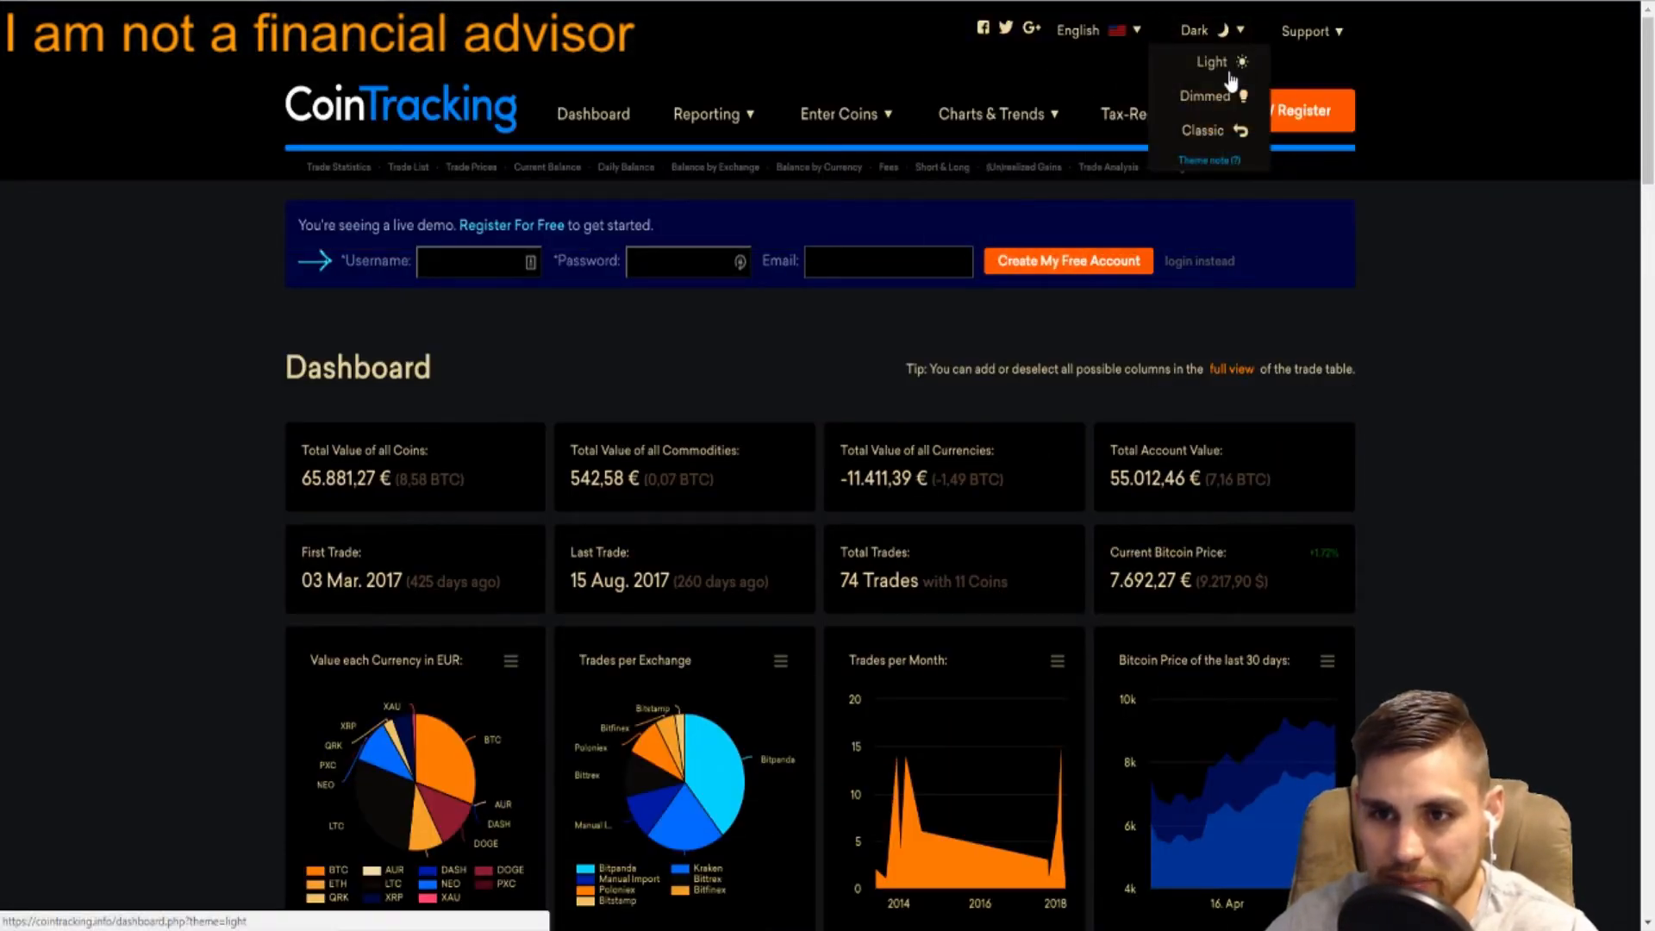
pyautogui.click(1205, 95)
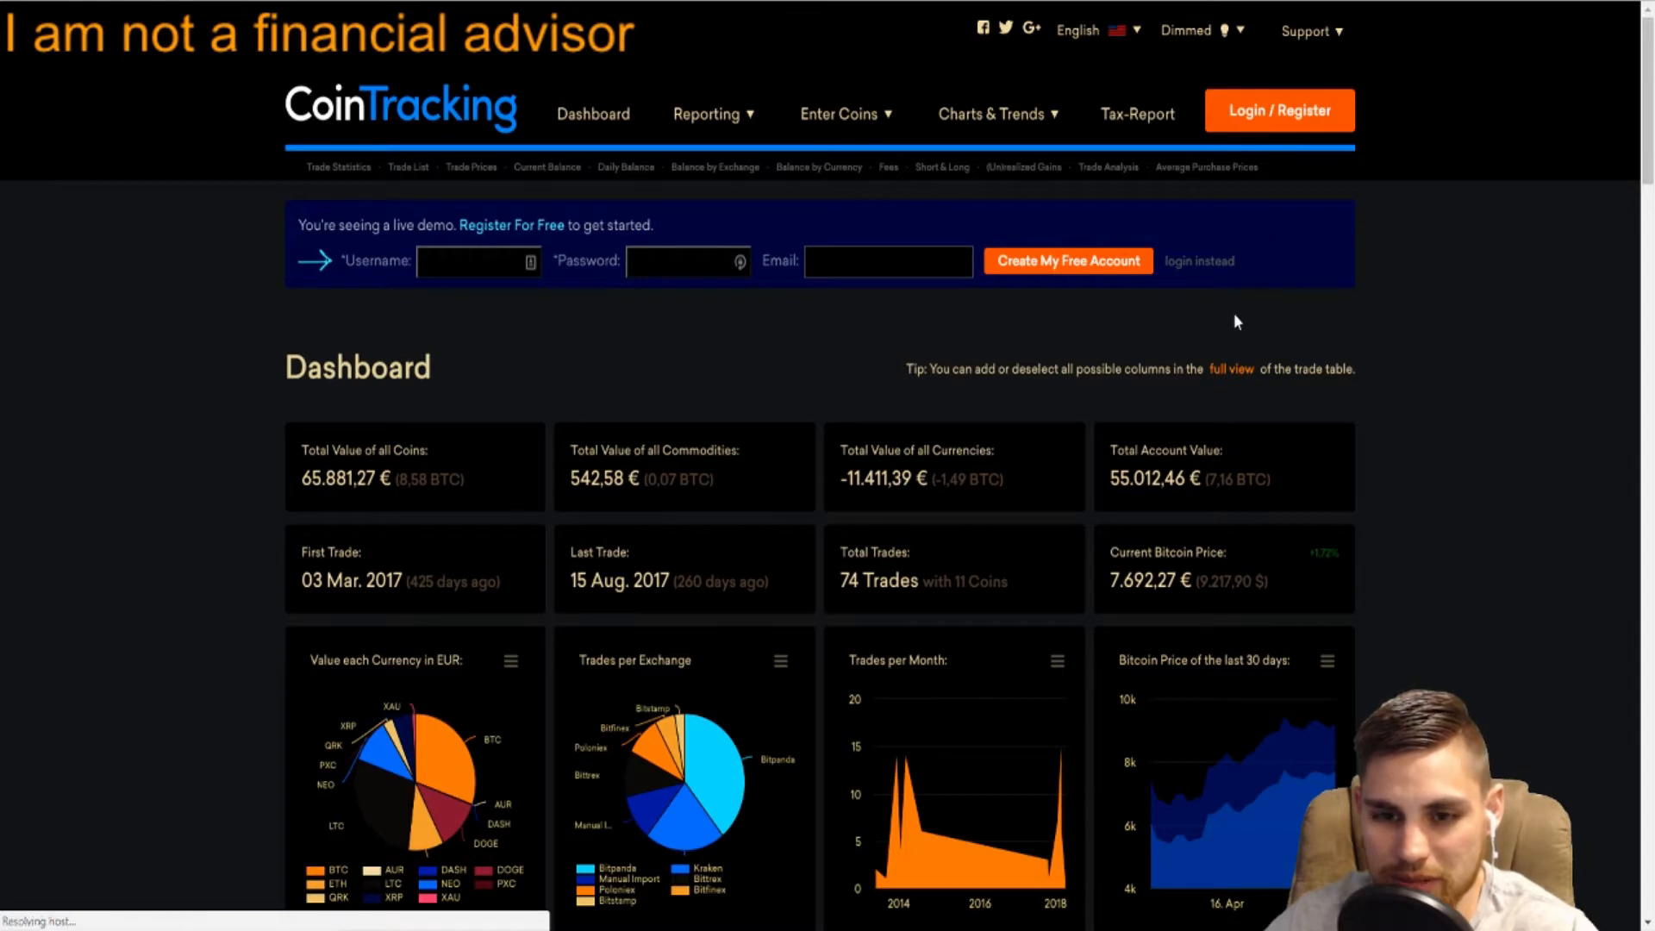
pyautogui.moveTo(1213, 241)
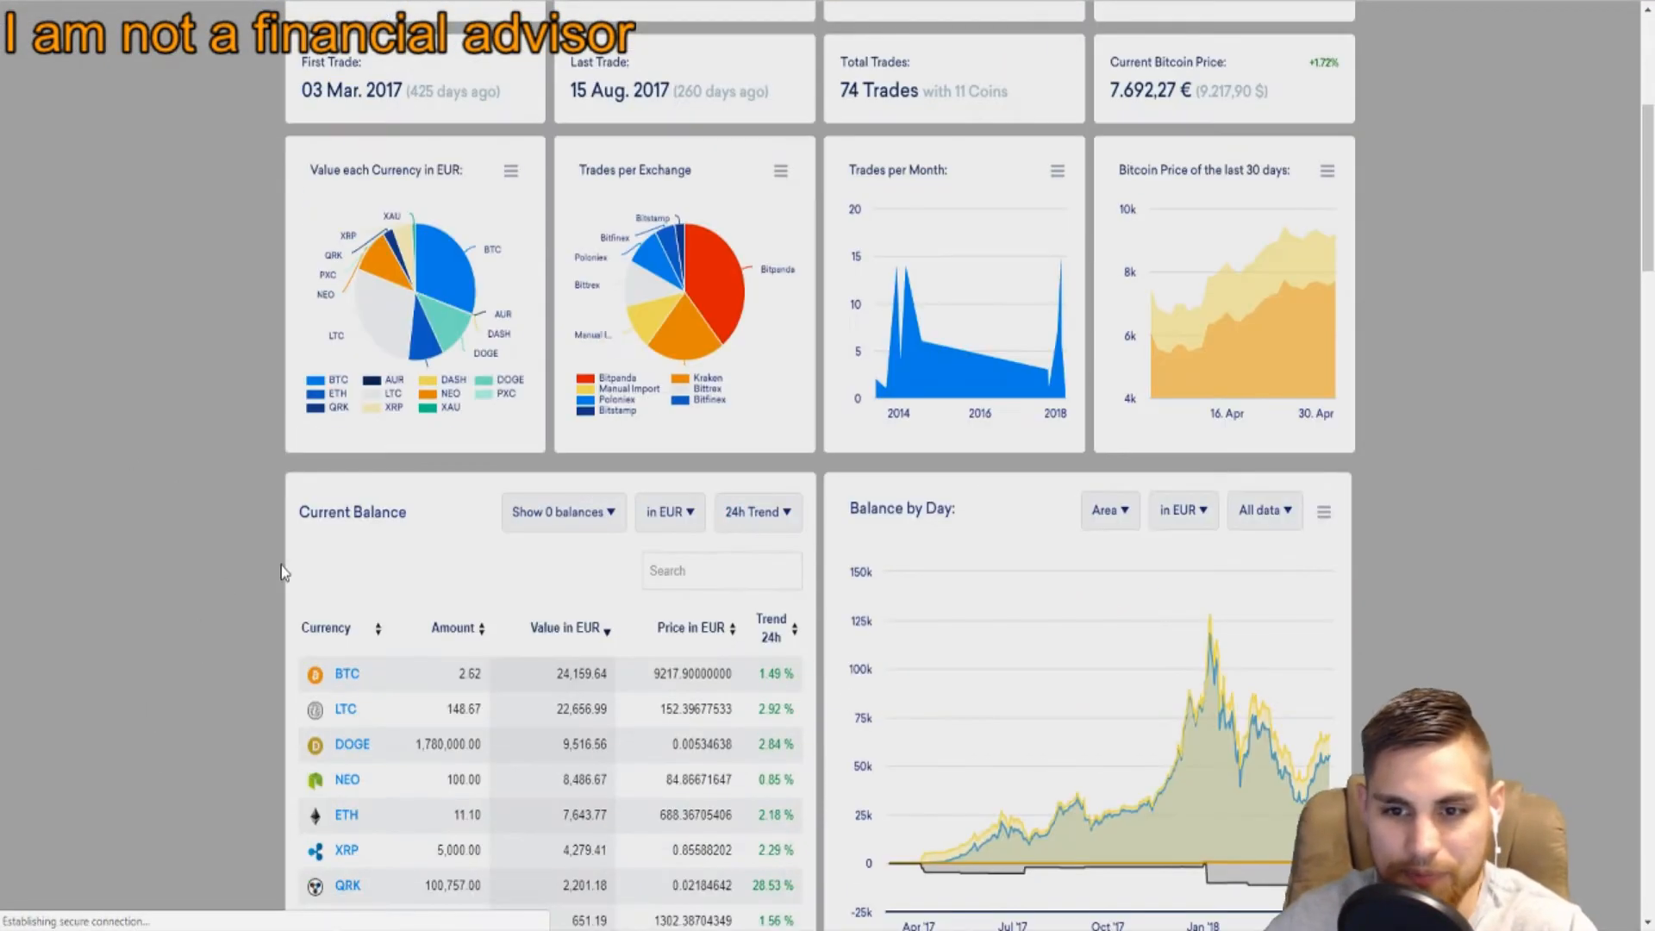
pyautogui.scroll(3)
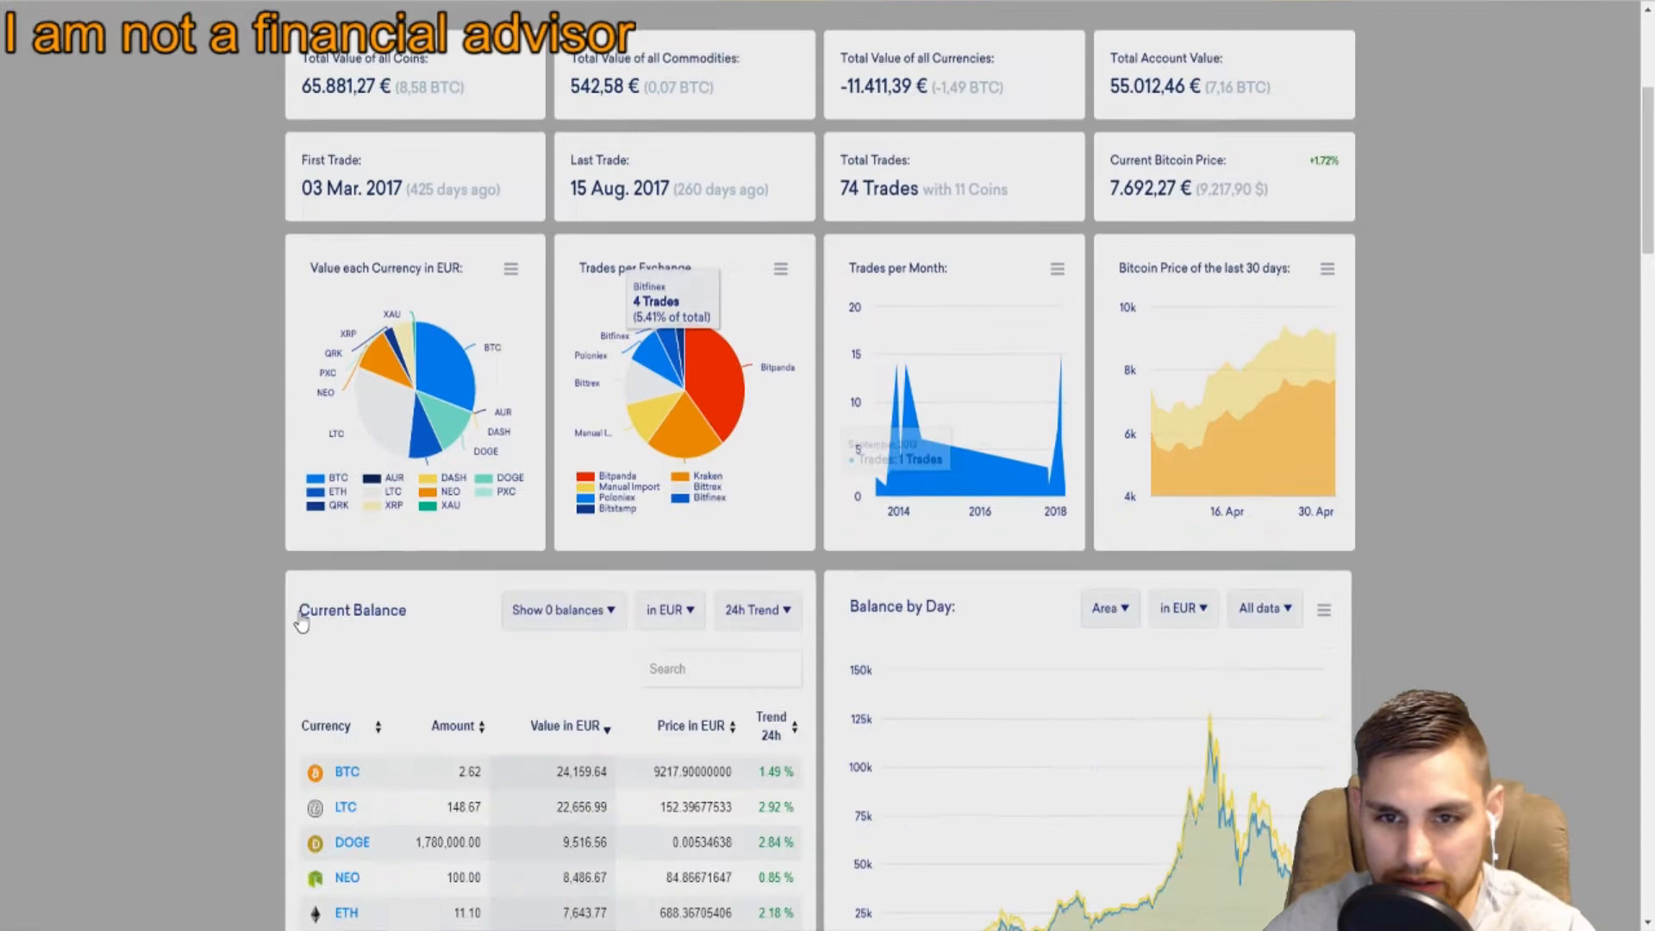
pyautogui.scroll(-3)
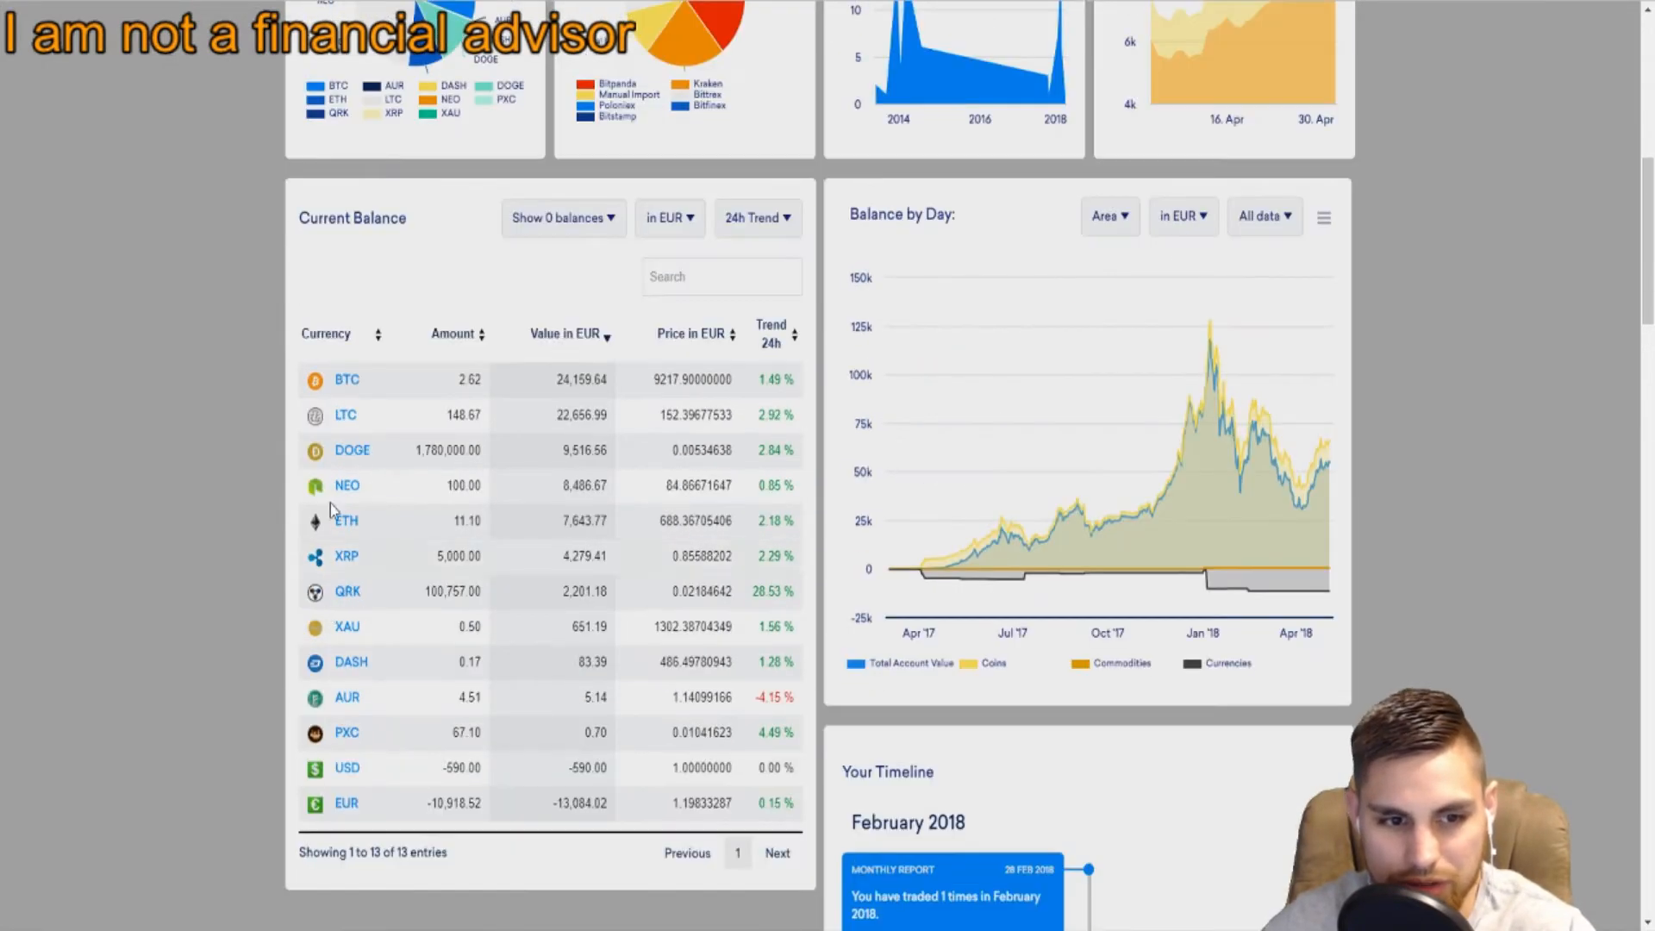
pyautogui.moveTo(504, 514)
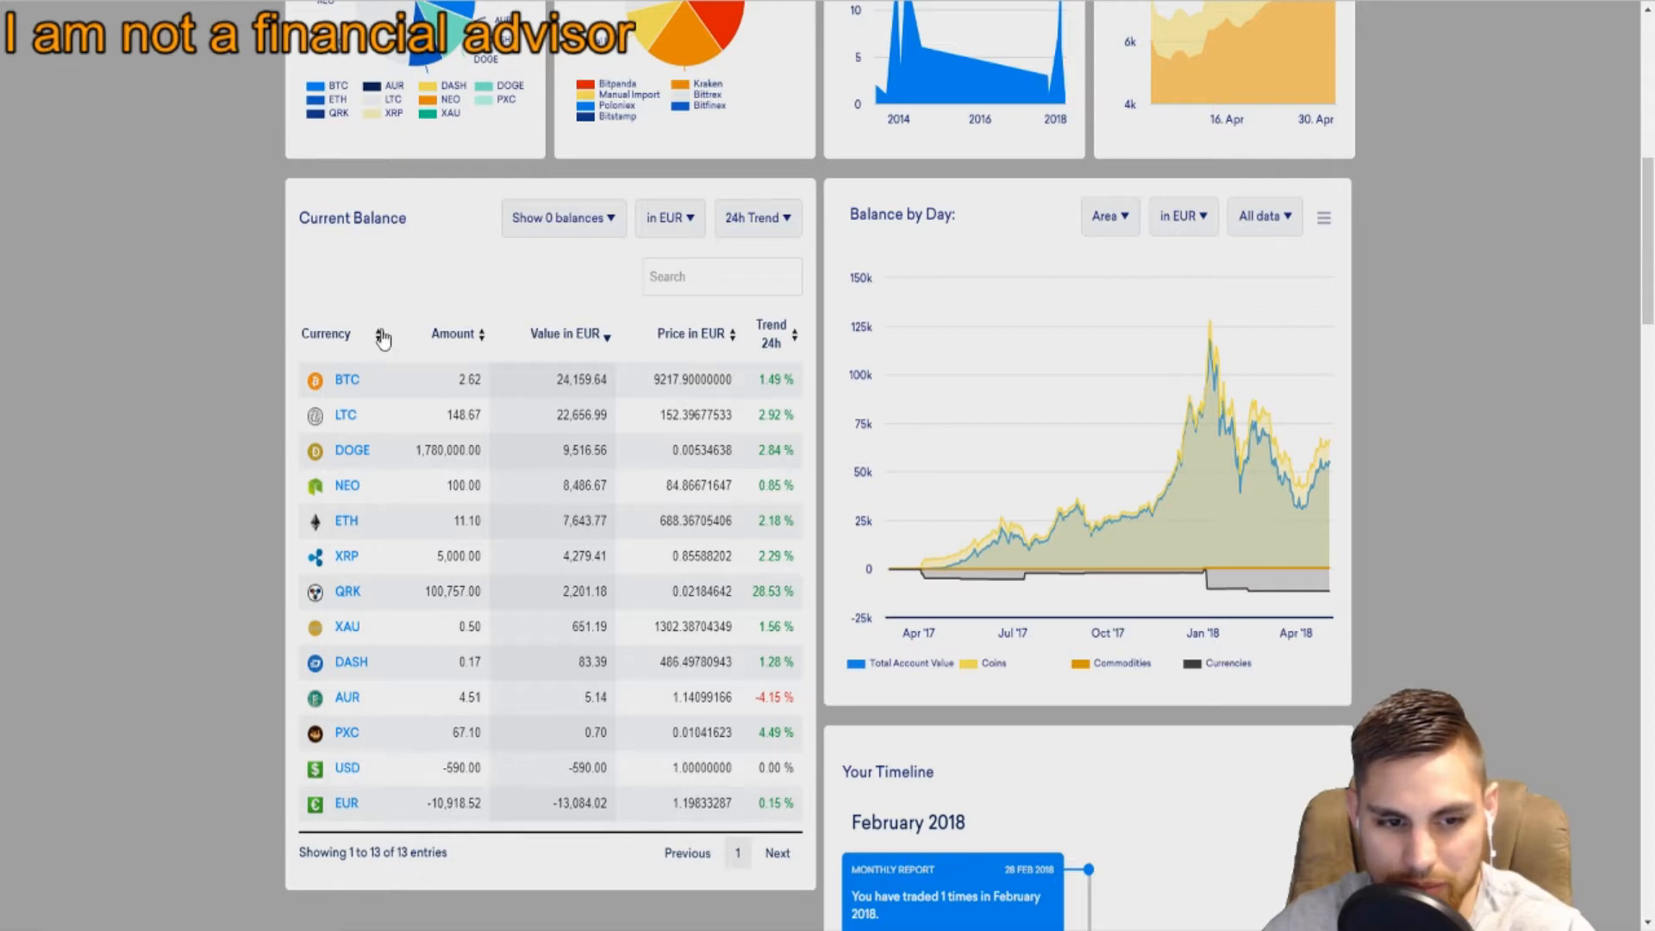
pyautogui.moveTo(1045, 528)
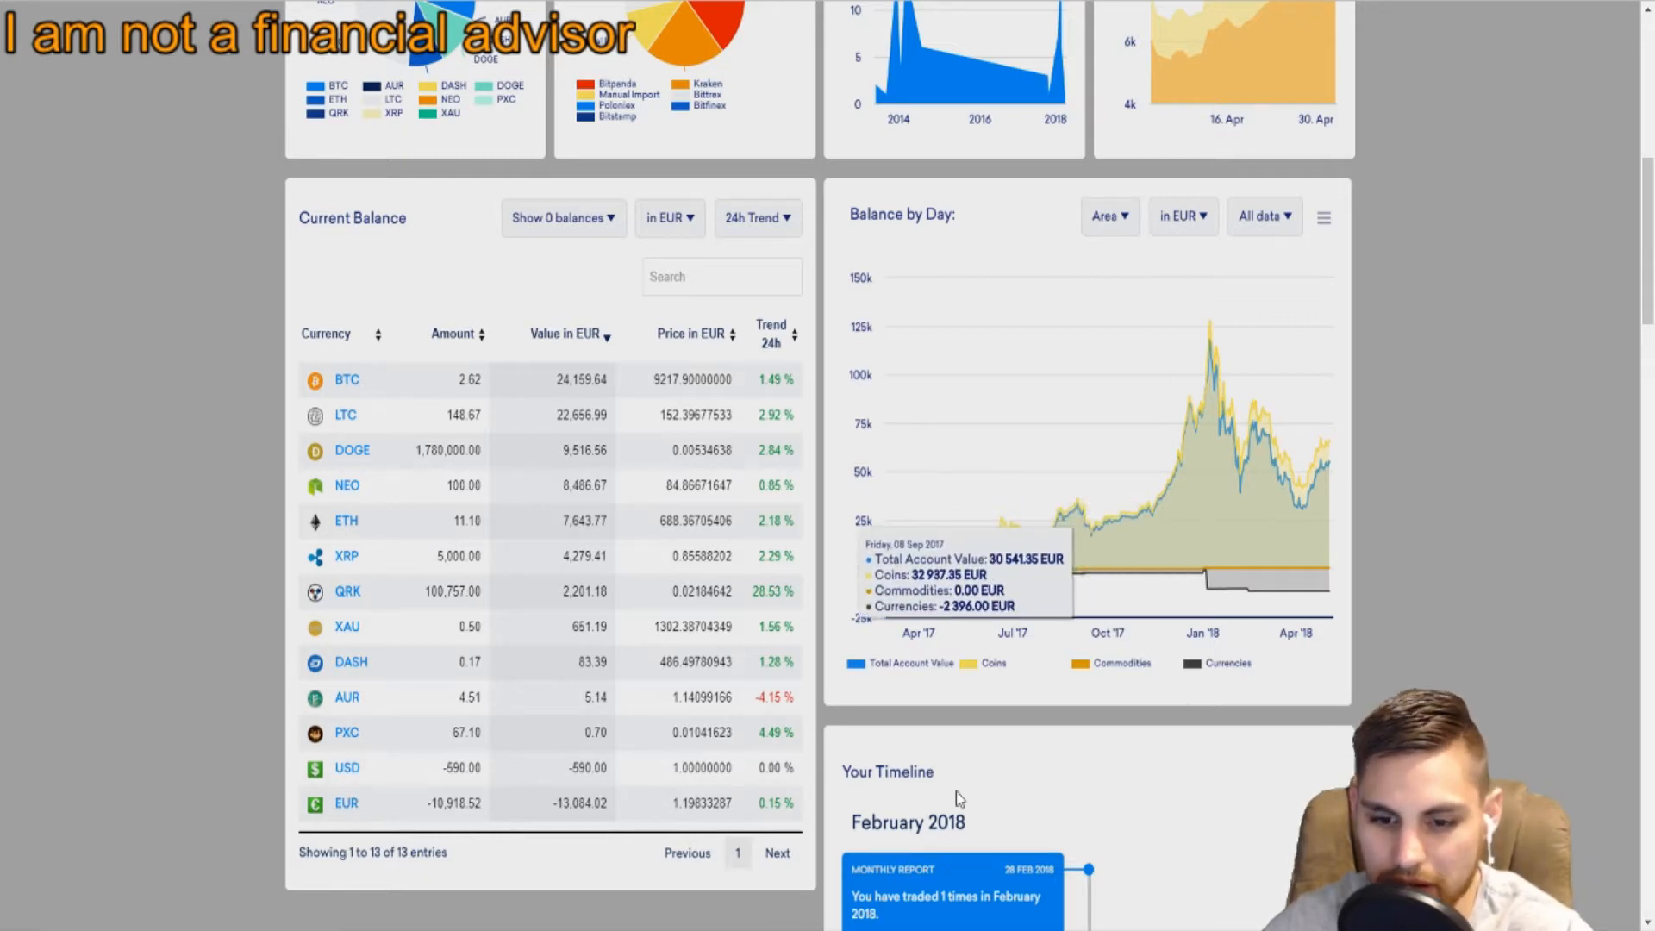
pyautogui.scroll(-3)
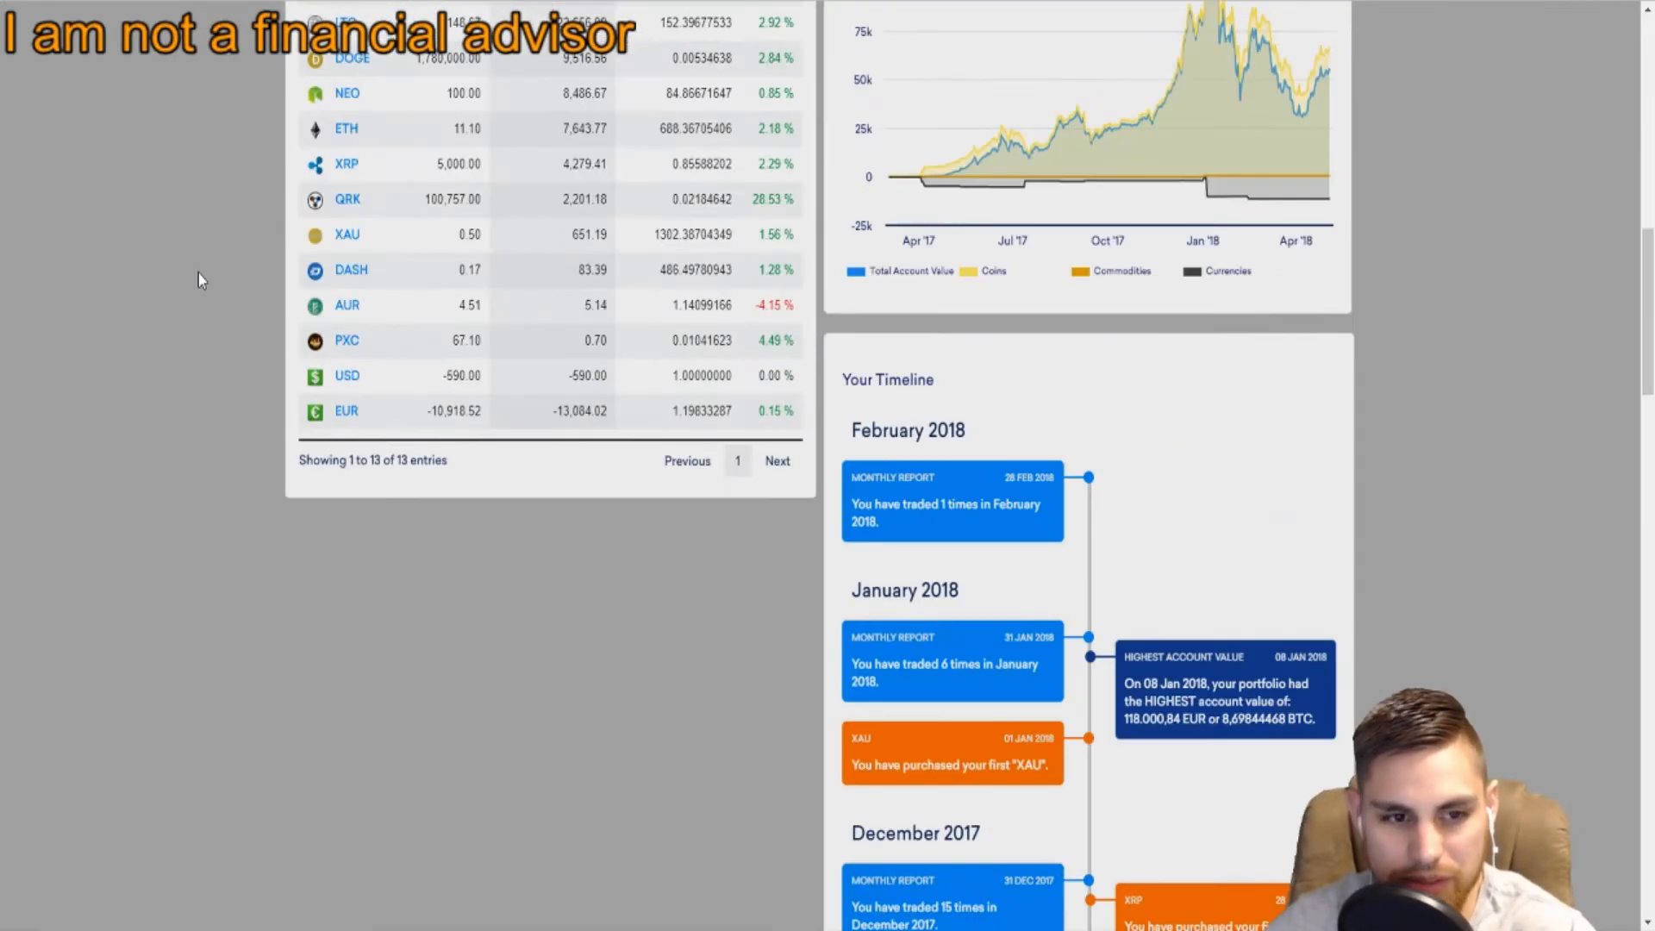
pyautogui.scroll(3)
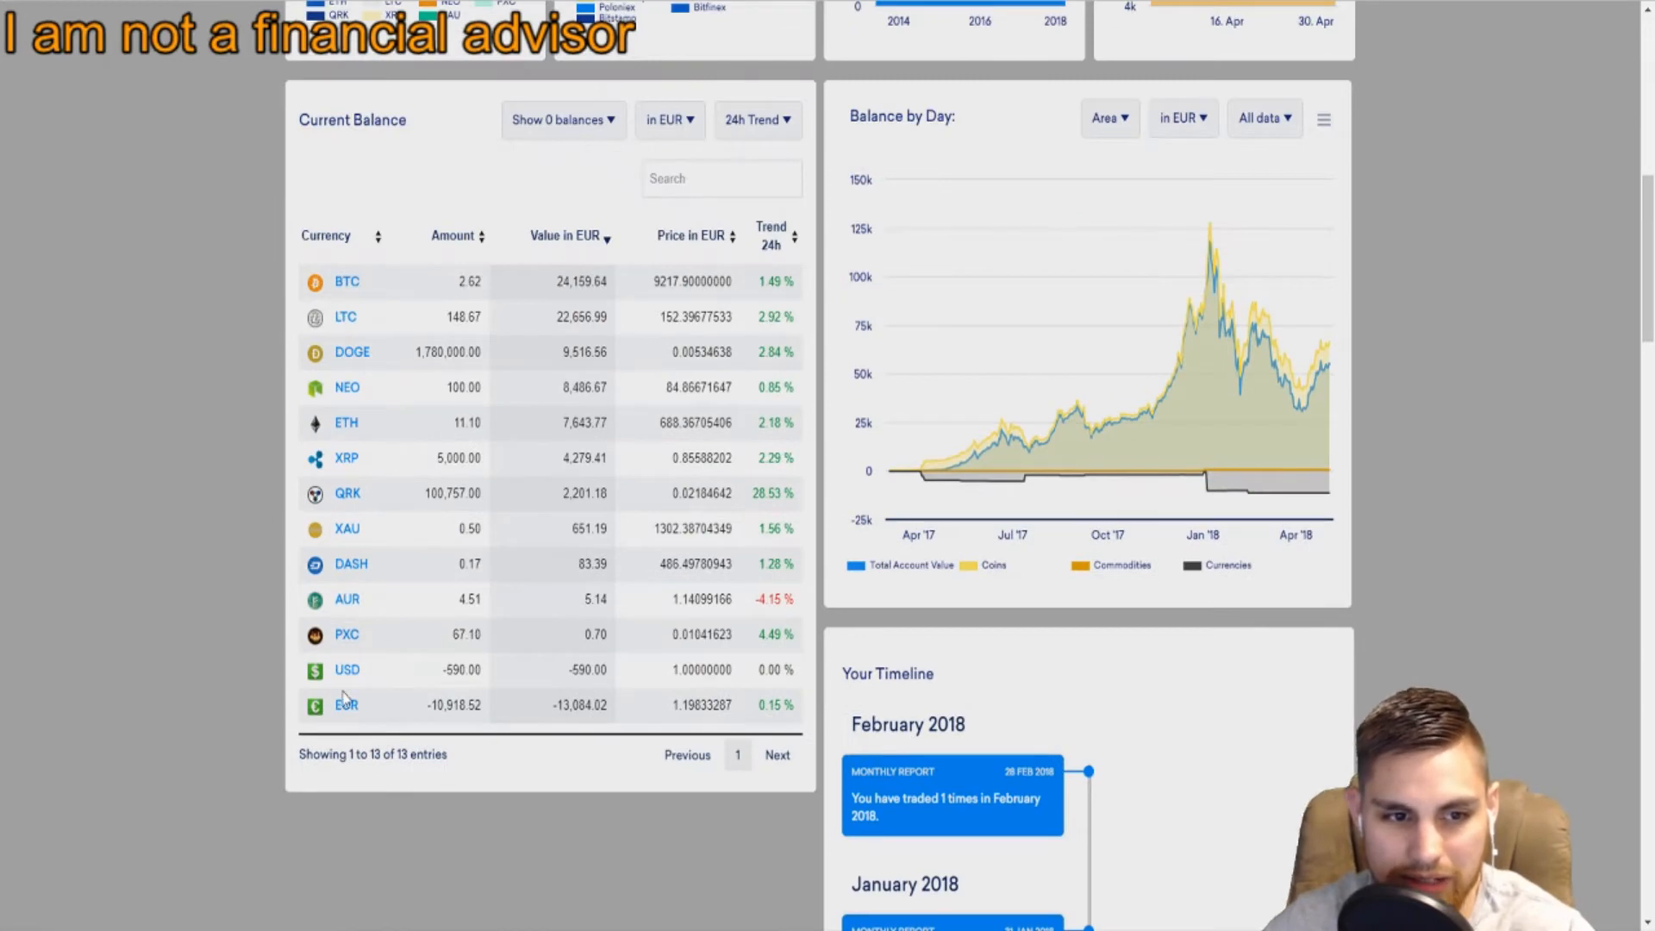
pyautogui.moveTo(1200, 473)
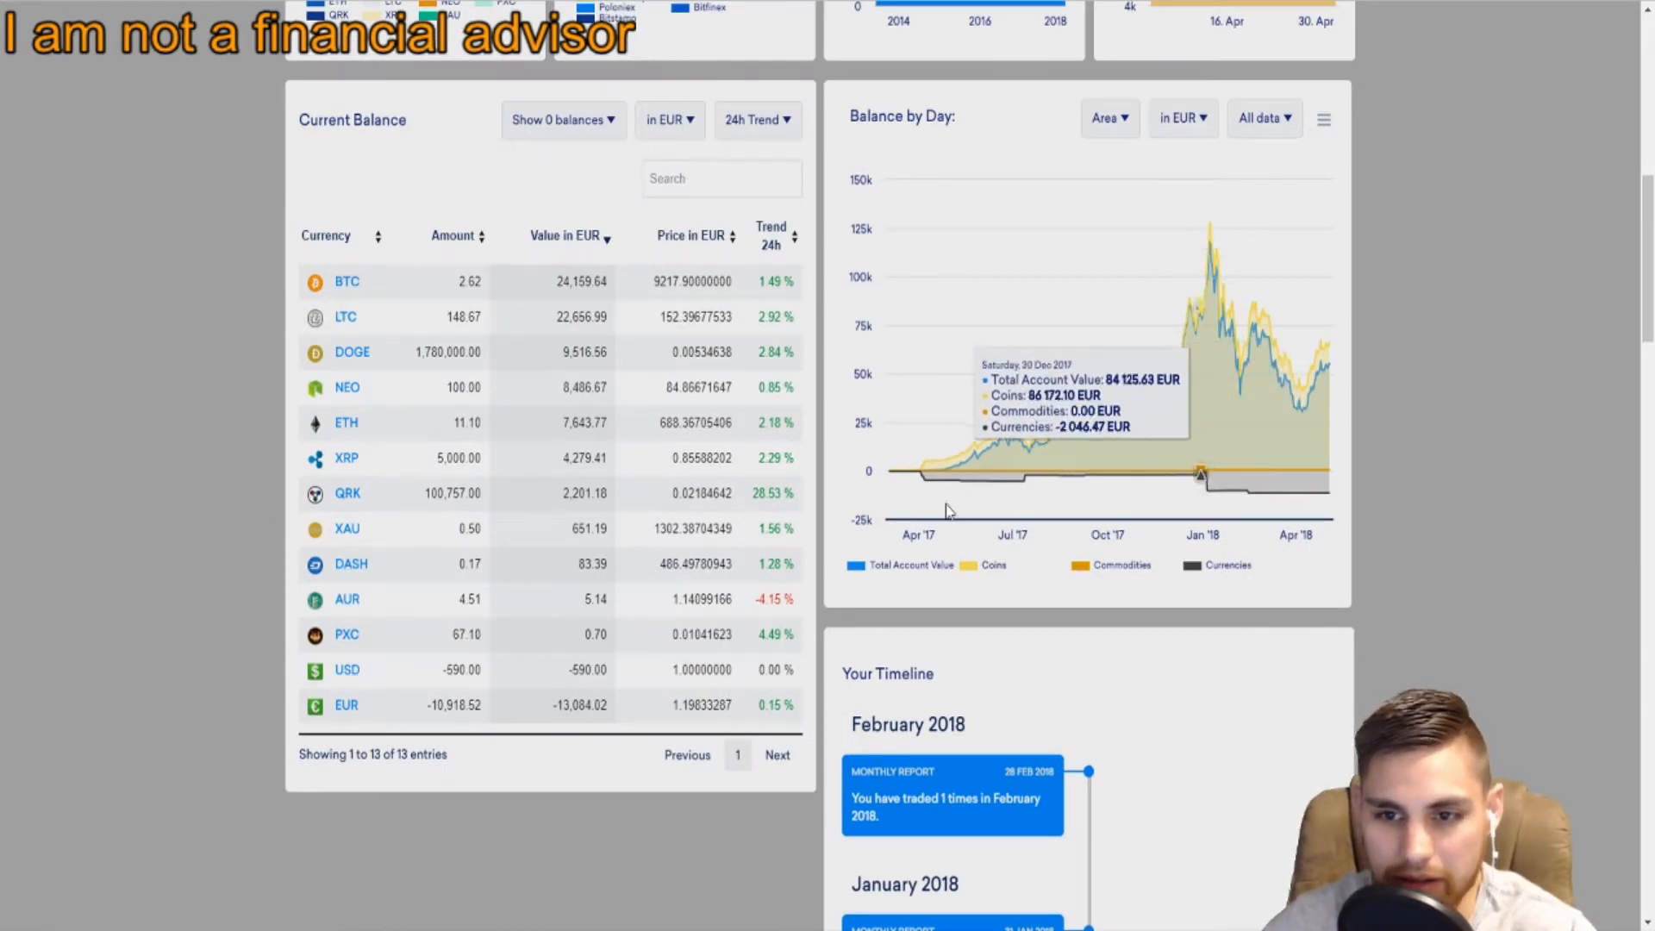
pyautogui.scroll(-3)
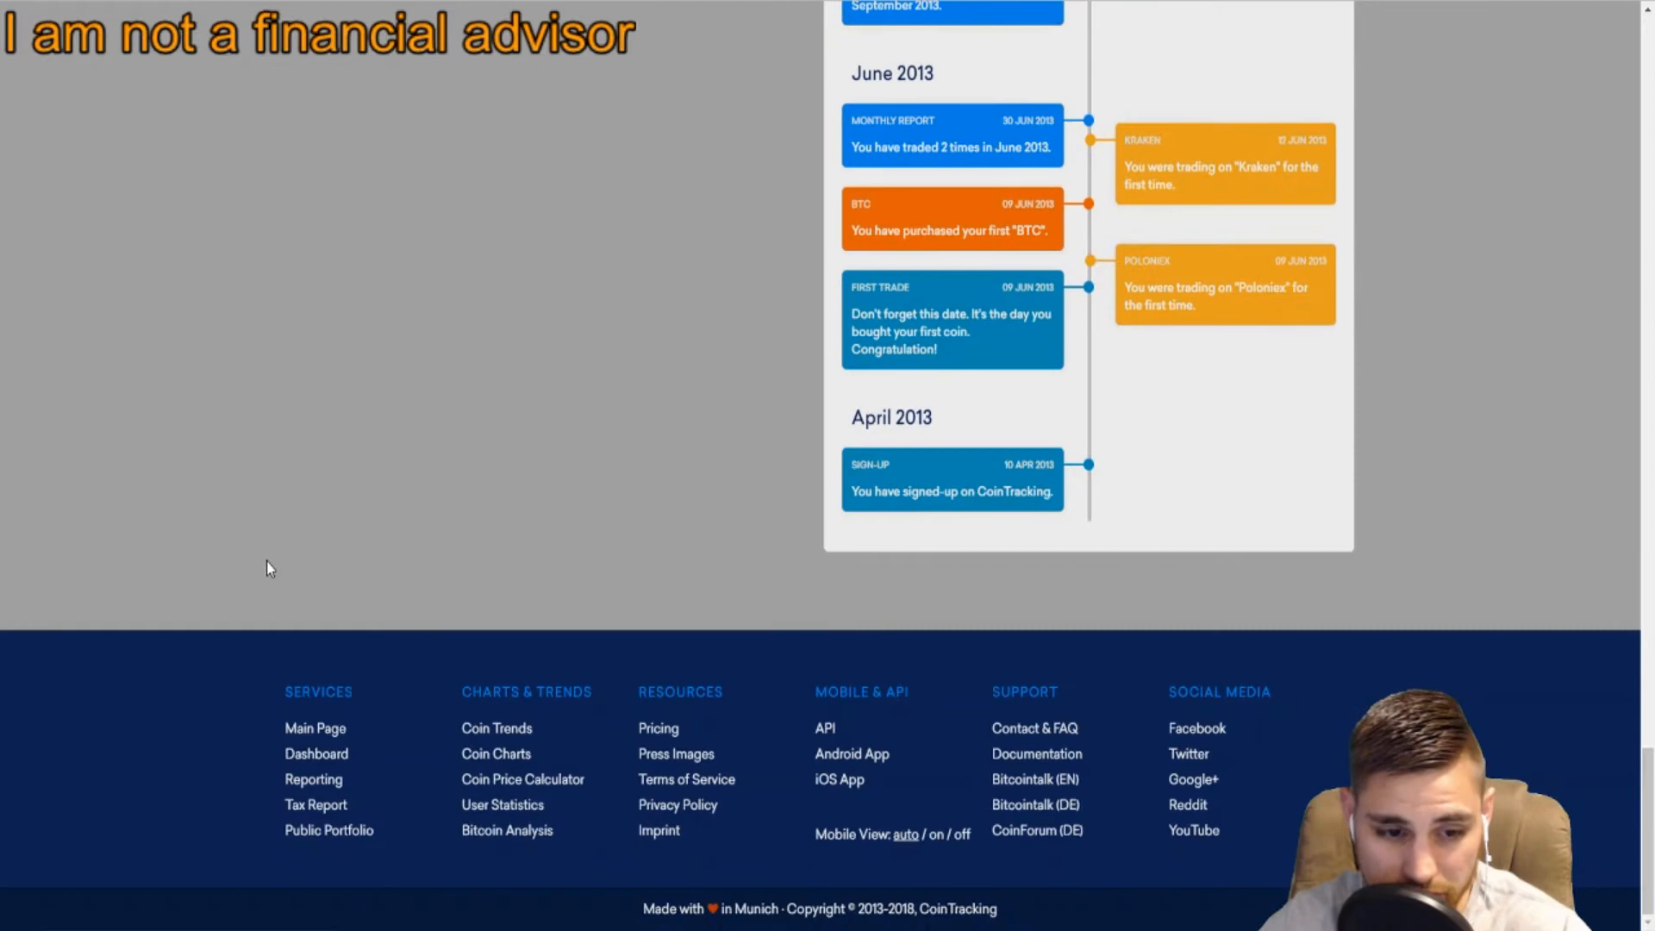
pyautogui.moveTo(521, 779)
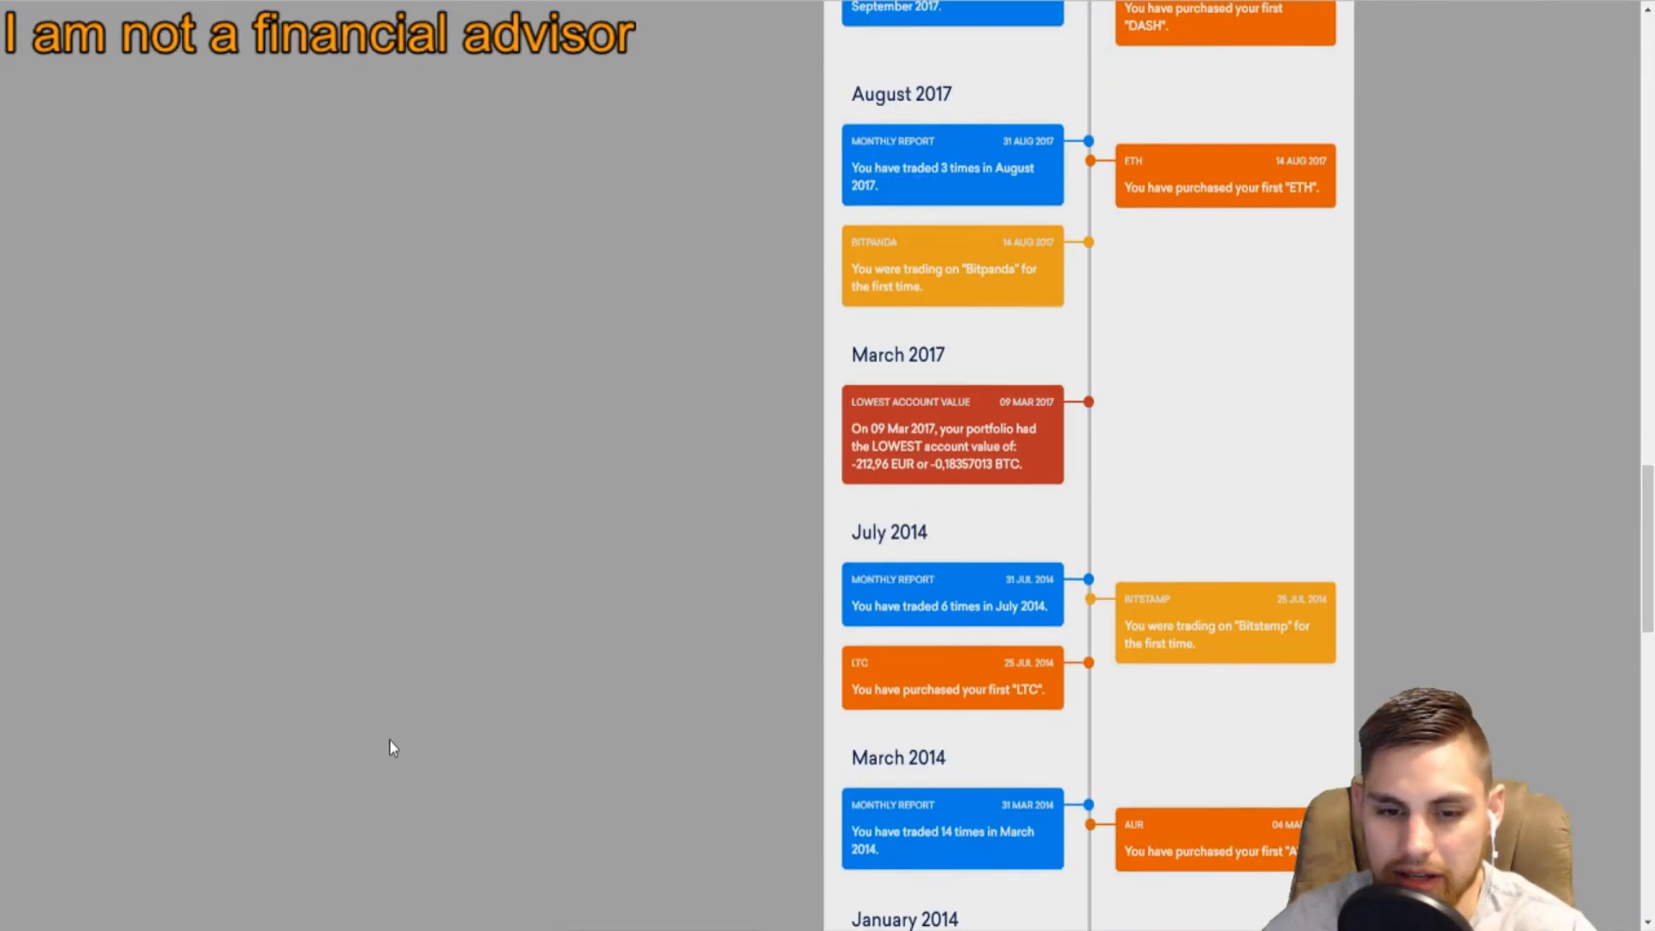
pyautogui.scroll(-3)
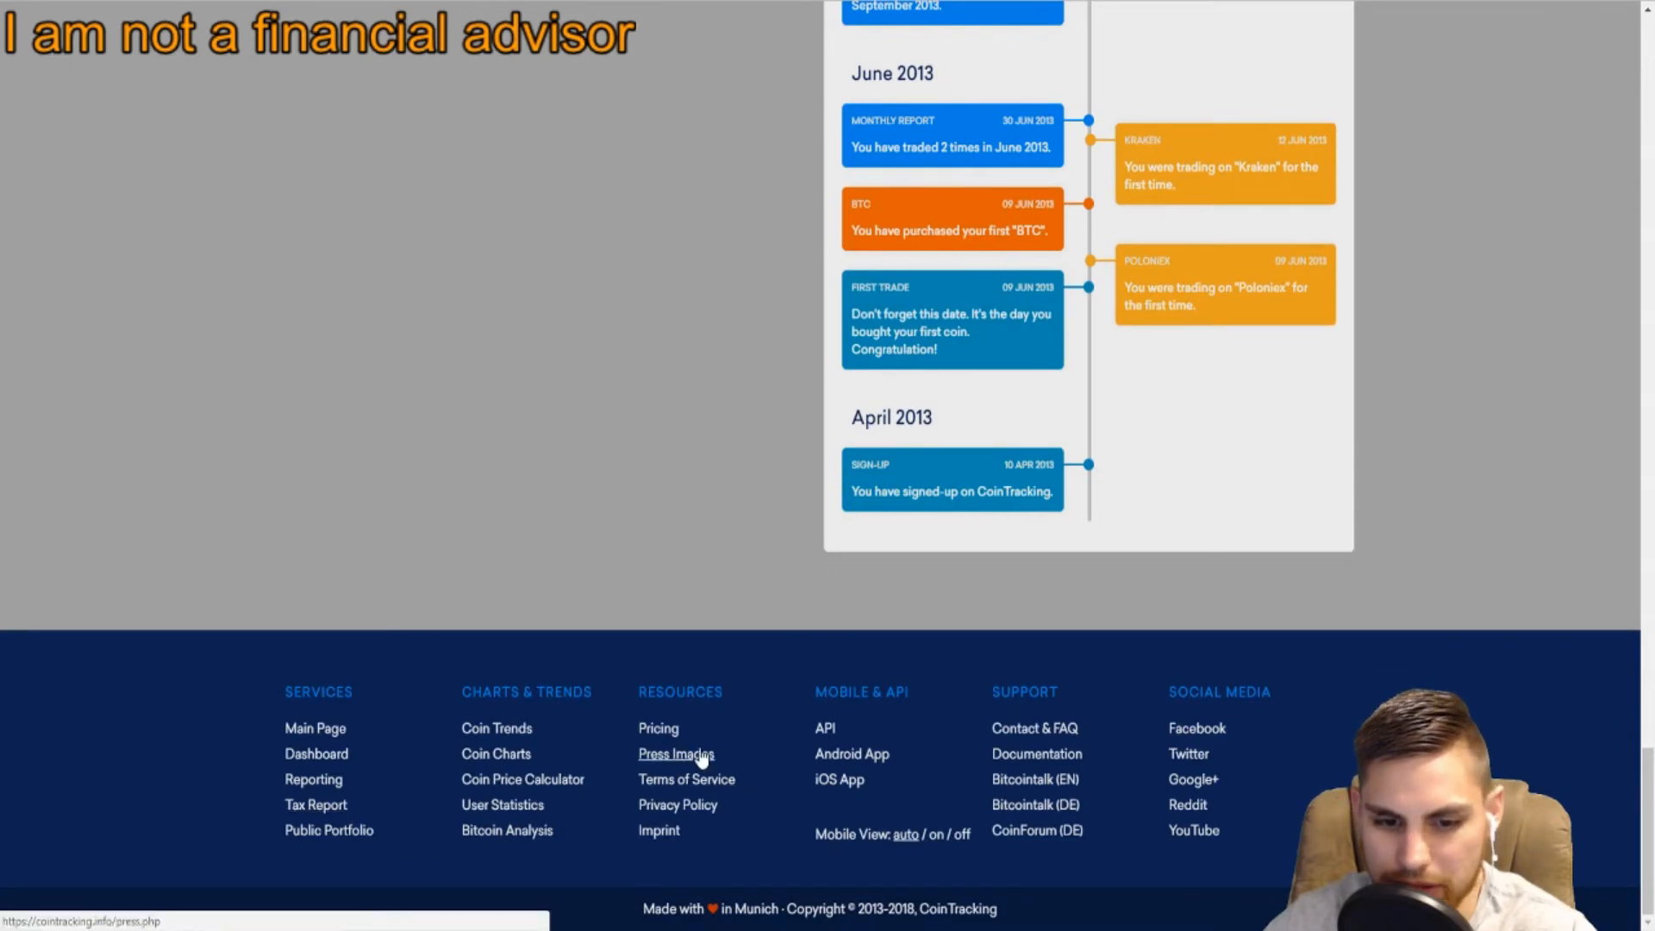
pyautogui.scroll(3)
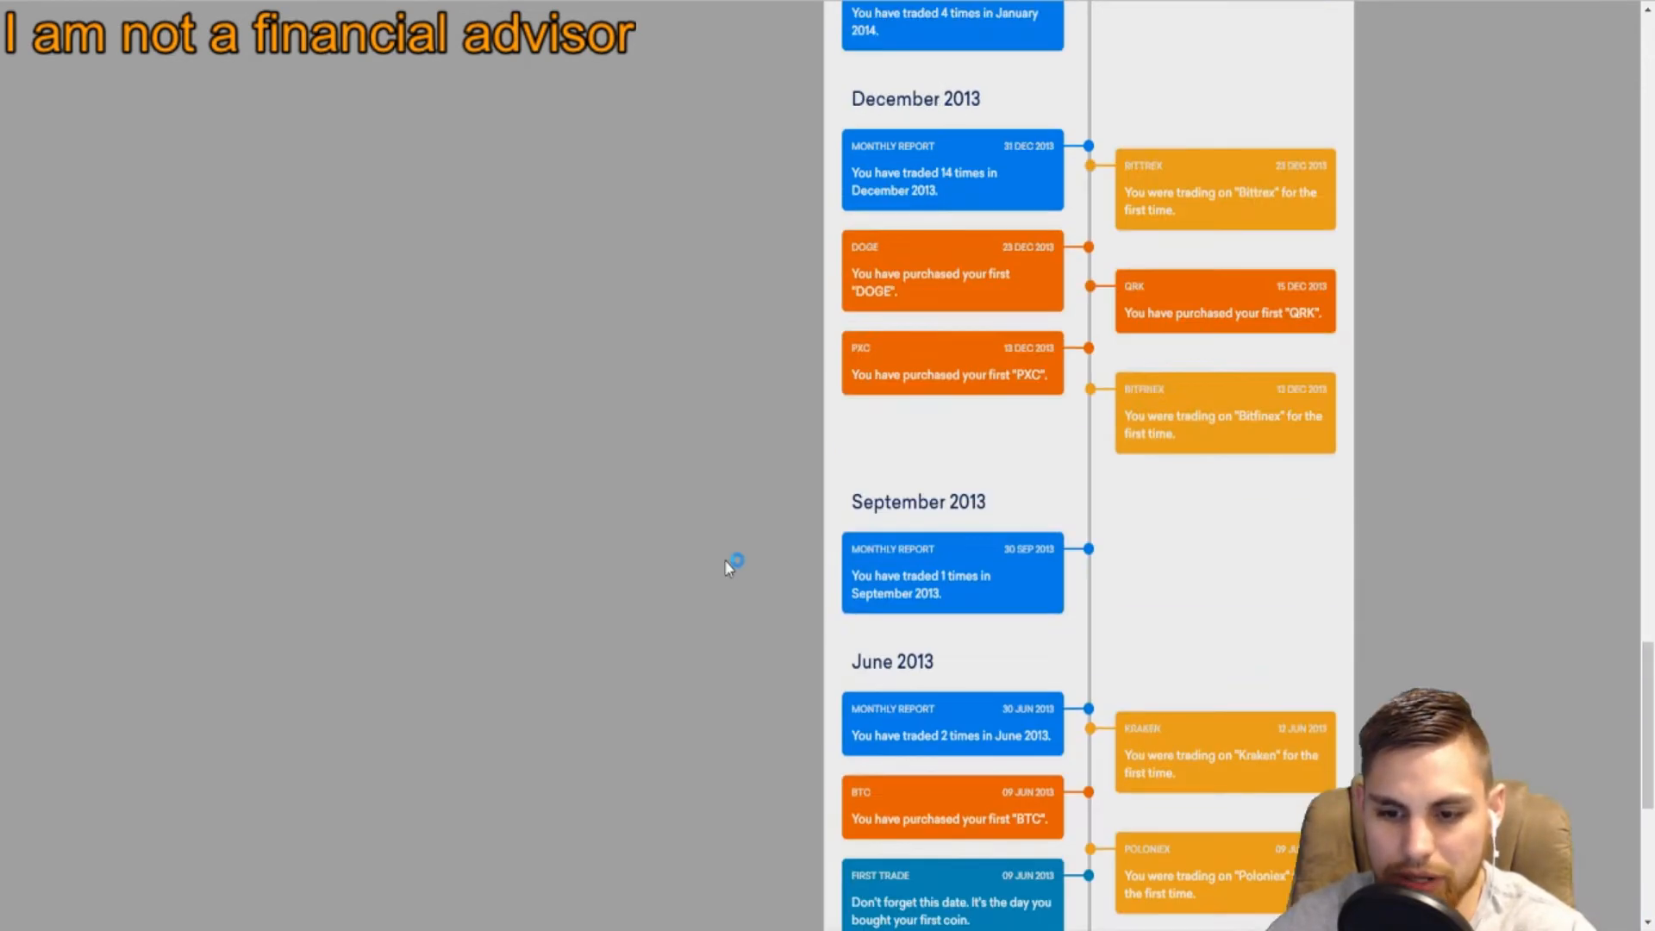
pyautogui.scroll(-3)
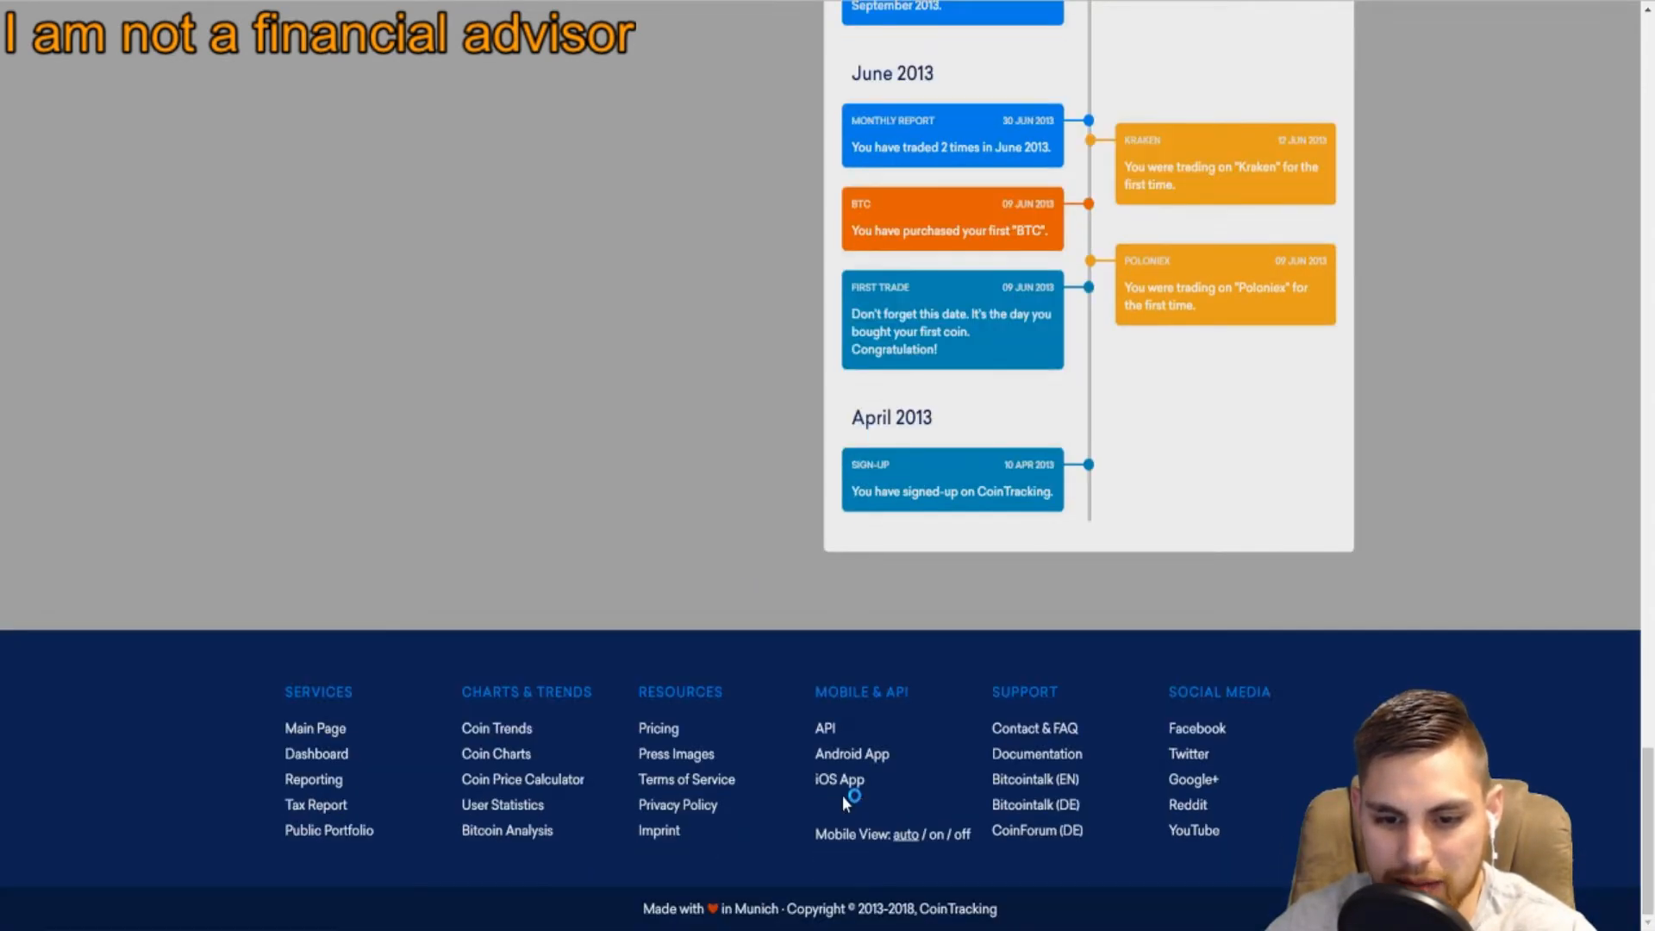
pyautogui.moveTo(850, 754)
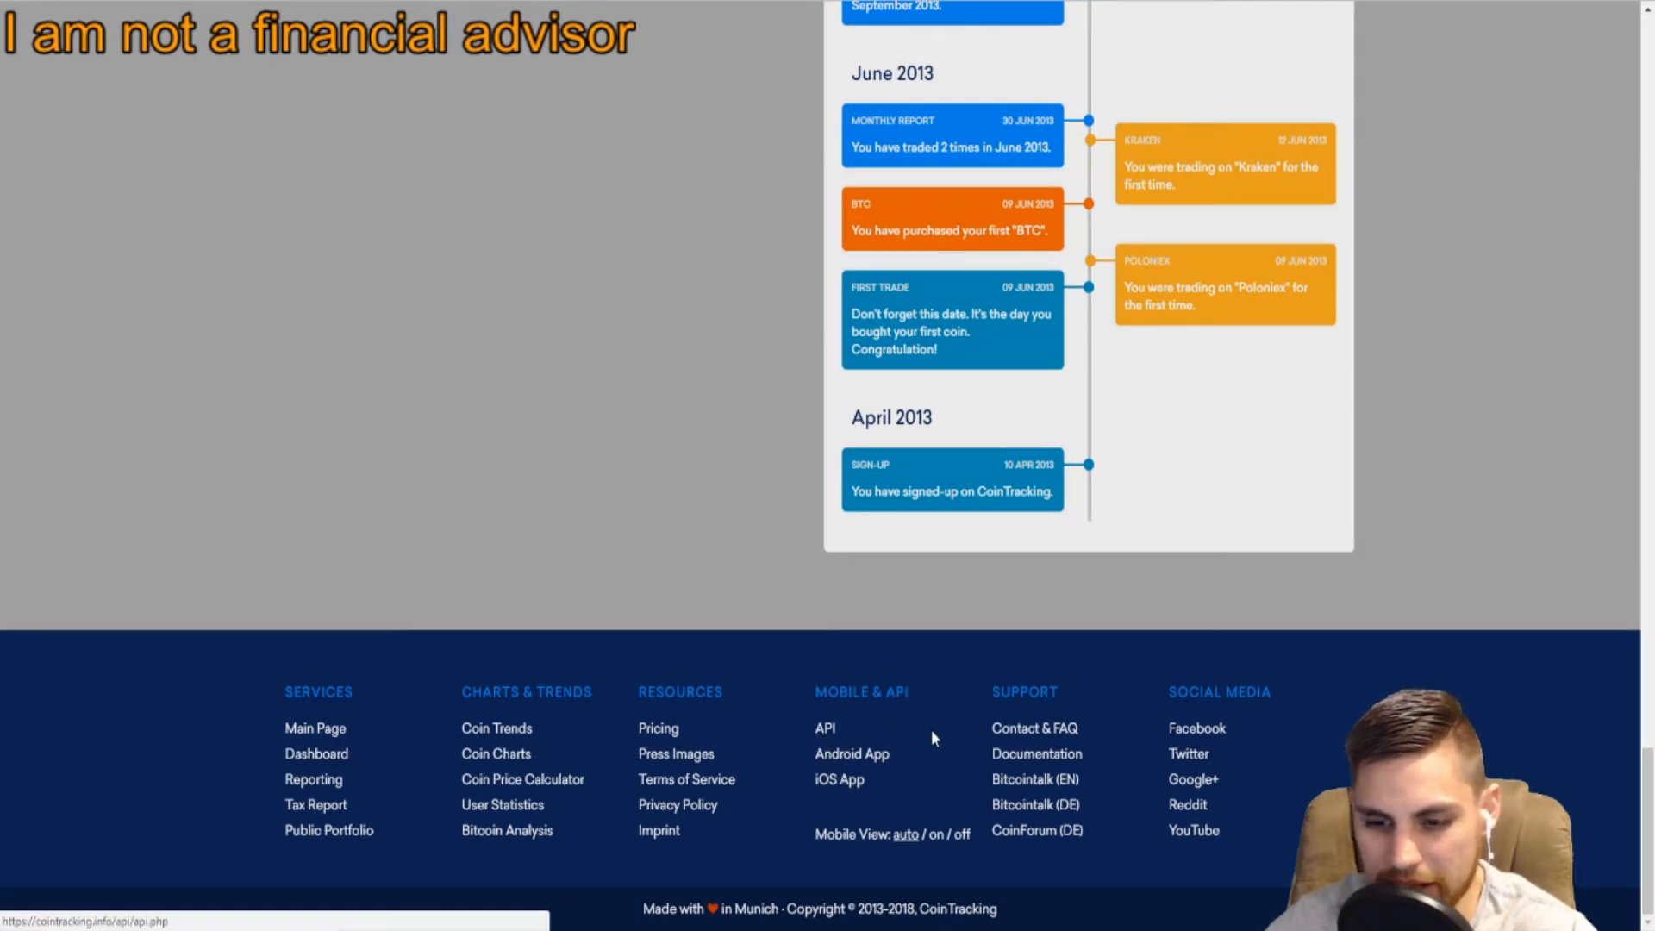
pyautogui.moveTo(327, 829)
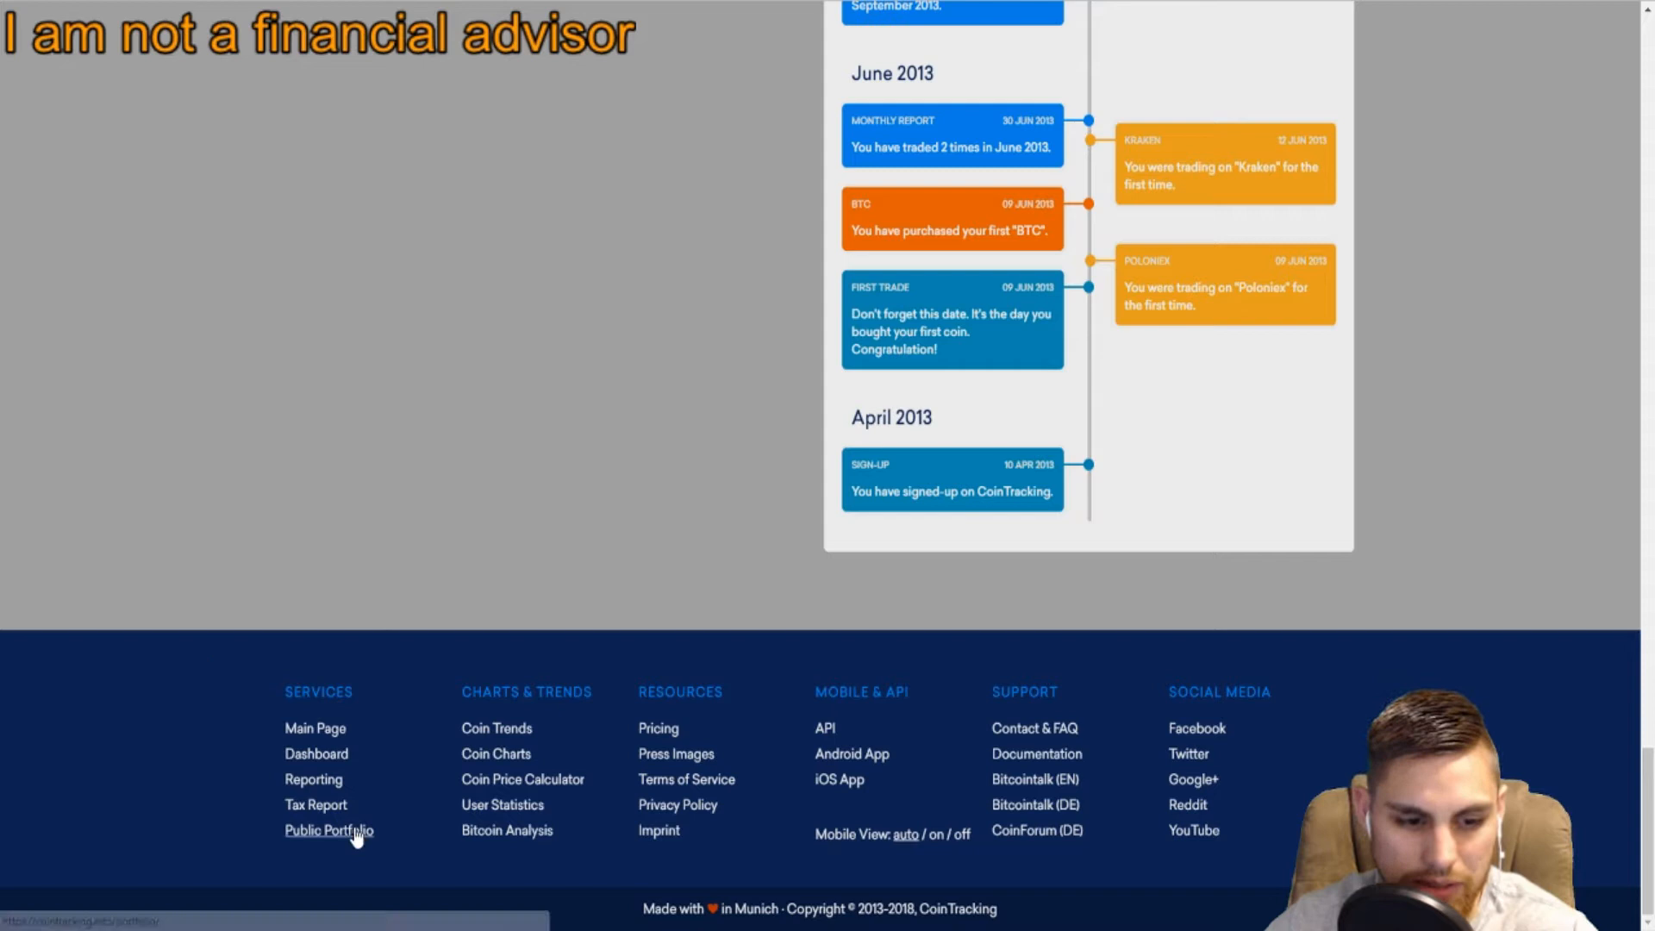
pyautogui.moveTo(398, 849)
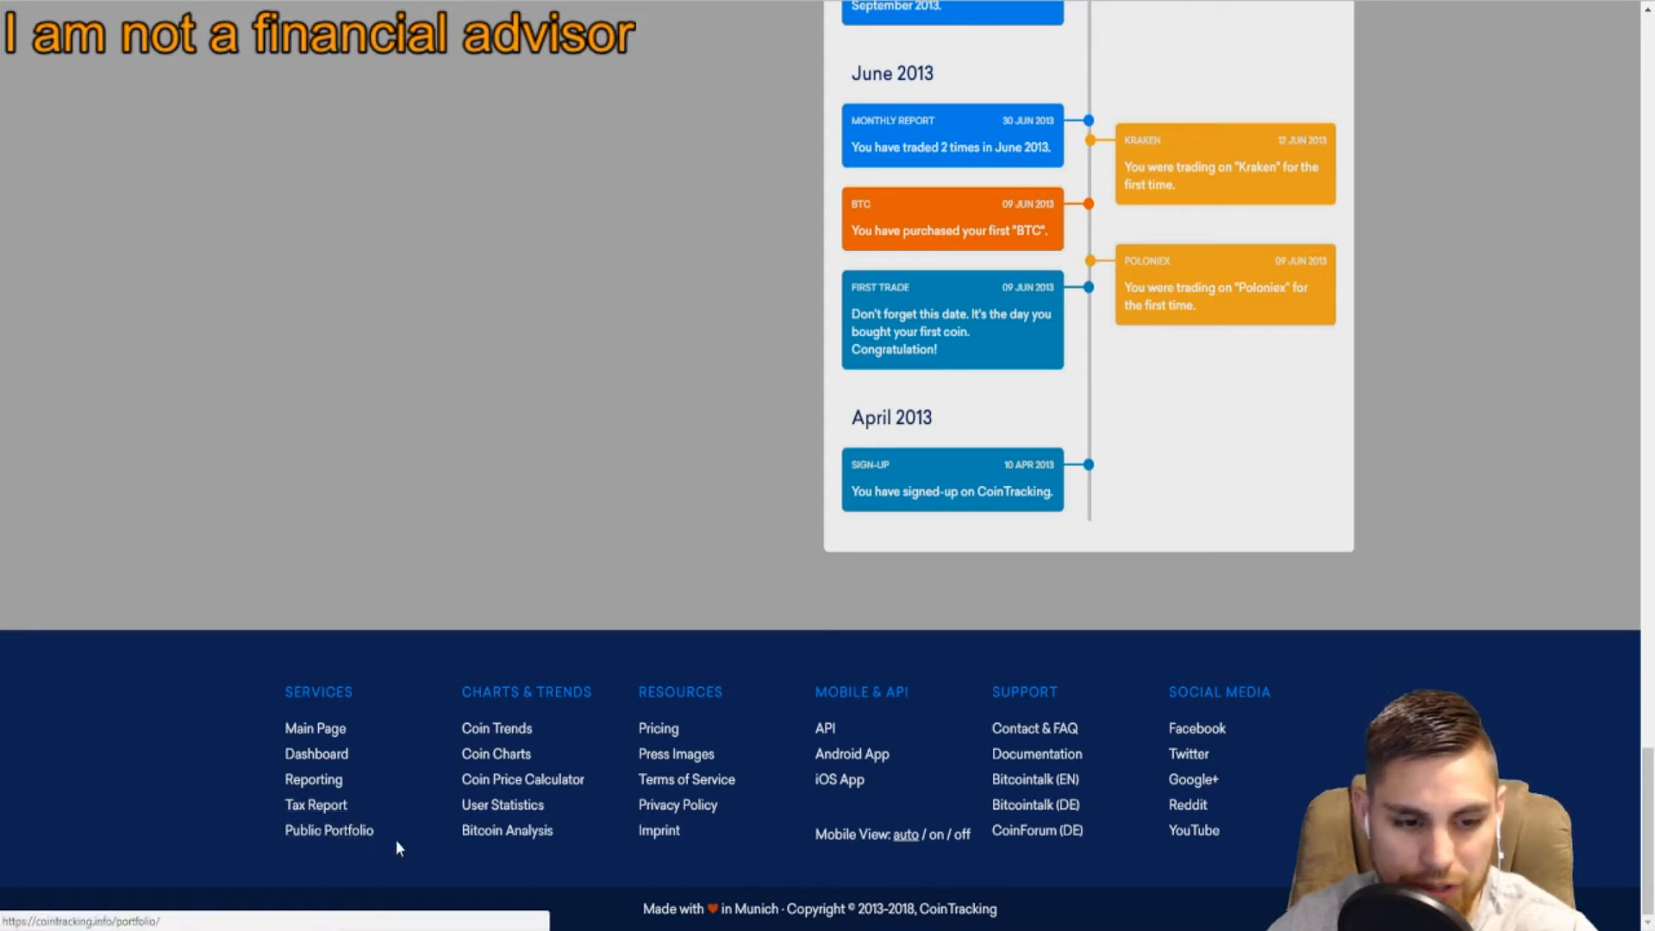
pyautogui.moveTo(312, 780)
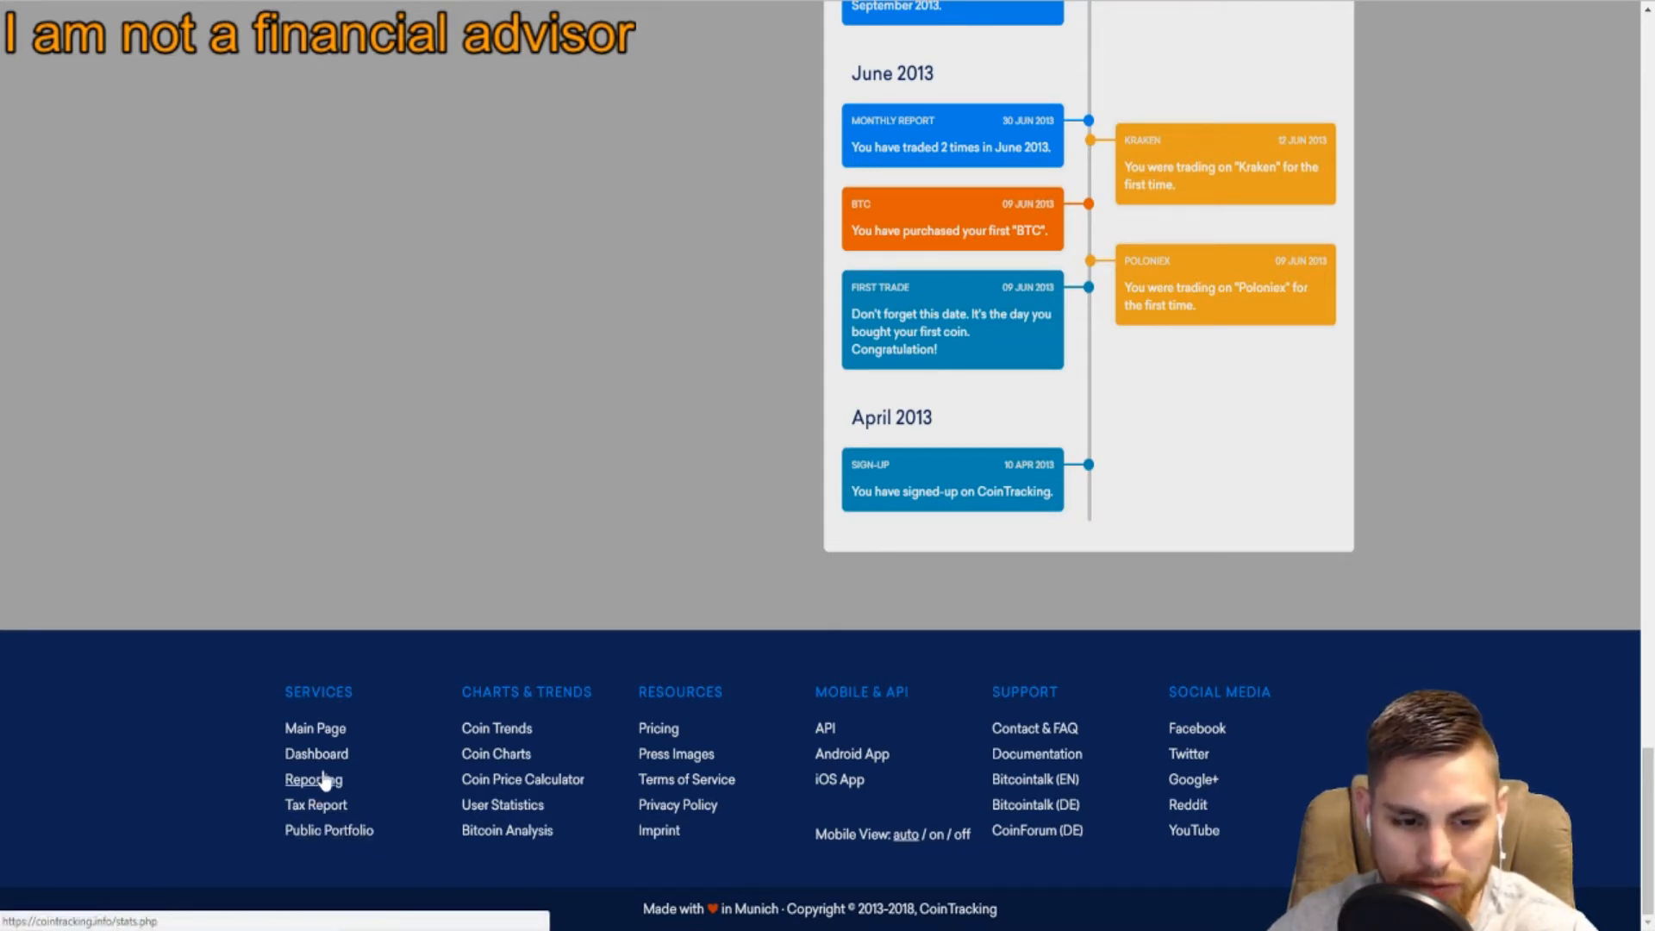
pyautogui.moveTo(412, 783)
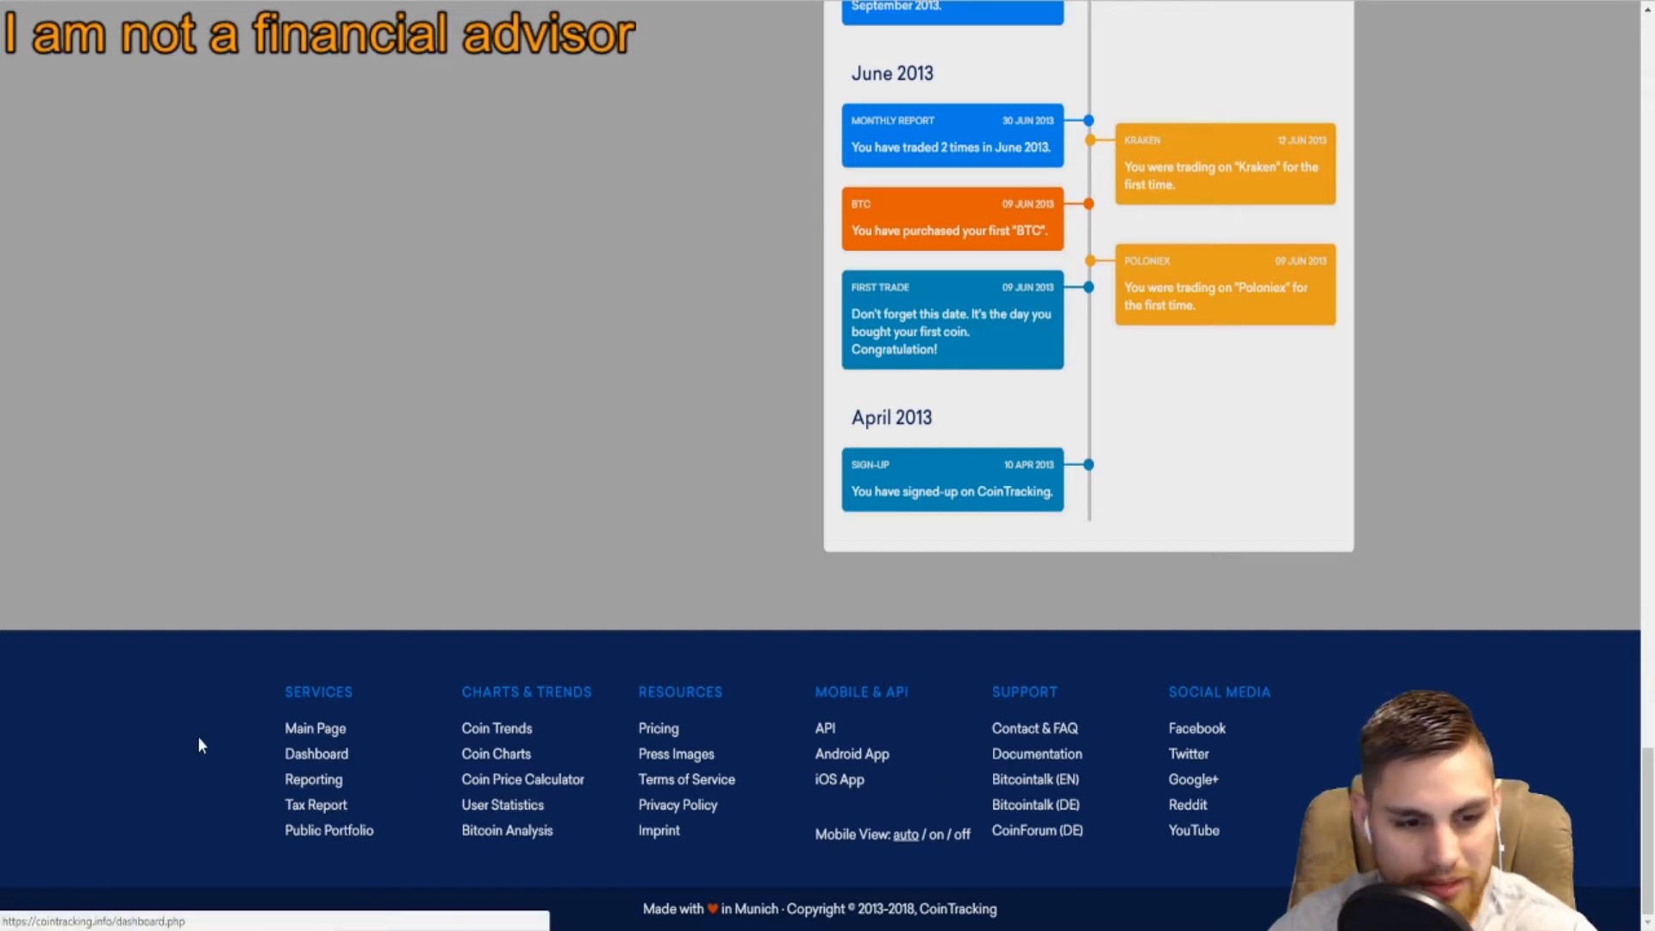
pyautogui.scroll(3)
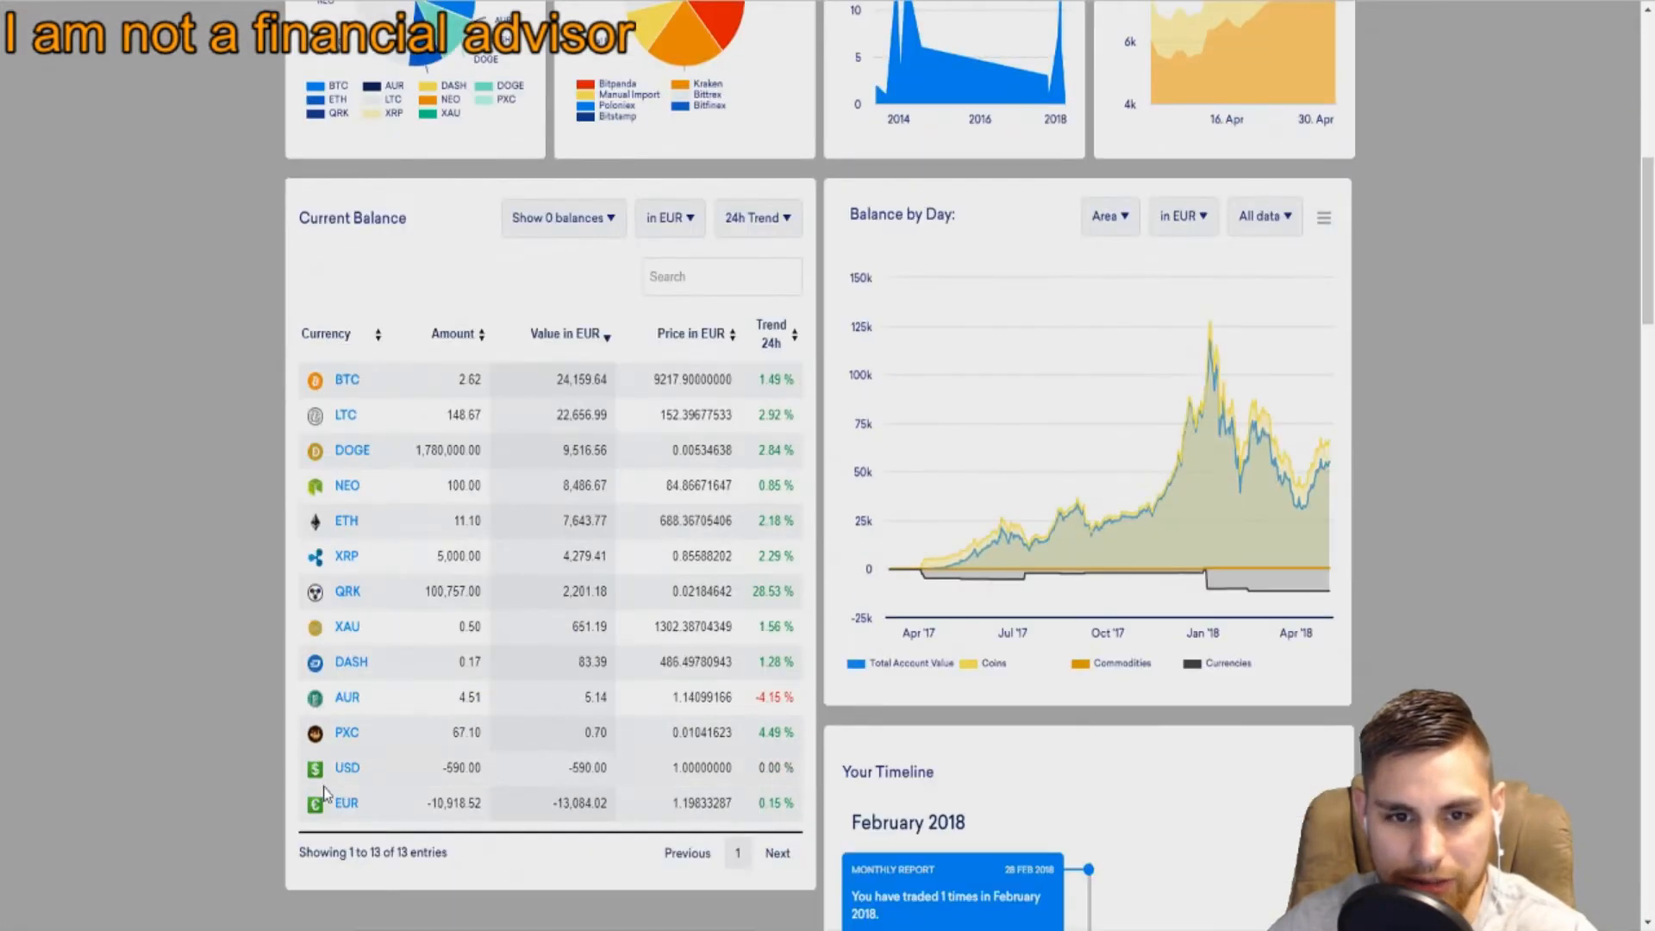
pyautogui.scroll(3)
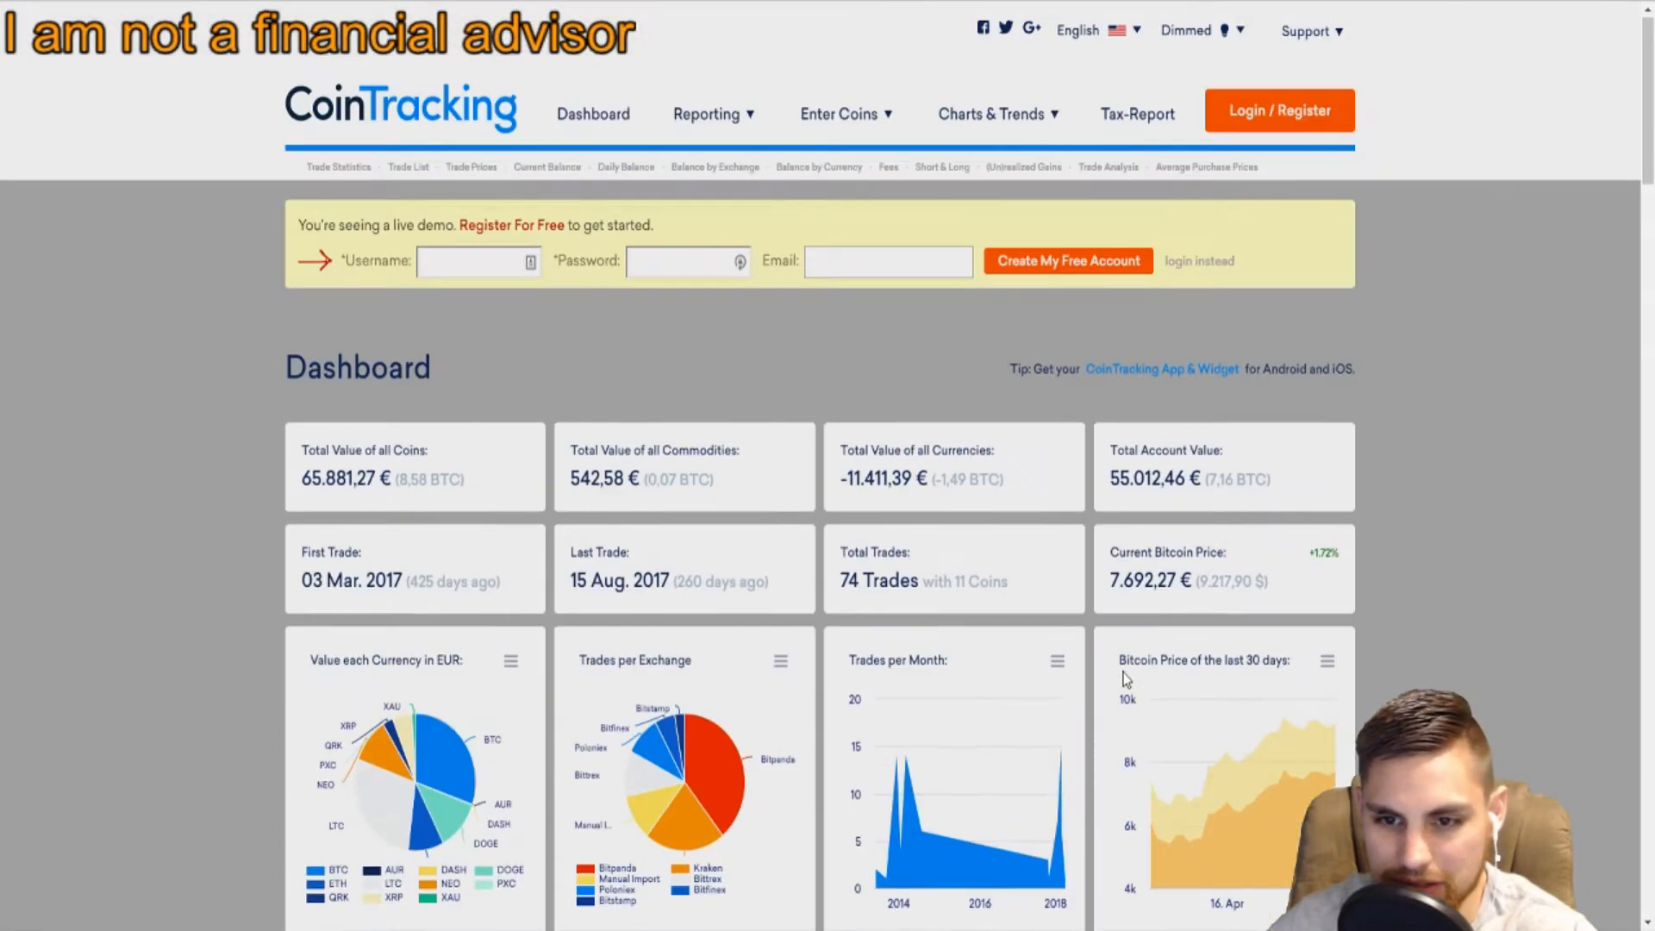
pyautogui.scroll(-3)
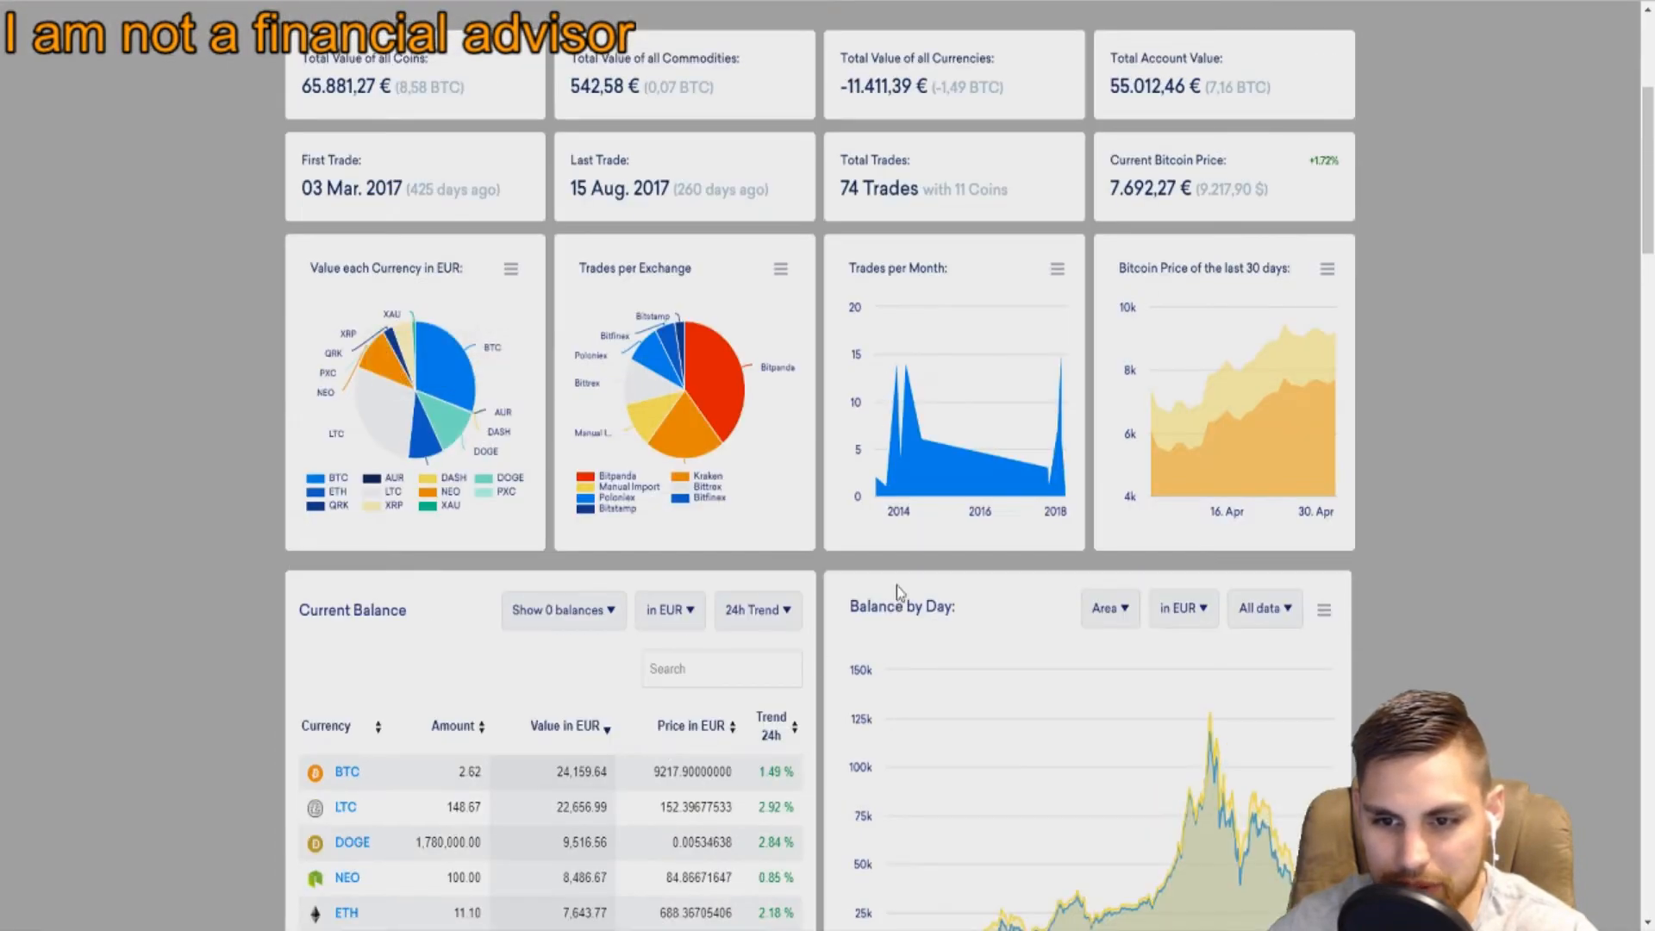
pyautogui.moveTo(740, 407)
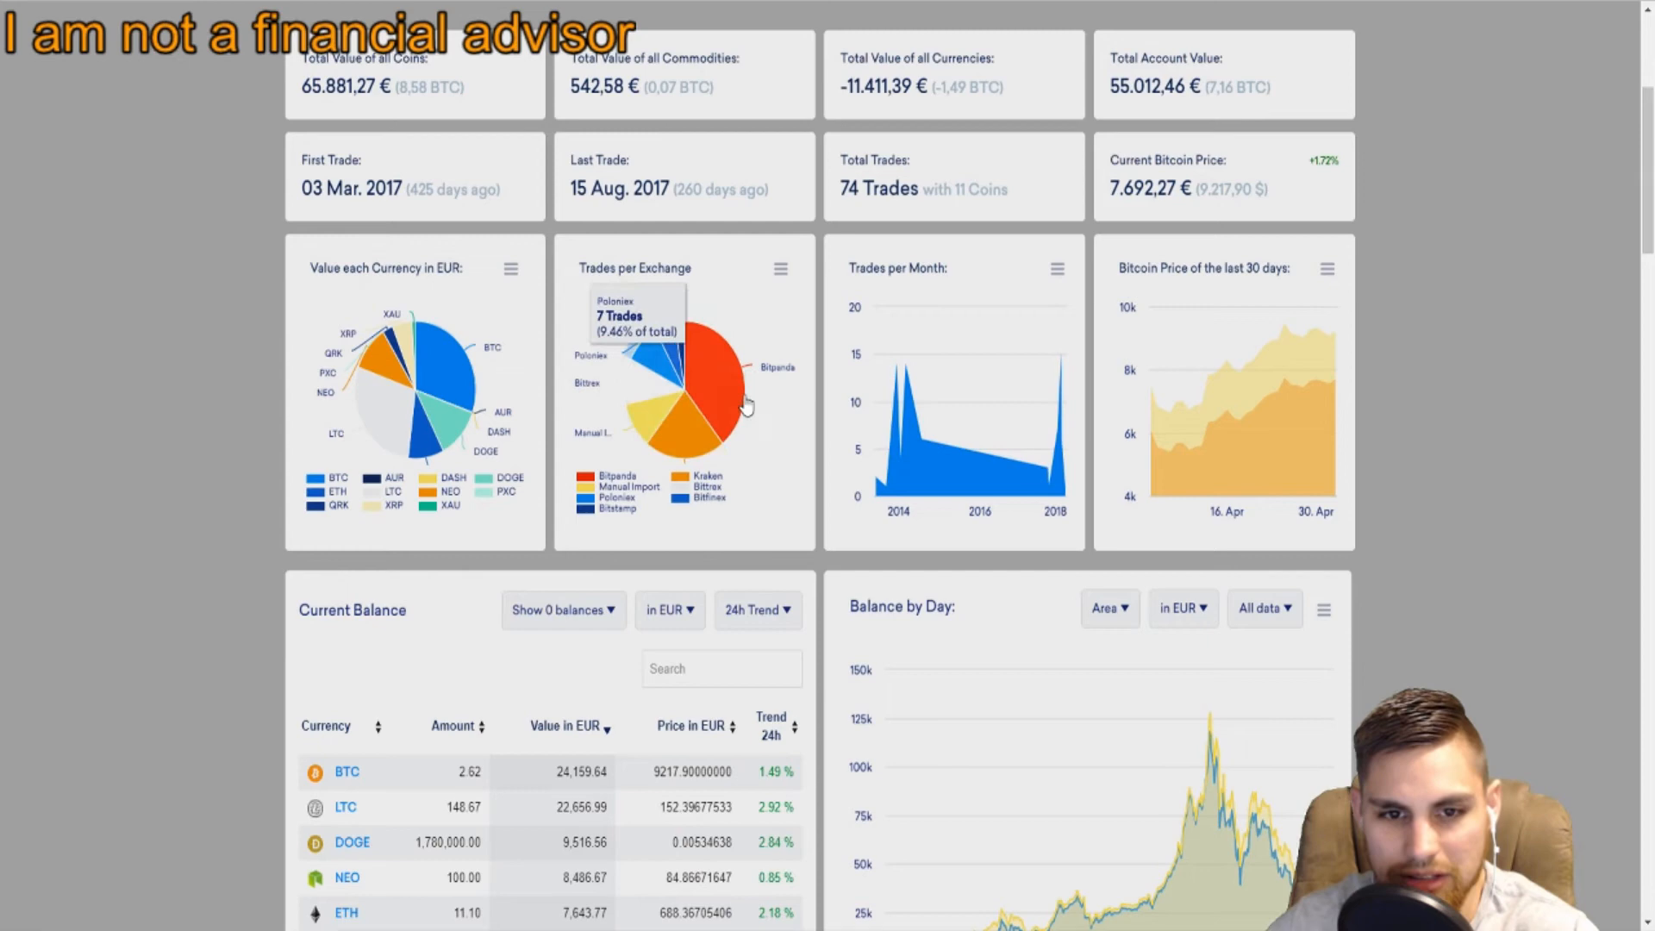
pyautogui.scroll(3)
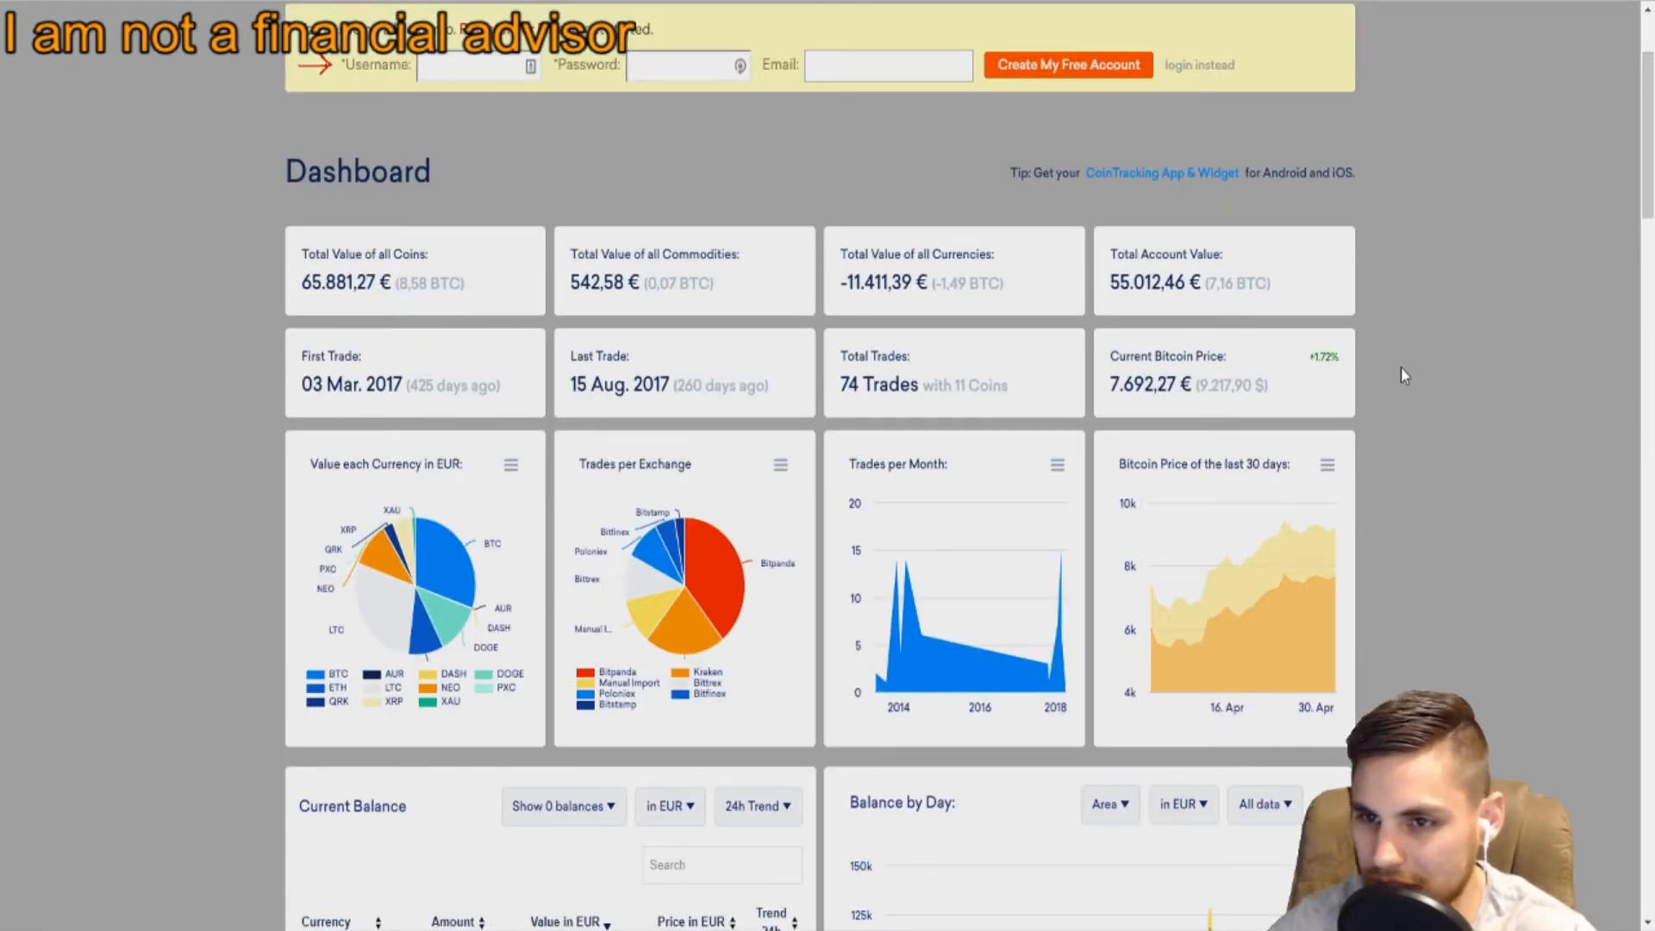
pyautogui.moveTo(1221, 179)
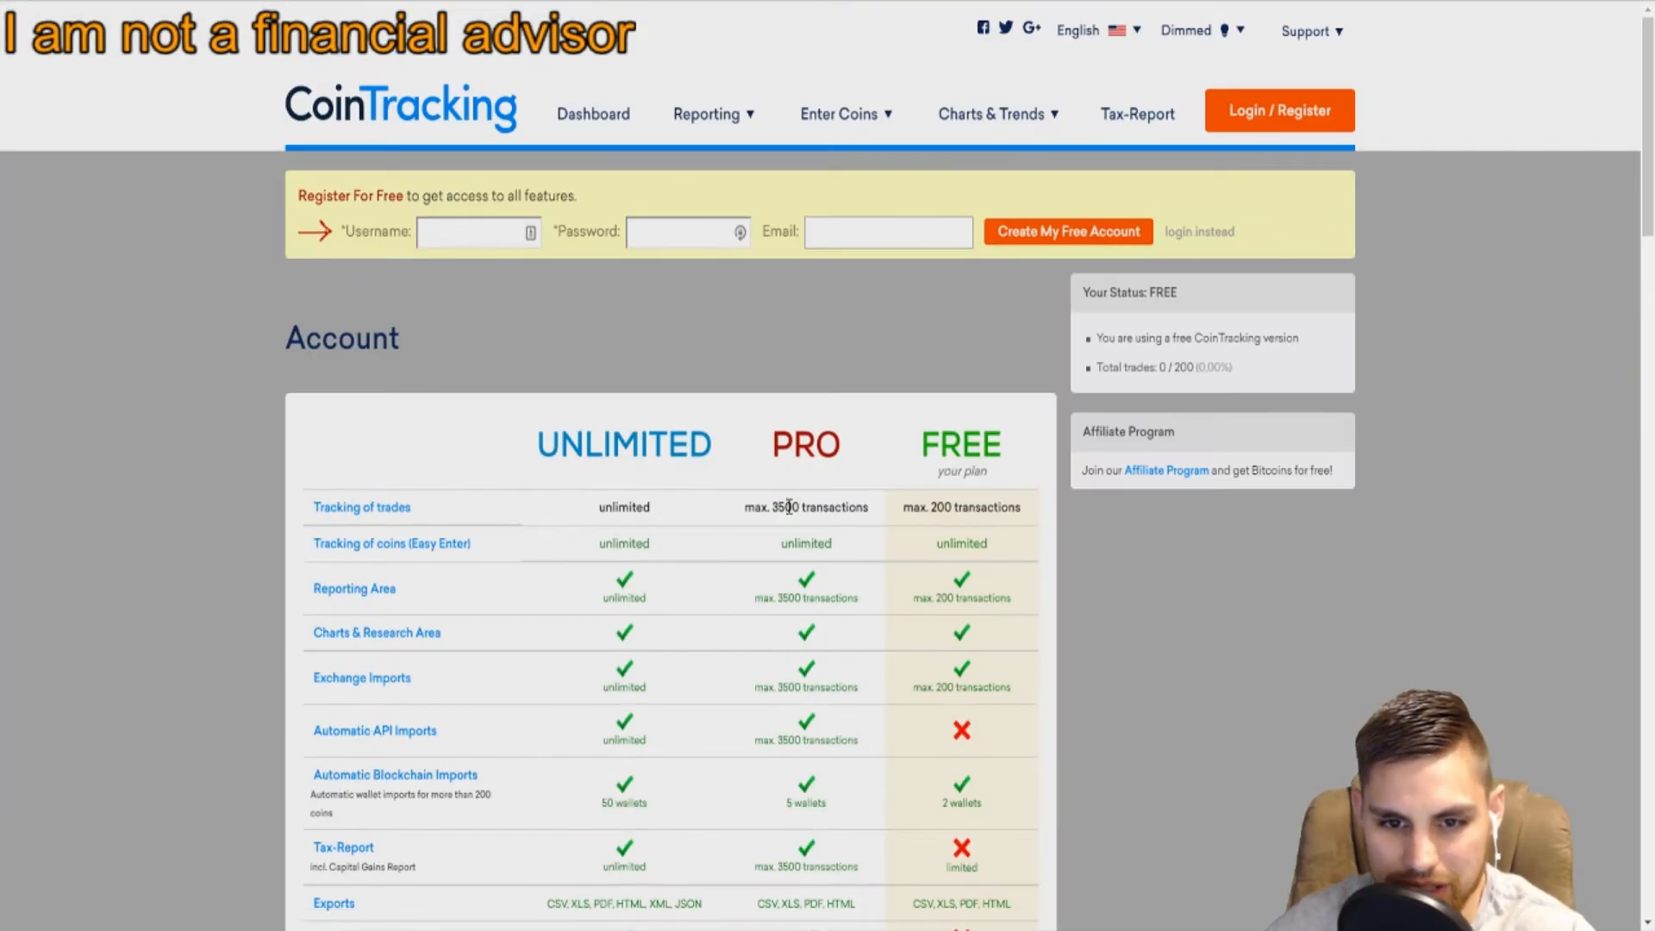
# Highlight the PRO heading and scroll through the Unlimited, Pro and Free plan comparison.
pyautogui.doubleClick(805, 445)
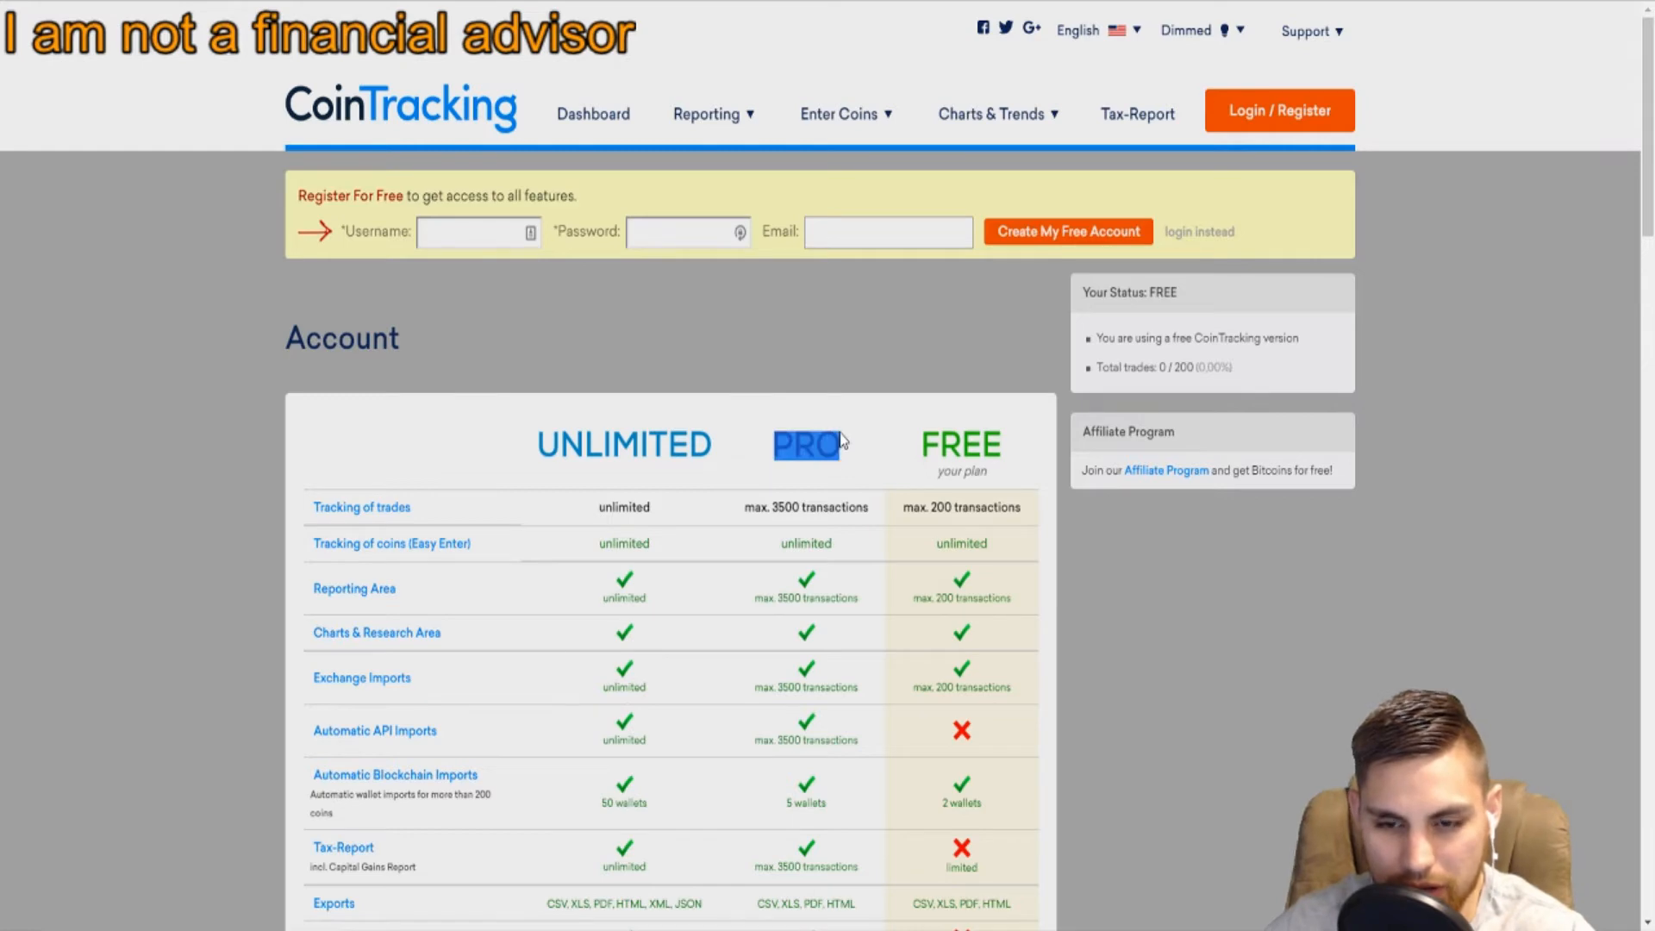
pyautogui.scroll(-3)
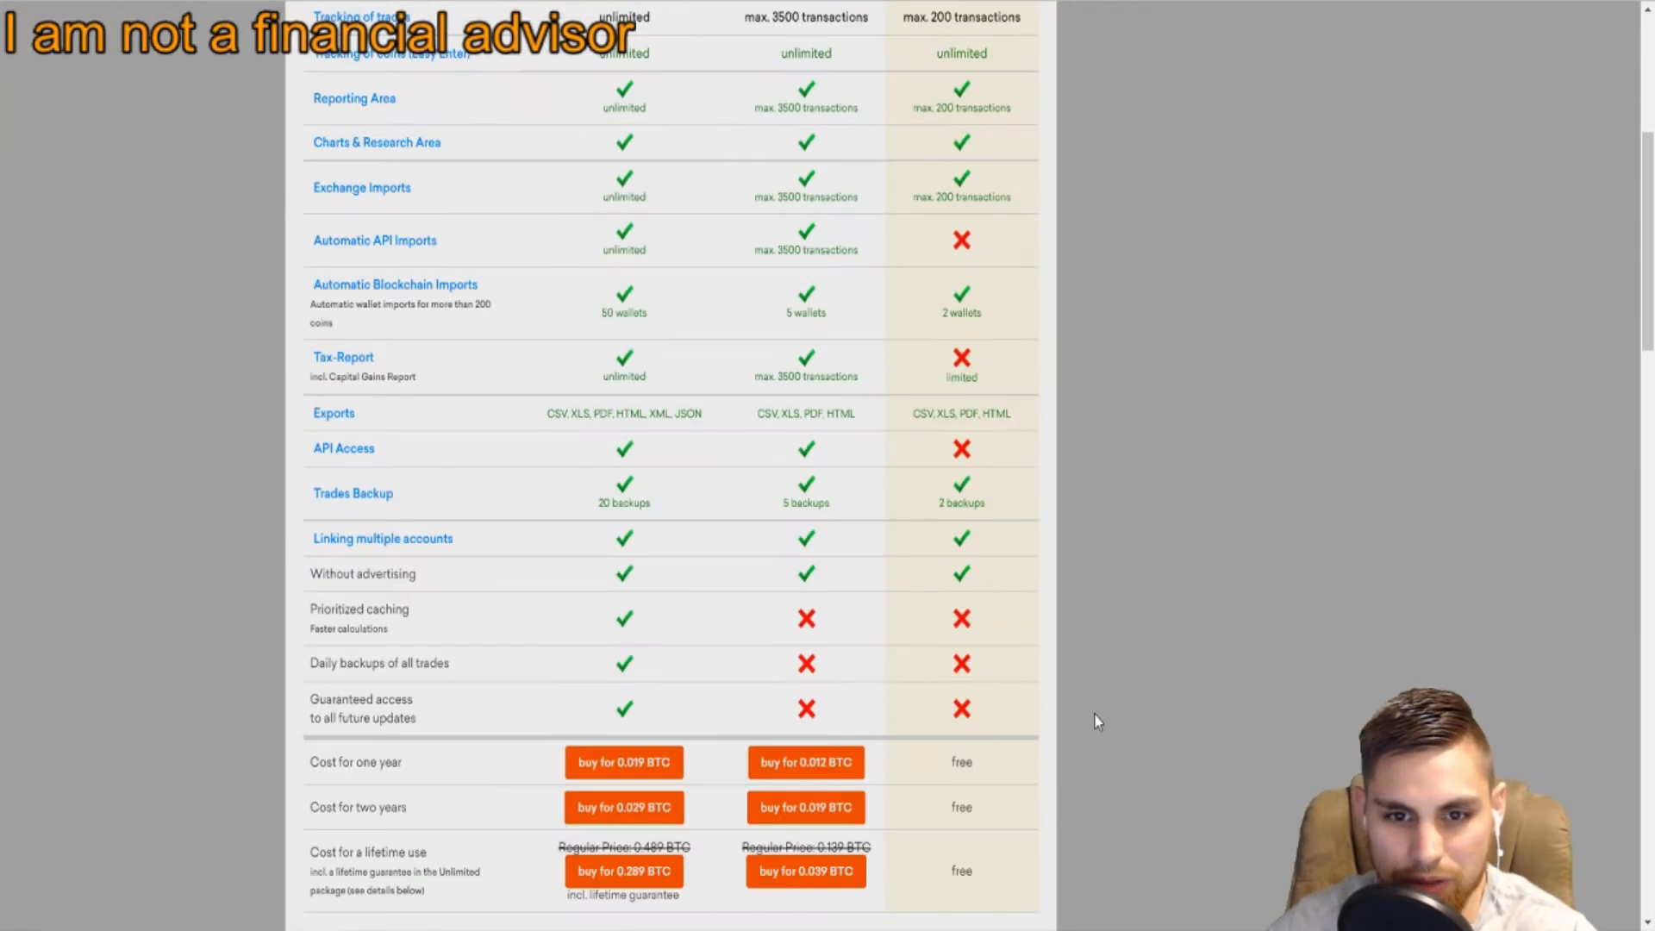
pyautogui.moveTo(948, 652)
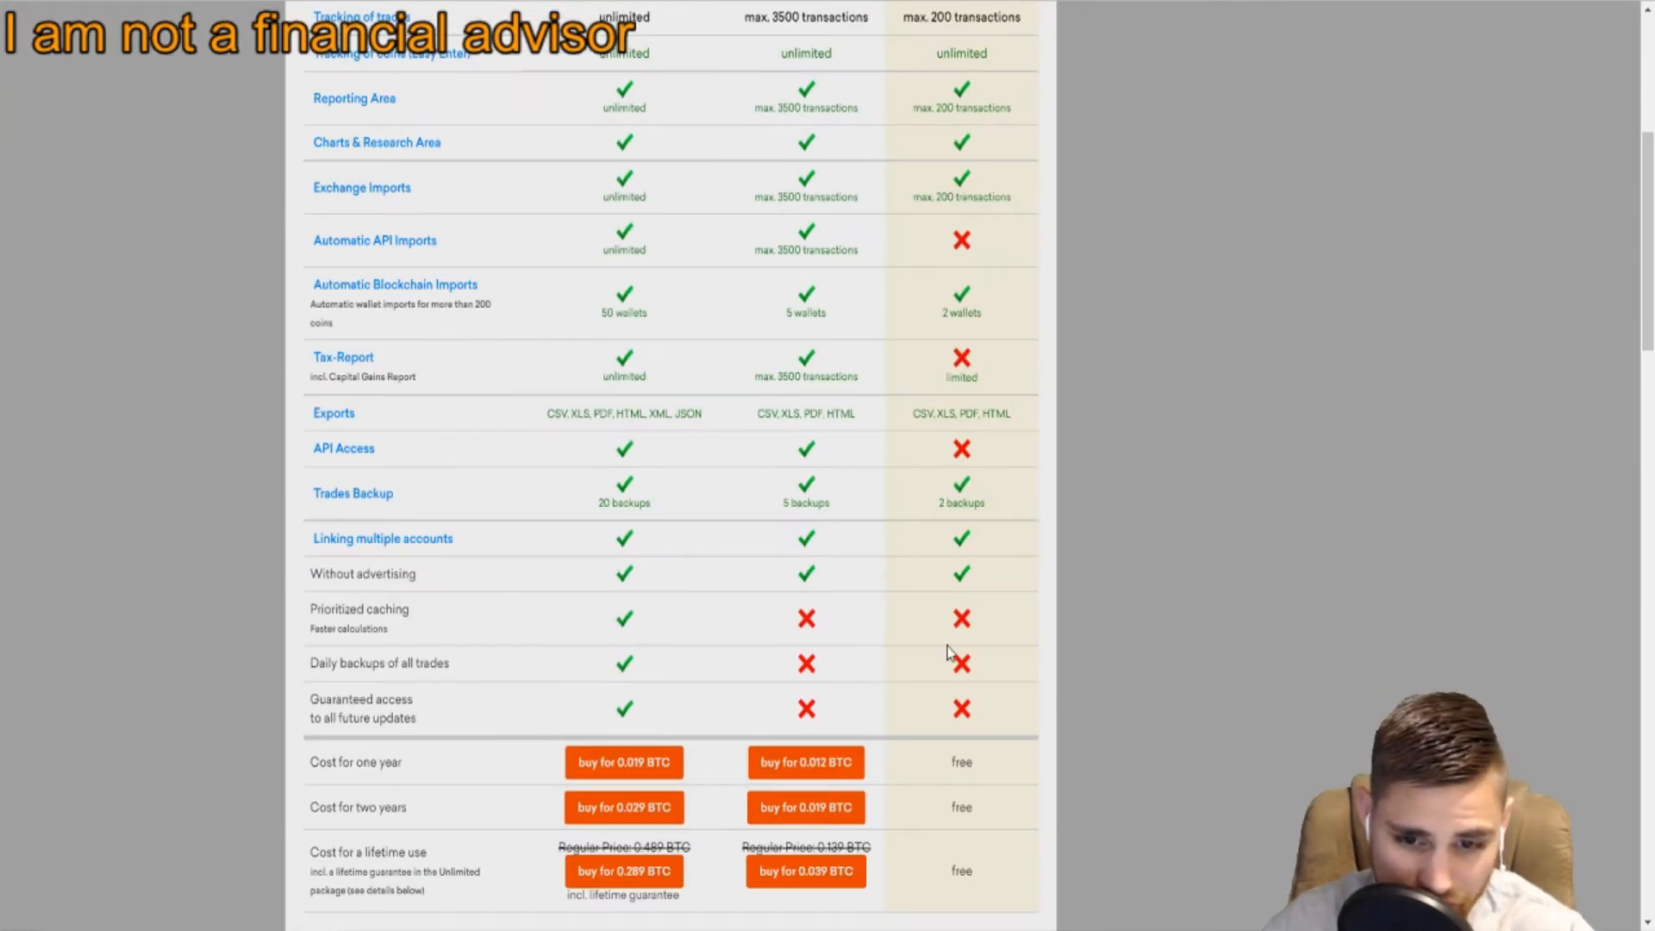
pyautogui.scroll(-3)
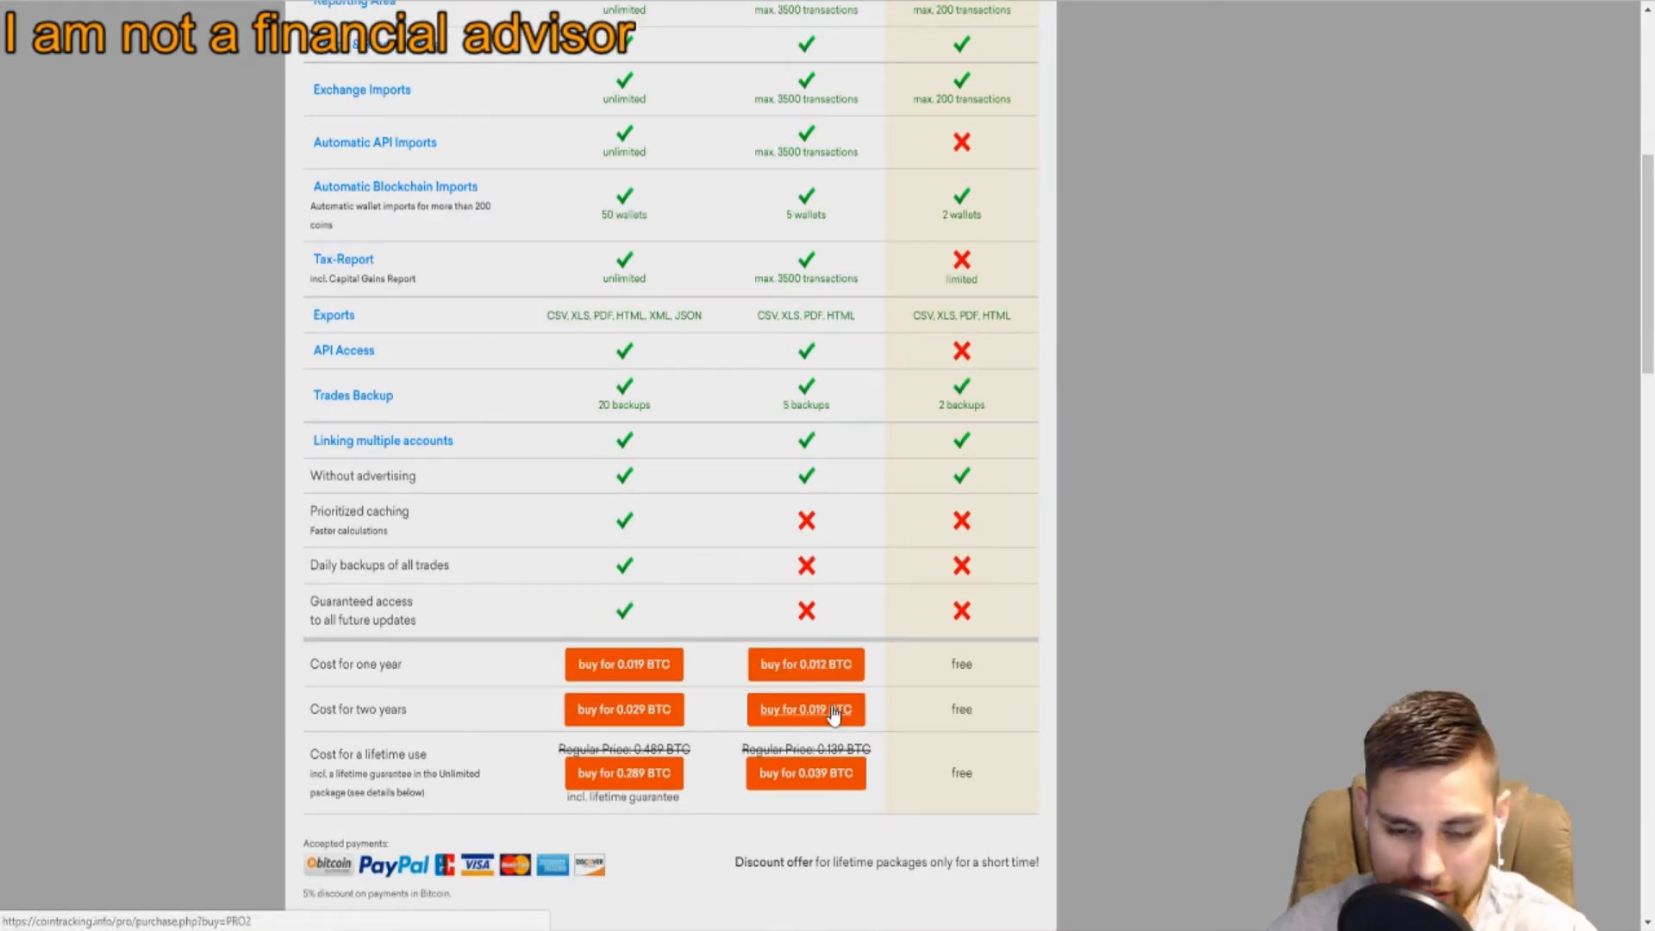
pyautogui.moveTo(716, 724)
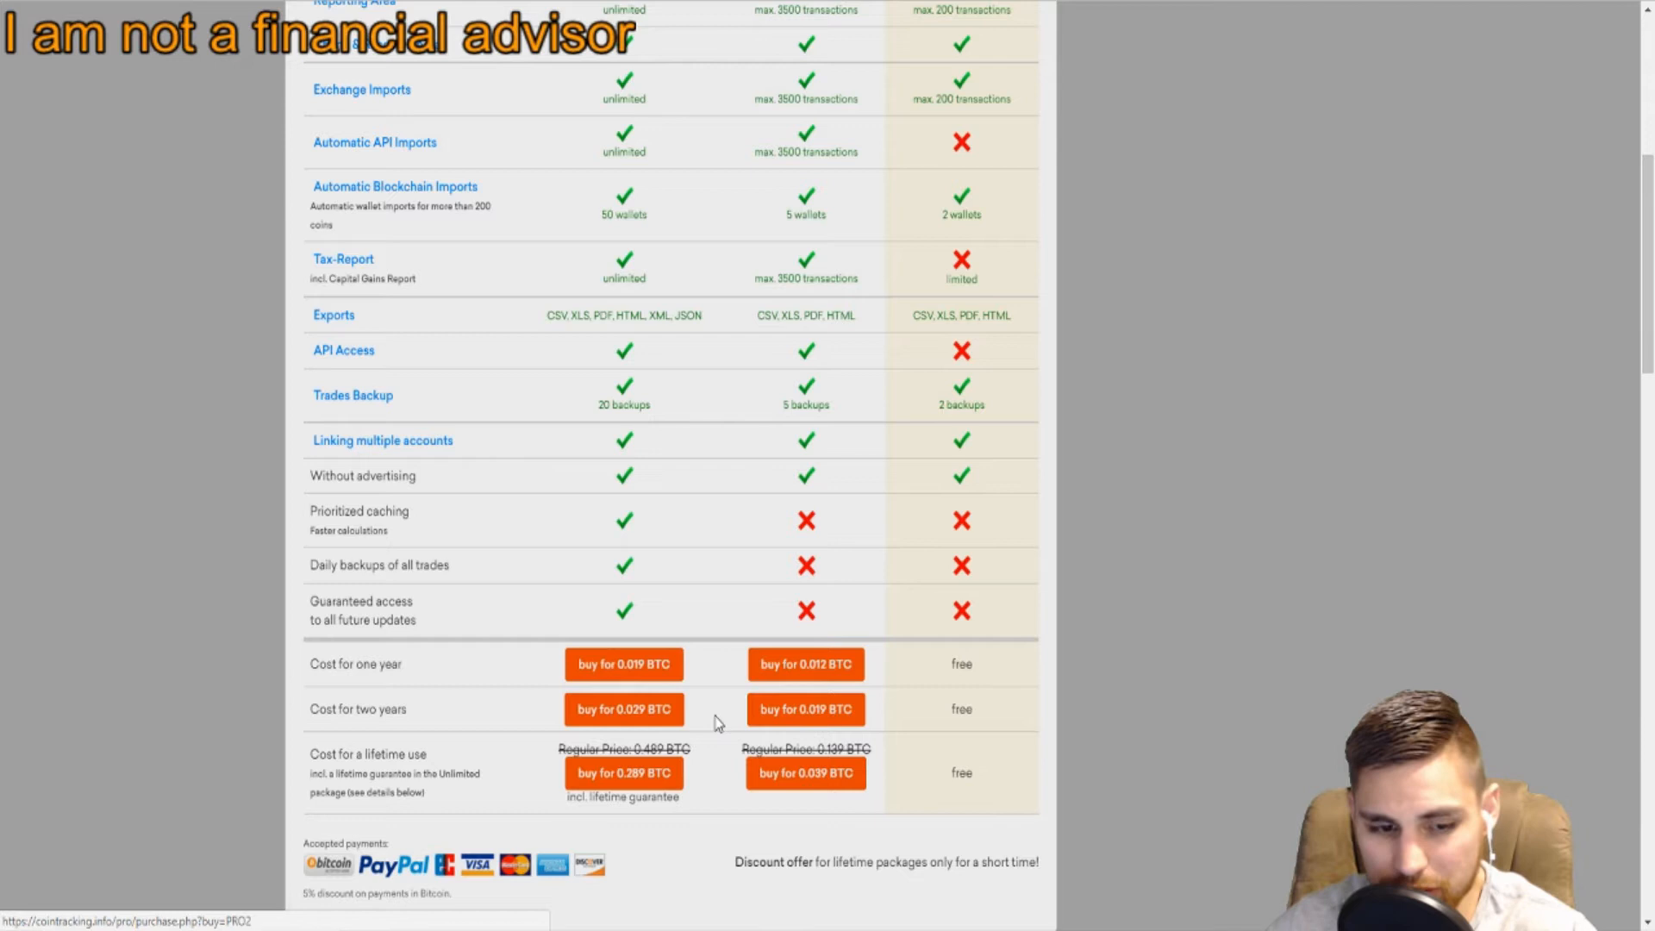
pyautogui.scroll(-3)
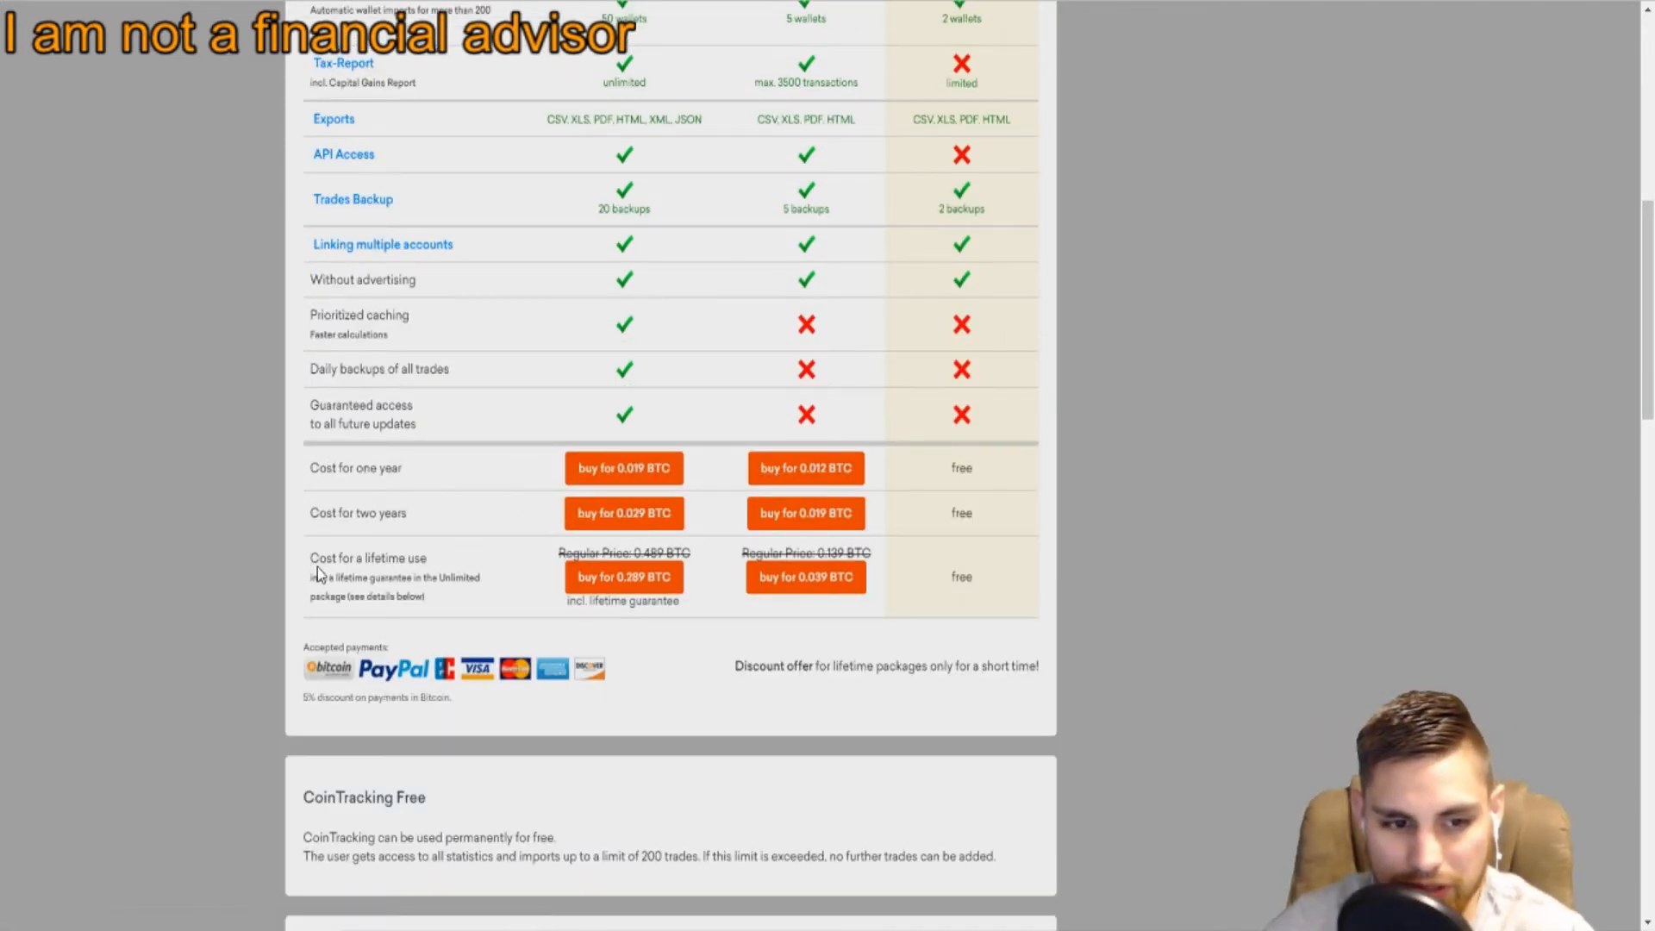
pyautogui.moveTo(786, 652)
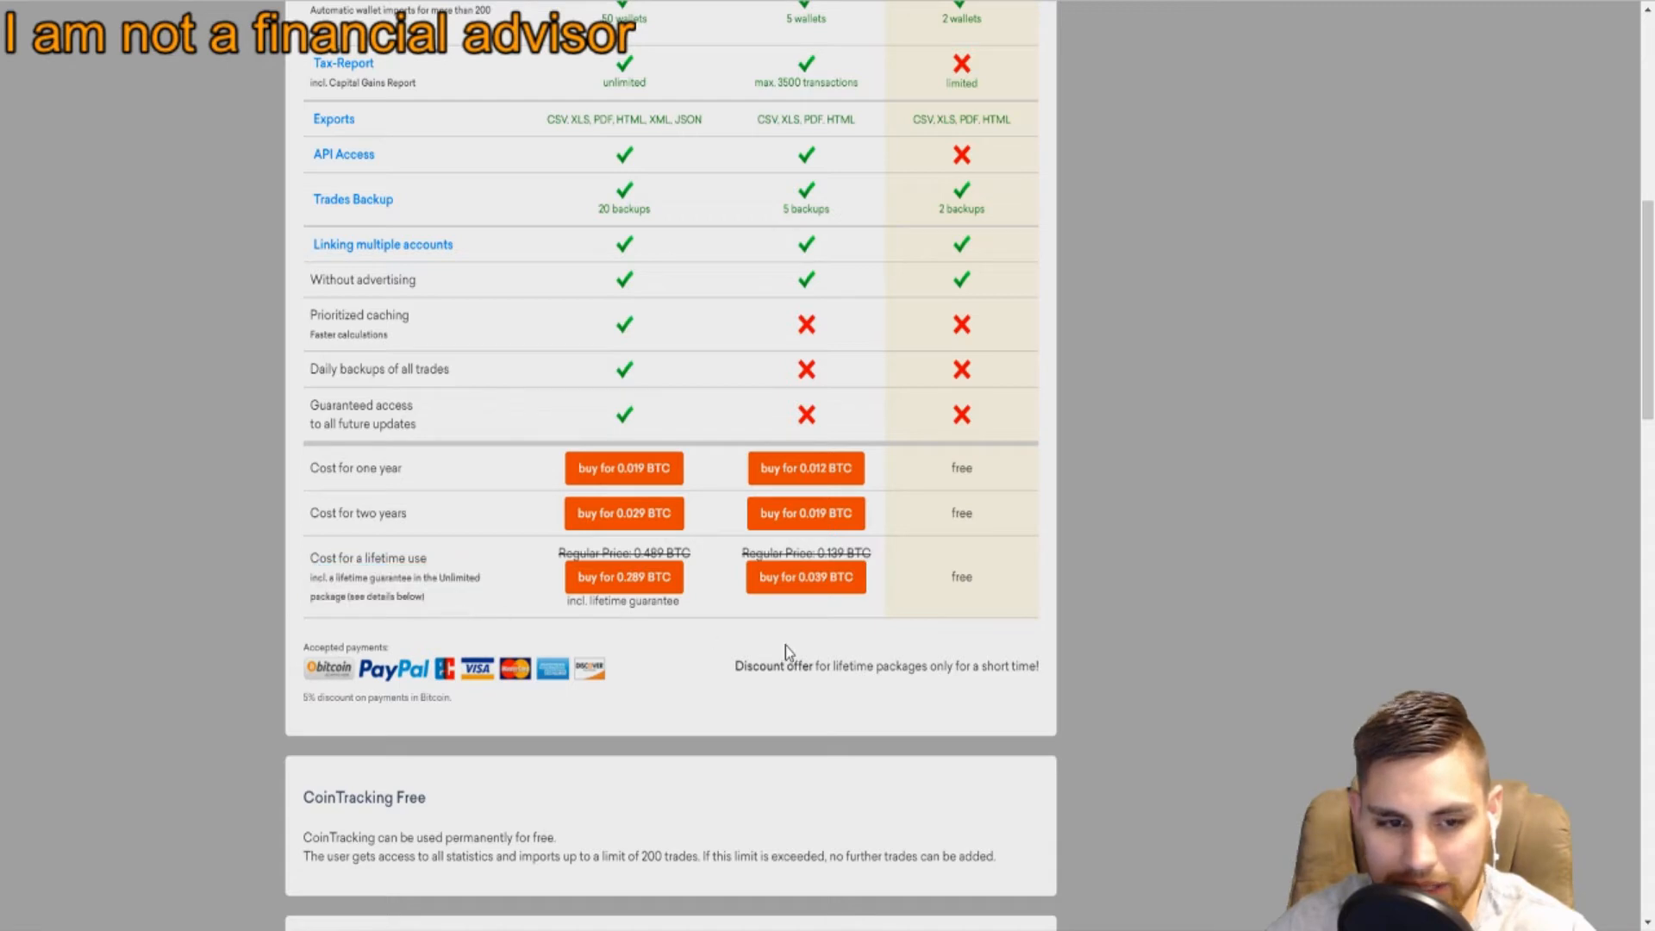
pyautogui.scroll(-3)
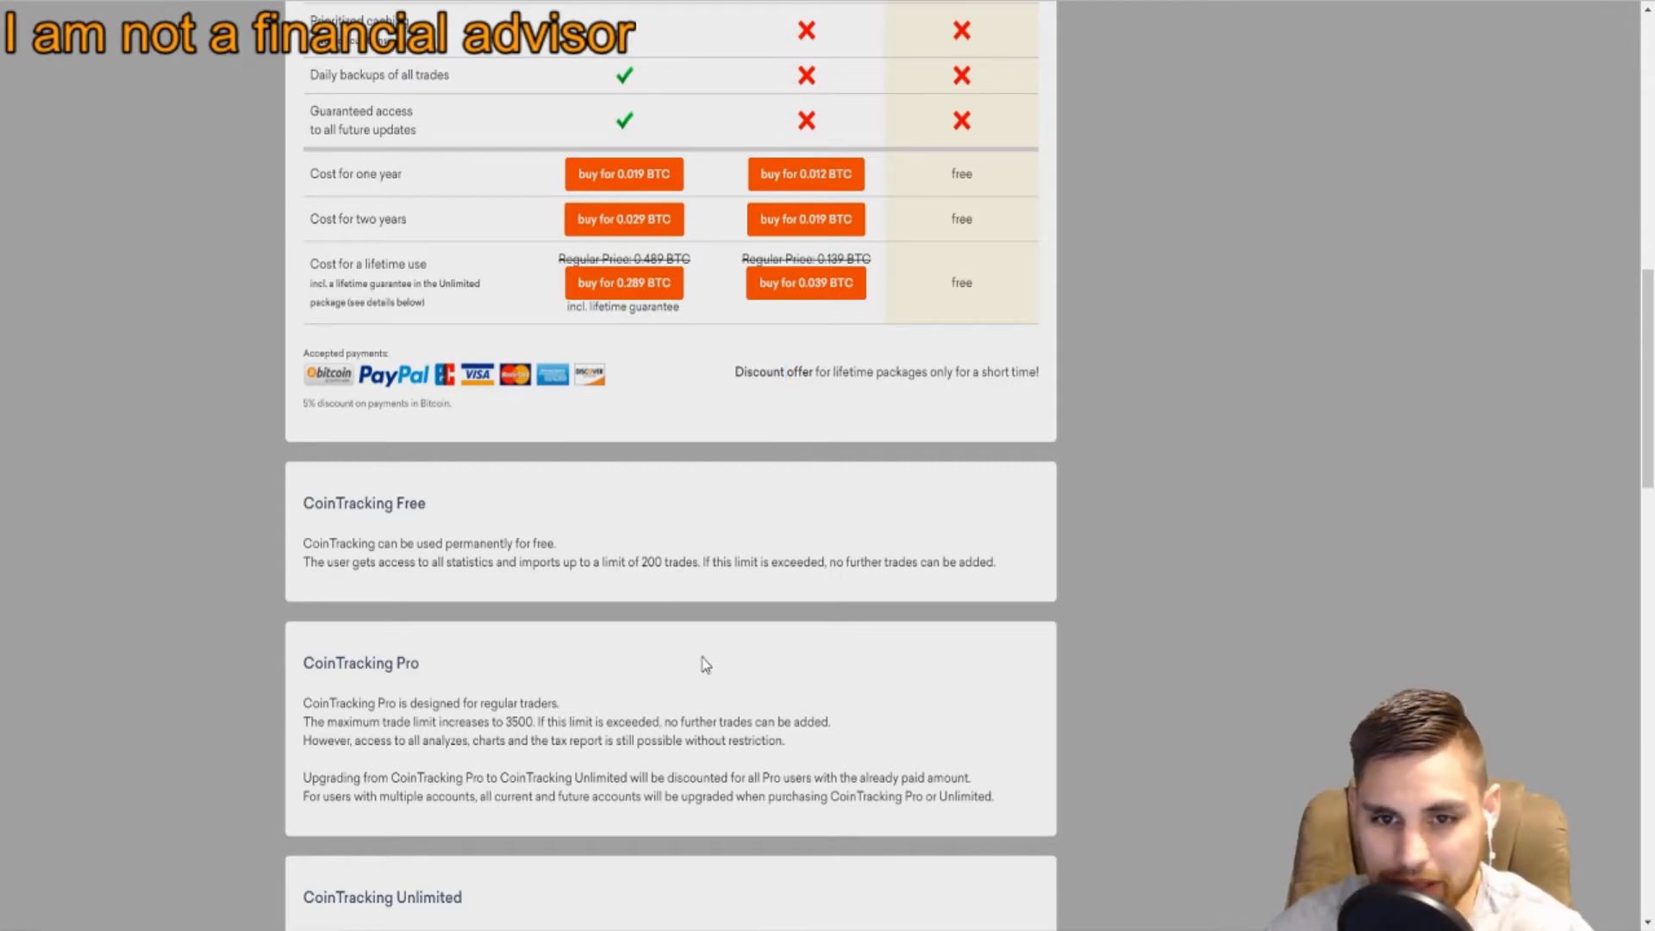
pyautogui.scroll(-3)
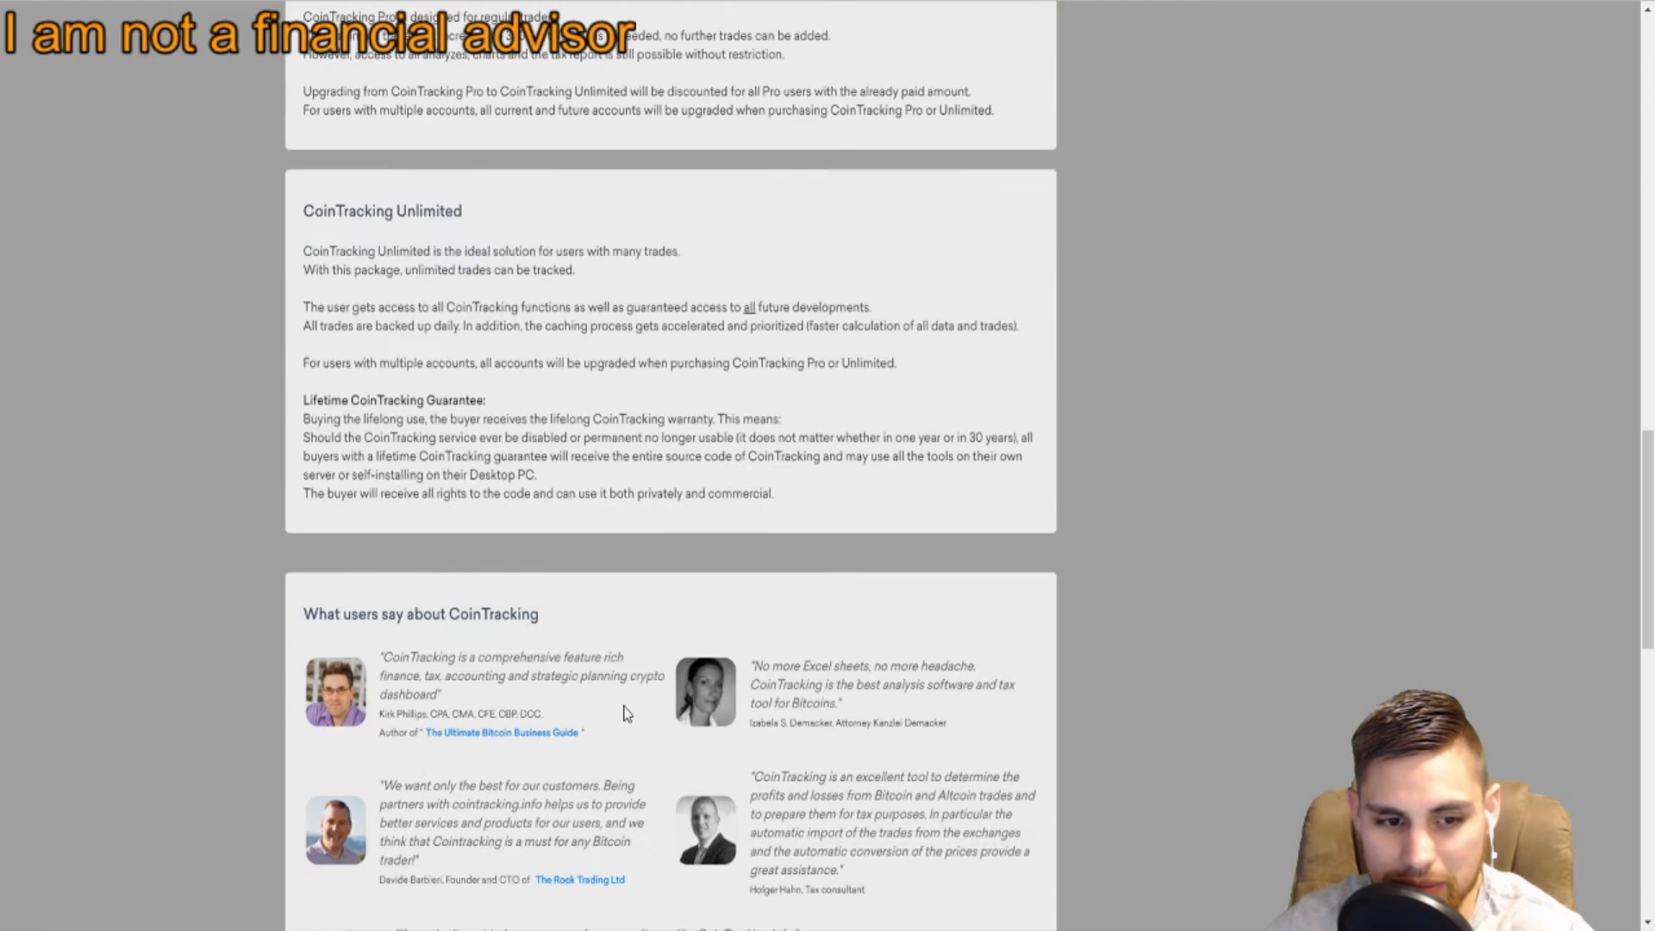
pyautogui.scroll(3)
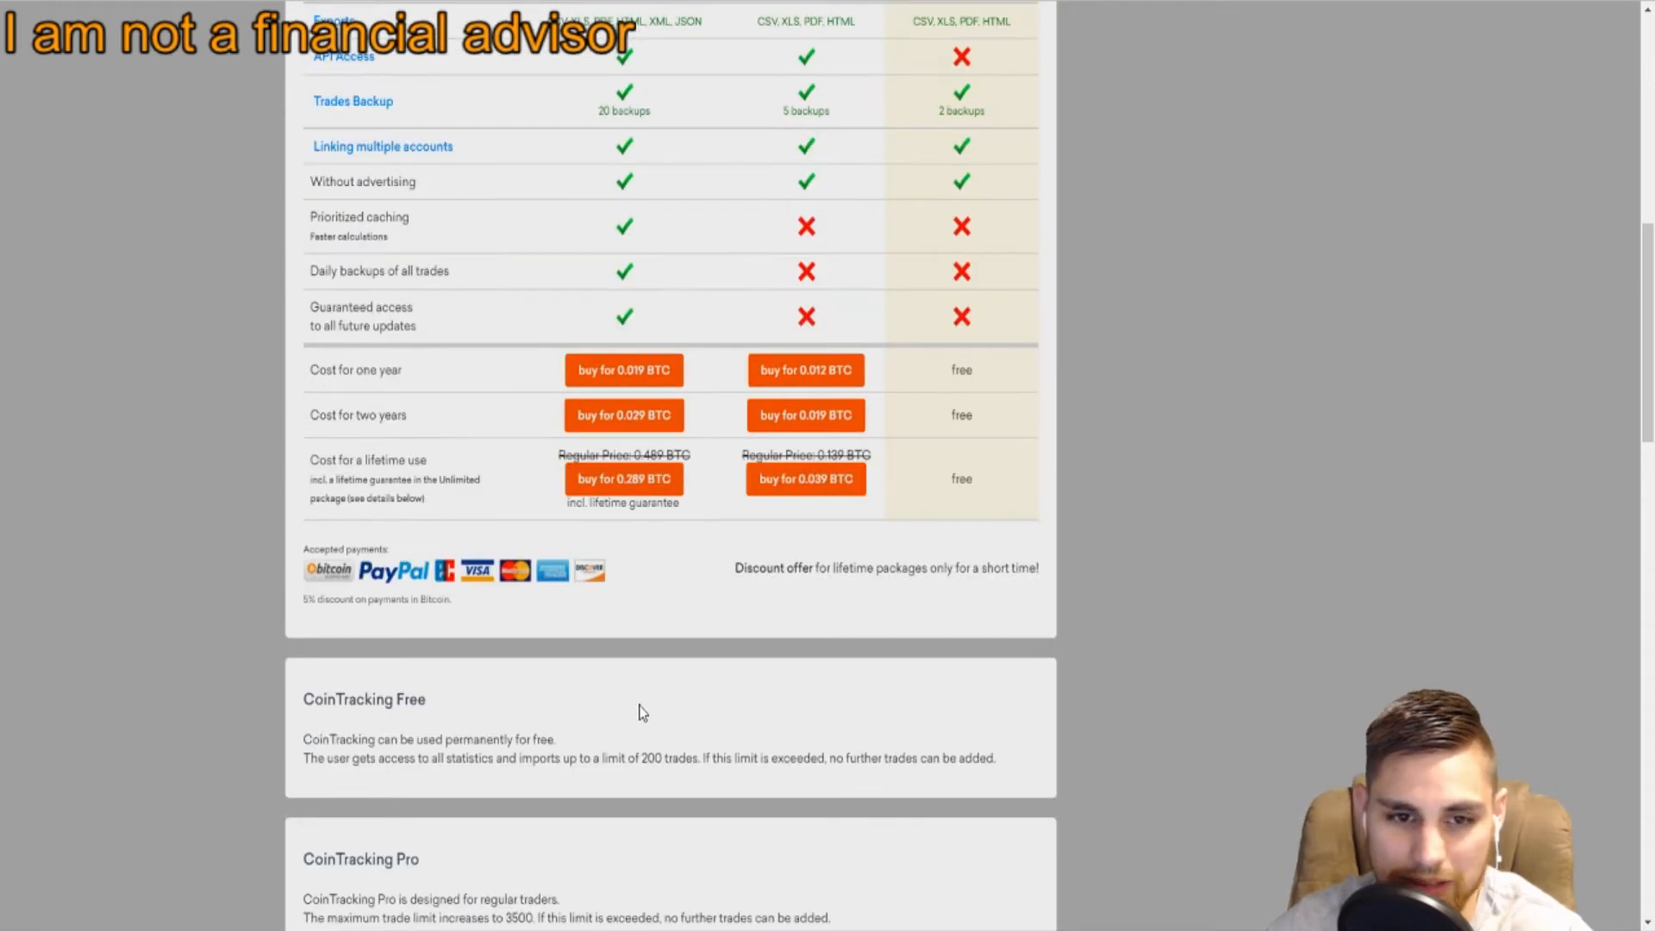
pyautogui.moveTo(477, 736)
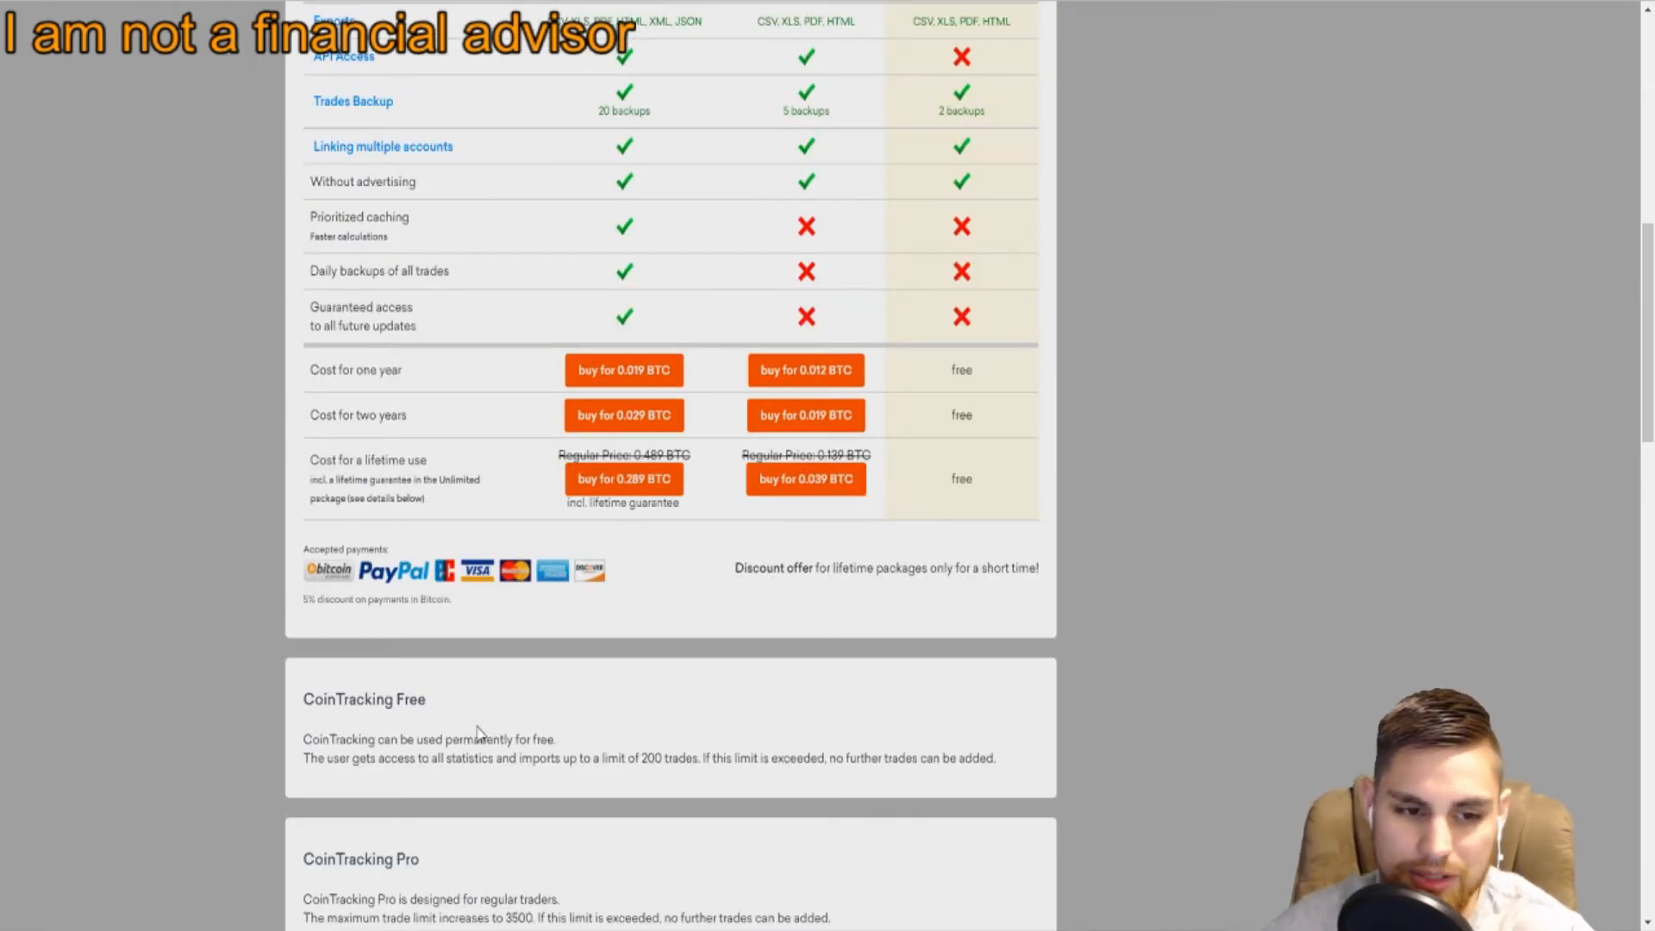
pyautogui.scroll(3)
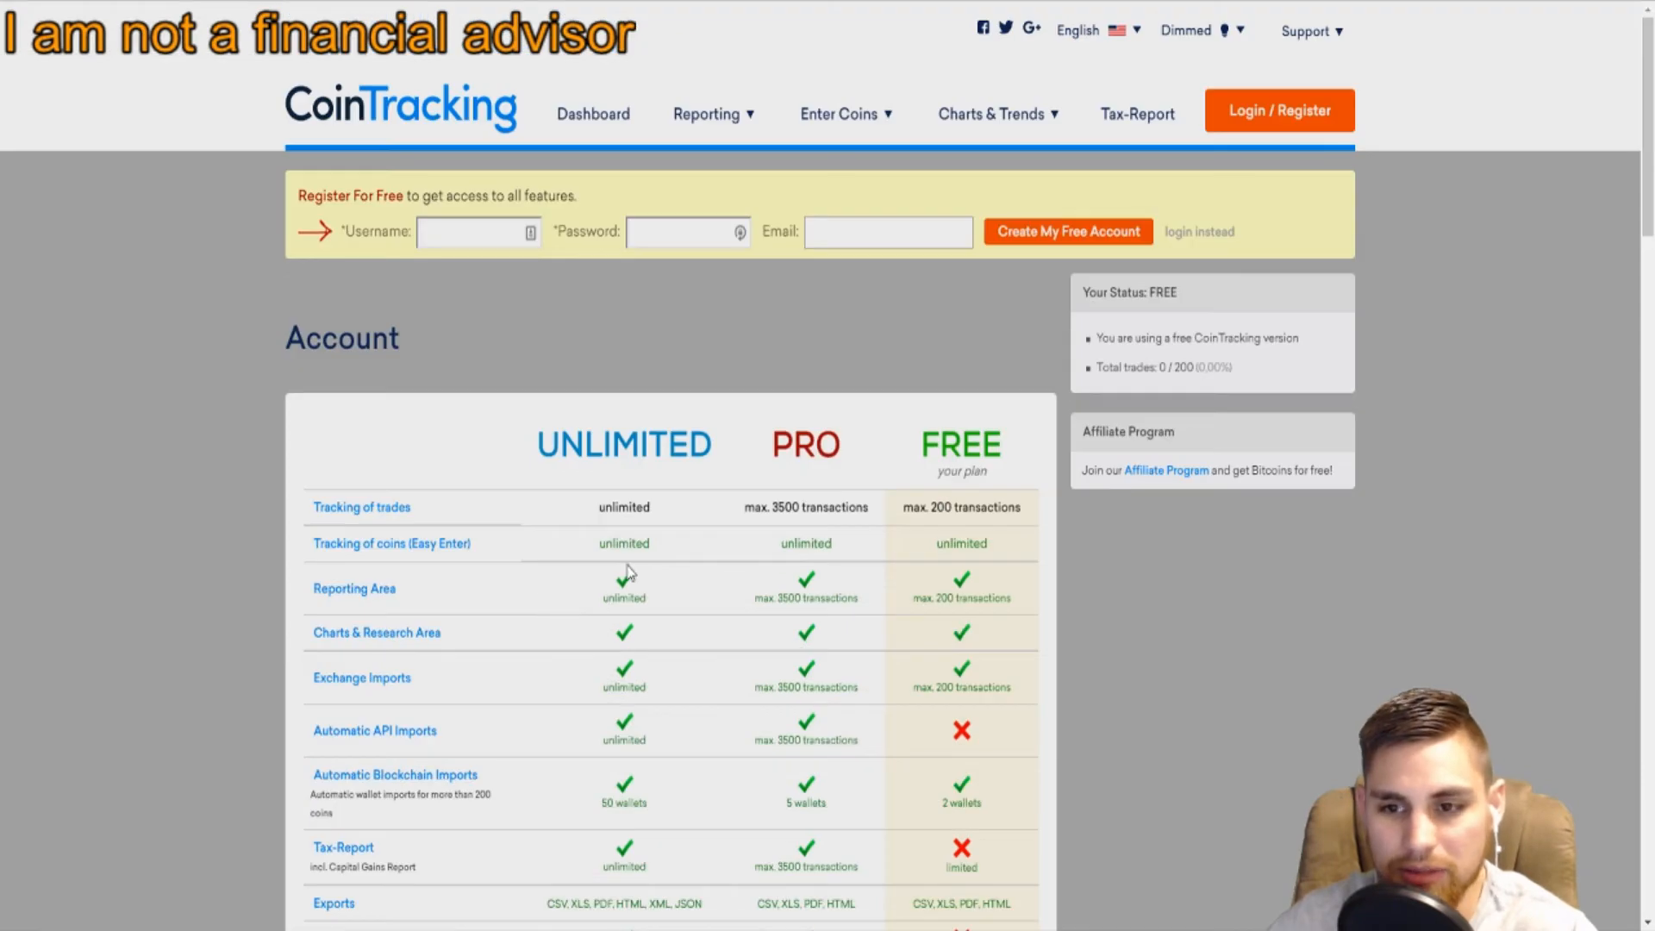
# Scroll through the plan feature table and yearly and lifetime price rows.
pyautogui.scroll(-3)
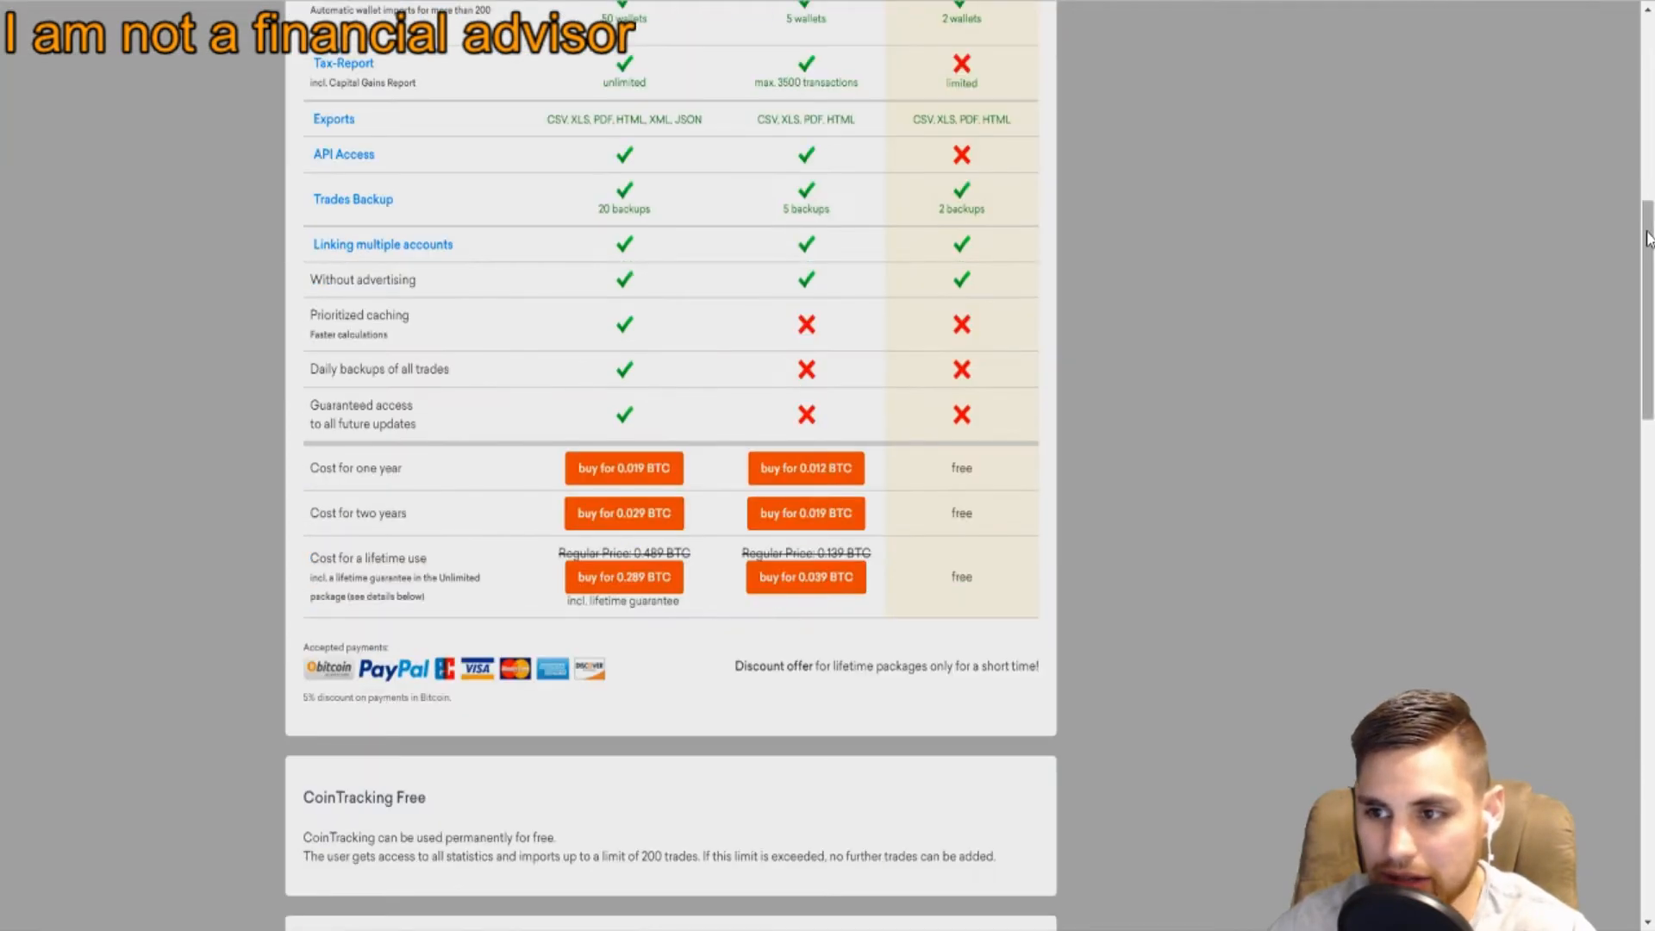
pyautogui.scroll(-3)
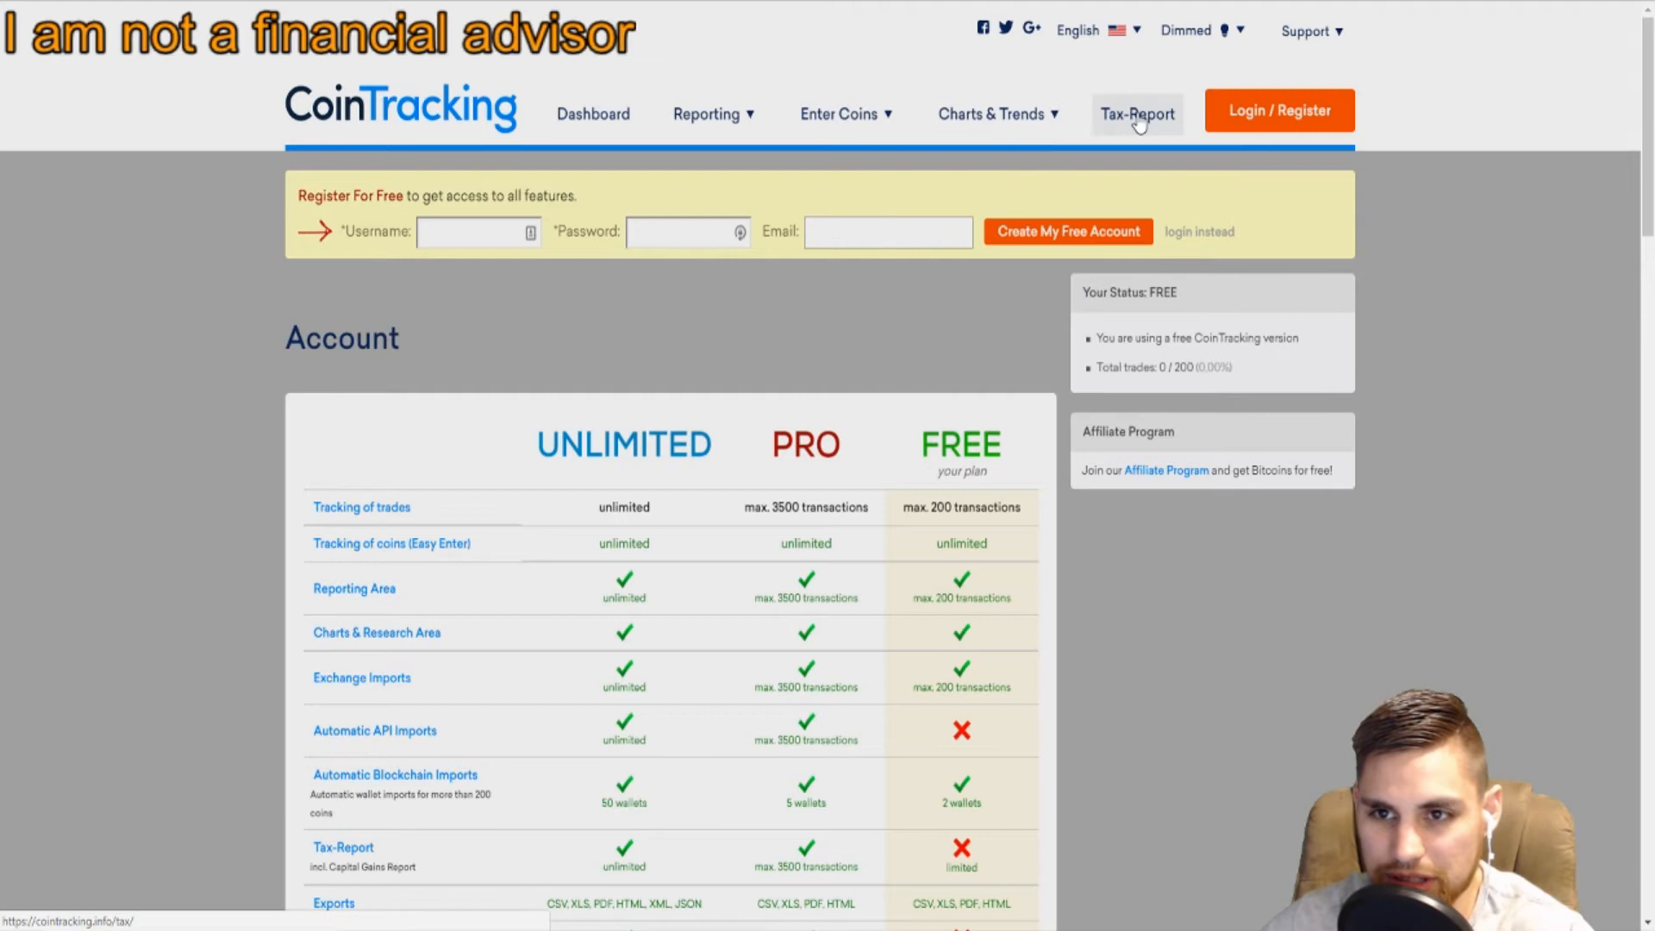
pyautogui.scroll(-3)
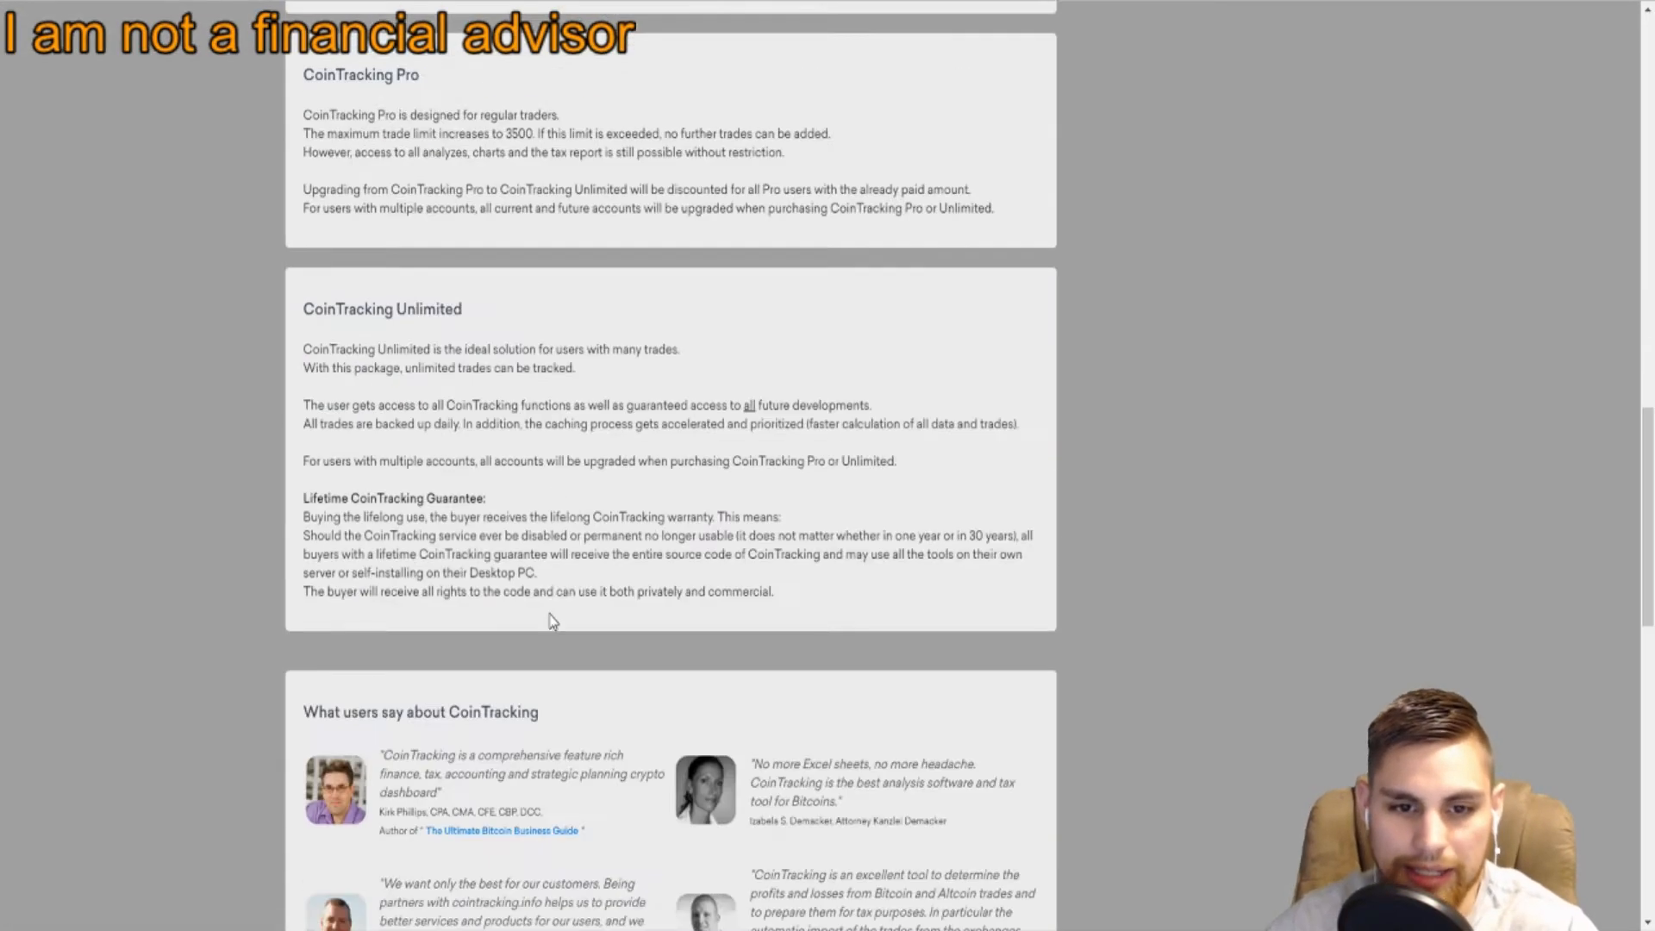
pyautogui.scroll(3)
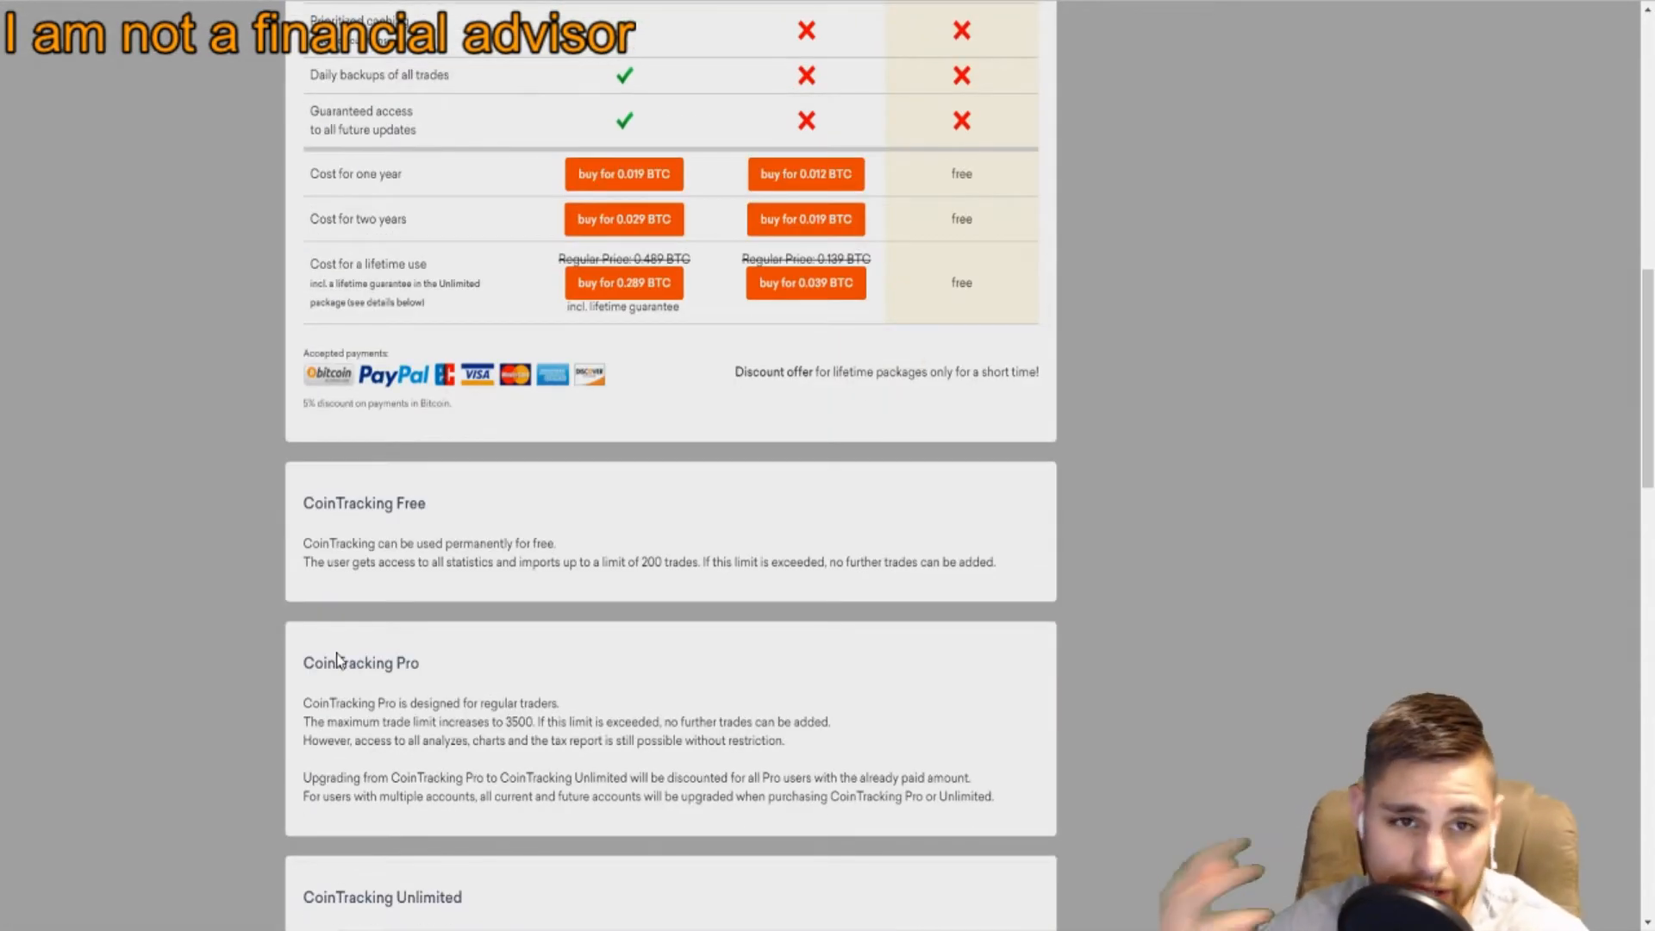
pyautogui.scroll(-3)
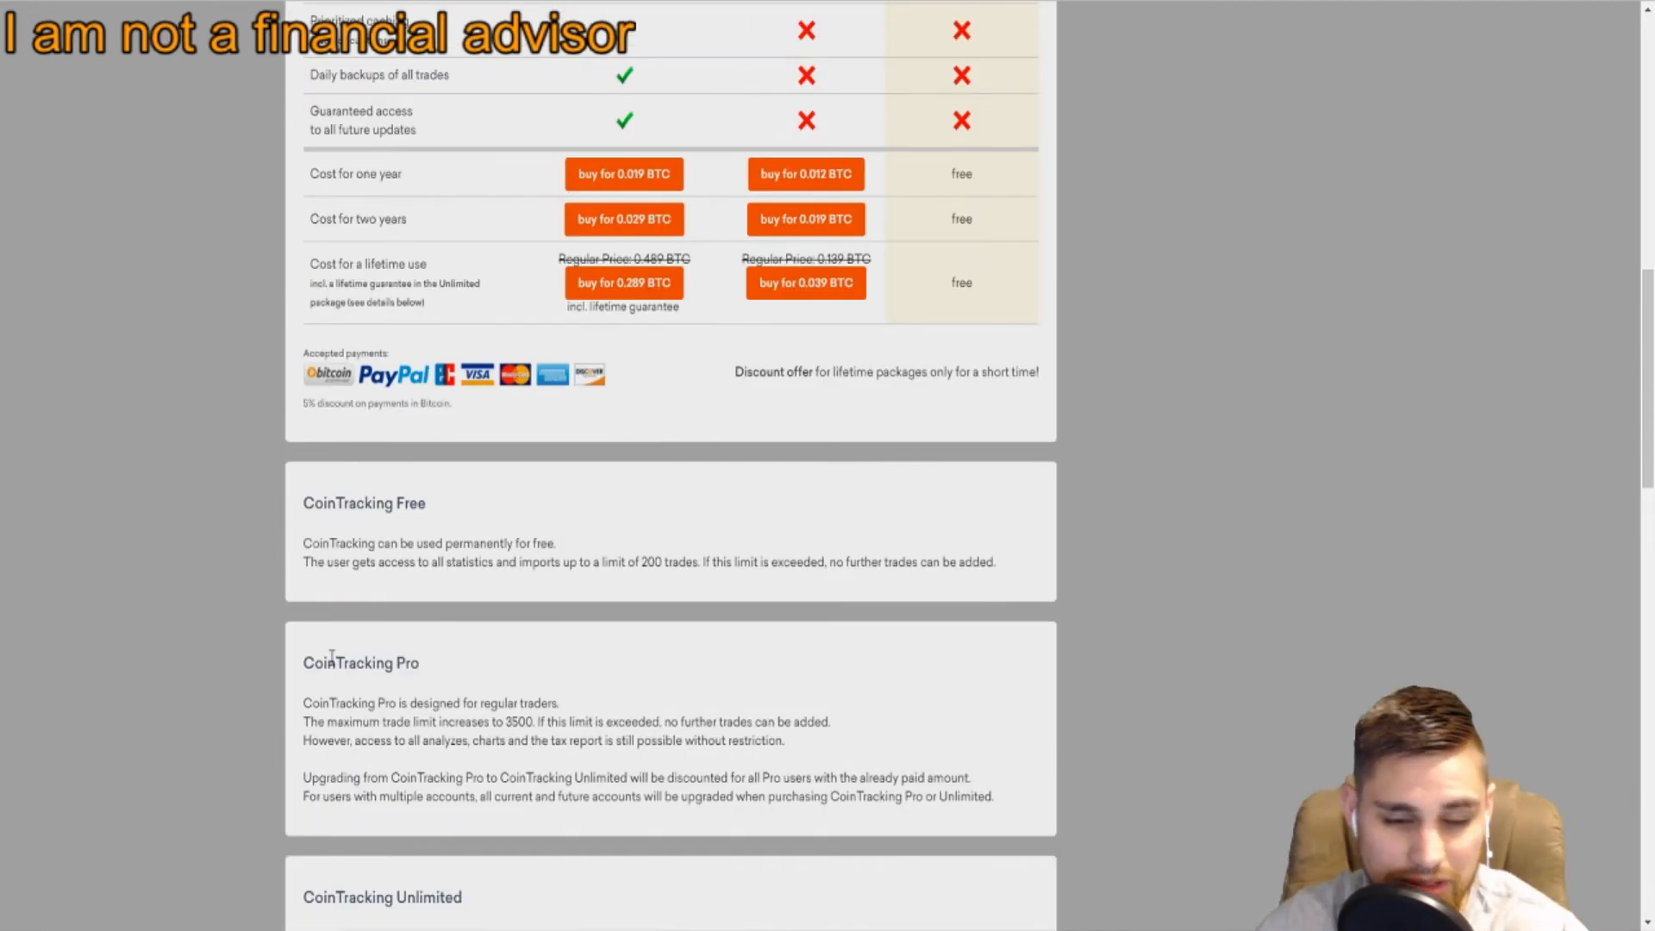
pyautogui.moveTo(343, 657)
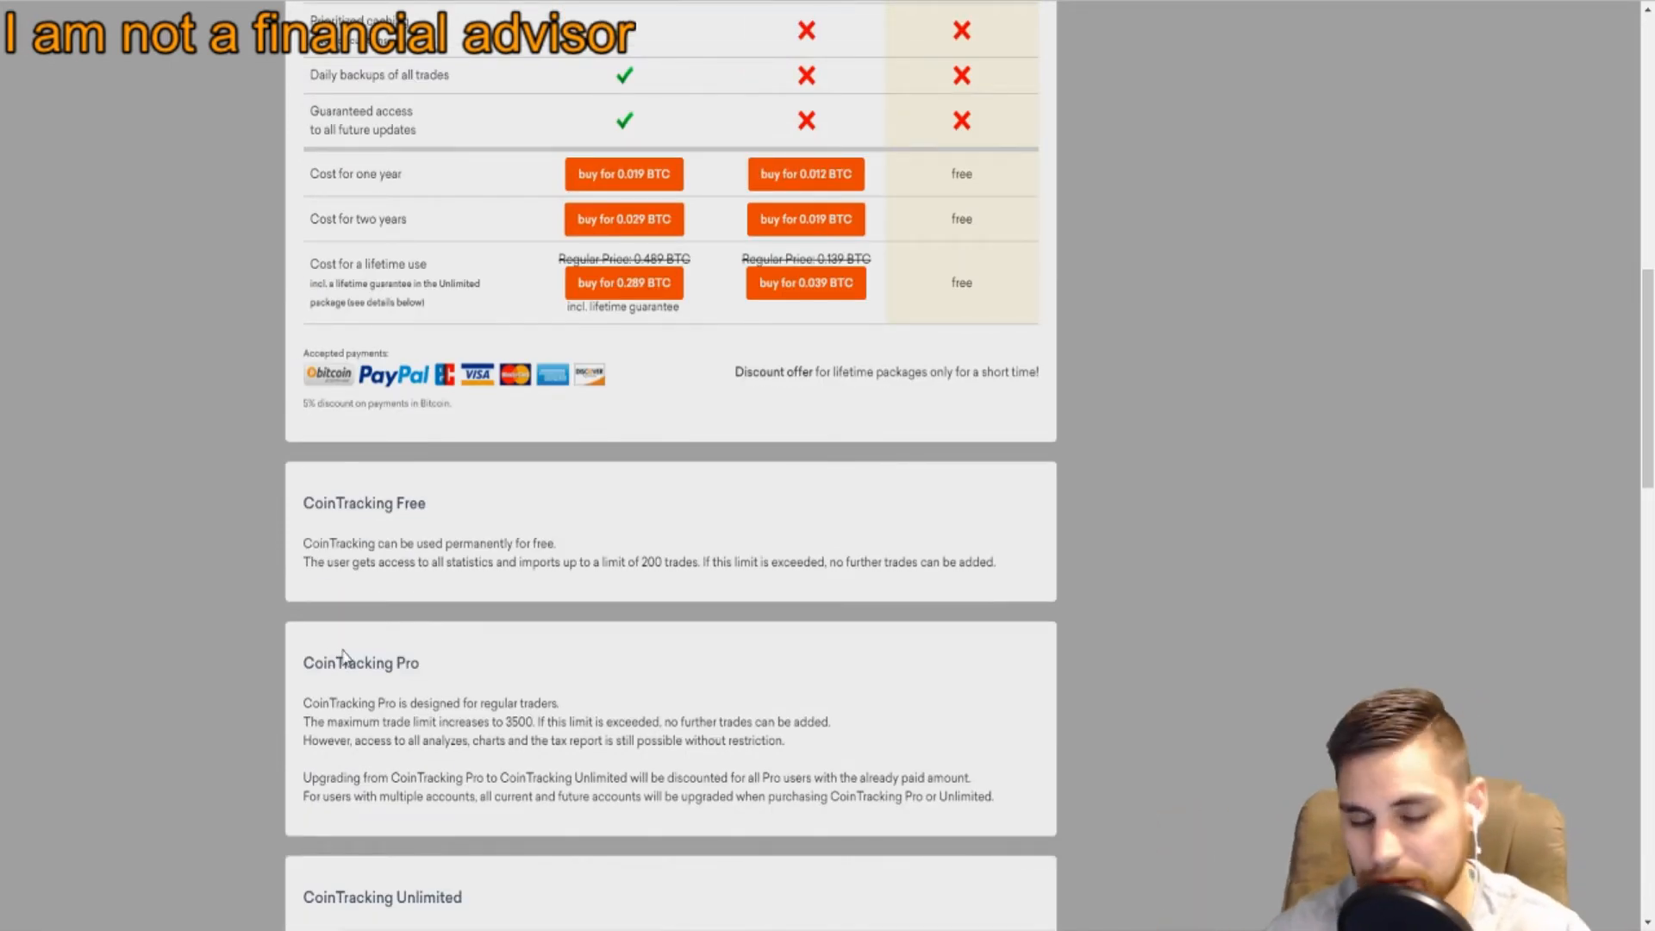
pyautogui.scroll(3)
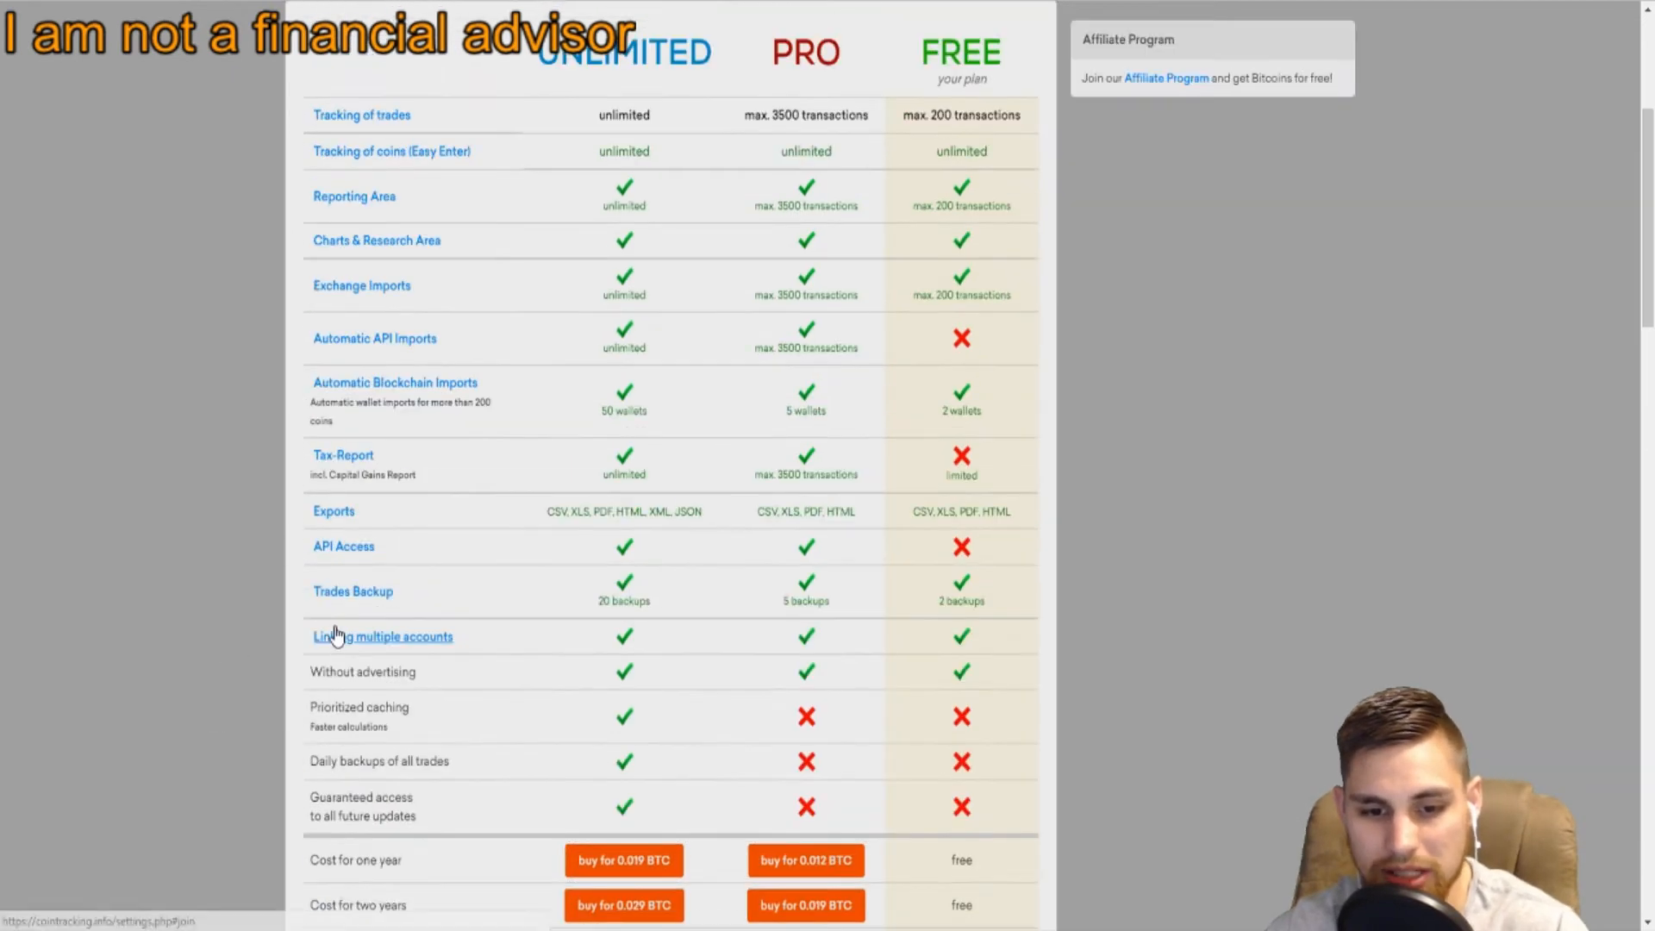
pyautogui.scroll(-3)
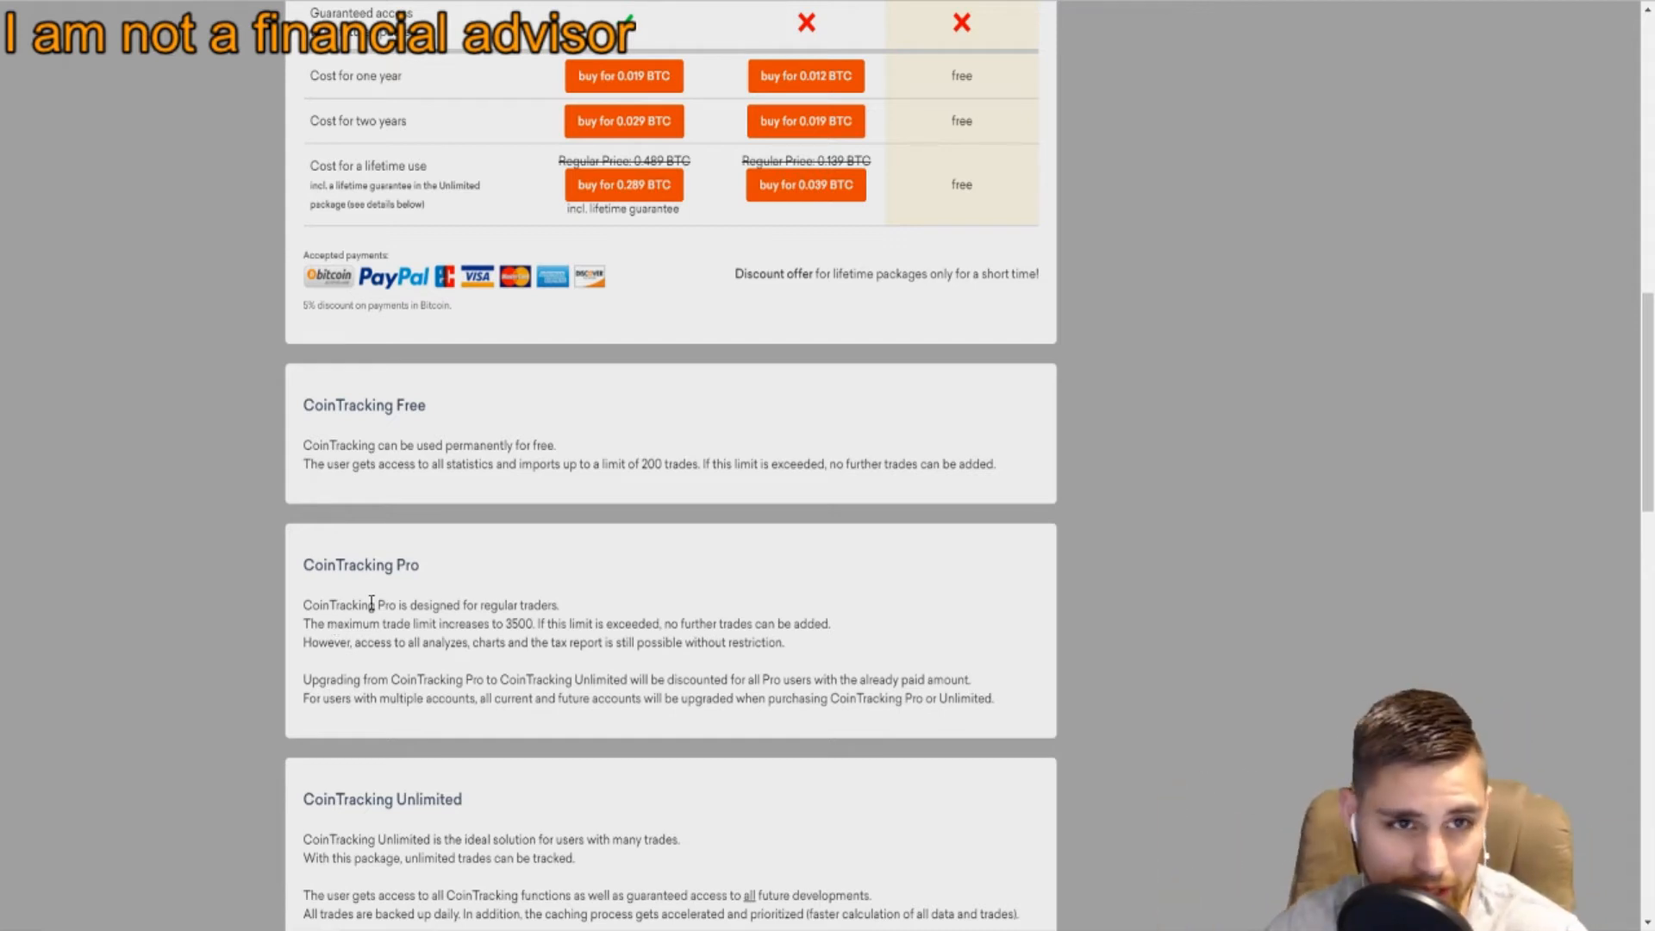
pyautogui.moveTo(363, 499)
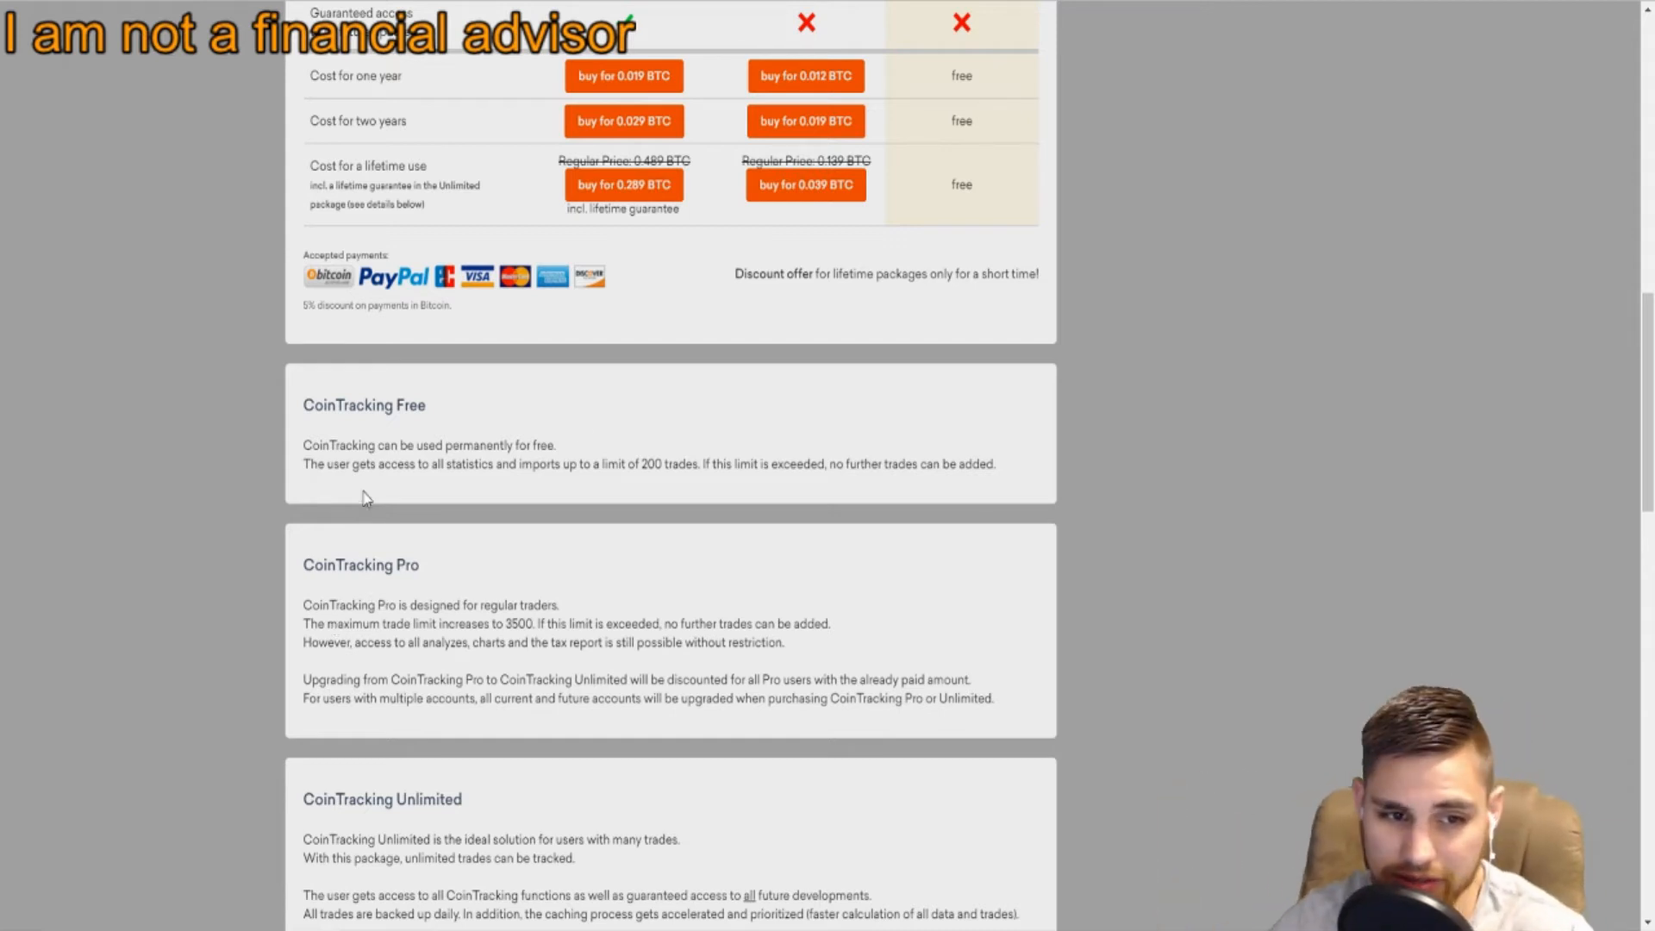
# Scroll down to the Free and Pro plan descriptions and footer, then back to the cost rows.
pyautogui.scroll(-3)
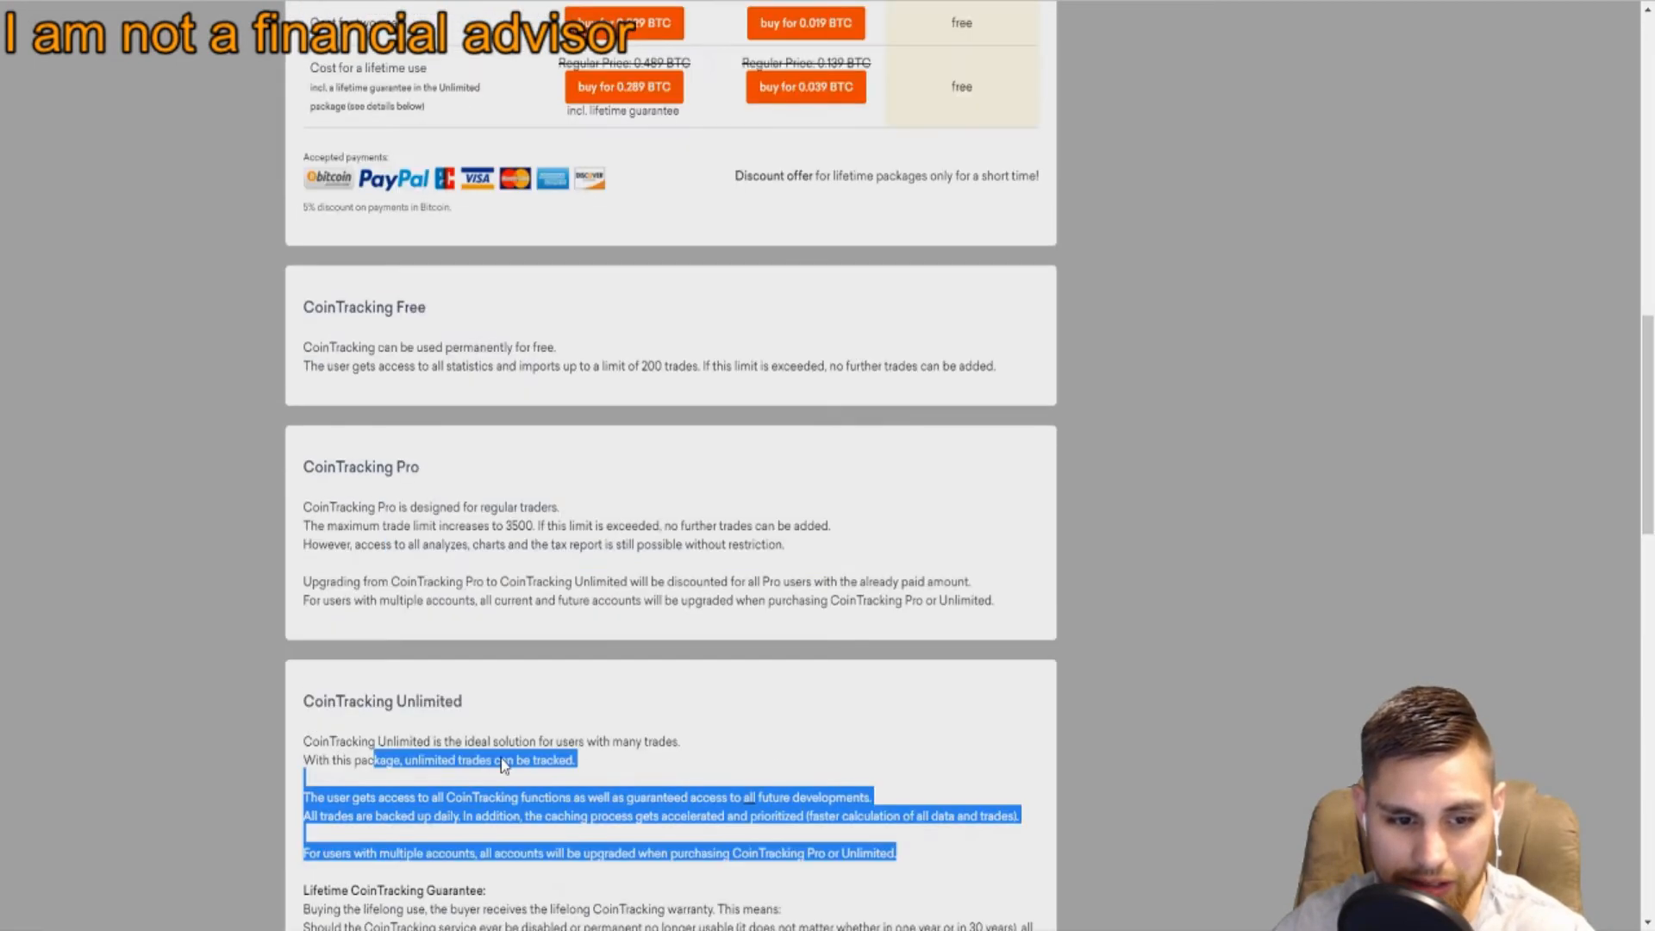
pyautogui.scroll(-3)
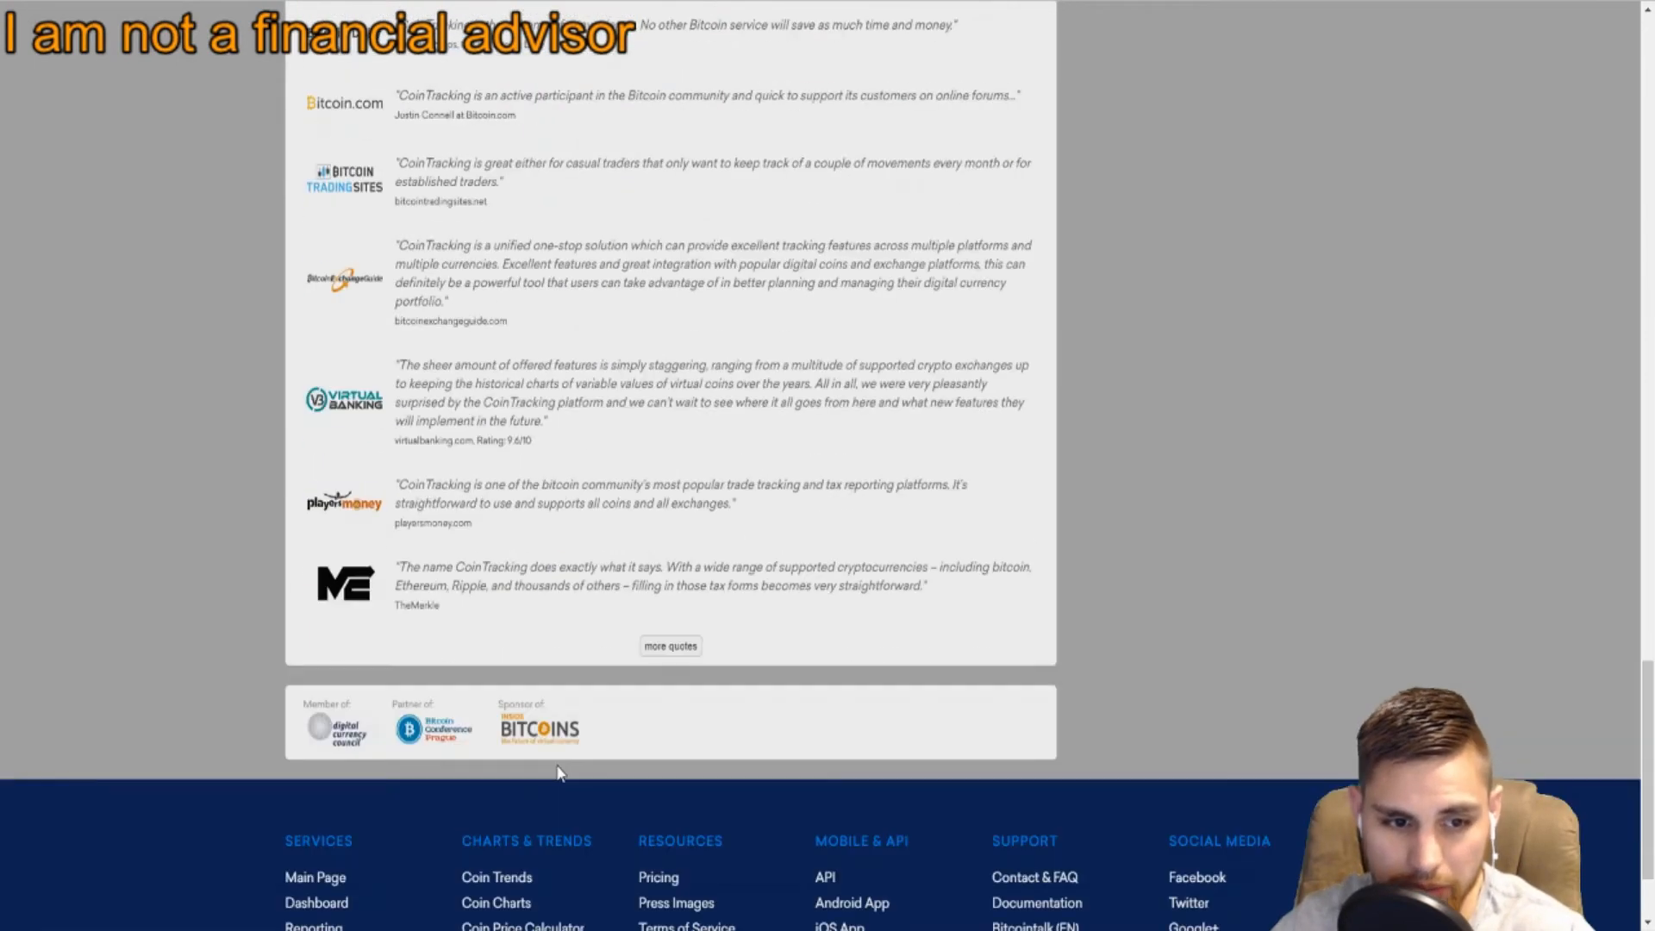
pyautogui.scroll(-3)
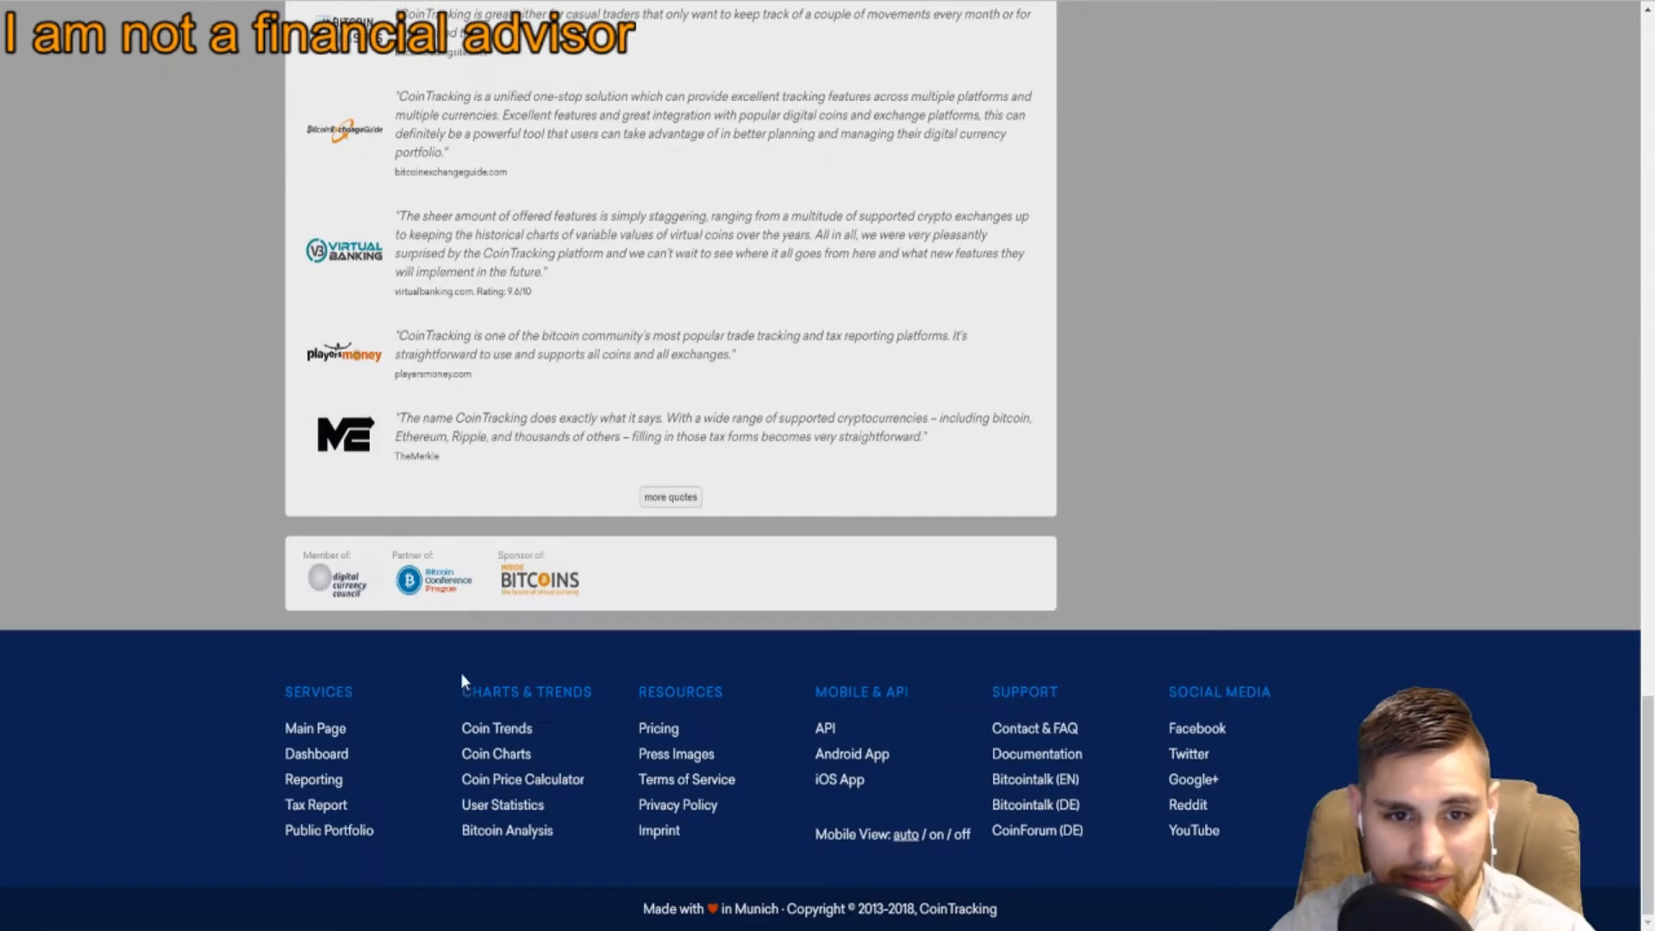
pyautogui.scroll(3)
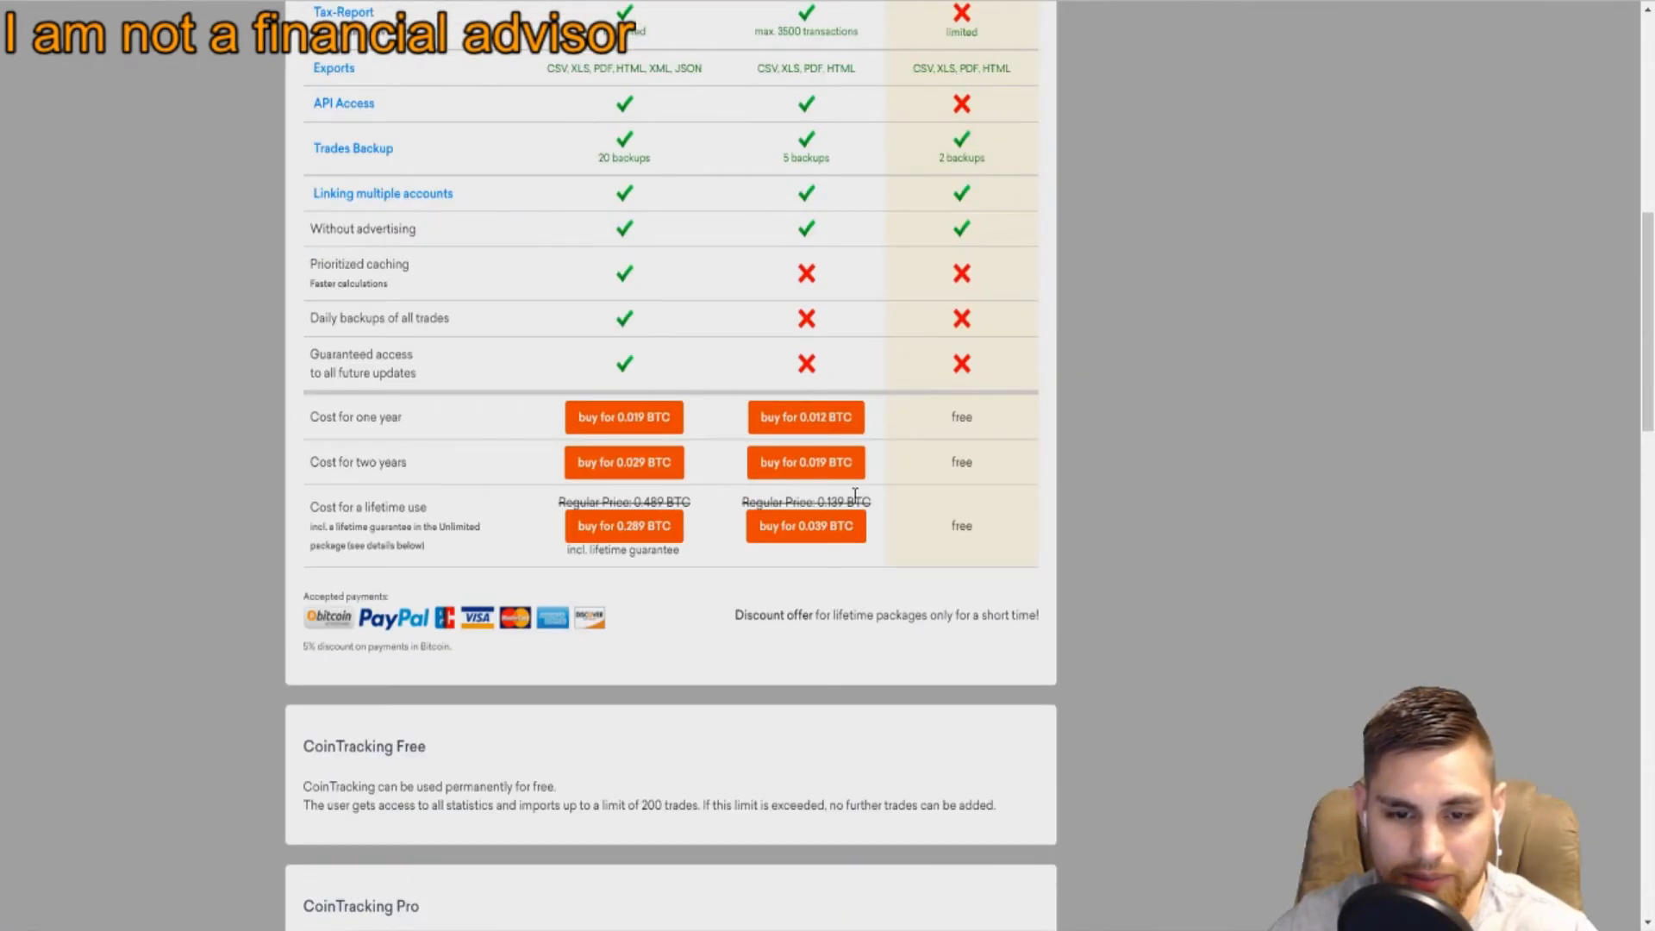
pyautogui.scroll(3)
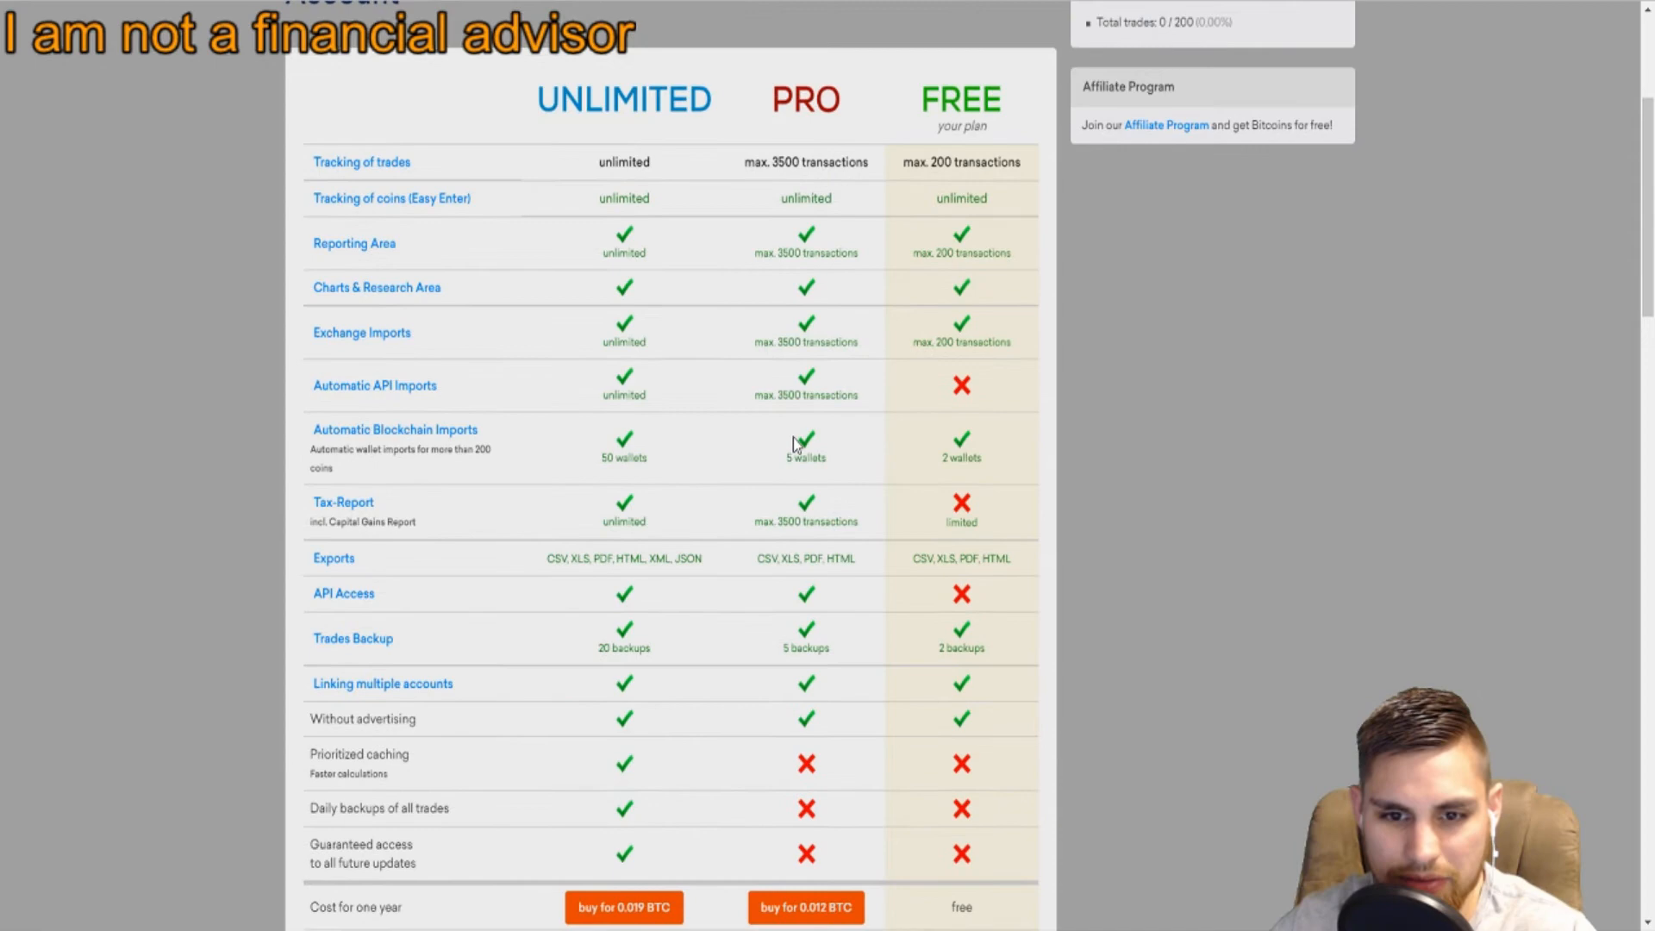
pyautogui.scroll(-3)
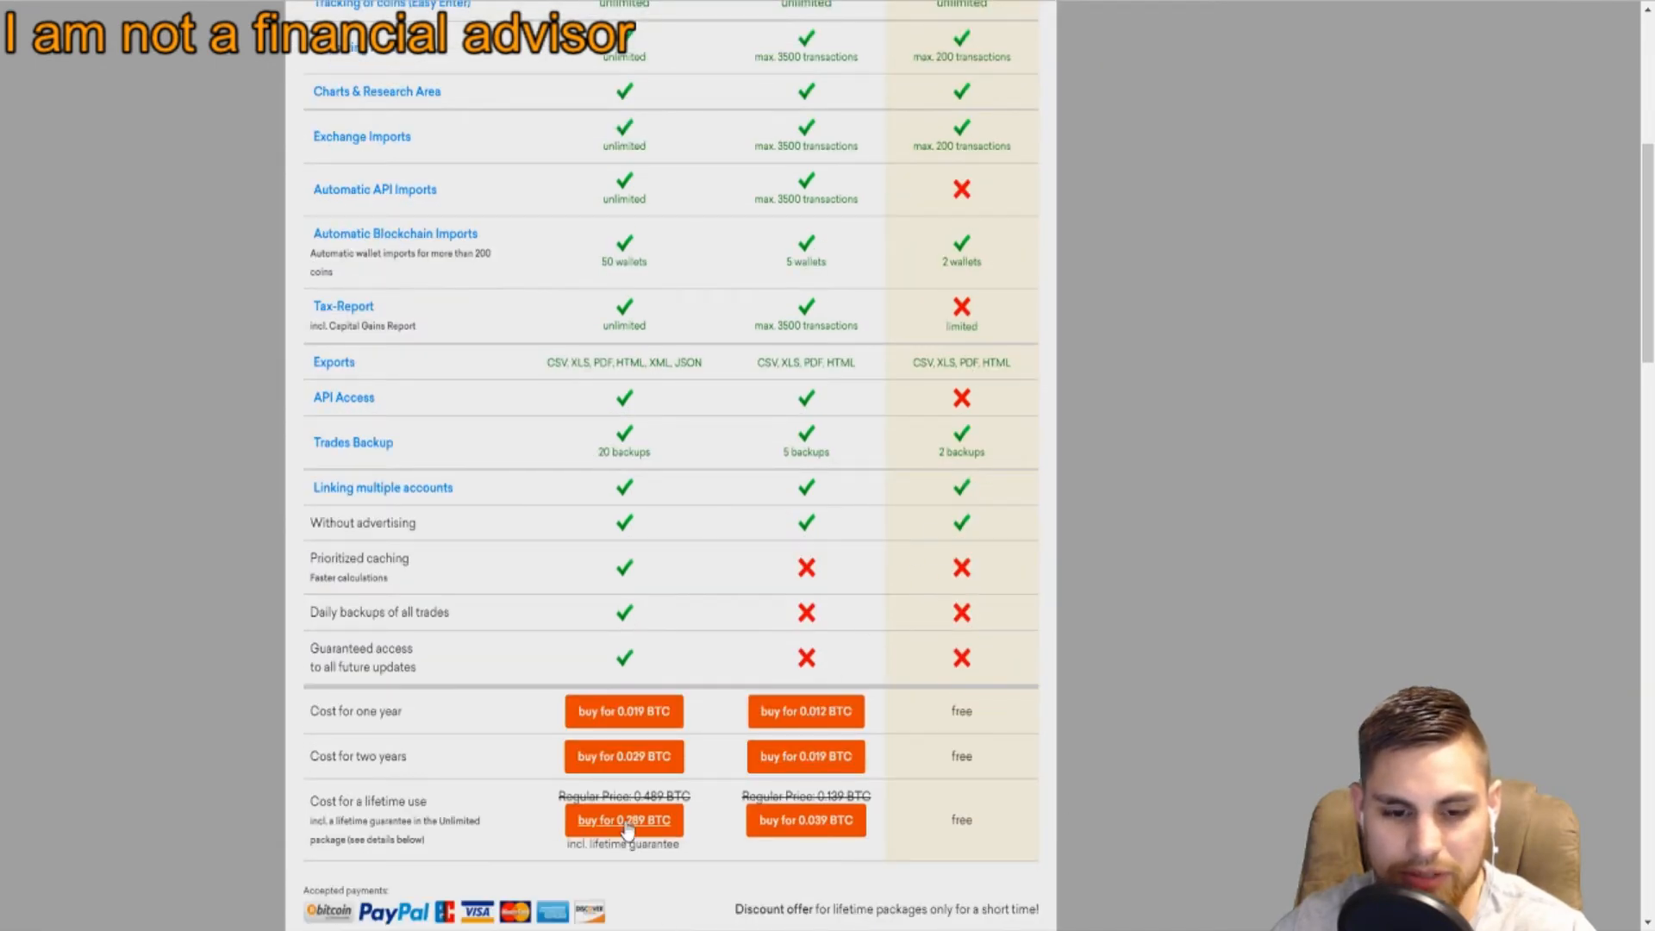
pyautogui.scroll(-3)
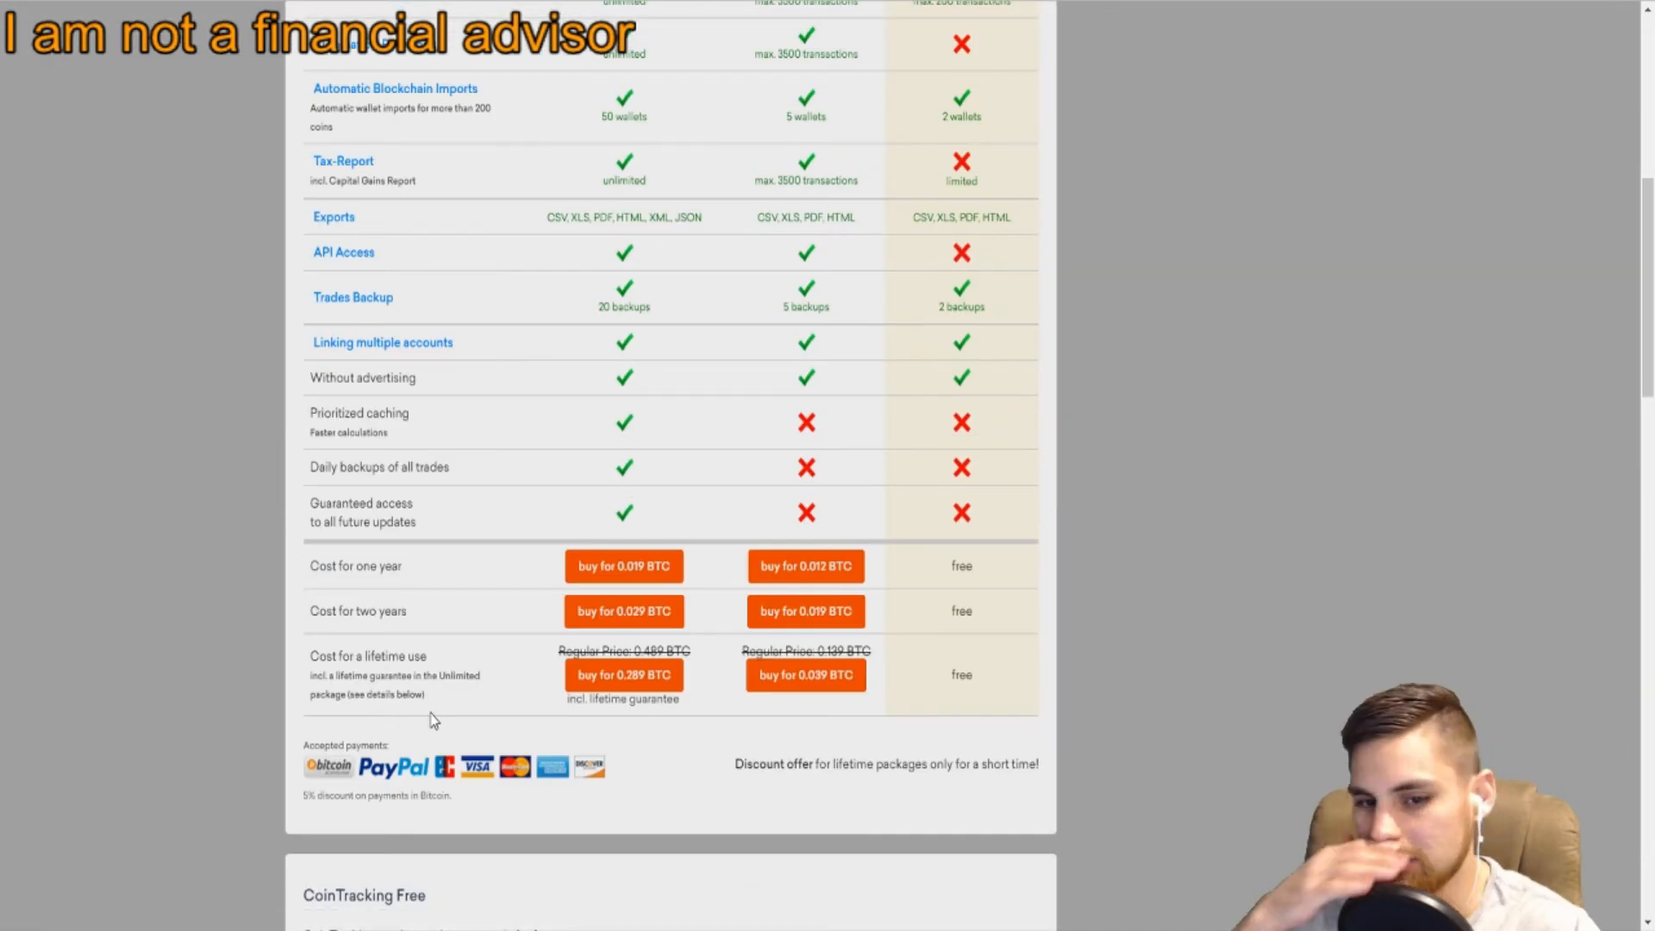
pyautogui.moveTo(798, 599)
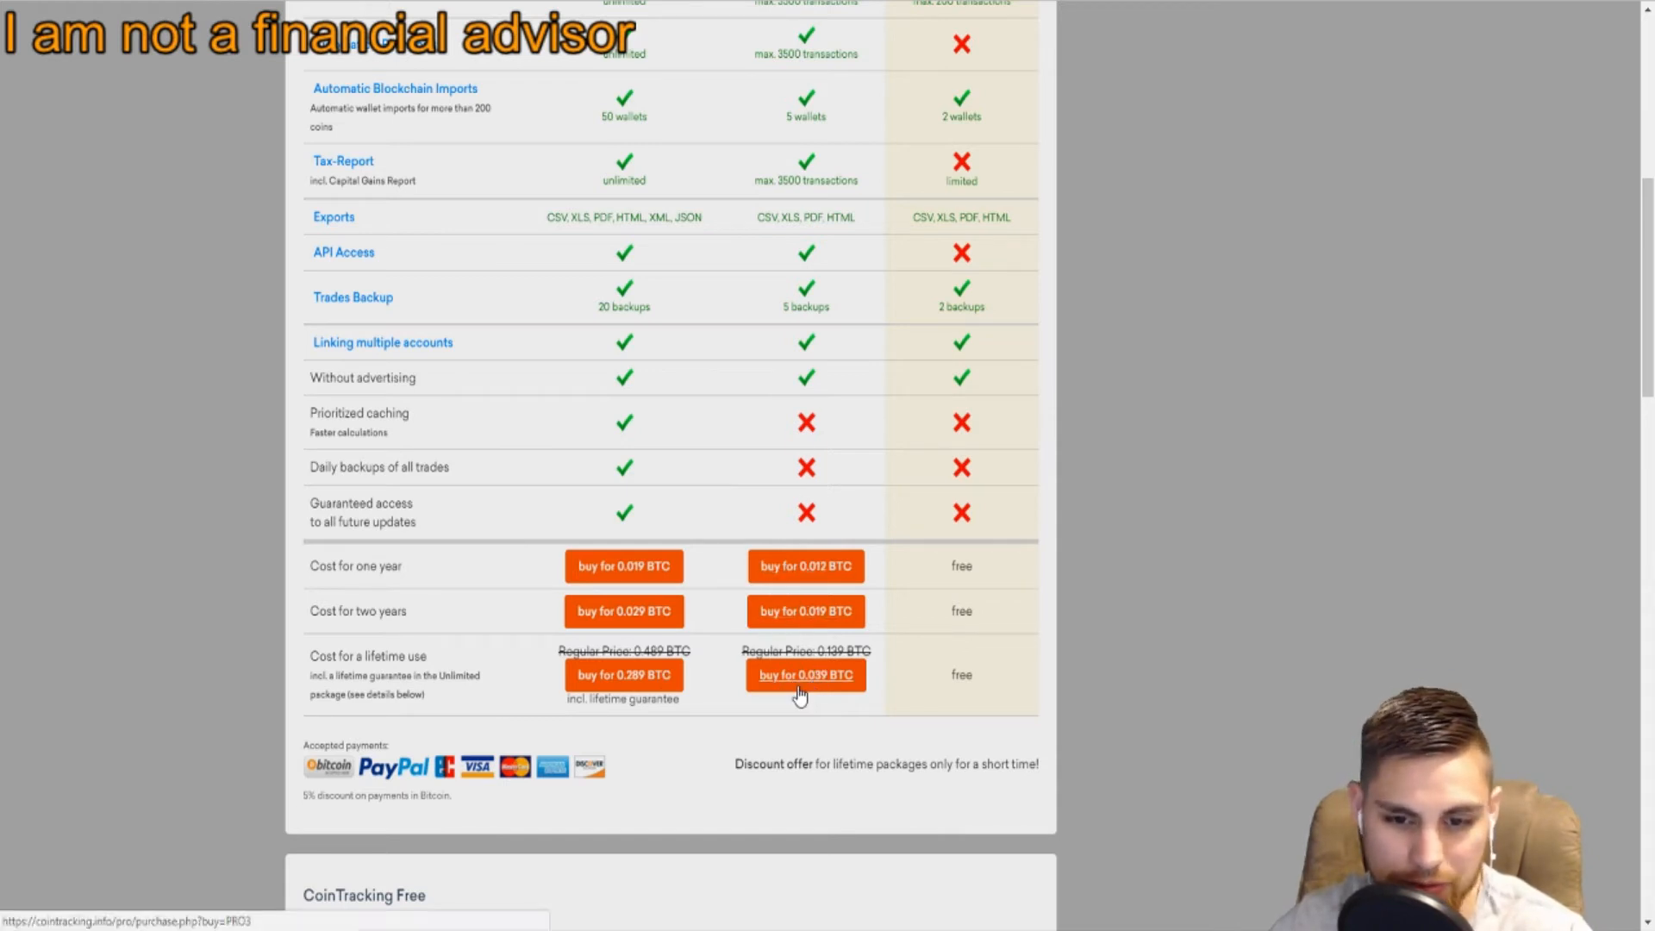
pyautogui.scroll(-3)
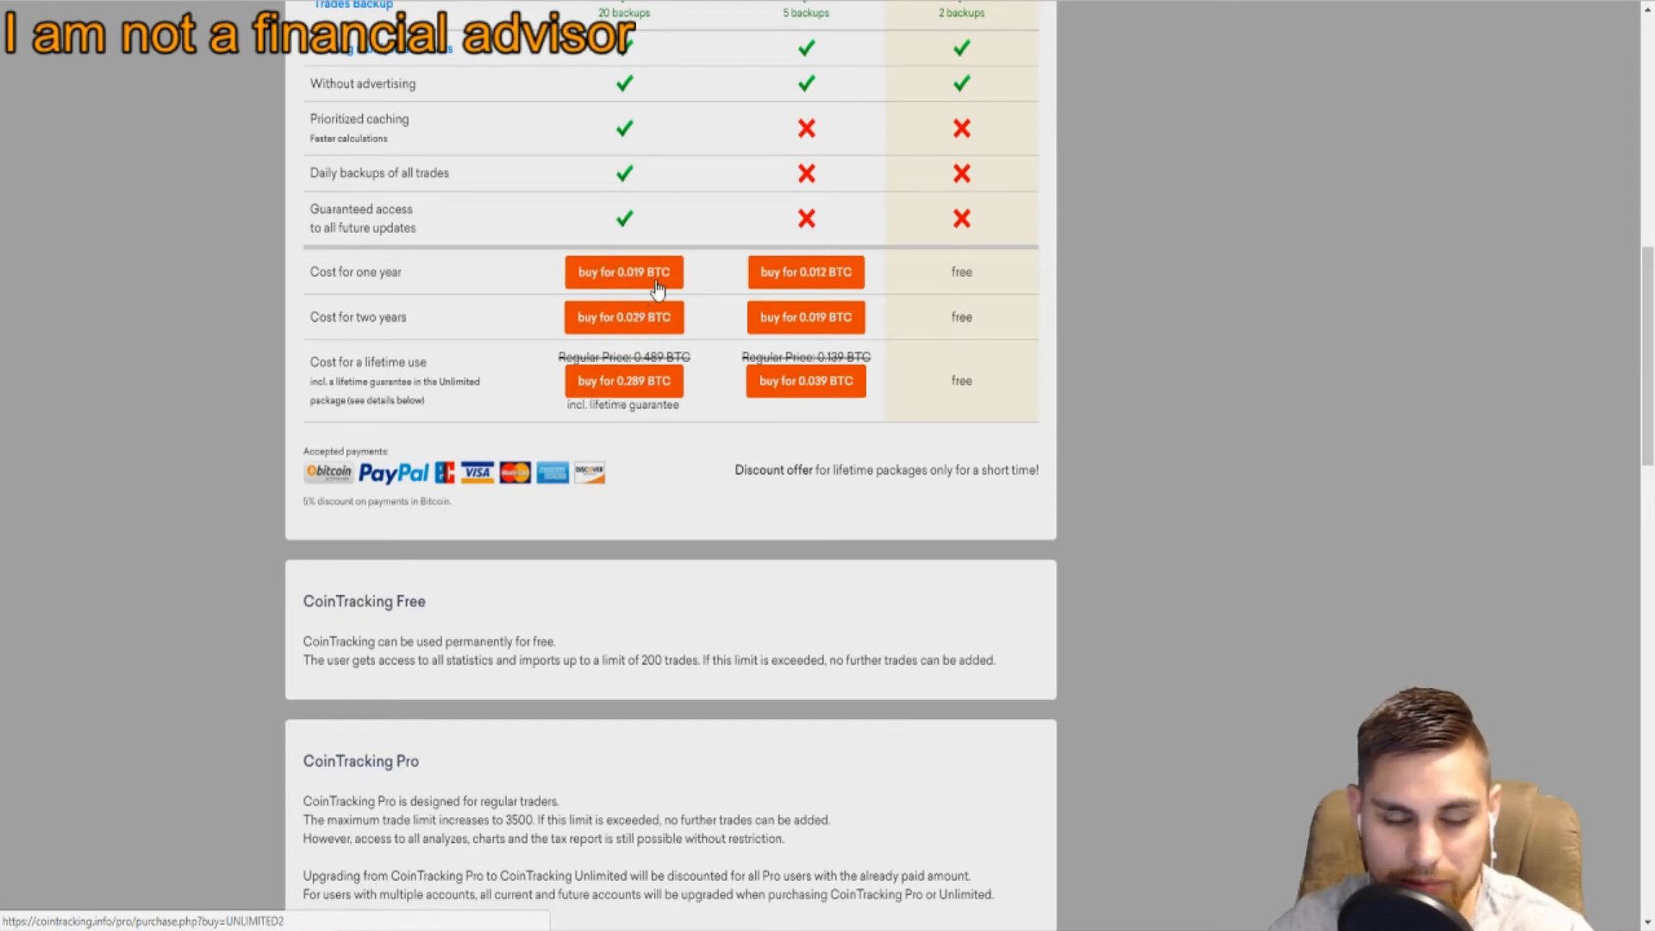
pyautogui.moveTo(752, 631)
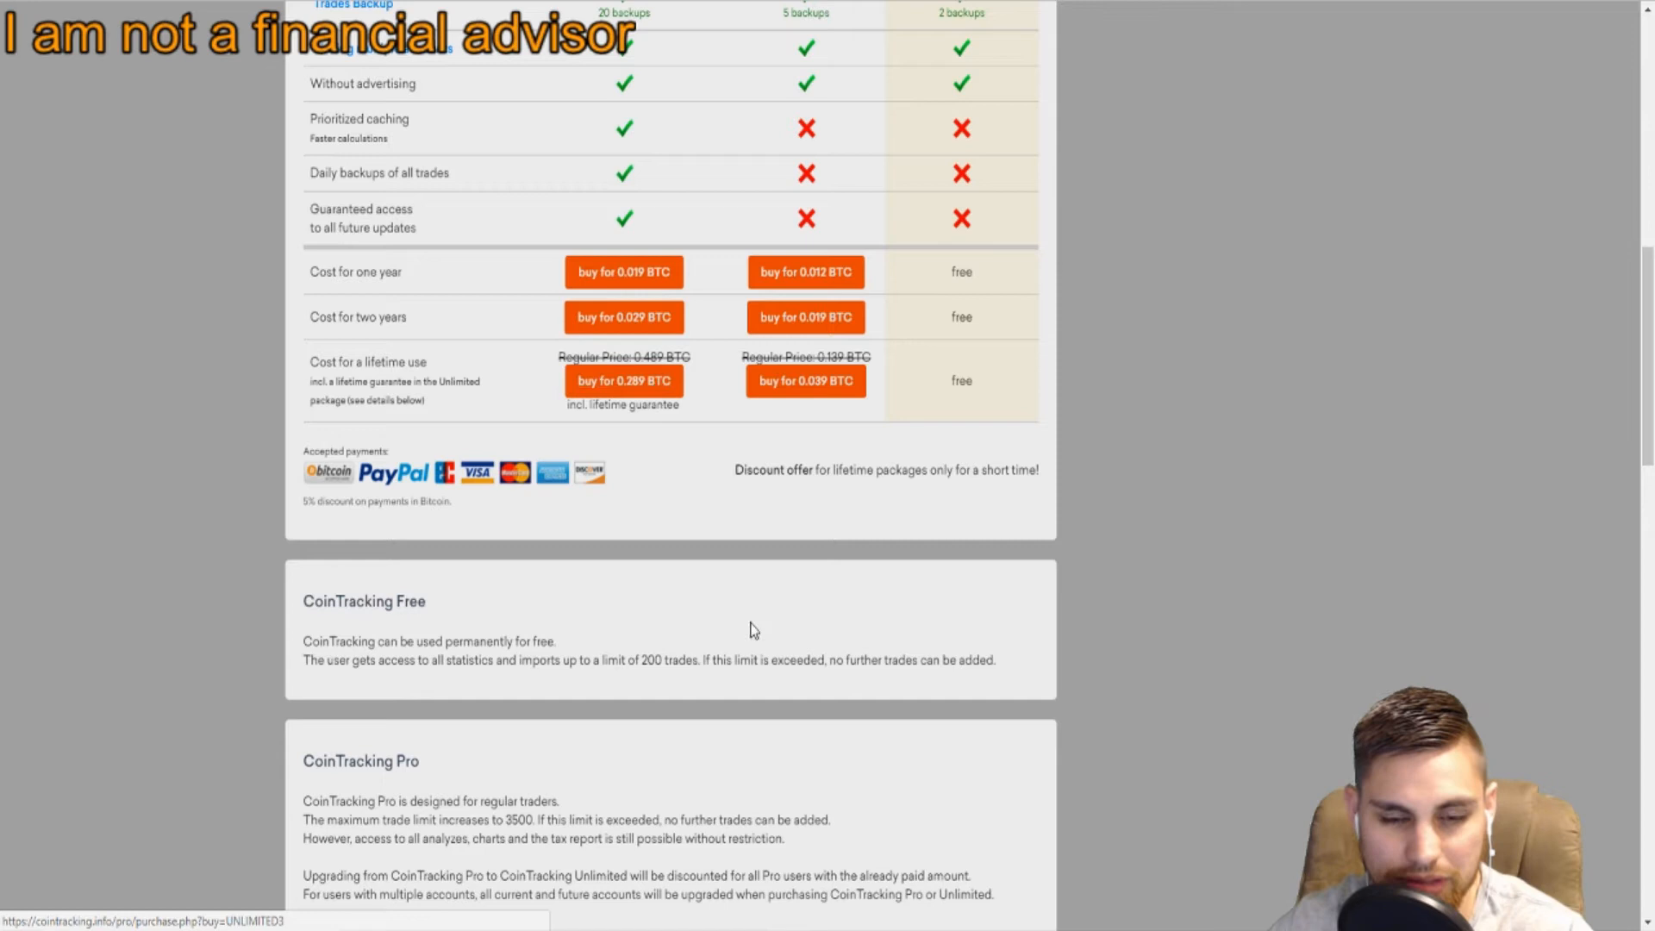
pyautogui.moveTo(642, 440)
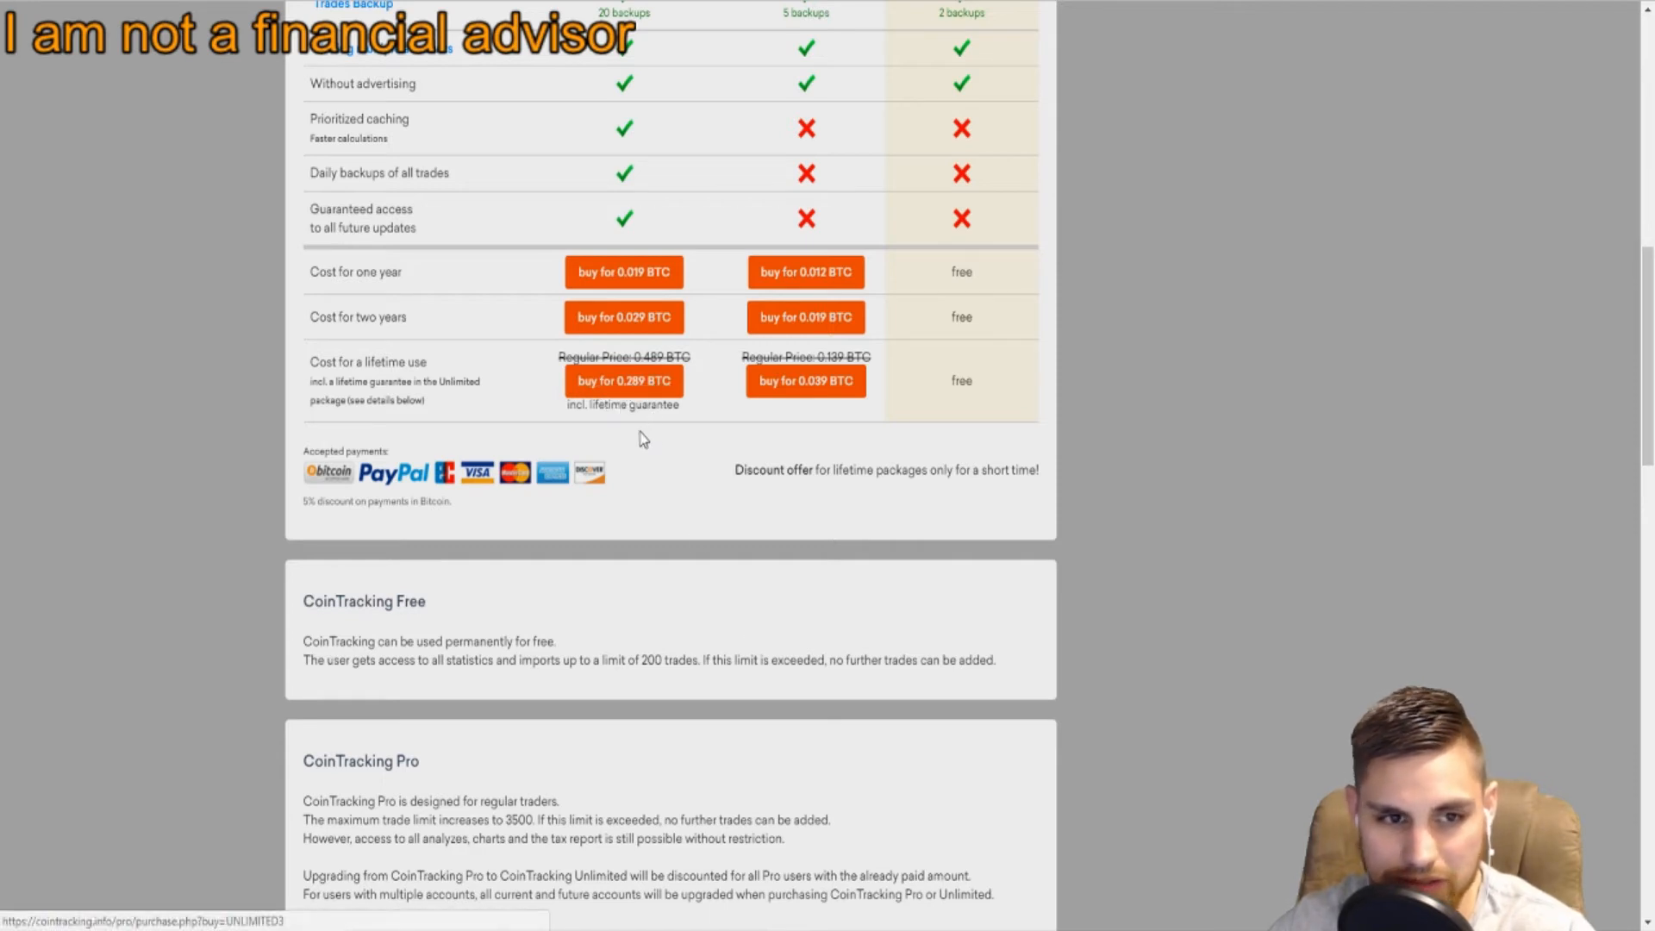
pyautogui.scroll(3)
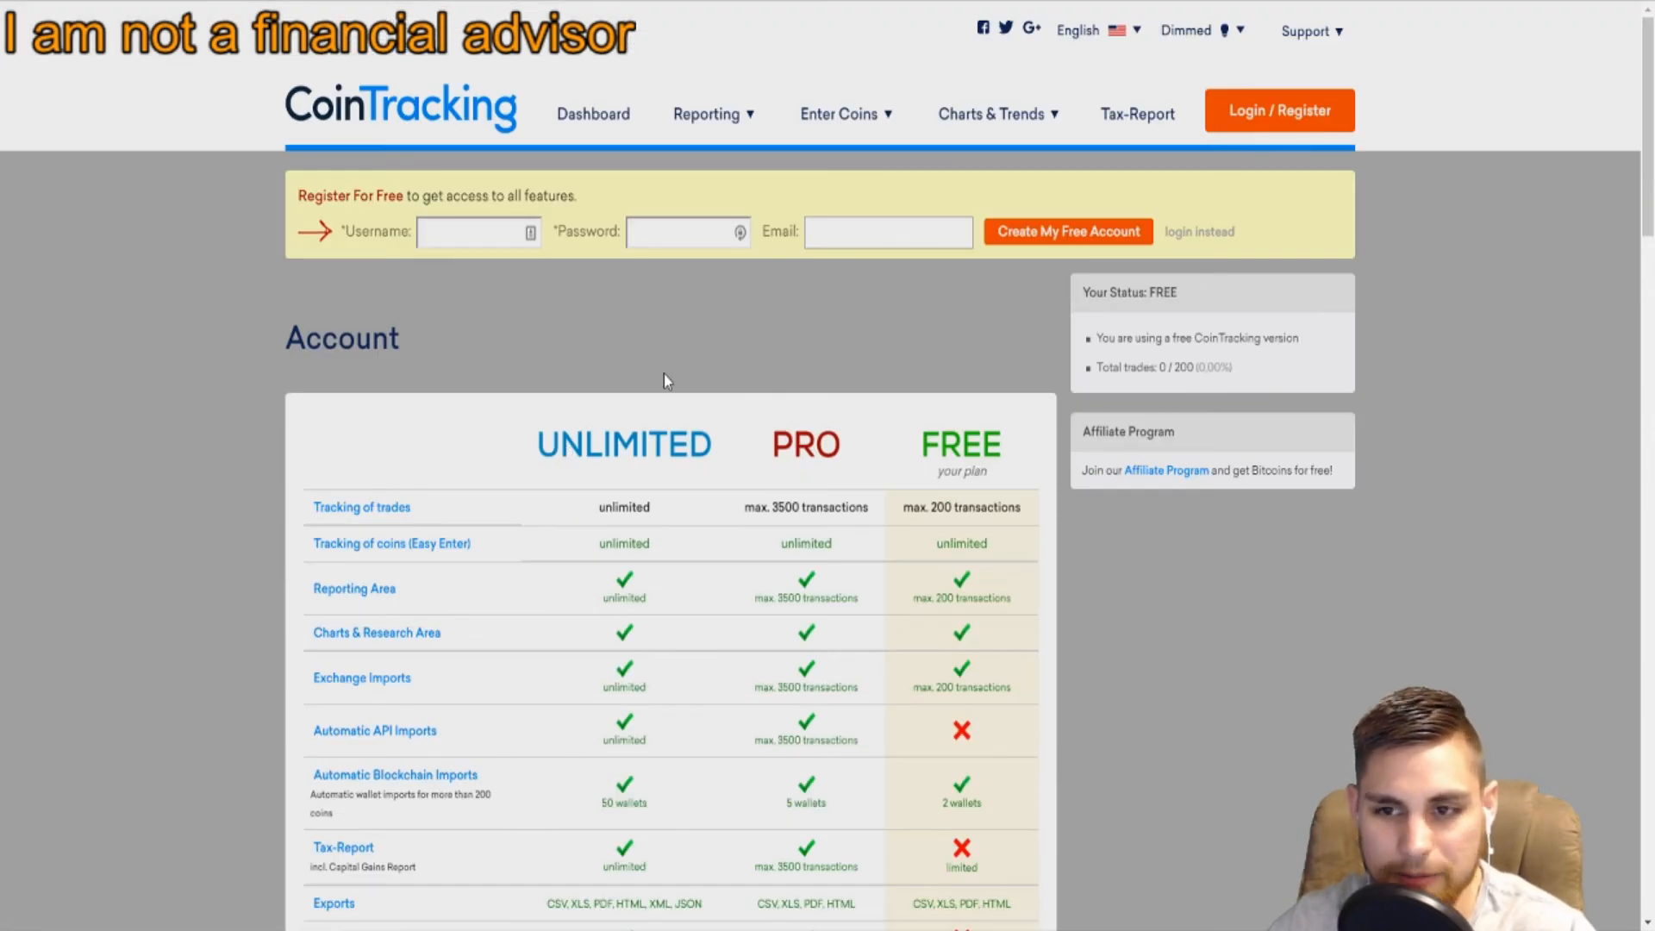
pyautogui.moveTo(890, 177)
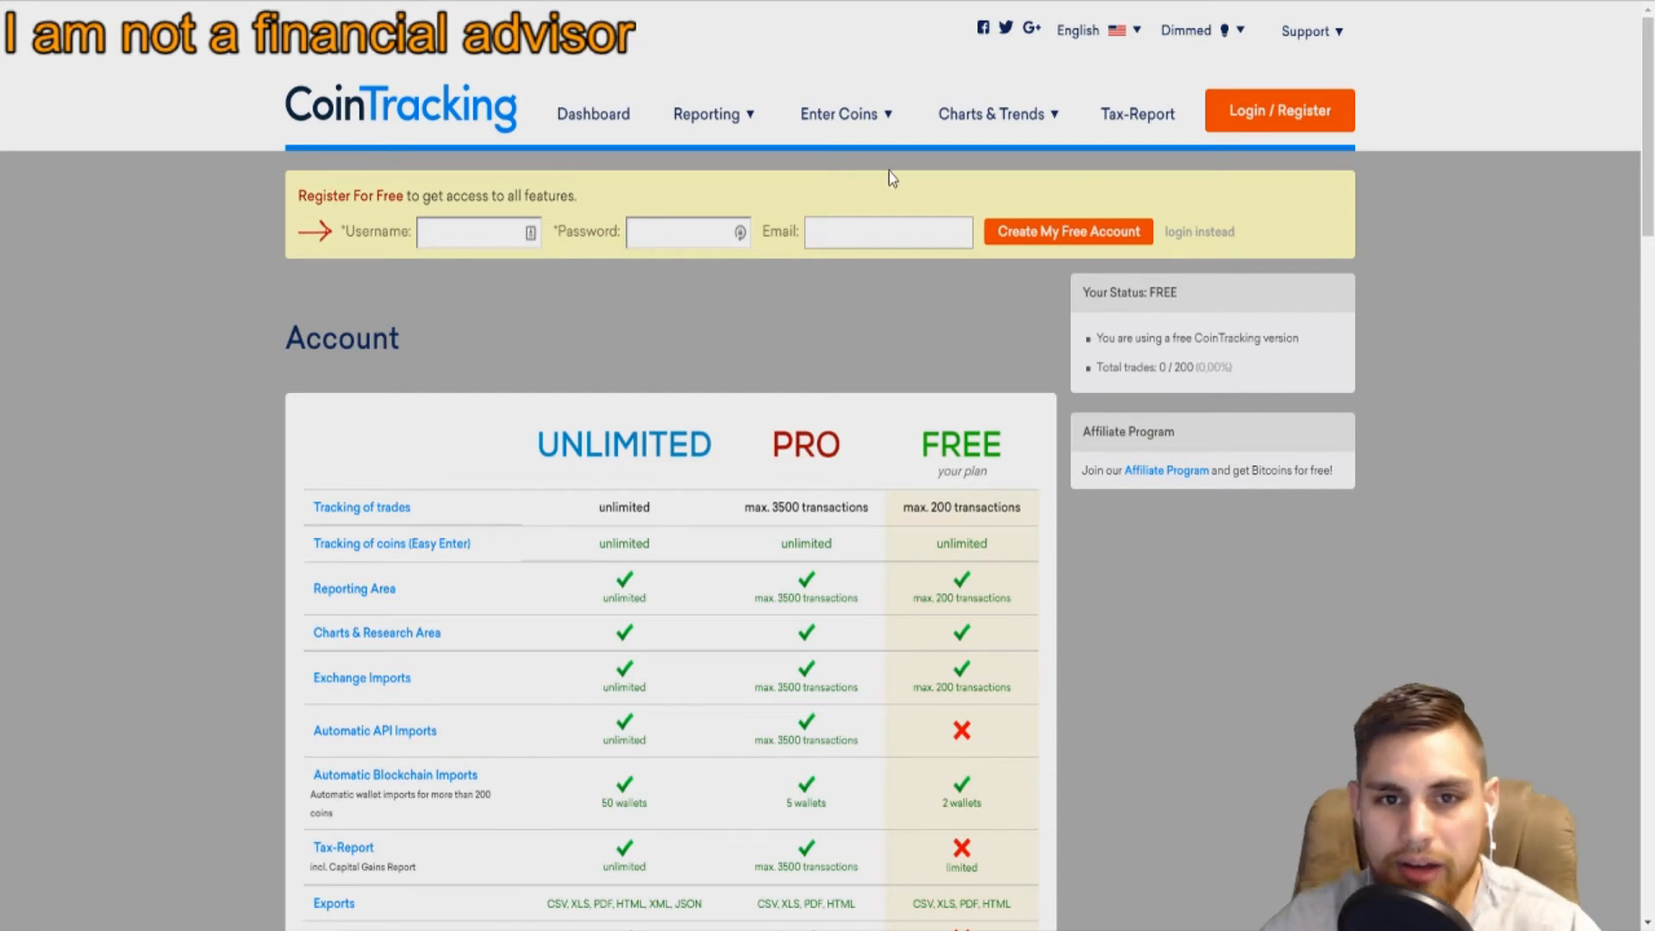
pyautogui.click(707, 113)
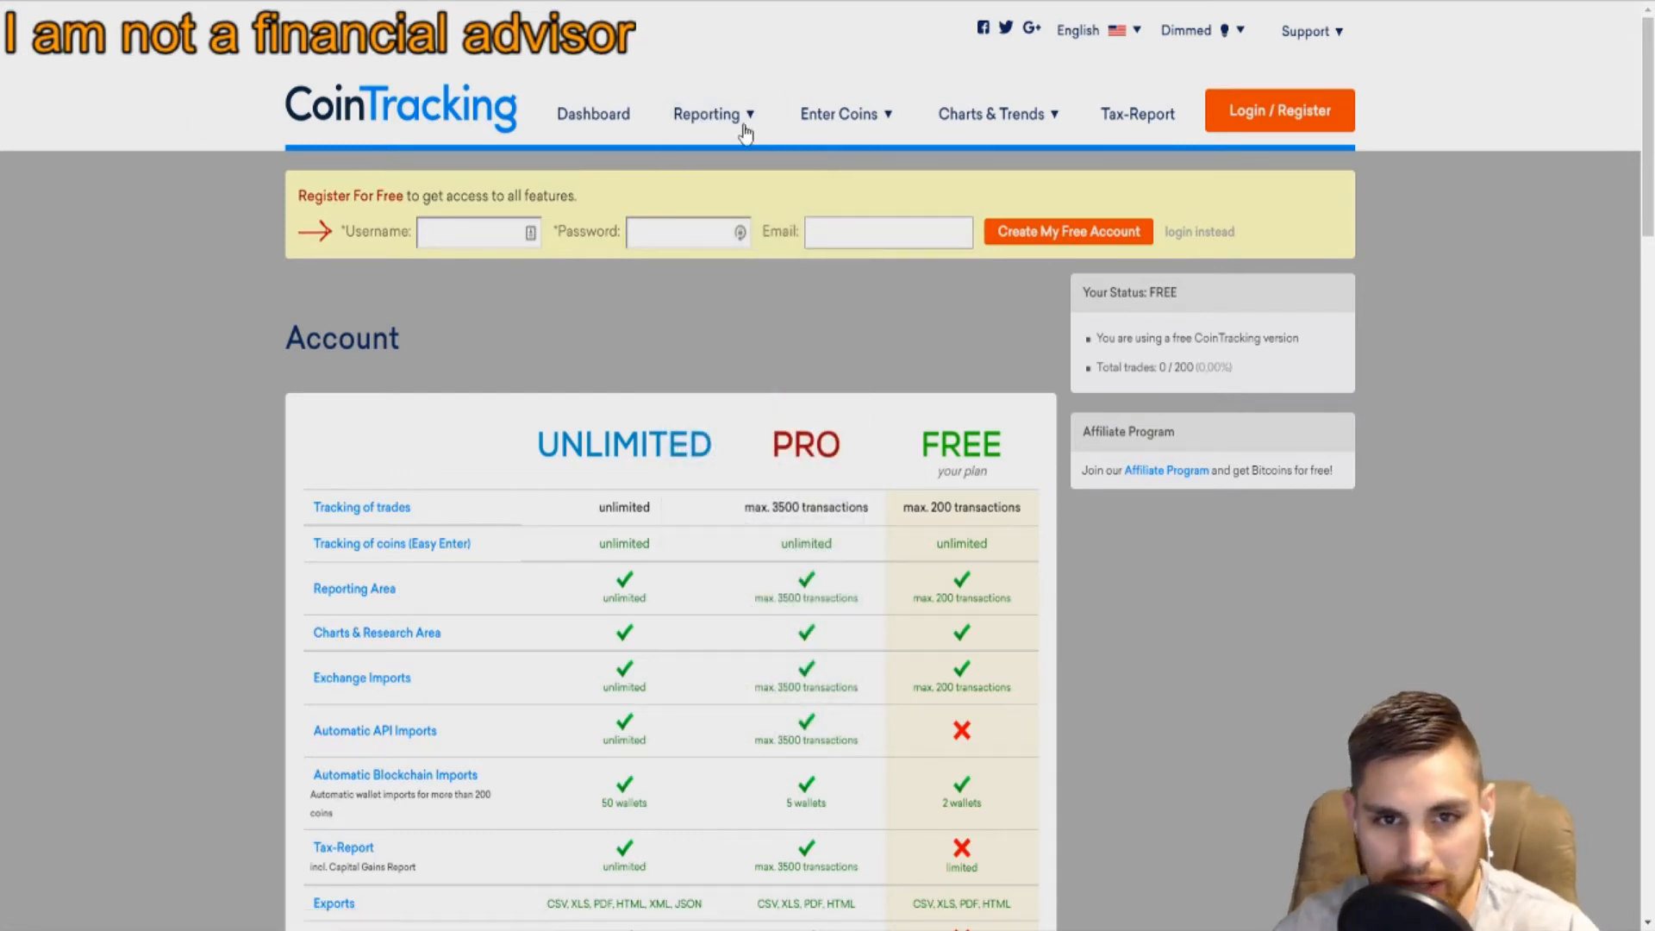
pyautogui.click(838, 114)
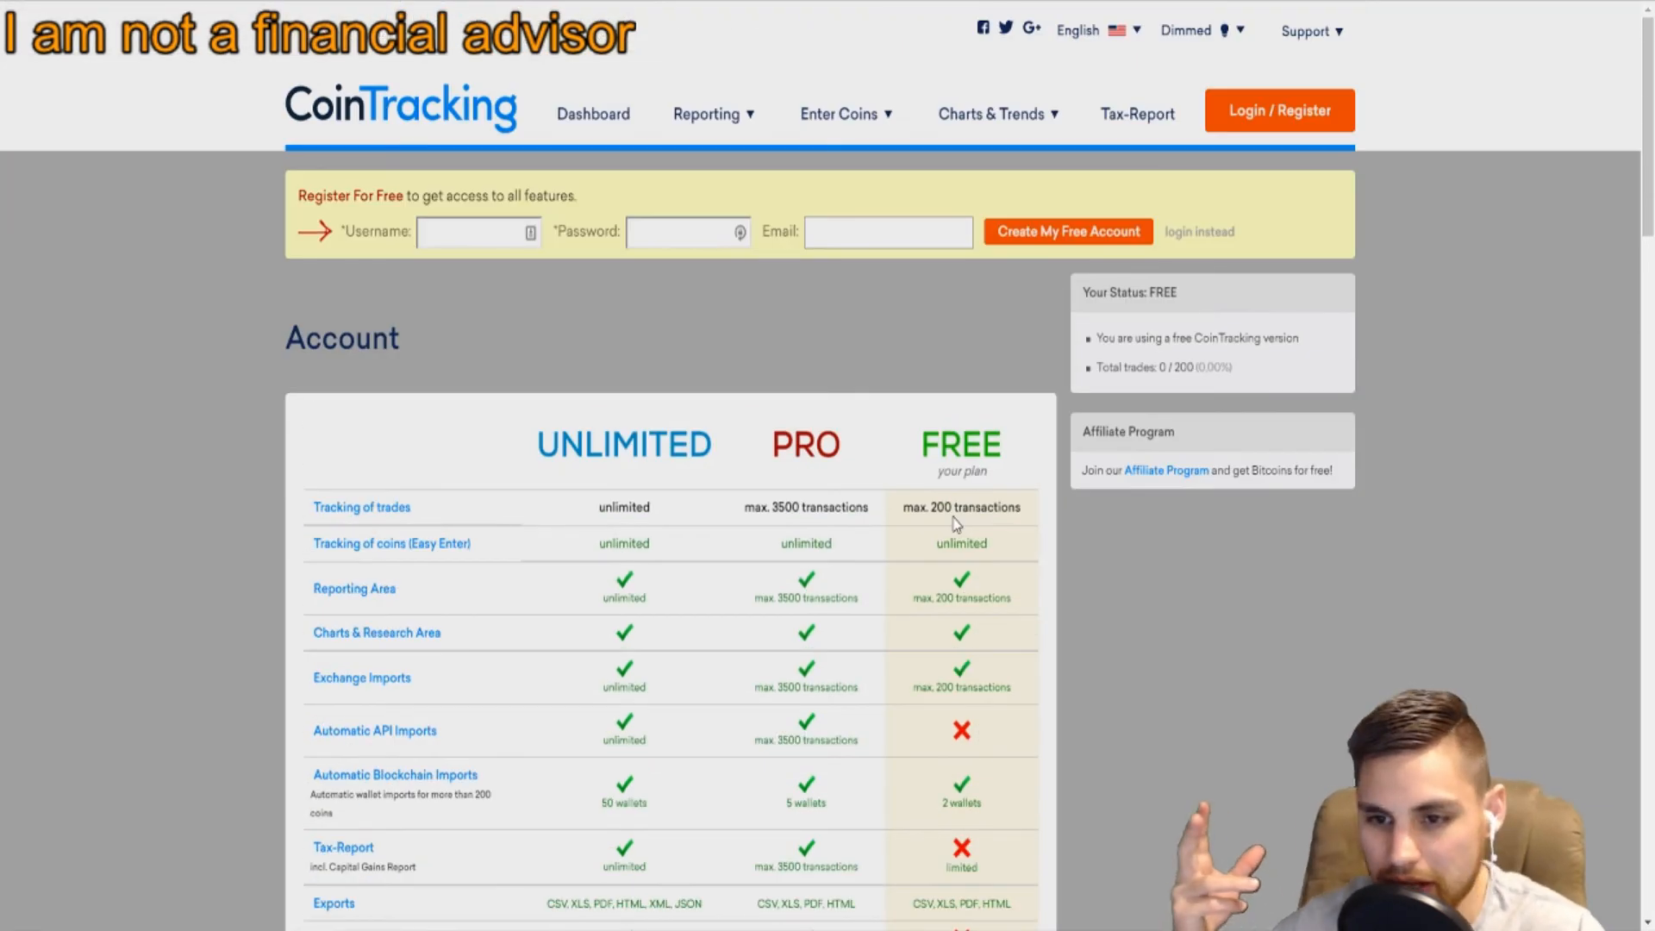
pyautogui.moveTo(1067, 834)
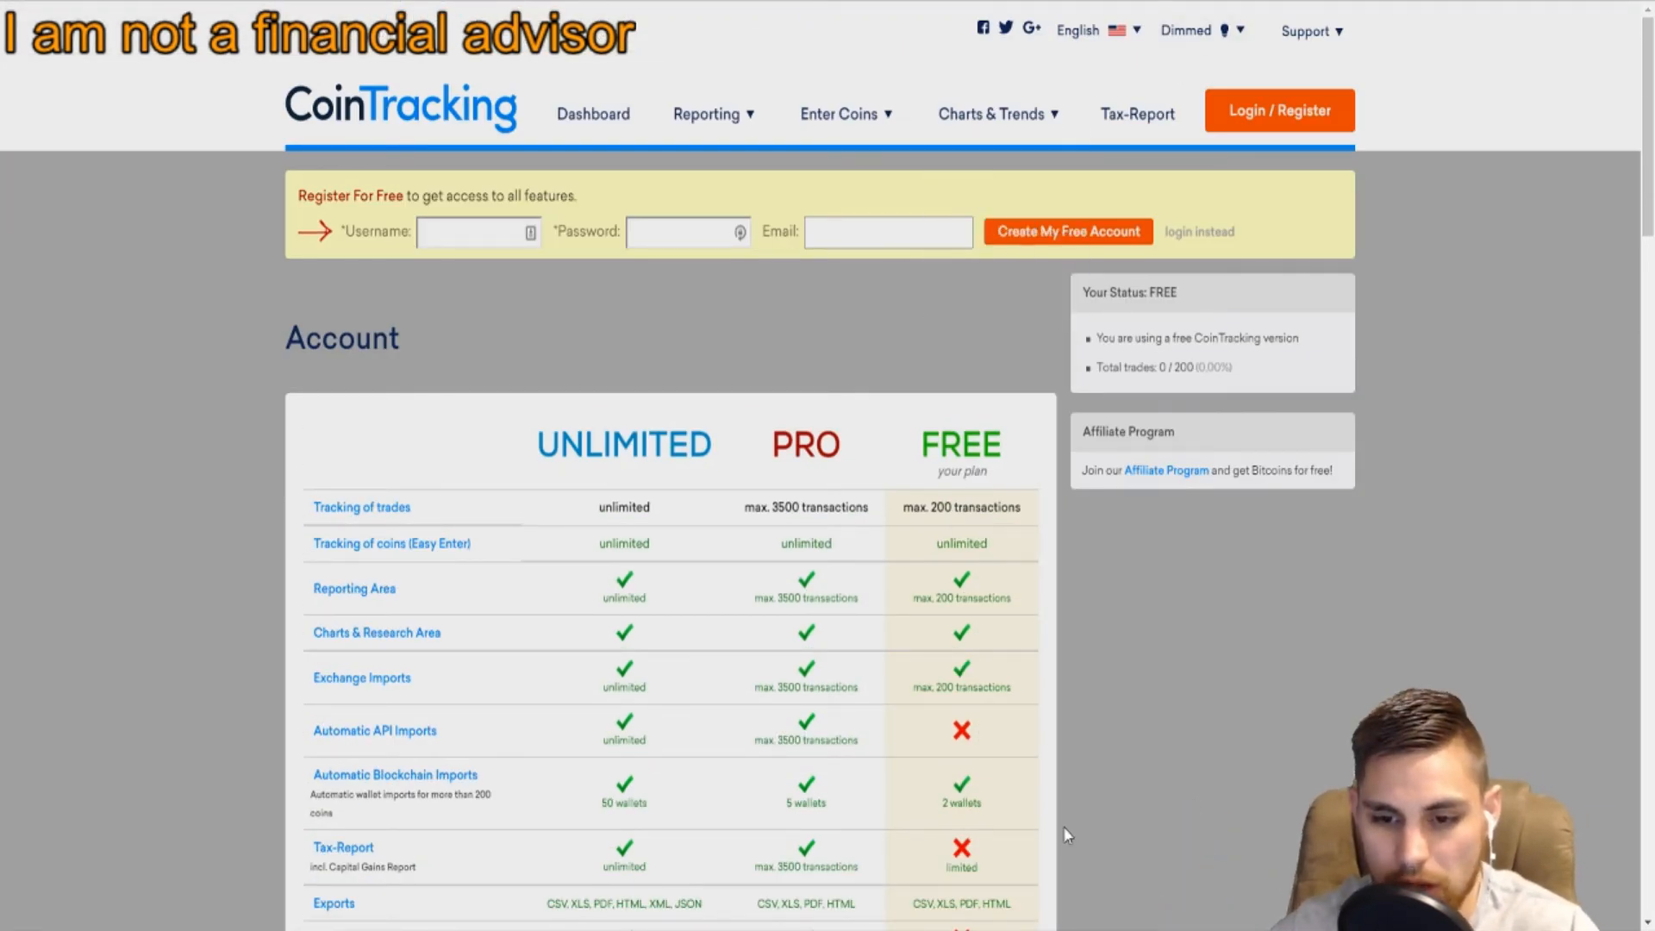
pyautogui.moveTo(913, 176)
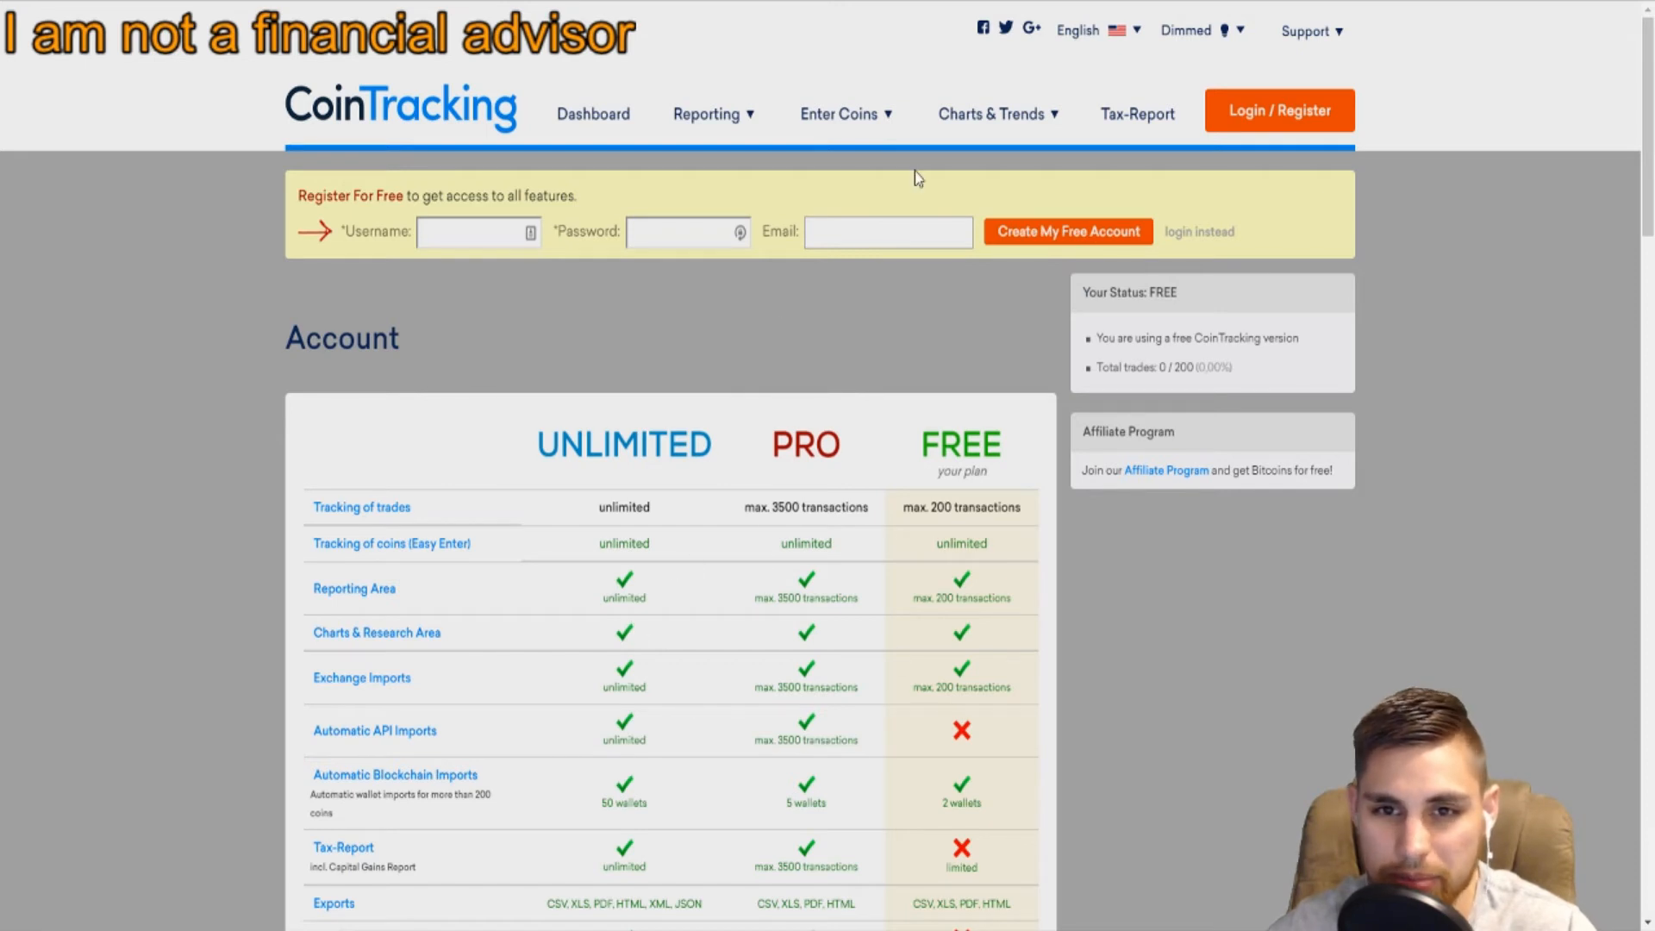
pyautogui.click(840, 114)
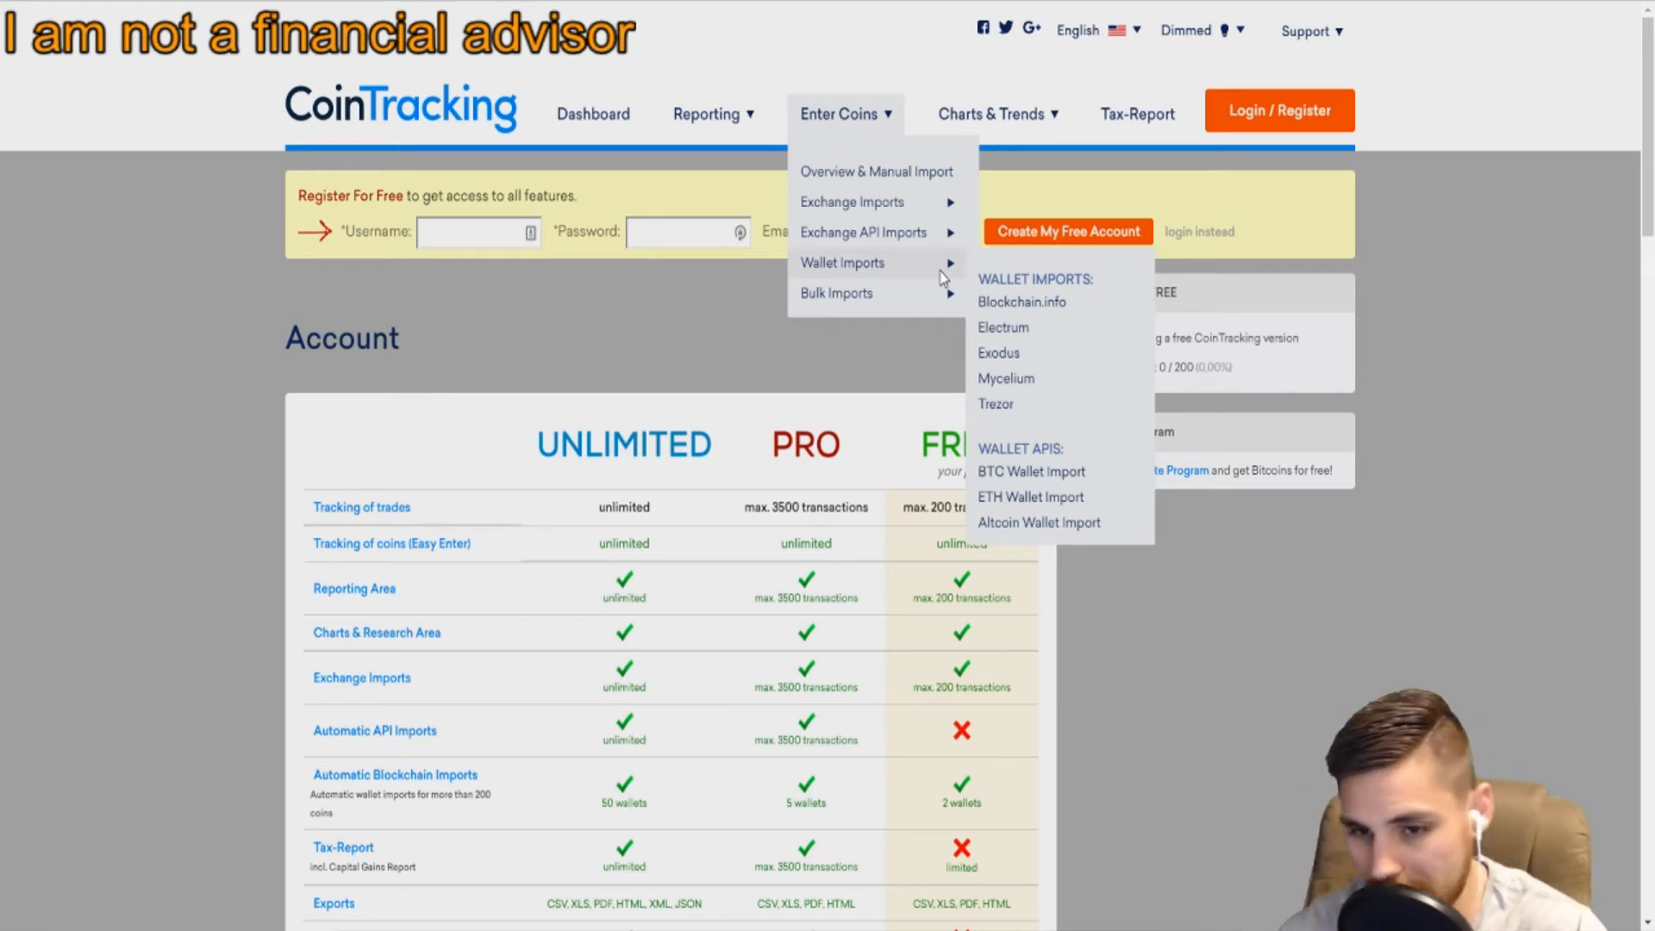
pyautogui.moveTo(836, 293)
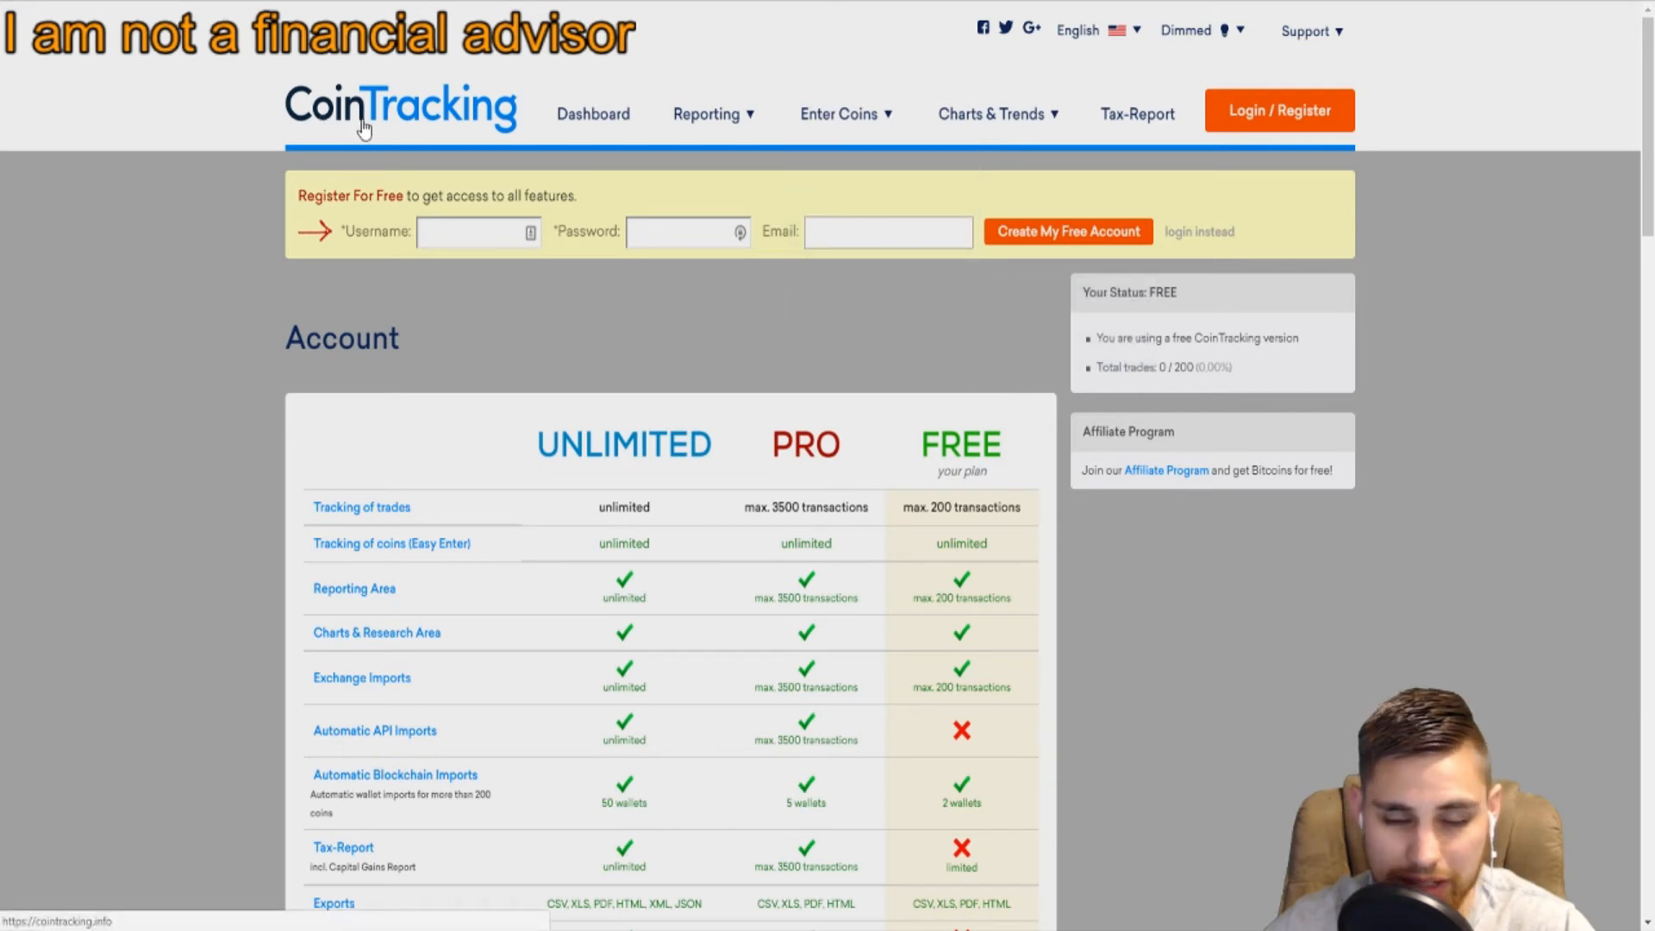
pyautogui.moveTo(528, 157)
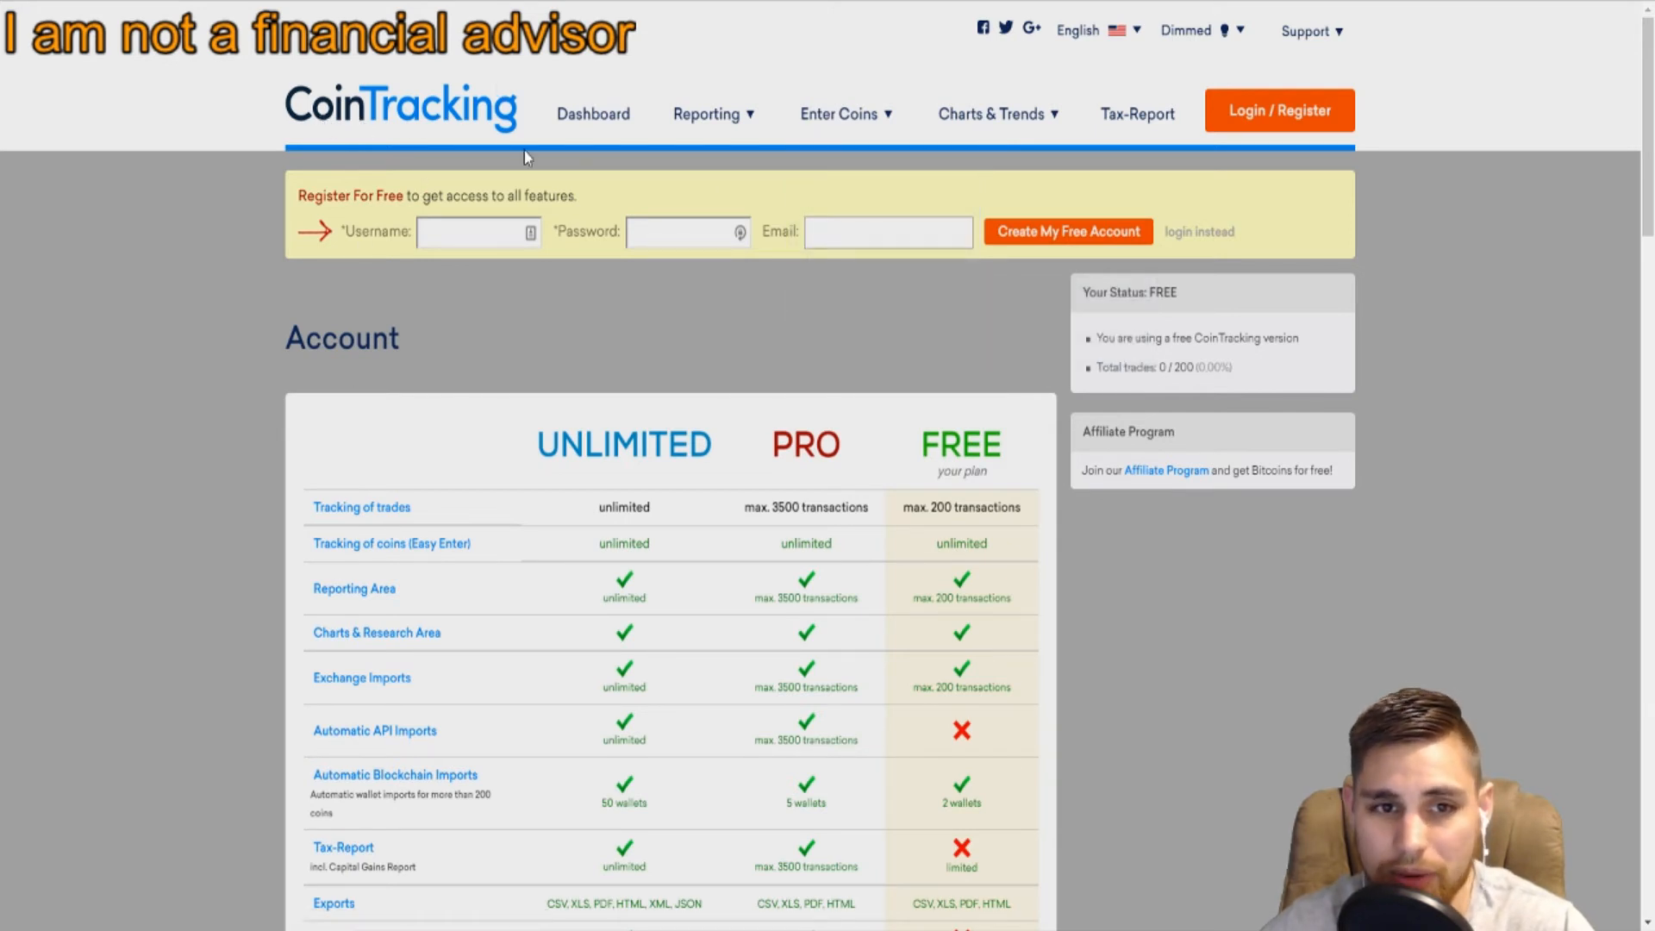
pyautogui.click(990, 114)
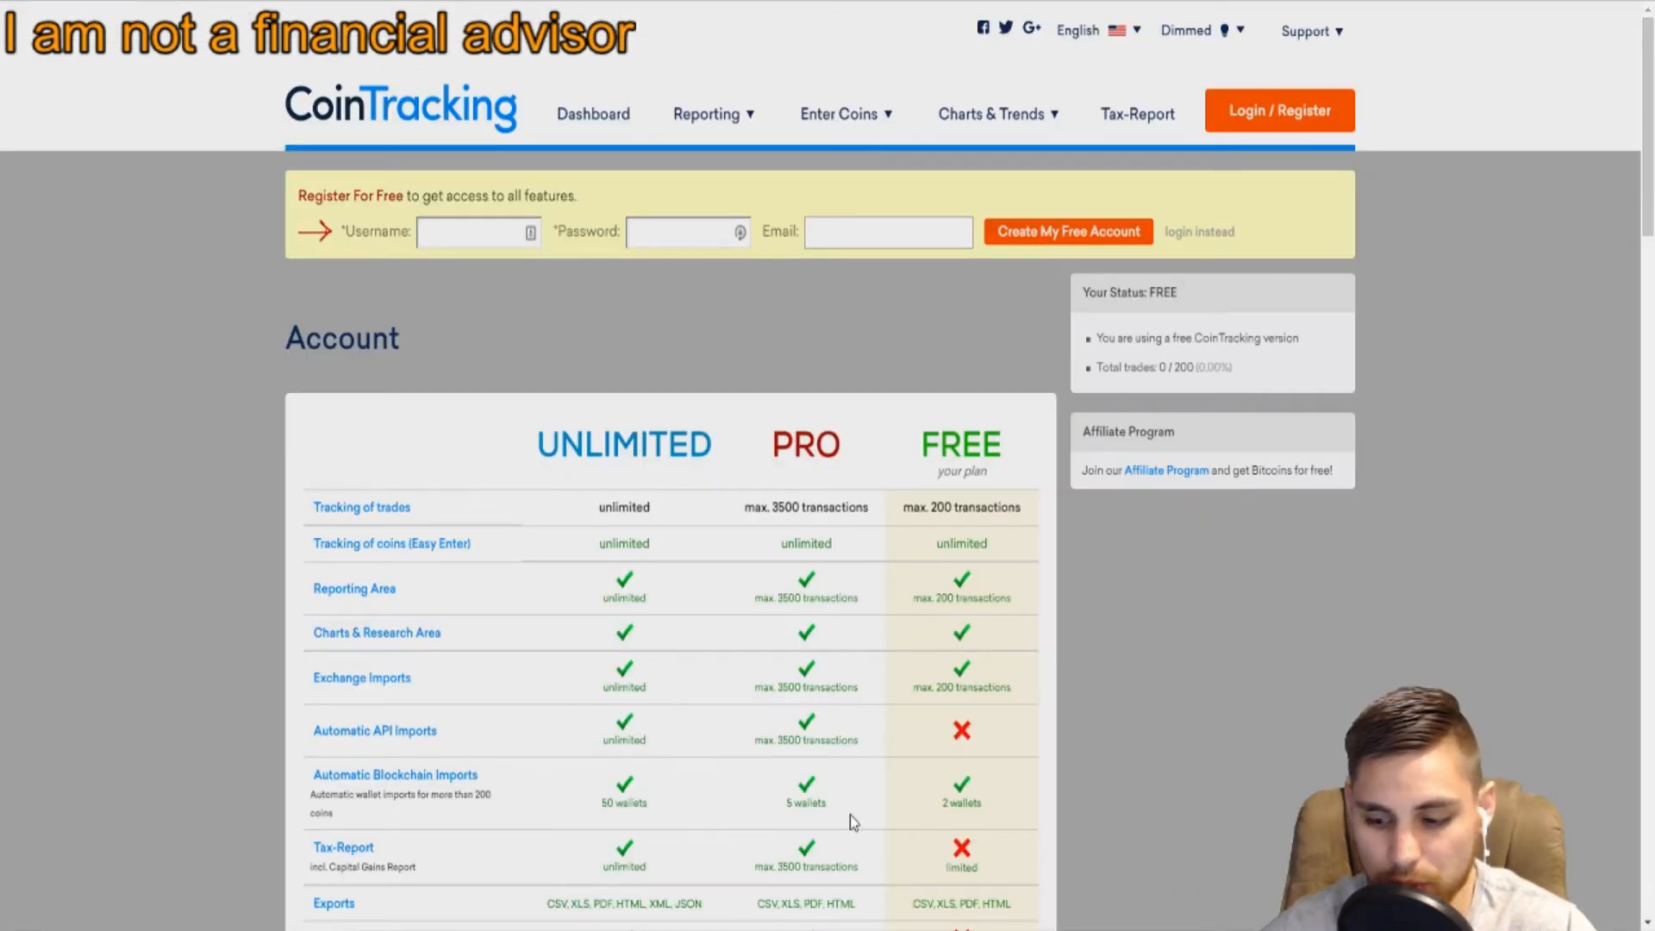
pyautogui.moveTo(233, 645)
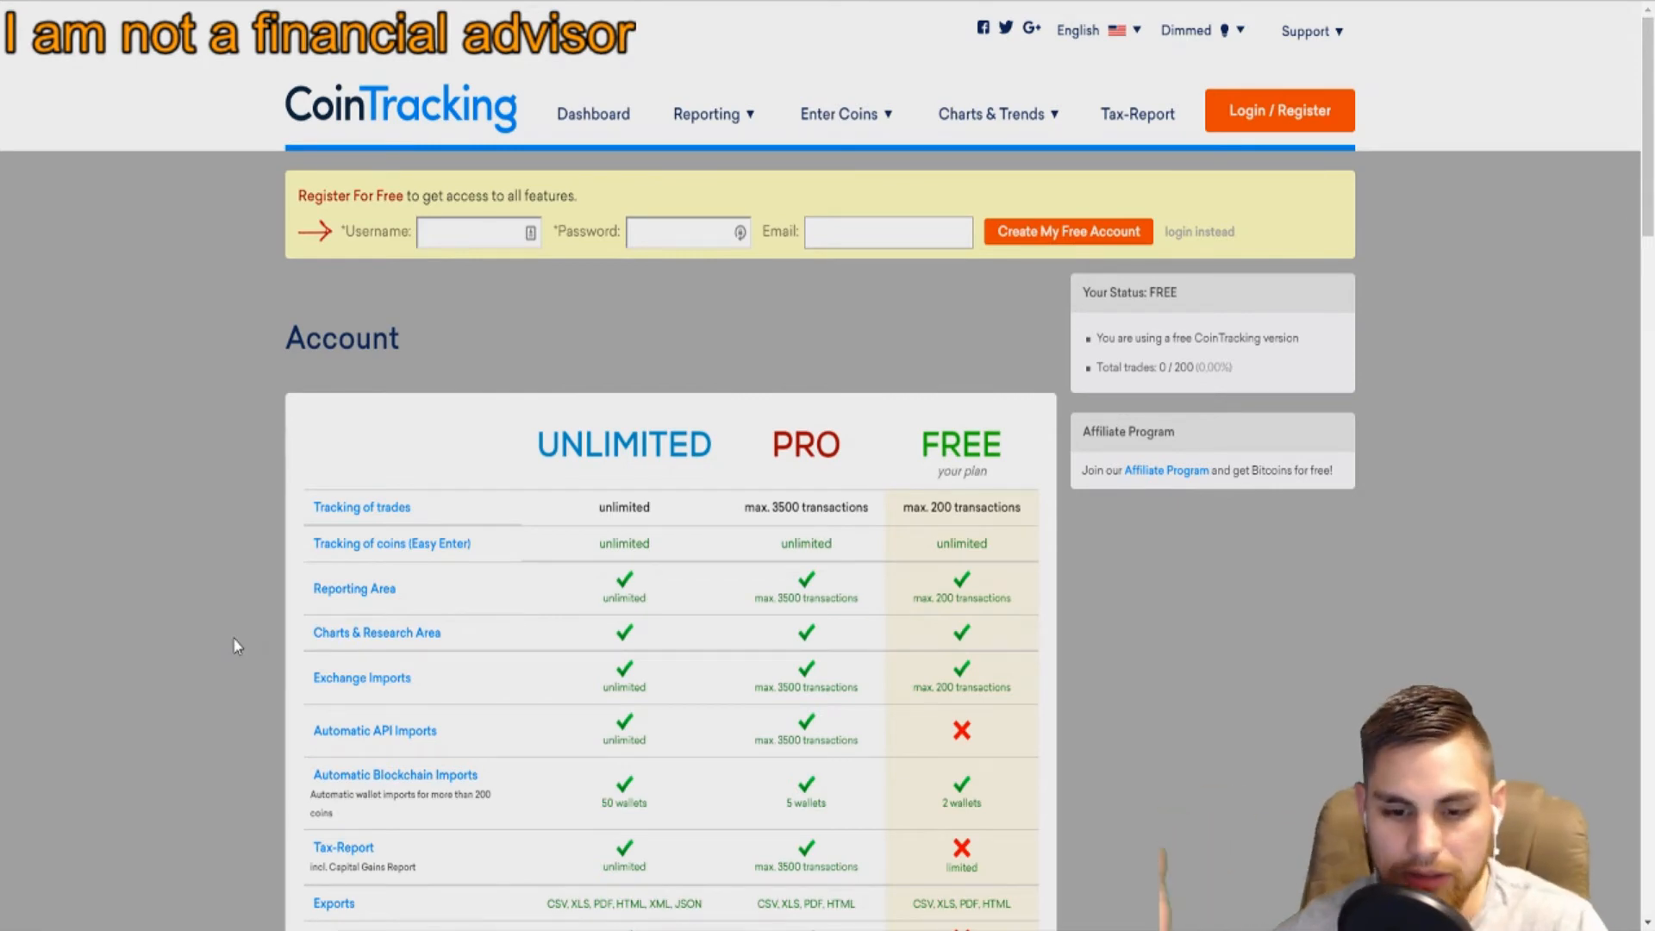
pyautogui.scroll(-3)
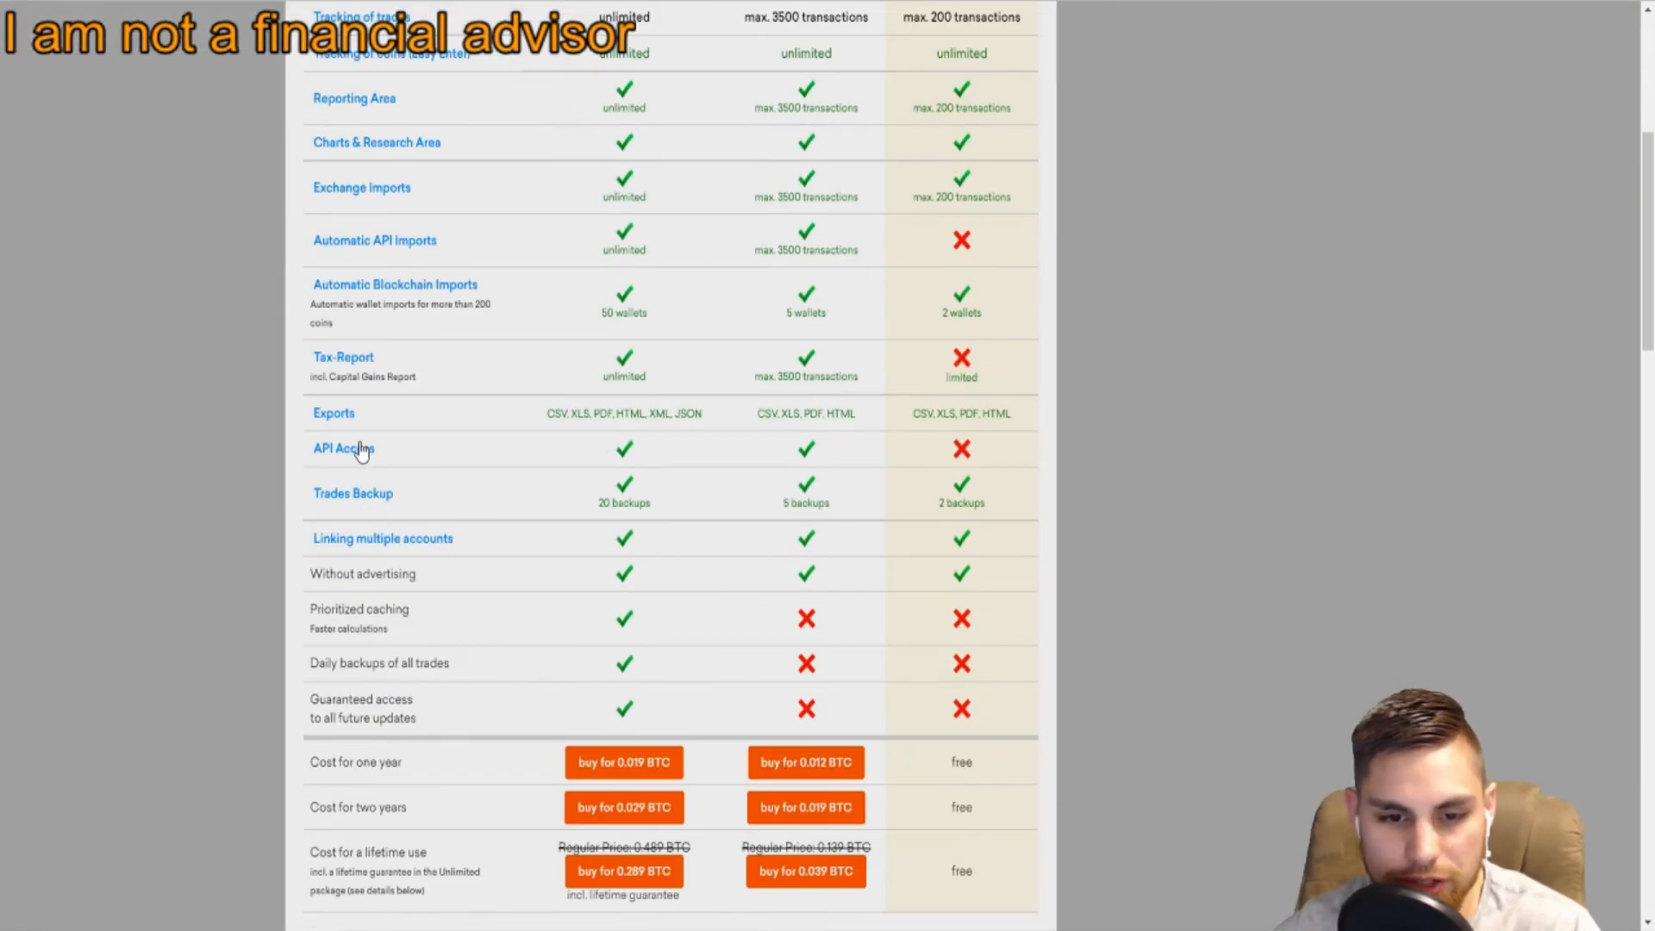
pyautogui.moveTo(1309, 605)
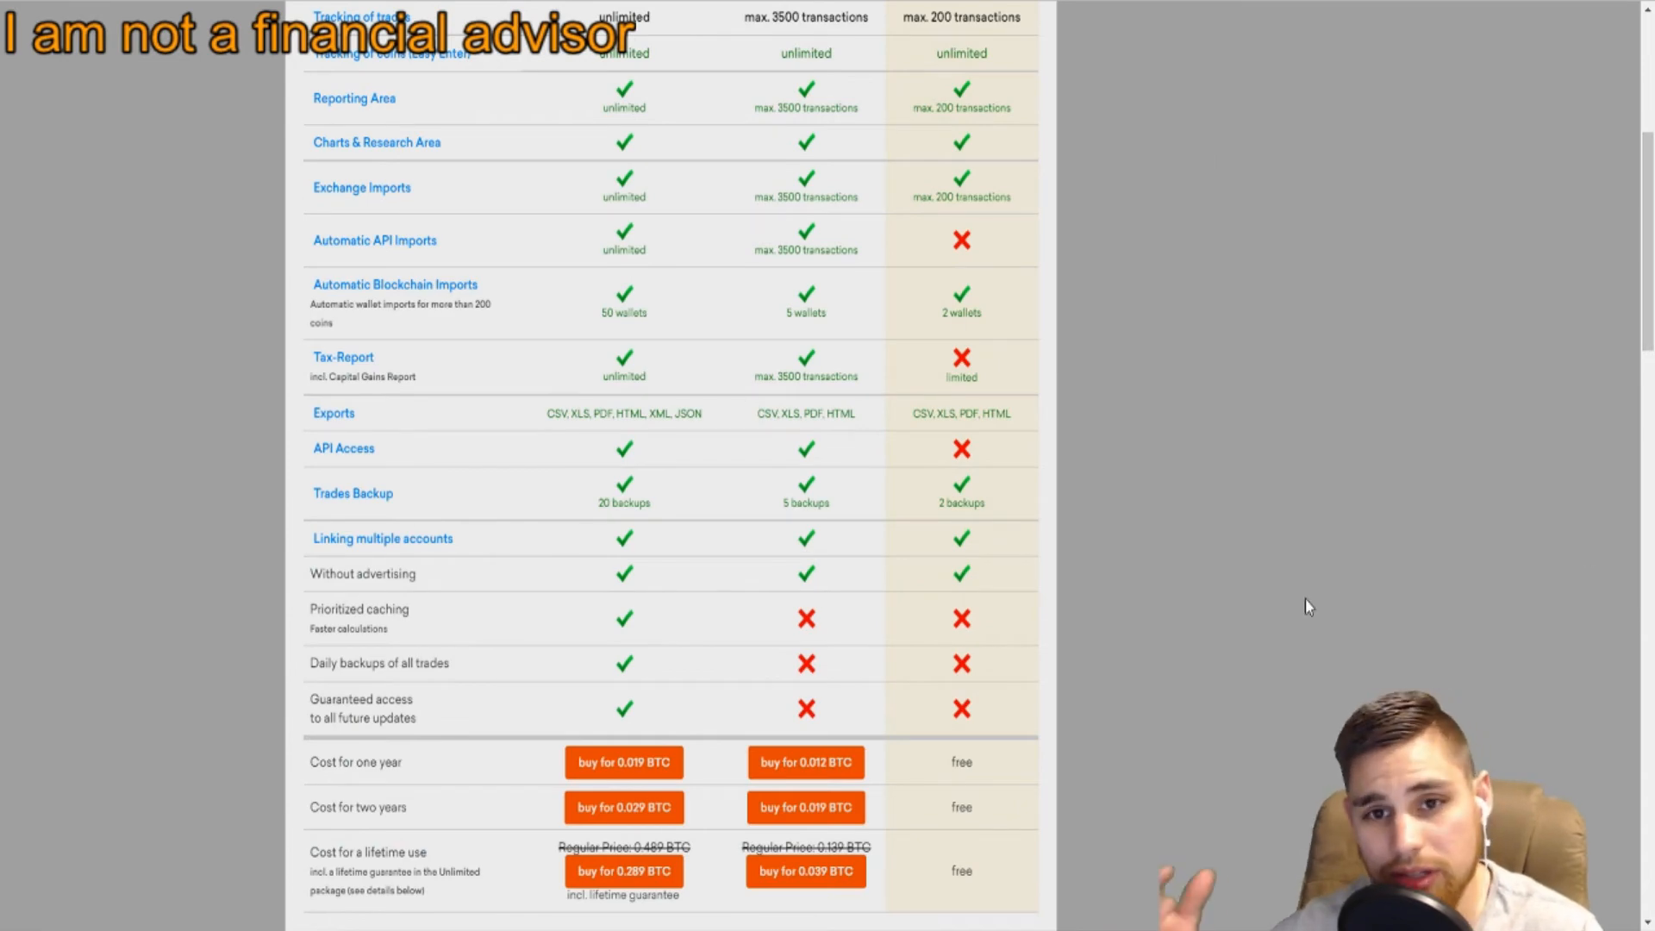
pyautogui.scroll(3)
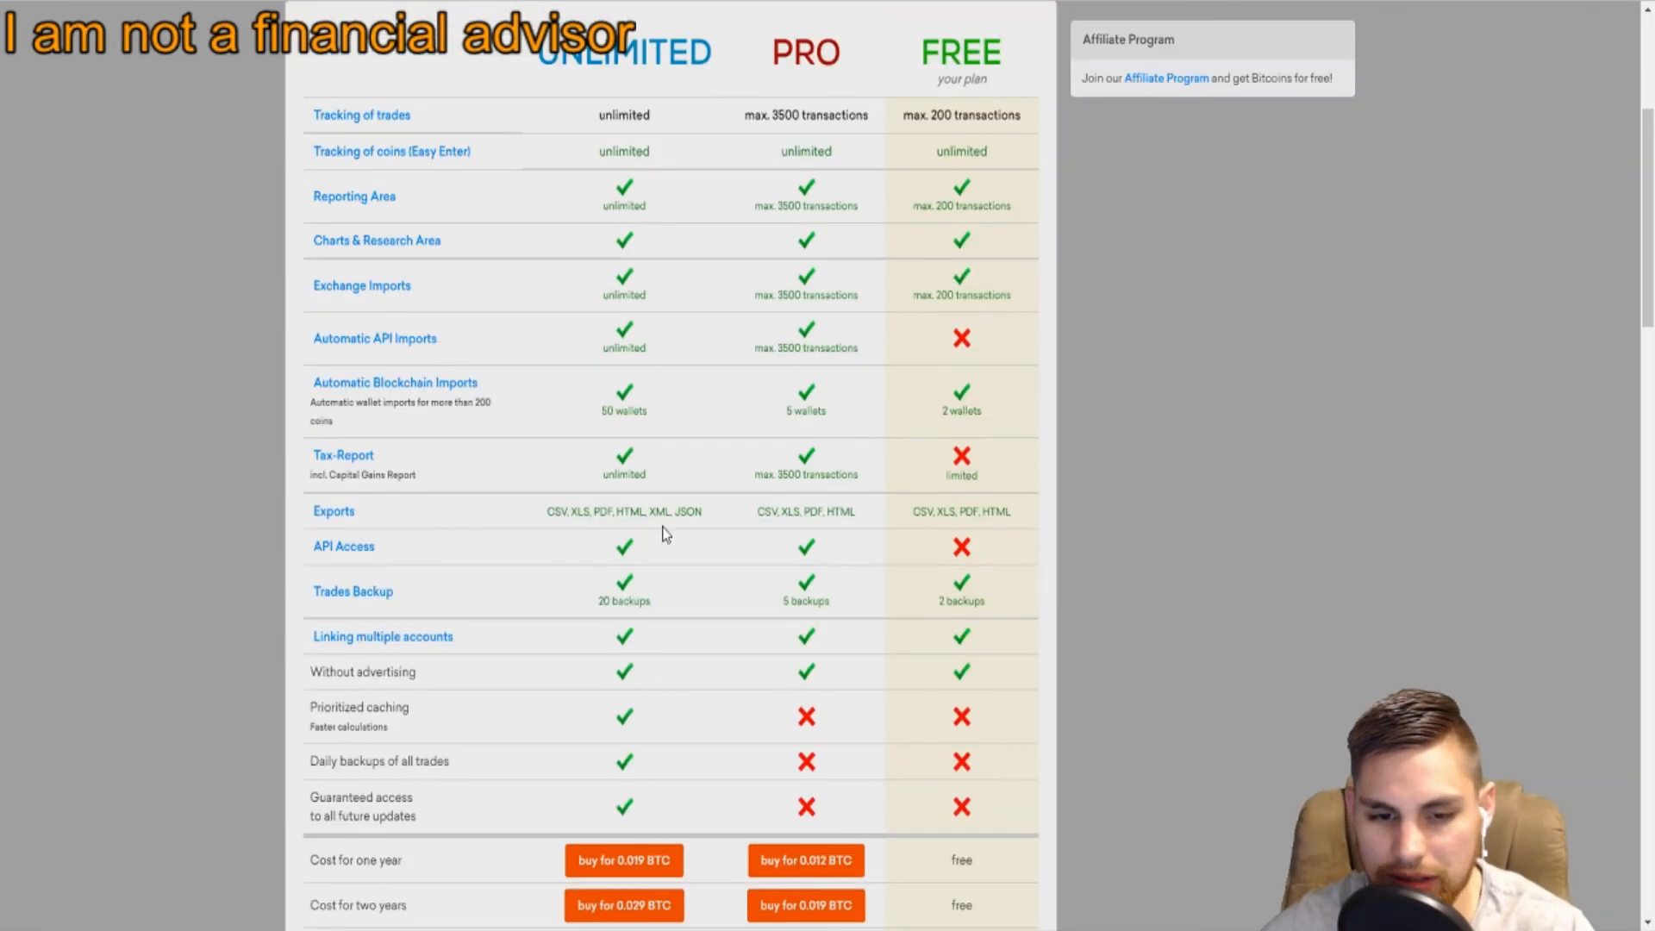
pyautogui.moveTo(453, 669)
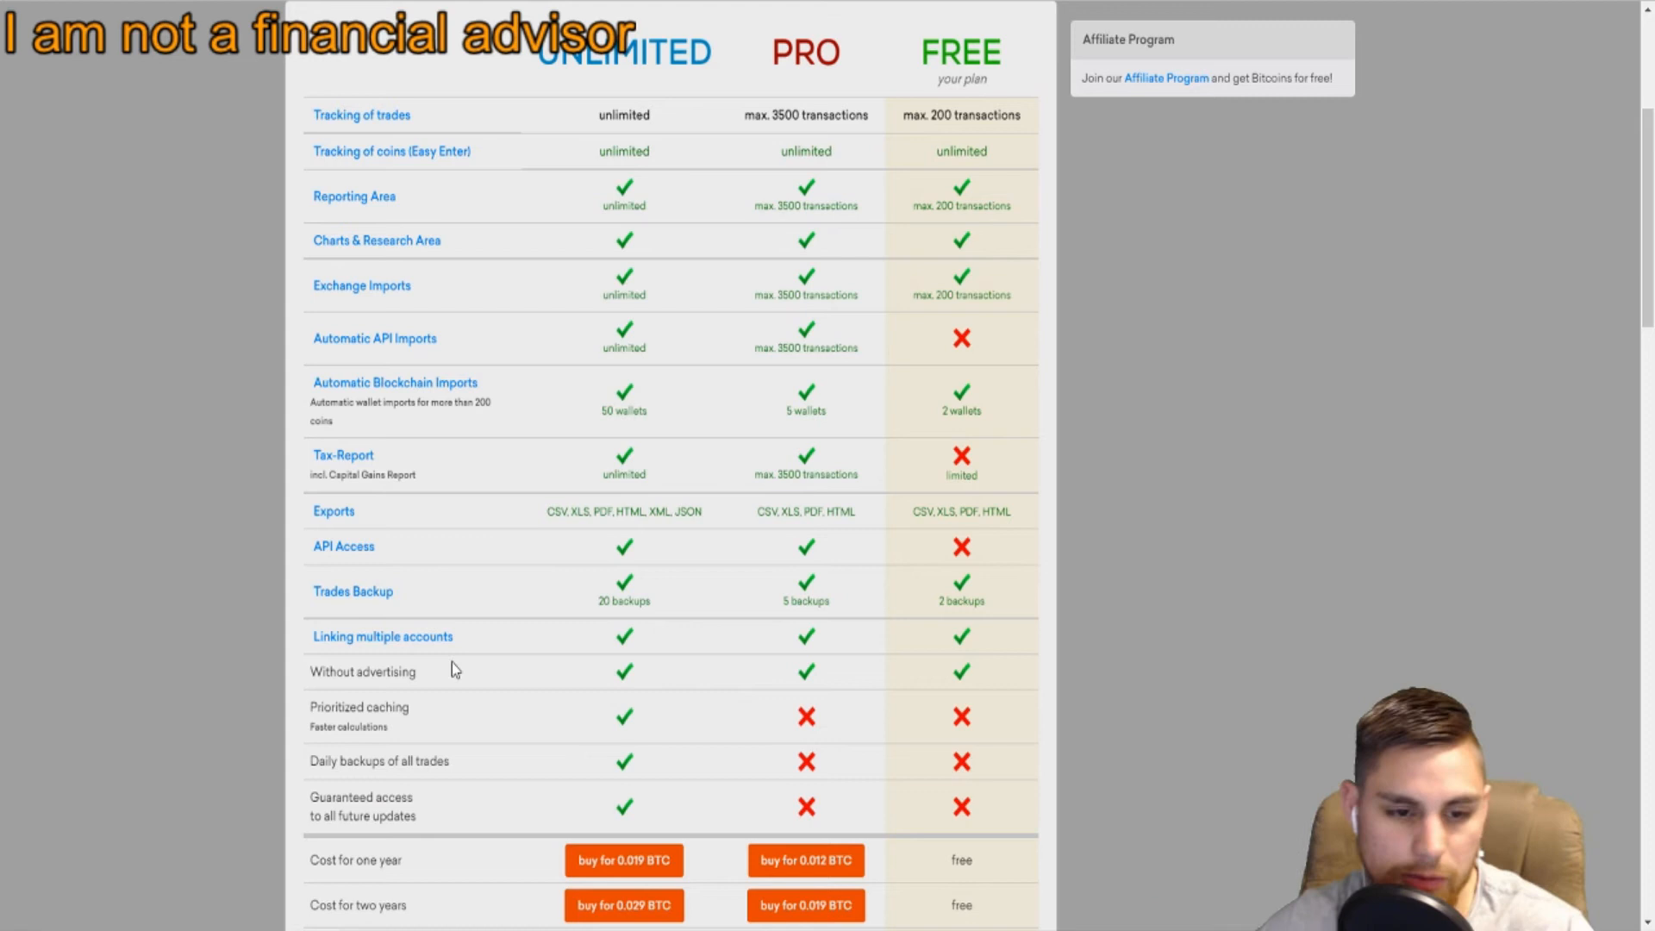
pyautogui.moveTo(547, 393)
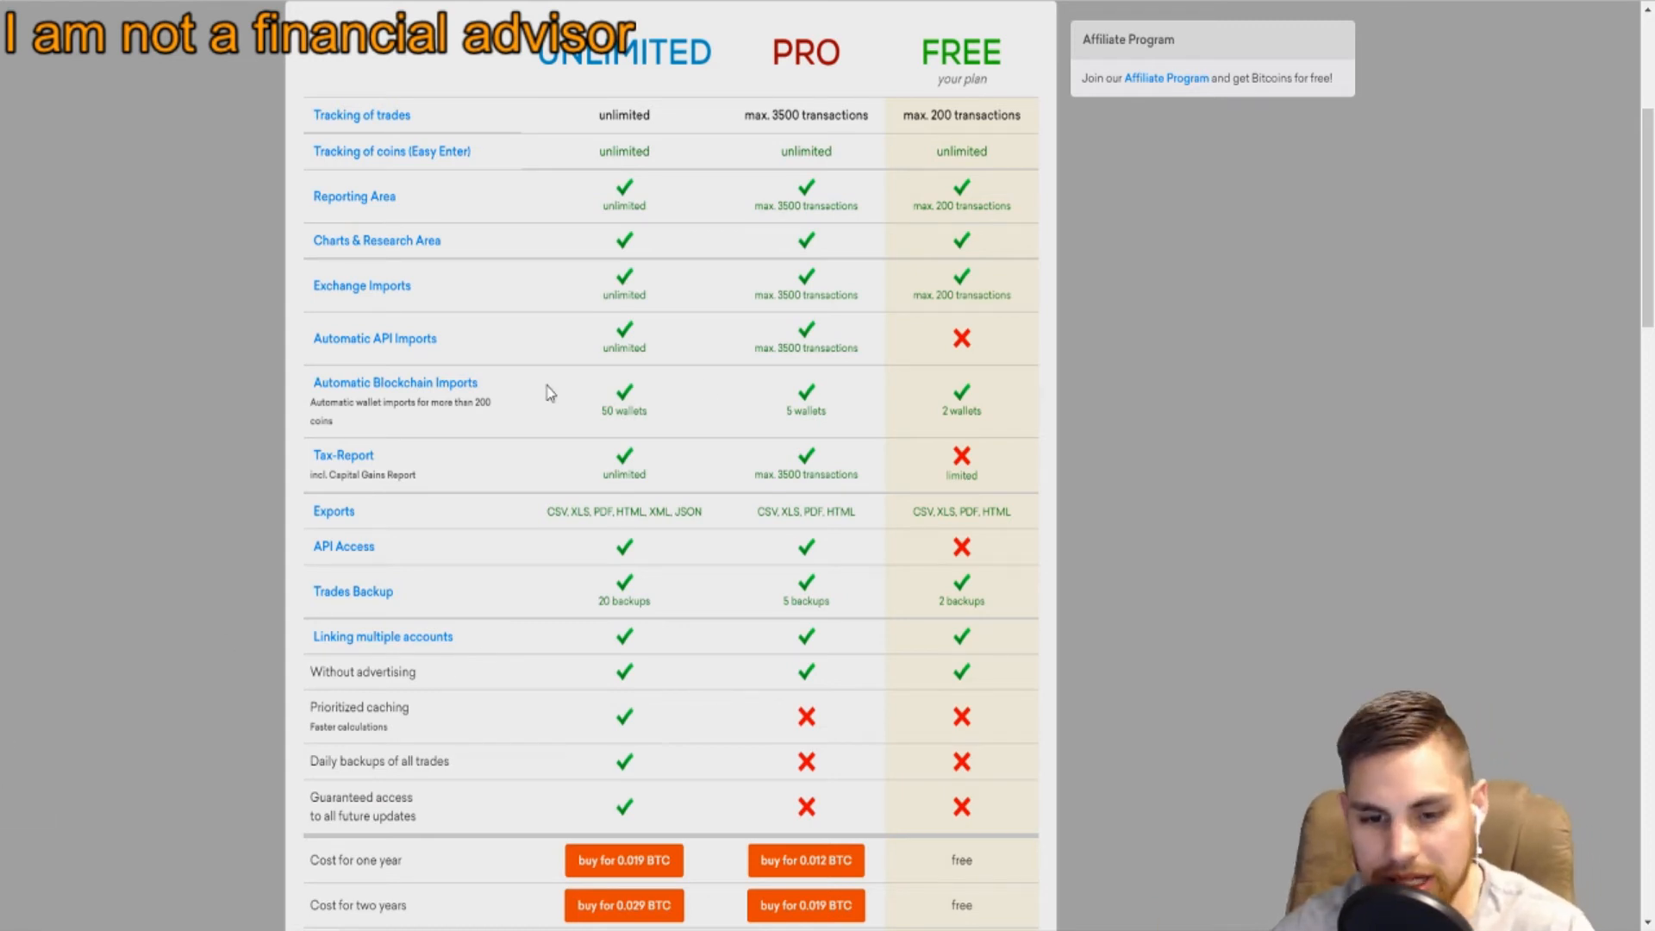
pyautogui.scroll(3)
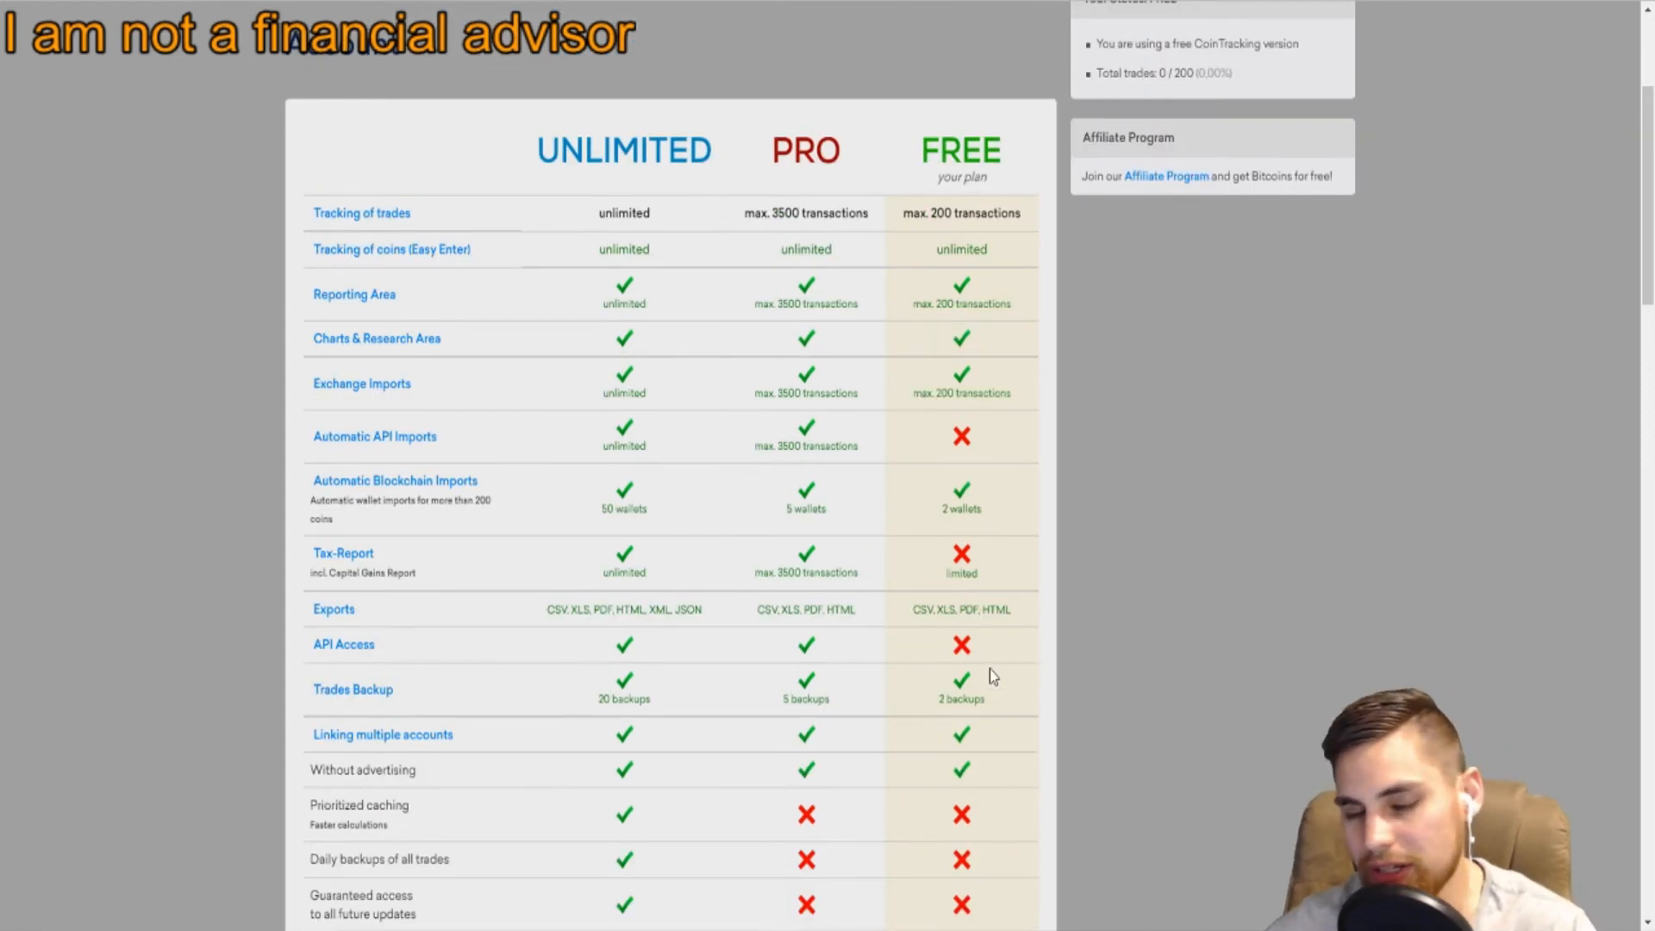
pyautogui.moveTo(853, 612)
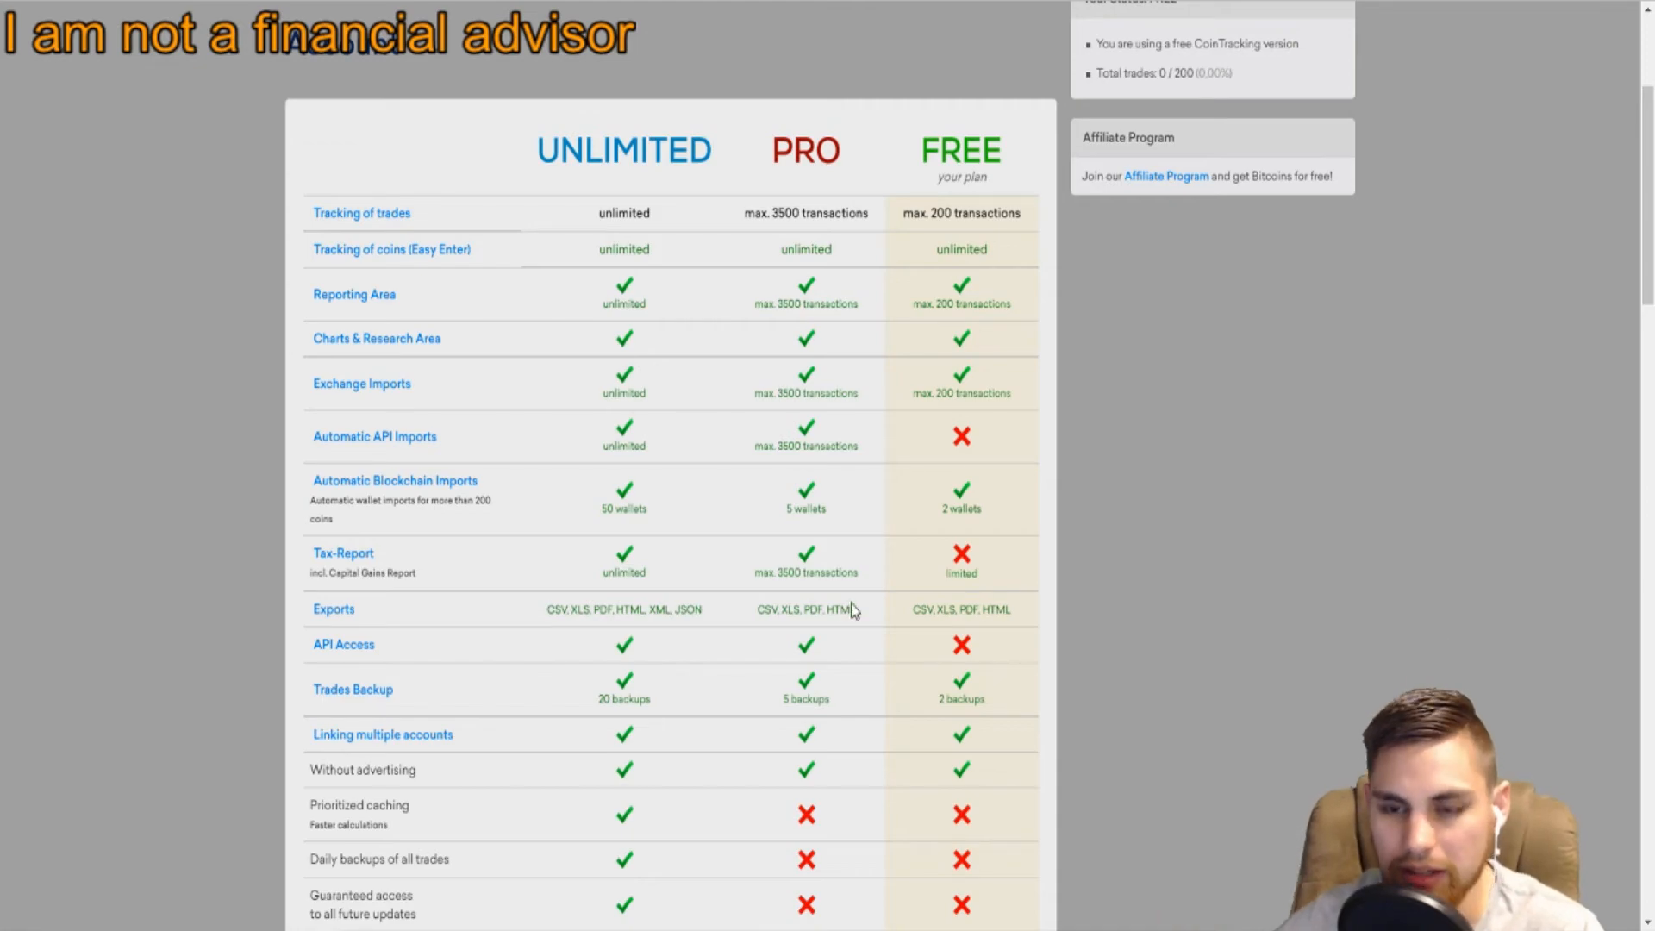
pyautogui.scroll(-3)
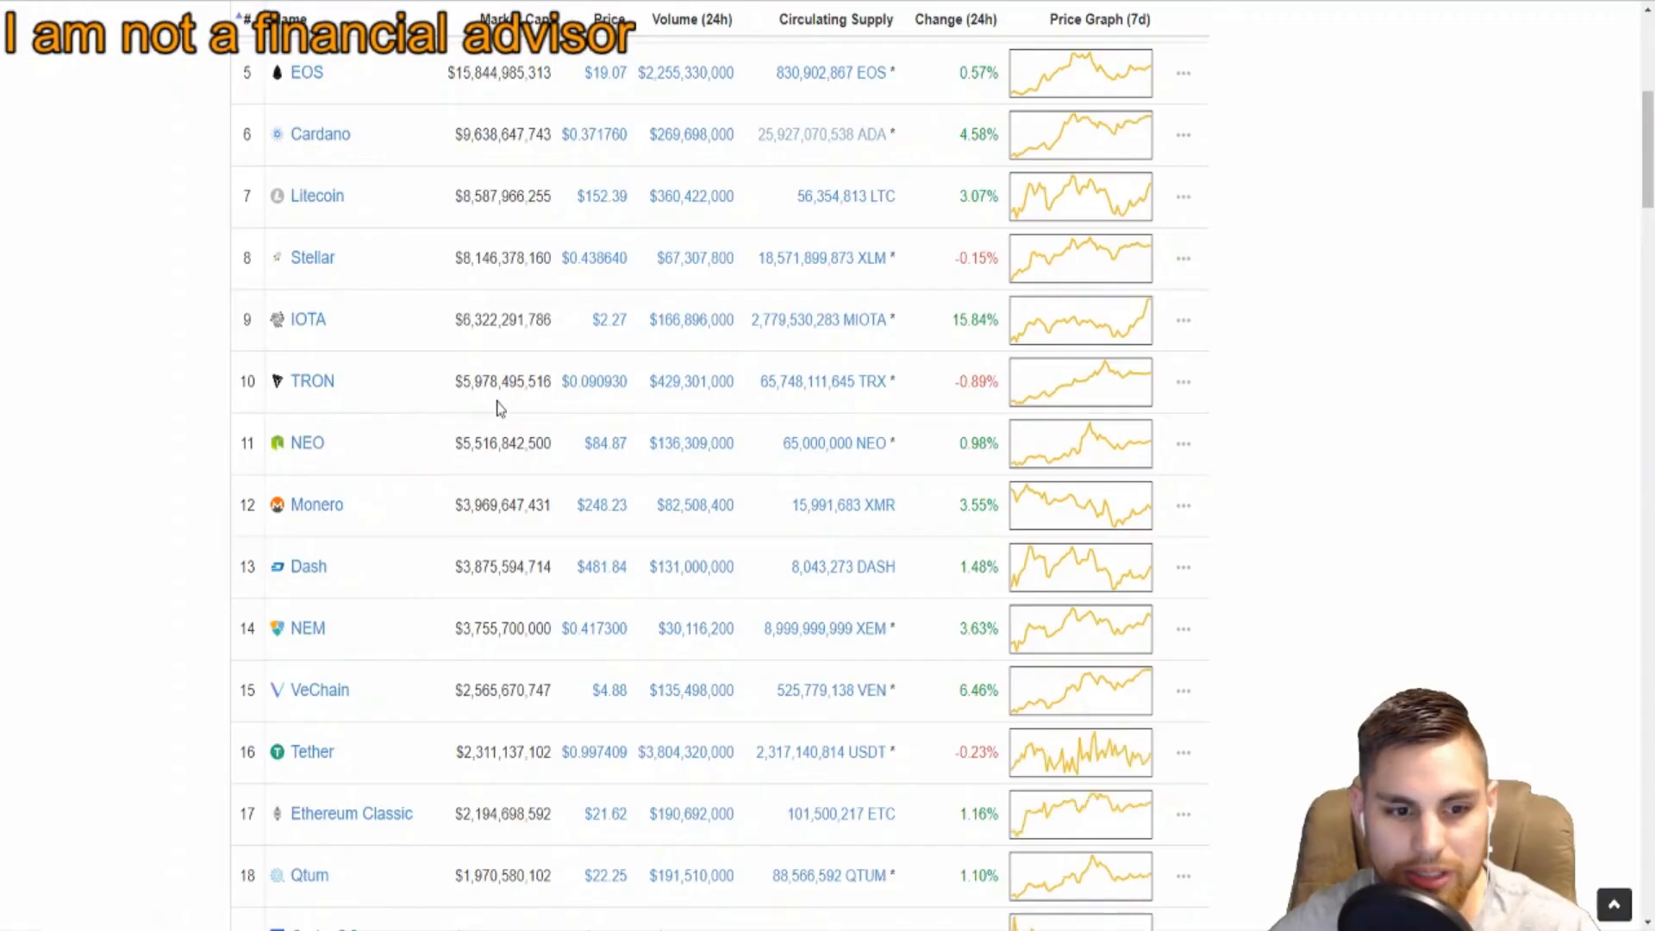
pyautogui.moveTo(1192, 410)
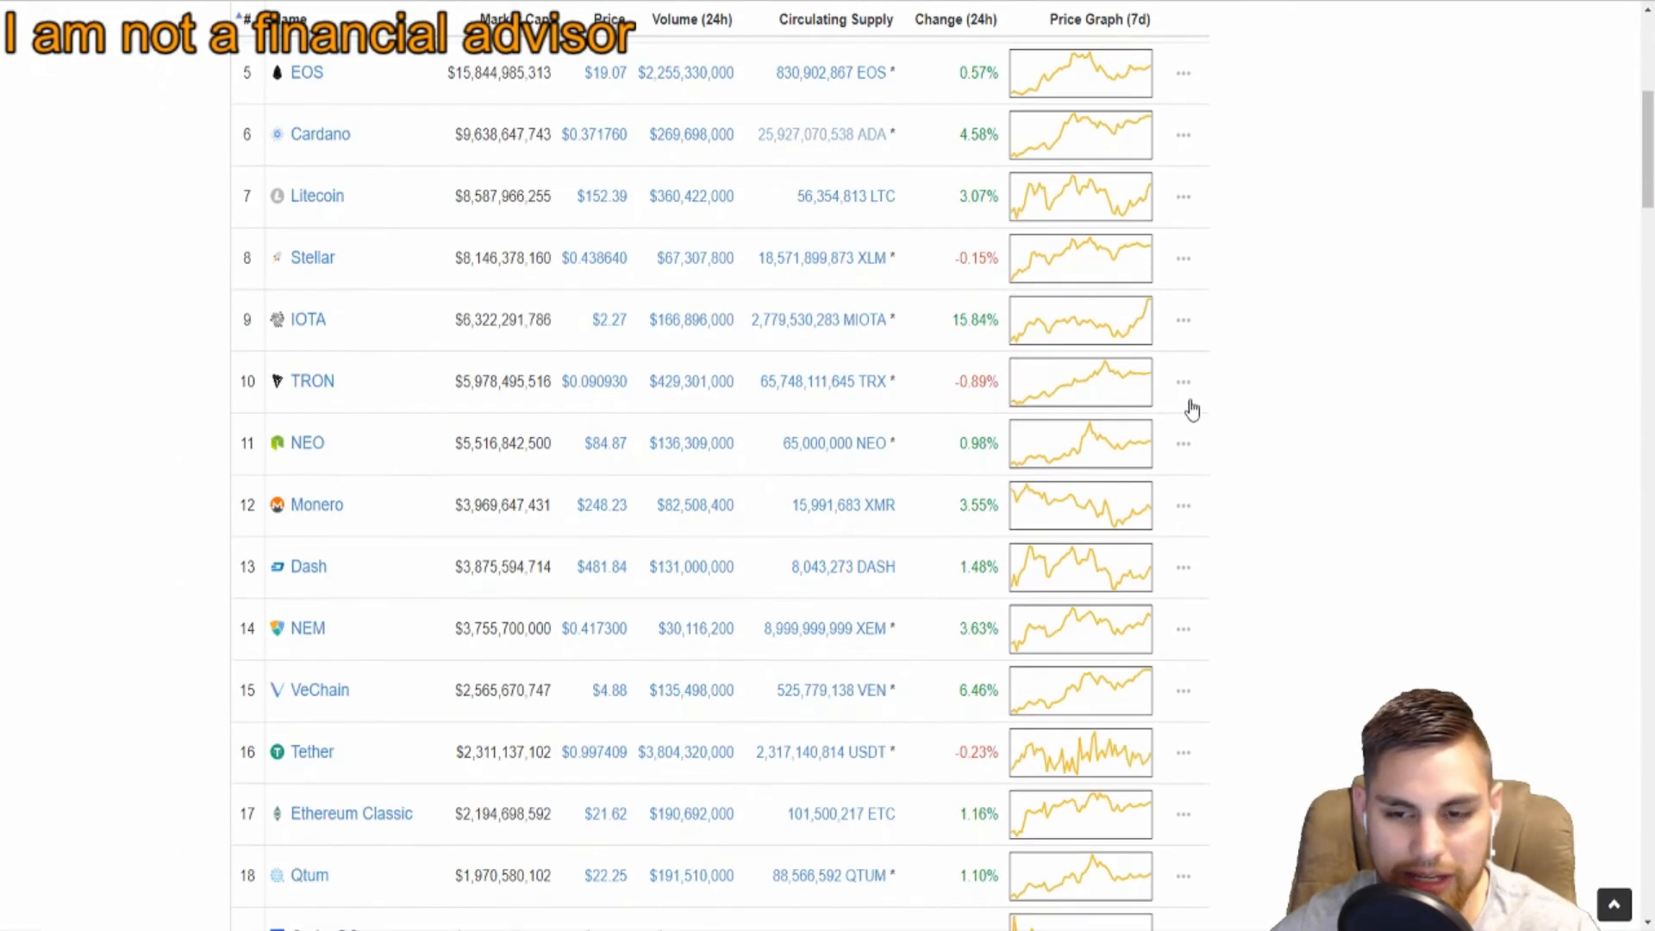
pyautogui.scroll(3)
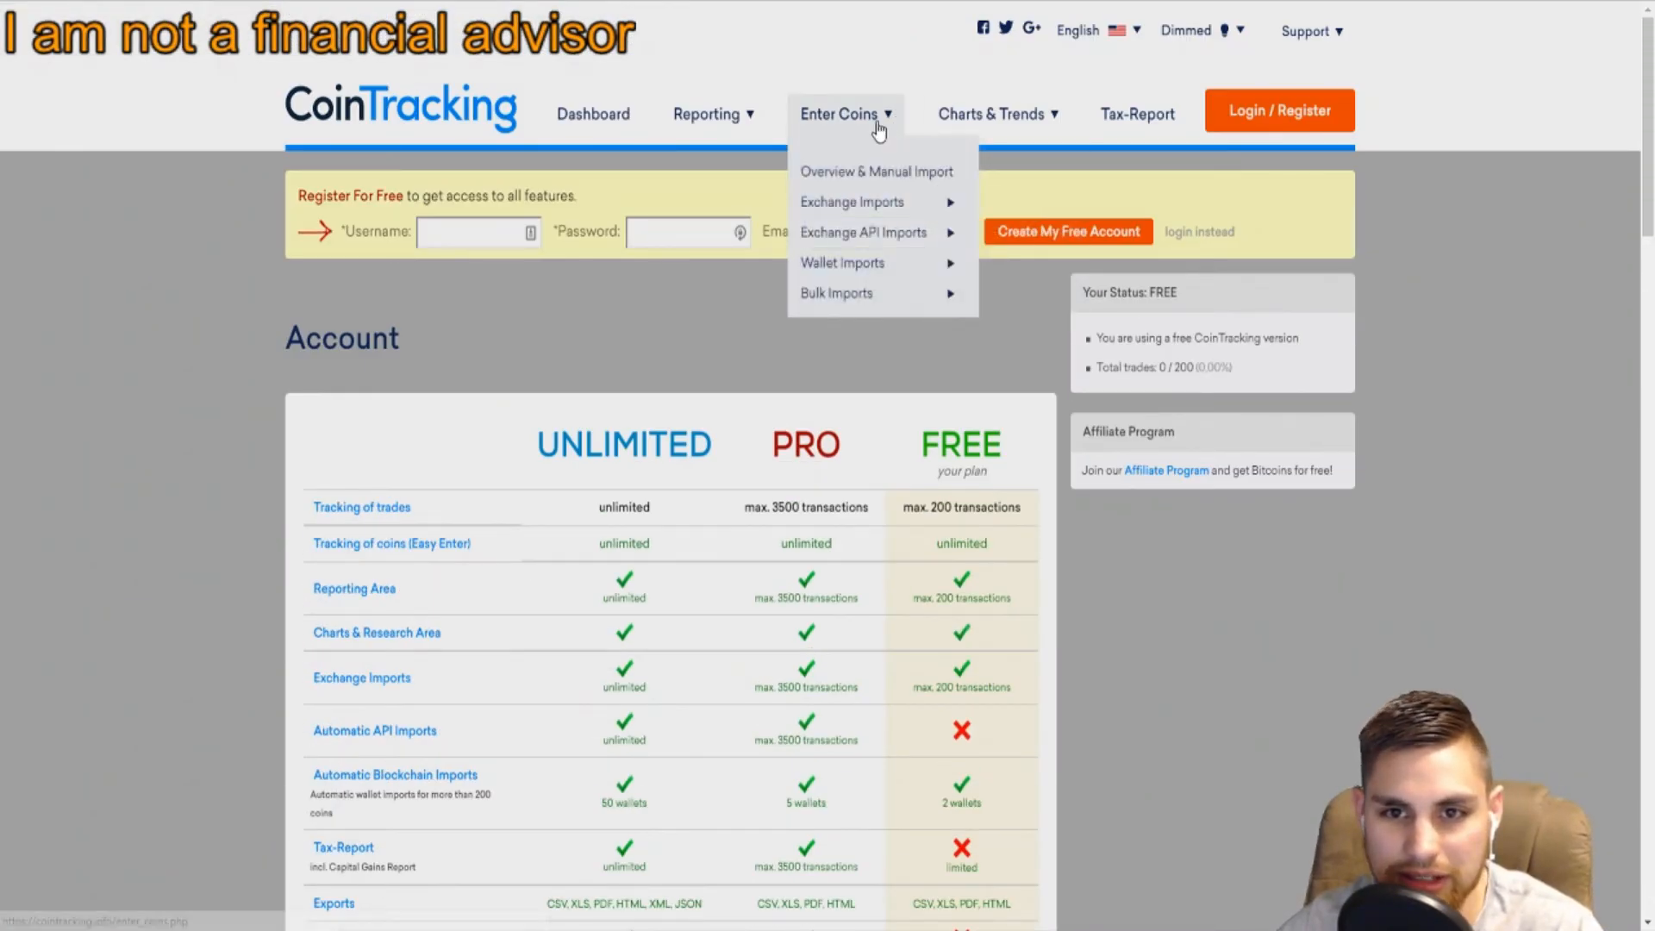
pyautogui.moveTo(836, 293)
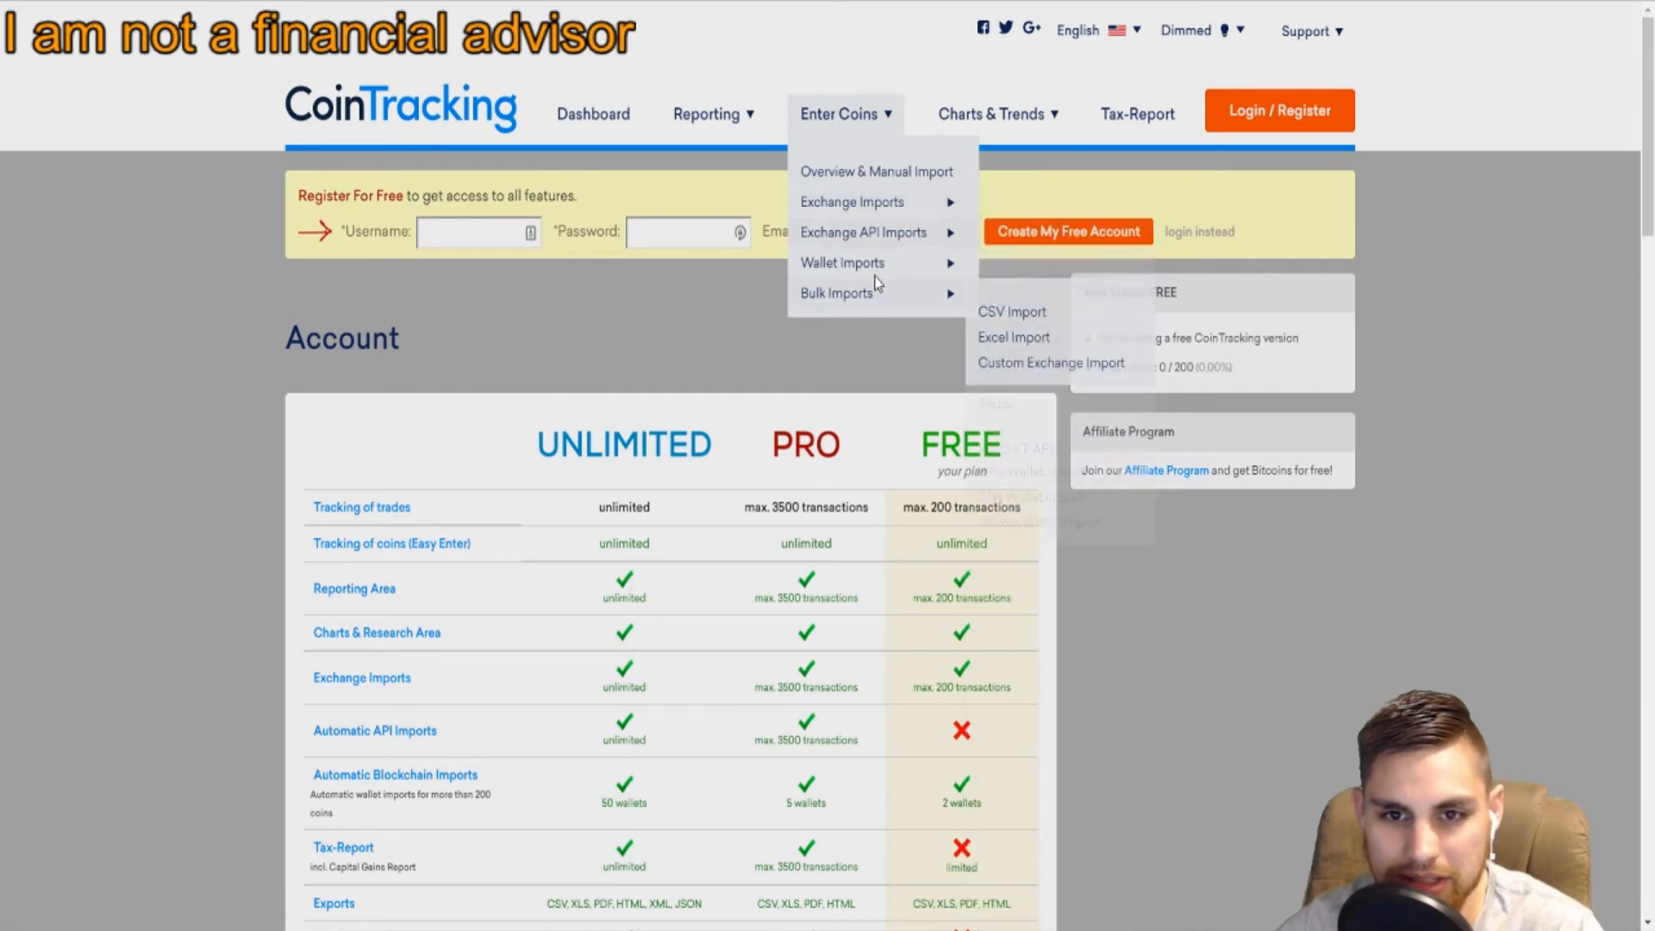
pyautogui.moveTo(852, 202)
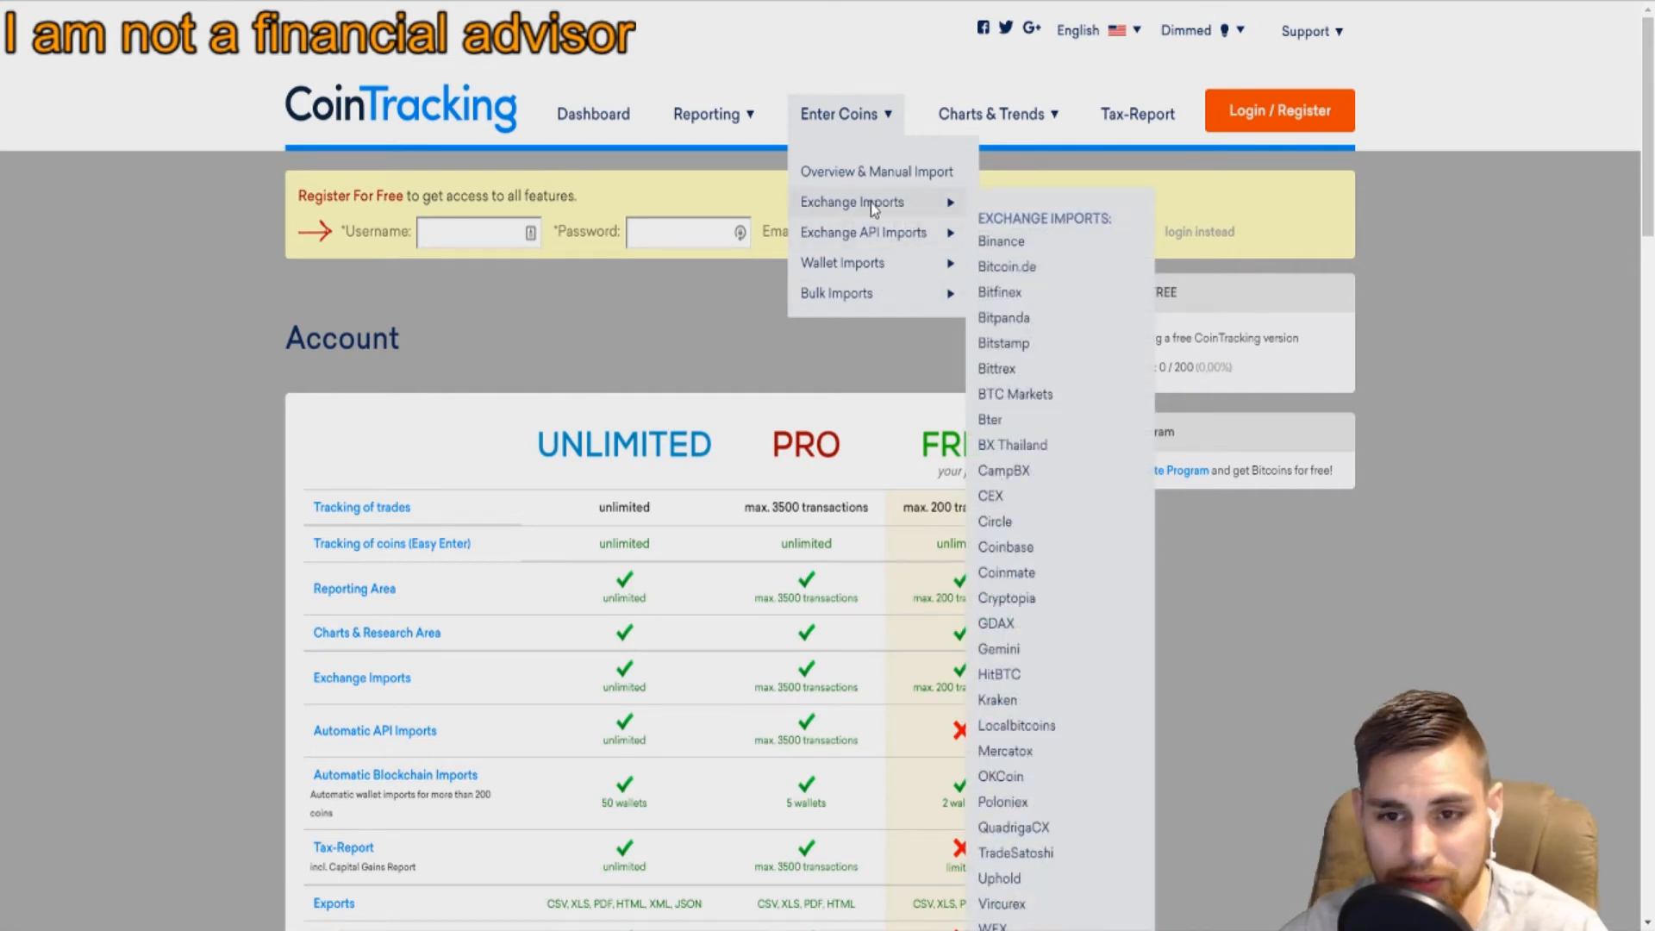
pyautogui.moveTo(893, 212)
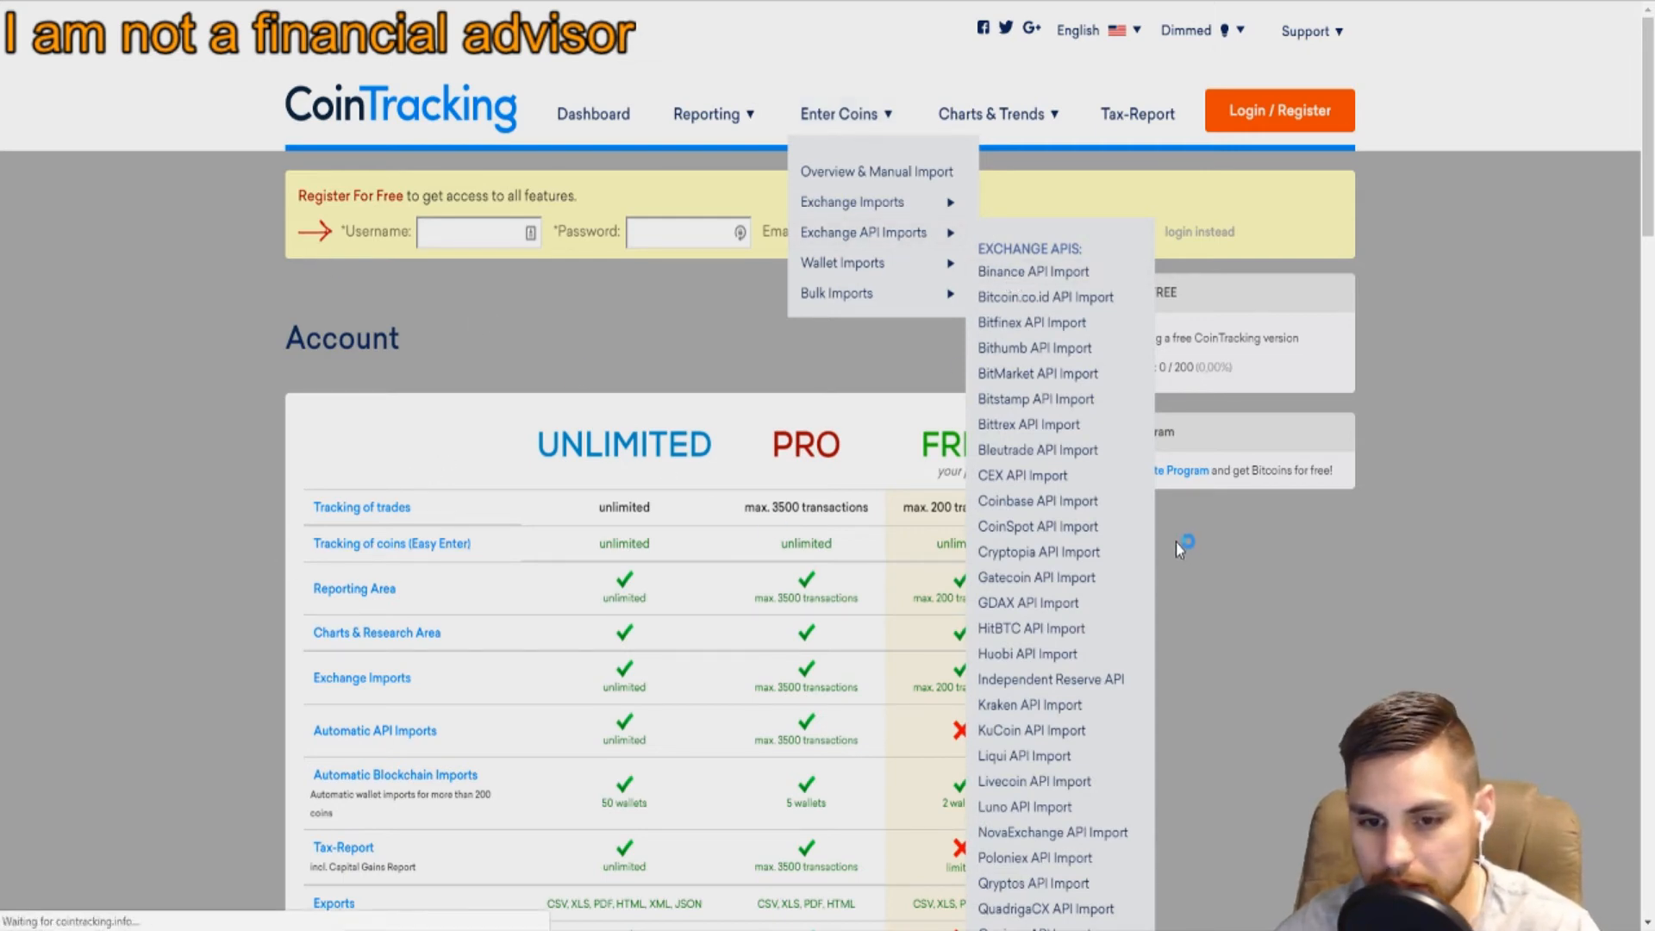
# Go to the Binance API Import page and scroll through its setup instructions.
pyautogui.click(1031, 270)
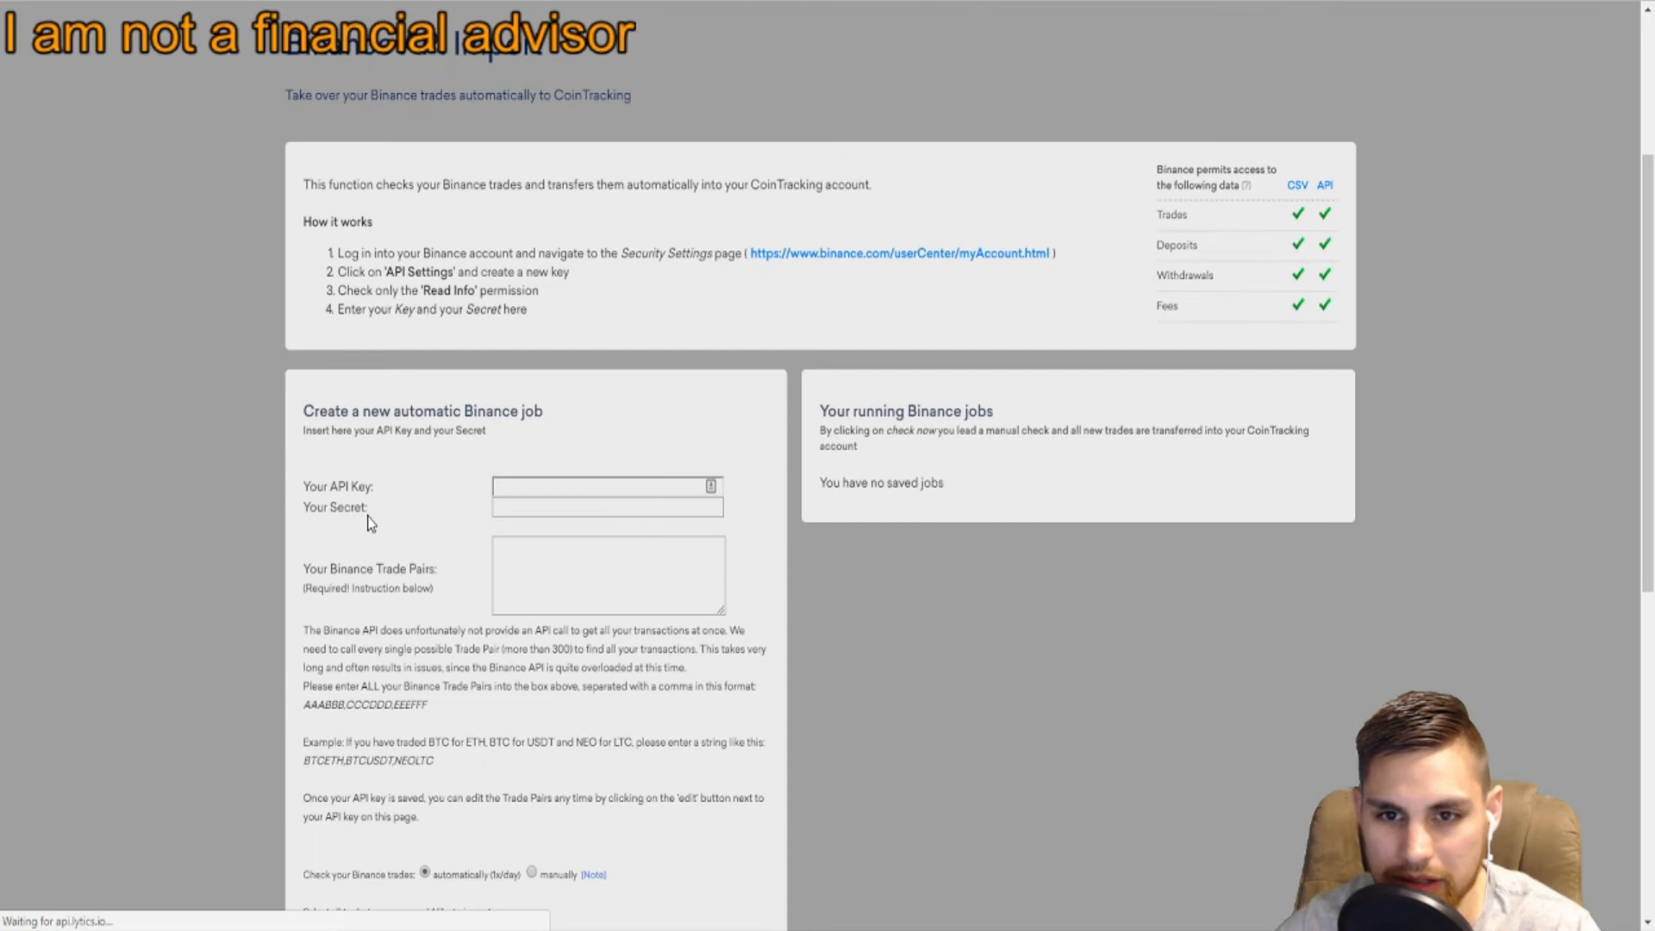
pyautogui.scroll(3)
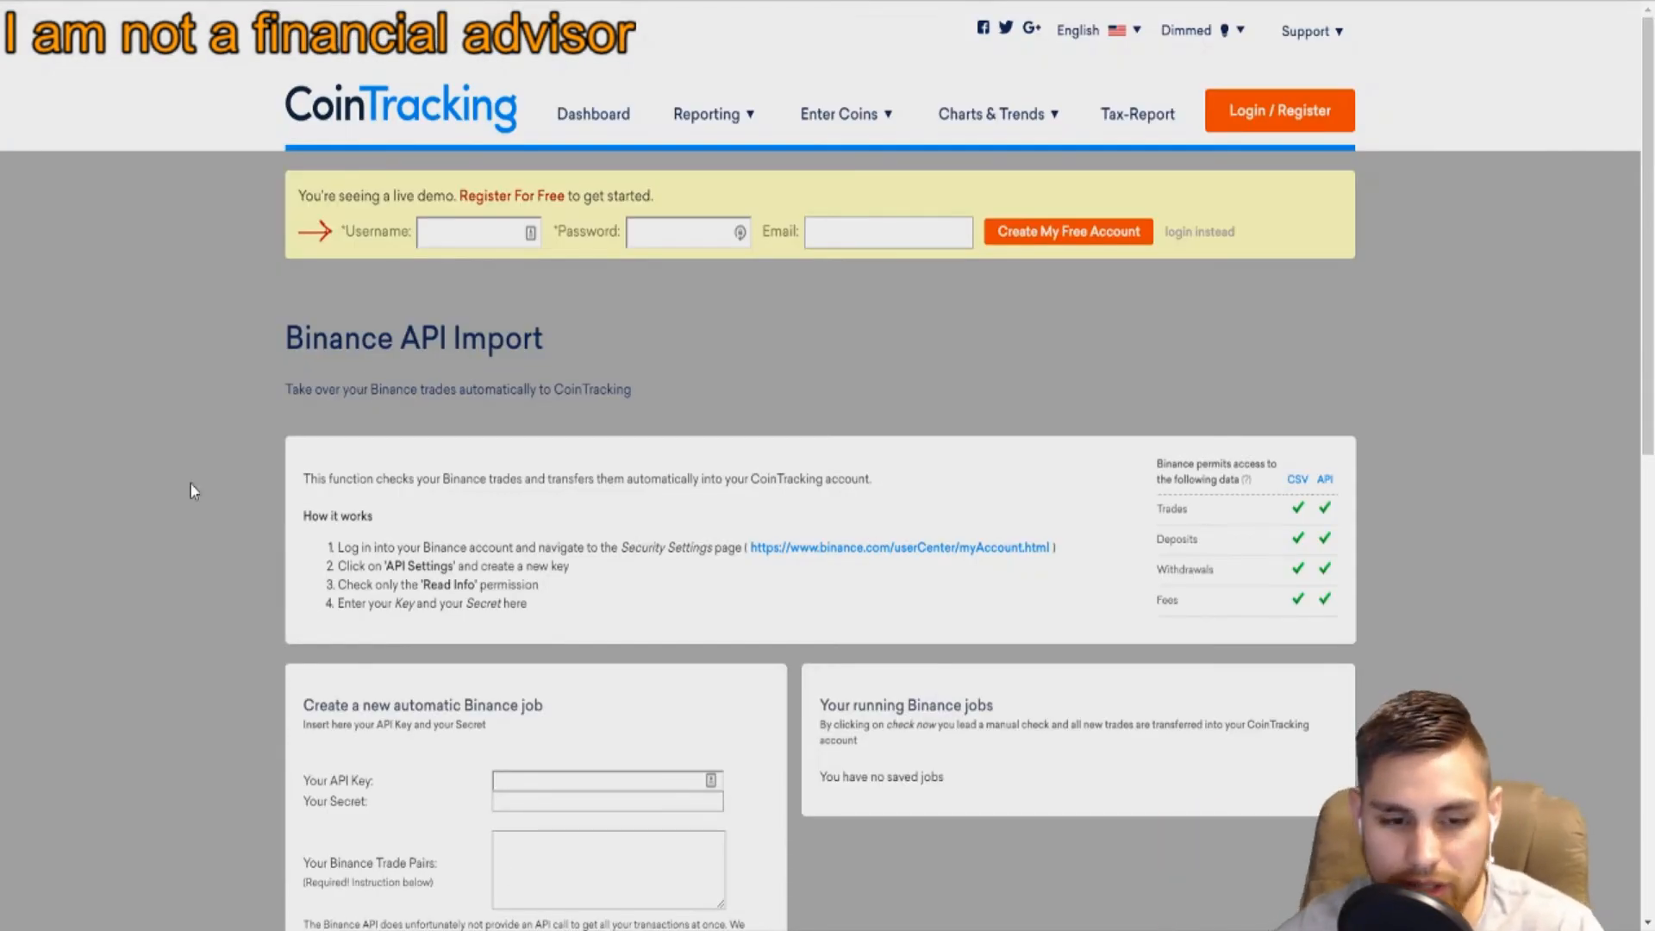
pyautogui.scroll(-3)
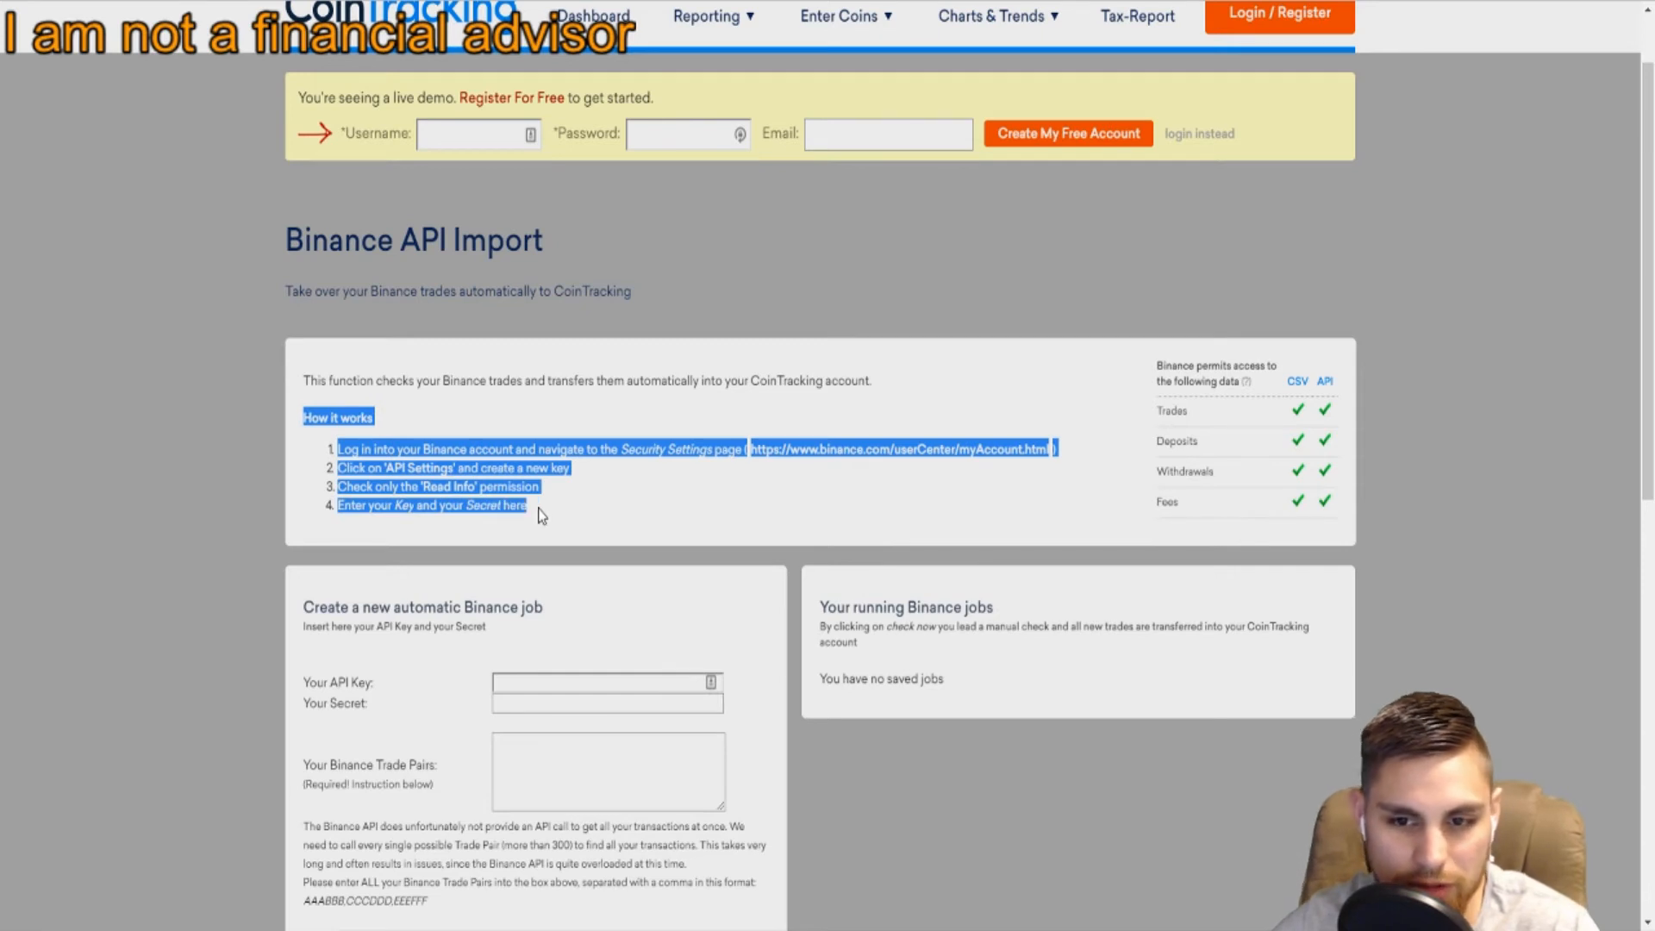
pyautogui.scroll(-3)
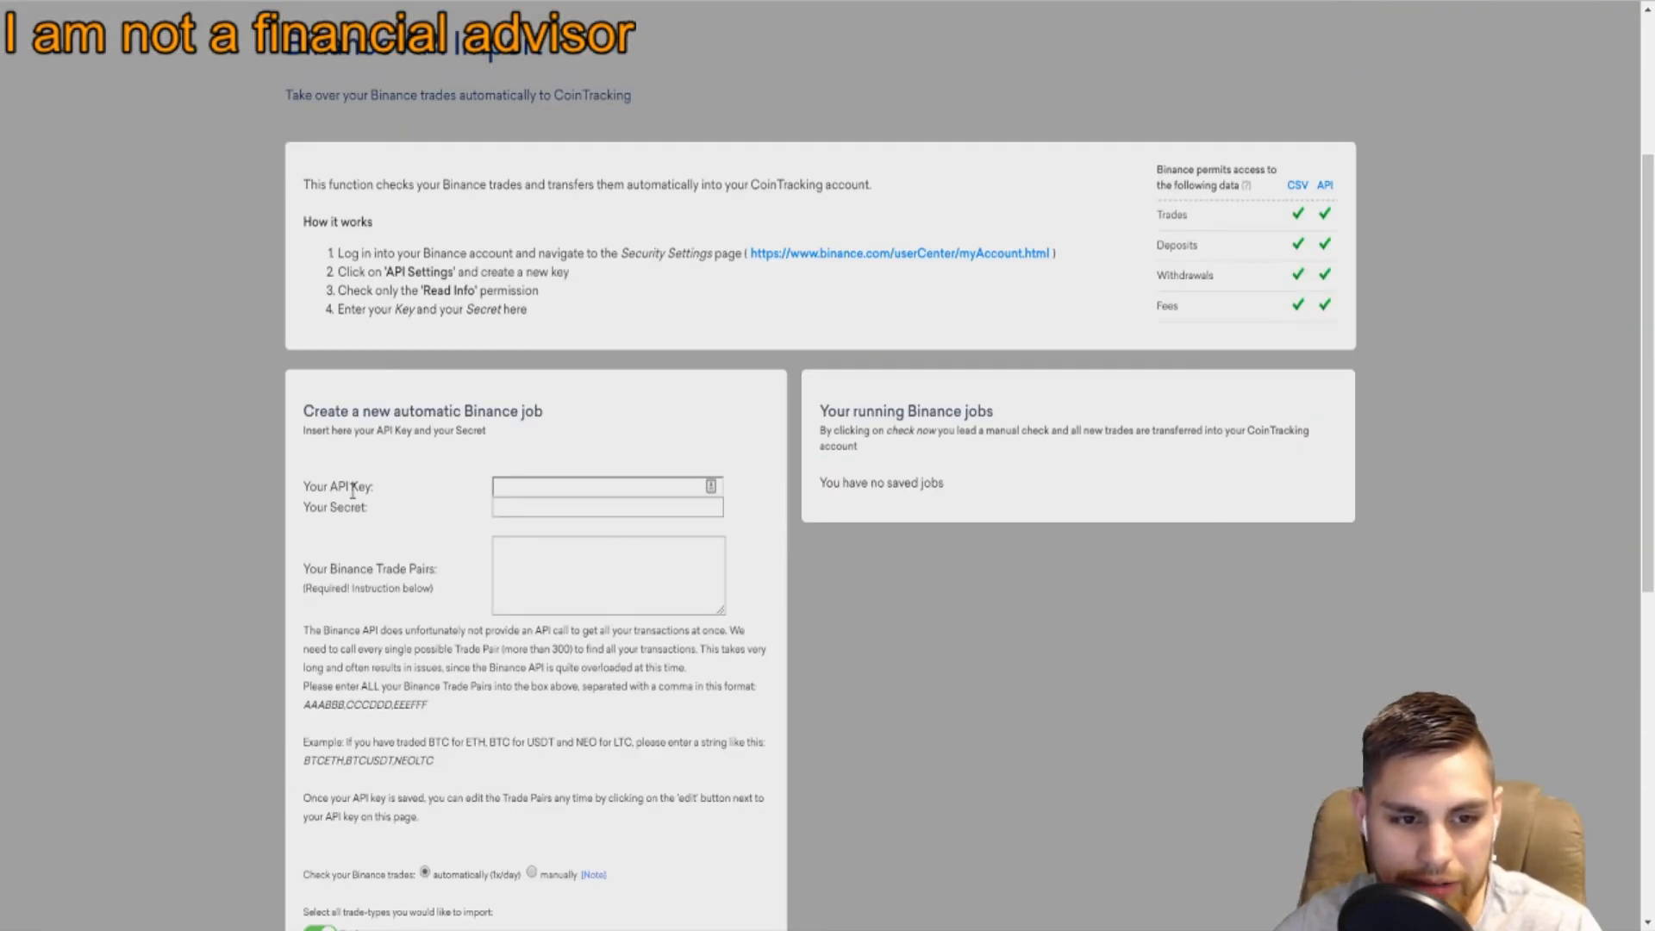
pyautogui.moveTo(372, 505)
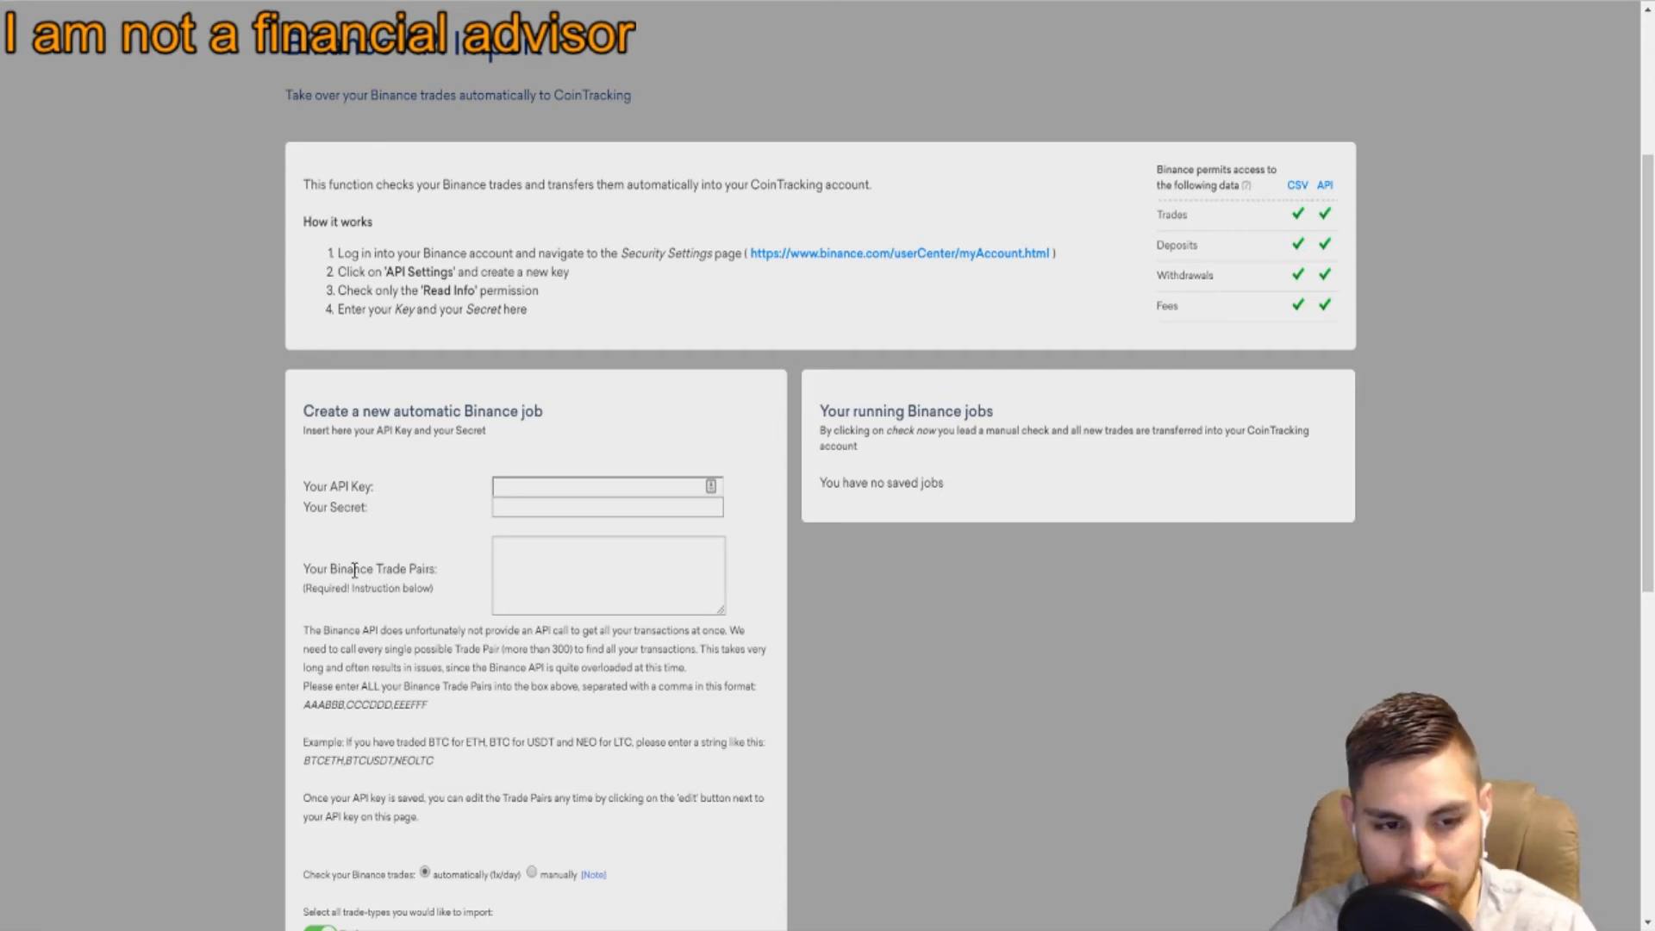
# Scroll down to the new job form's trade-type options and optional filters.
pyautogui.scroll(-3)
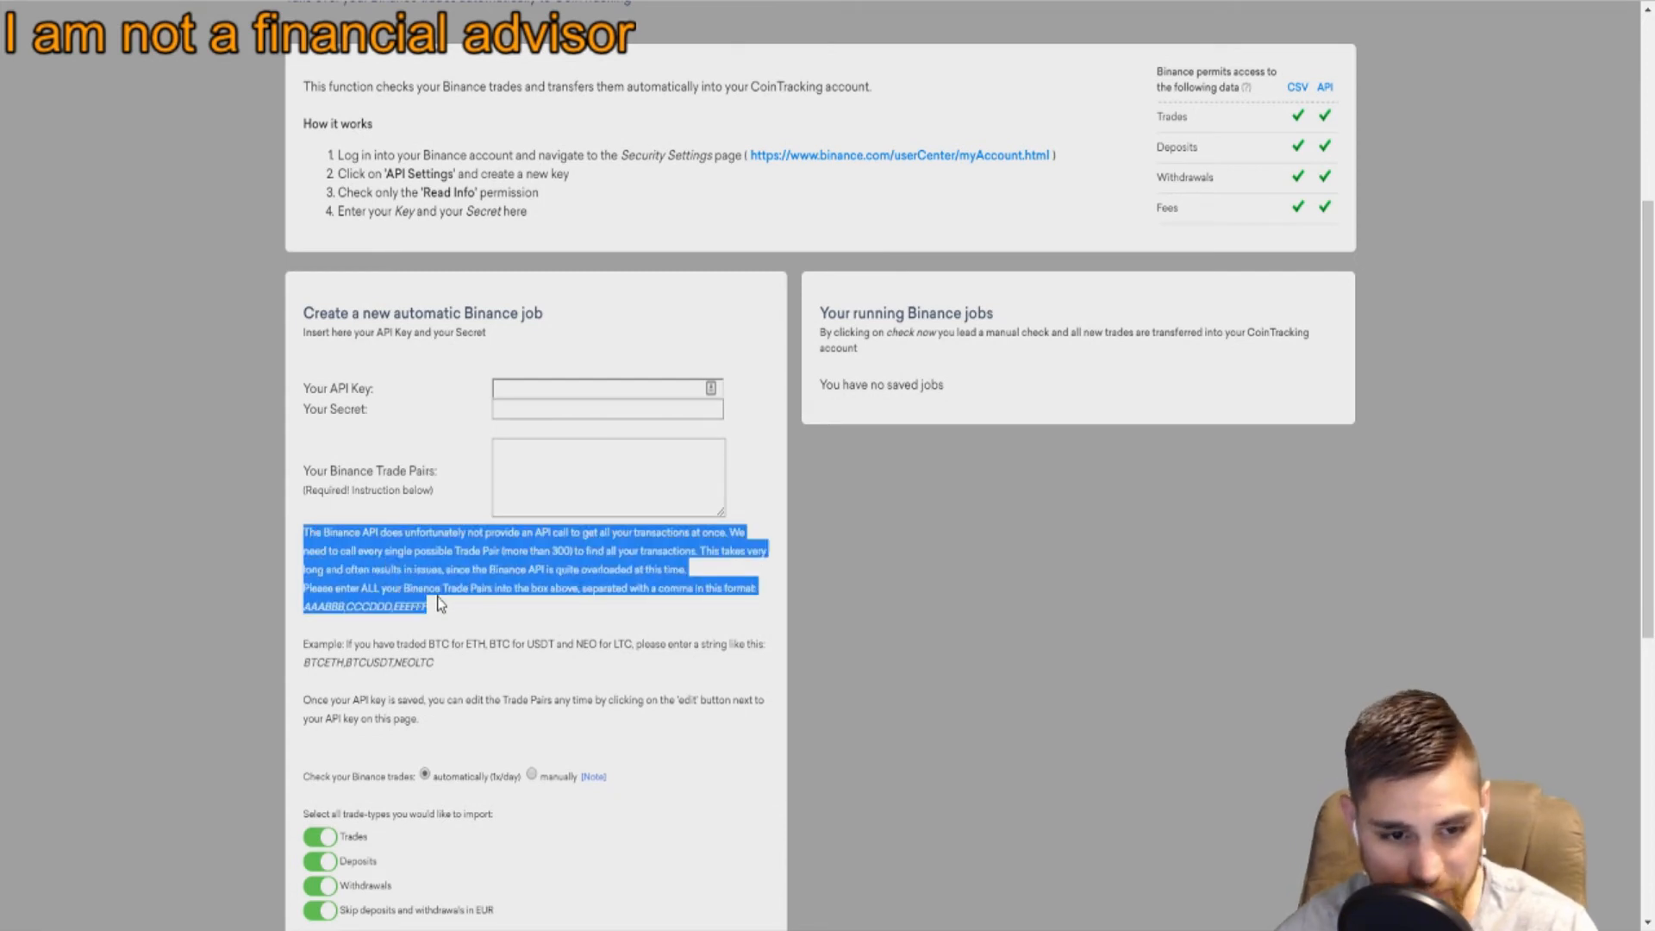
pyautogui.click(335, 647)
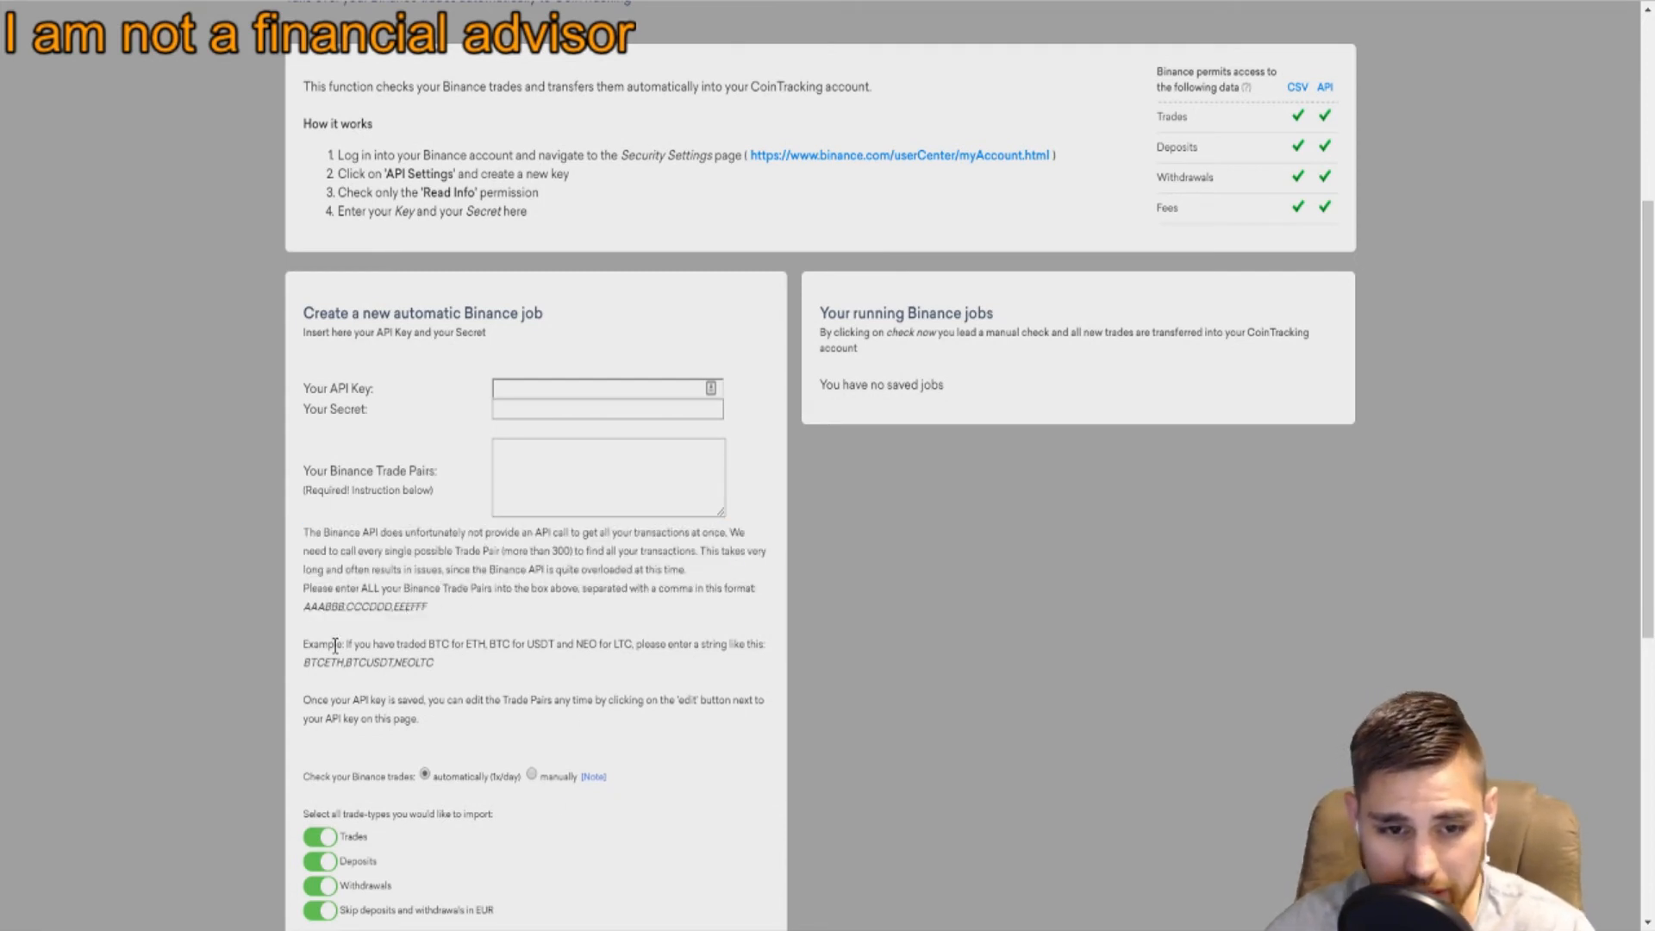
pyautogui.moveTo(829, 416)
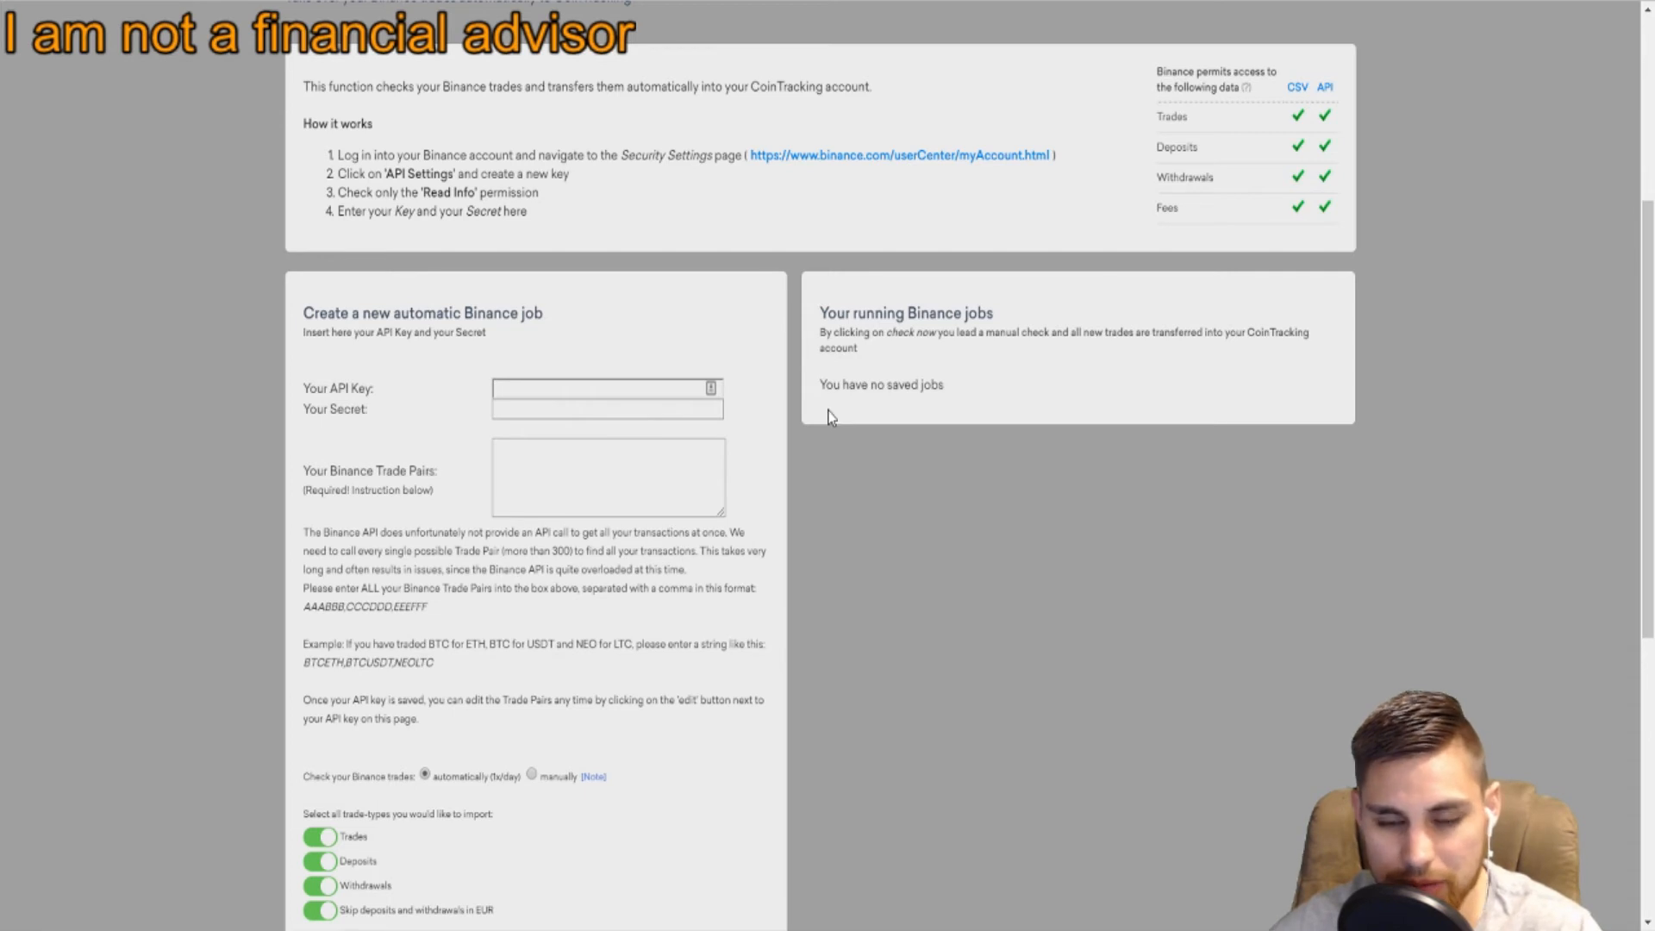
pyautogui.scroll(3)
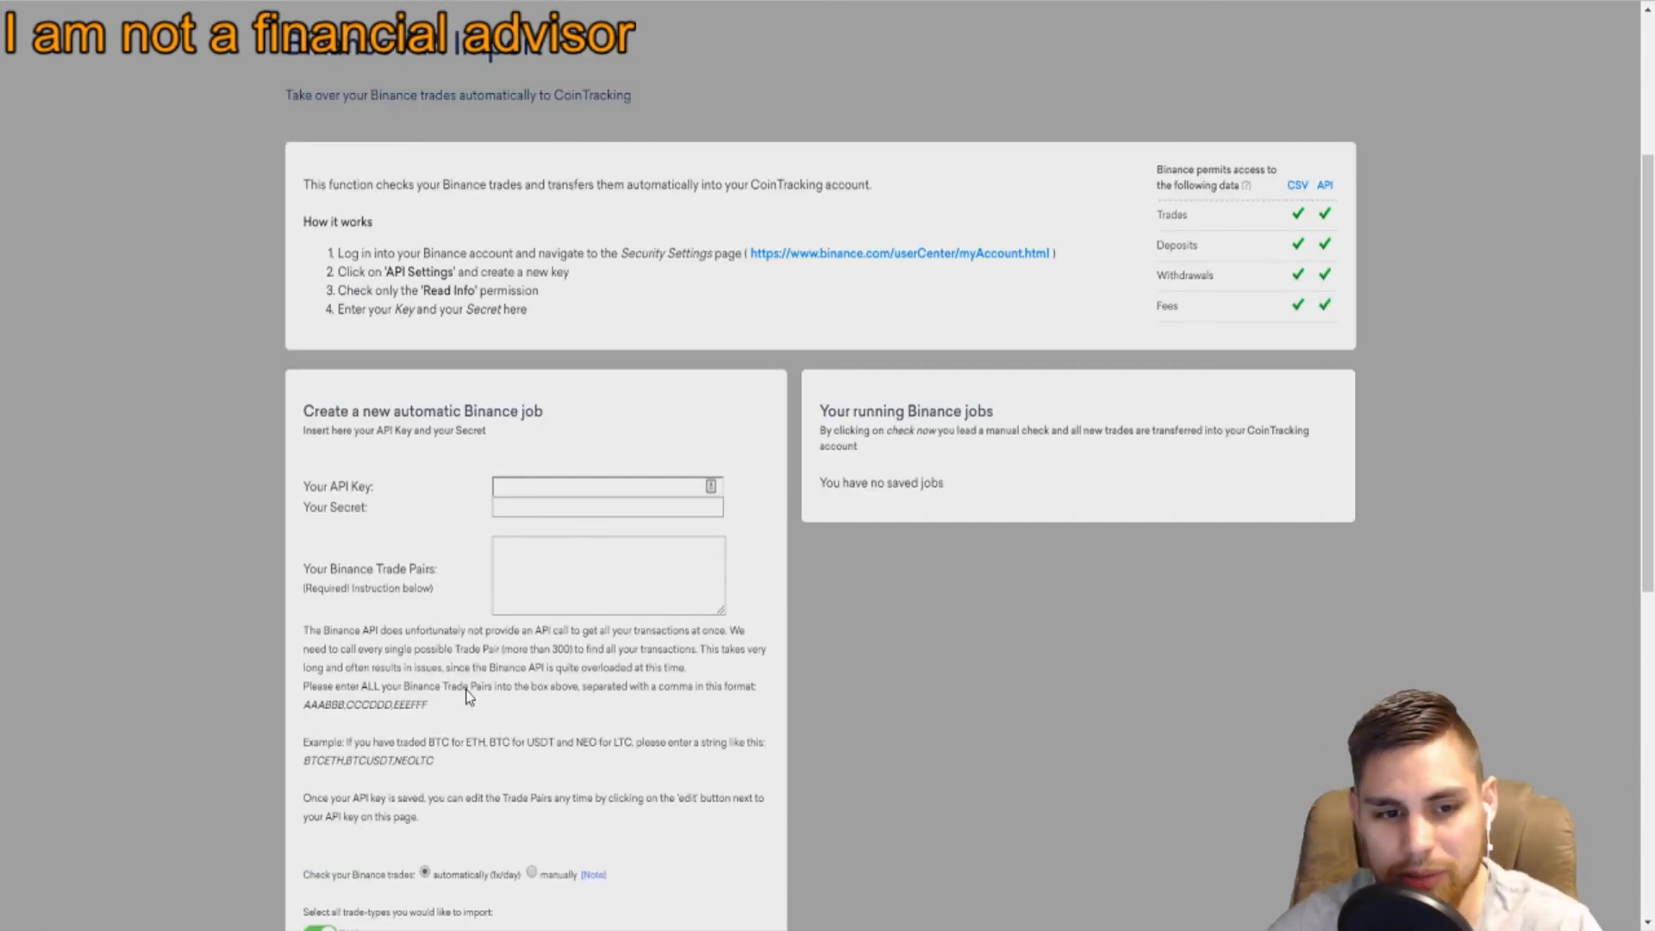
pyautogui.scroll(-3)
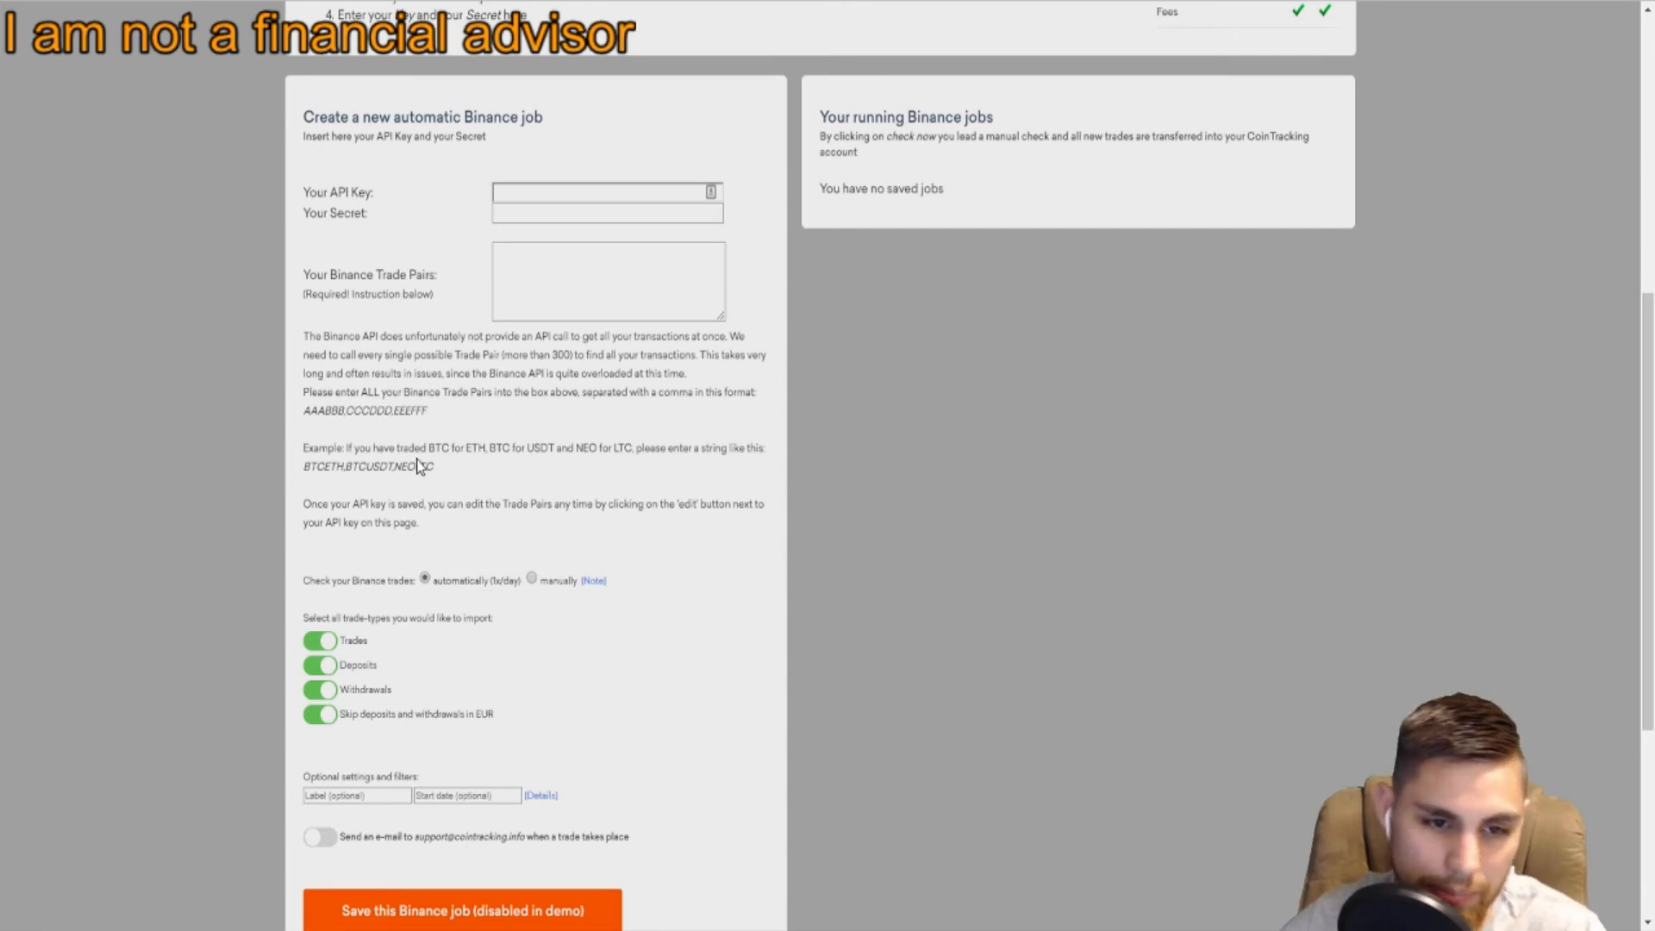
pyautogui.moveTo(602, 549)
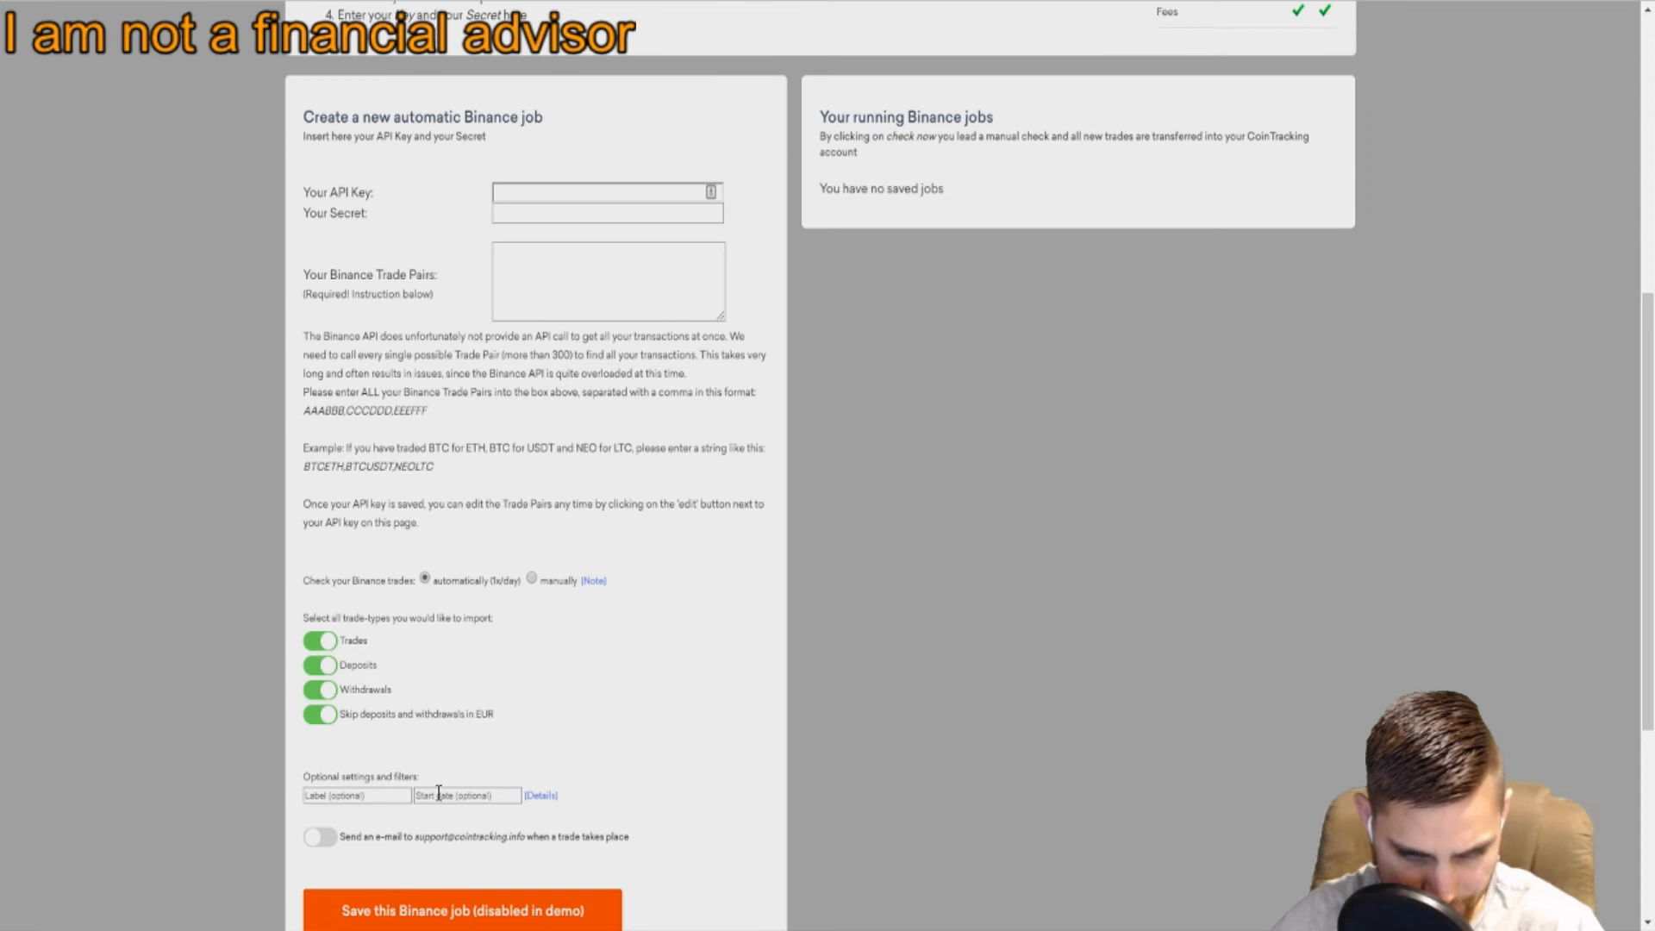
pyautogui.scroll(3)
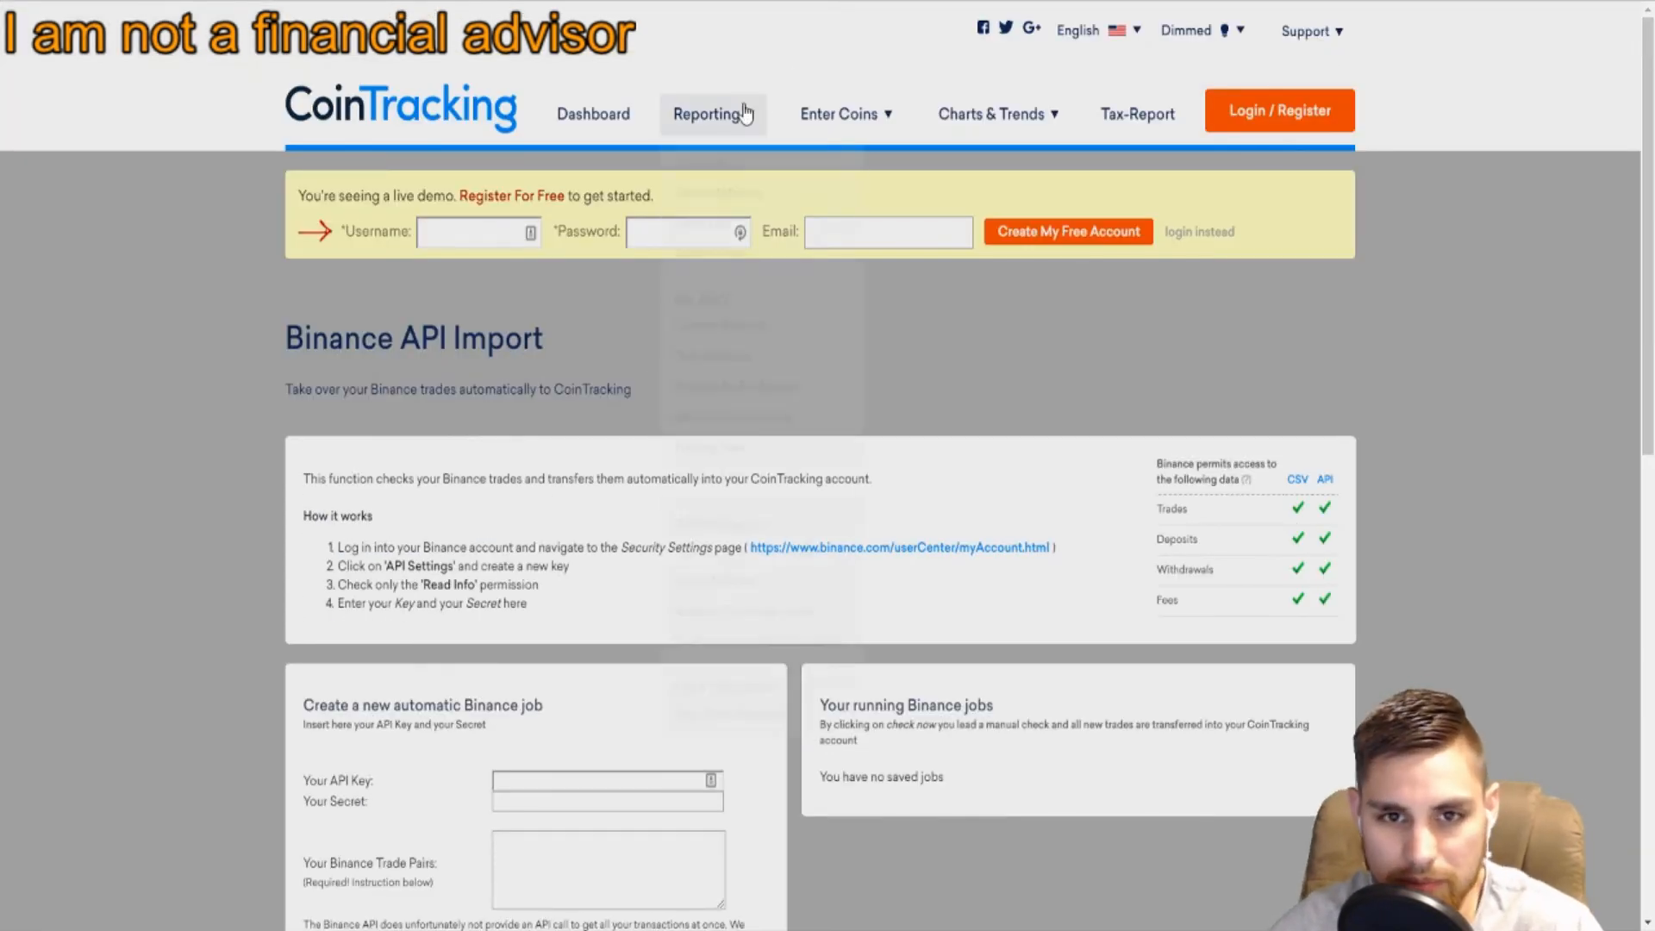
pyautogui.click(840, 114)
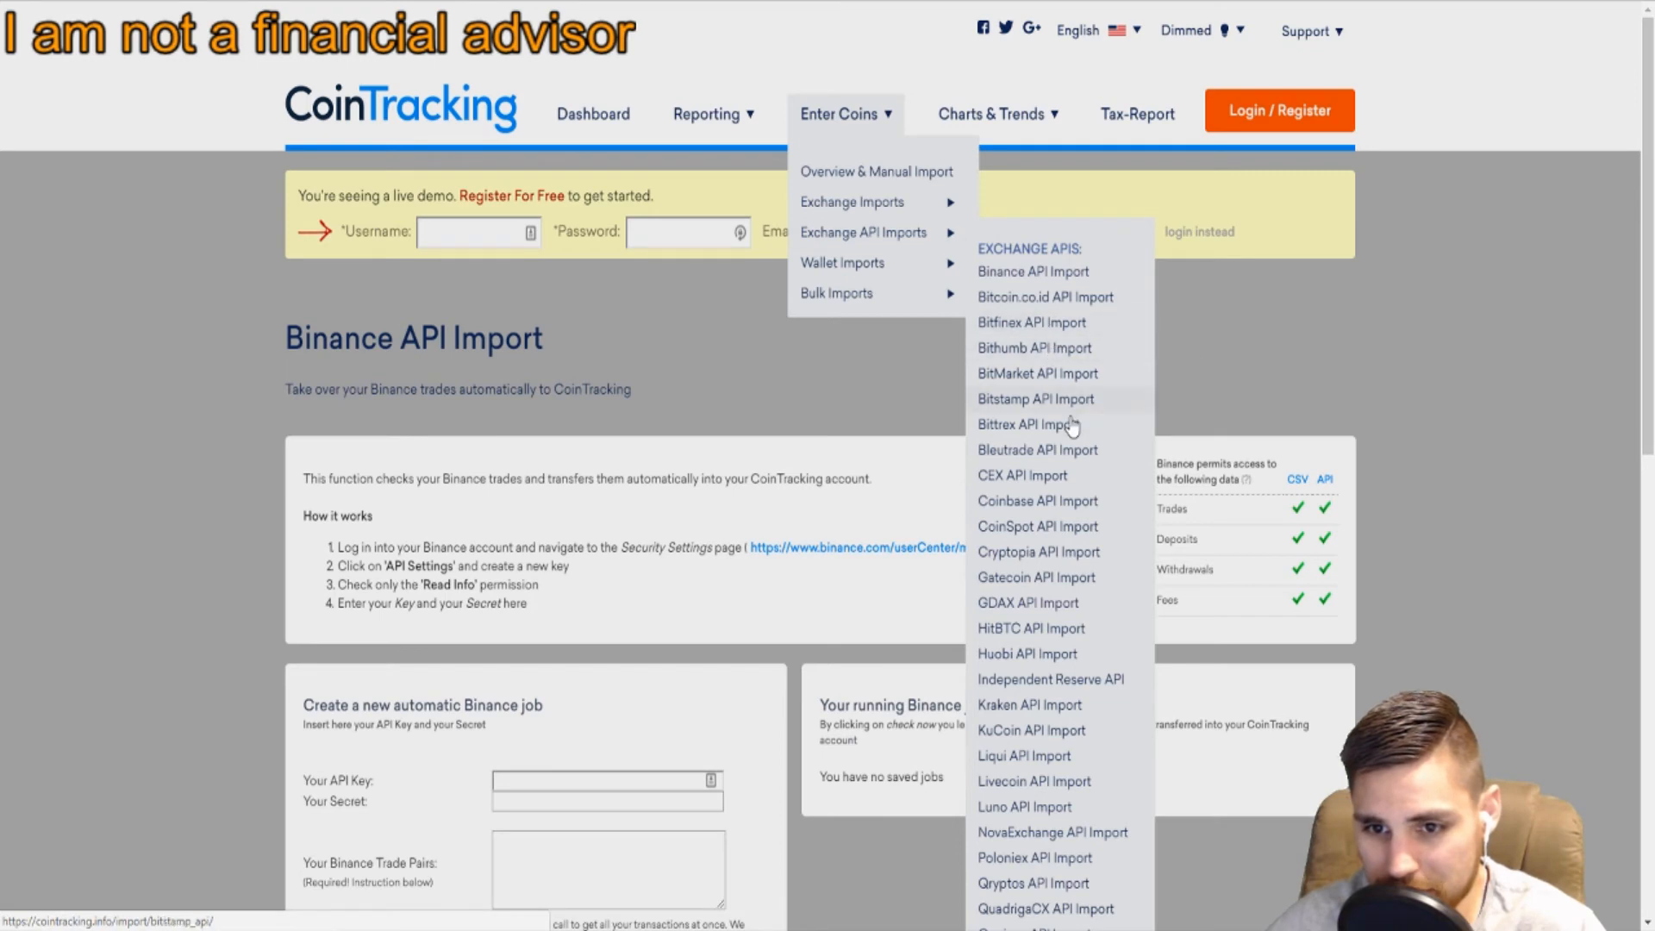
pyautogui.moveTo(442, 462)
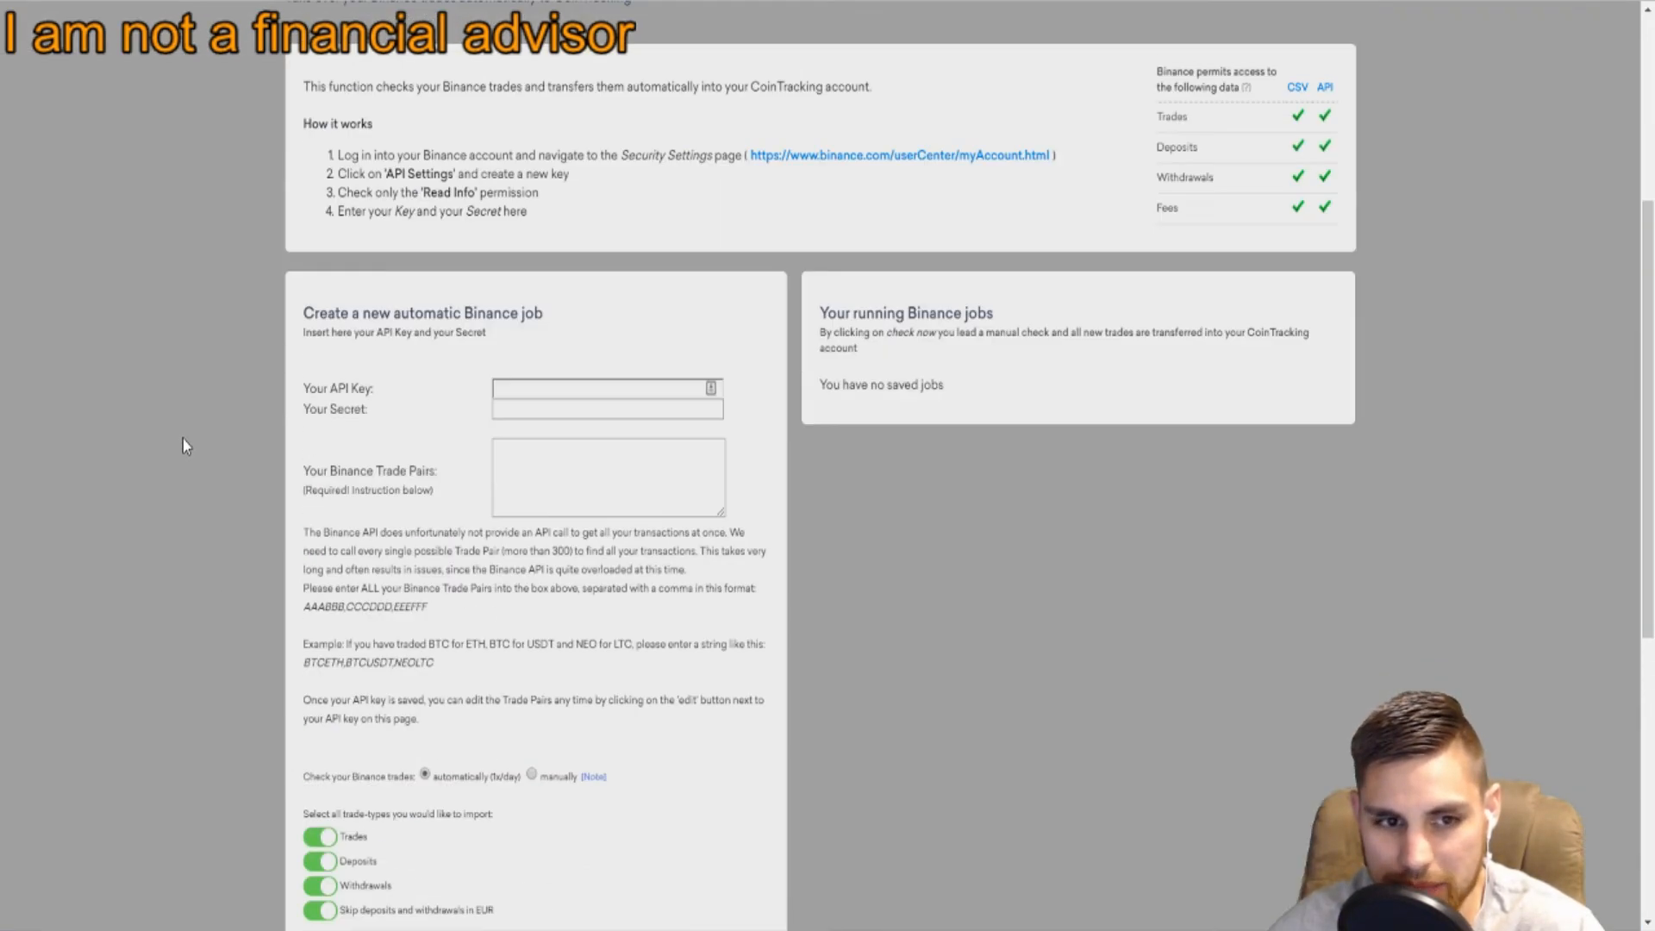
pyautogui.scroll(-3)
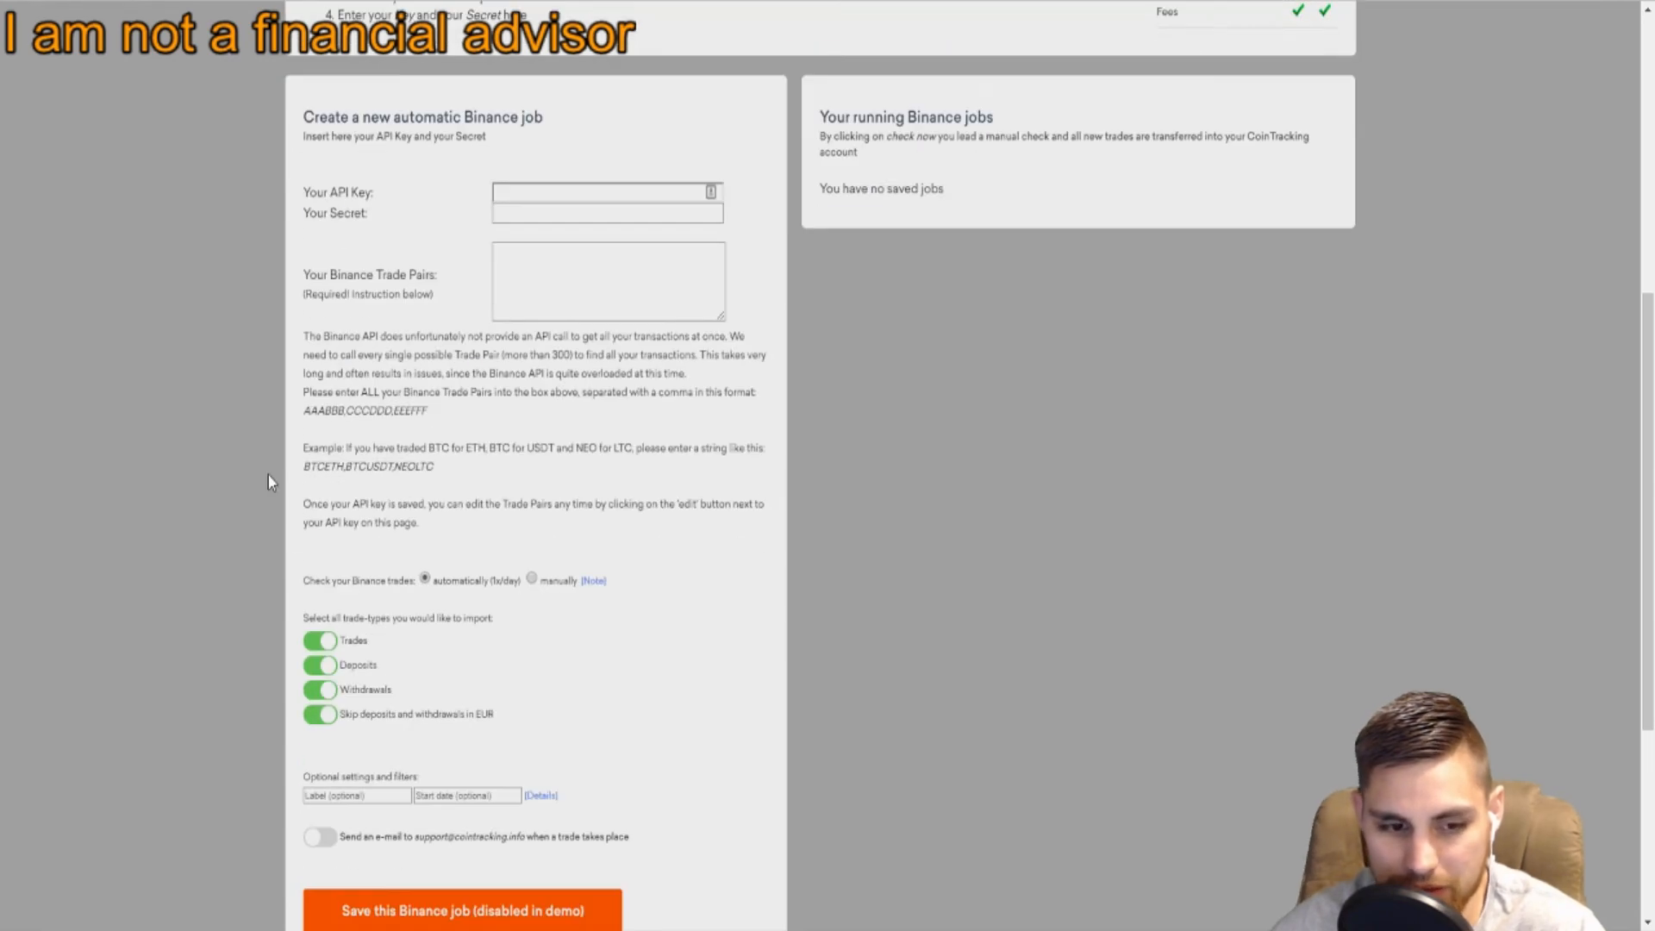
pyautogui.scroll(3)
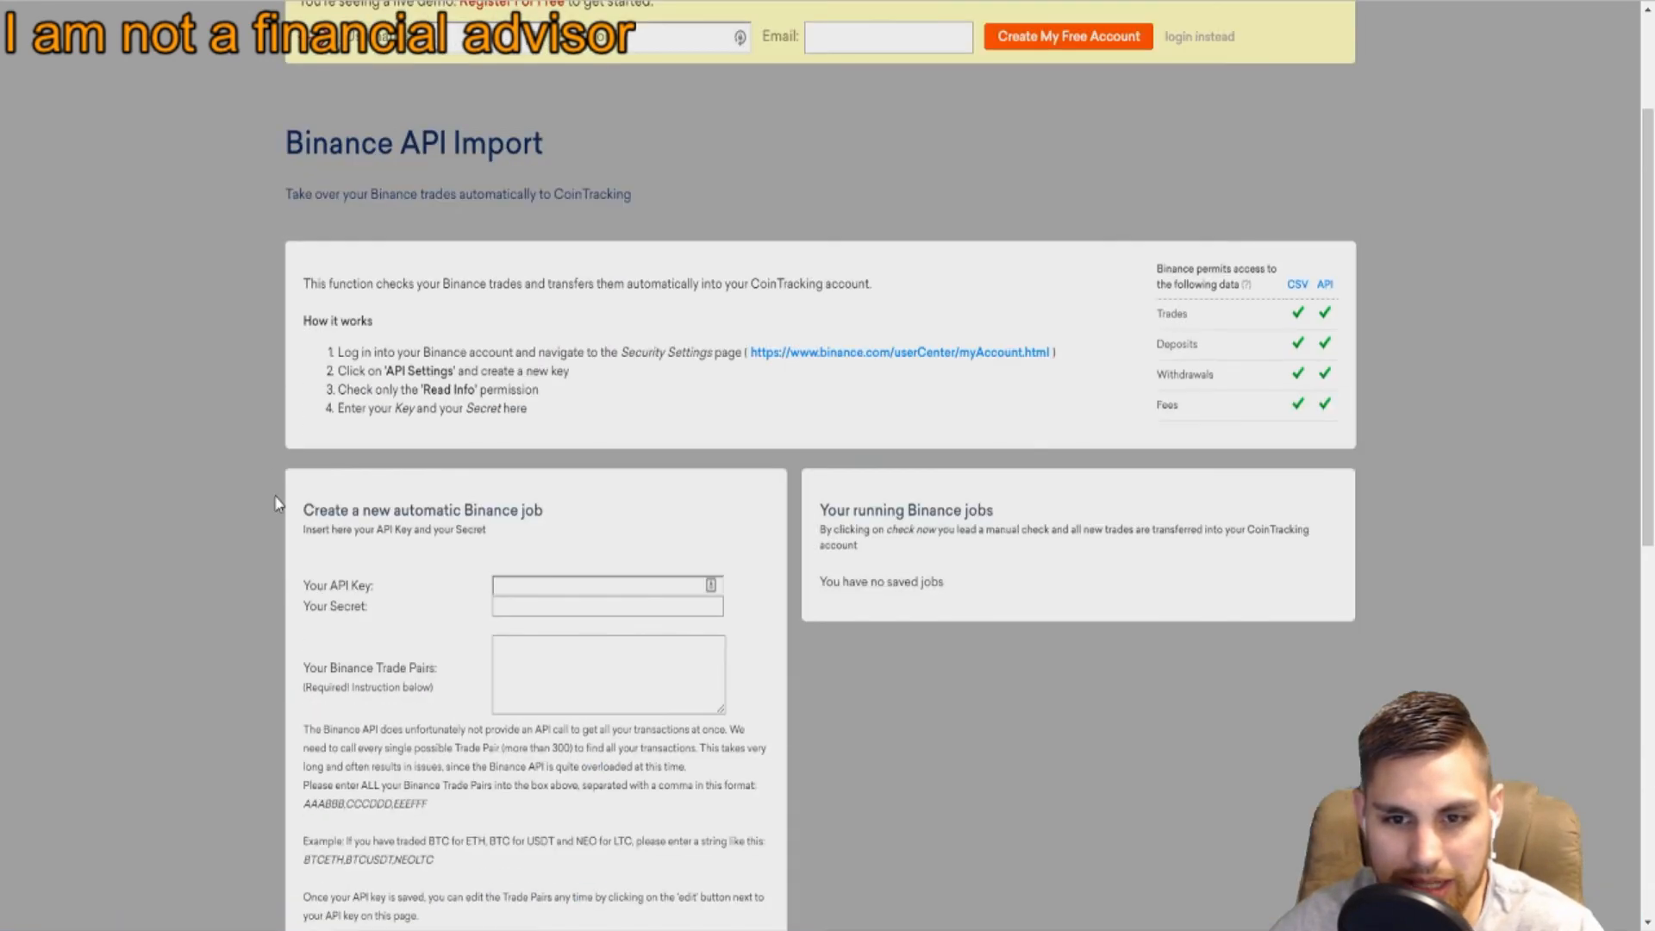
pyautogui.click(839, 113)
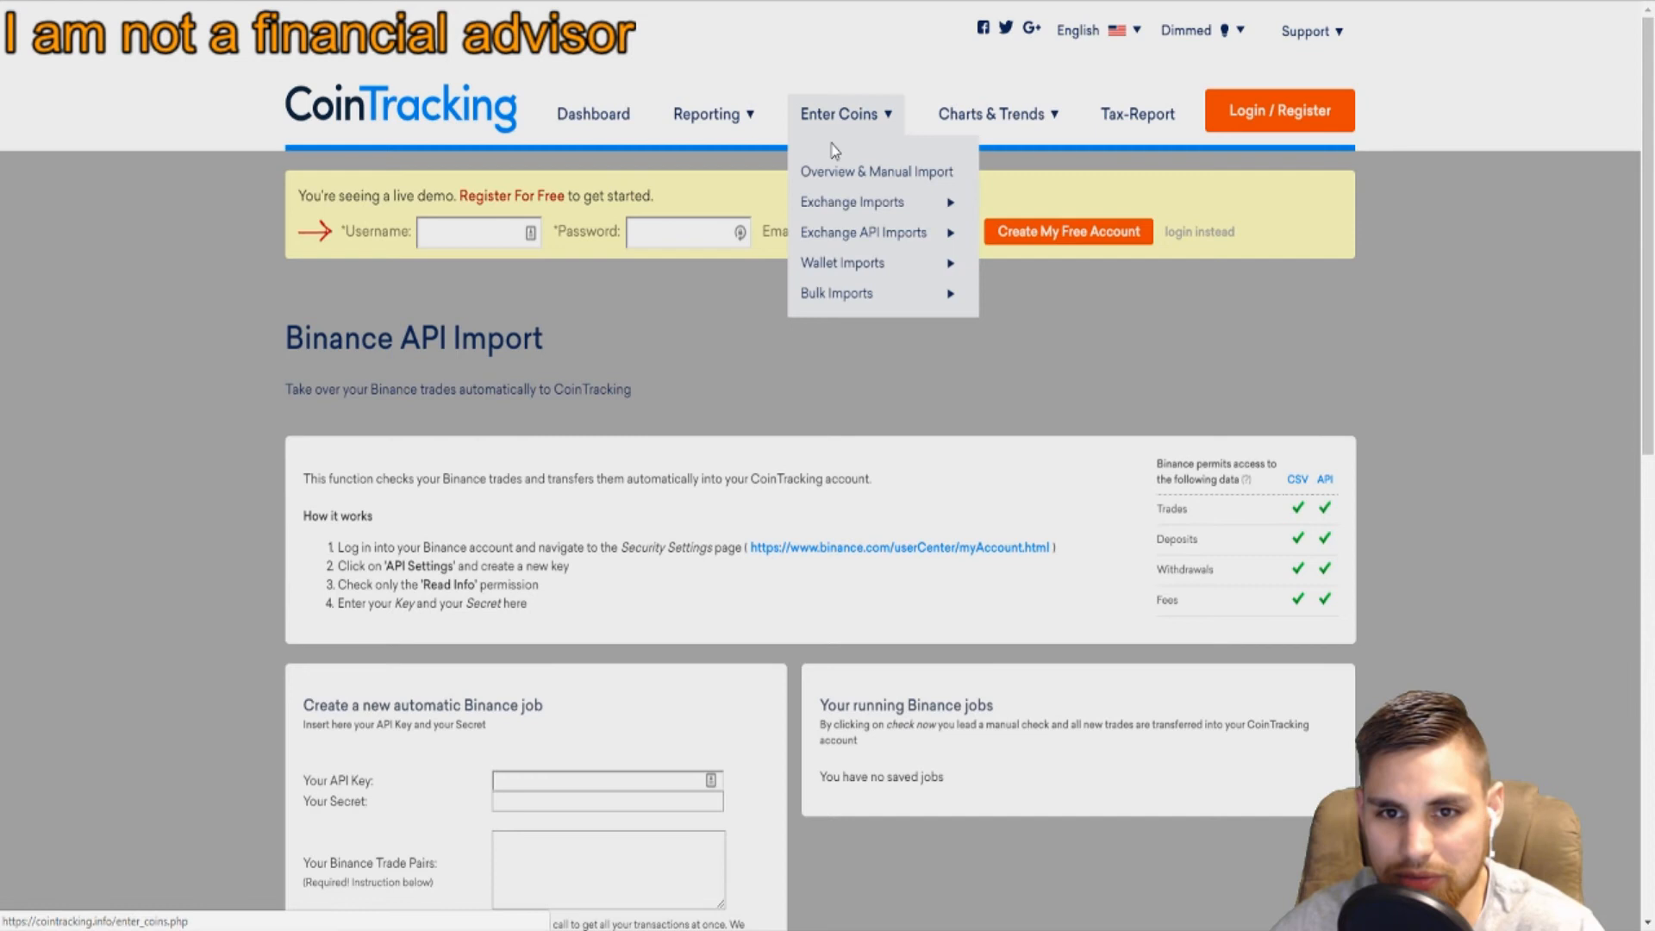
pyautogui.moveTo(845, 179)
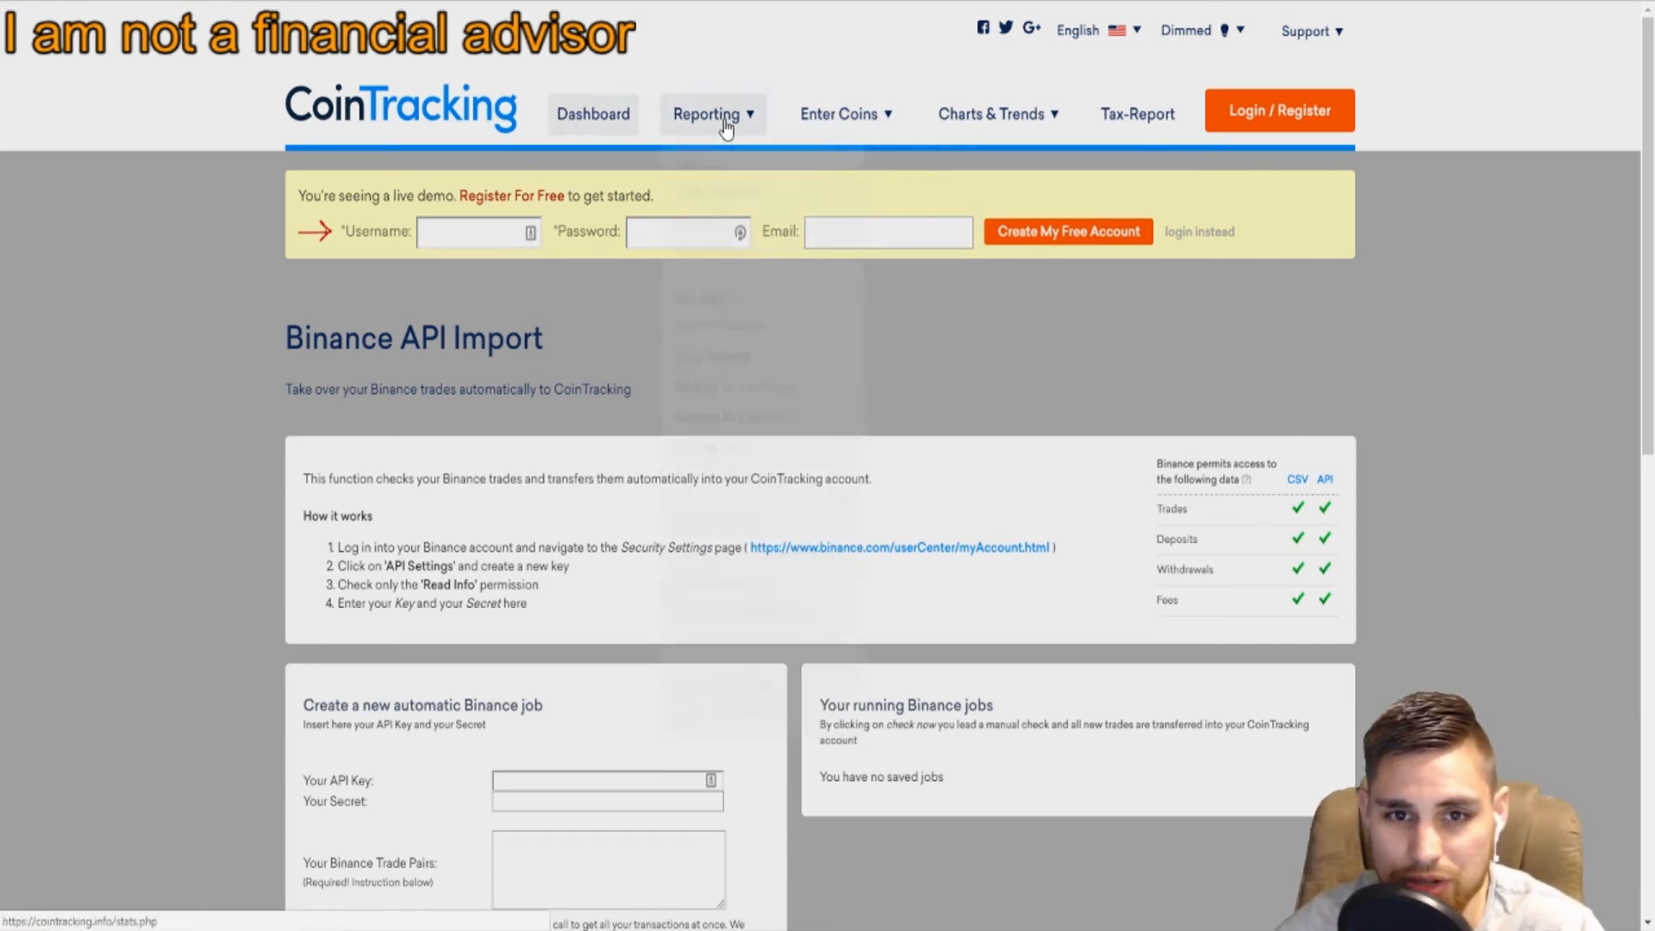
# Show the Reporting menu listing trades, balance, gains and easy tracking pages.
pyautogui.click(707, 114)
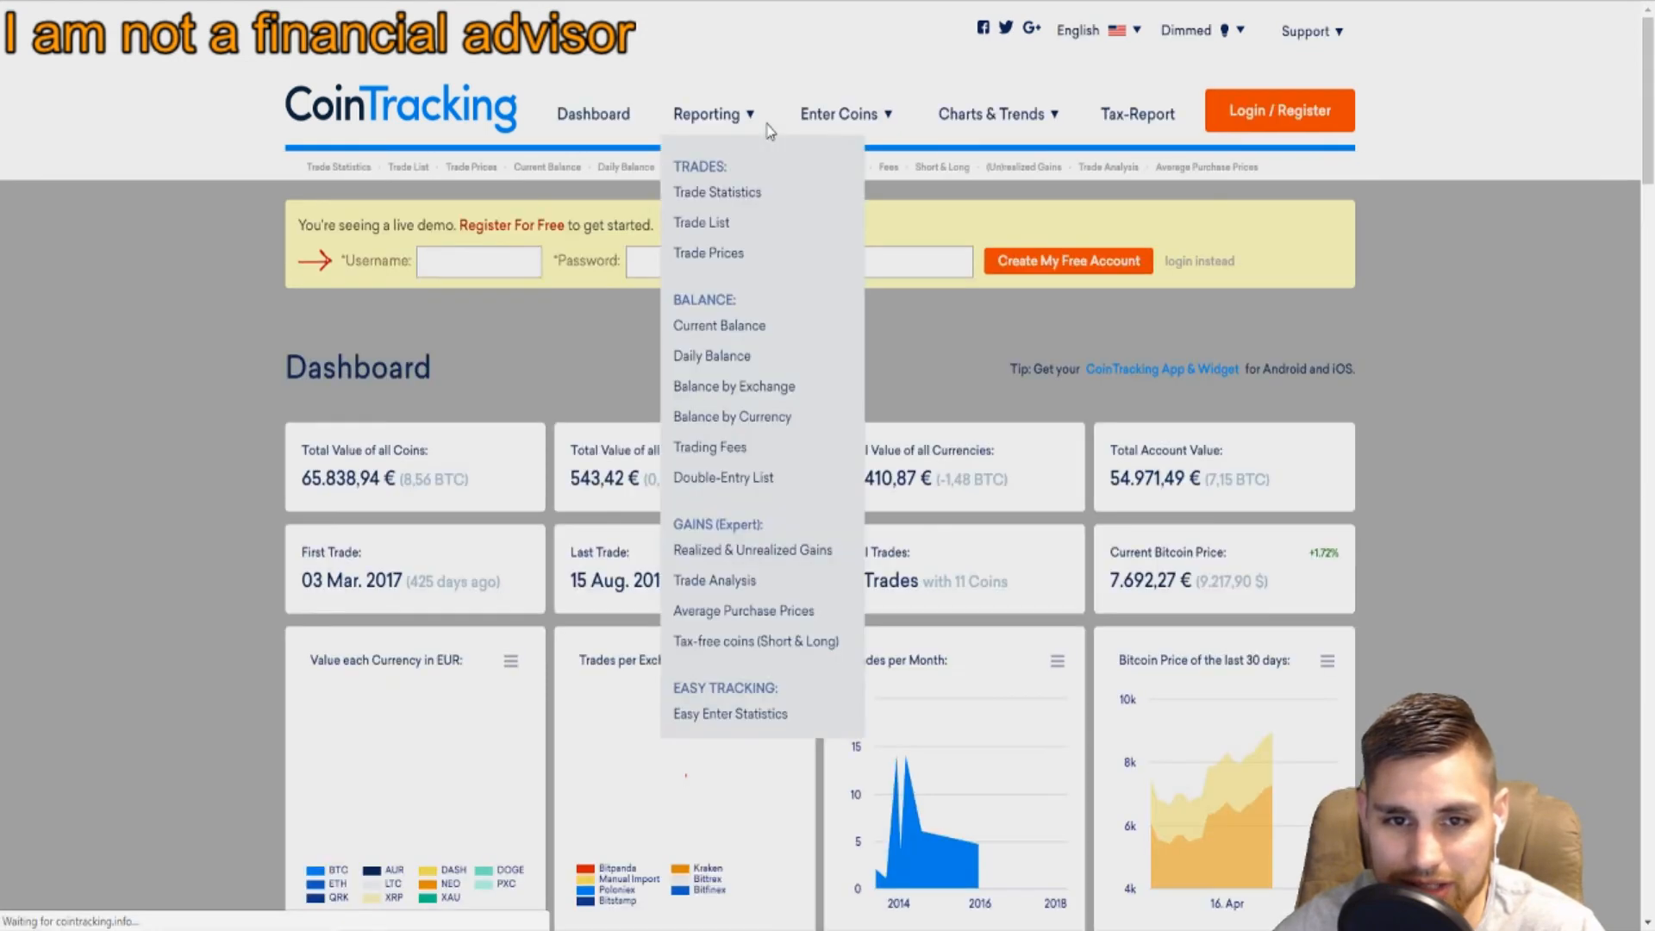
pyautogui.moveTo(717, 326)
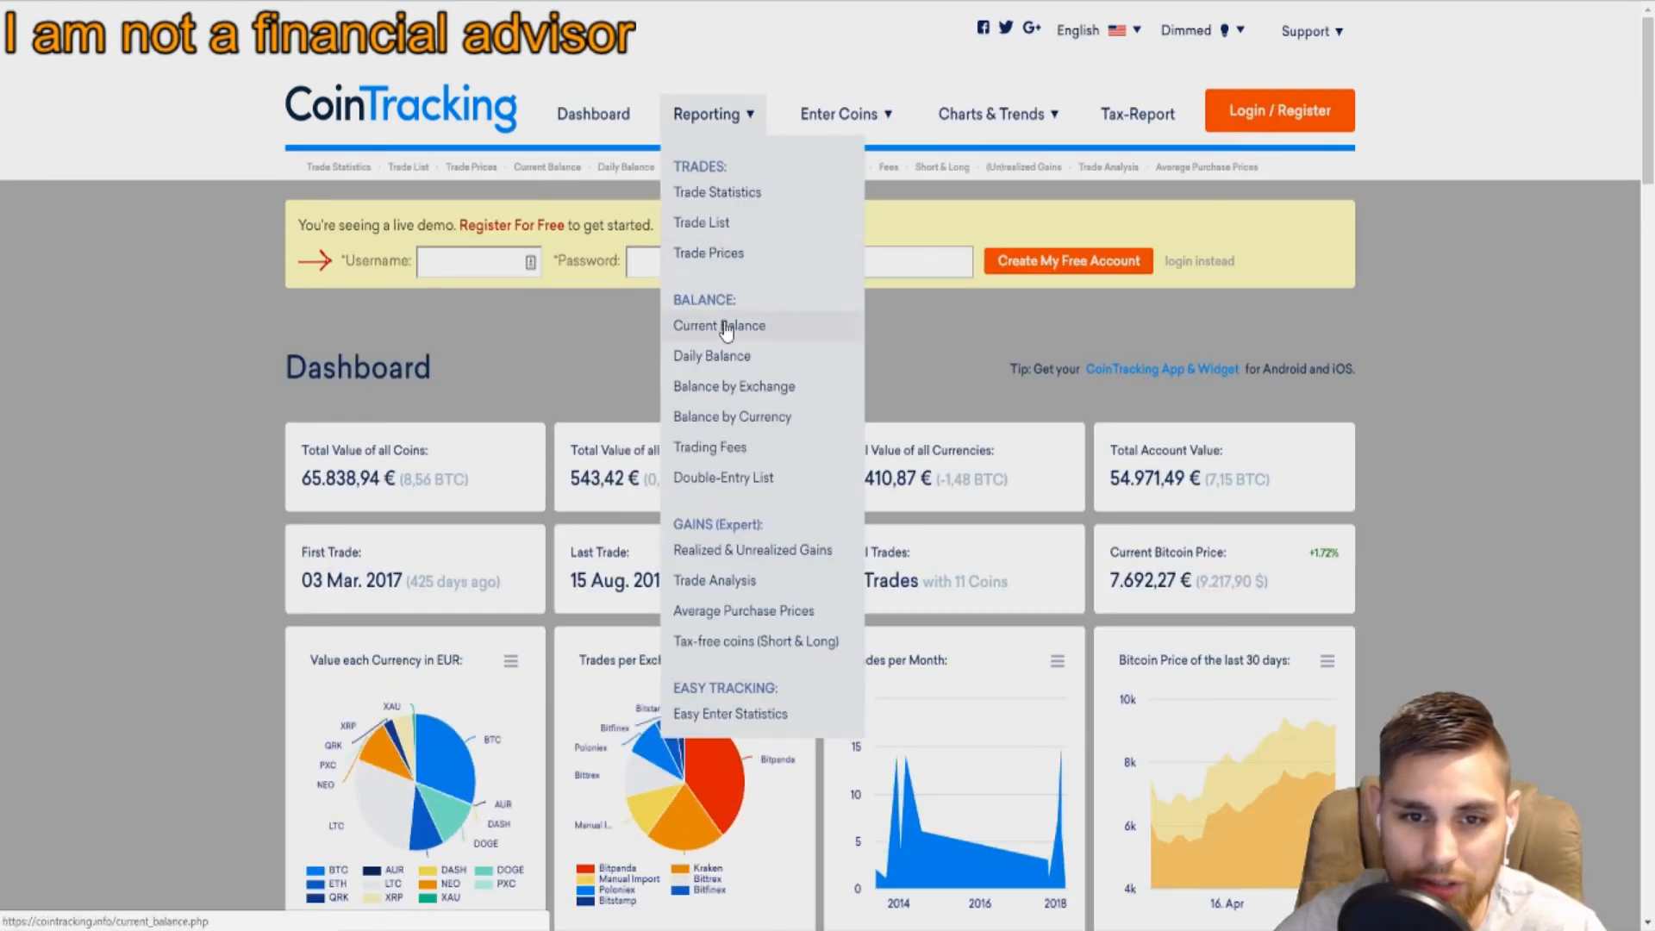
pyautogui.moveTo(731, 416)
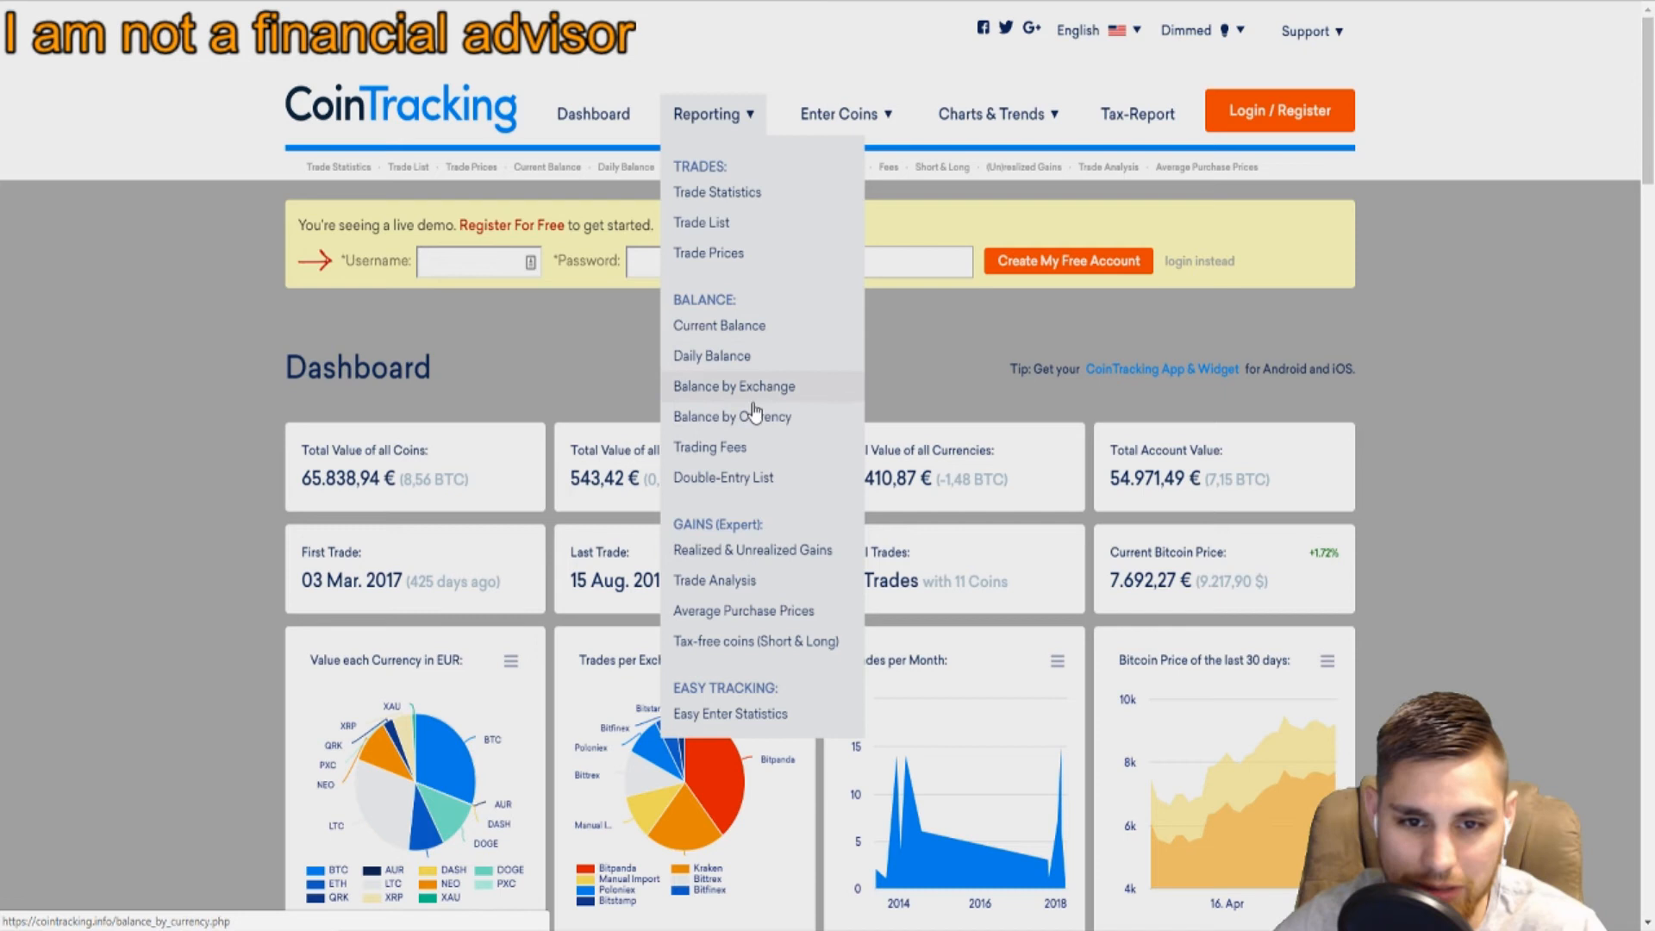
pyautogui.moveTo(780, 397)
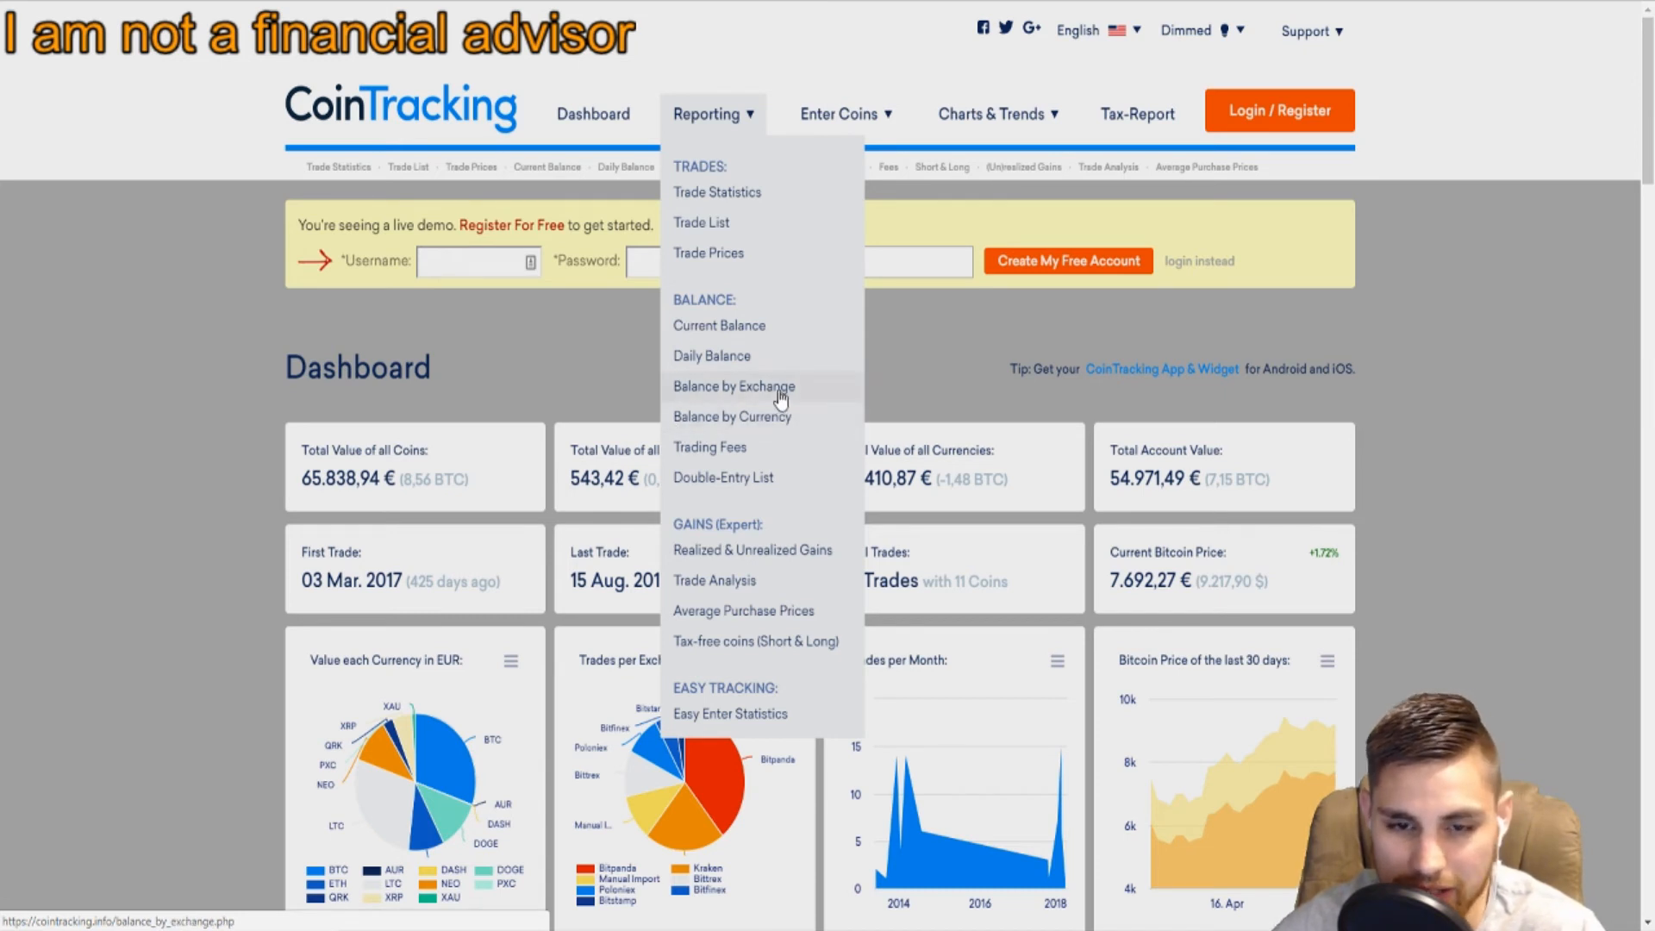
pyautogui.moveTo(765, 436)
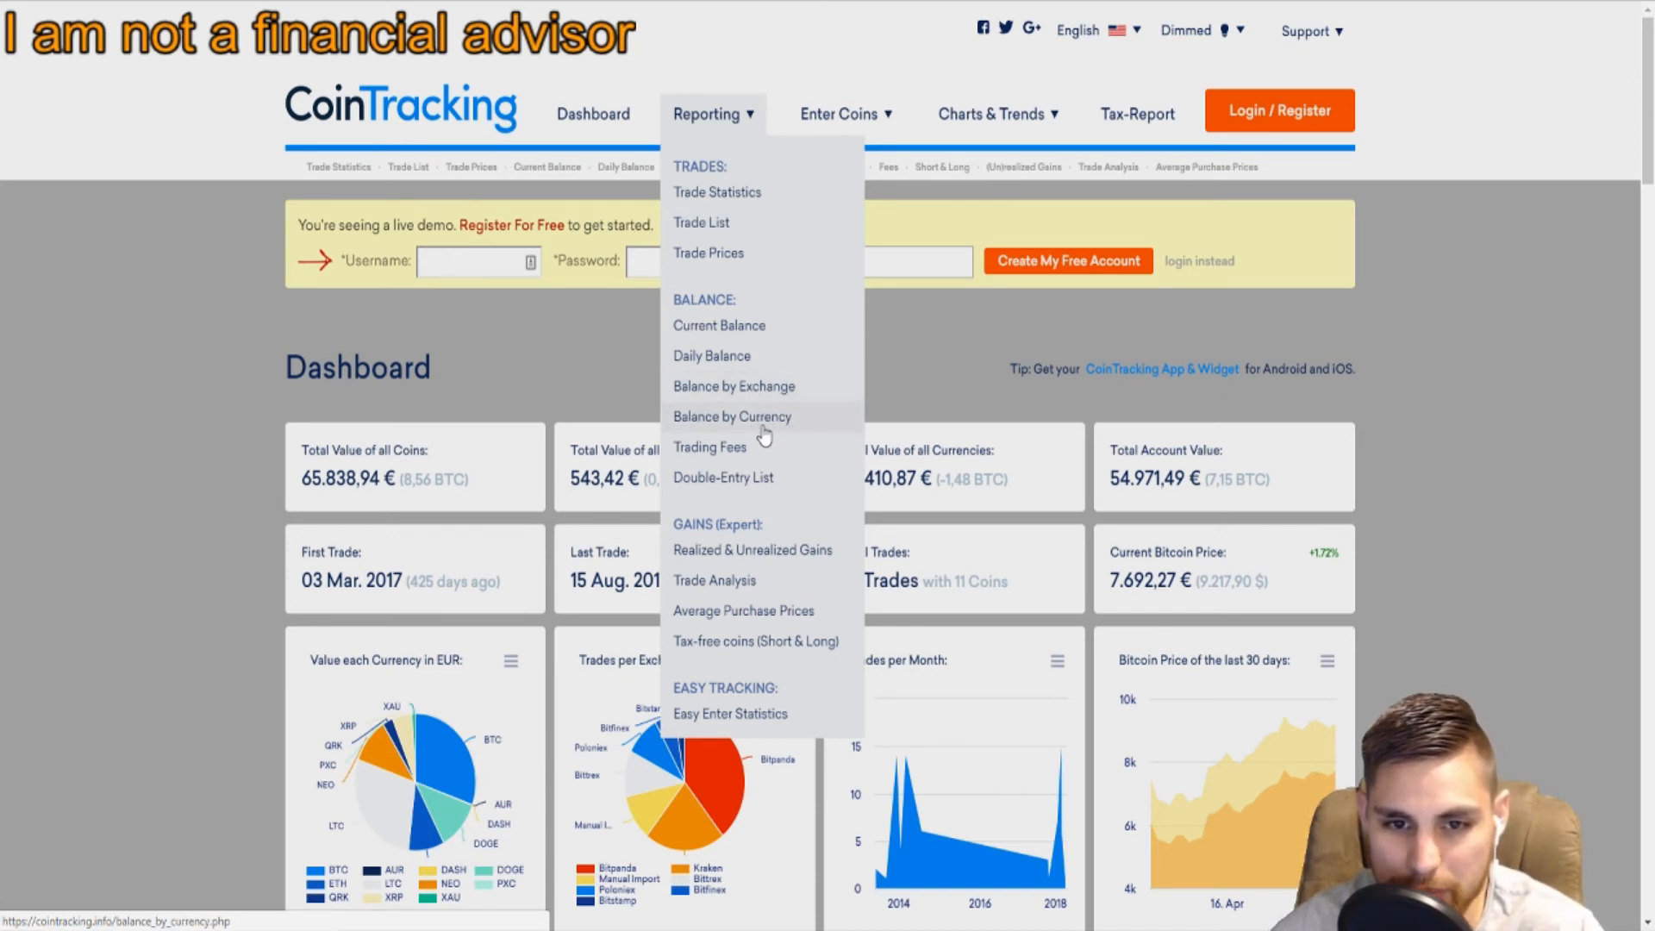
pyautogui.moveTo(734, 452)
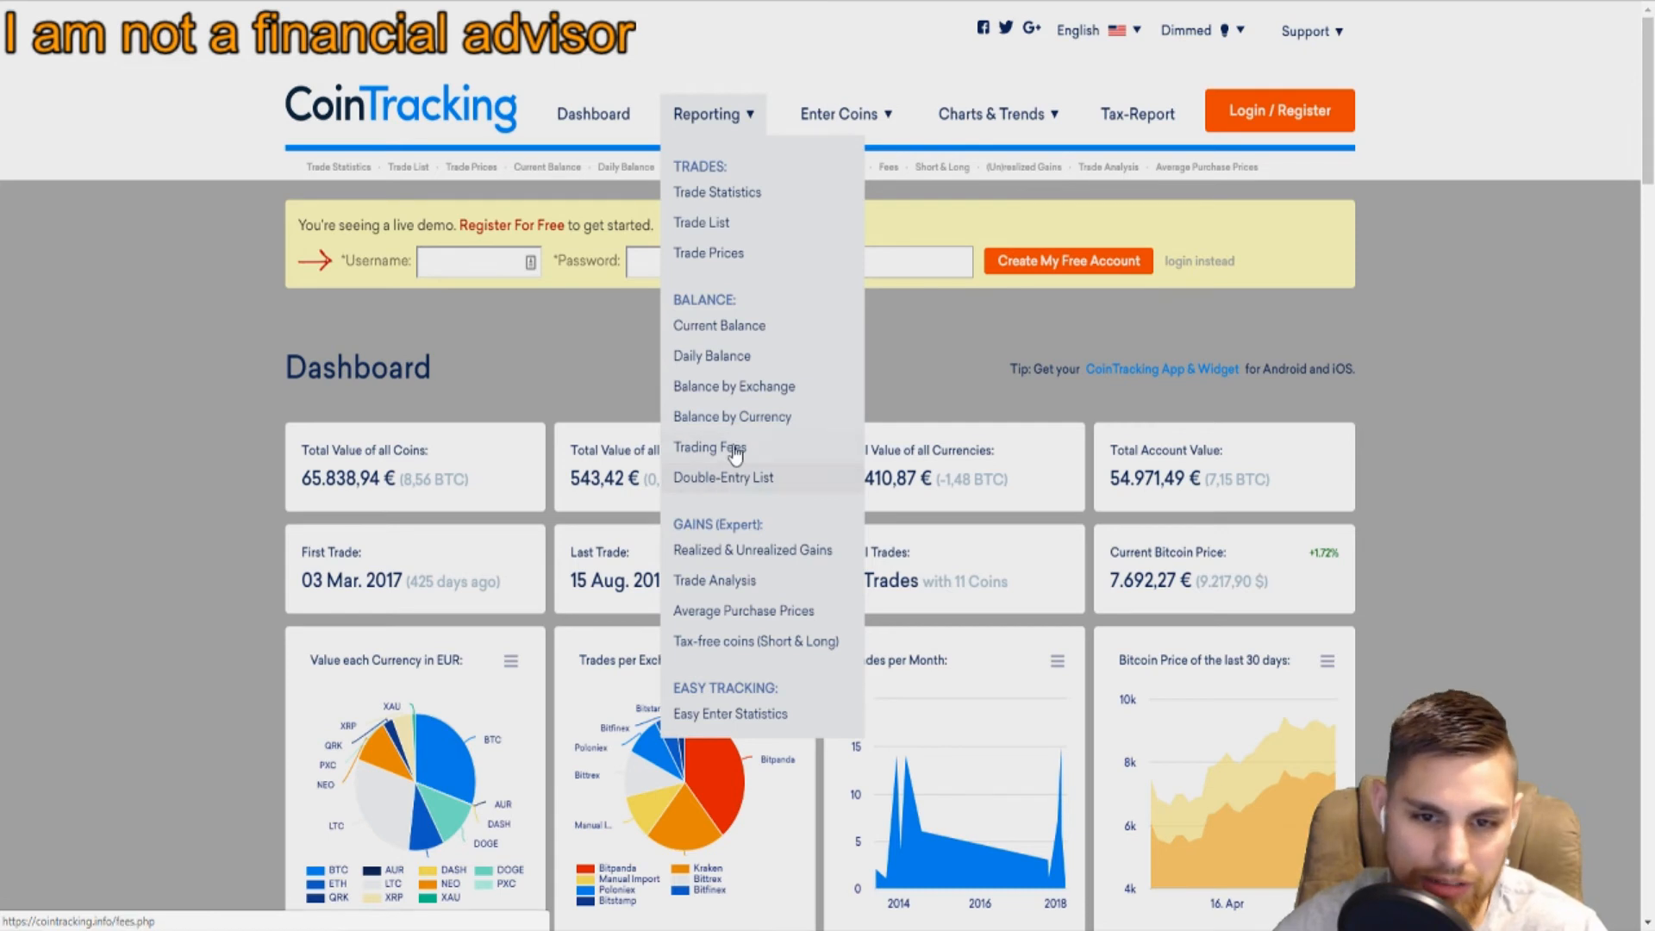
pyautogui.moveTo(722, 497)
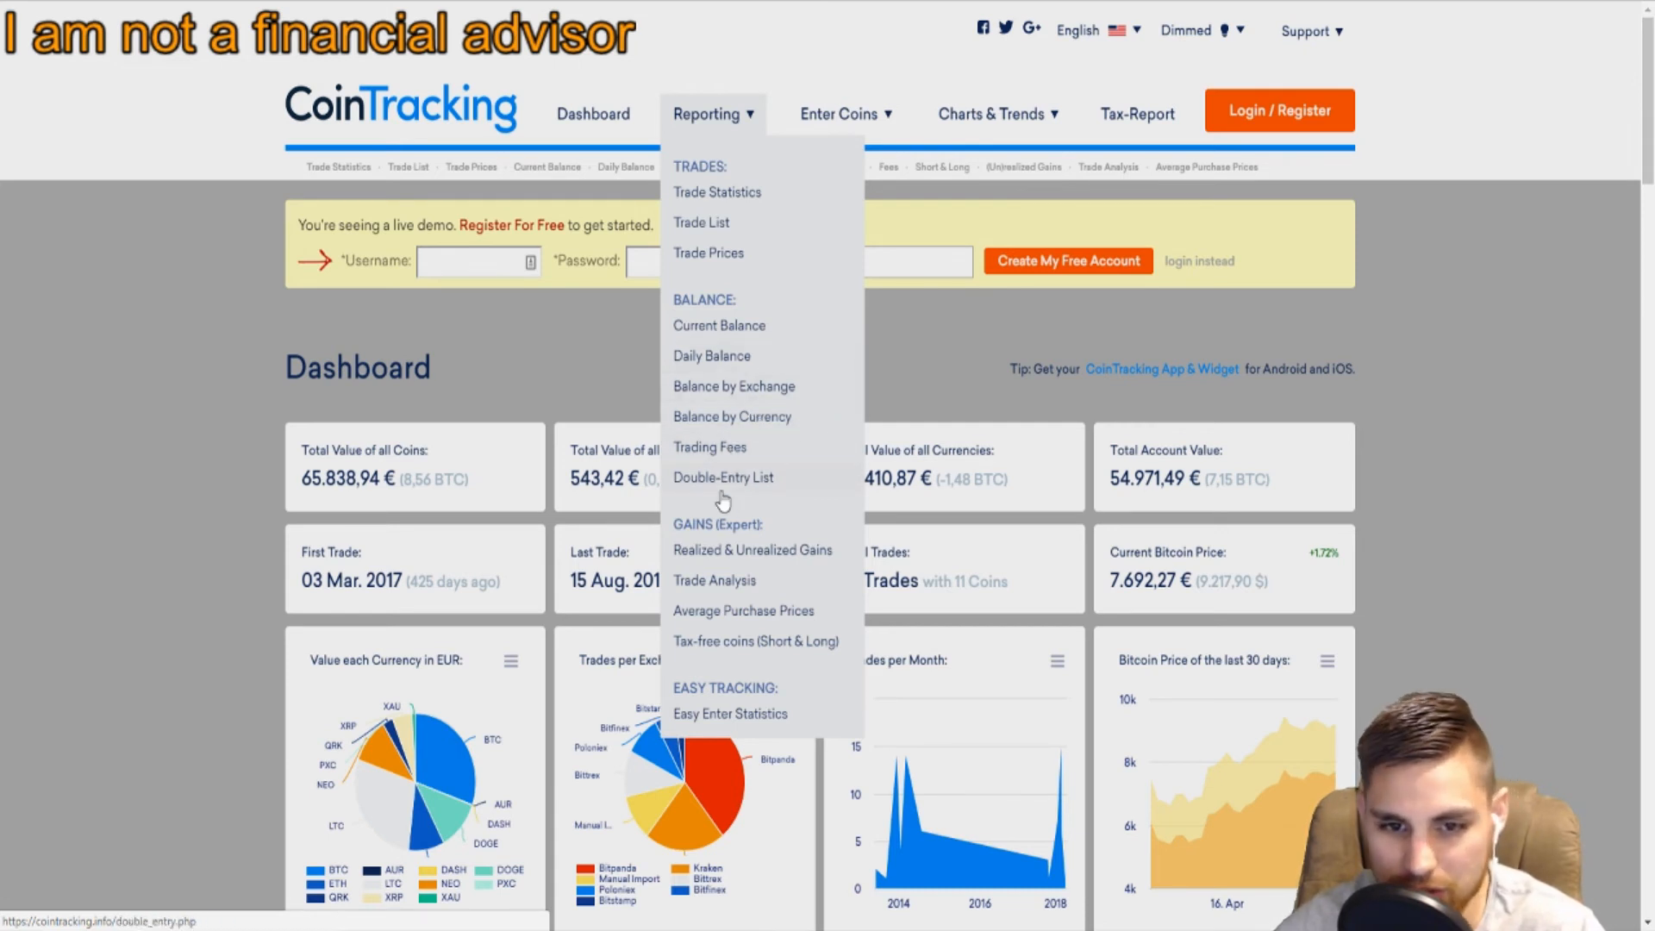
pyautogui.moveTo(691, 552)
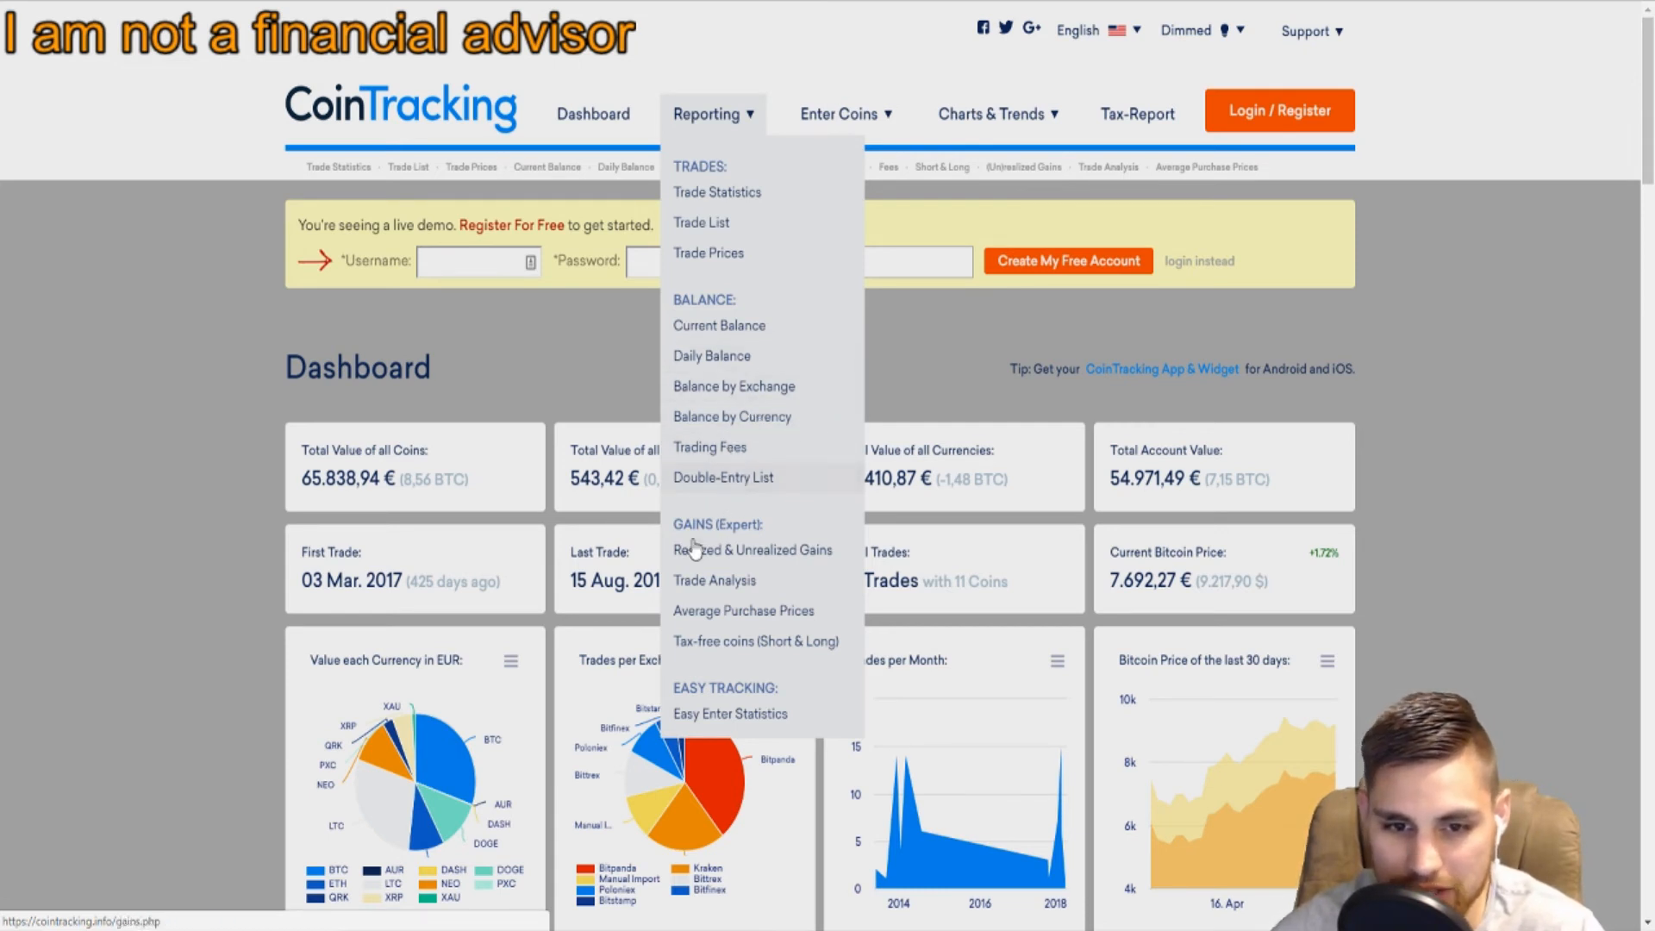
pyautogui.moveTo(752, 550)
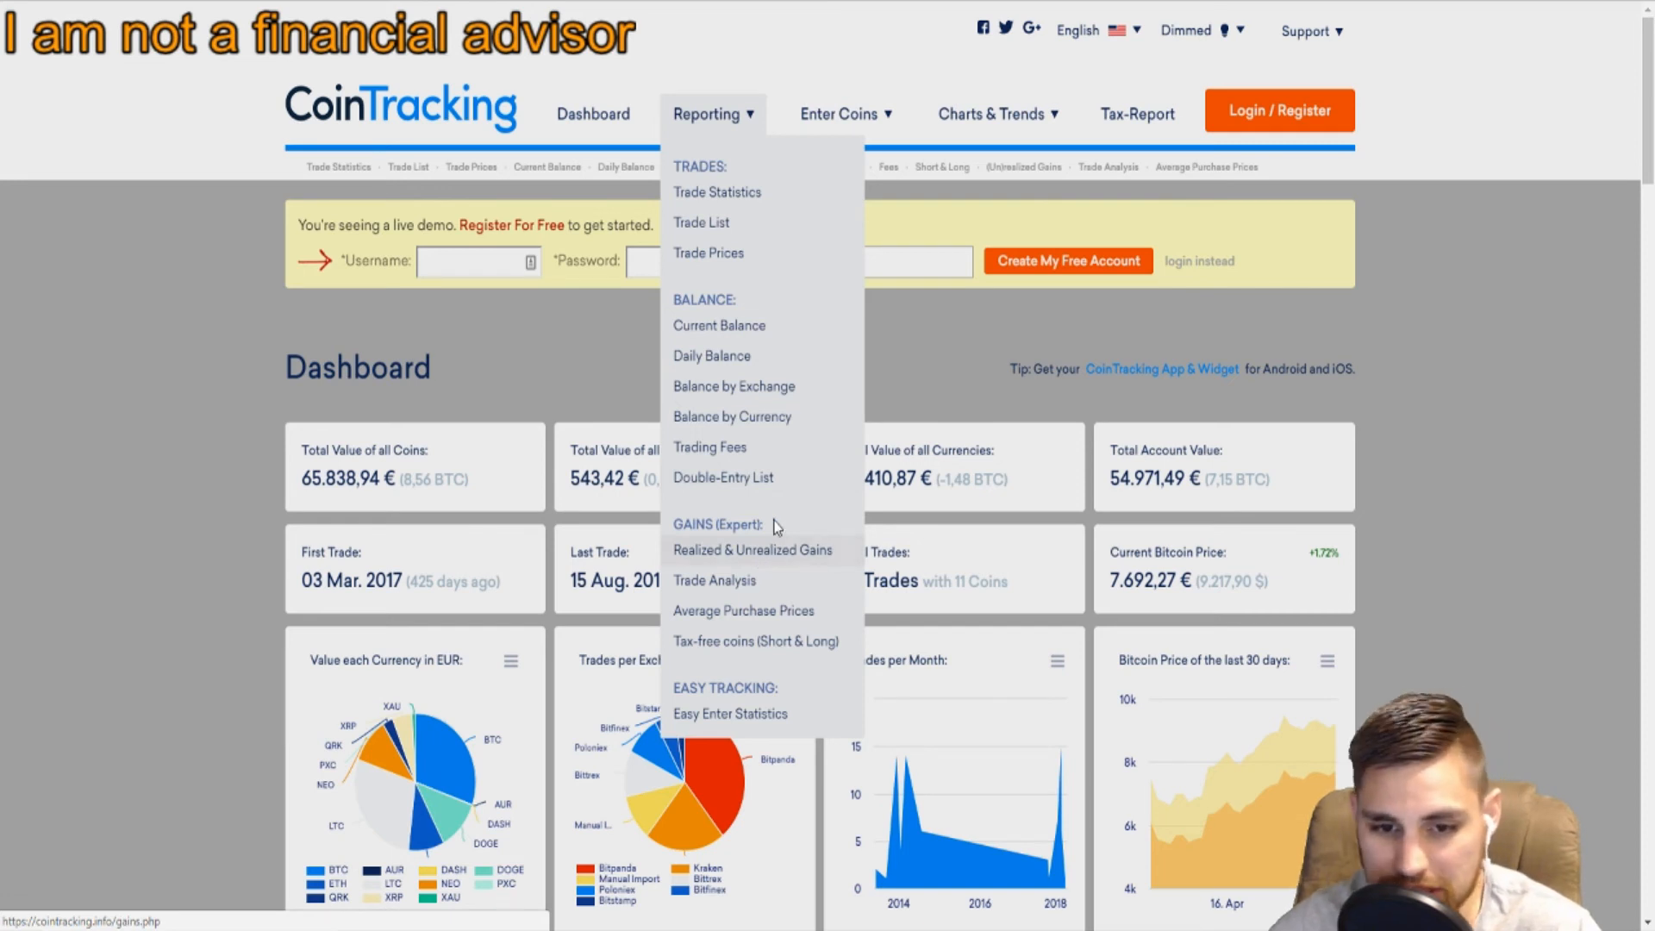
pyautogui.moveTo(716, 633)
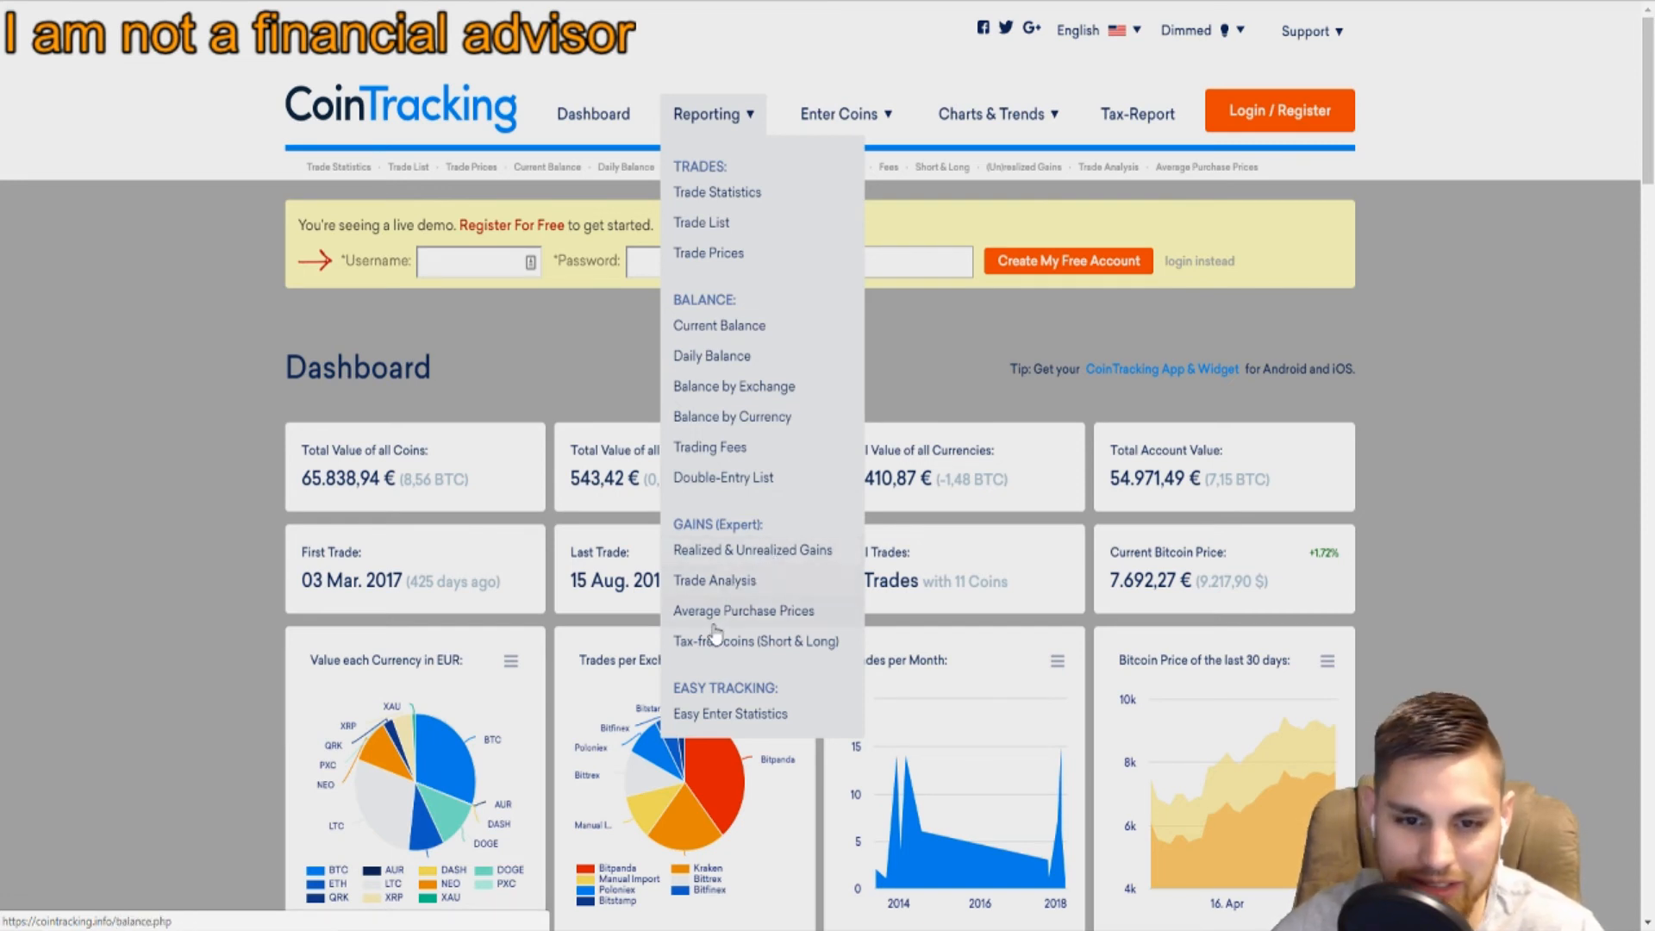
pyautogui.moveTo(726, 662)
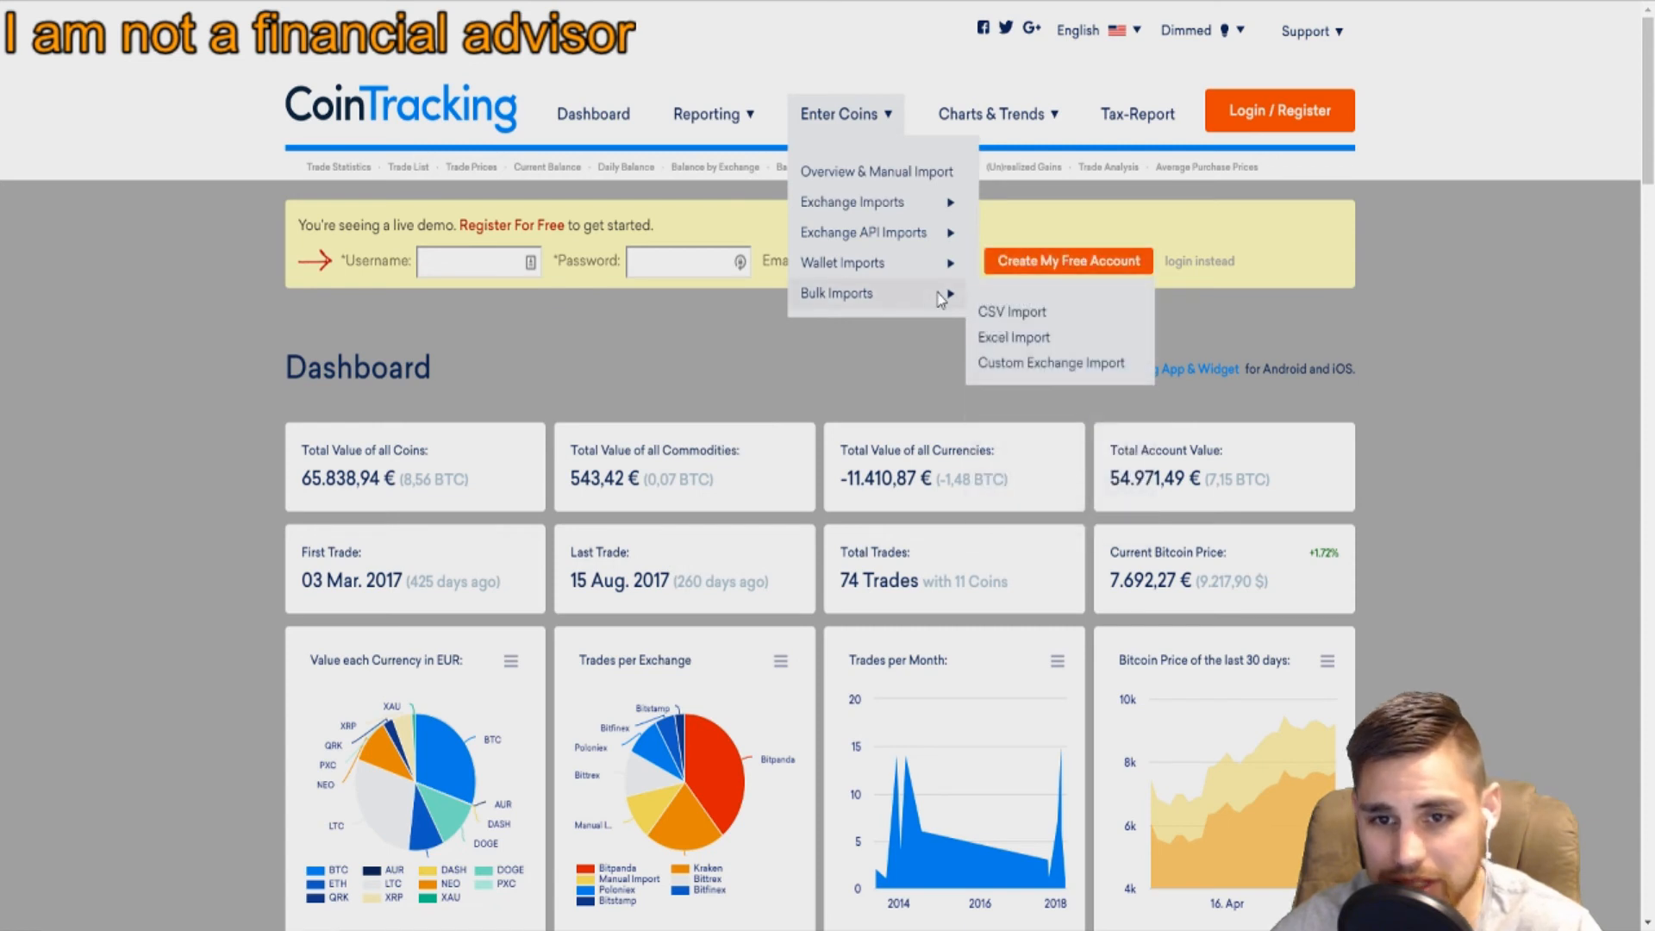
pyautogui.moveTo(1003, 350)
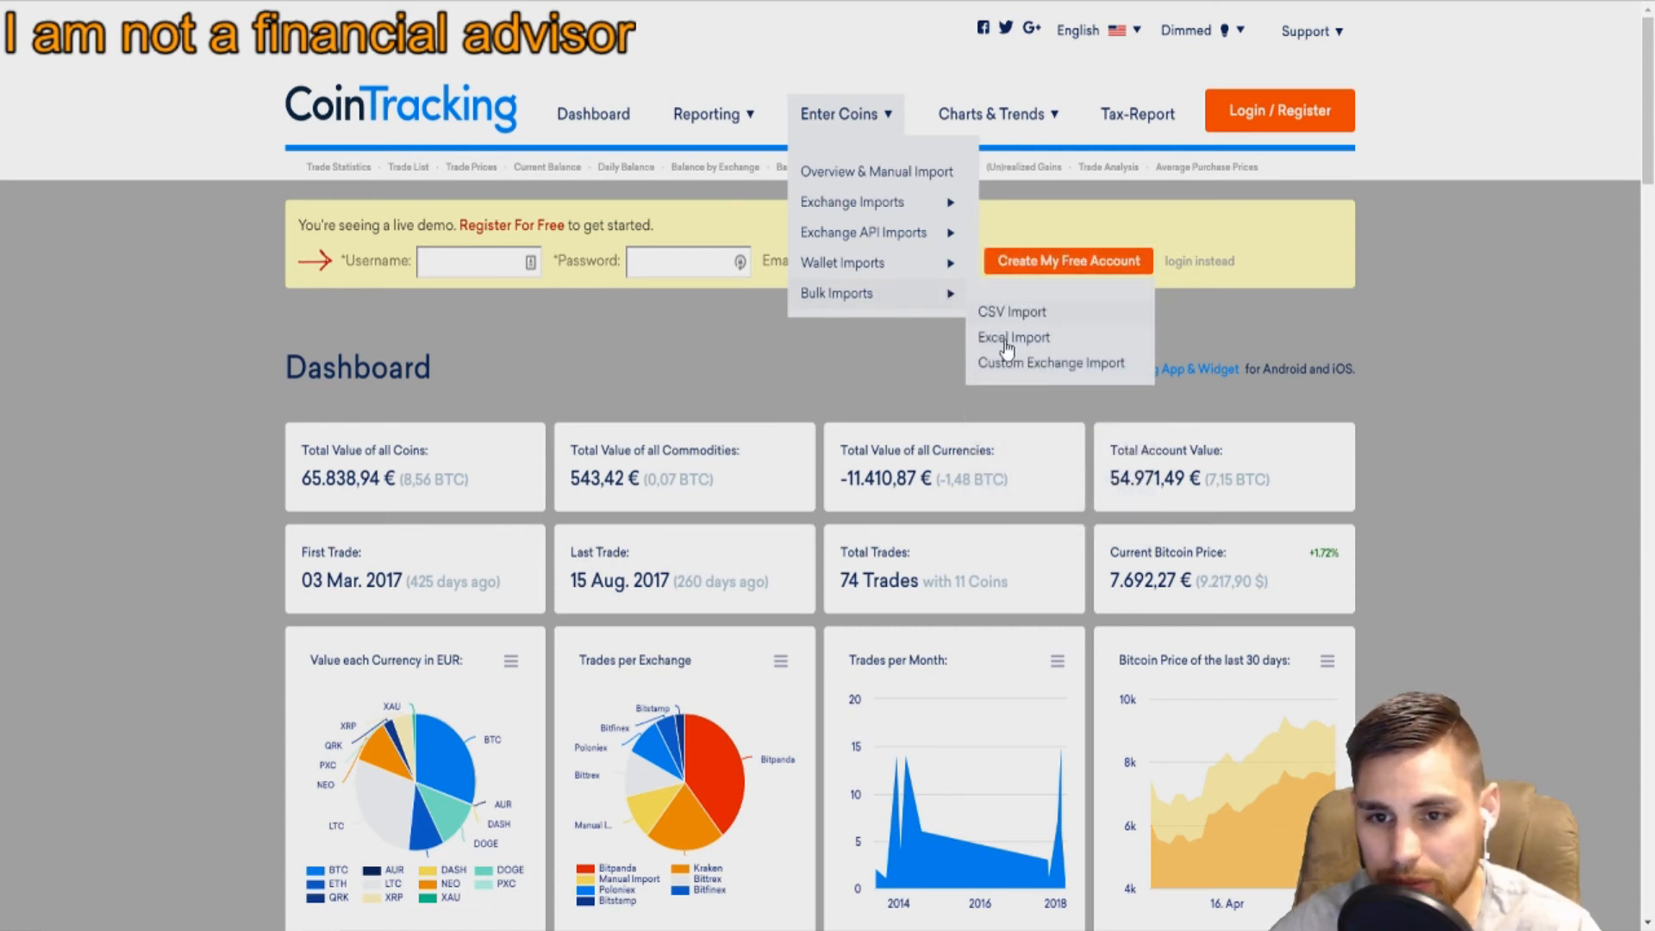
pyautogui.moveTo(843, 262)
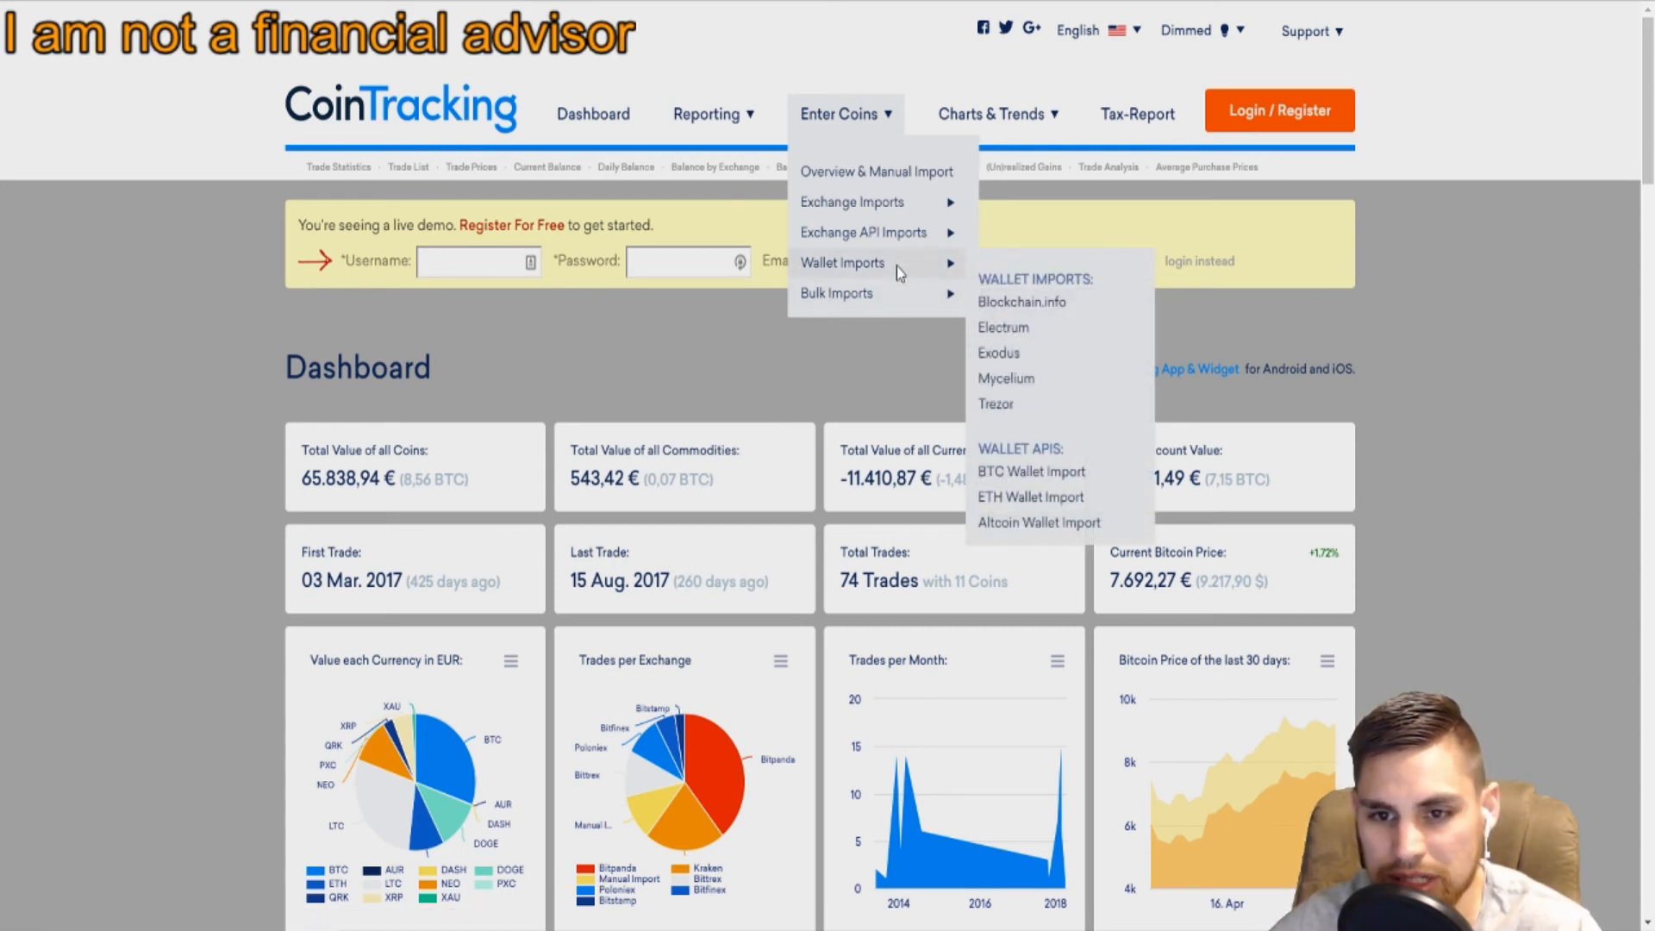
pyautogui.moveTo(1021, 302)
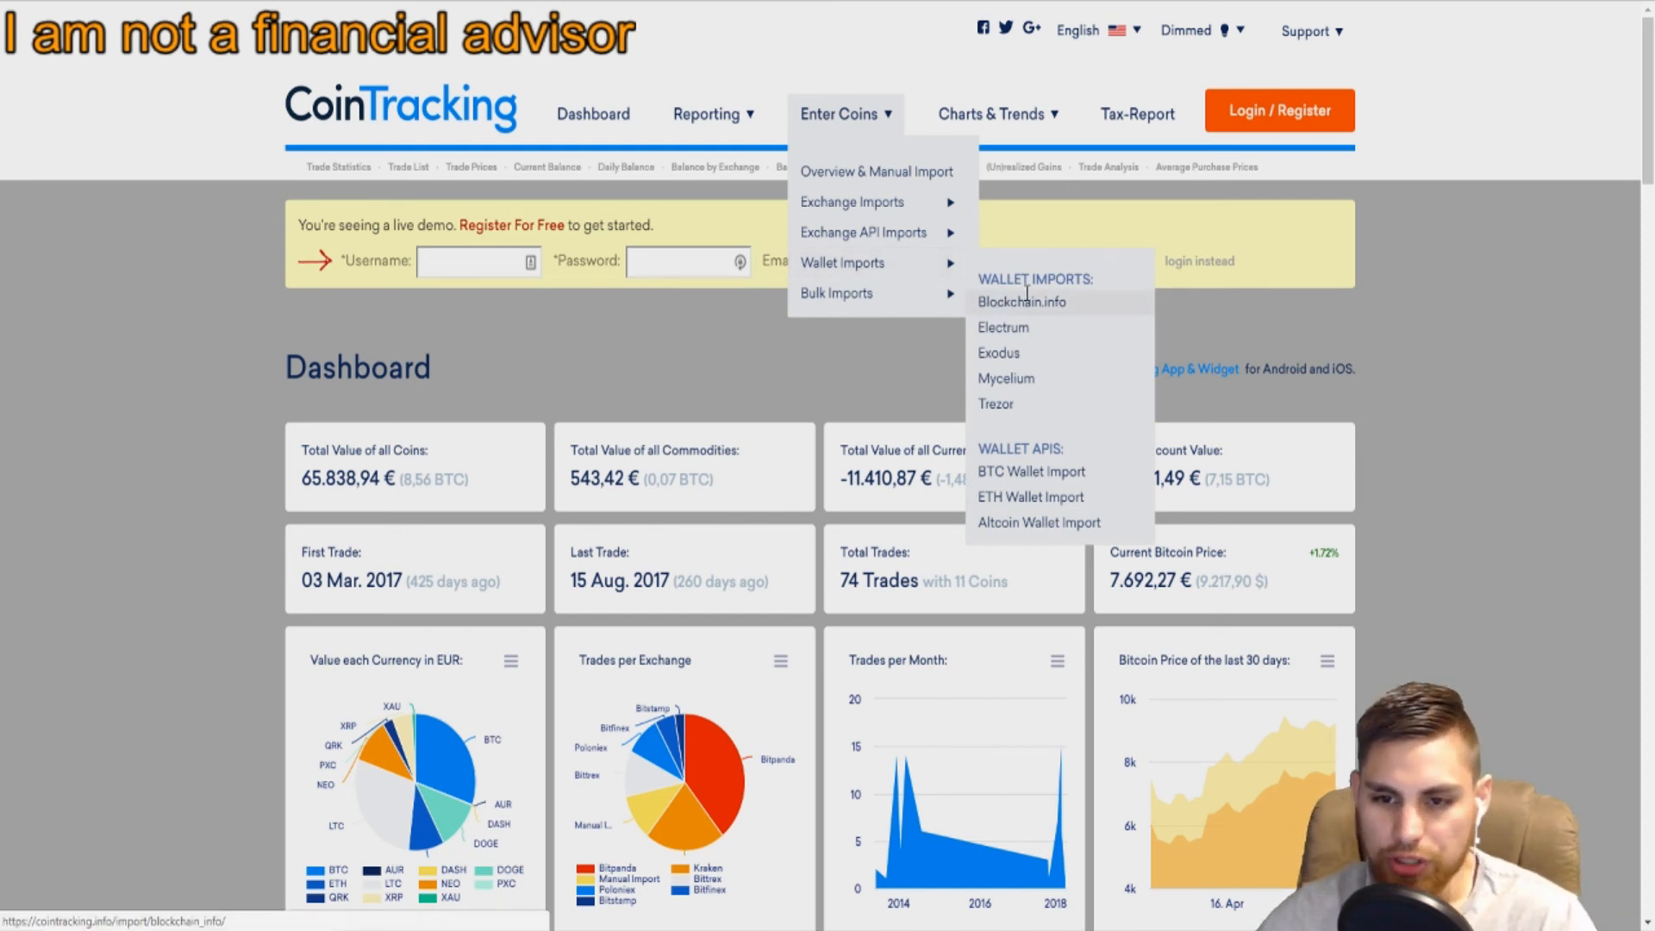
# Show the Charts & Trends menu with coin trends, charts, price calculator and Bitcoin analysis.
pyautogui.click(997, 114)
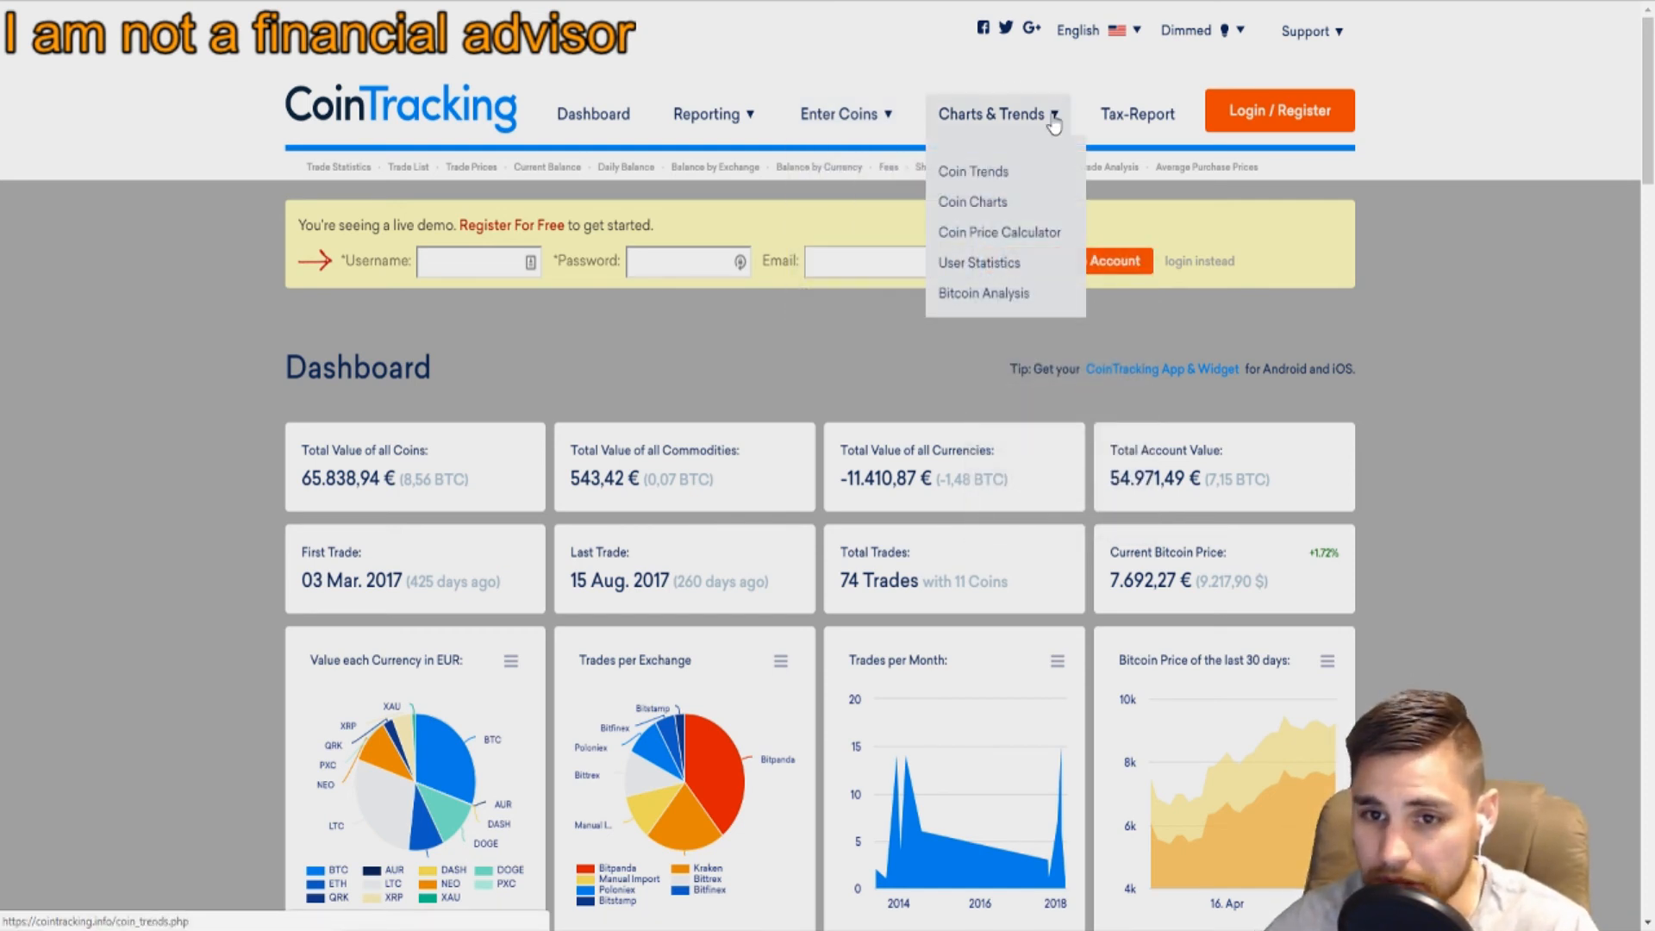
pyautogui.moveTo(972, 171)
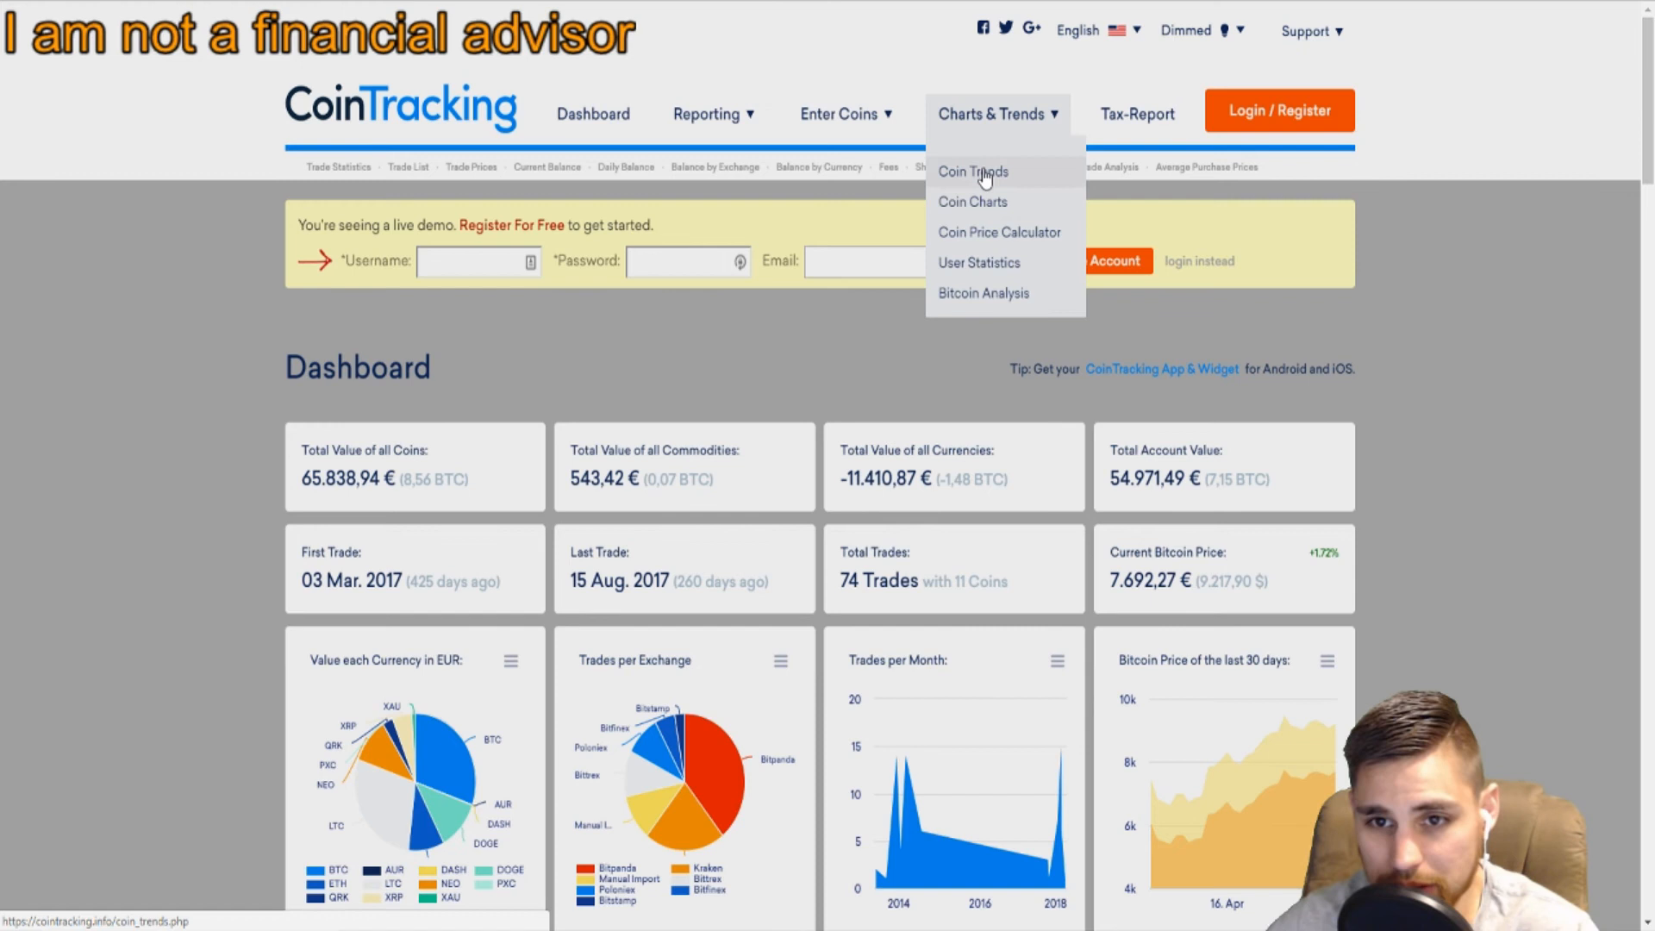
pyautogui.moveTo(1017, 217)
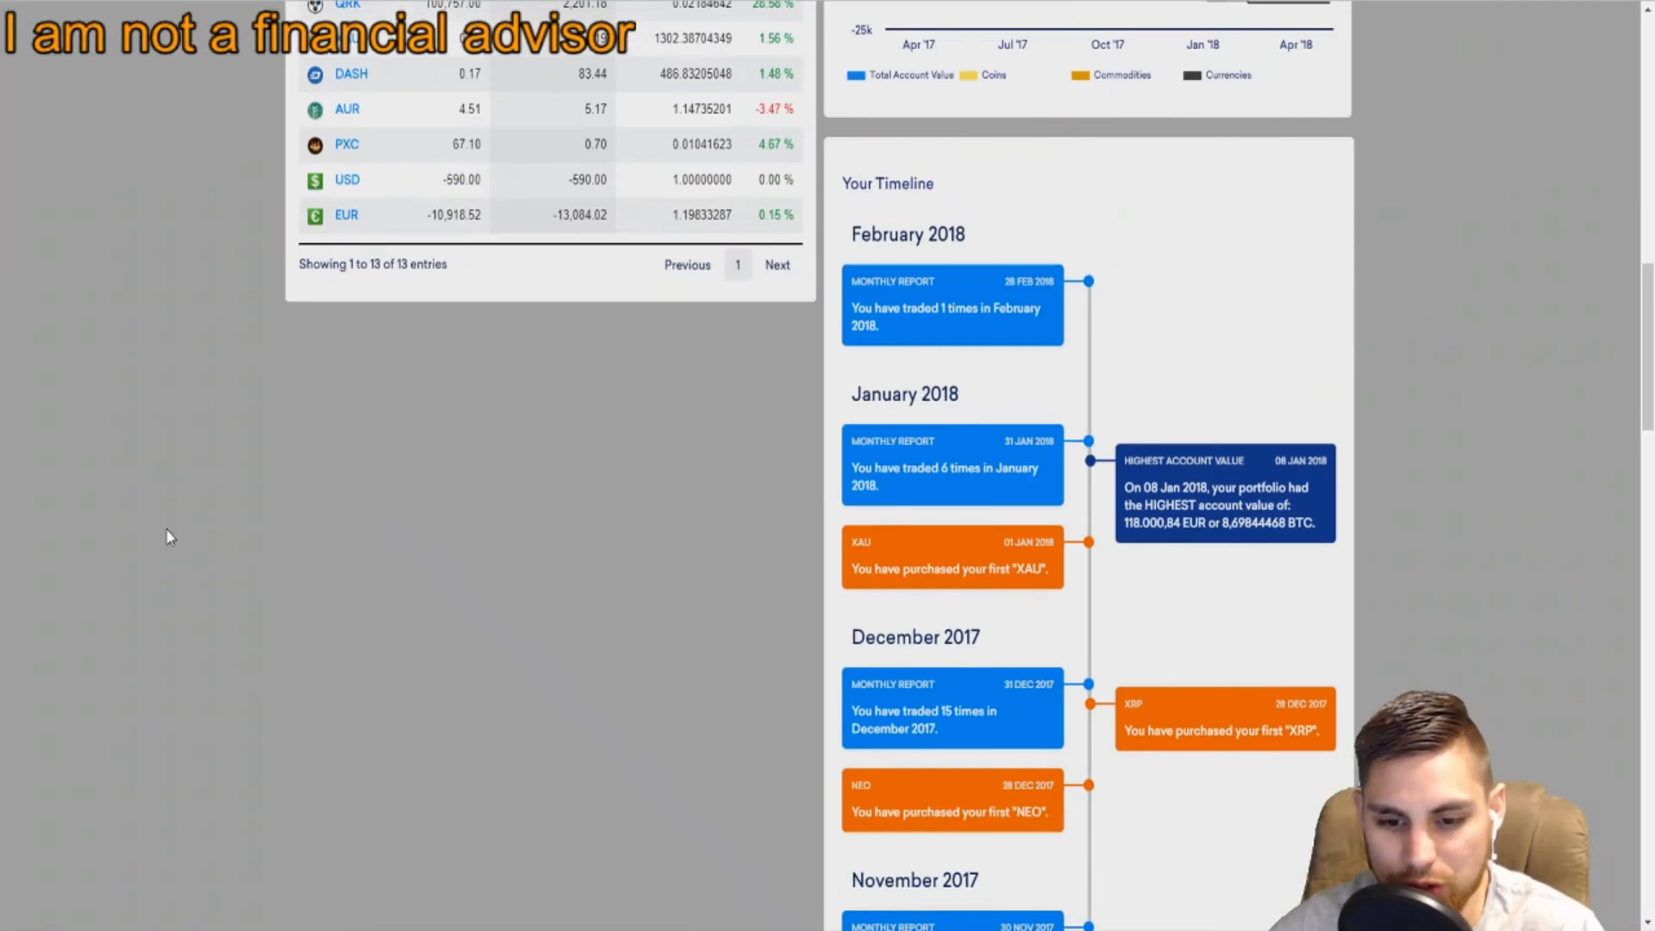
pyautogui.scroll(3)
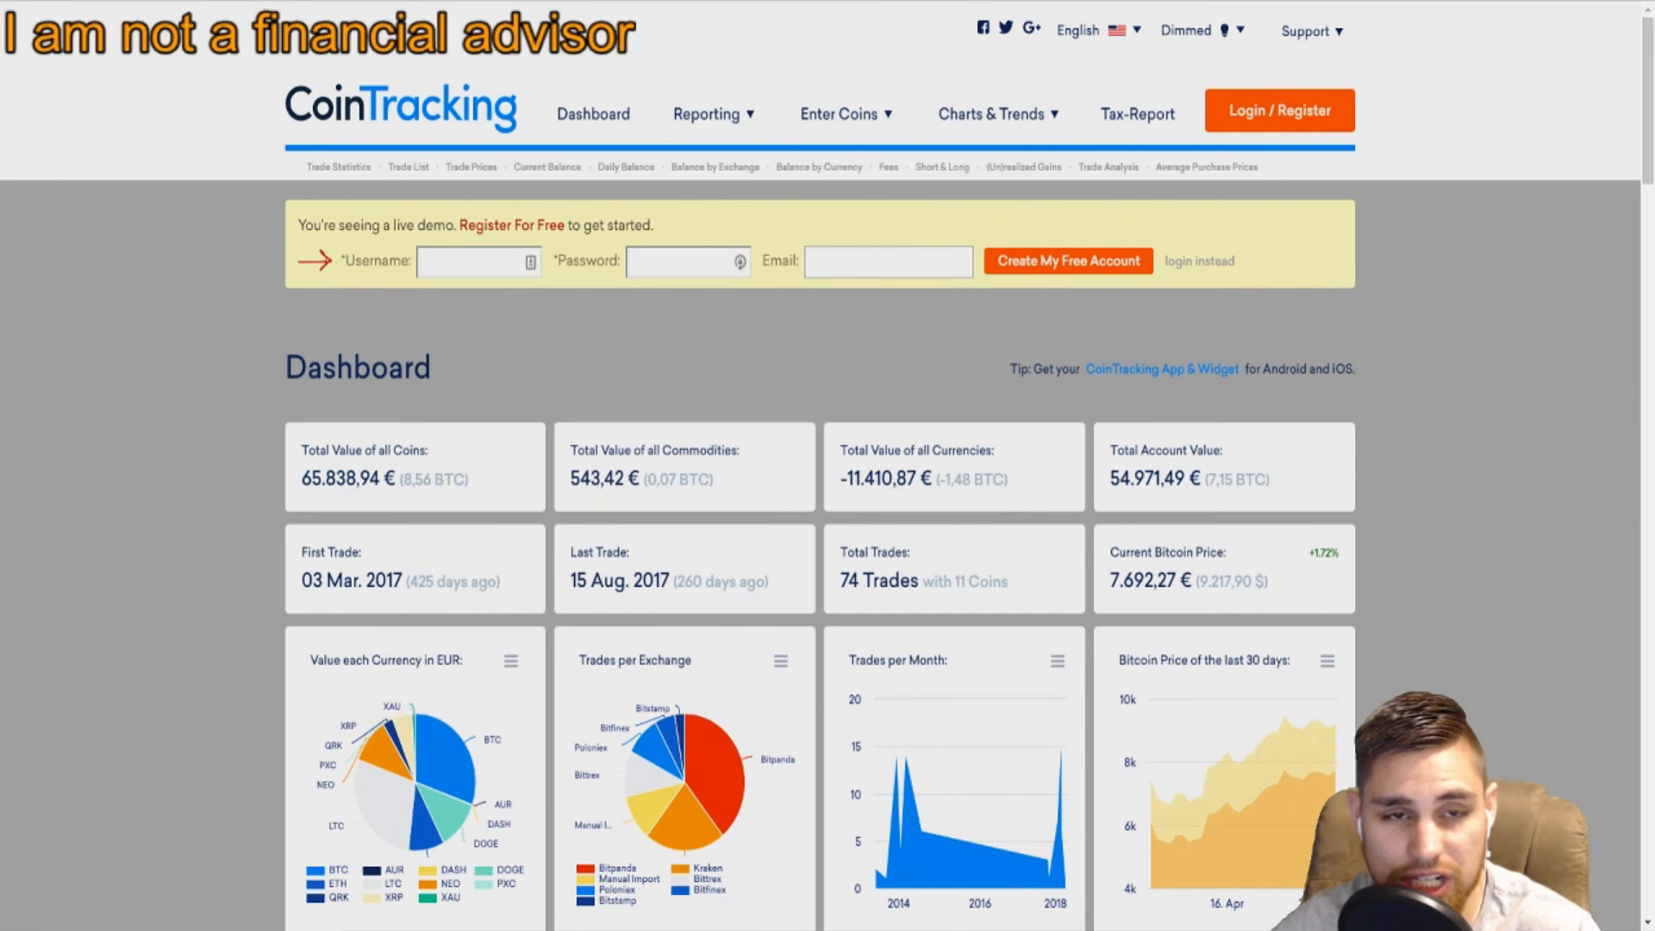
pyautogui.moveTo(1076, 157)
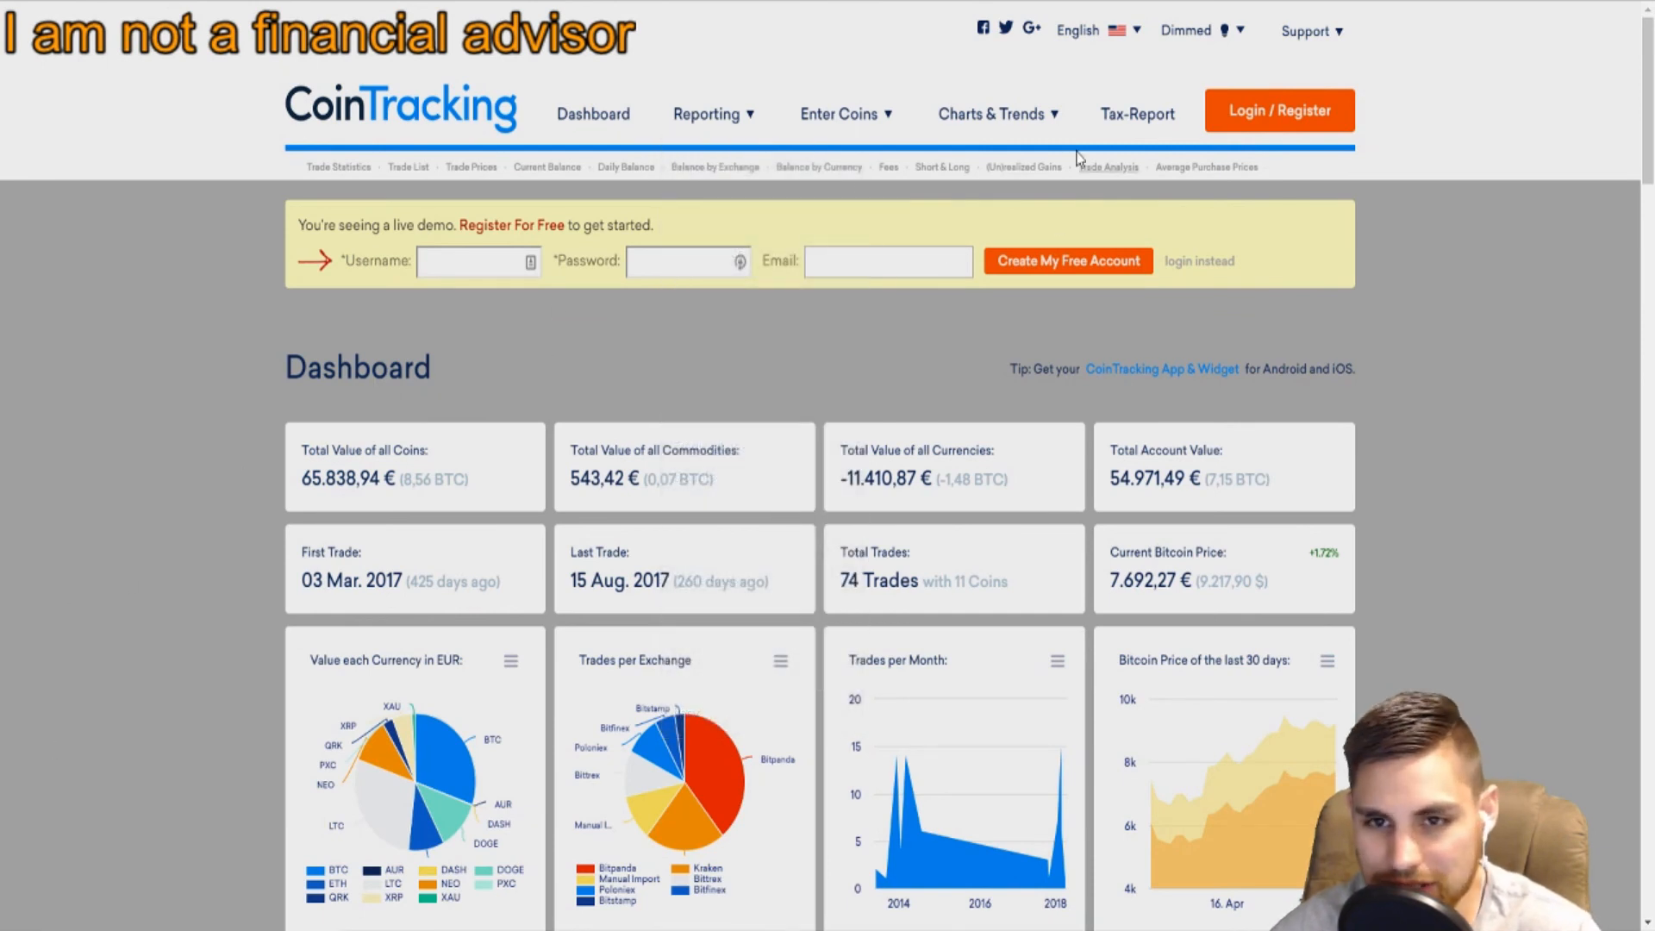
pyautogui.moveTo(1124, 76)
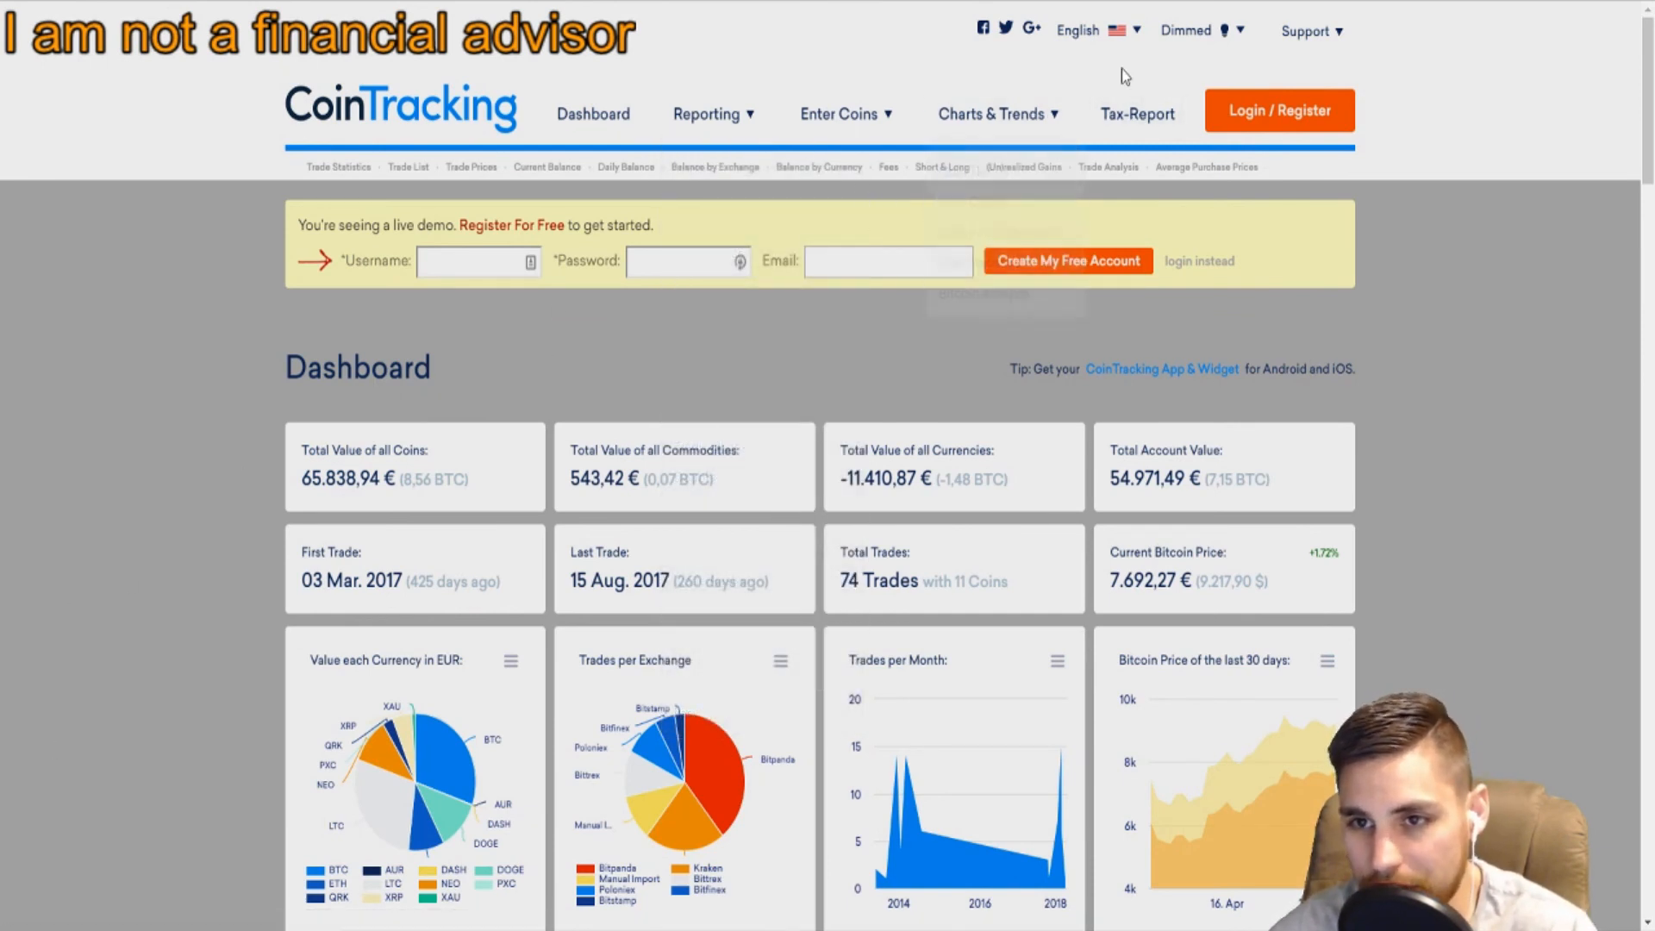
pyautogui.scroll(-3)
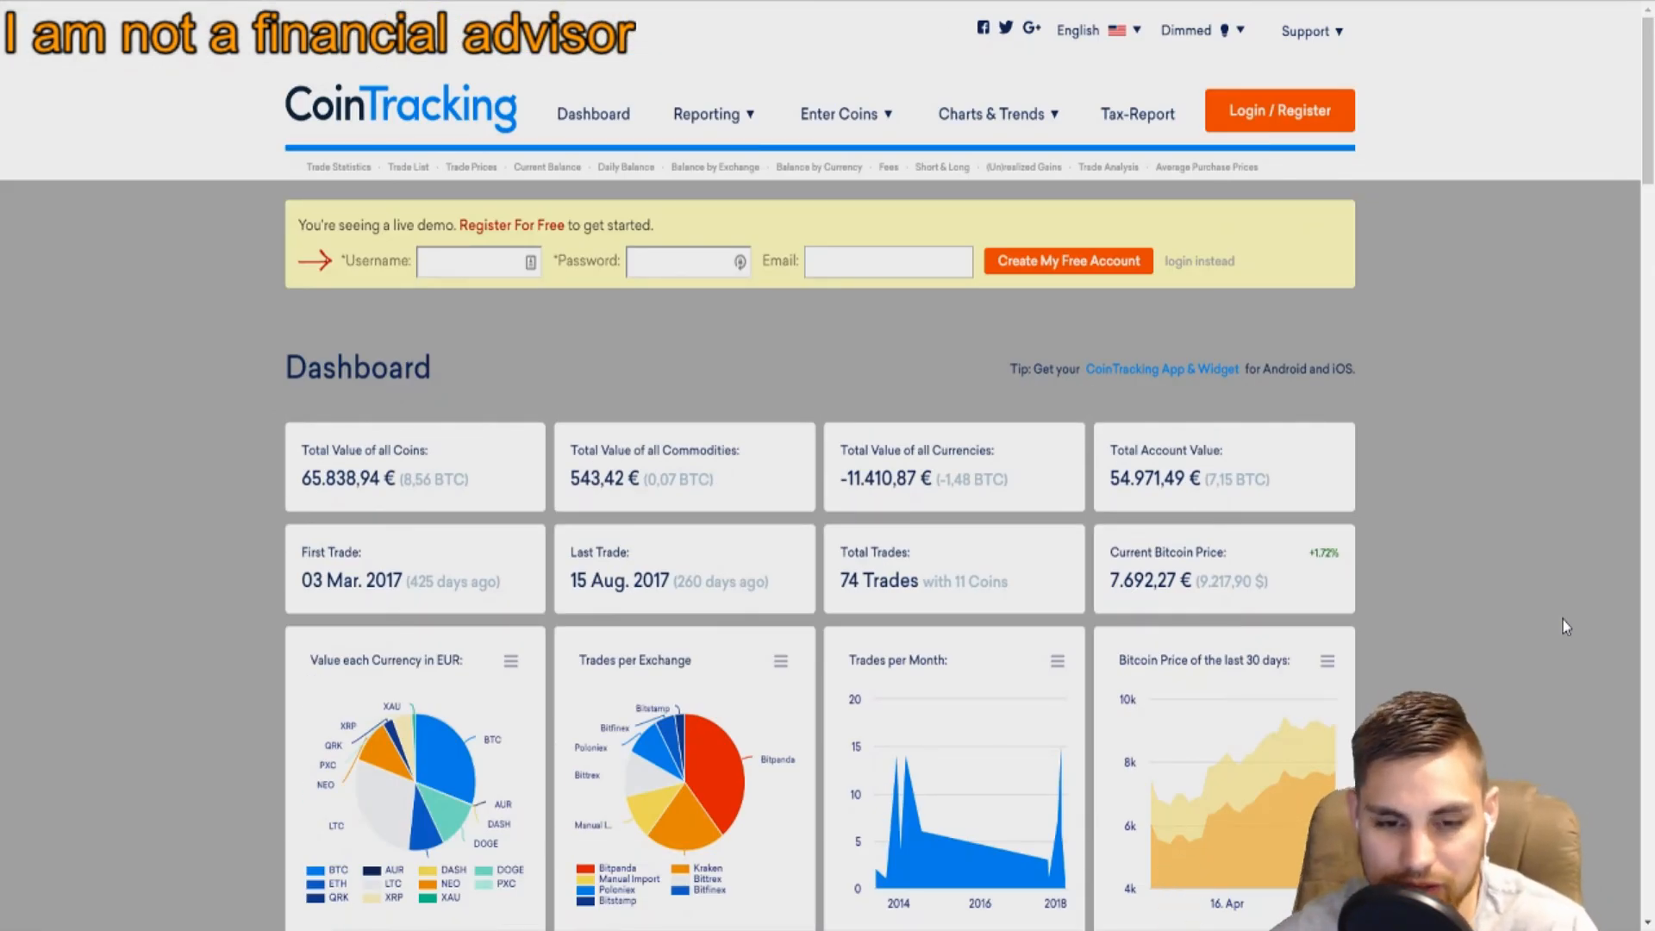
pyautogui.scroll(-3)
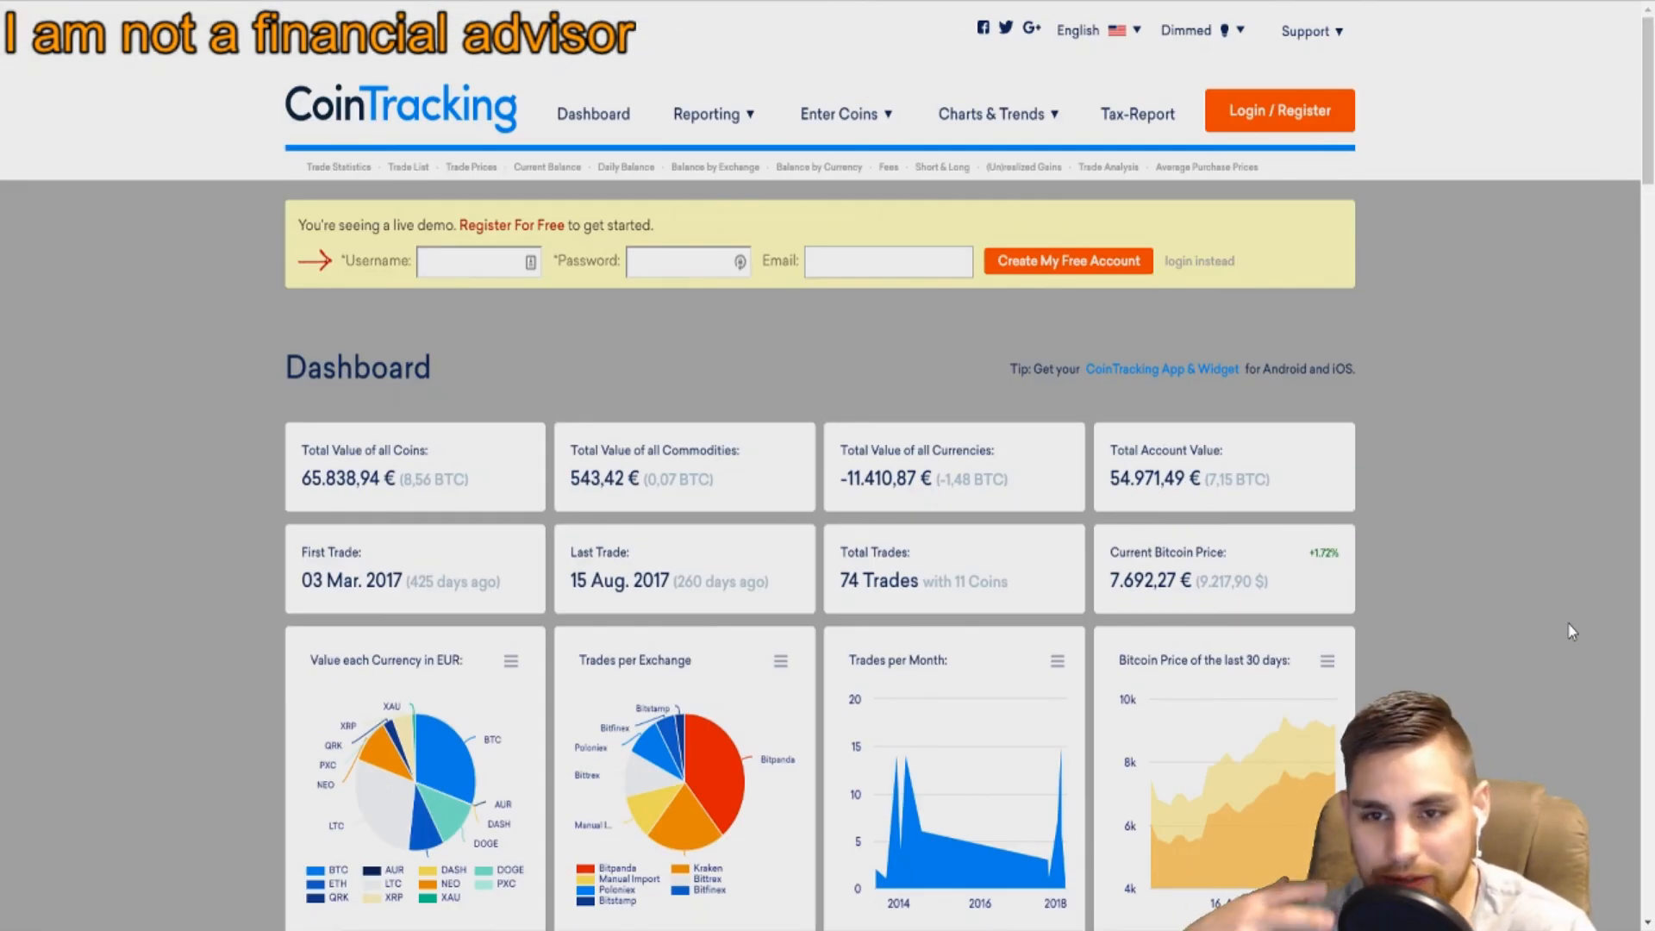
pyautogui.moveTo(1635, 605)
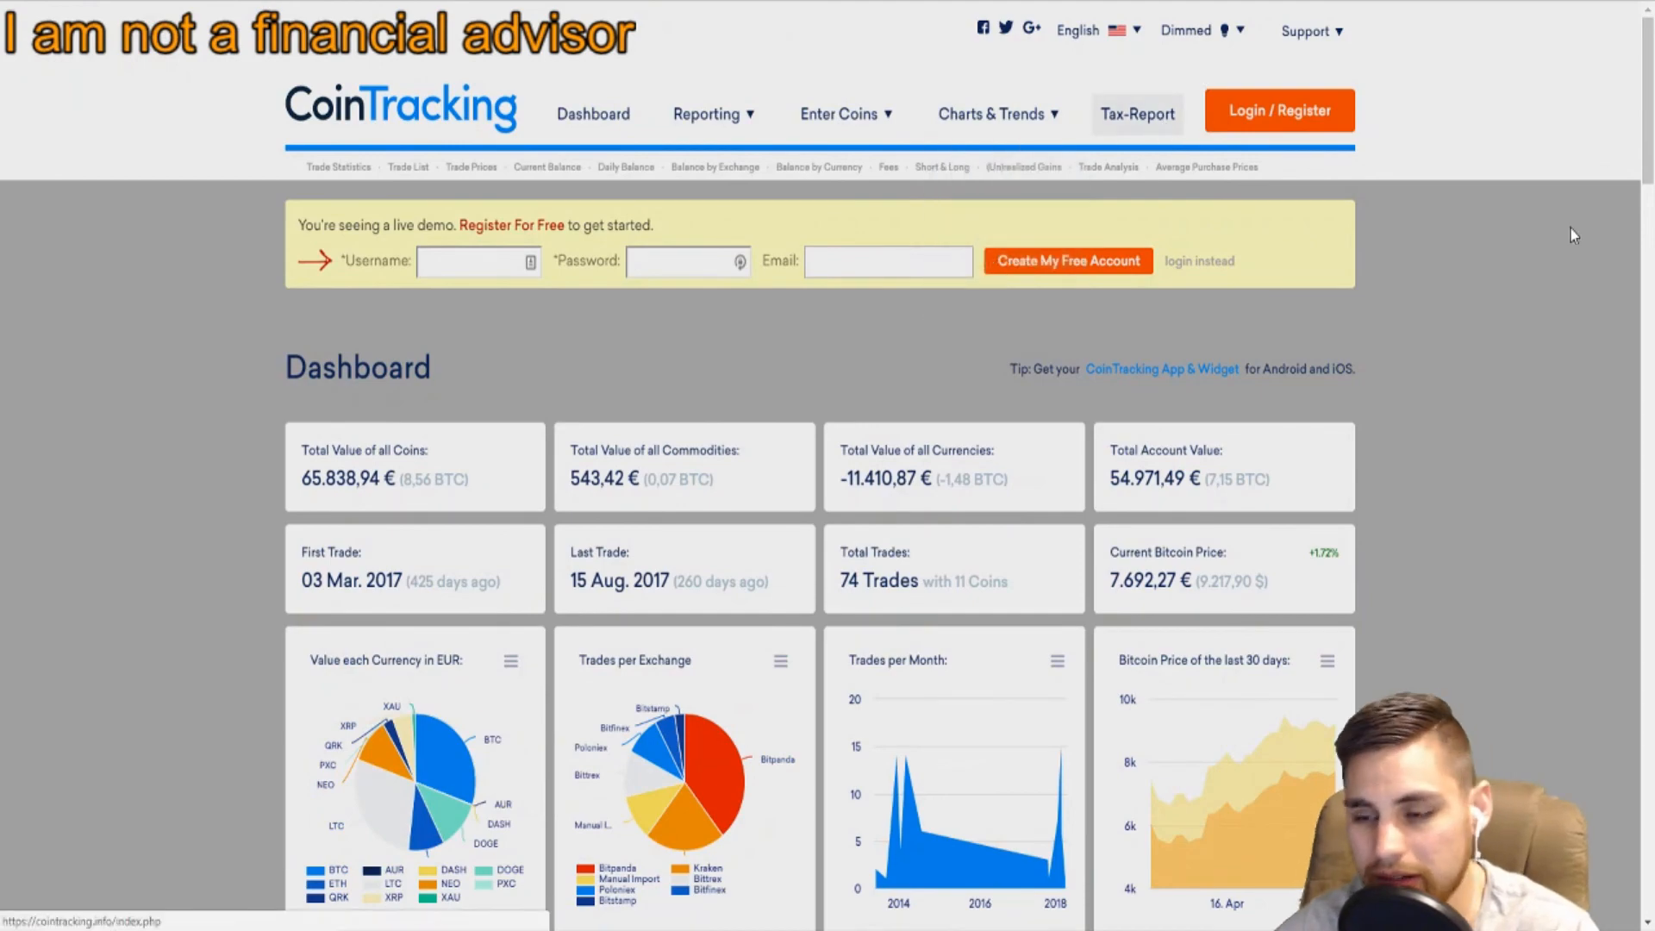
pyautogui.scroll(-3)
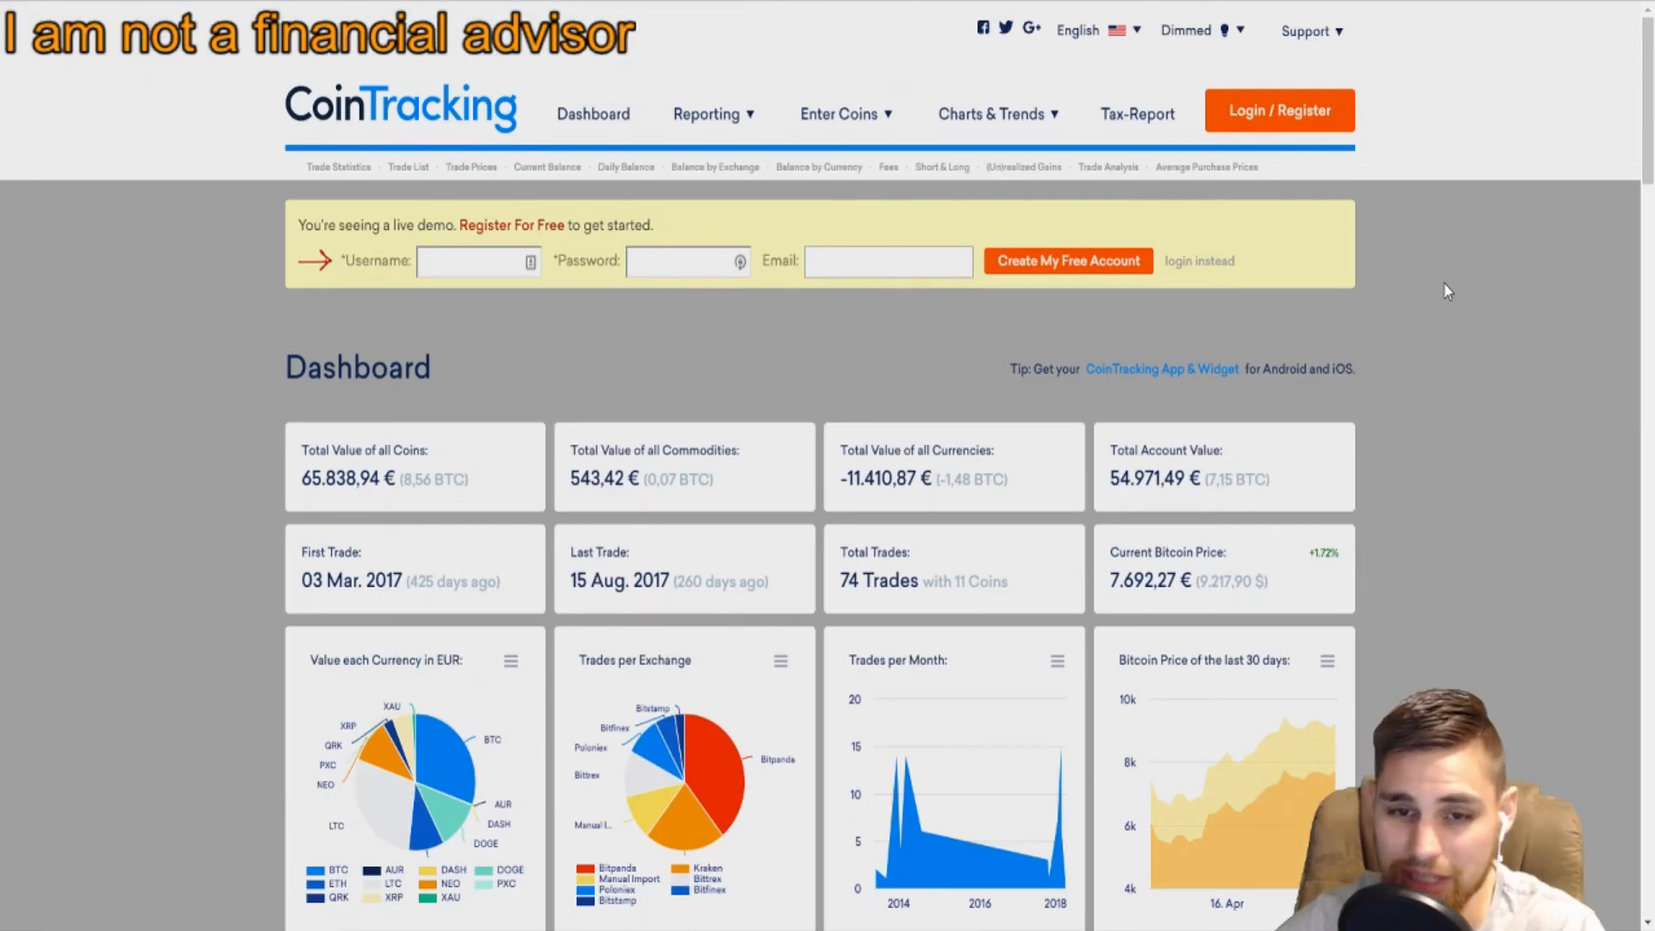
pyautogui.click(712, 114)
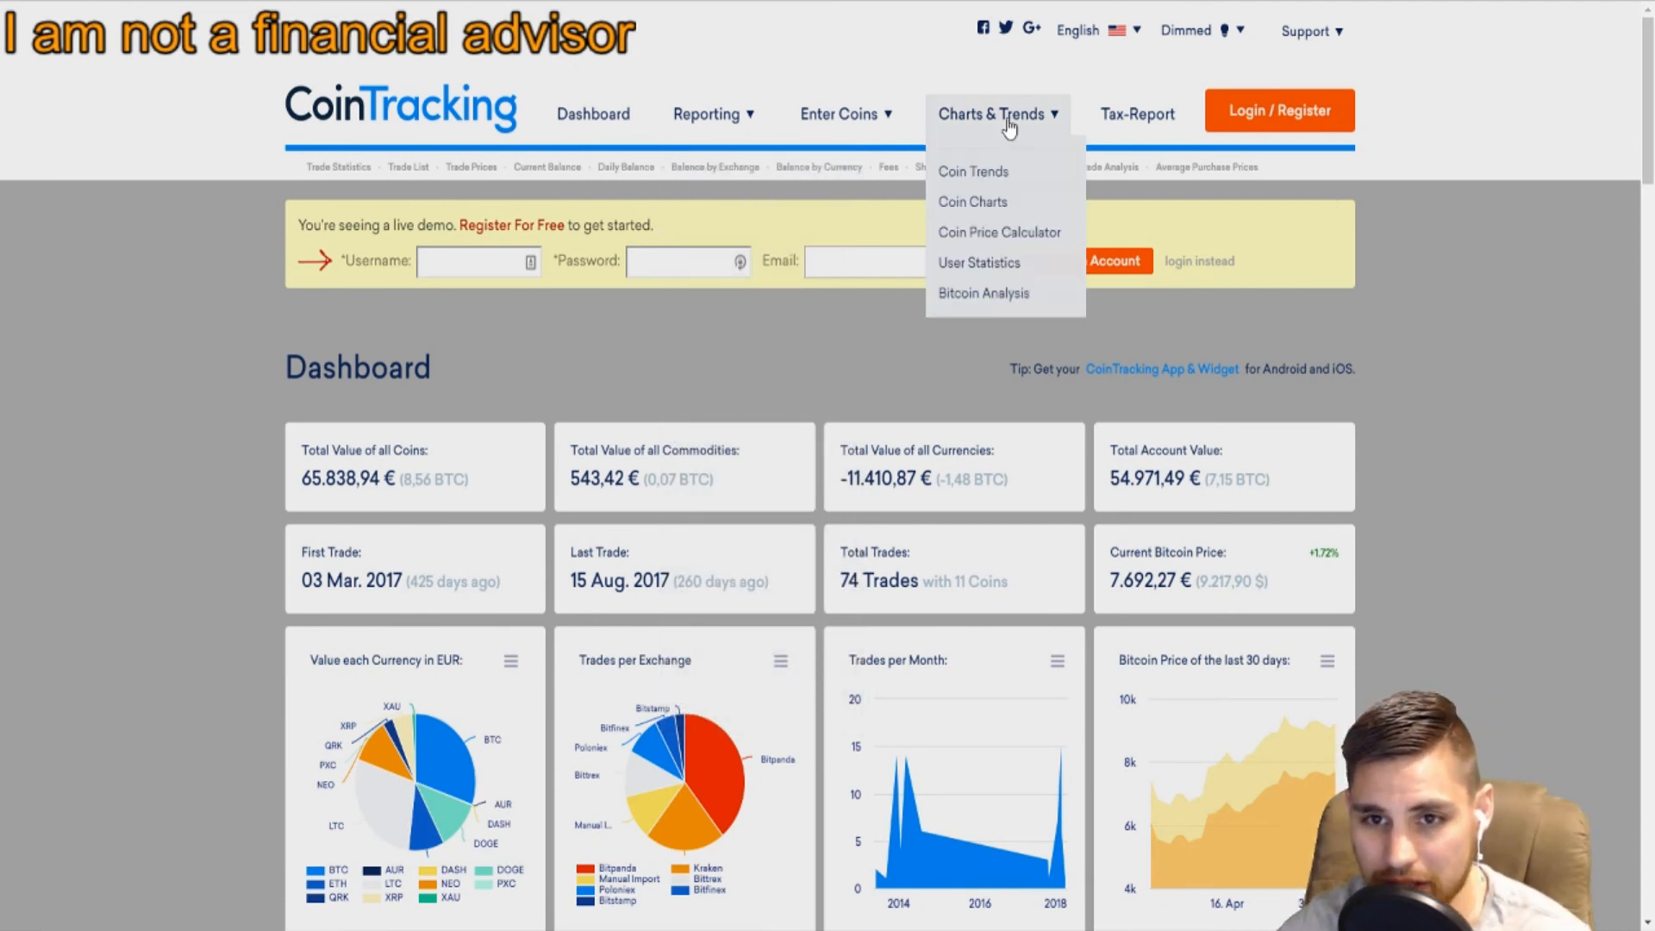
pyautogui.moveTo(978, 249)
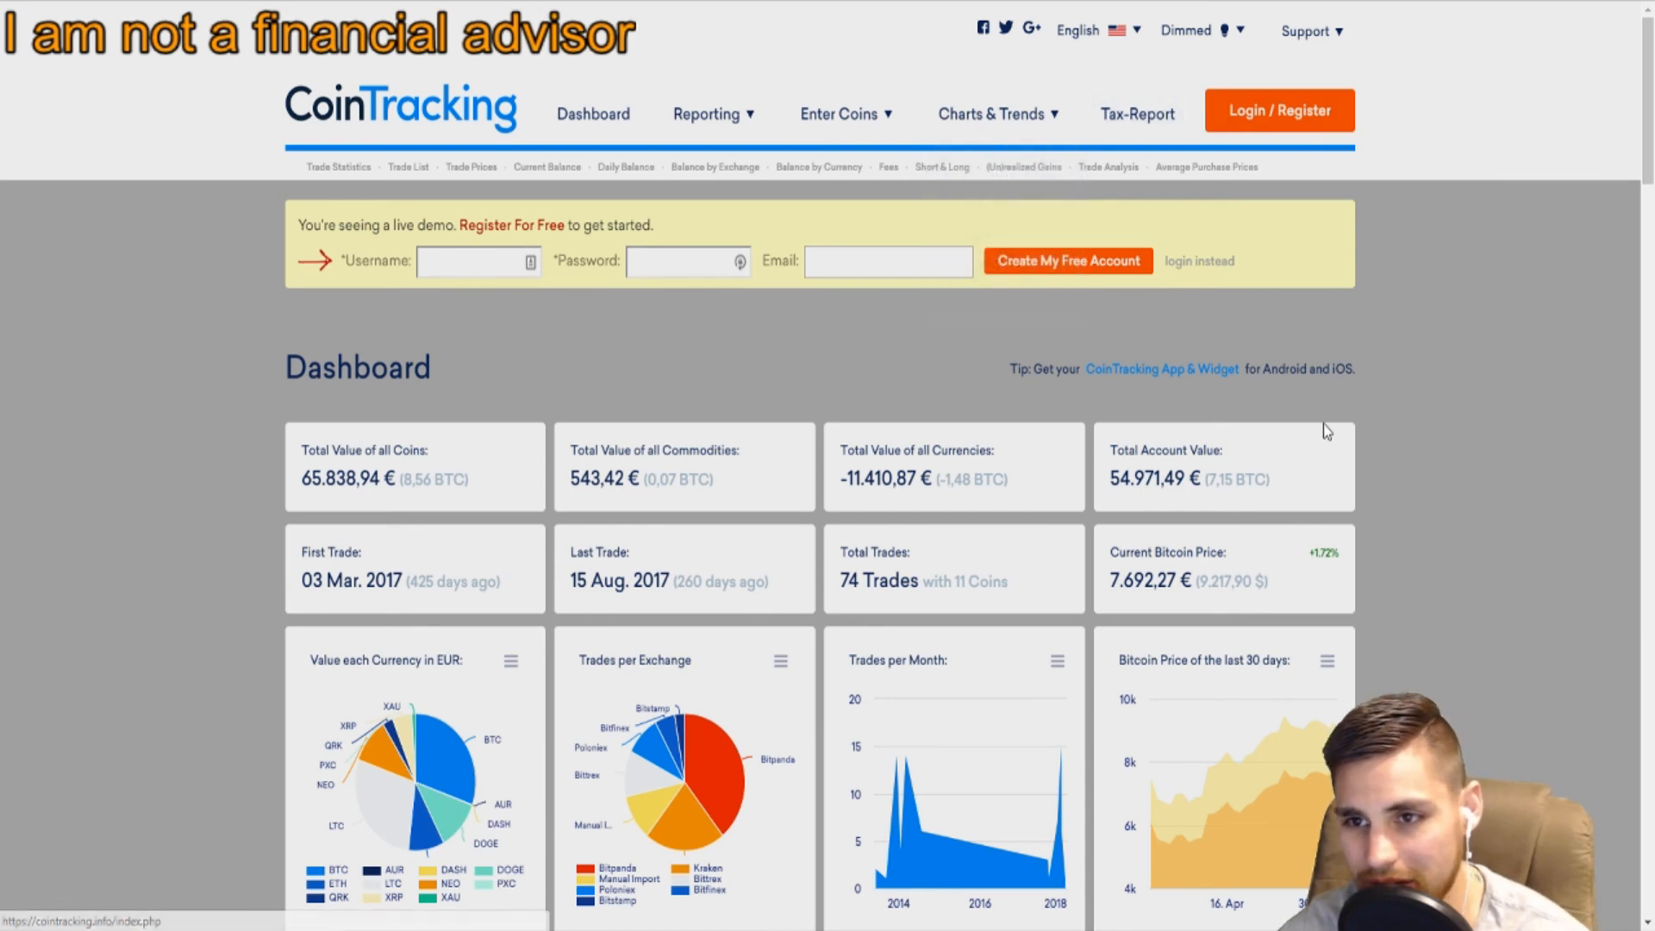
pyautogui.scroll(-3)
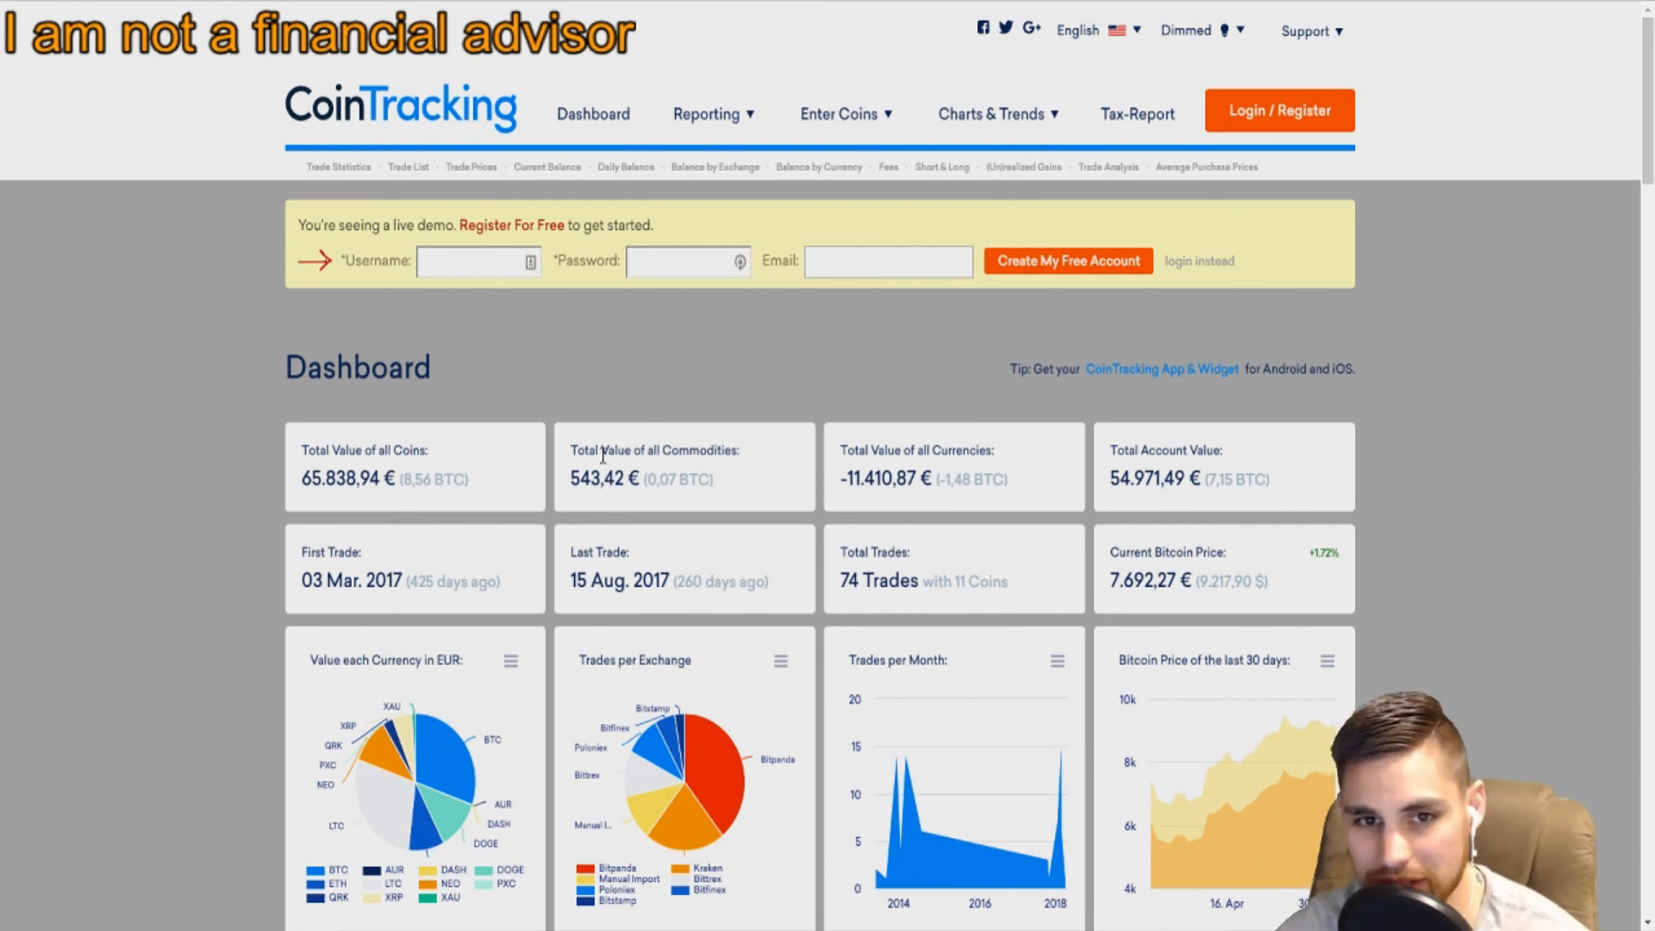
pyautogui.scroll(-3)
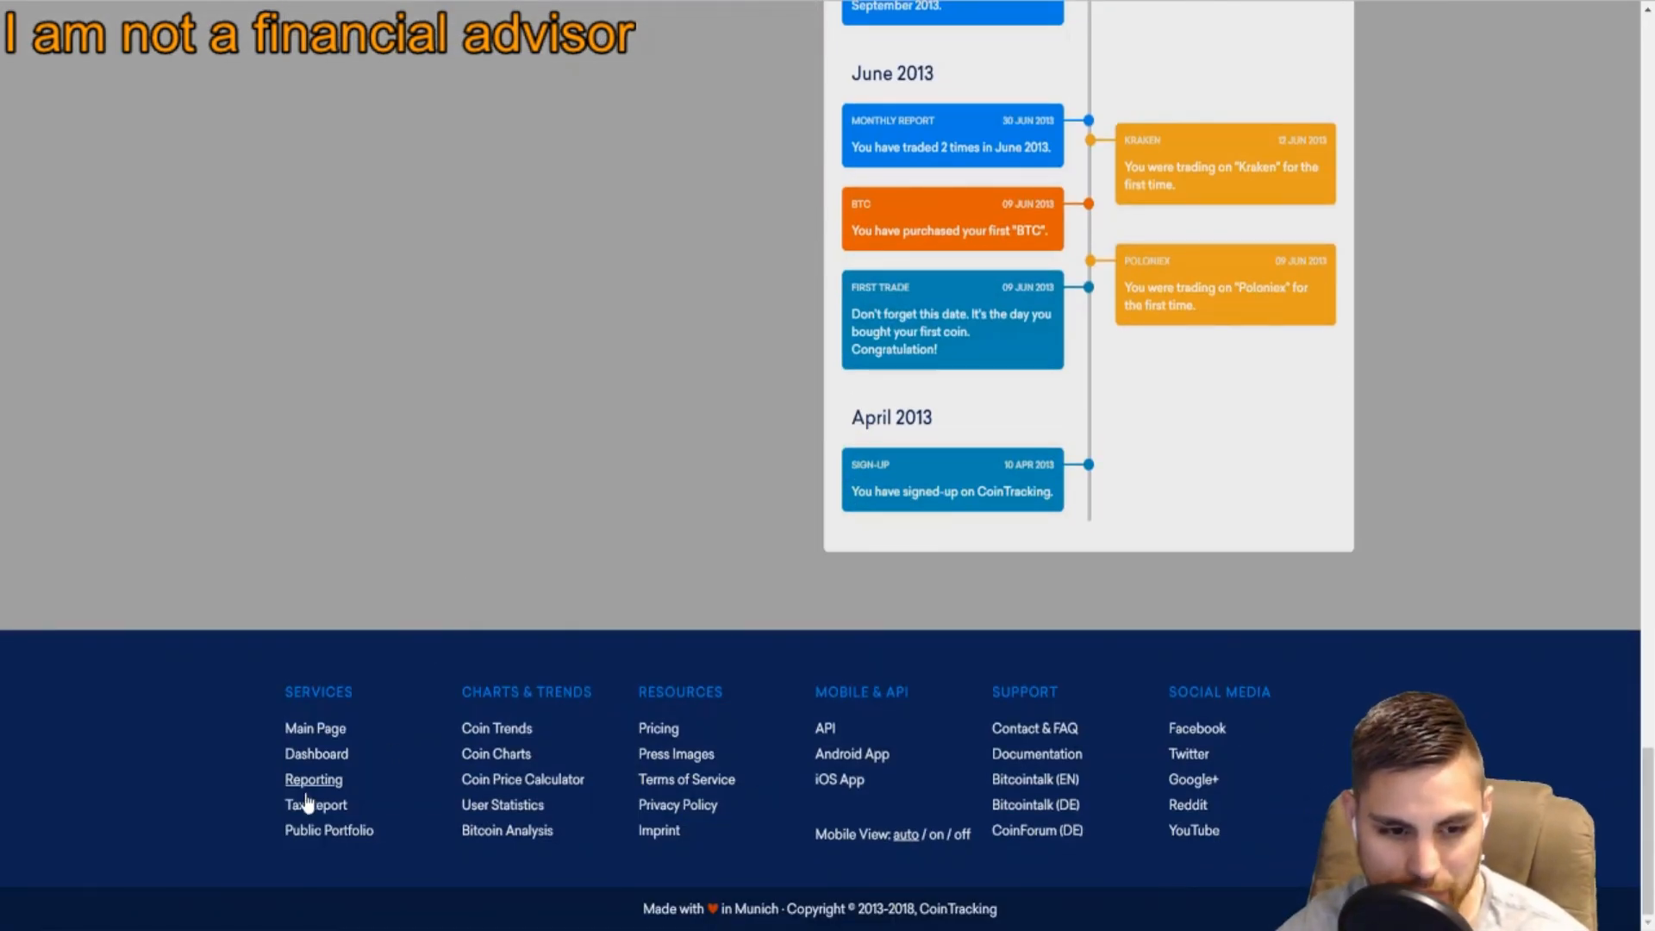
pyautogui.moveTo(1365, 505)
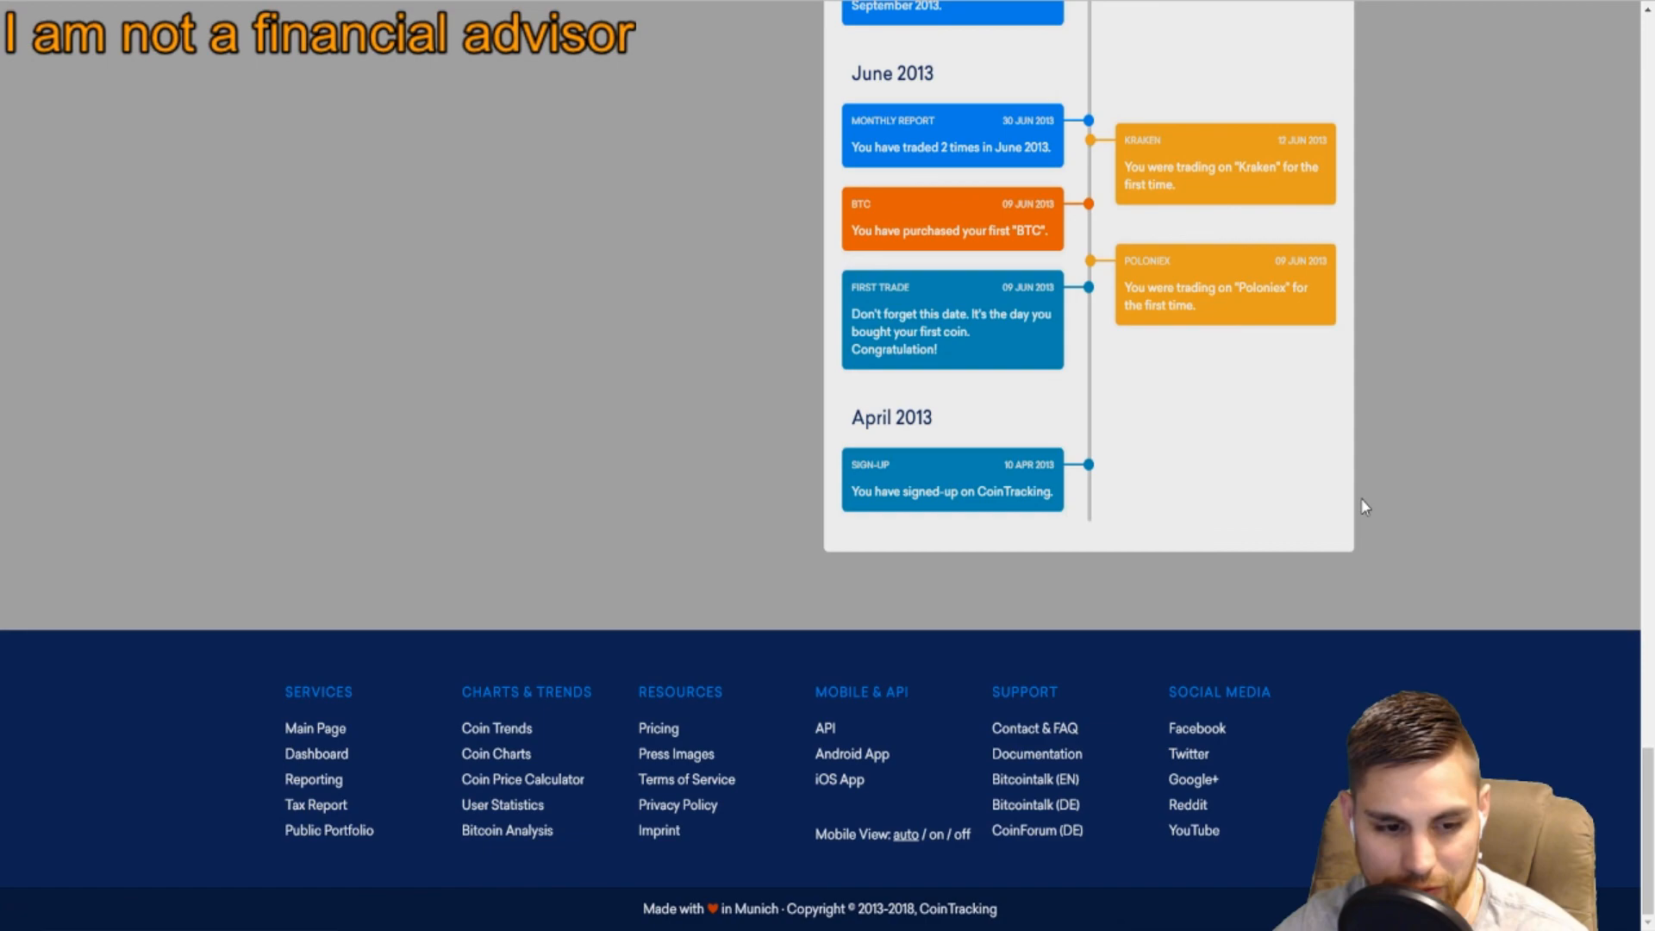
pyautogui.scroll(3)
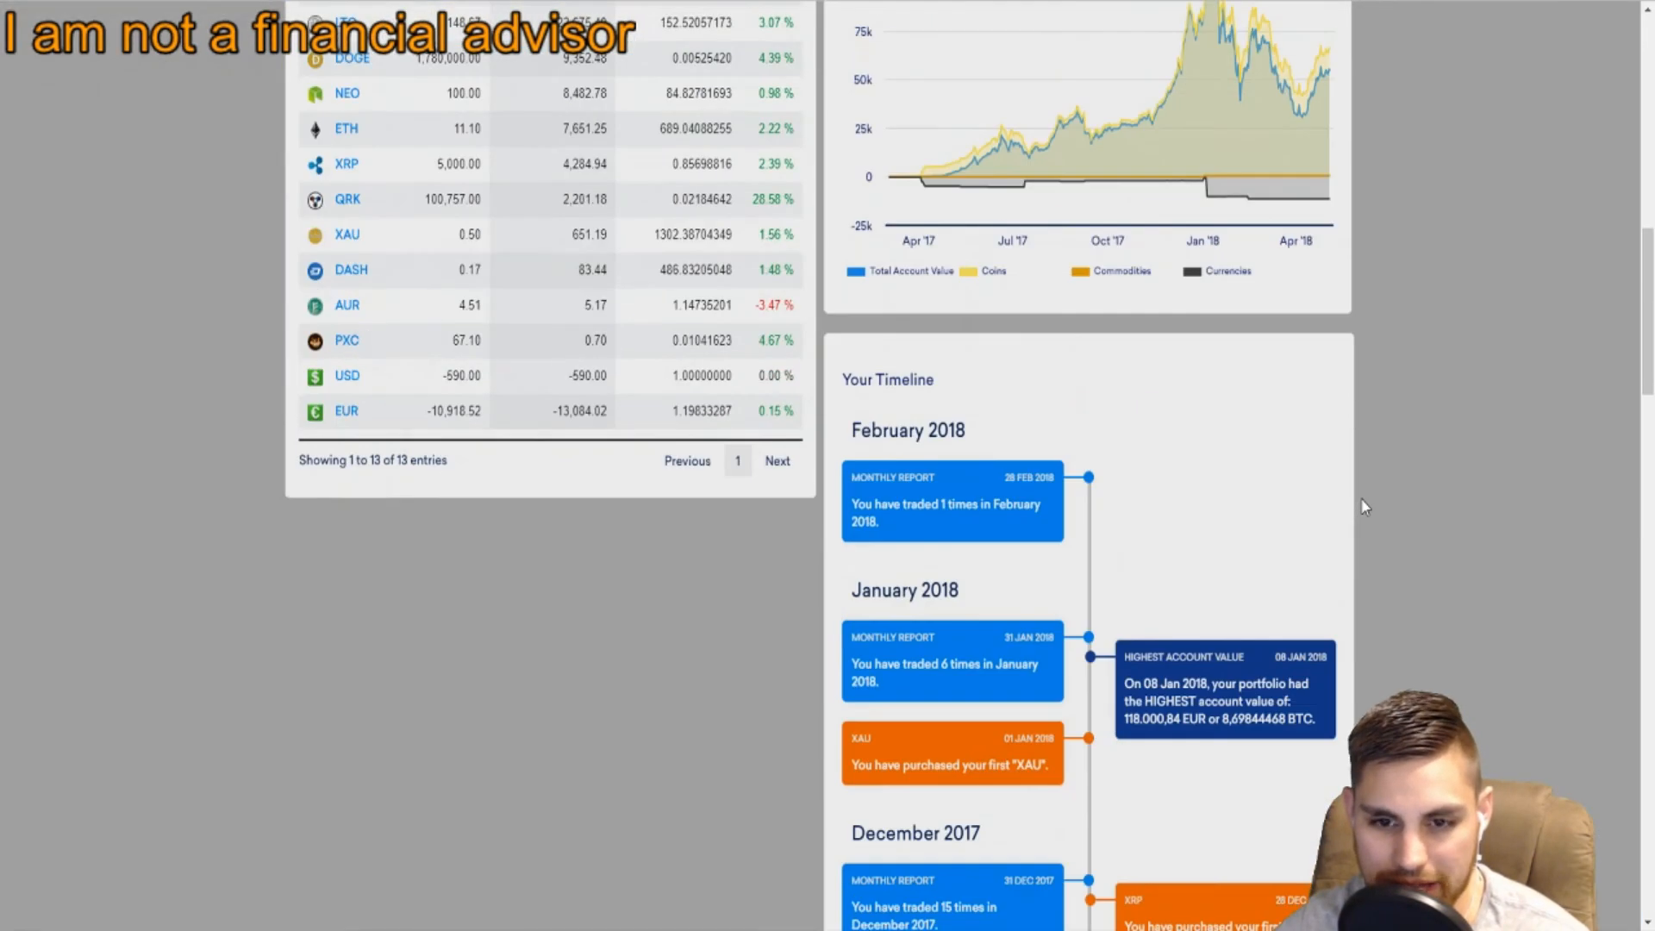
pyautogui.scroll(3)
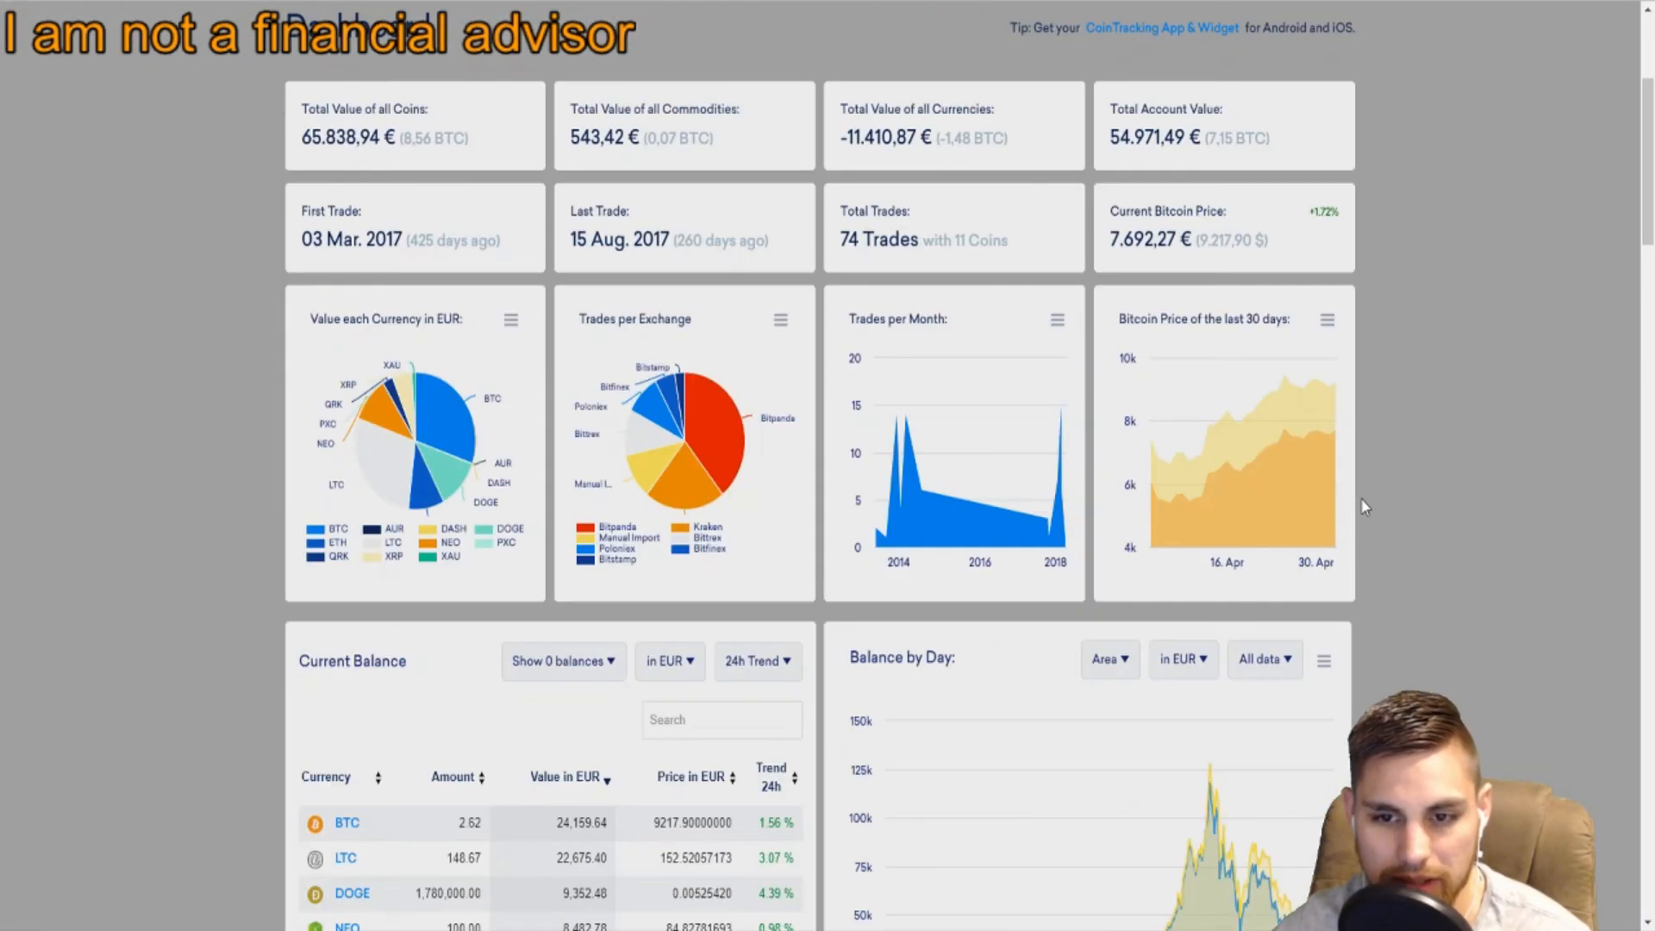
pyautogui.scroll(3)
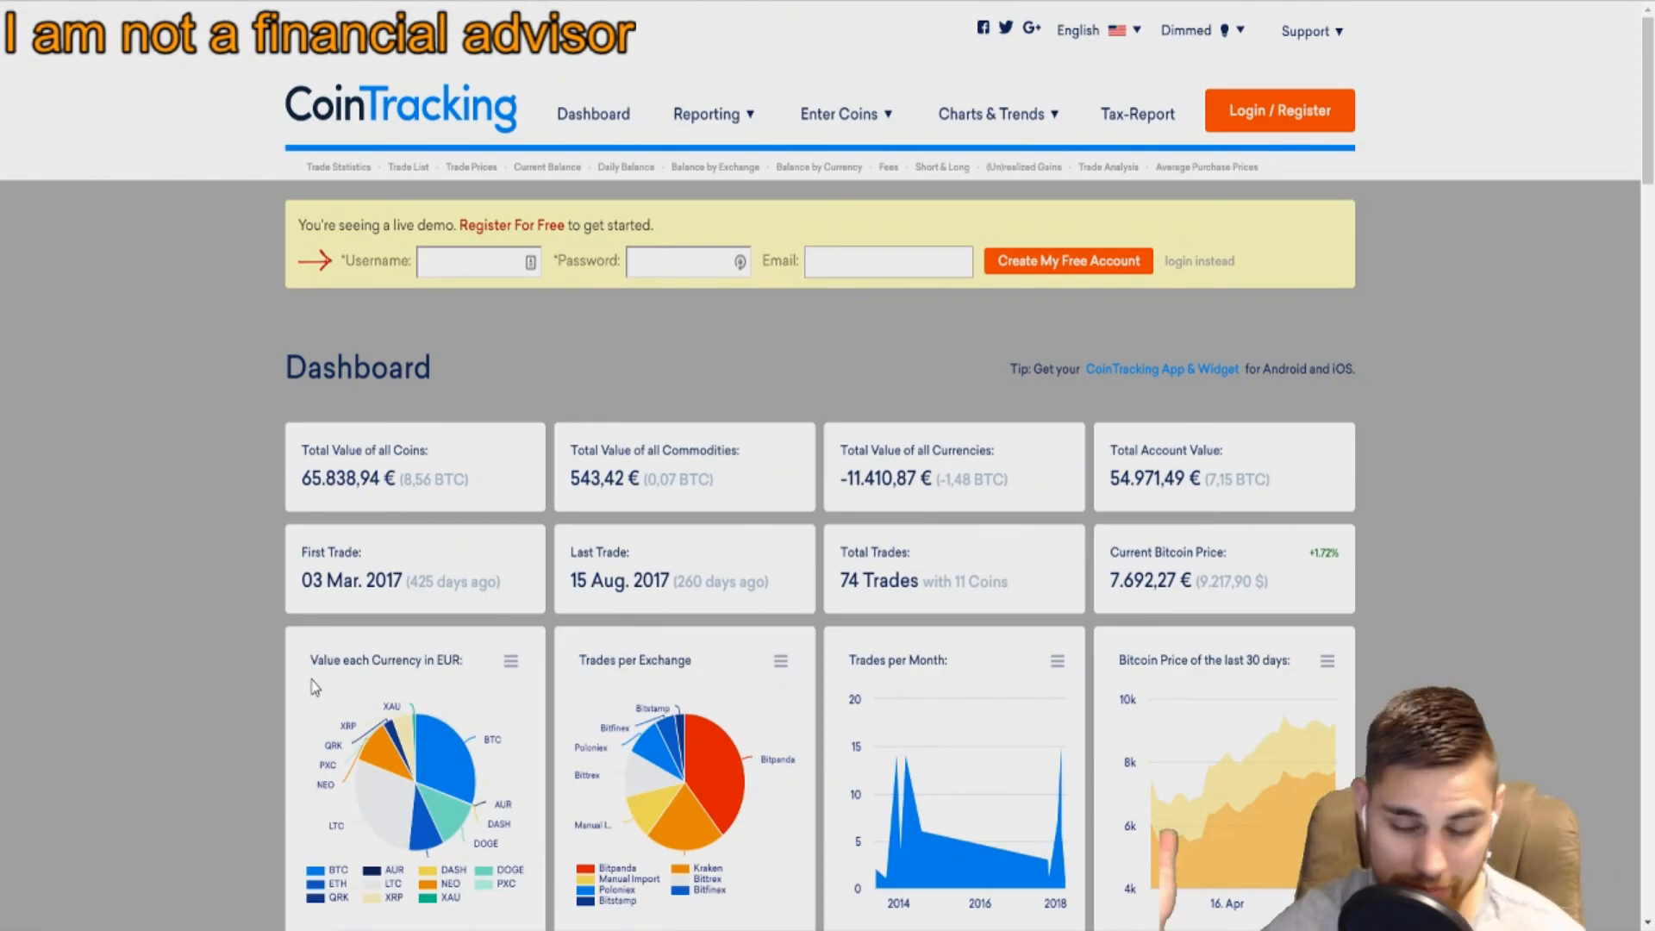
pyautogui.moveTo(1496, 545)
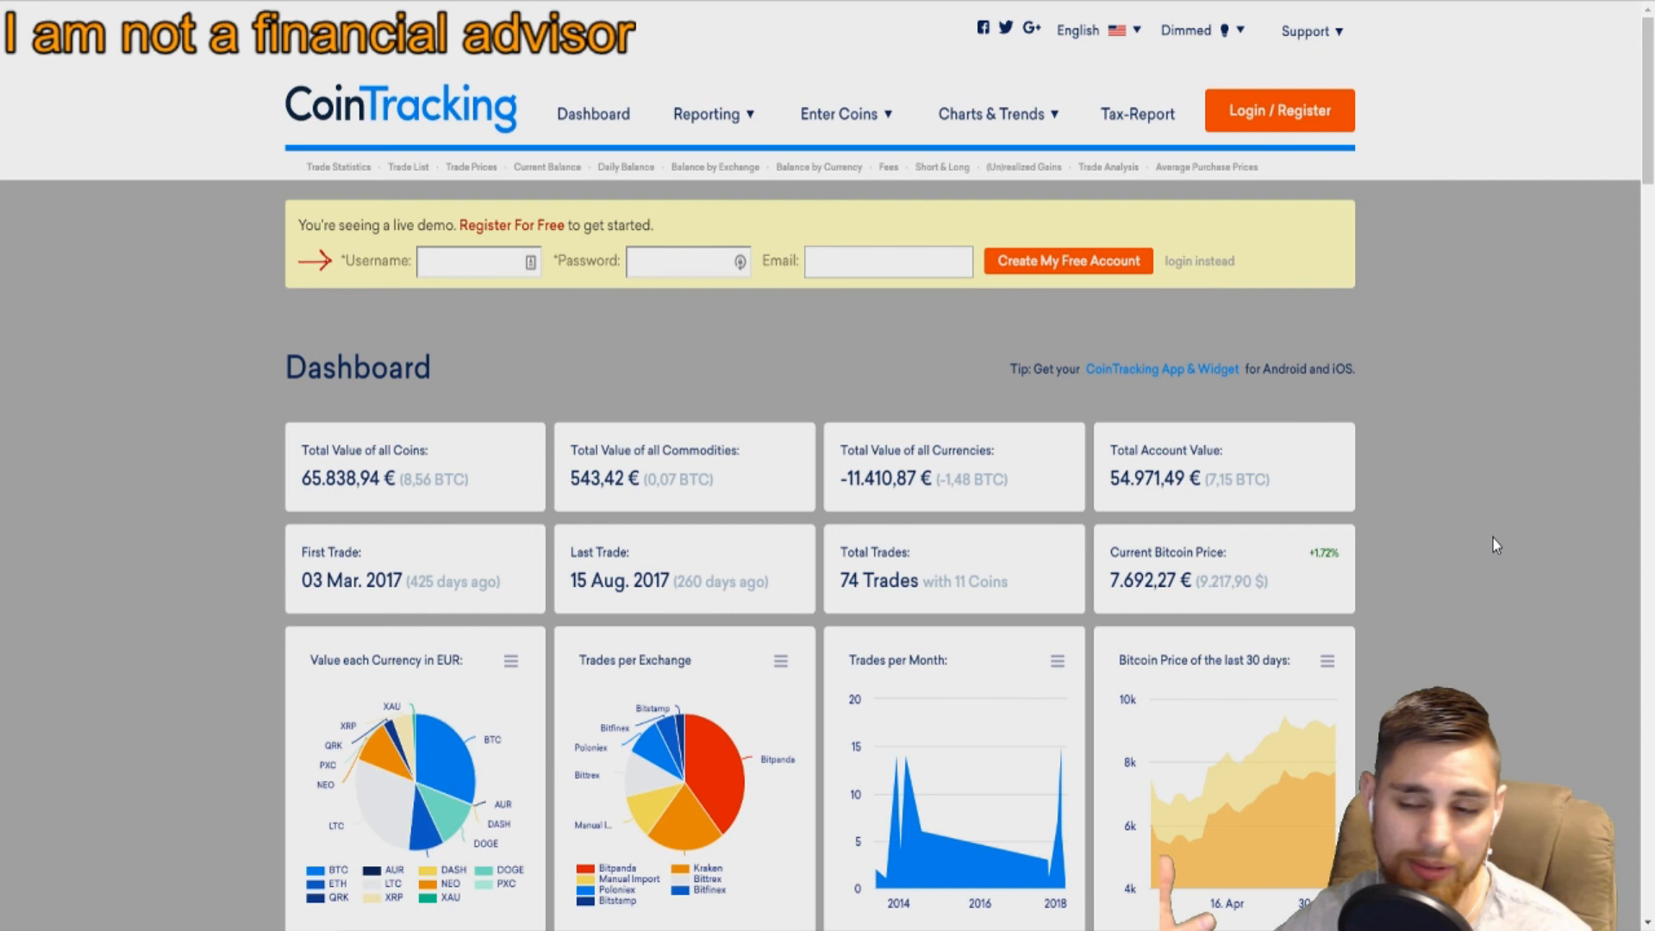
pyautogui.moveTo(1488, 765)
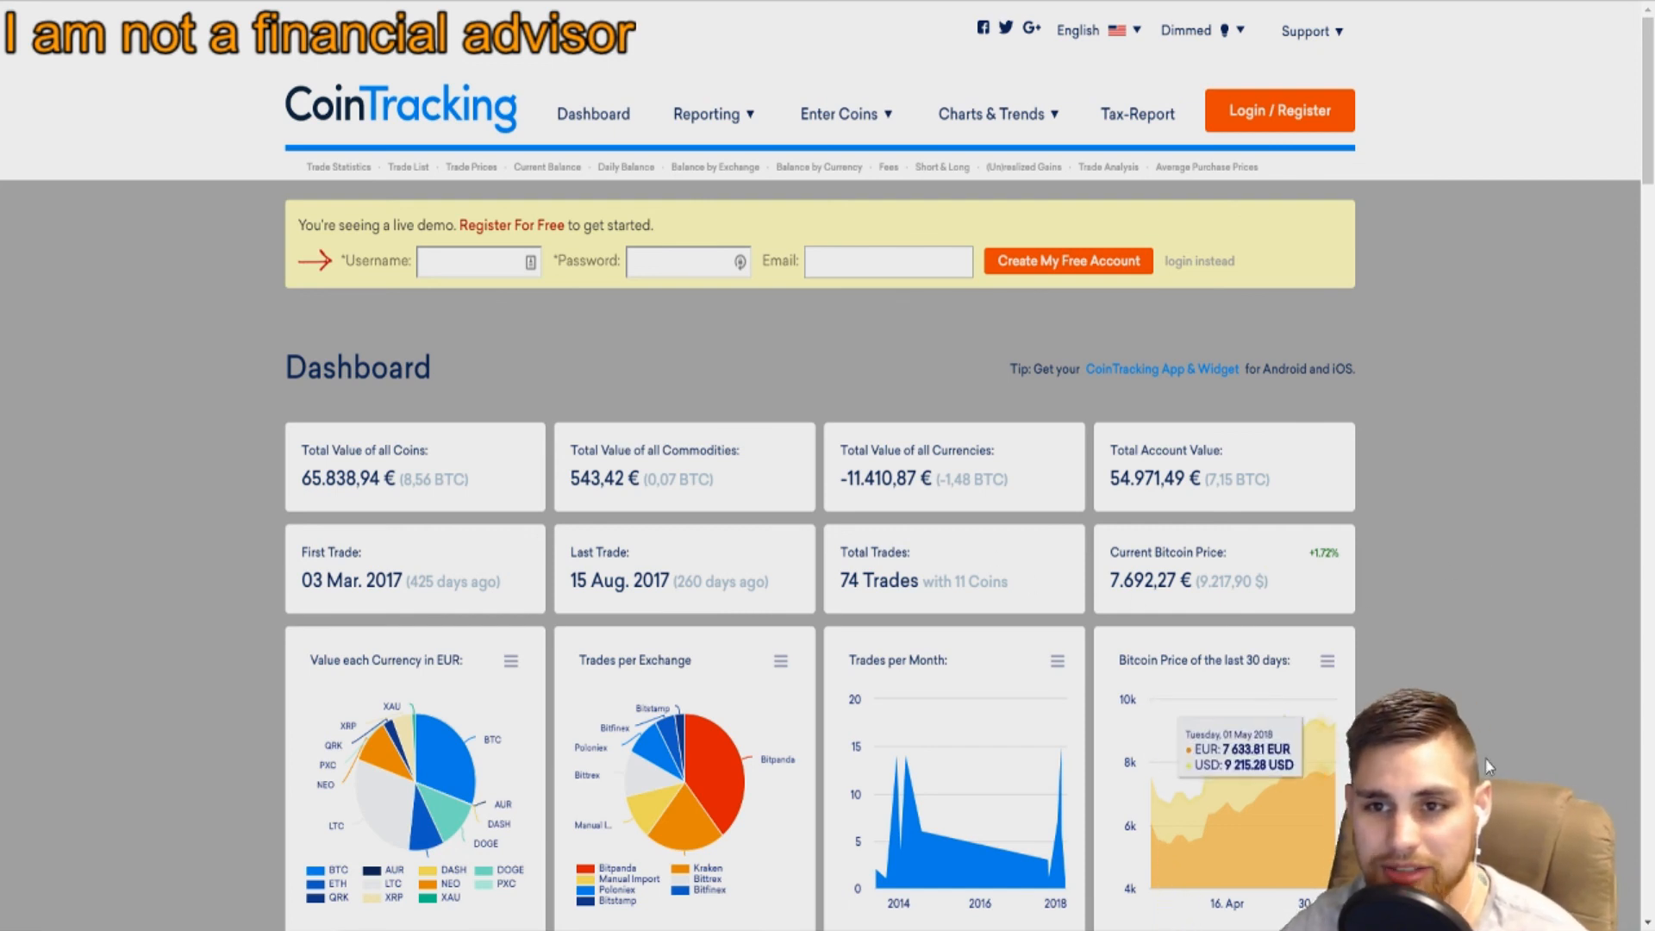
pyautogui.moveTo(11, 267)
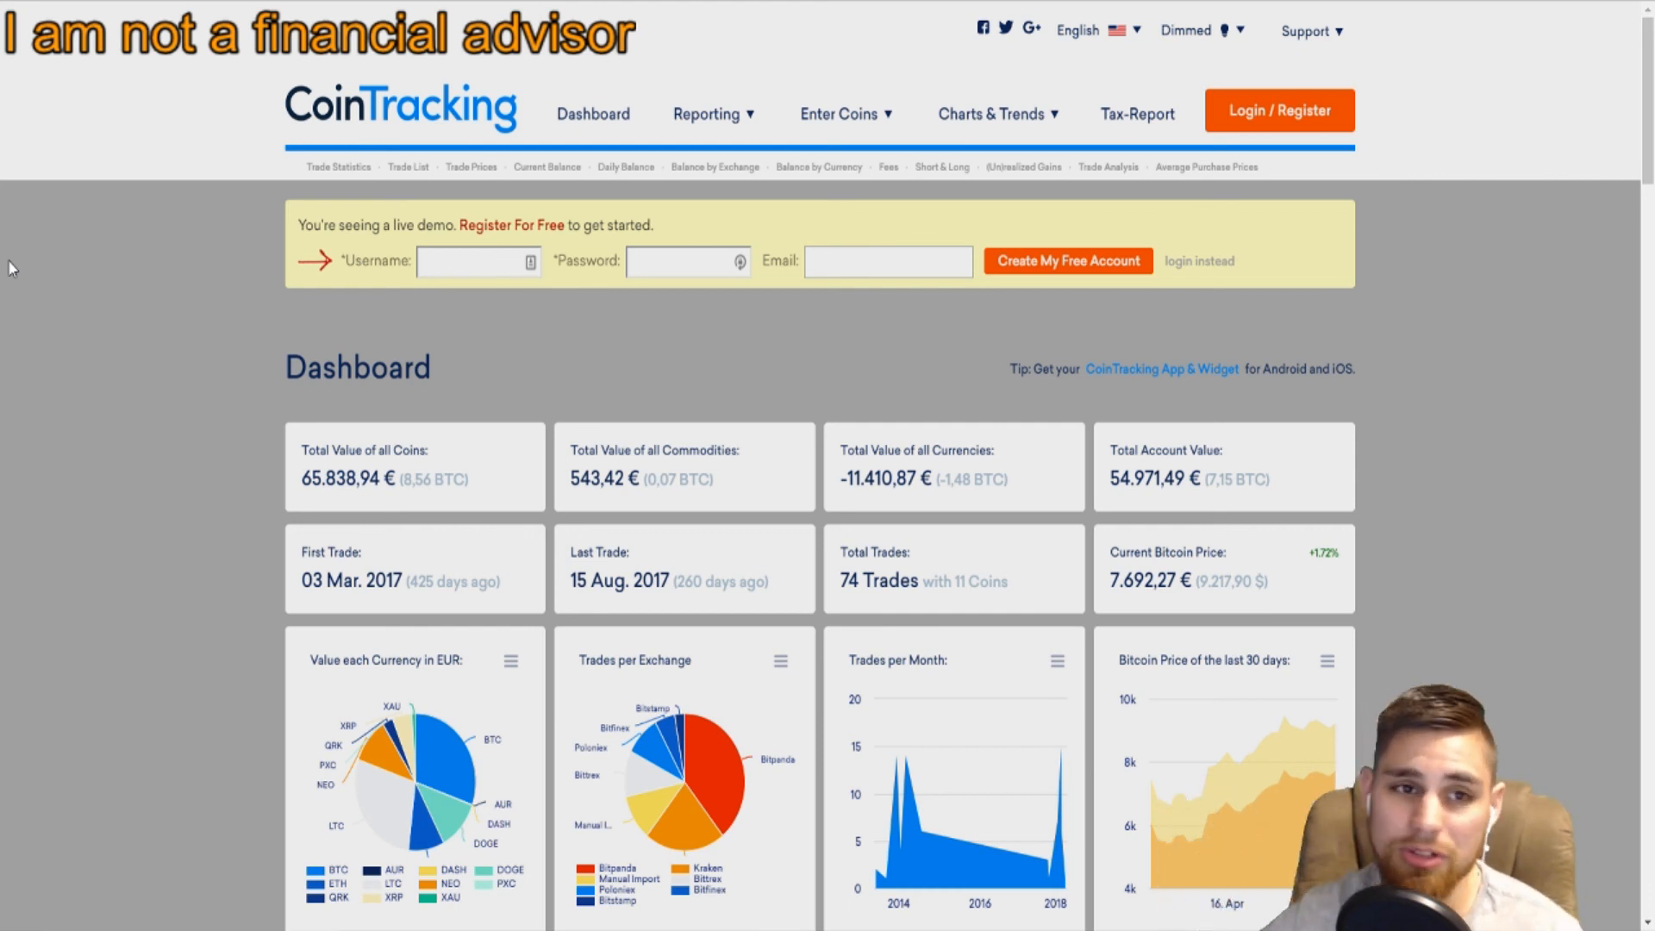
pyautogui.moveTo(48, 367)
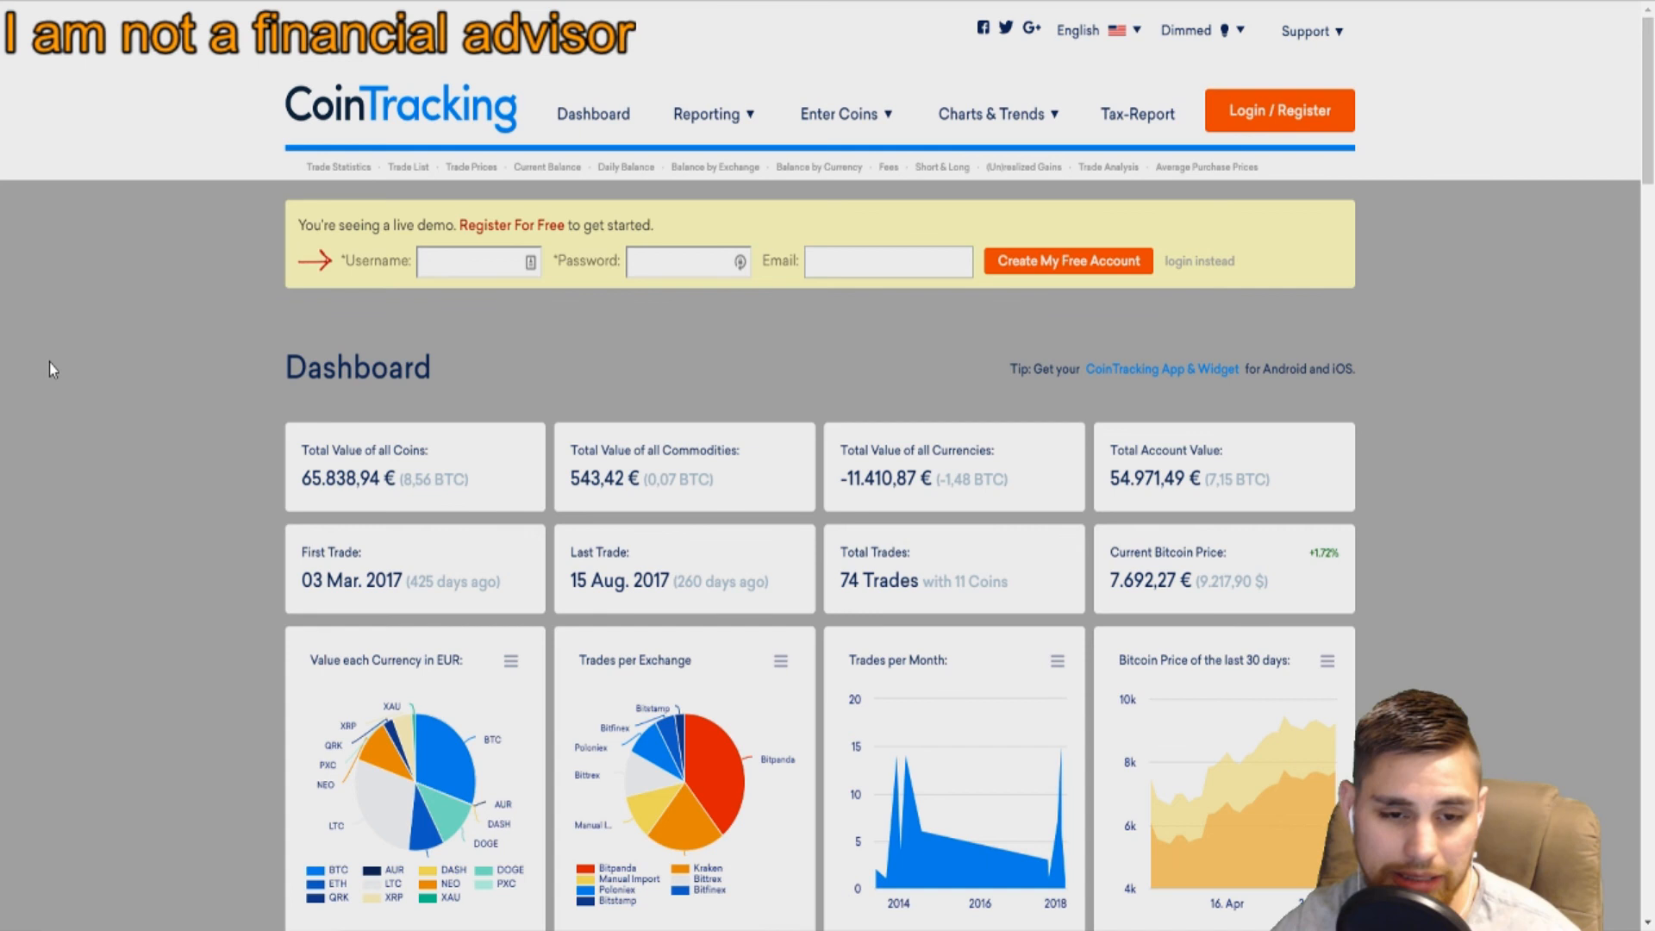
pyautogui.moveTo(138, 377)
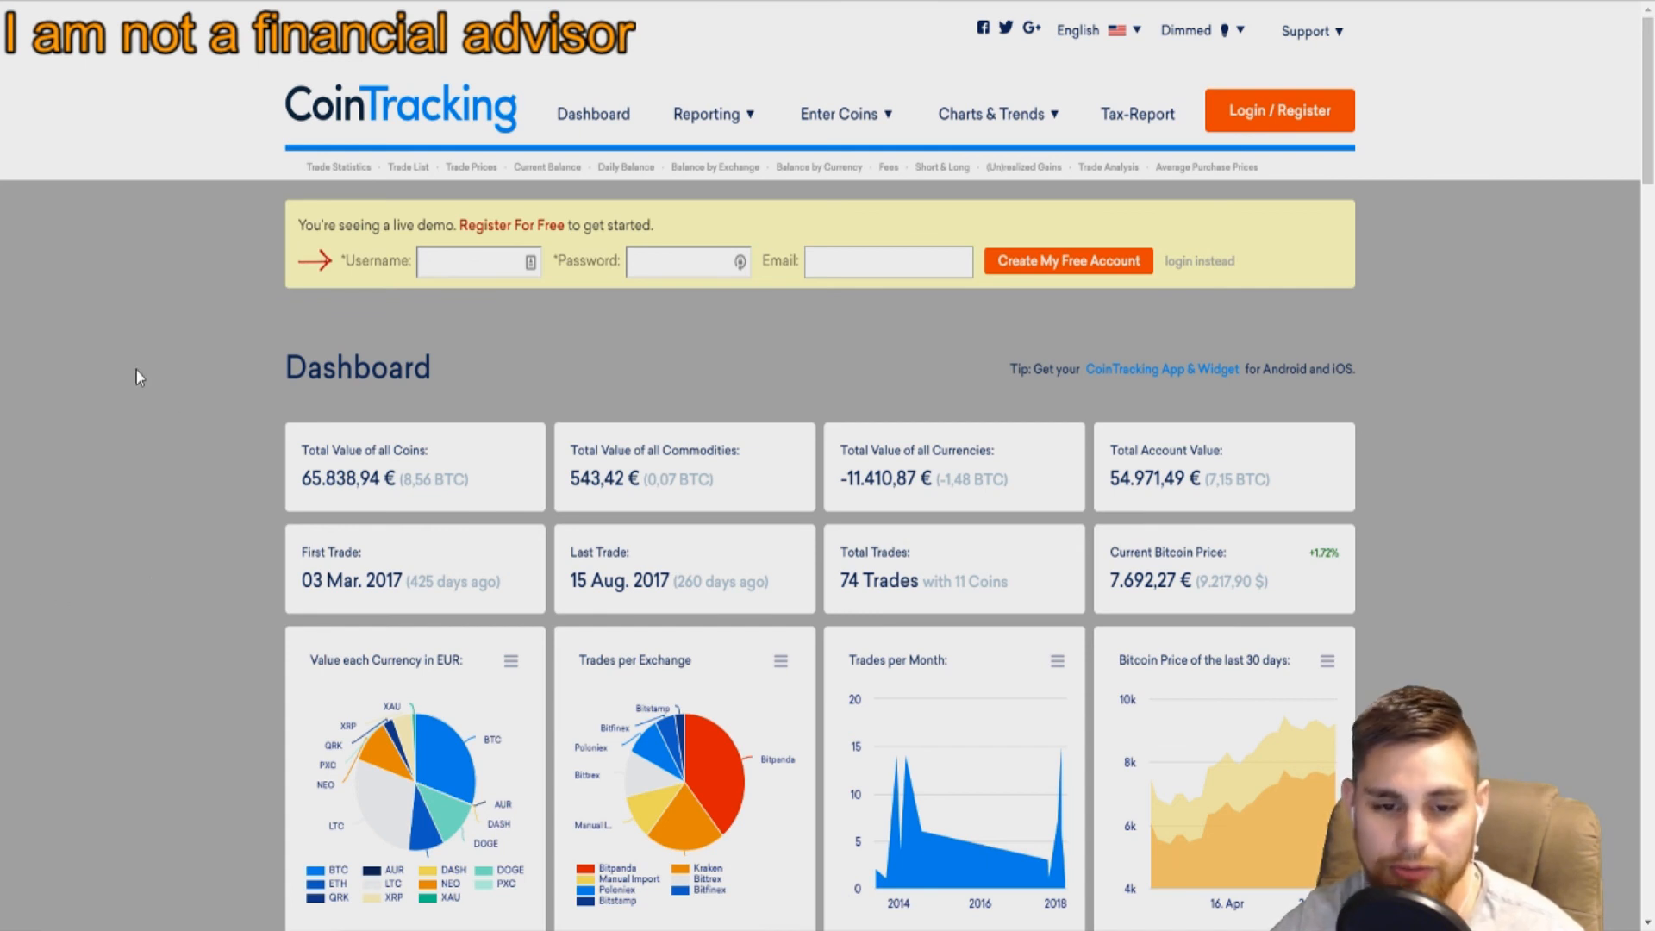
pyautogui.moveTo(123, 391)
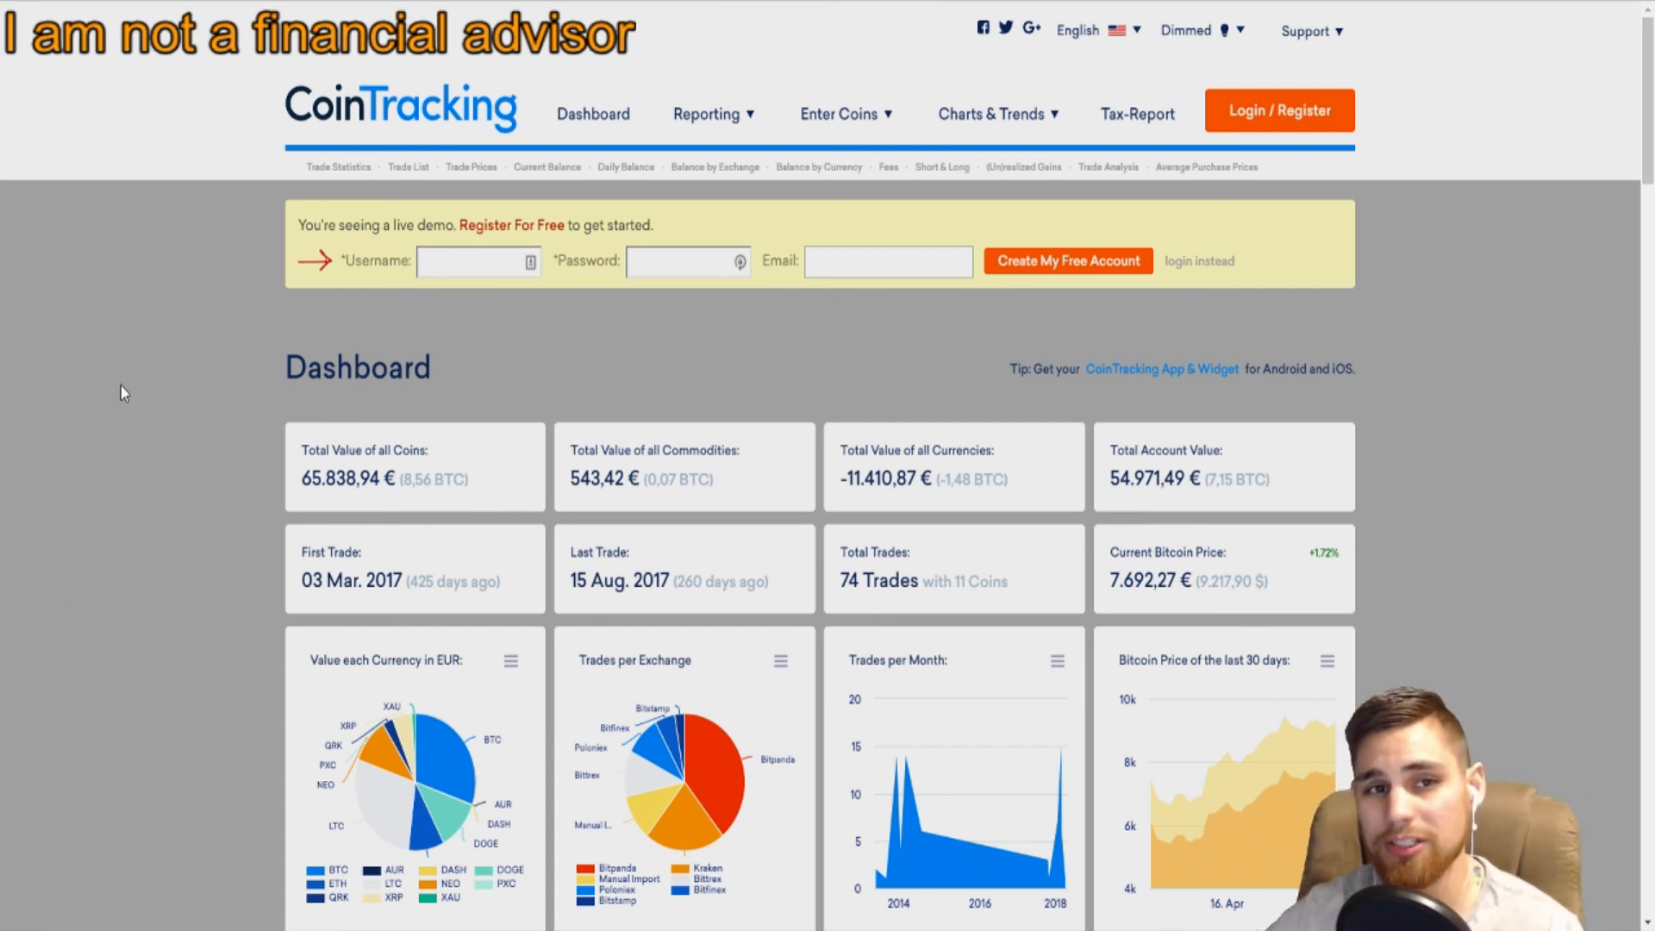